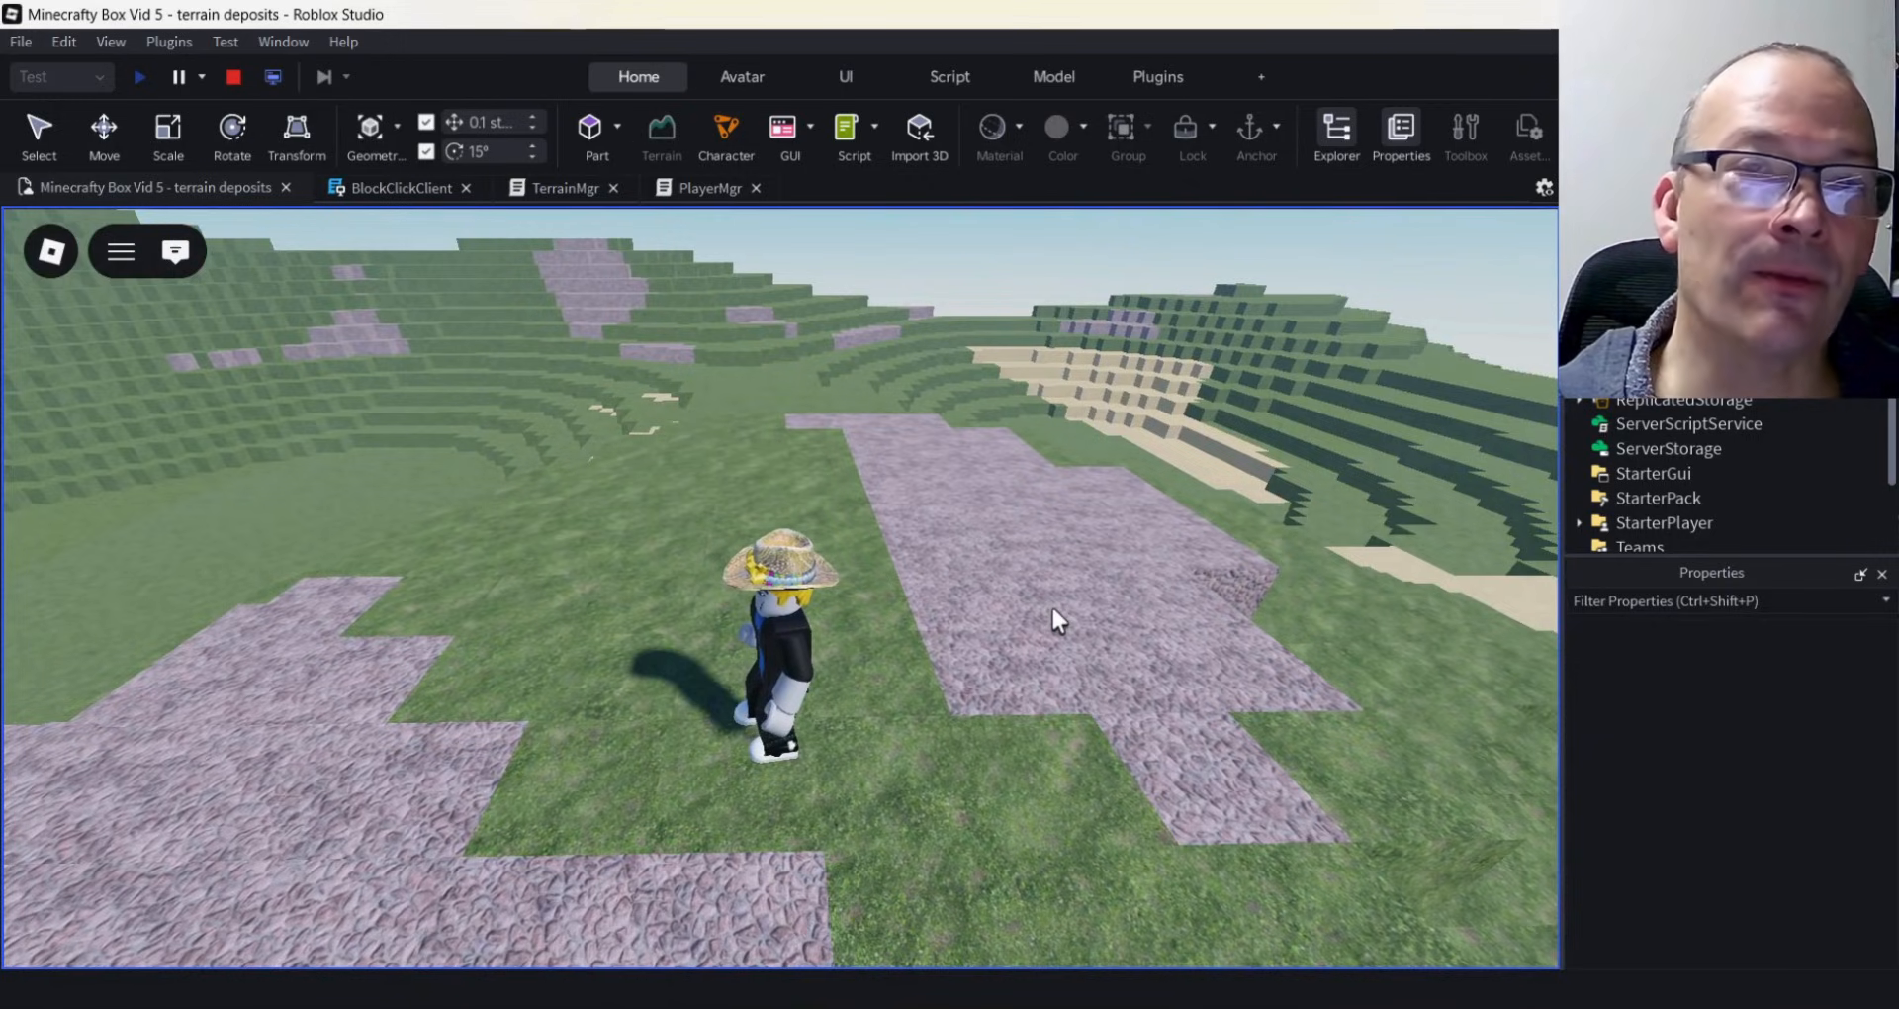
mouse_move(1211, 745)
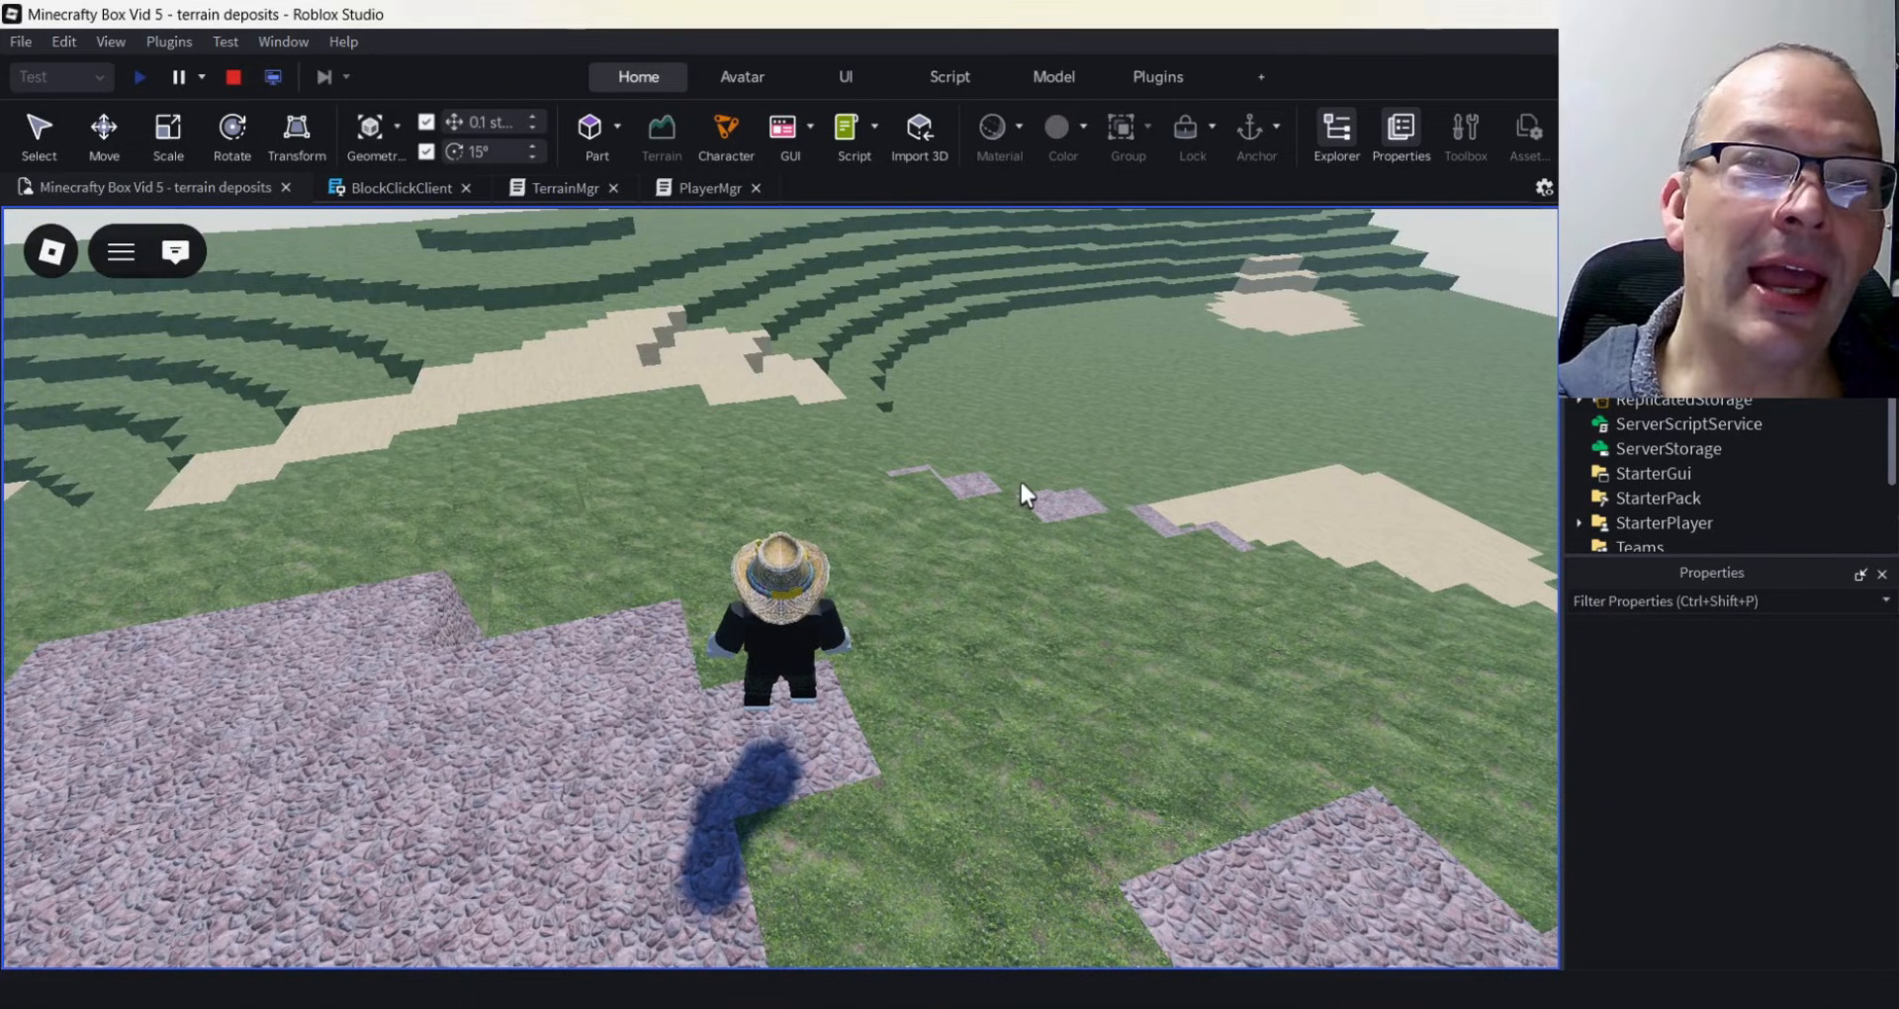
mouse_move(969, 473)
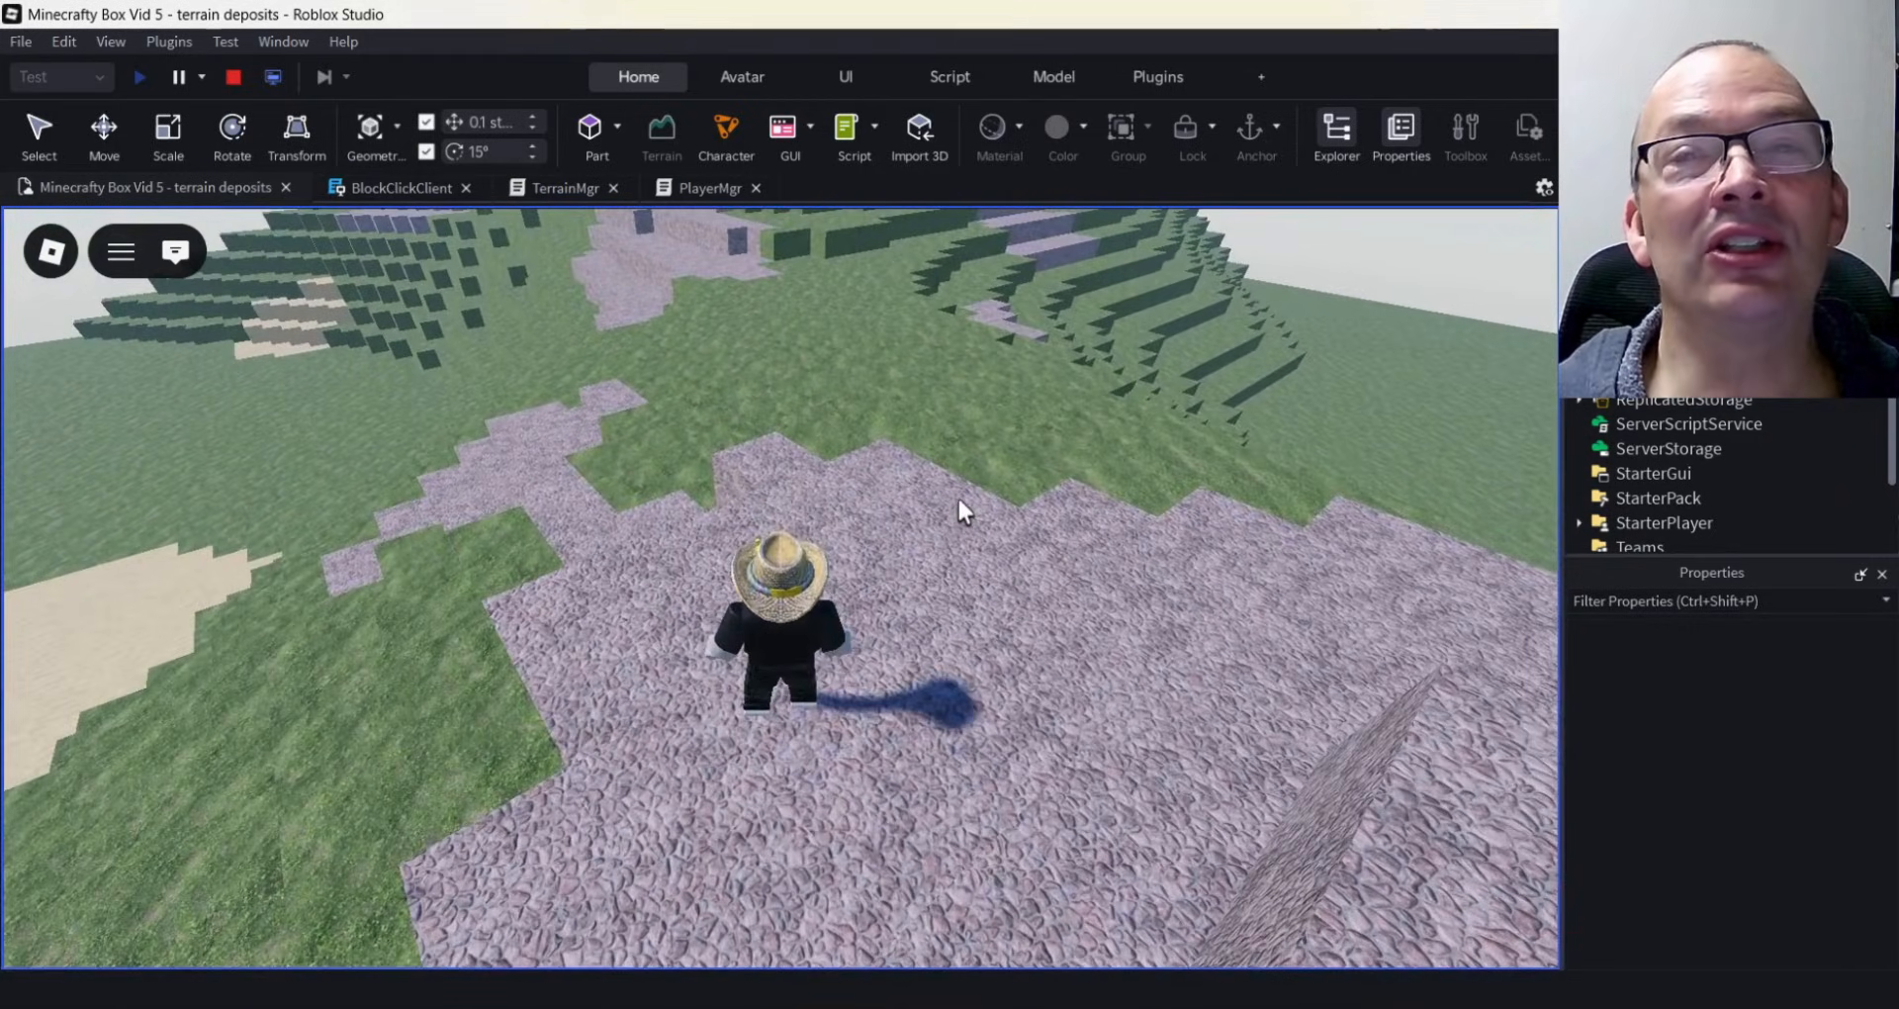
mouse_move(964, 522)
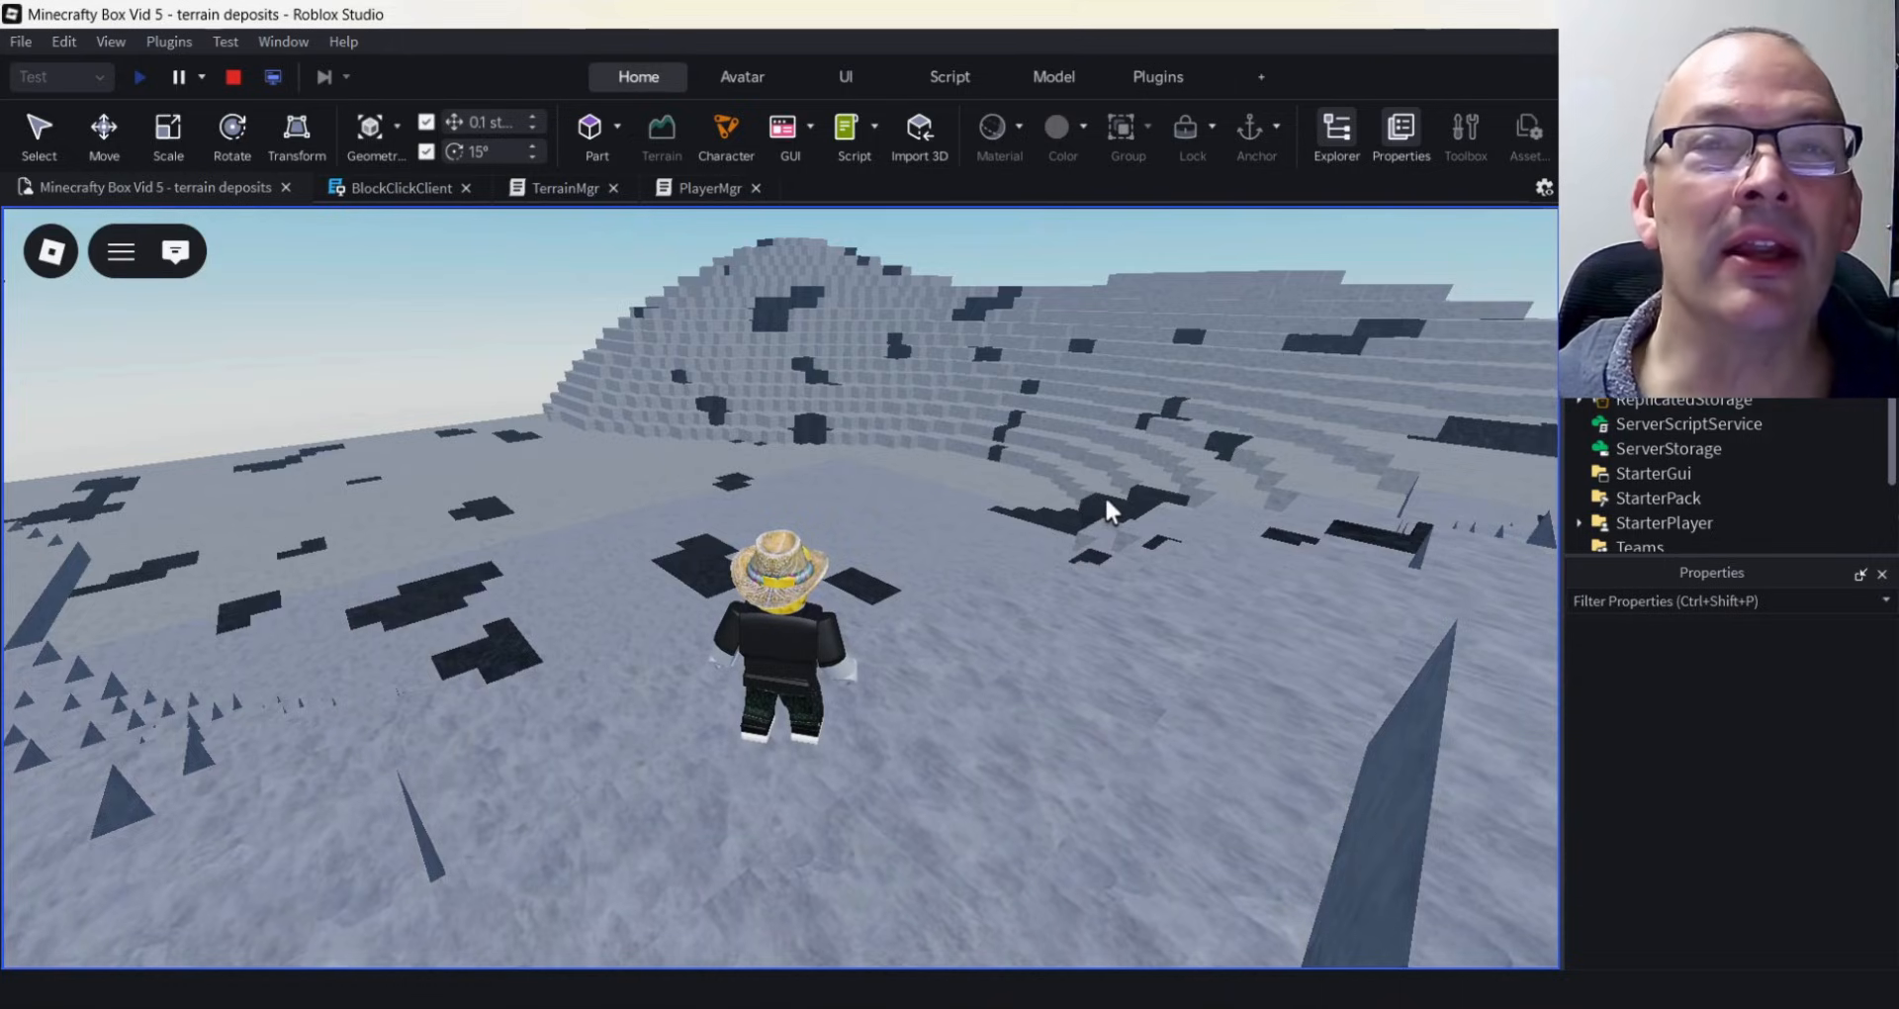
mouse_move(1221, 948)
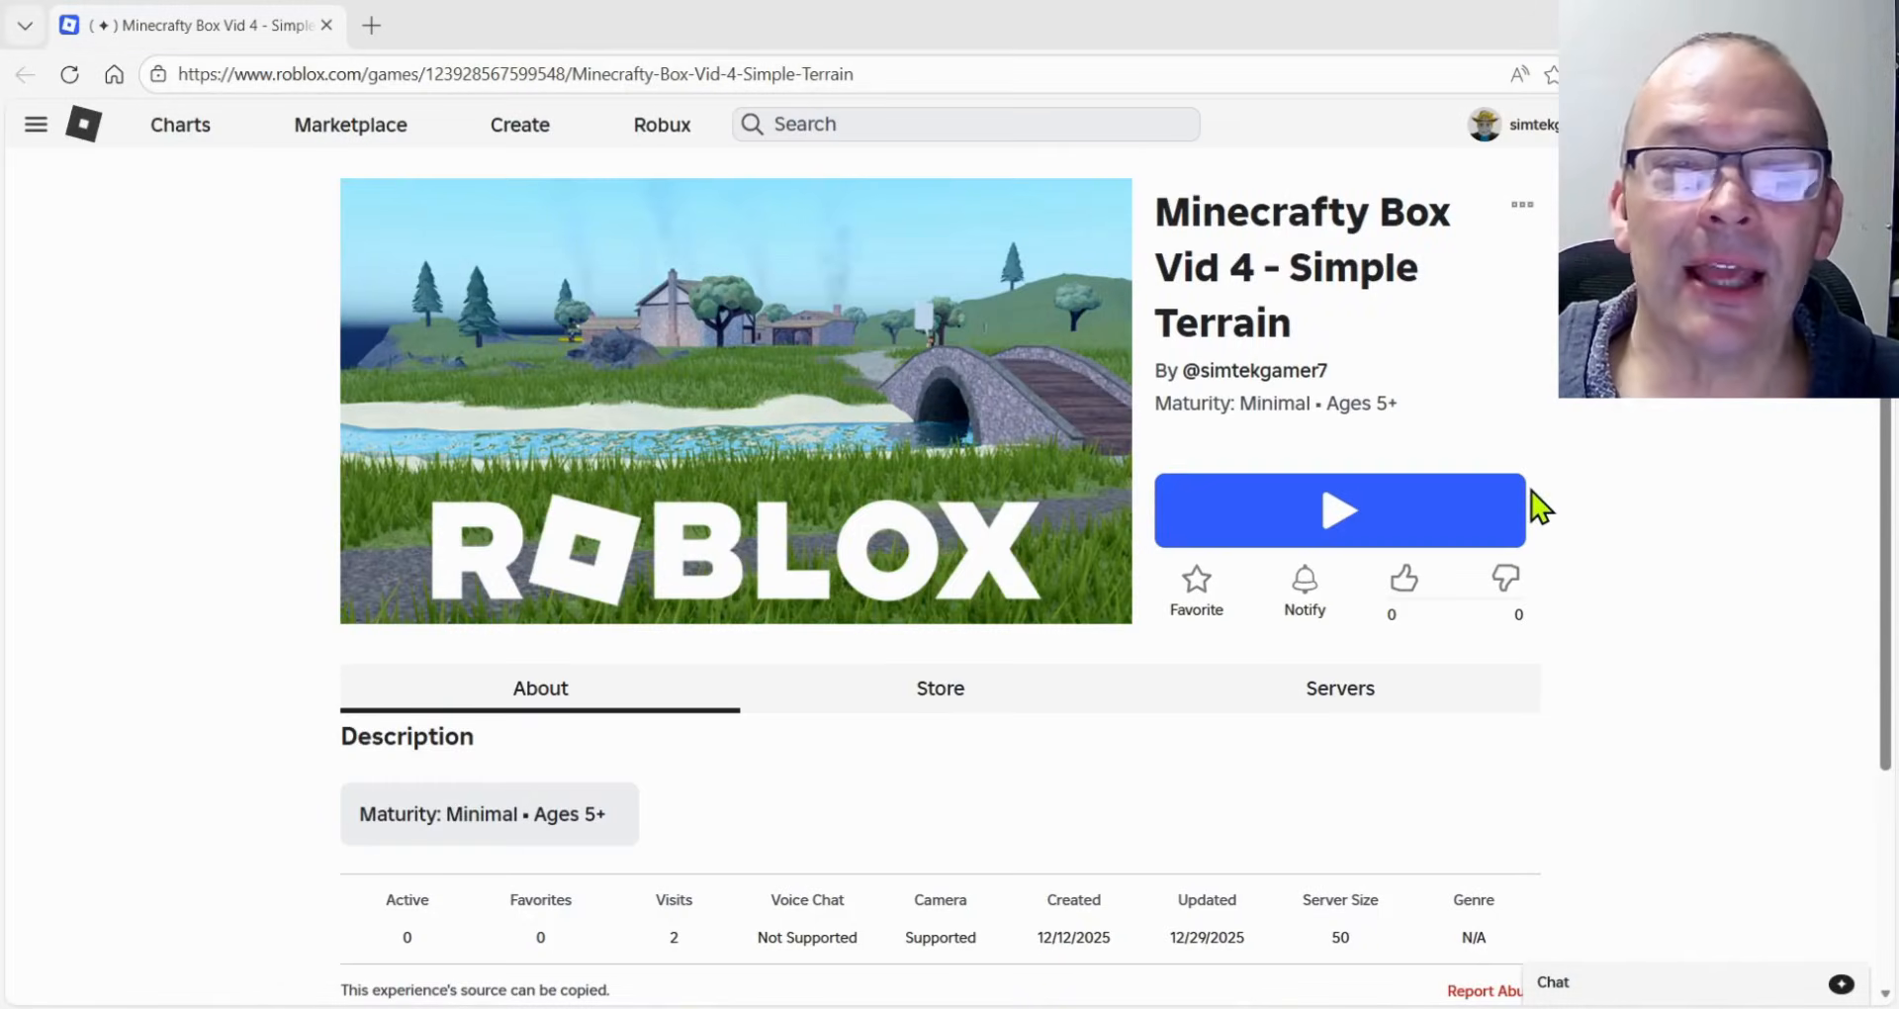
mouse_move(1284, 364)
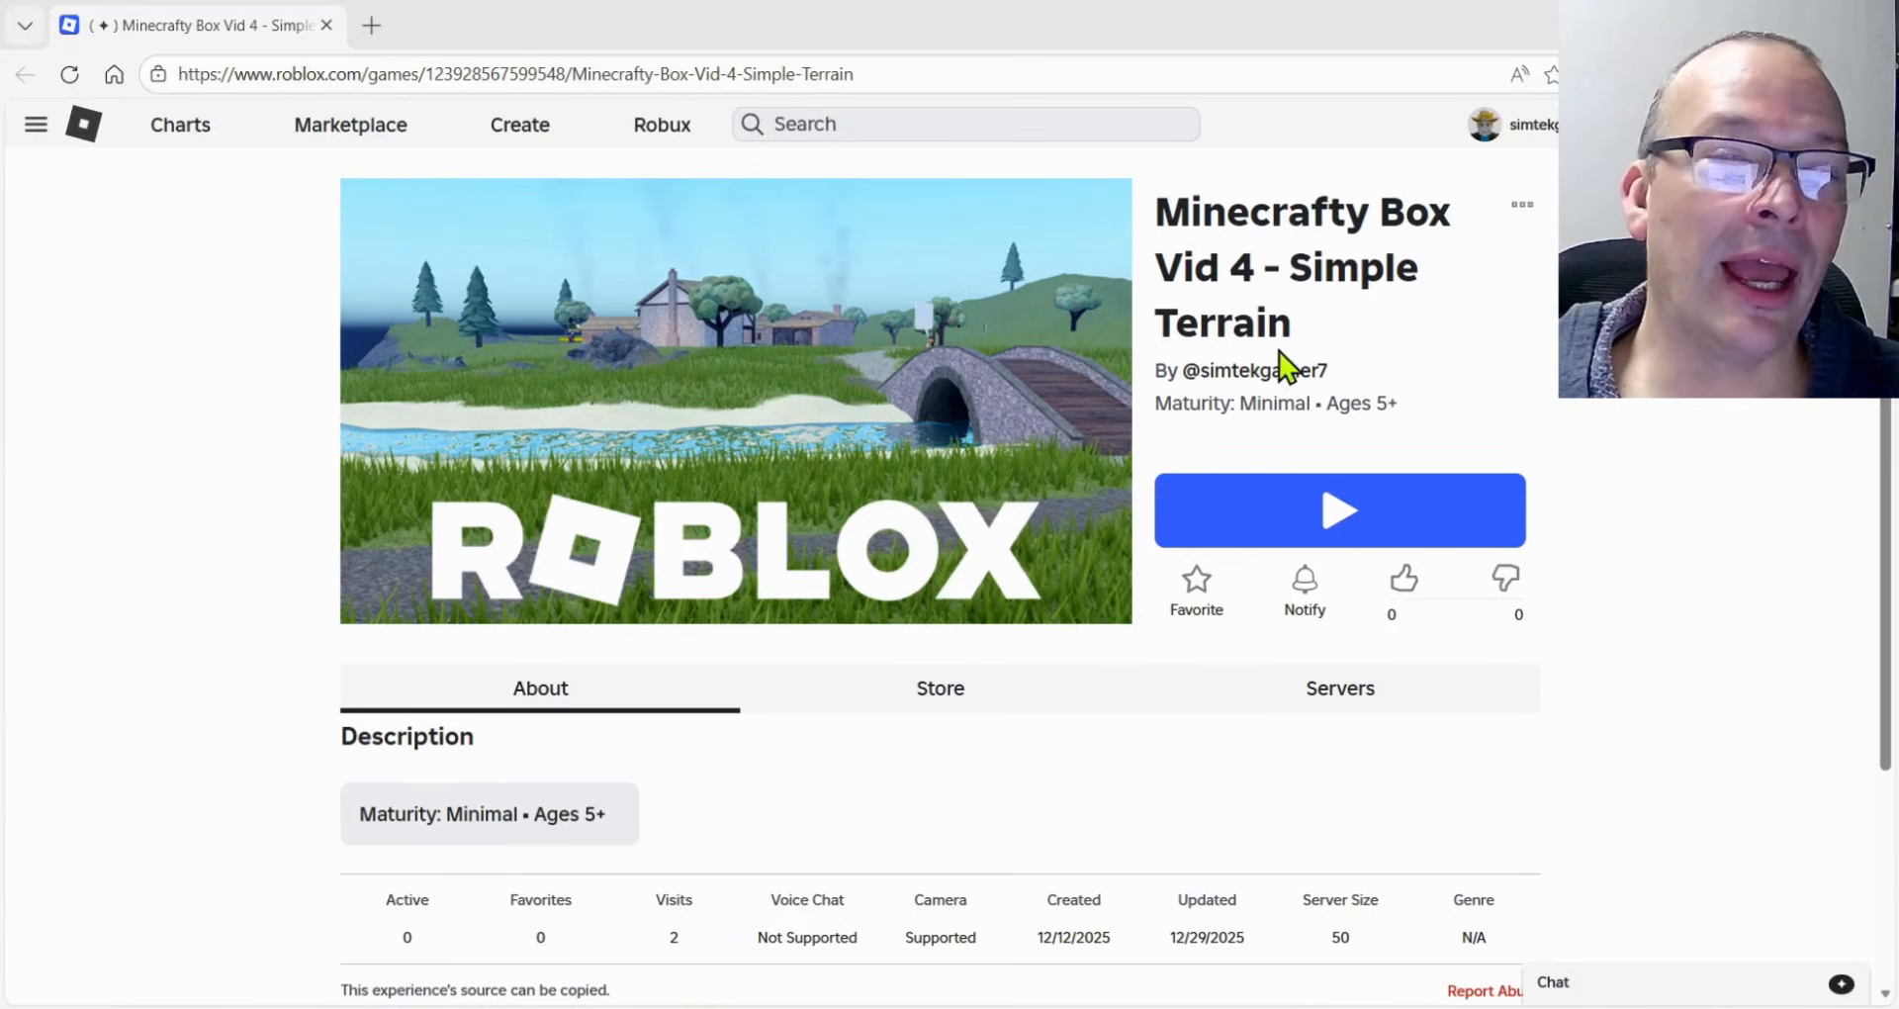
Choose Edit in Studio from the experience's three-dot options menu.
drag(1157, 212, 1302, 322)
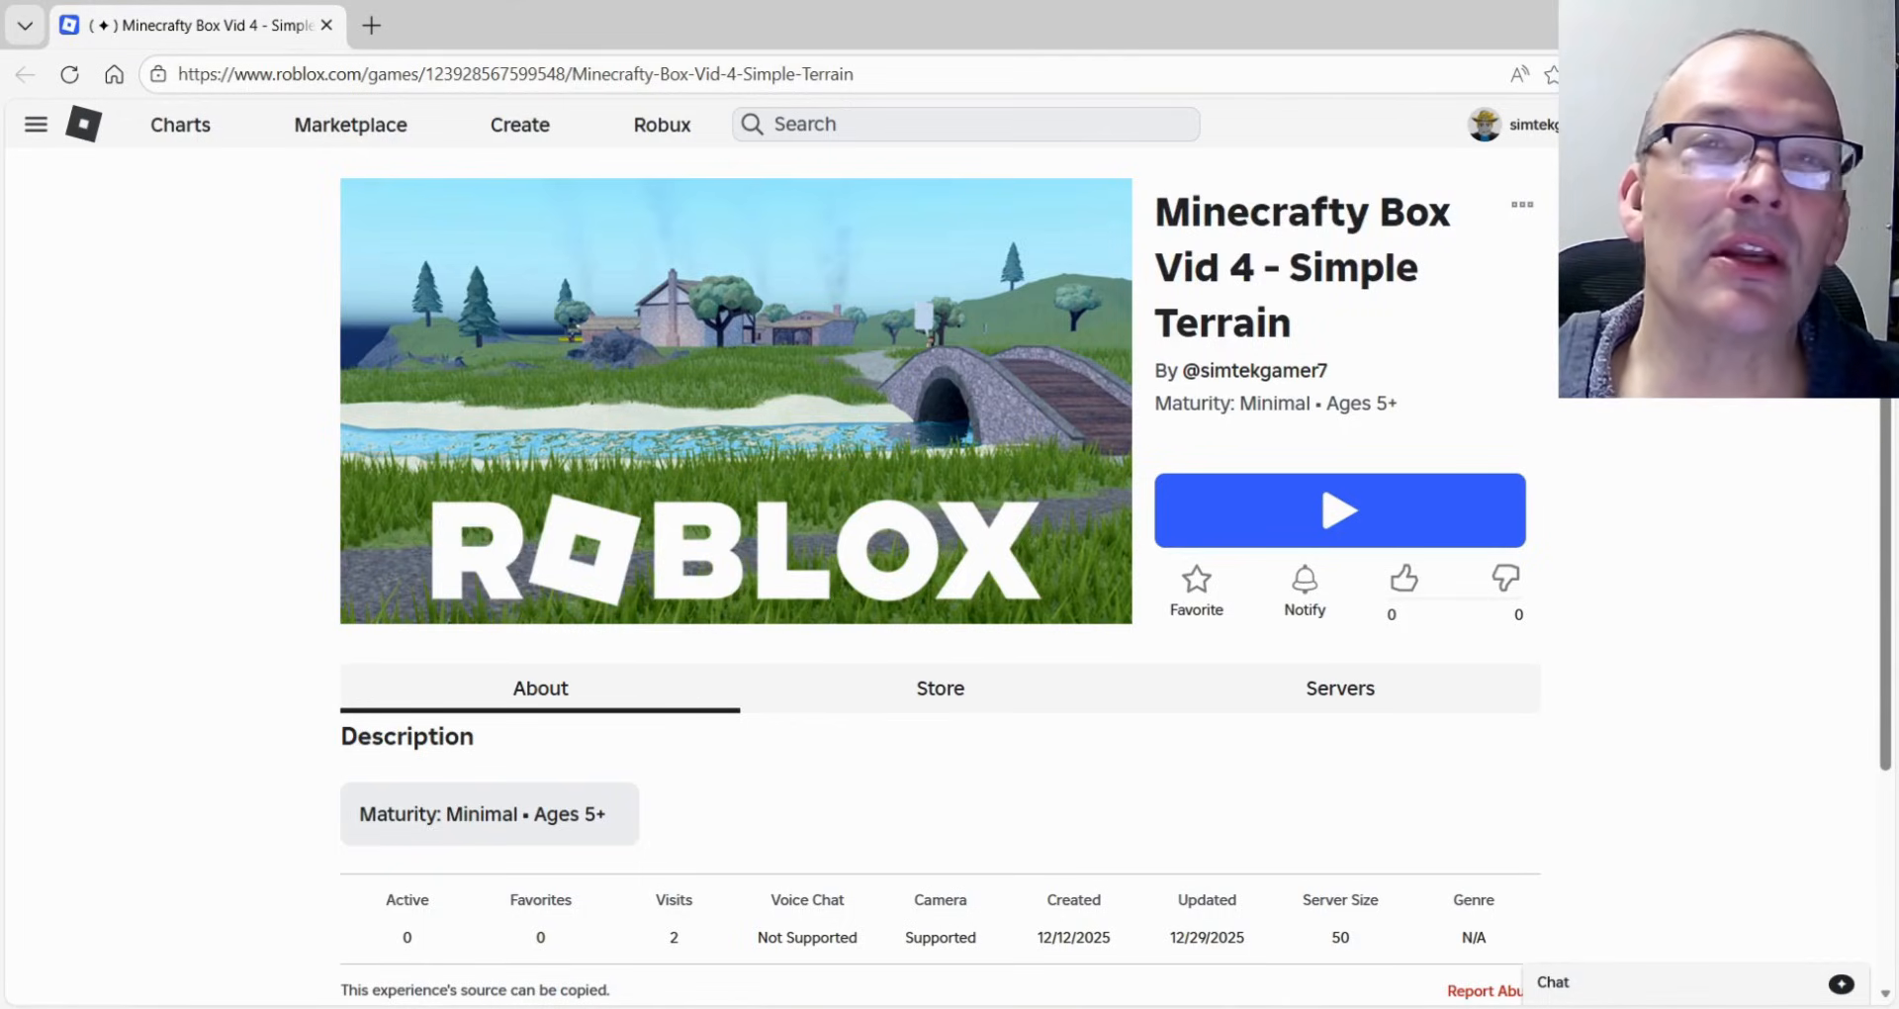
mouse_move(1545, 241)
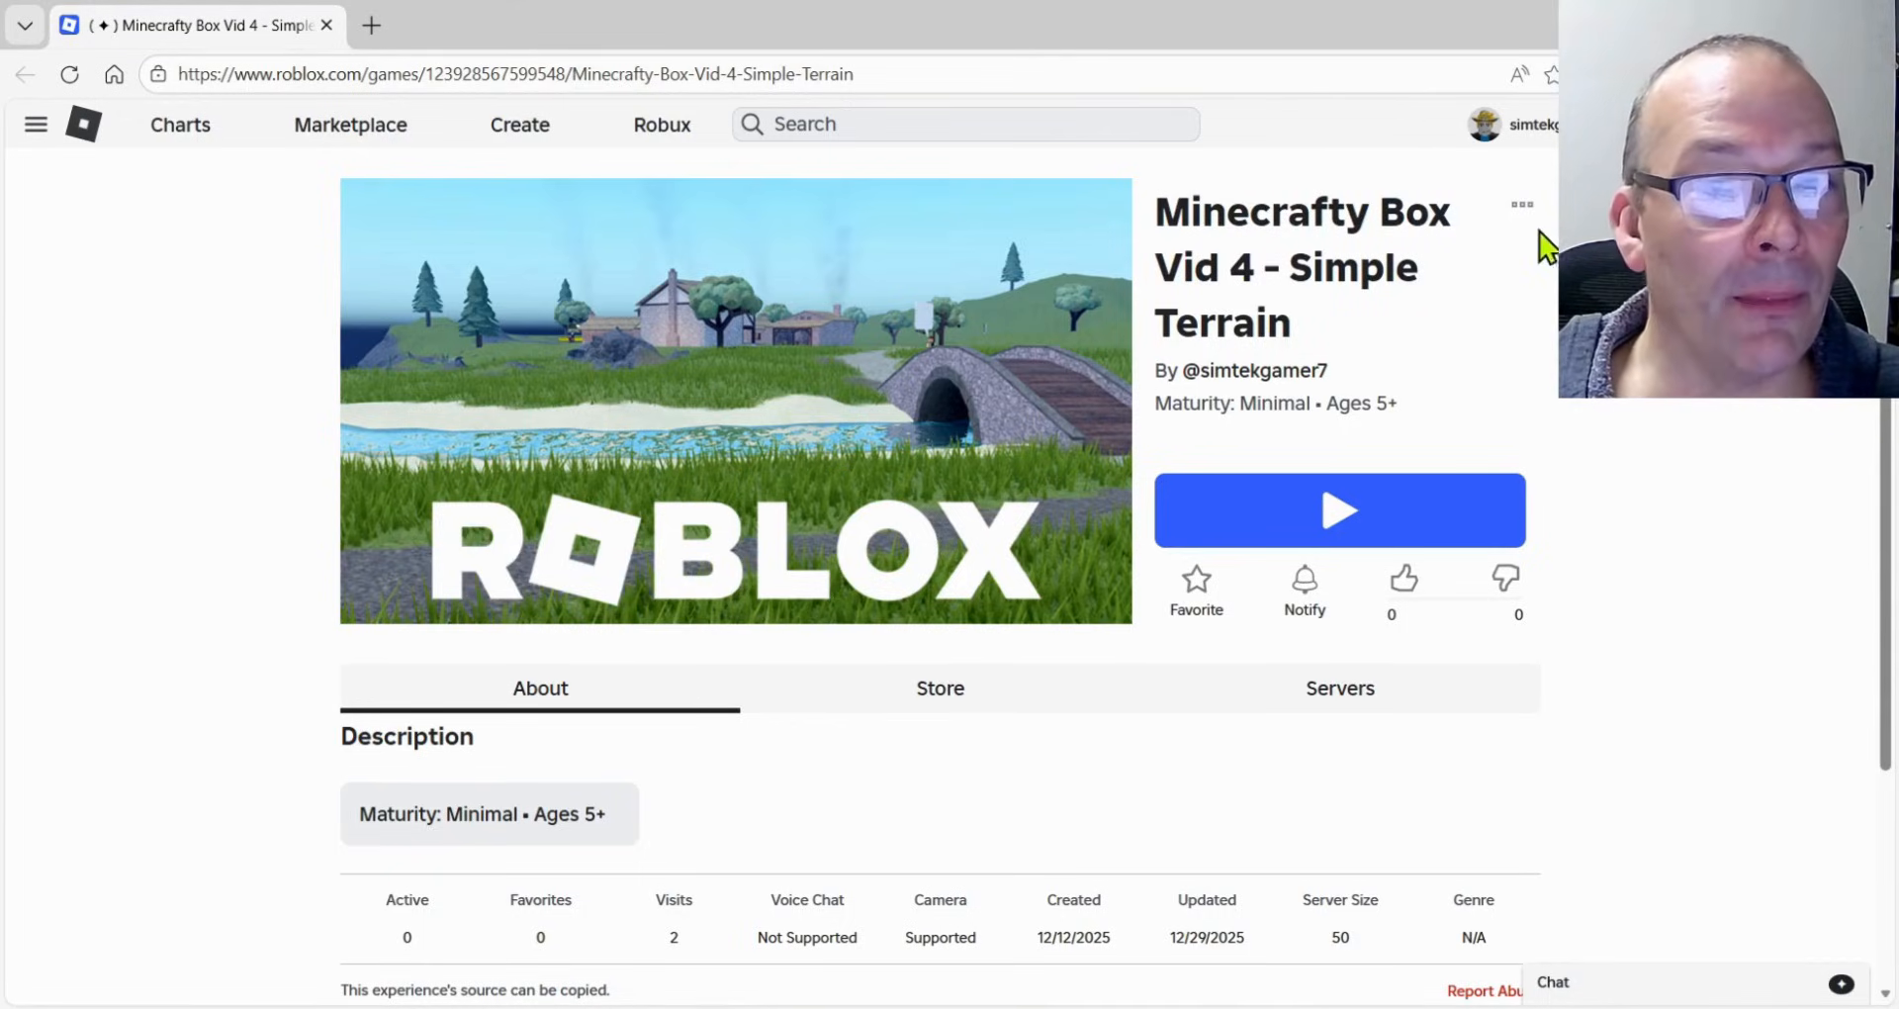
click(1521, 203)
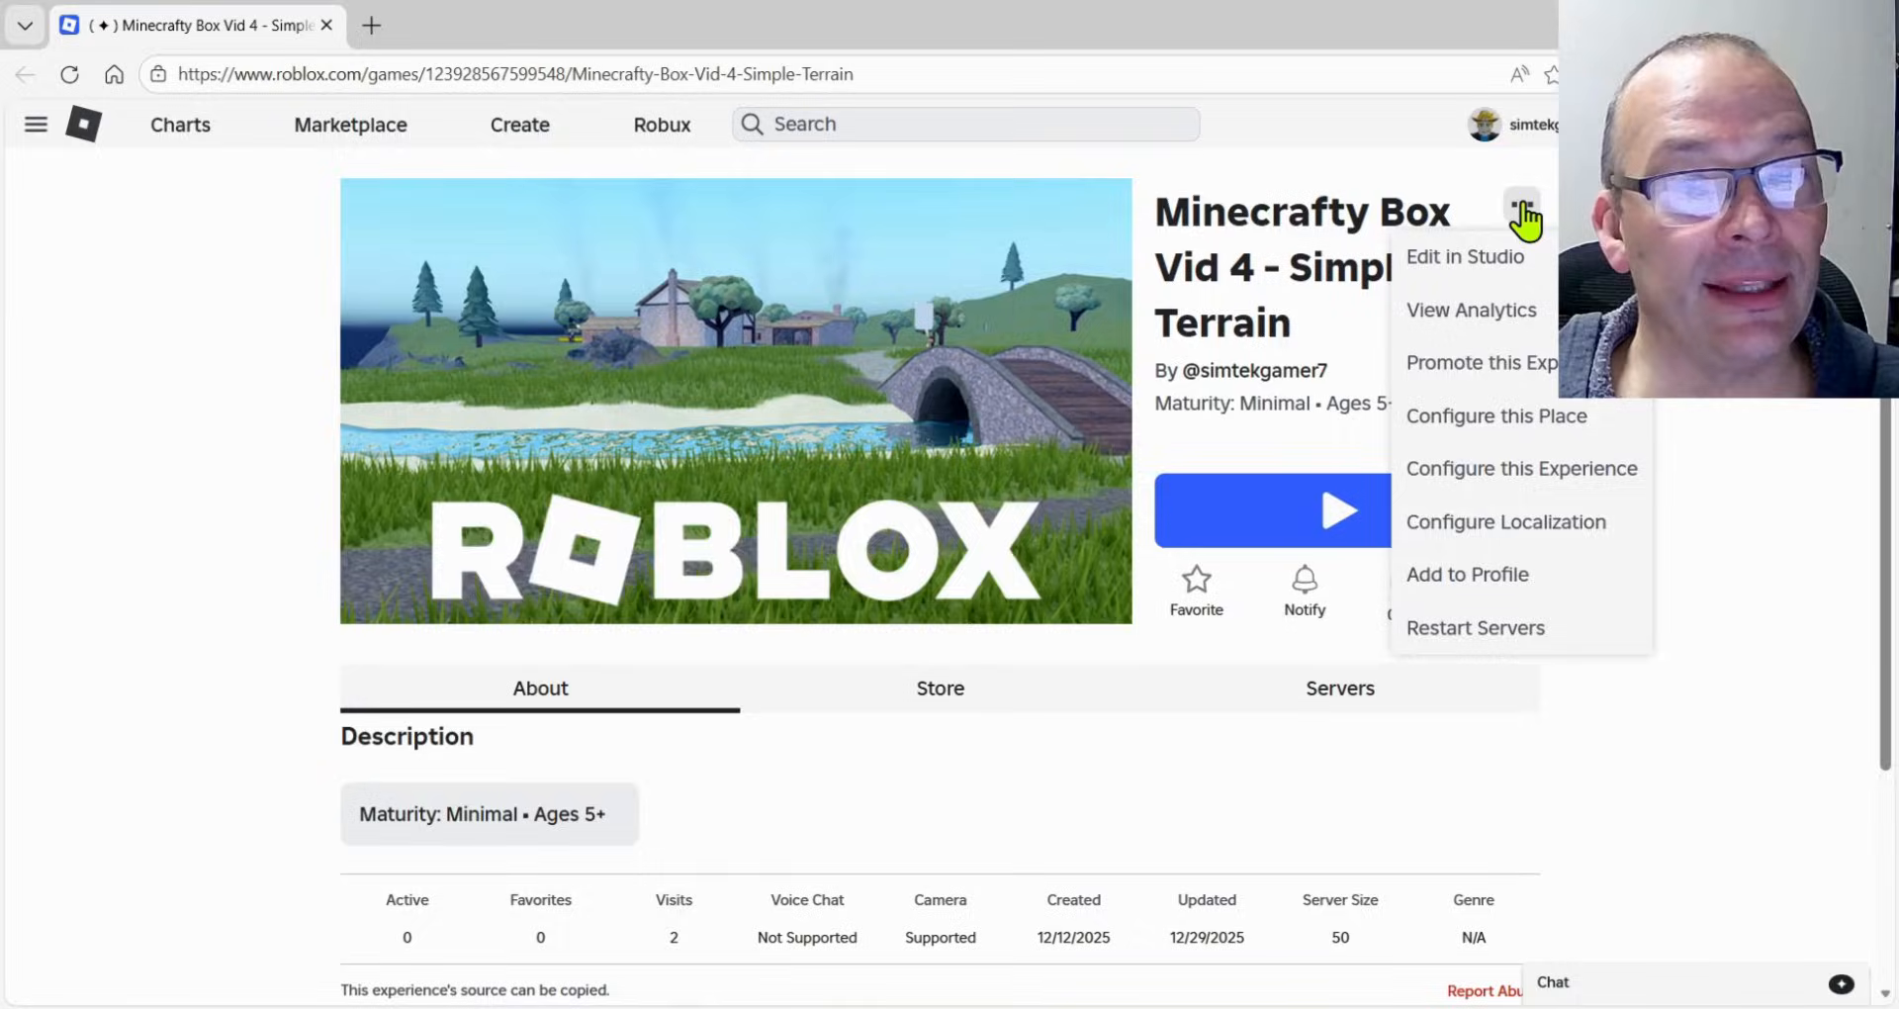
click(1463, 255)
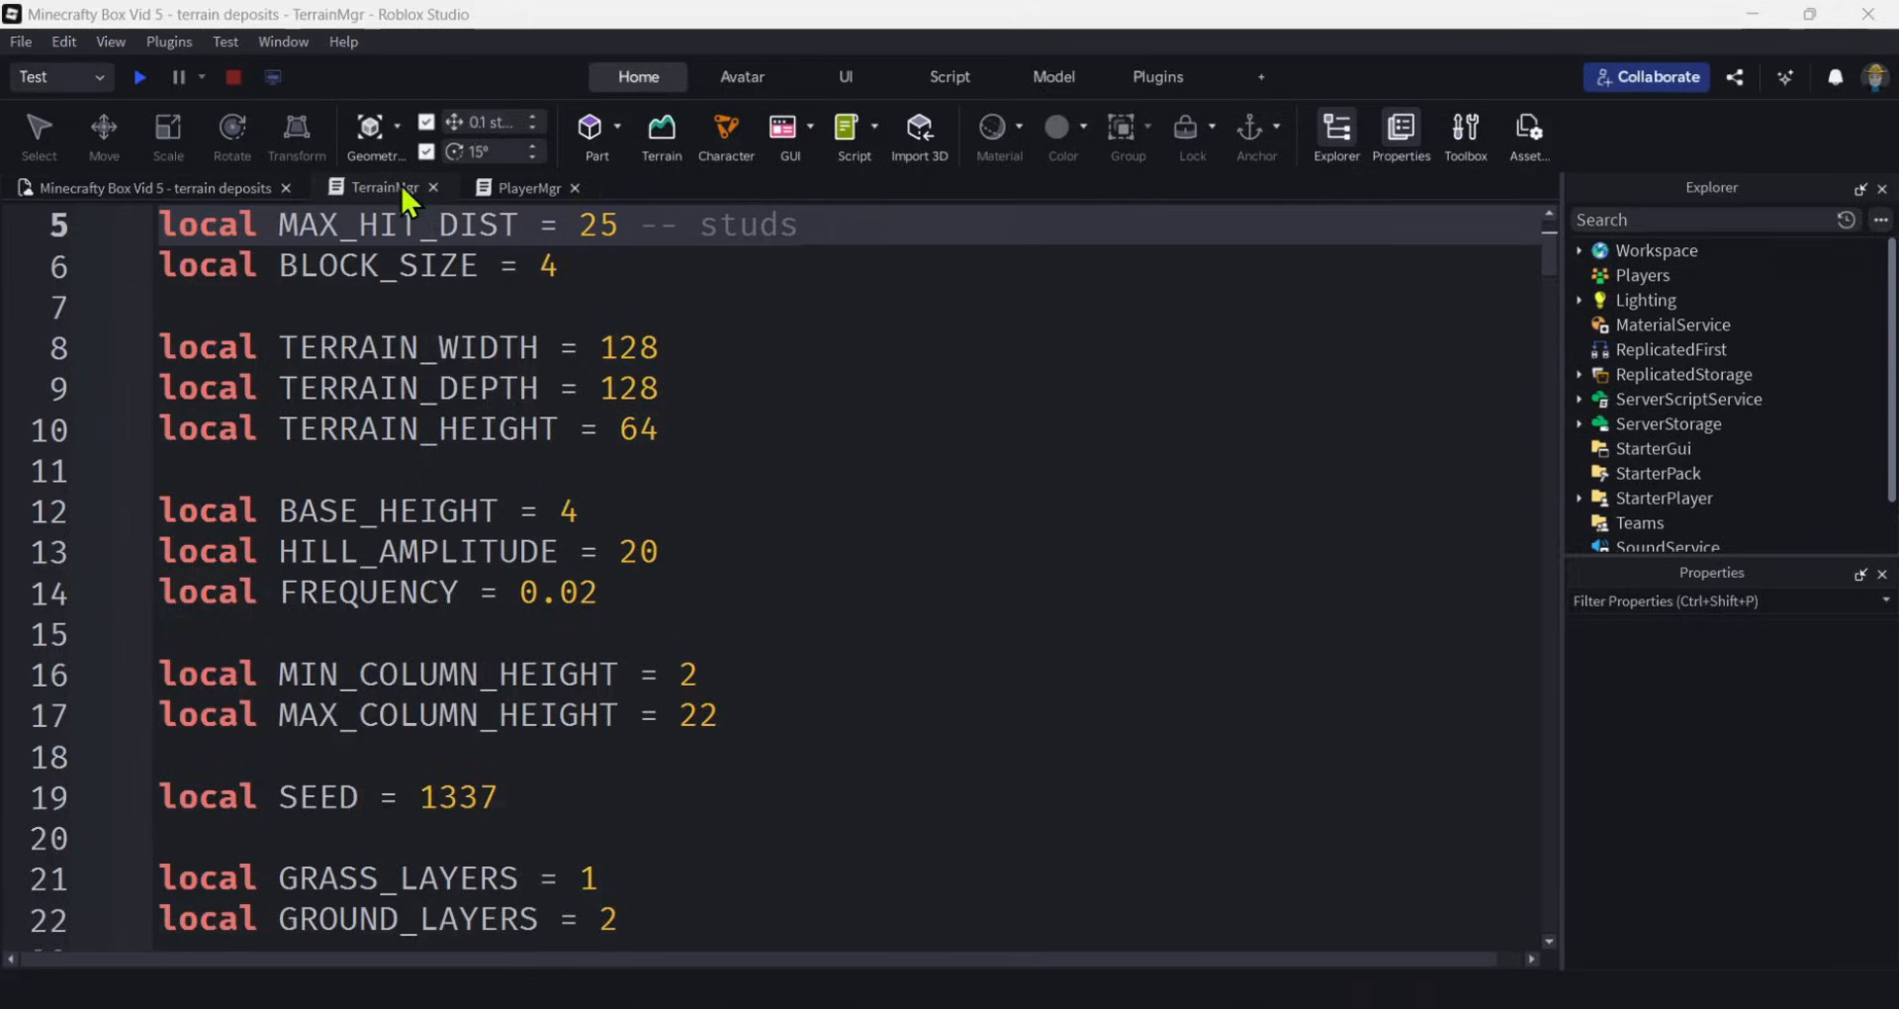
Return to the place view and expand ServerScriptService to reveal the TerrainMgr script.
click(145, 188)
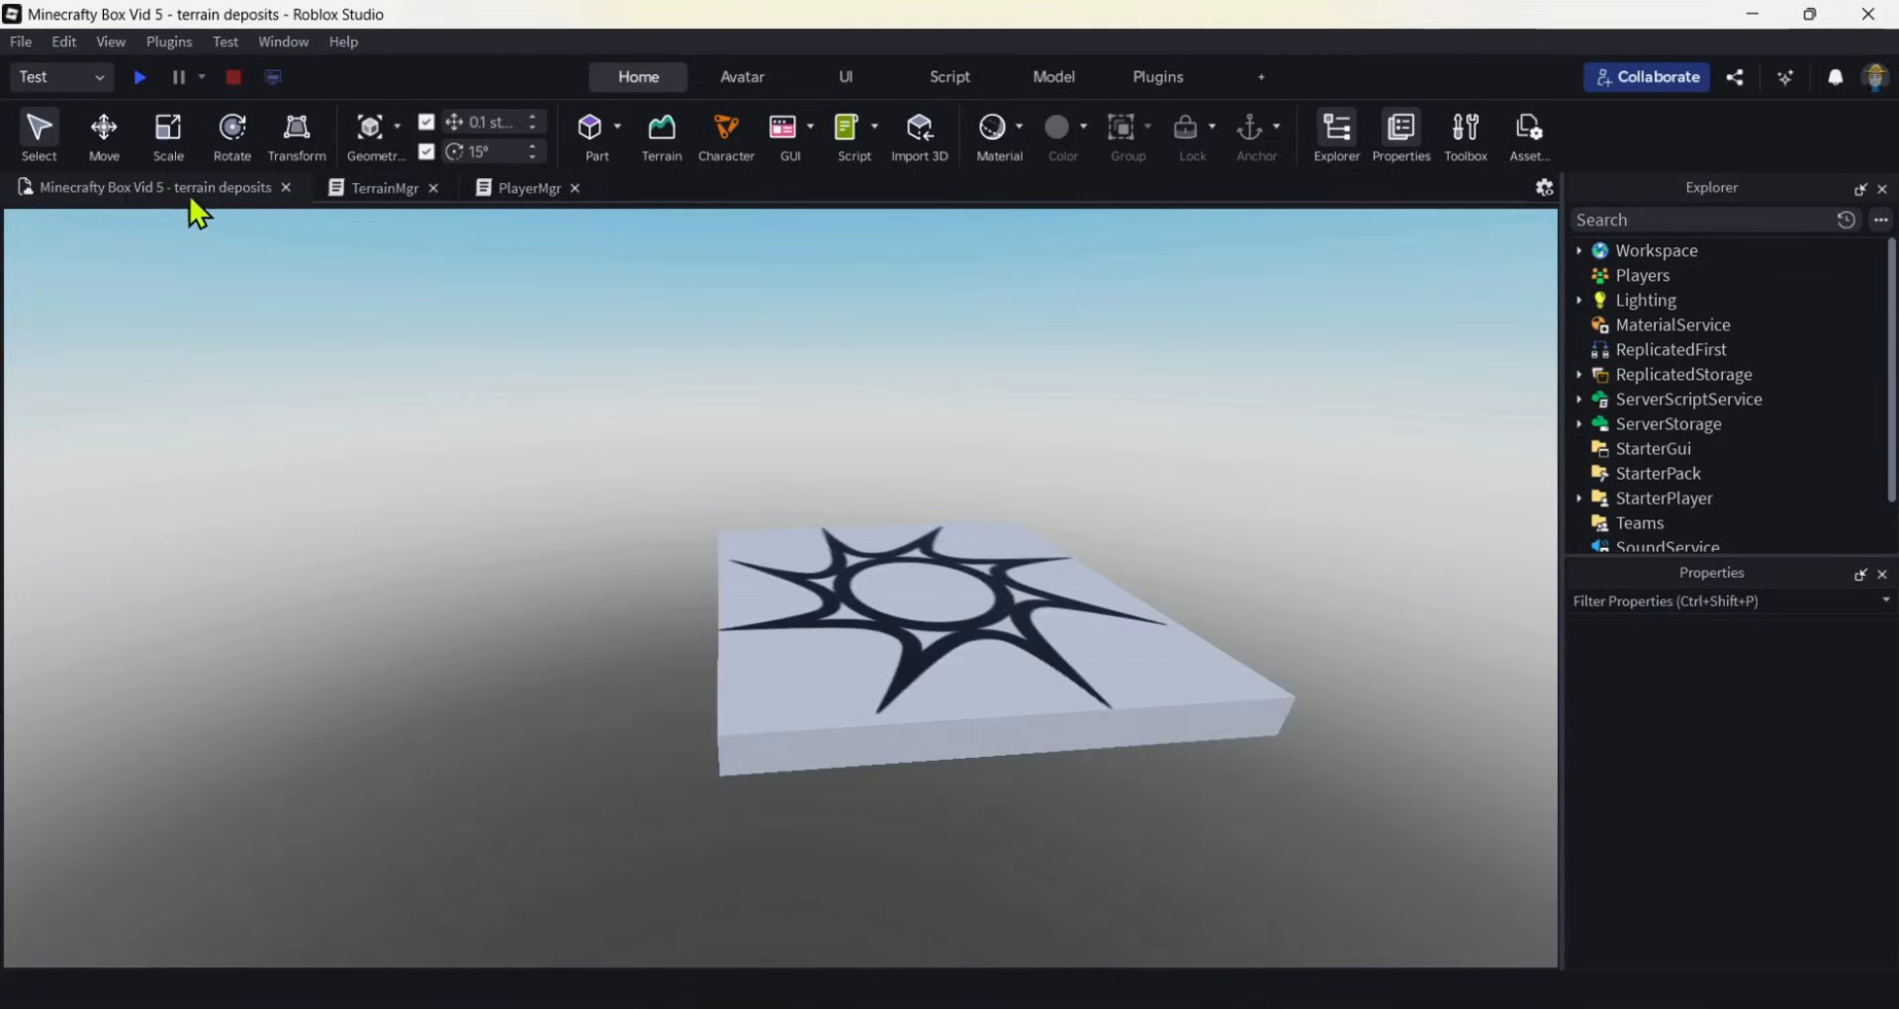
mouse_move(1774, 204)
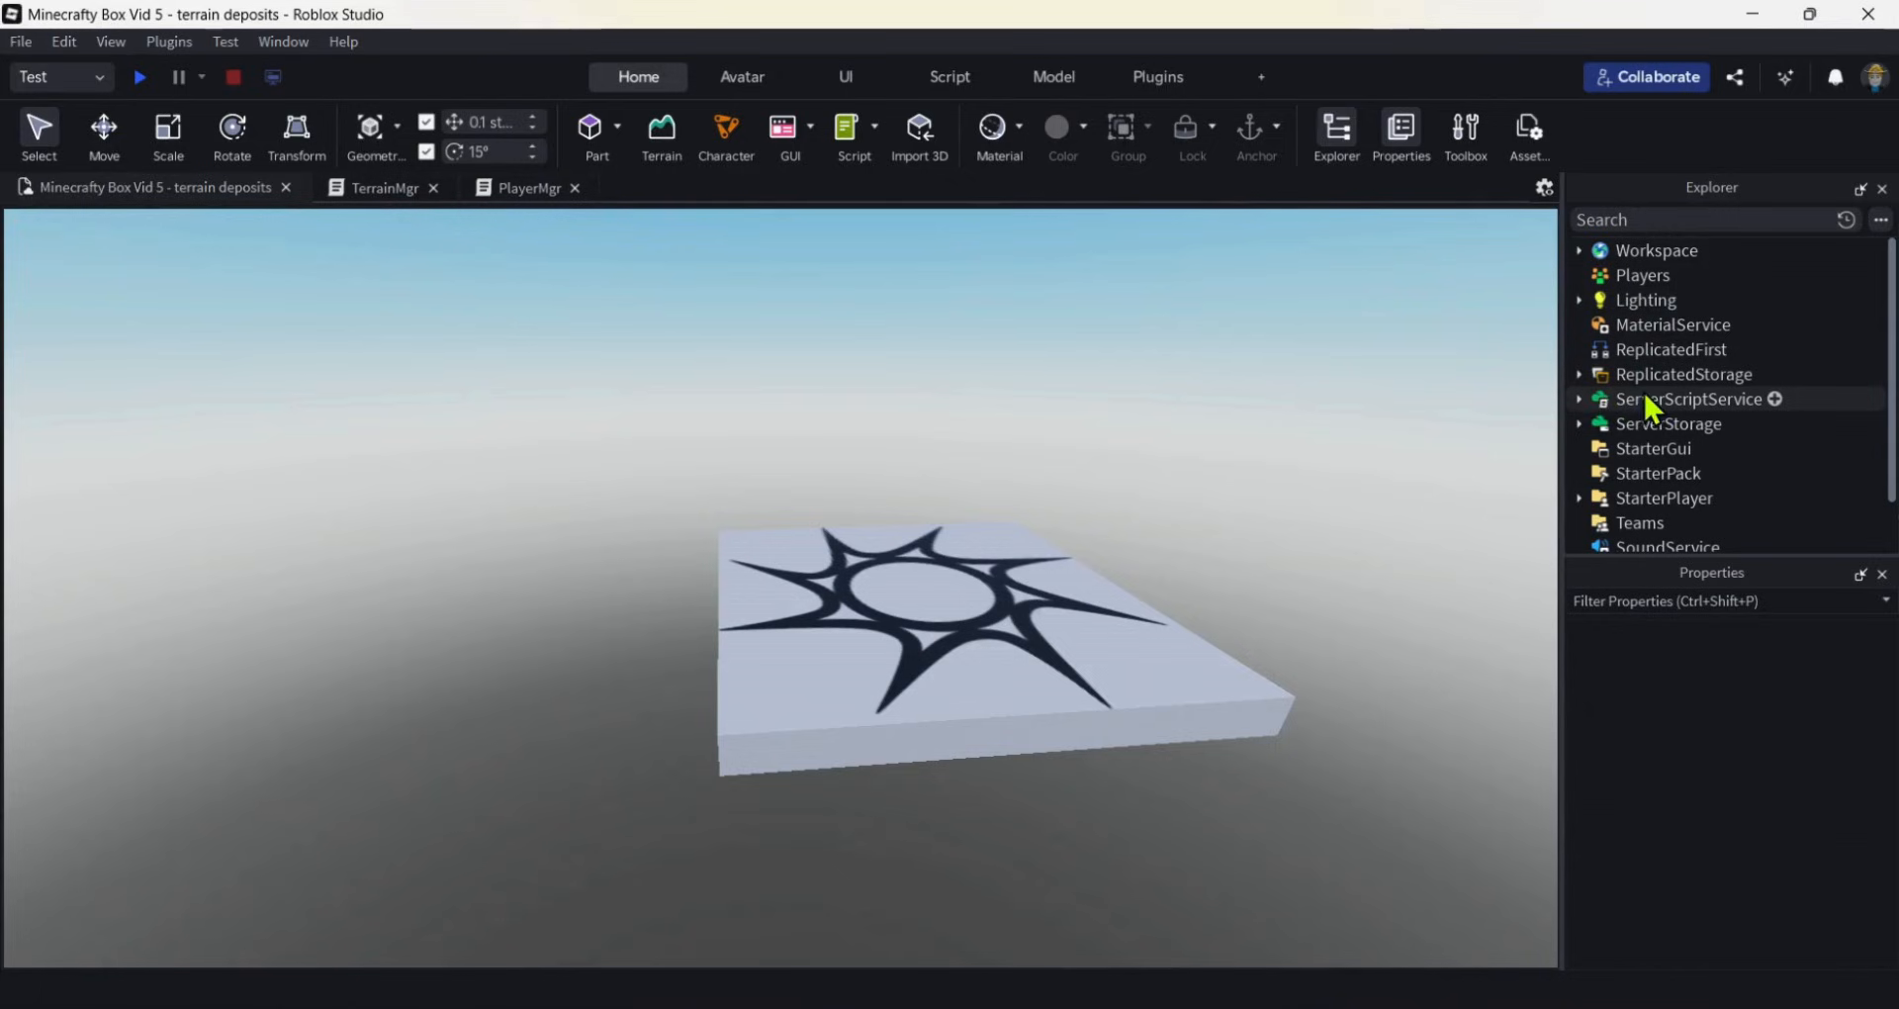
click(1690, 398)
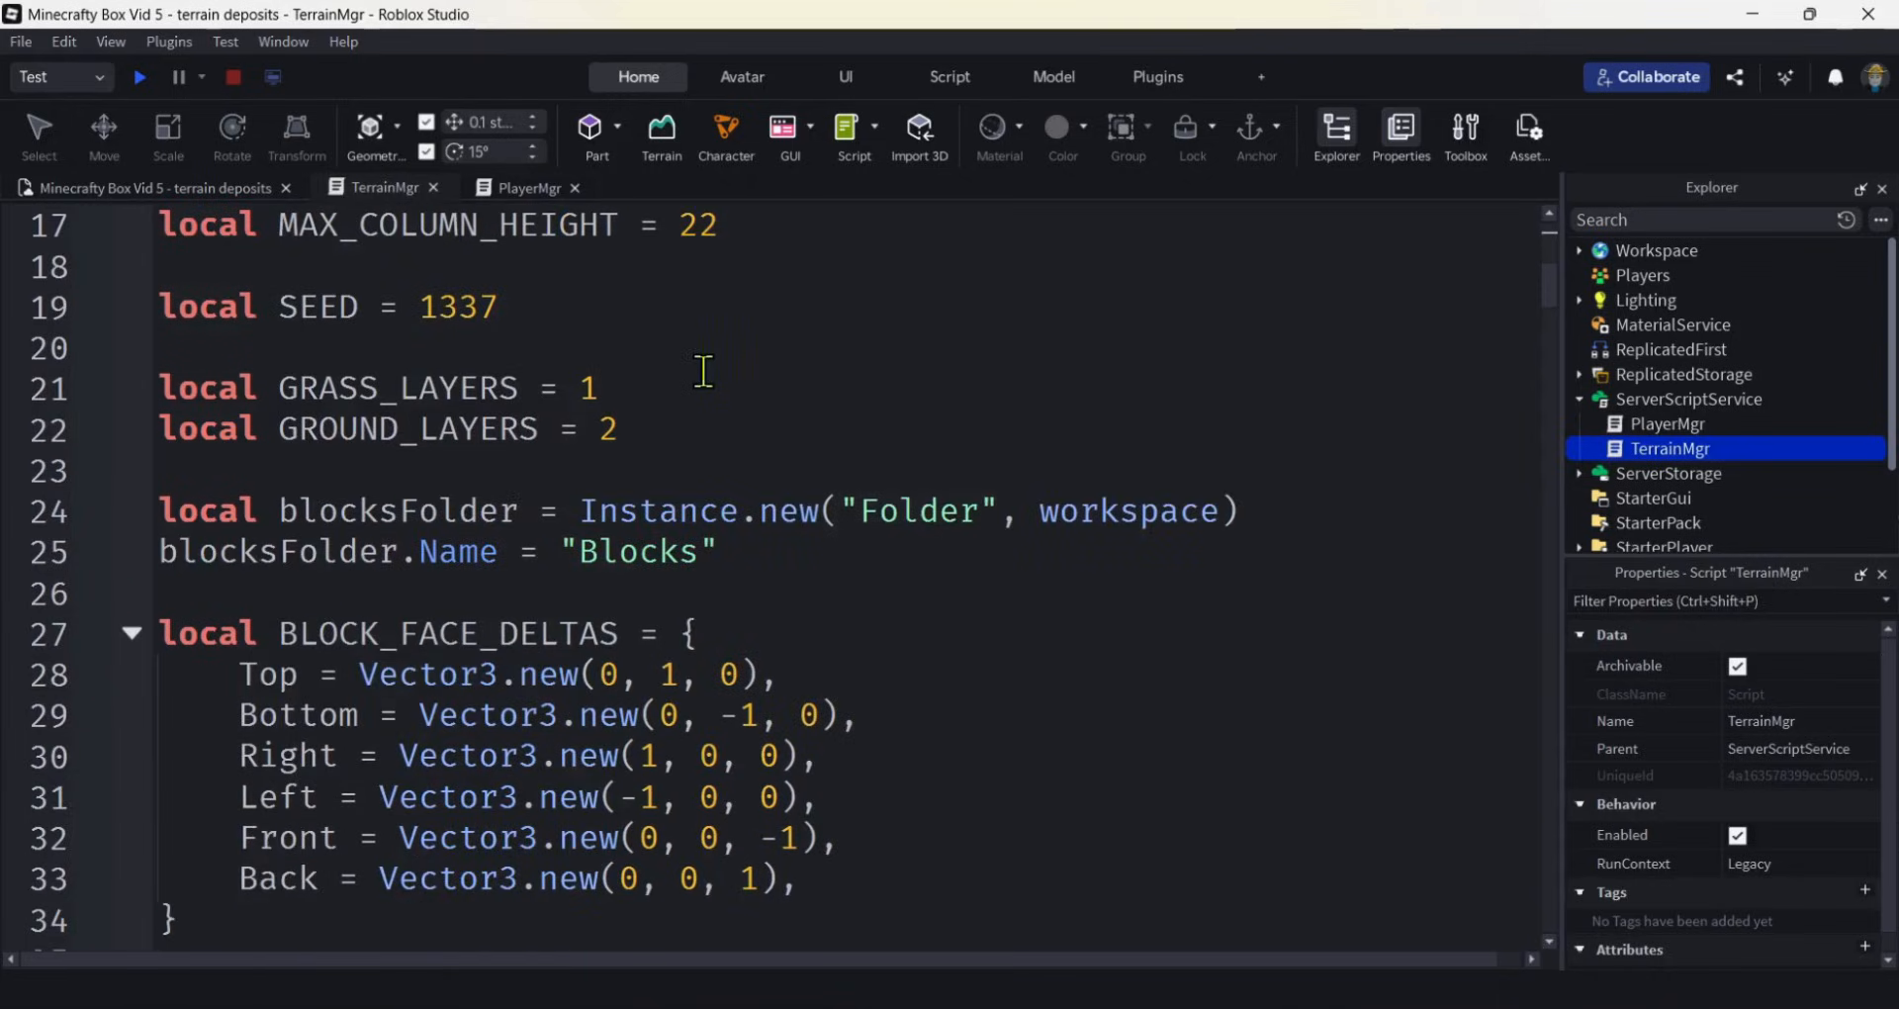
Rename SEED to GEN_SEED and declare local COAL_SEED = 5678.
double_click(317, 306)
text(GEN_)
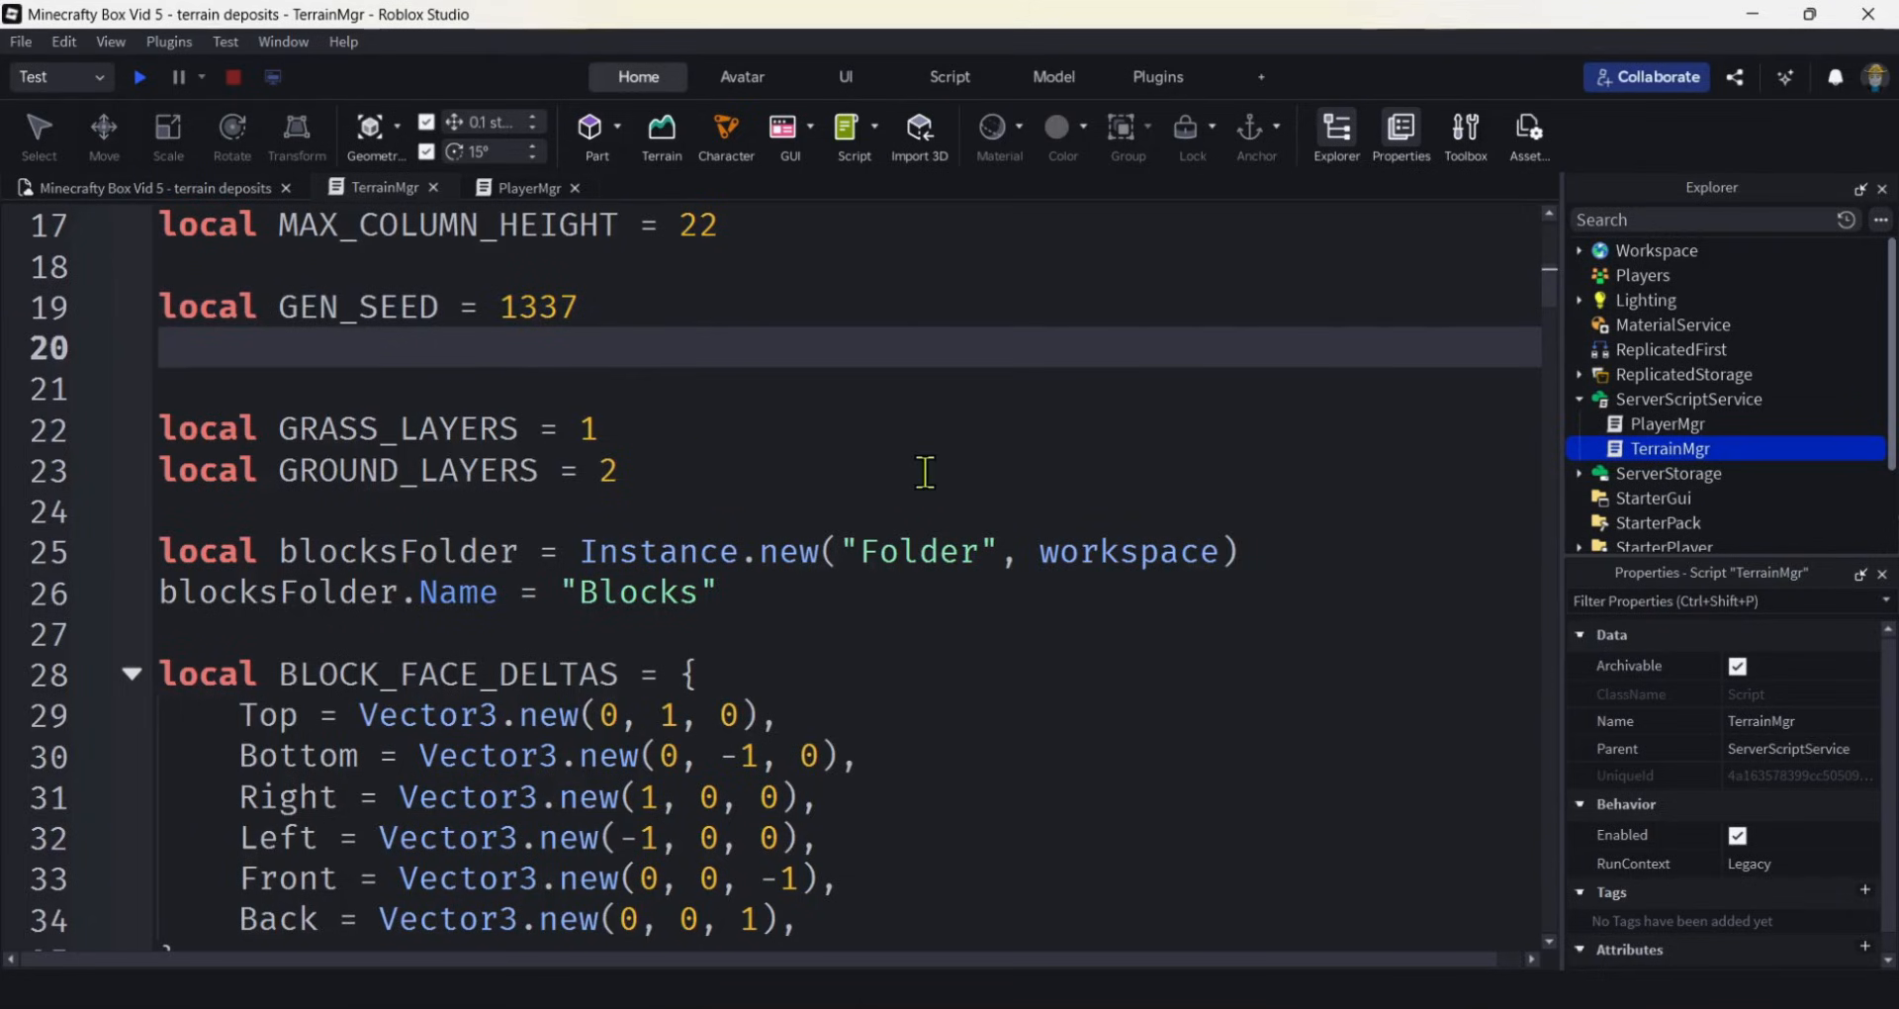
text(local)
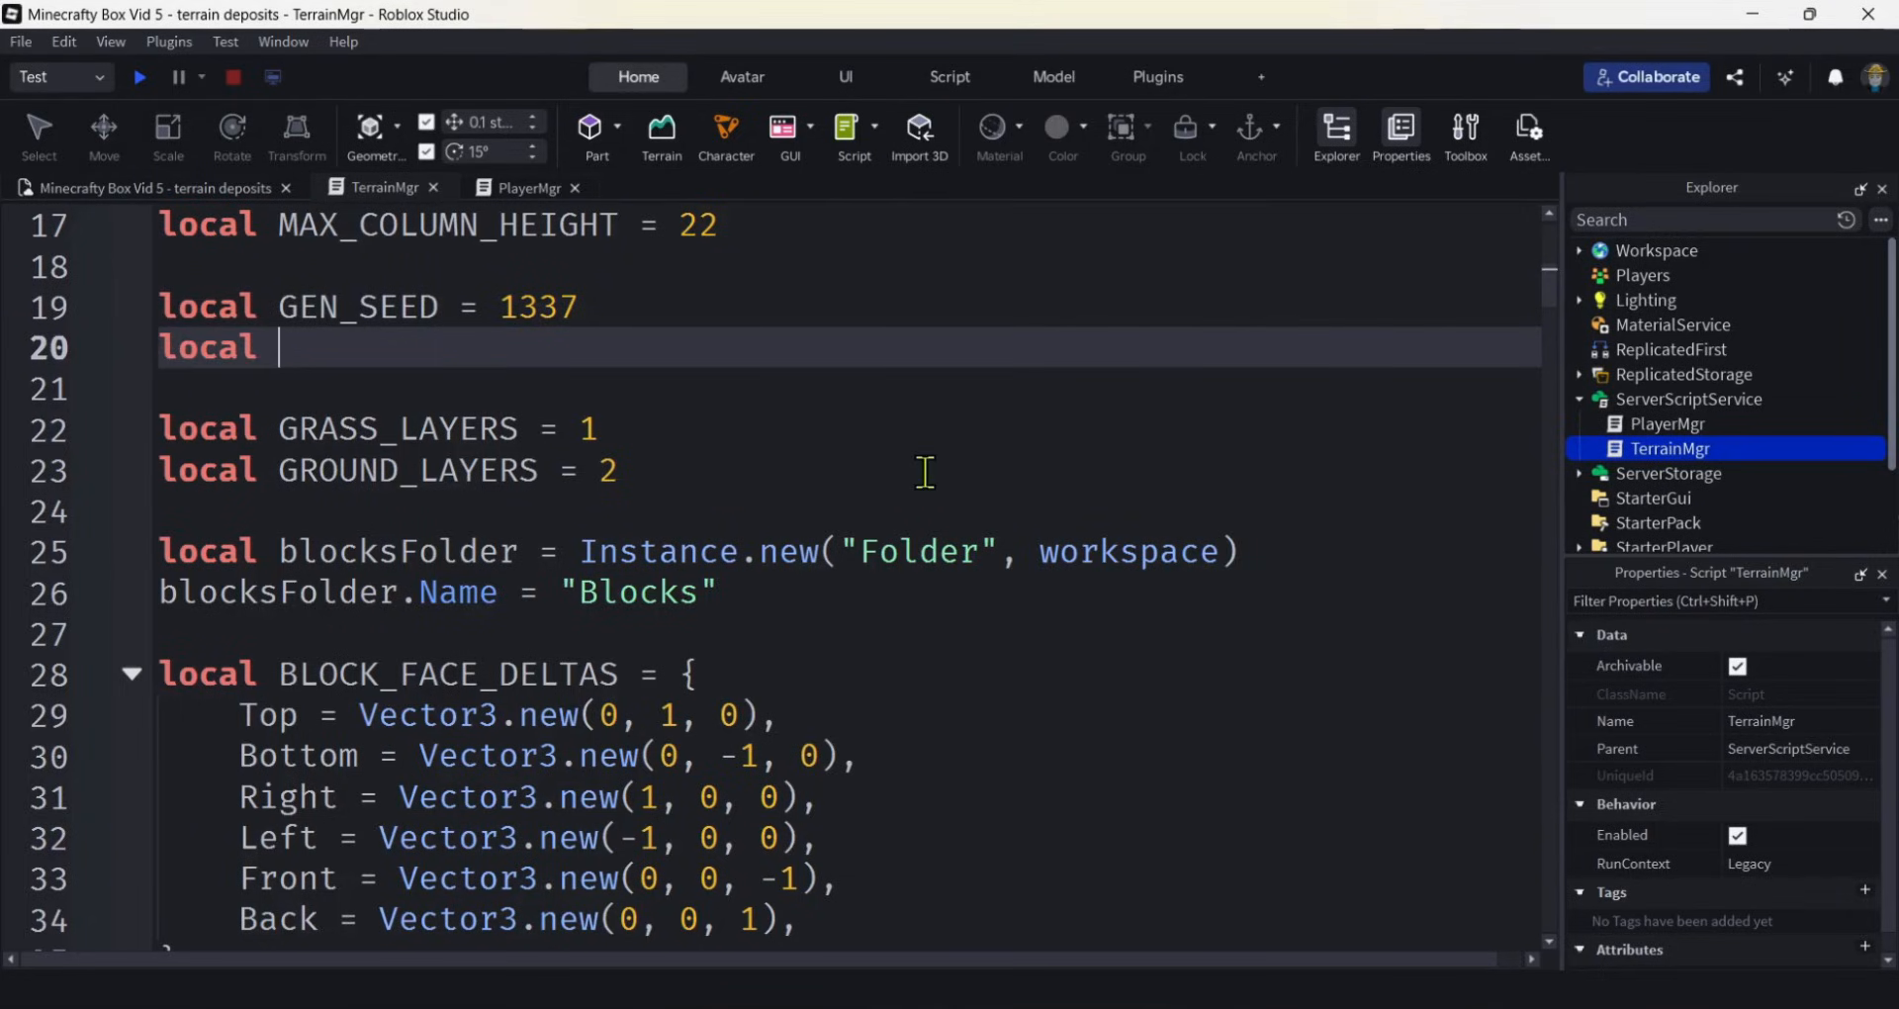
text(C)
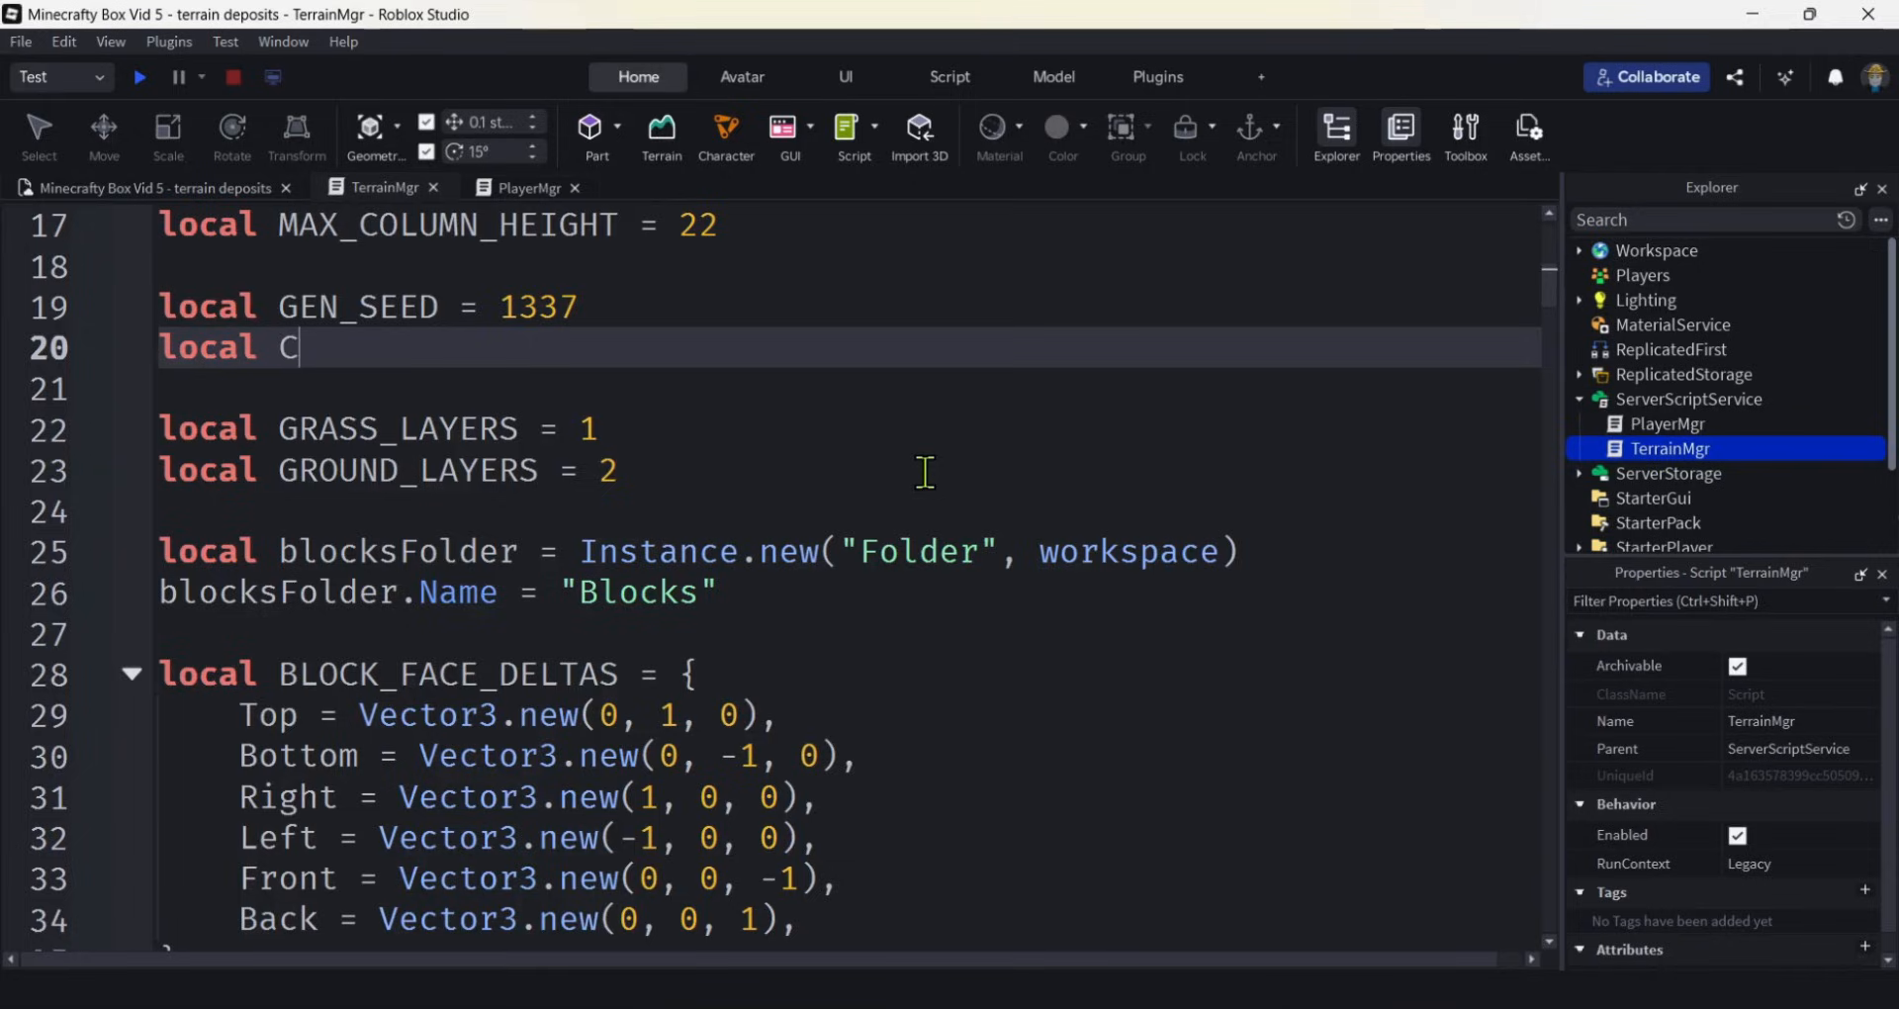
text(OAL_SEE)
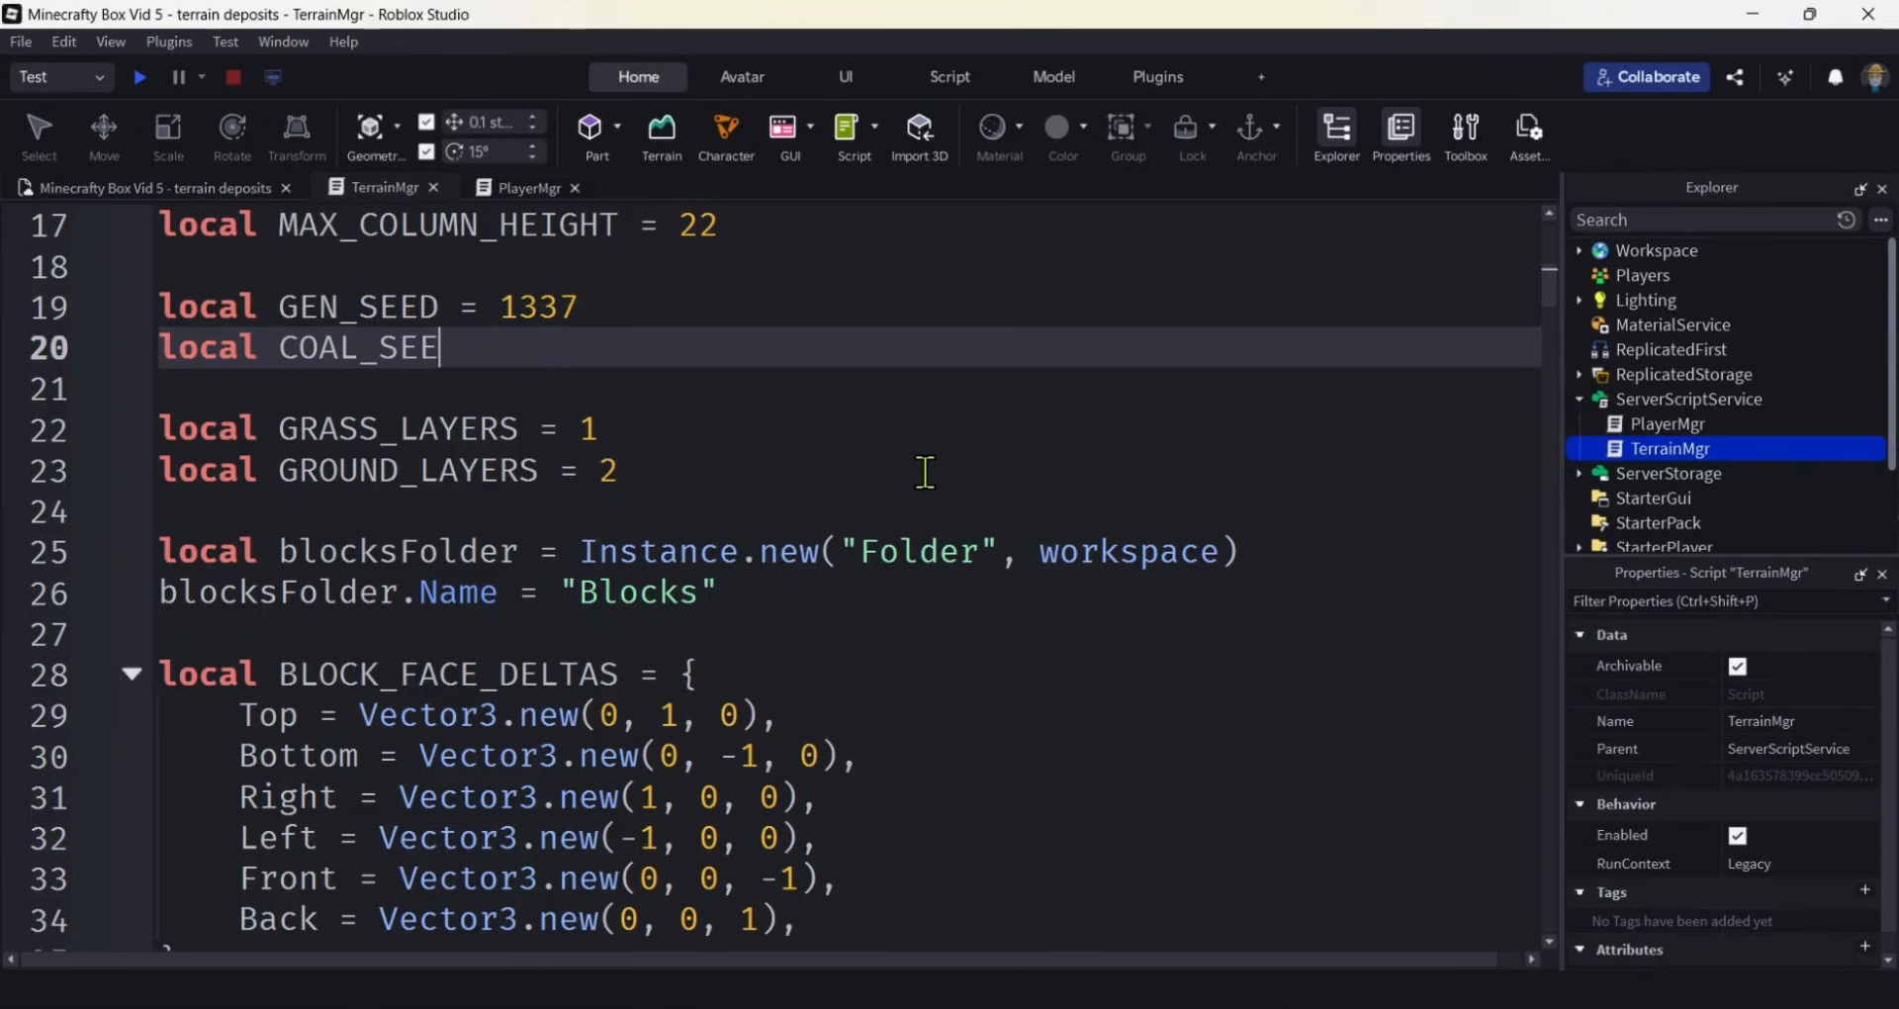
text(D =)
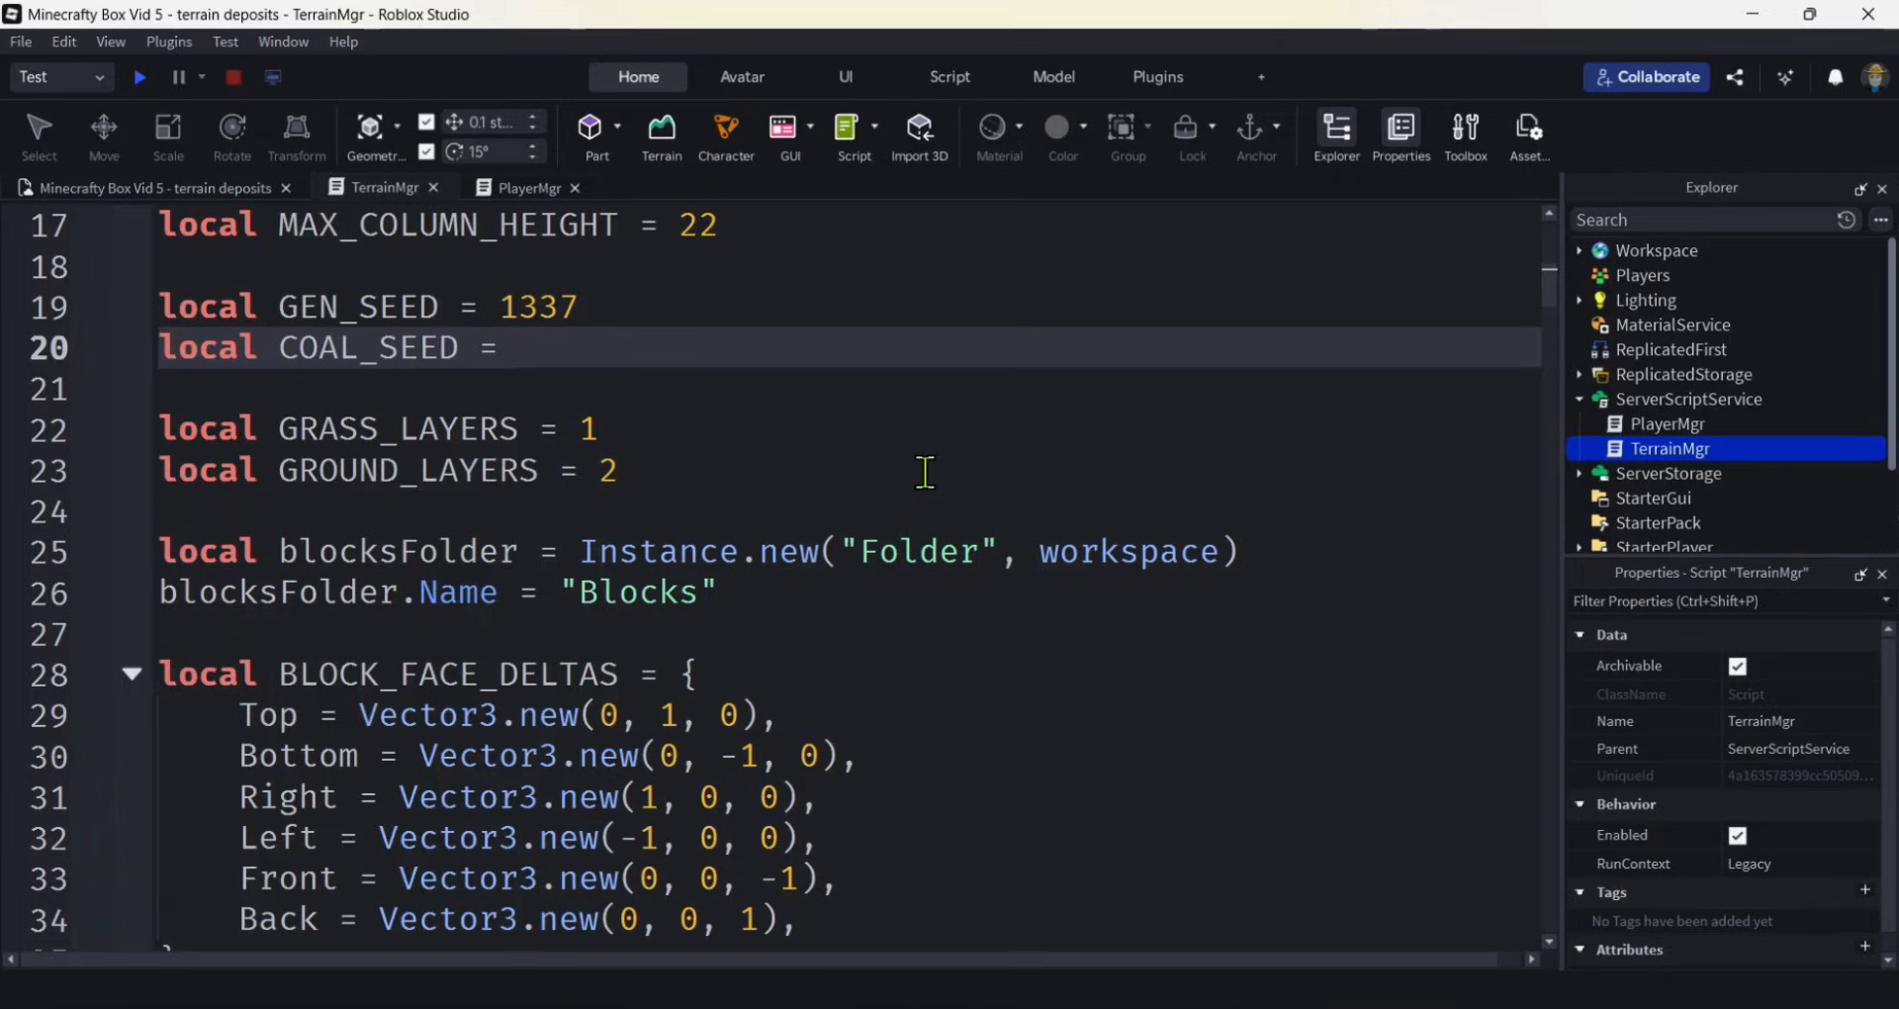
text(5678)
text(local)
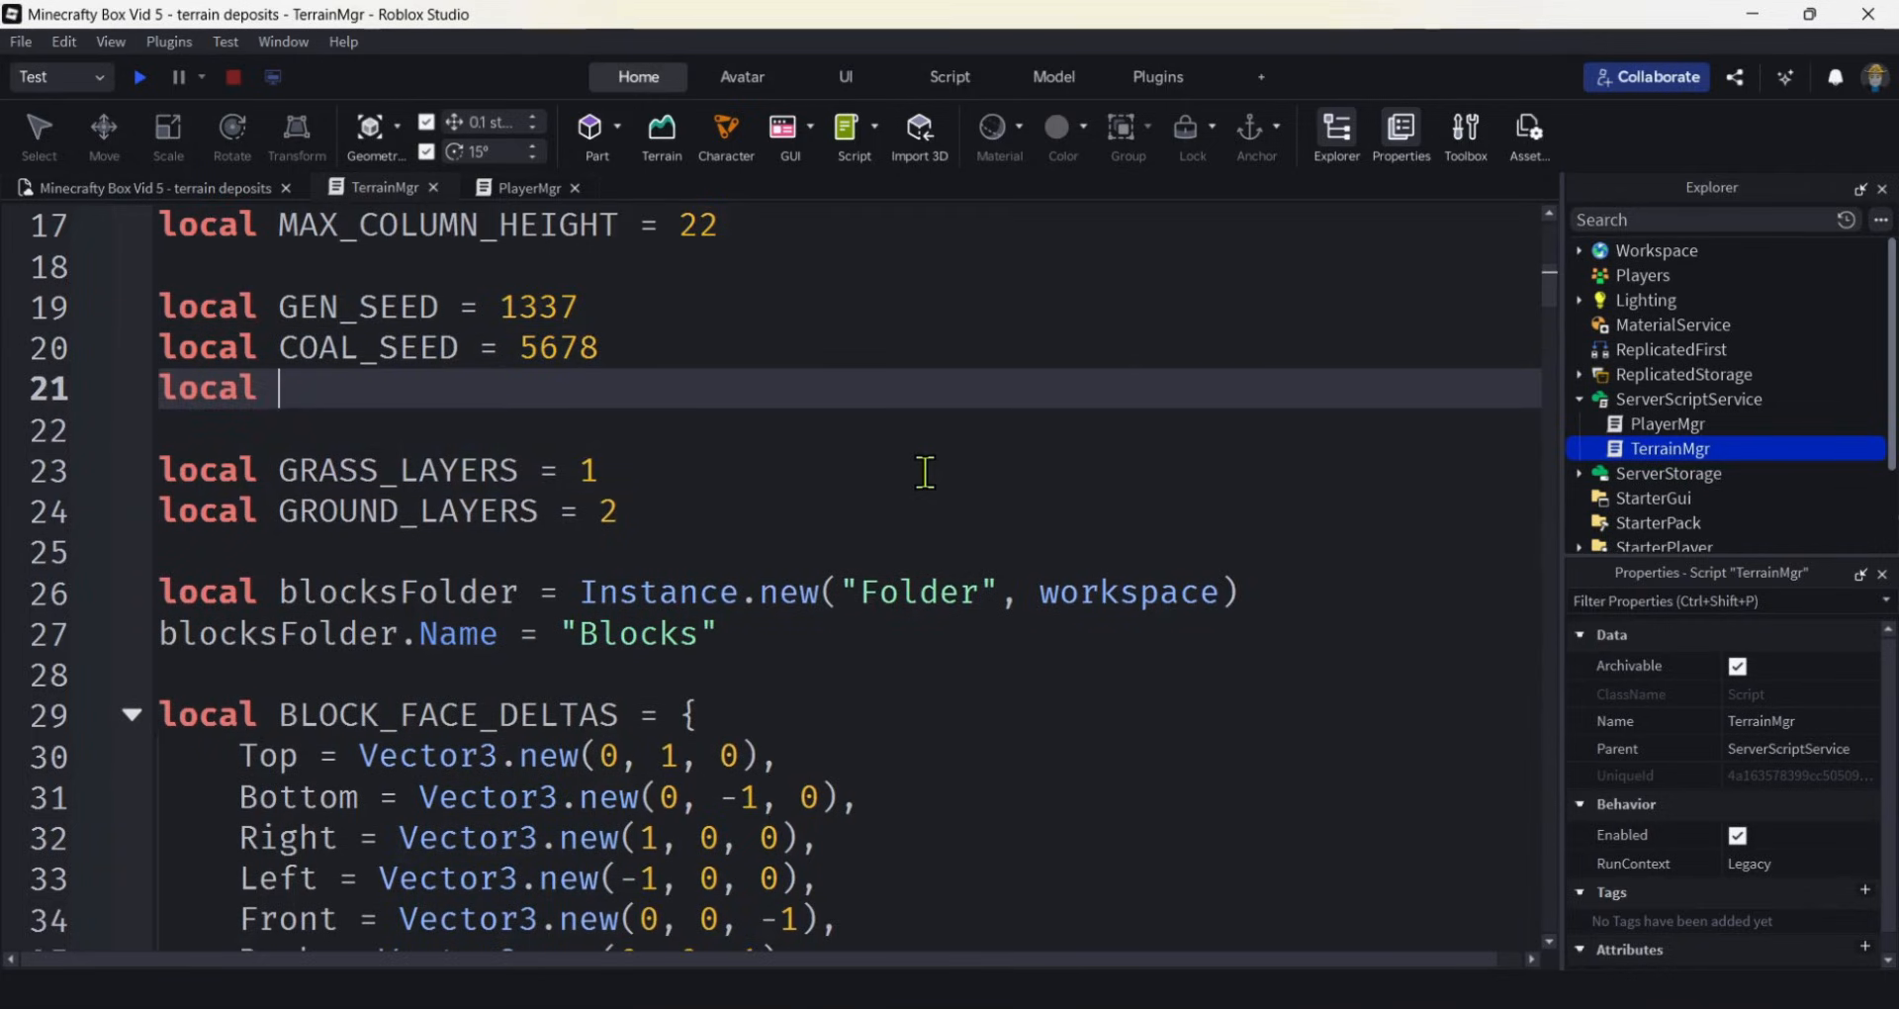
Declare local GRAVEL_SEED = 9012 and local SAND_SEED = 12345.
text(GRAVEL_)
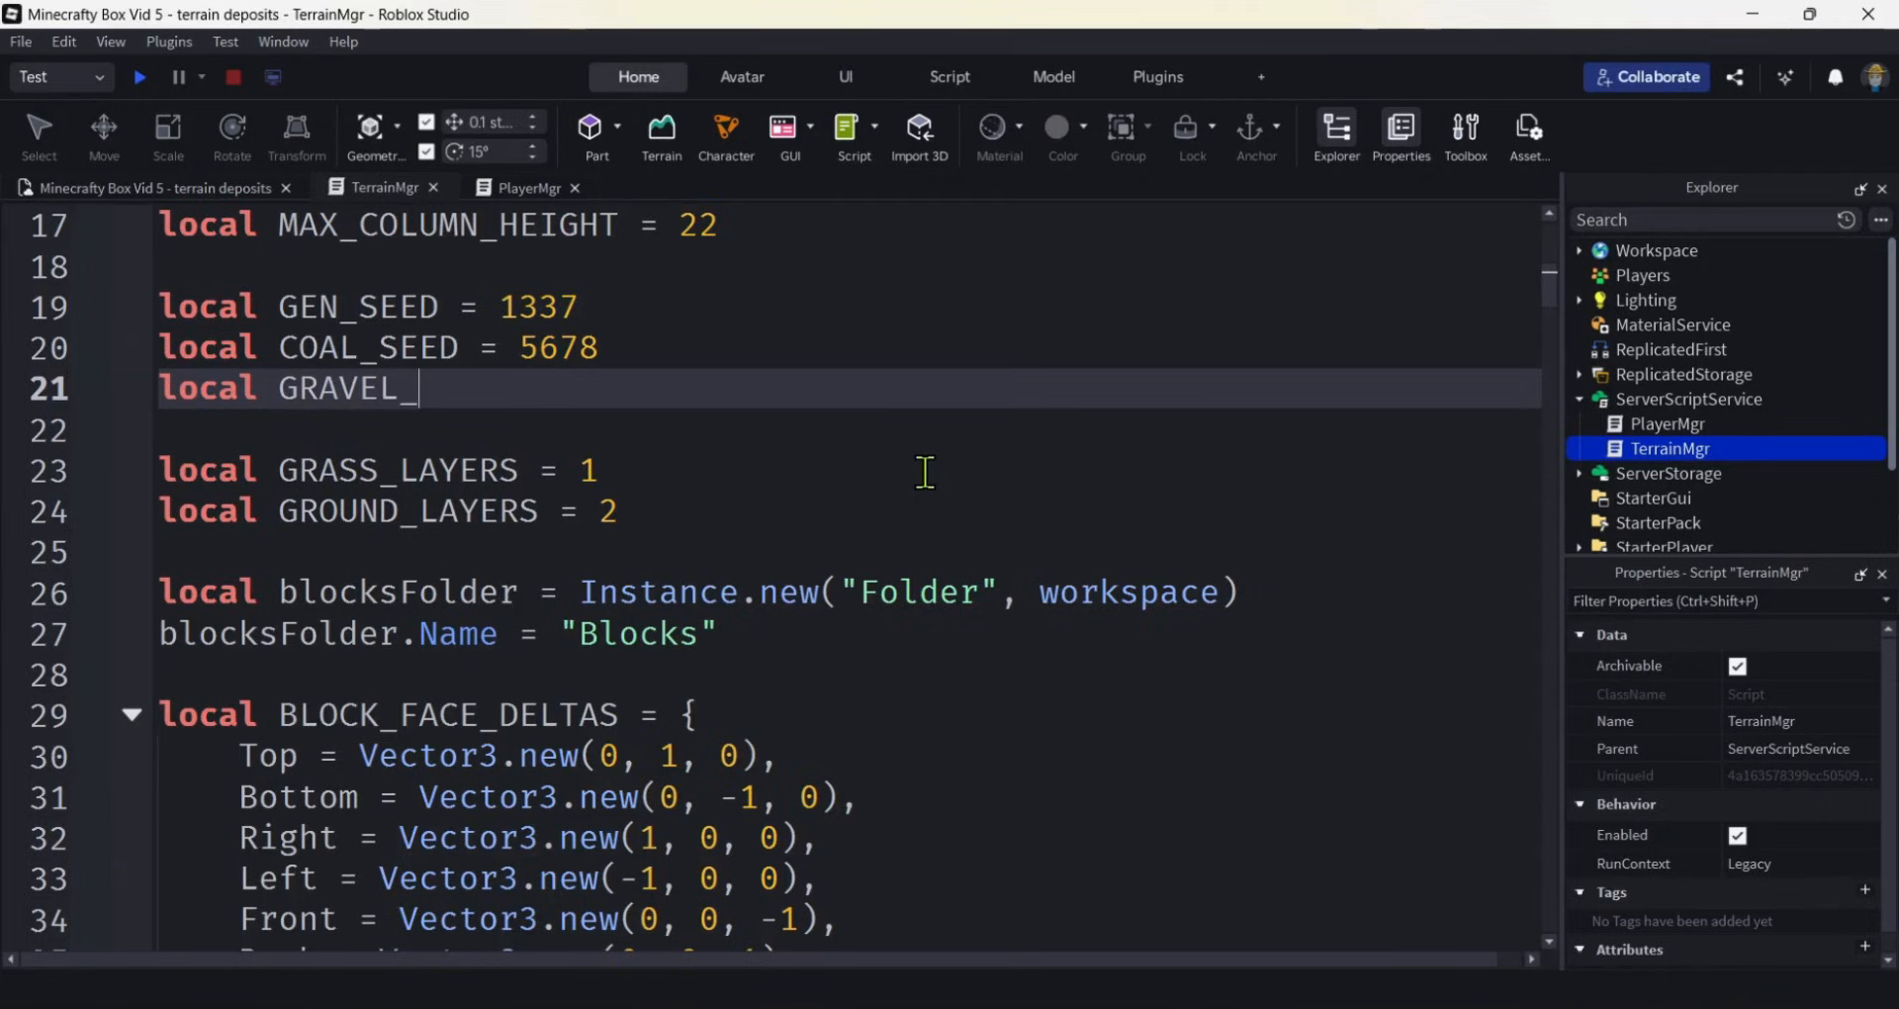
text(SEED =)
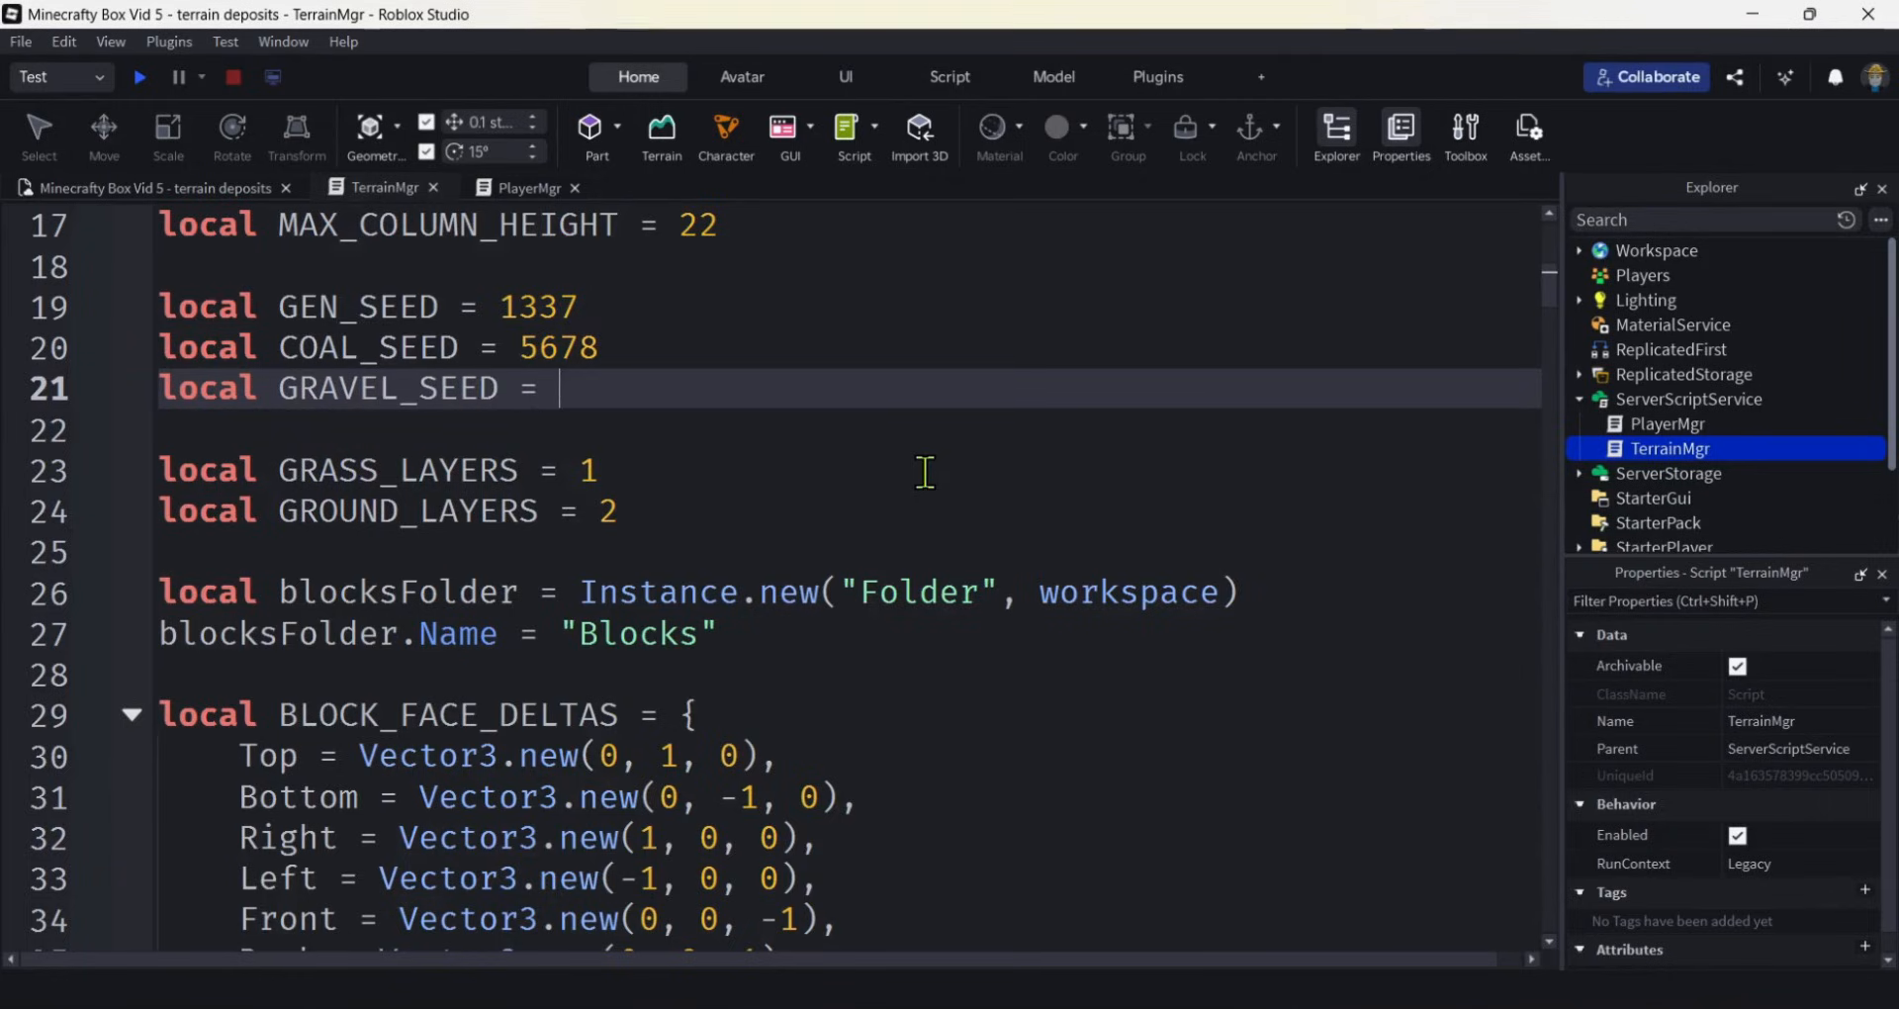
text(90)
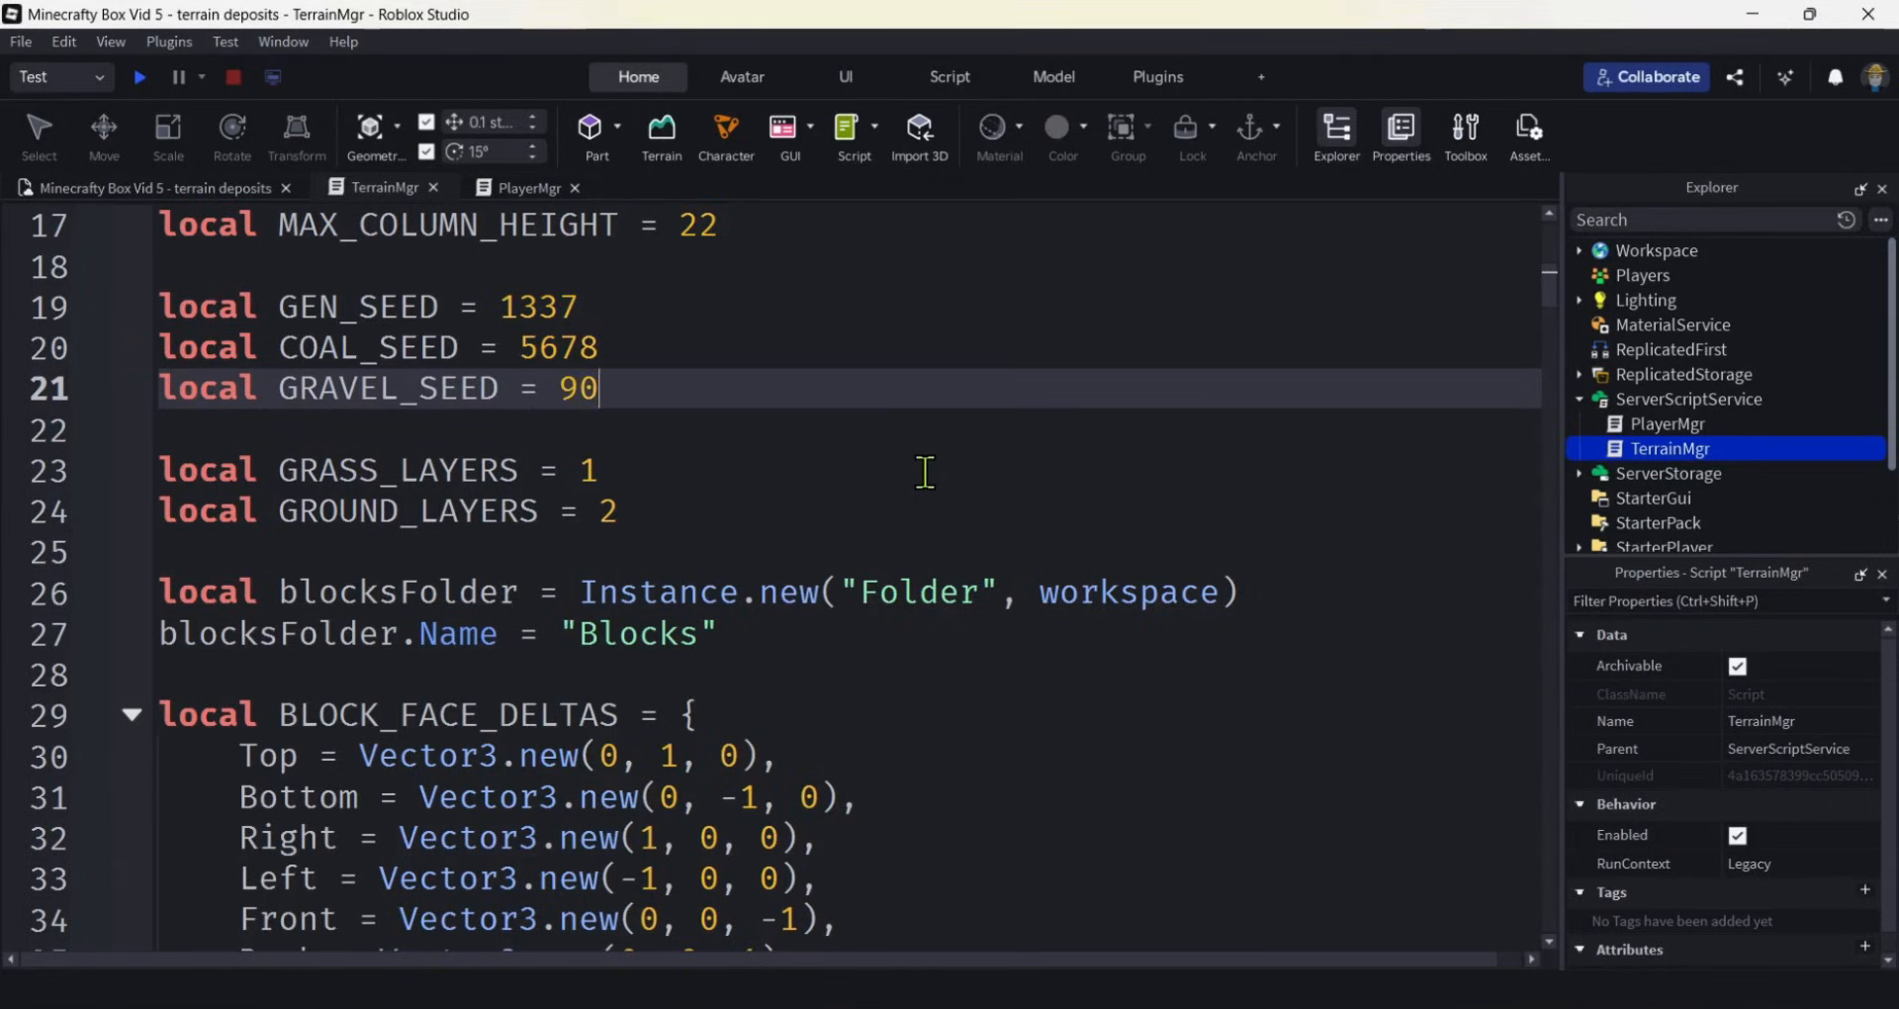
text(12)
click(844, 430)
text(local)
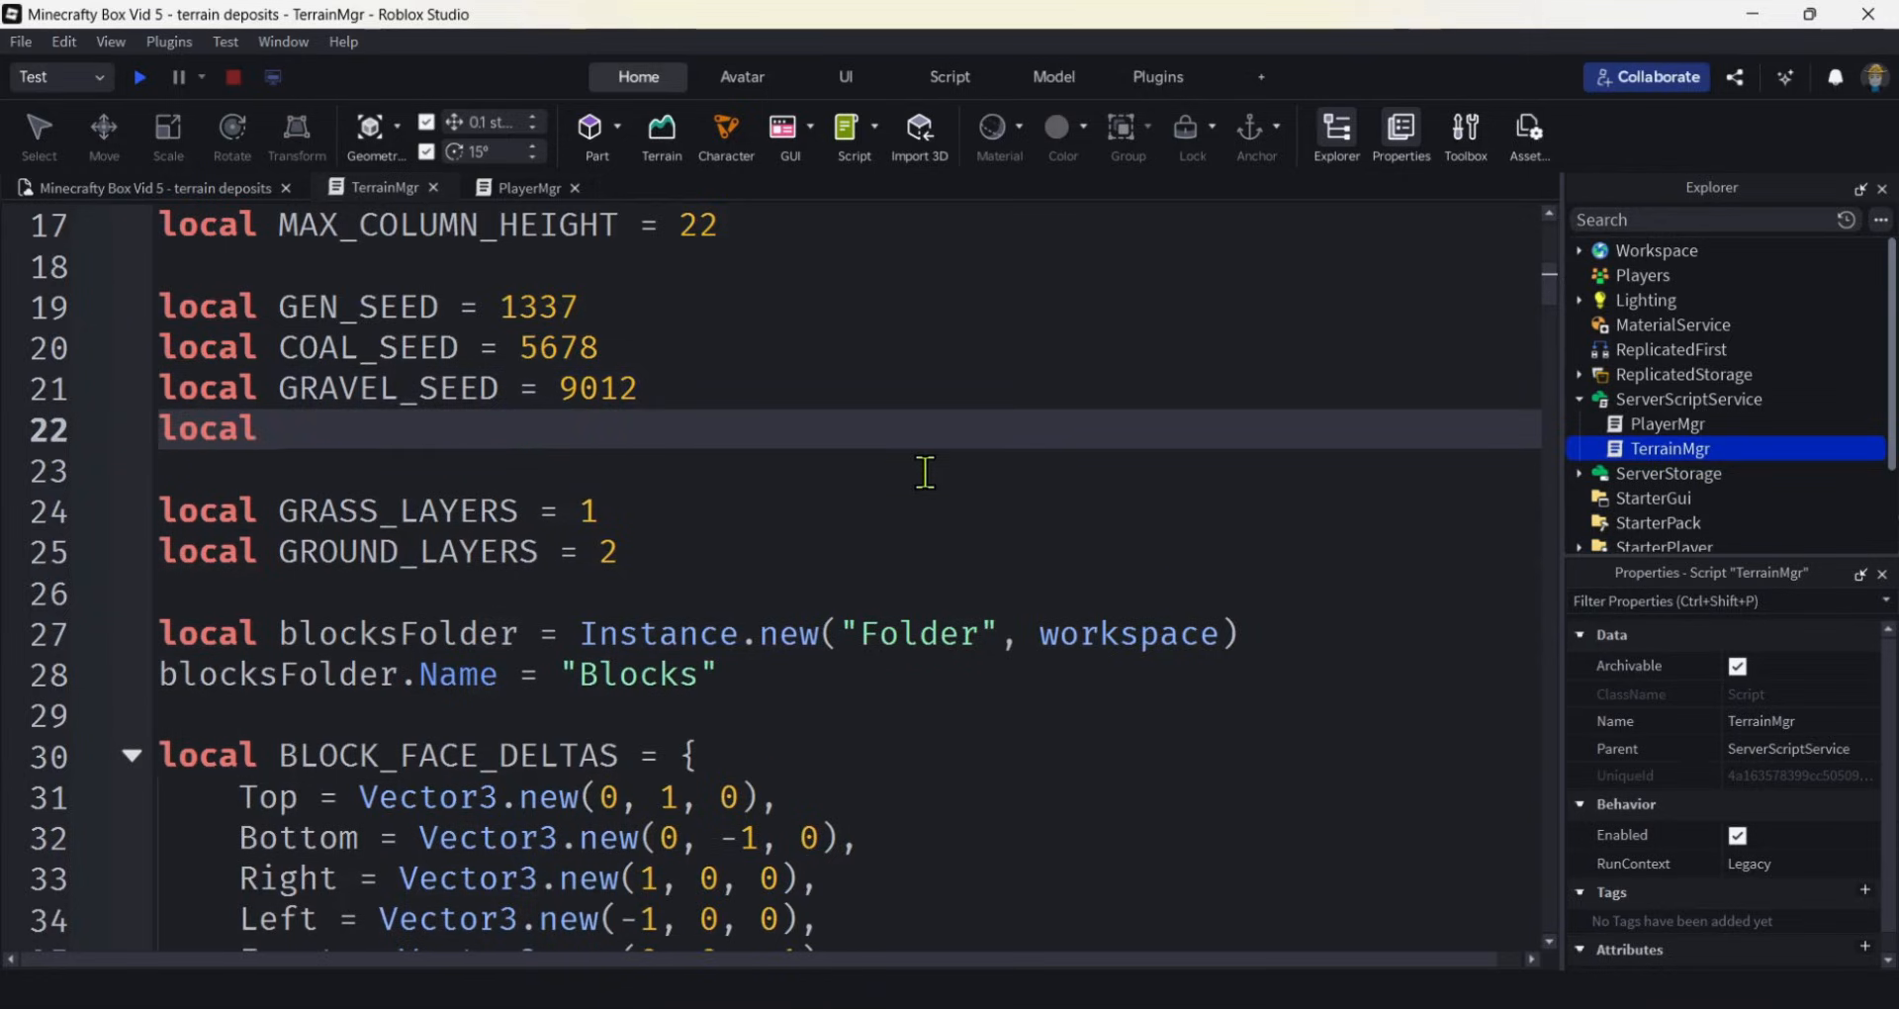
text(SAND)
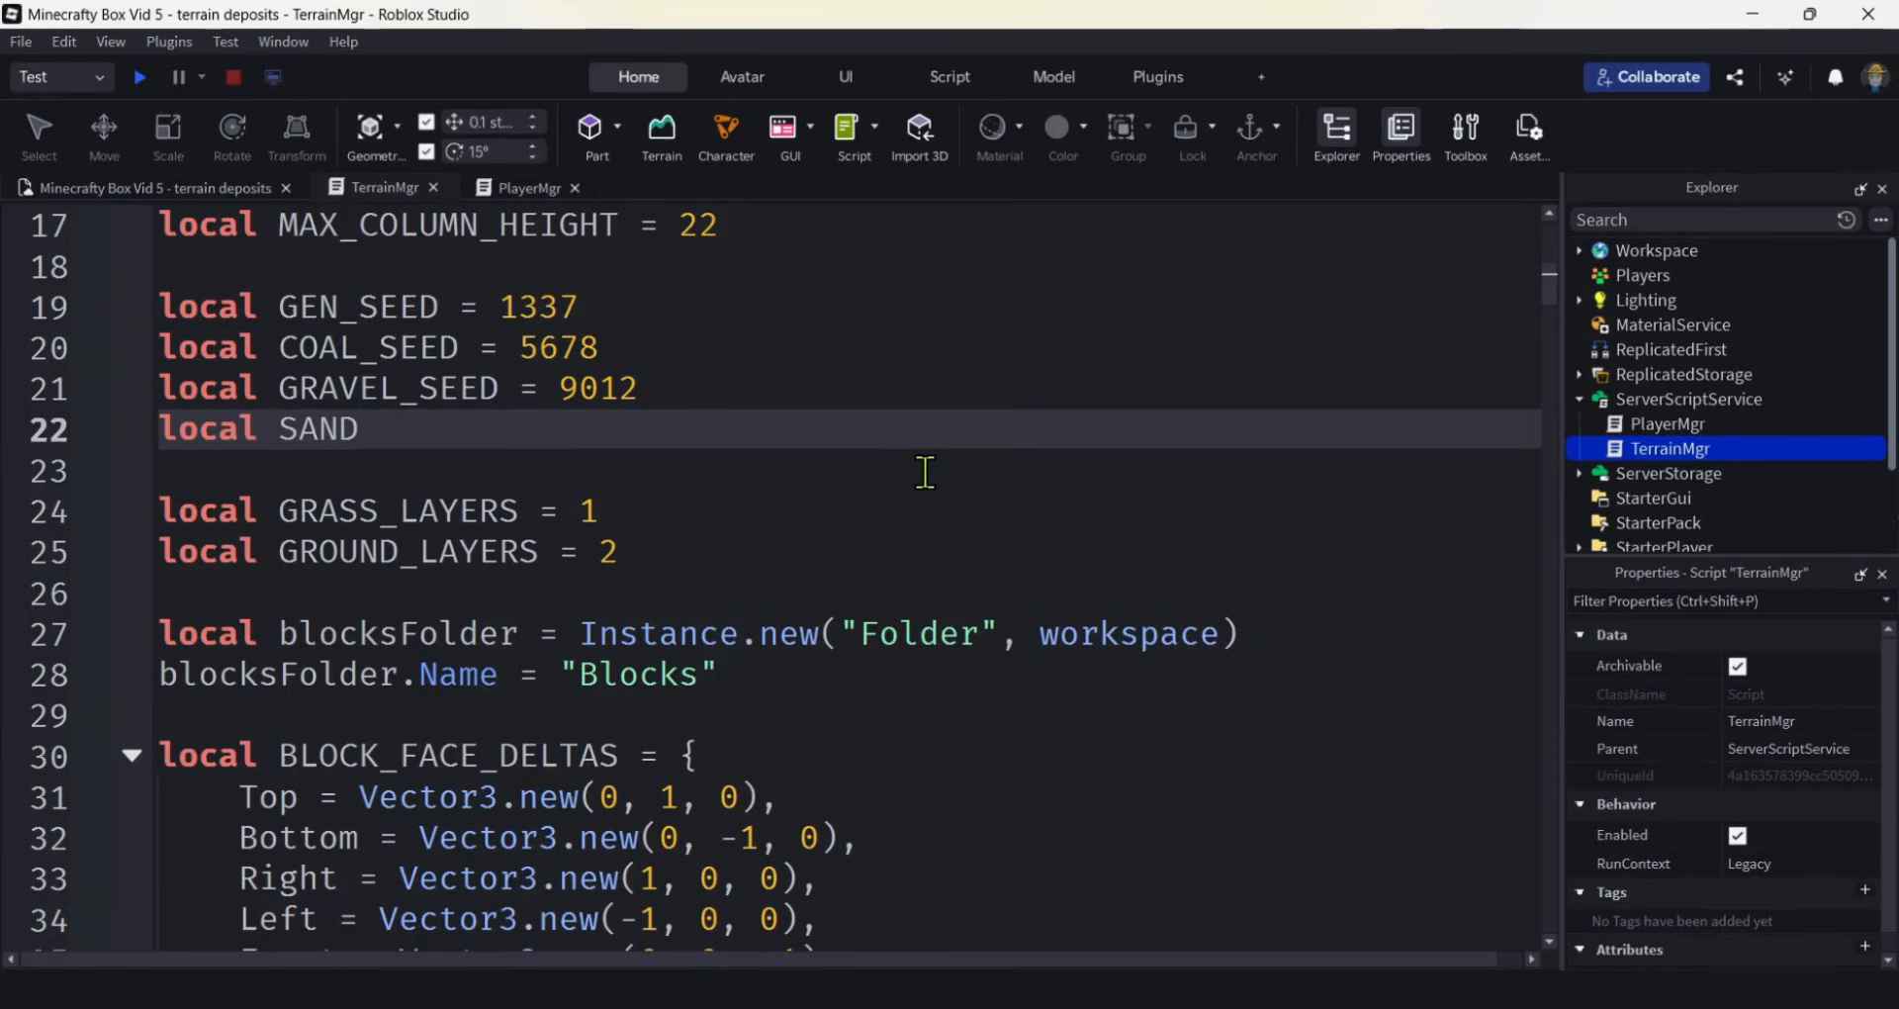
text(_SEED -)
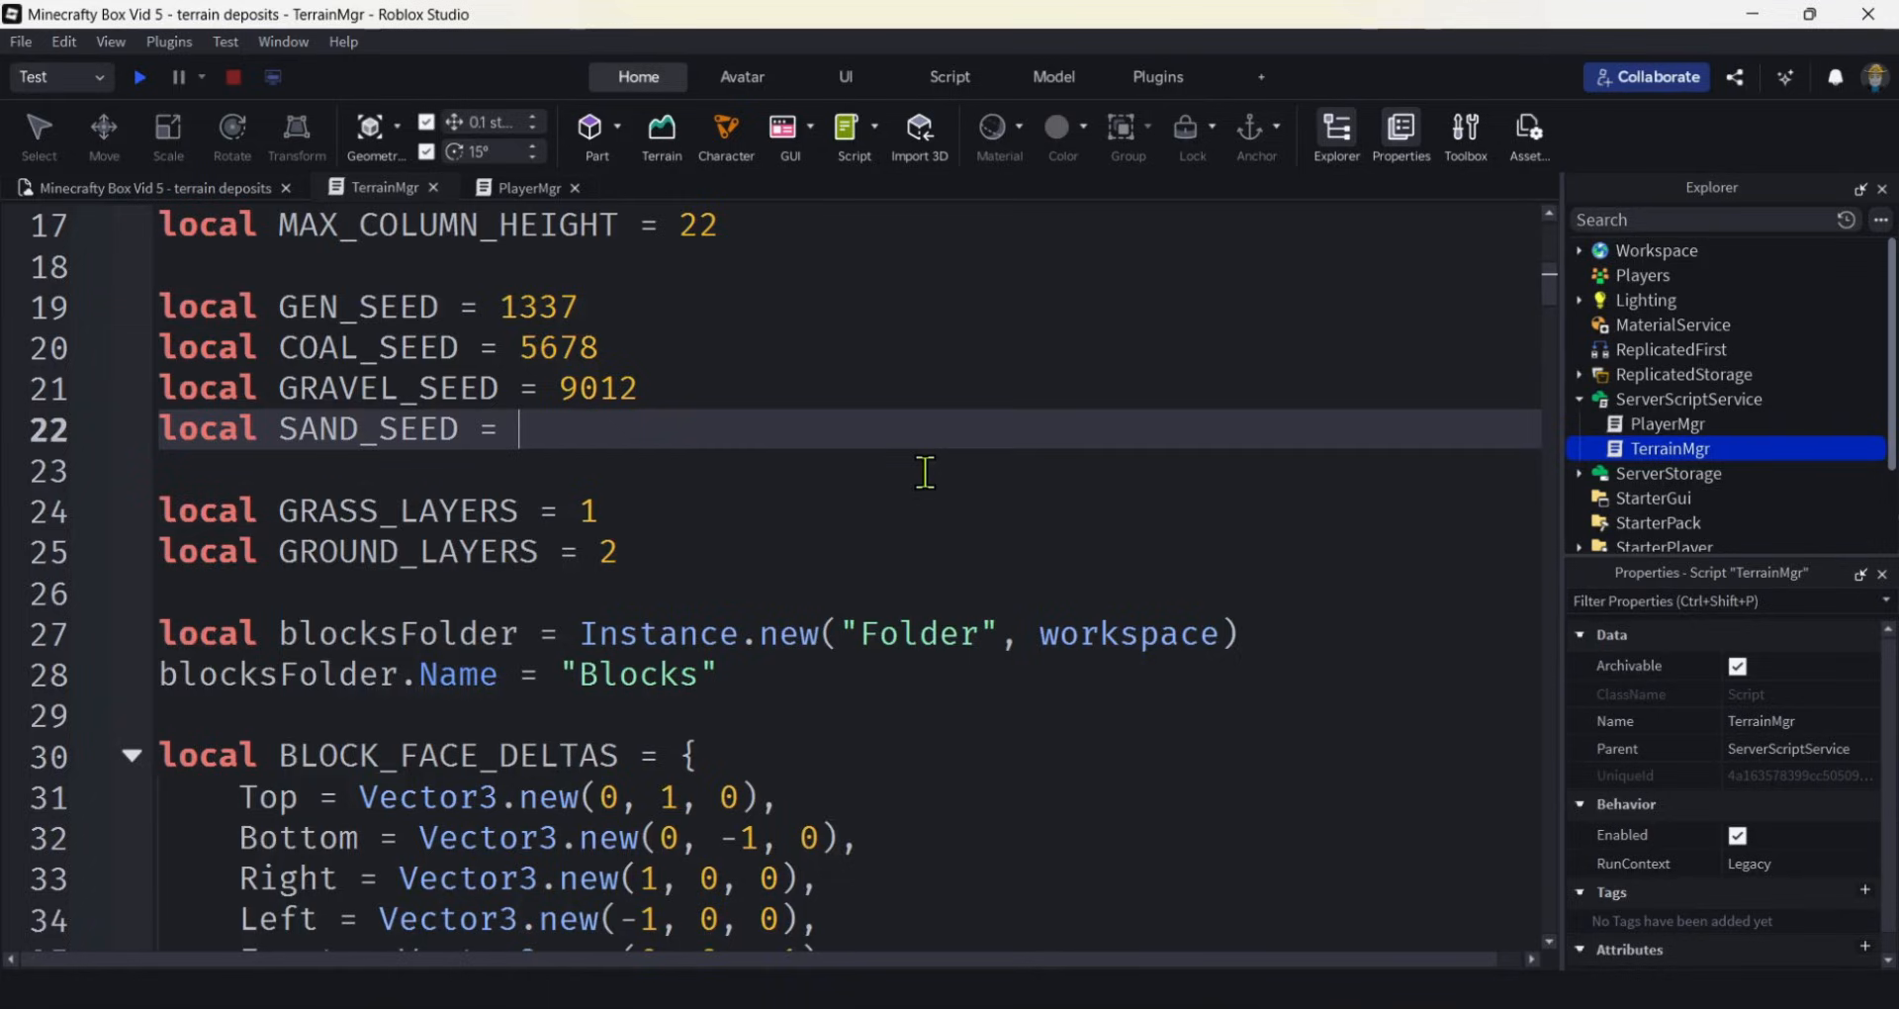
text(12)
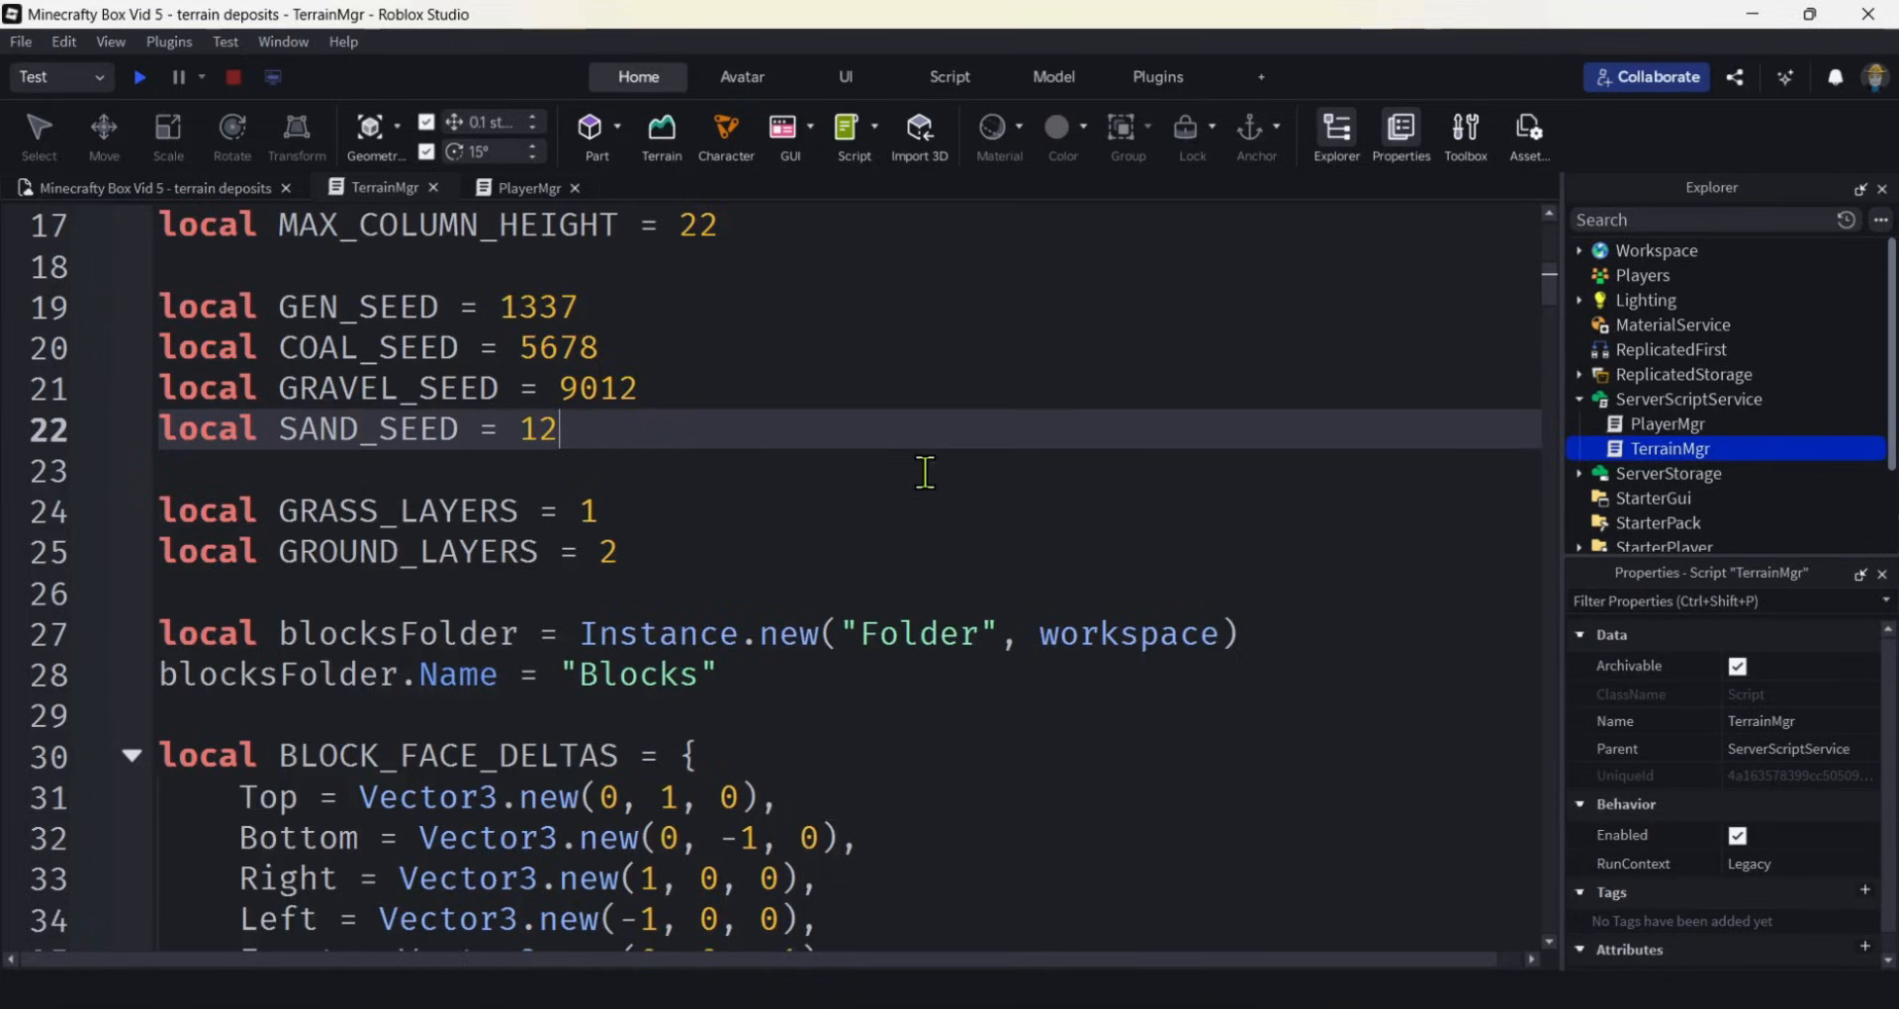
text(345)
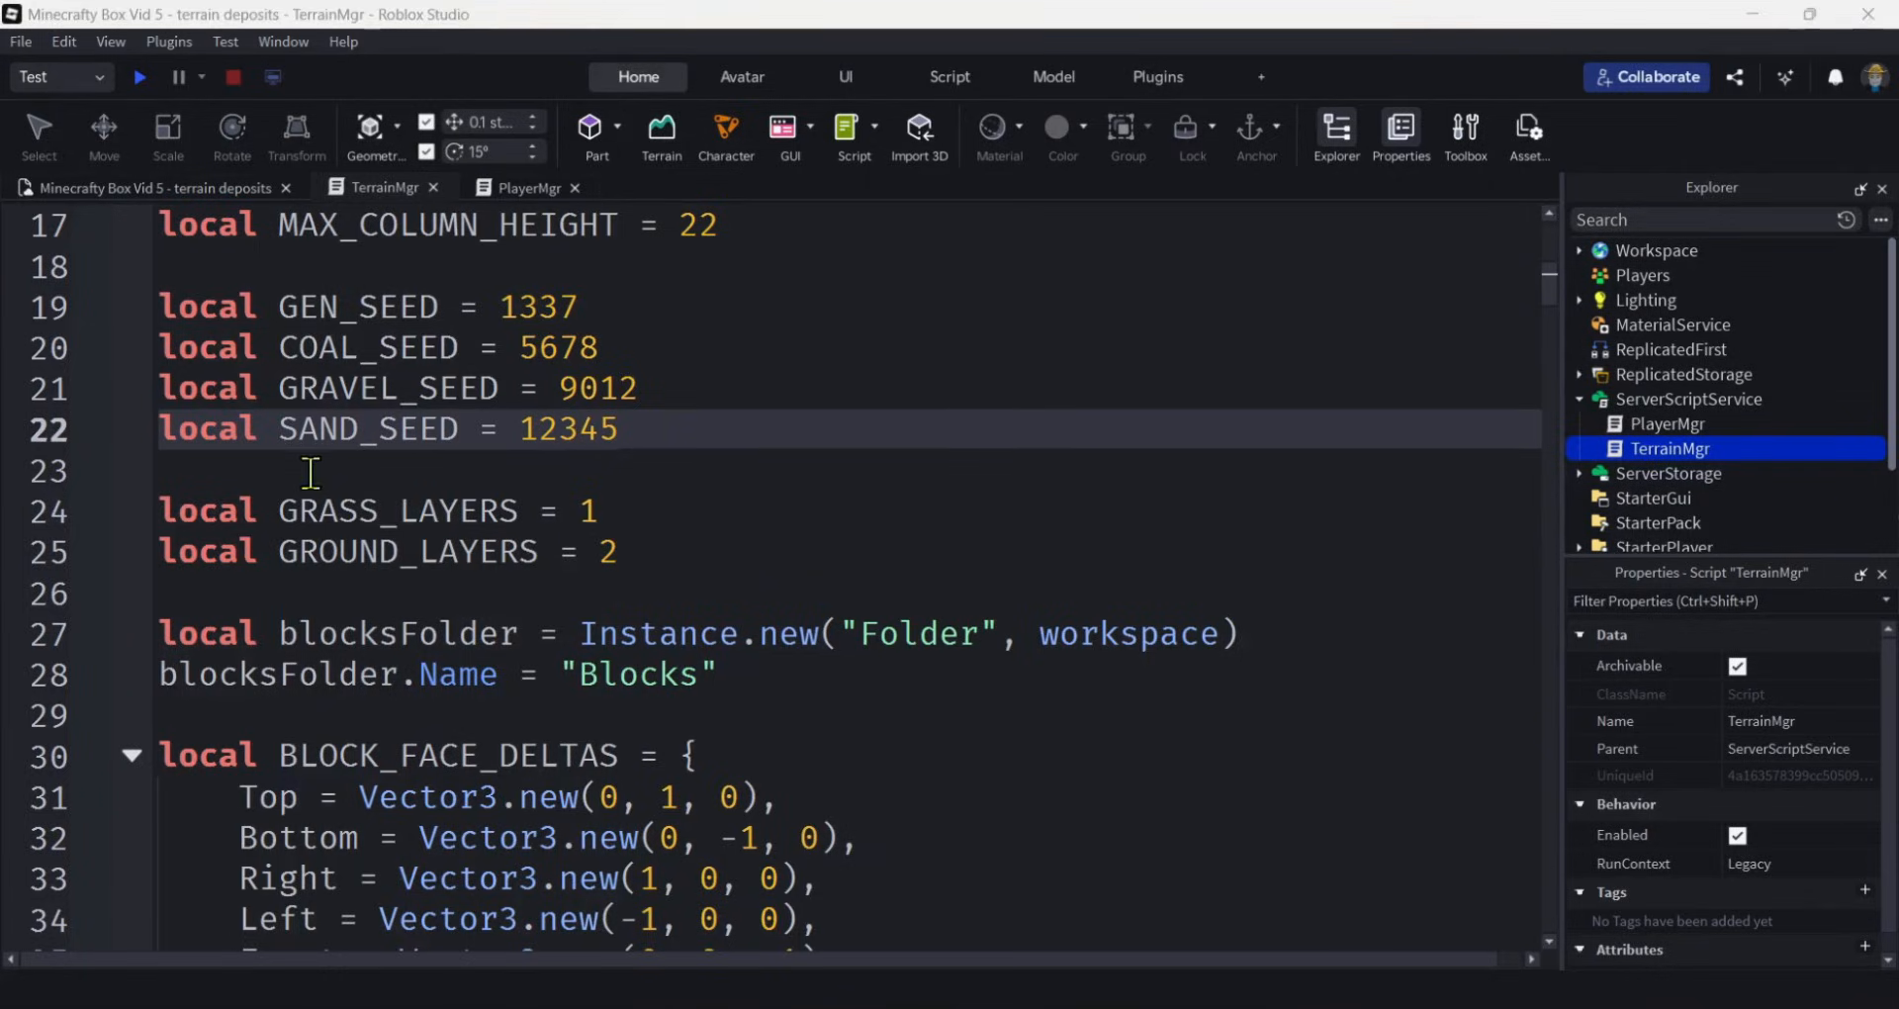
Change GROUND_LAYERS from 2 to 1 and open blank lines below it.
double_click(396, 511)
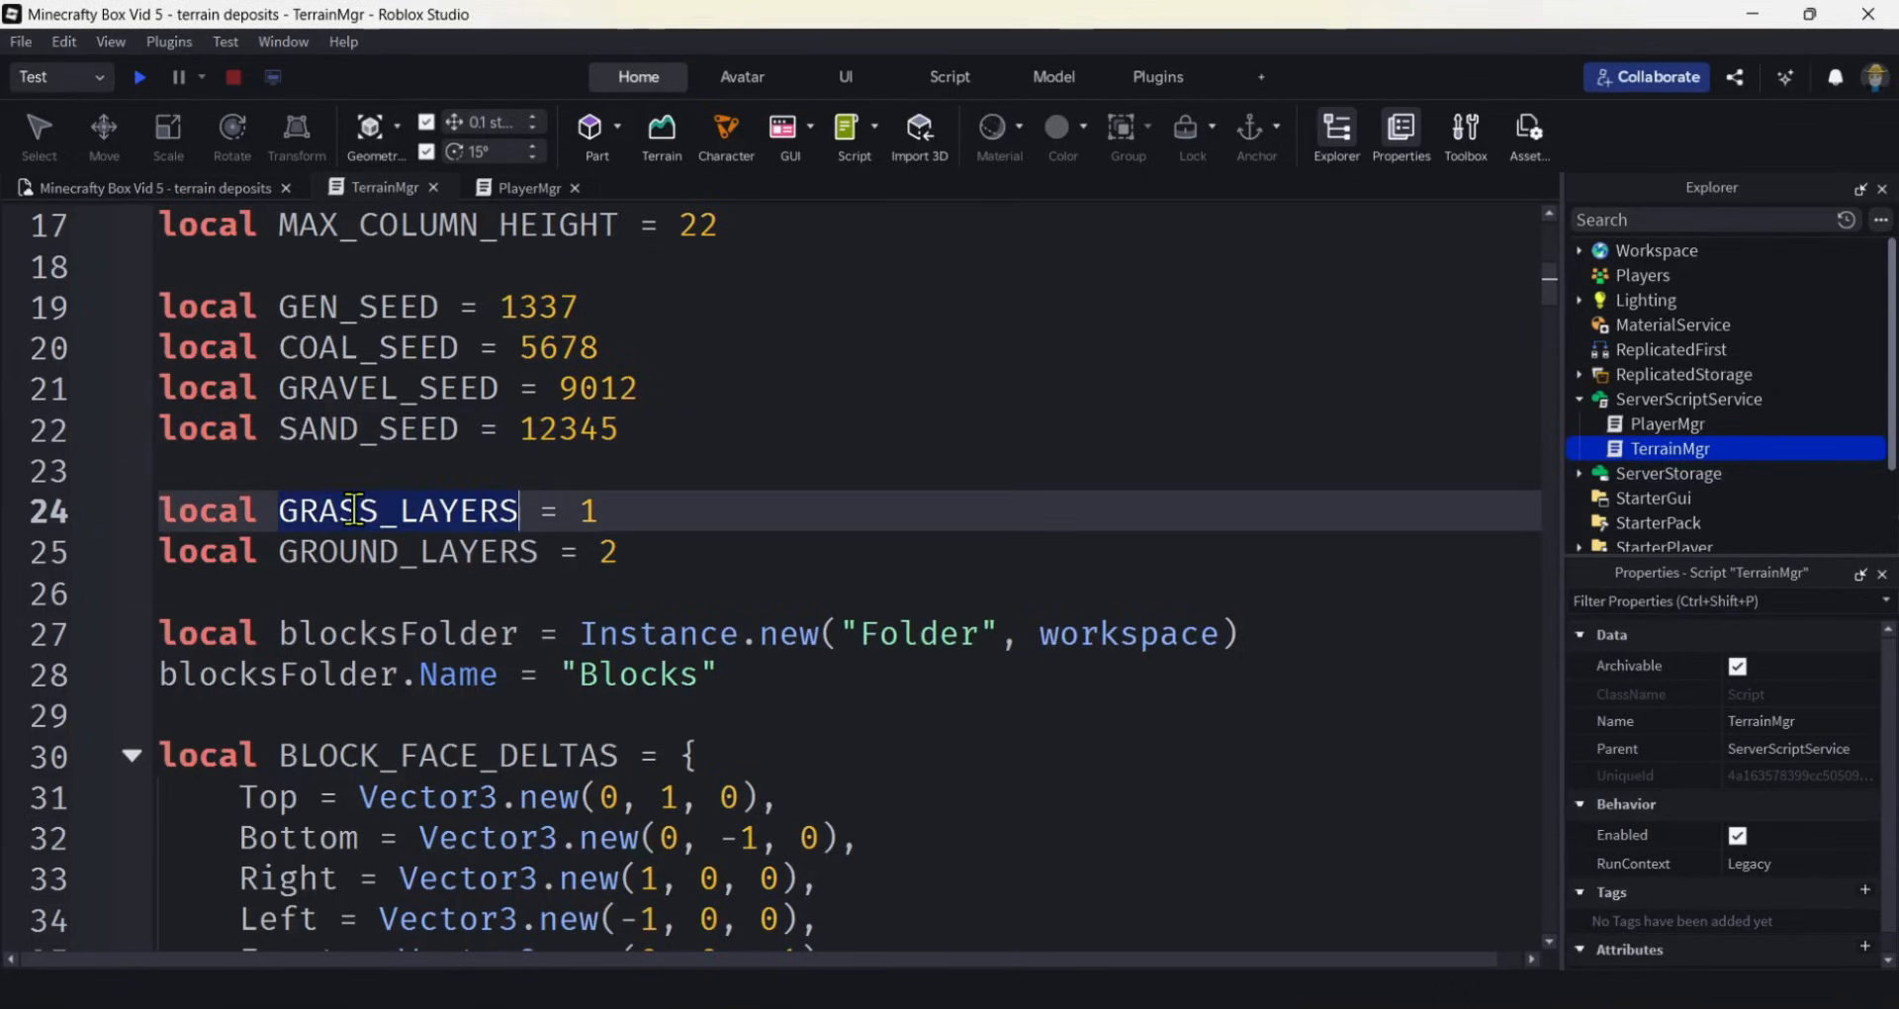
click(593, 510)
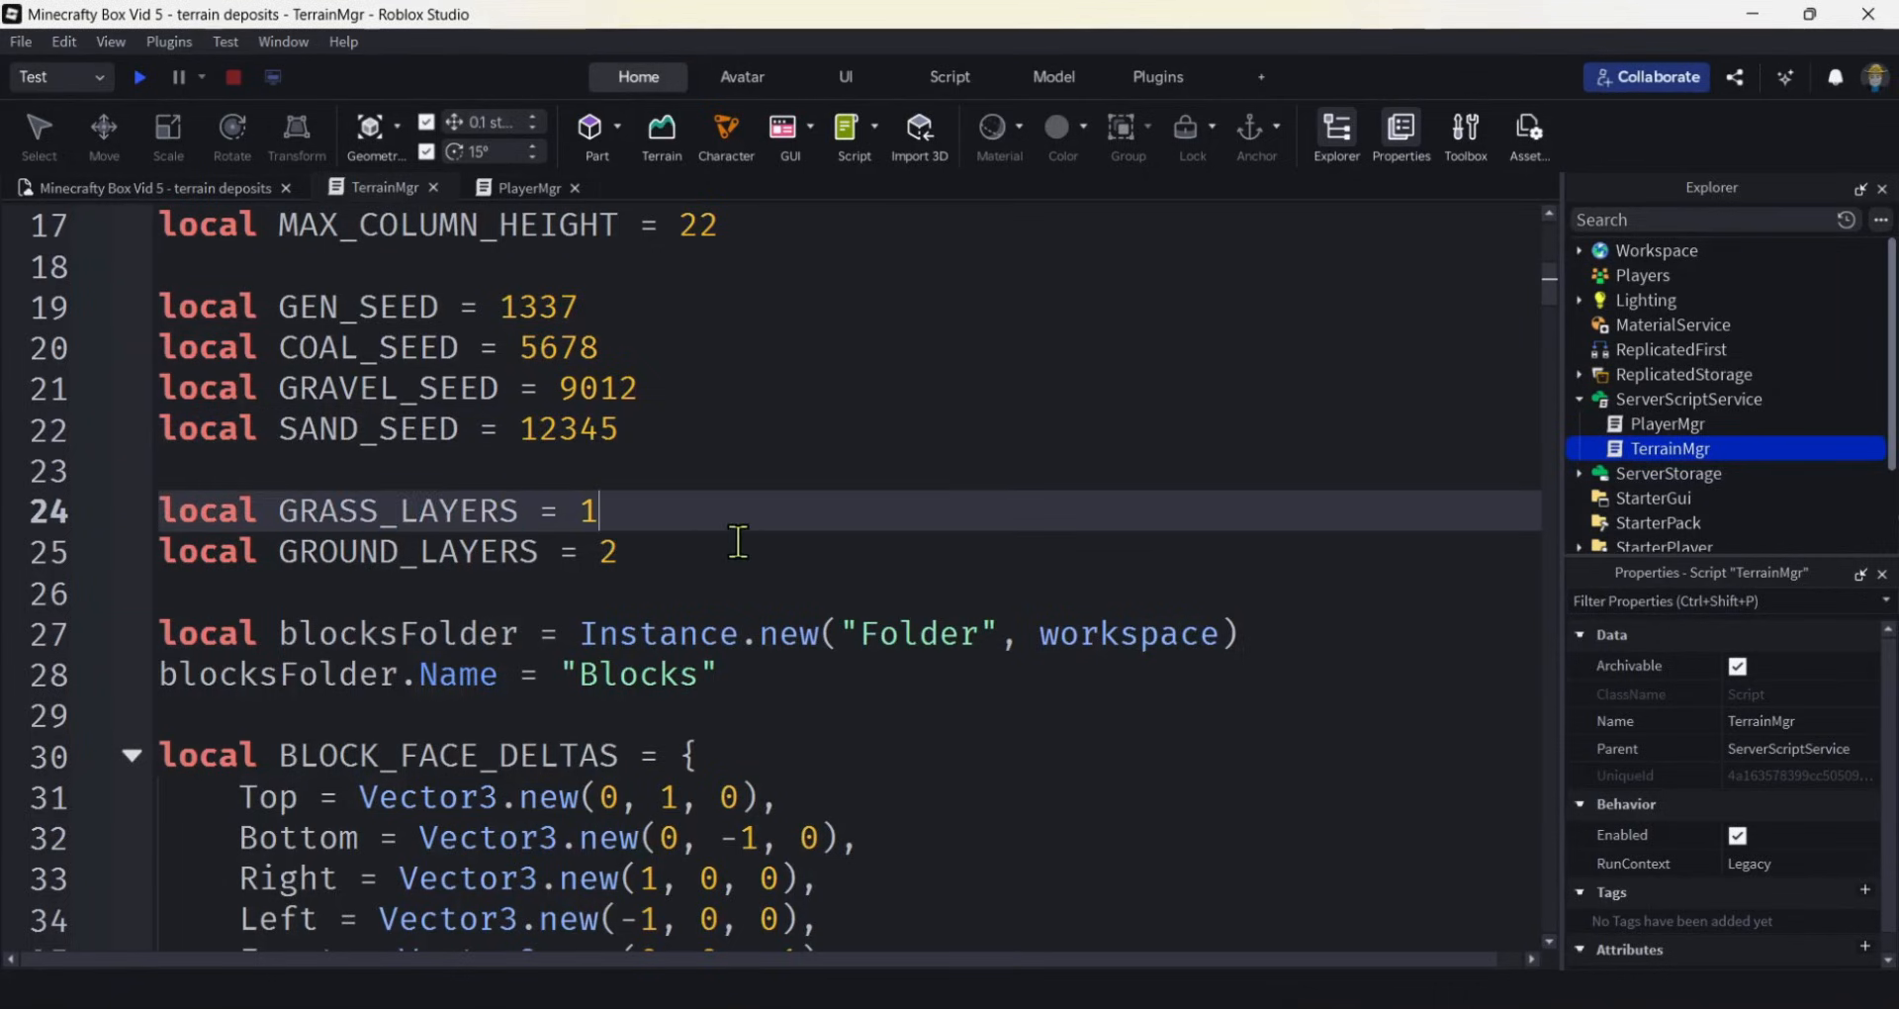
double_click(405, 552)
text(1)
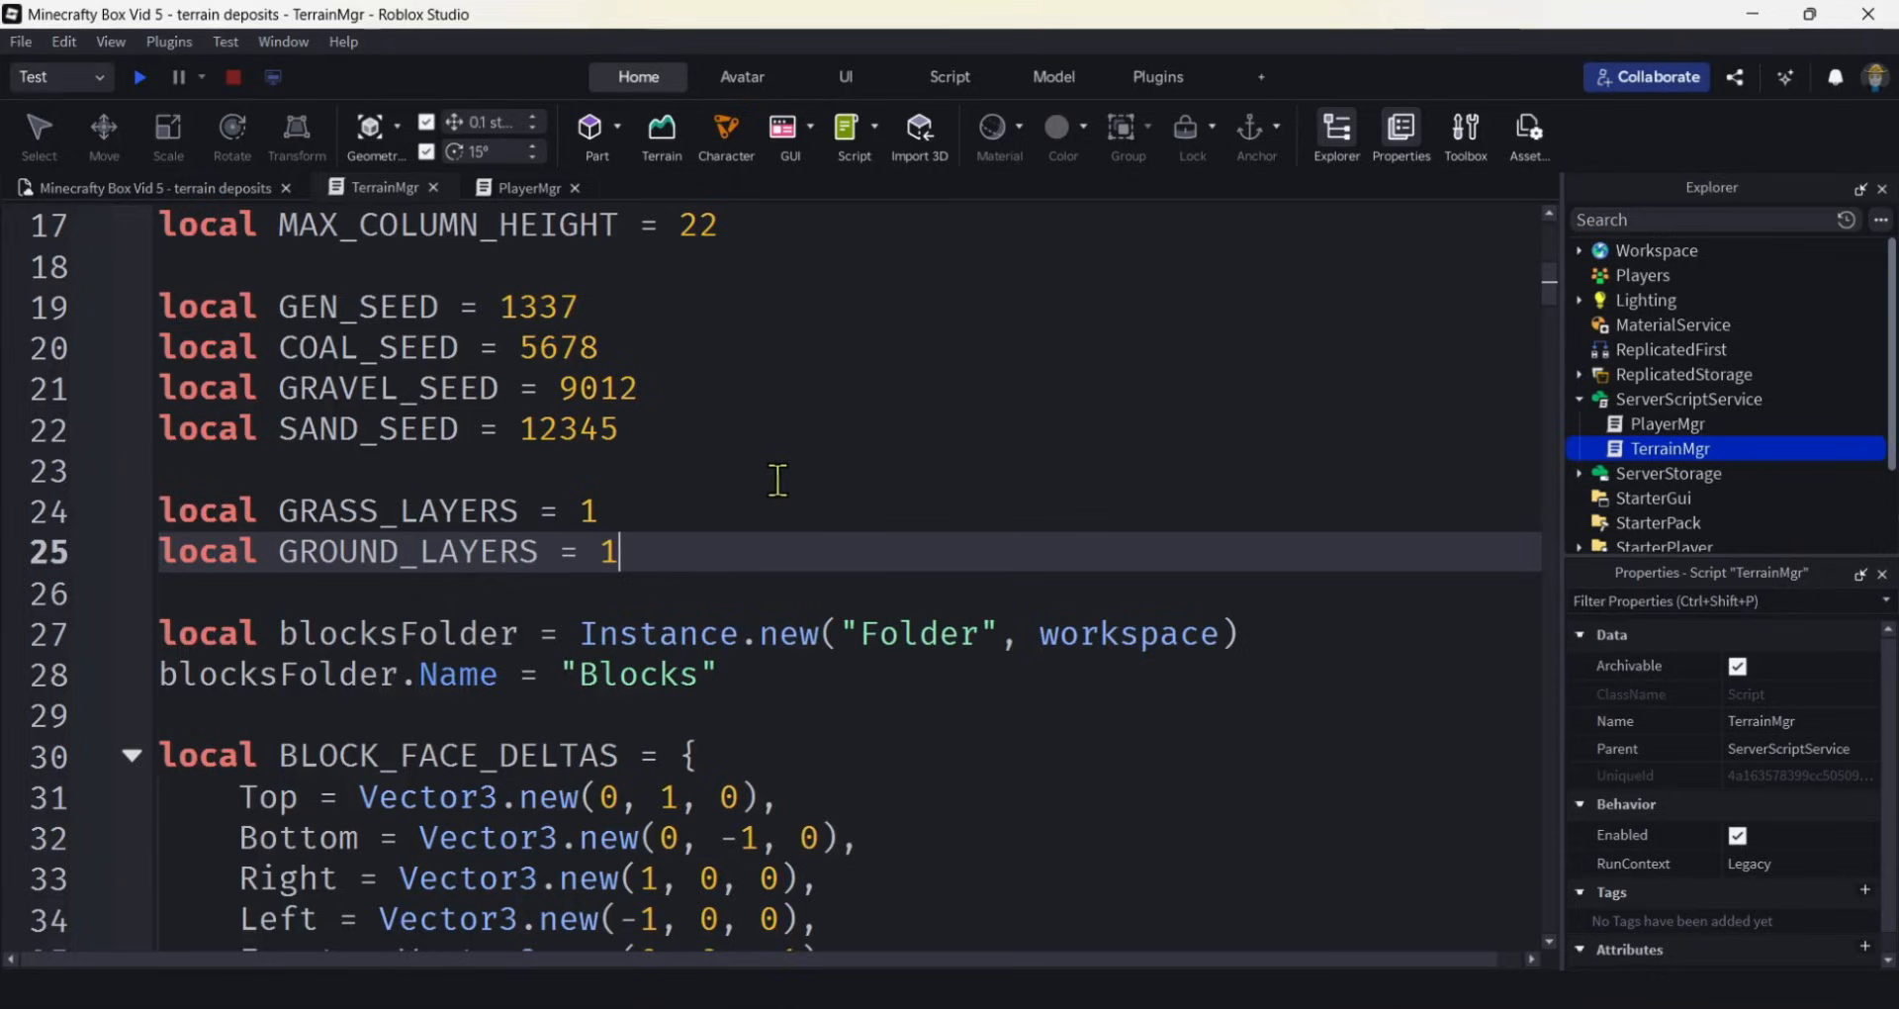
mouse_move(634, 510)
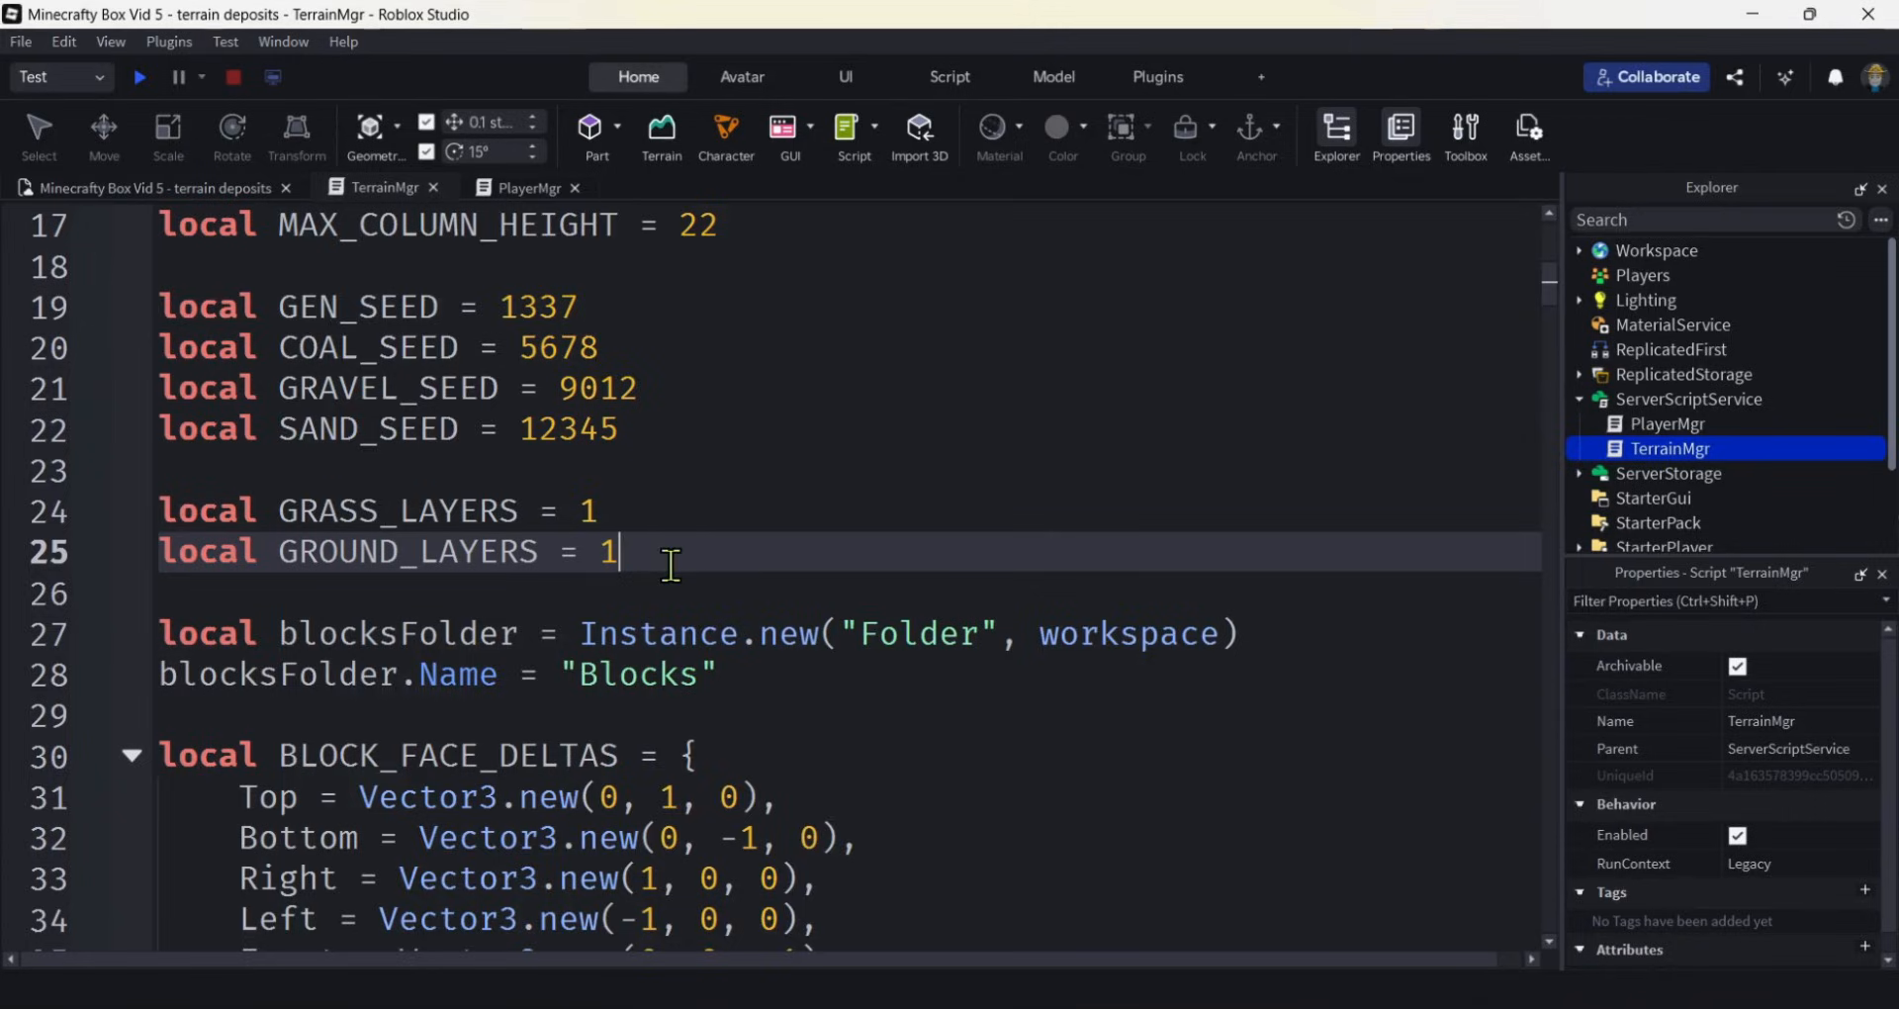
key(enter)
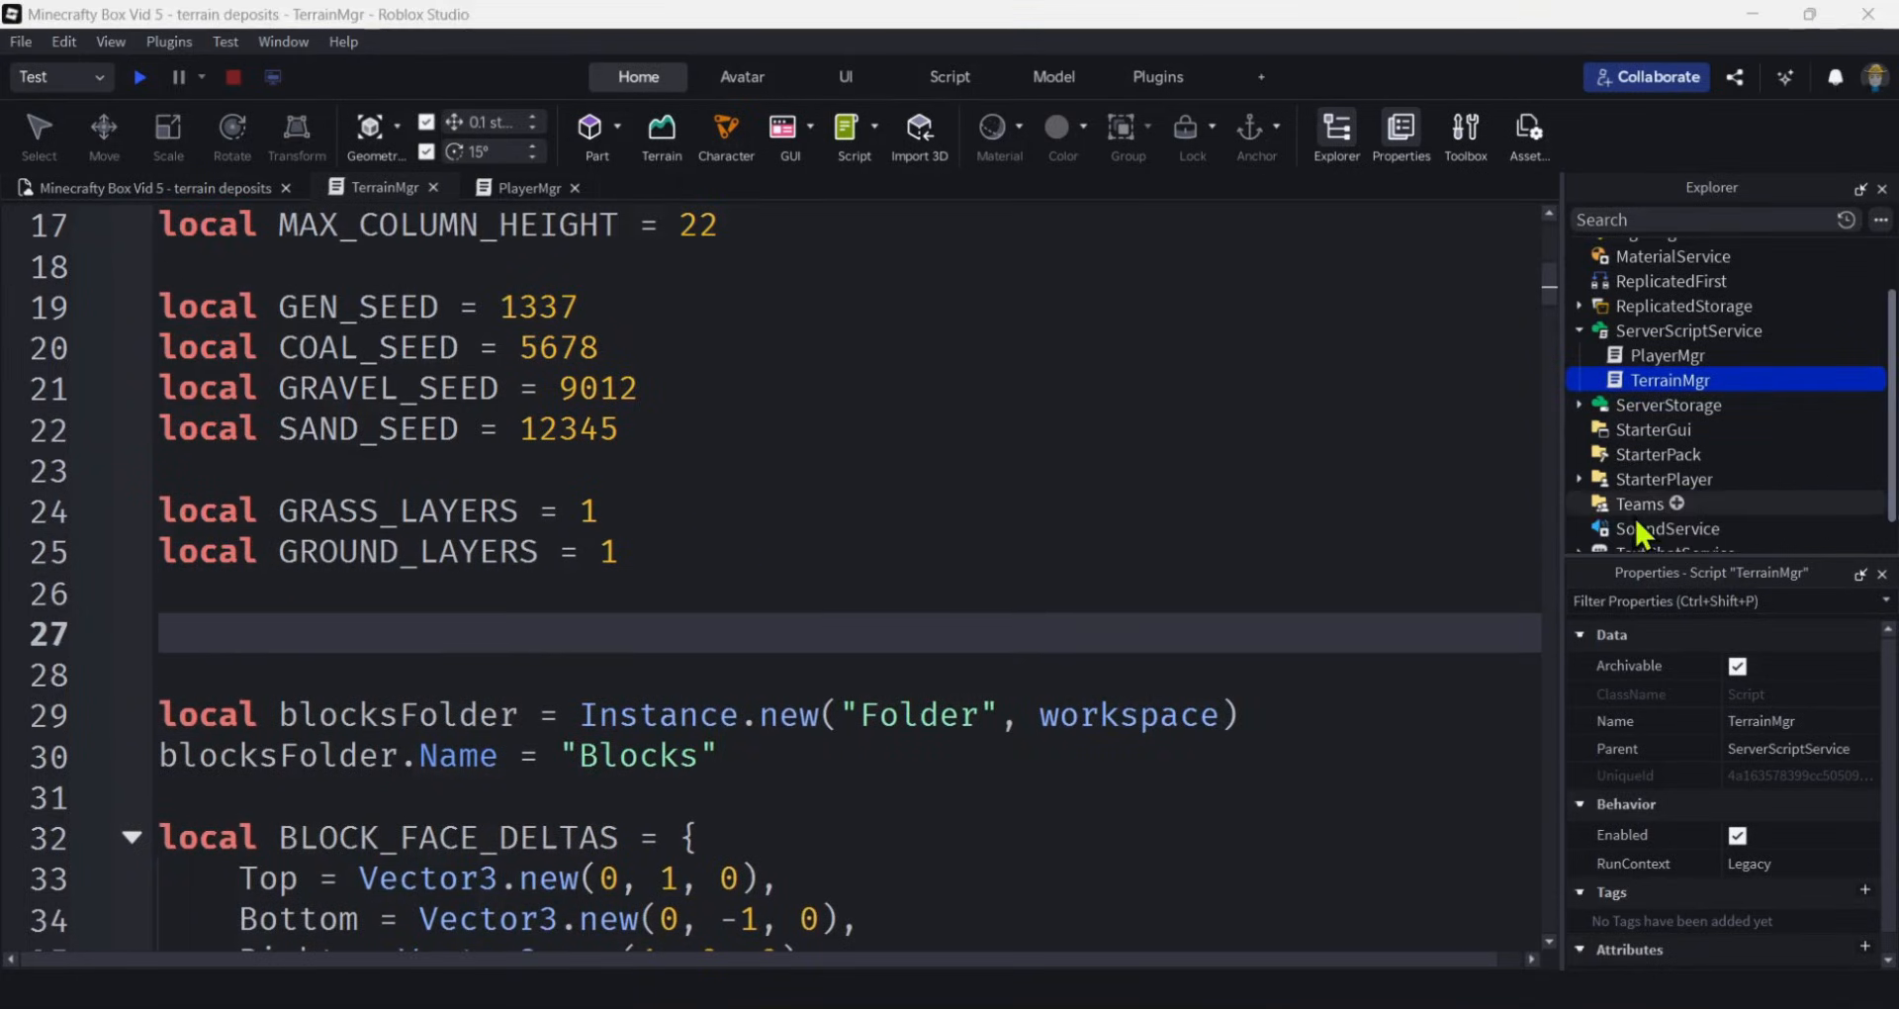
Declare local COAL_BLOB = 0.2, commented 'higher number -> smaller blob'.
scroll(down, 3)
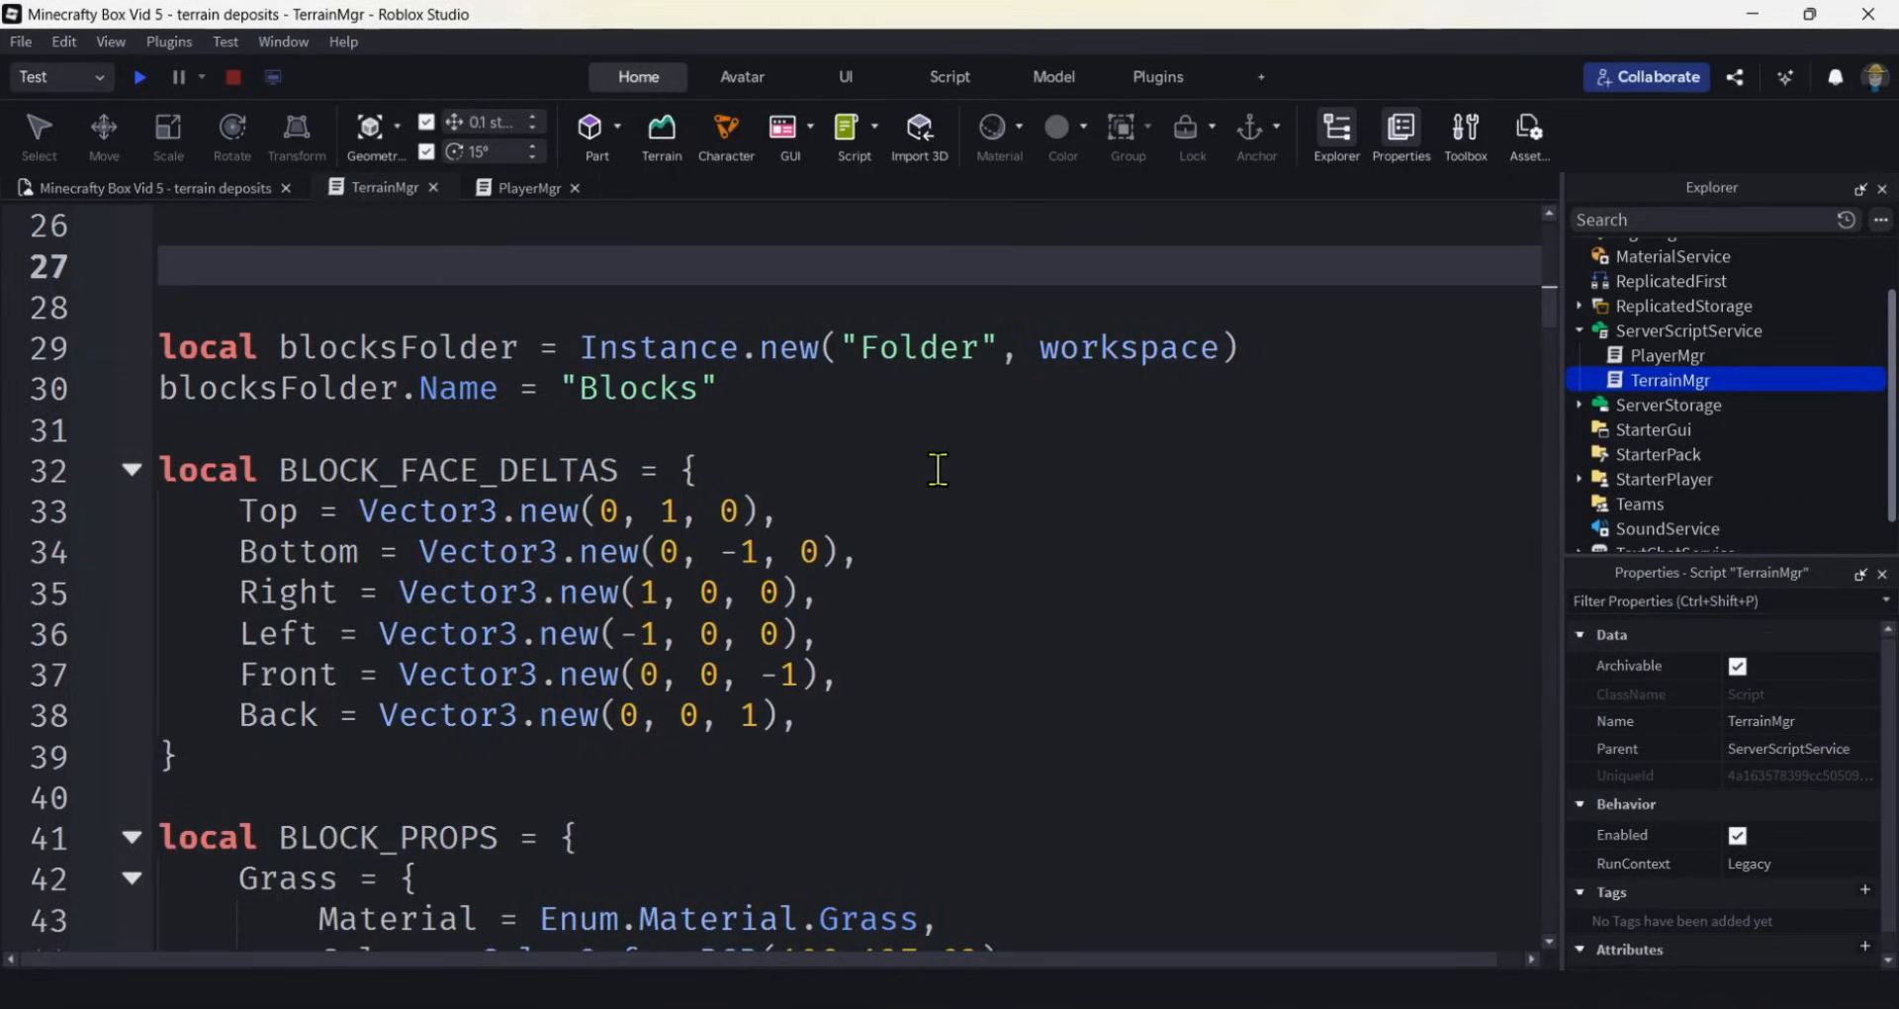
text(local)
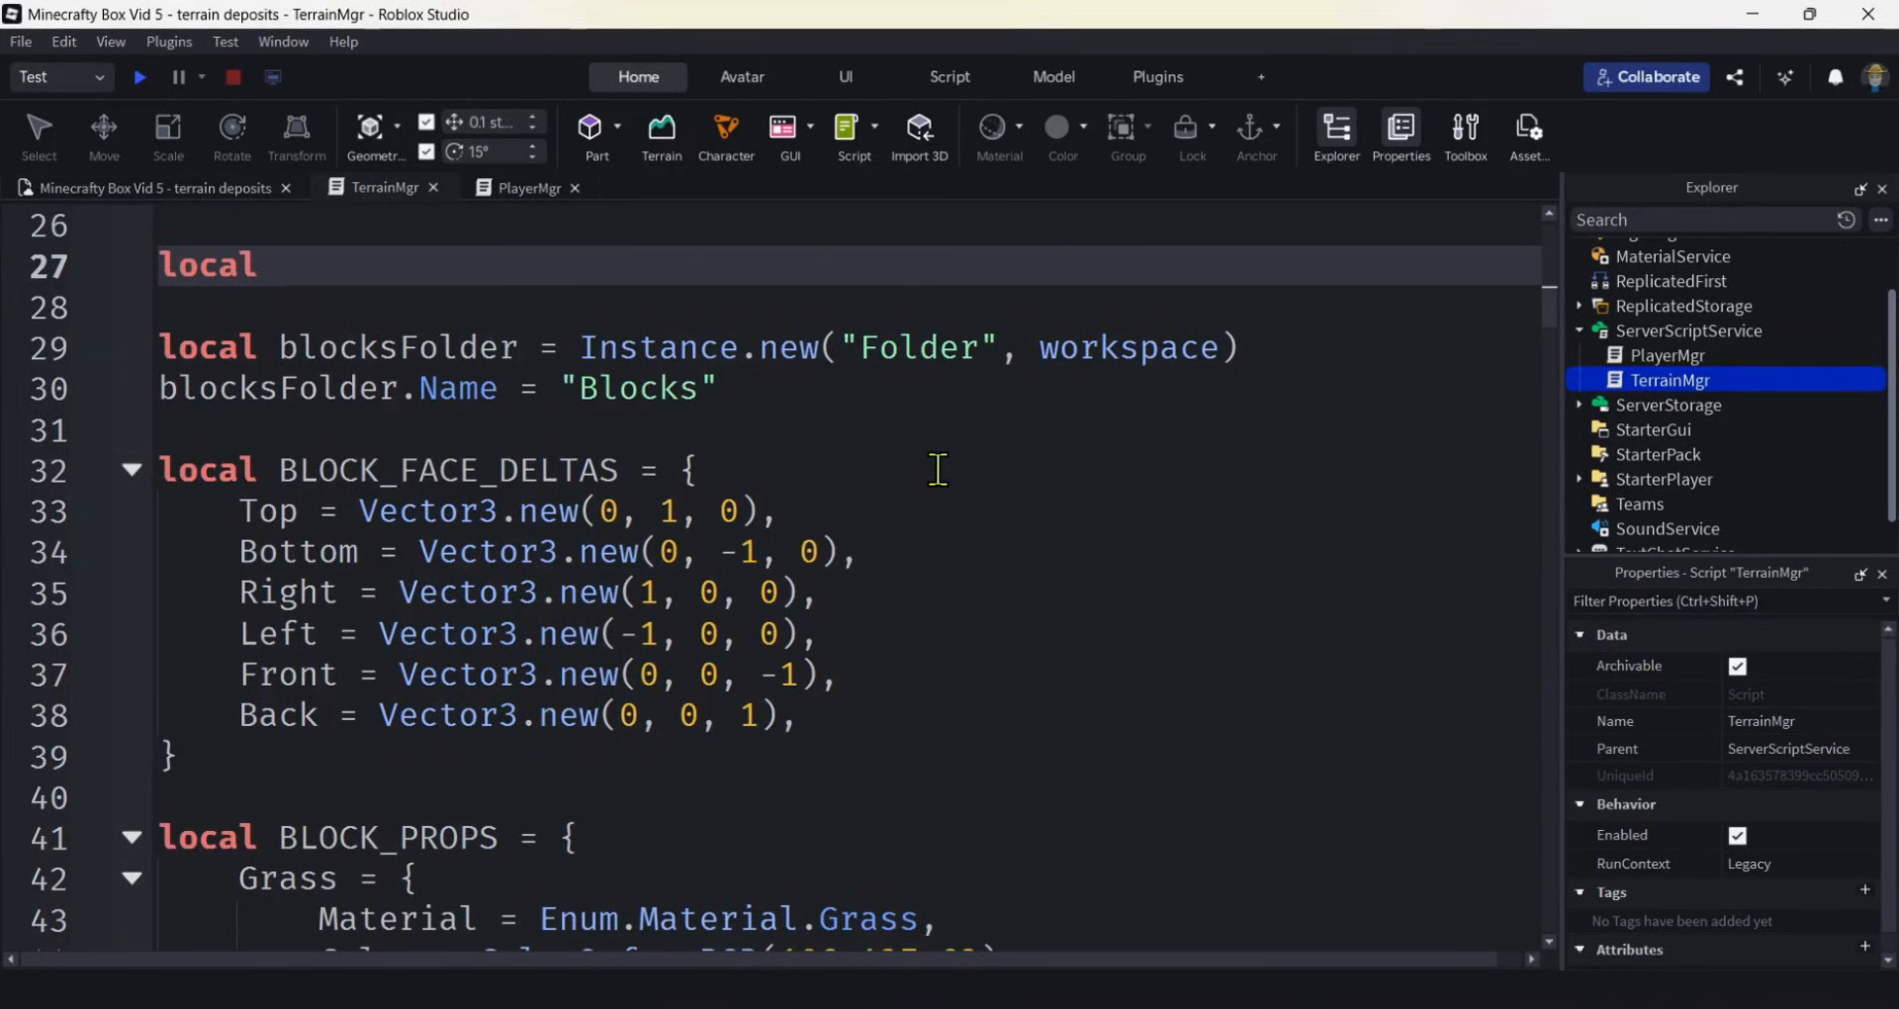
text(COAL_B)
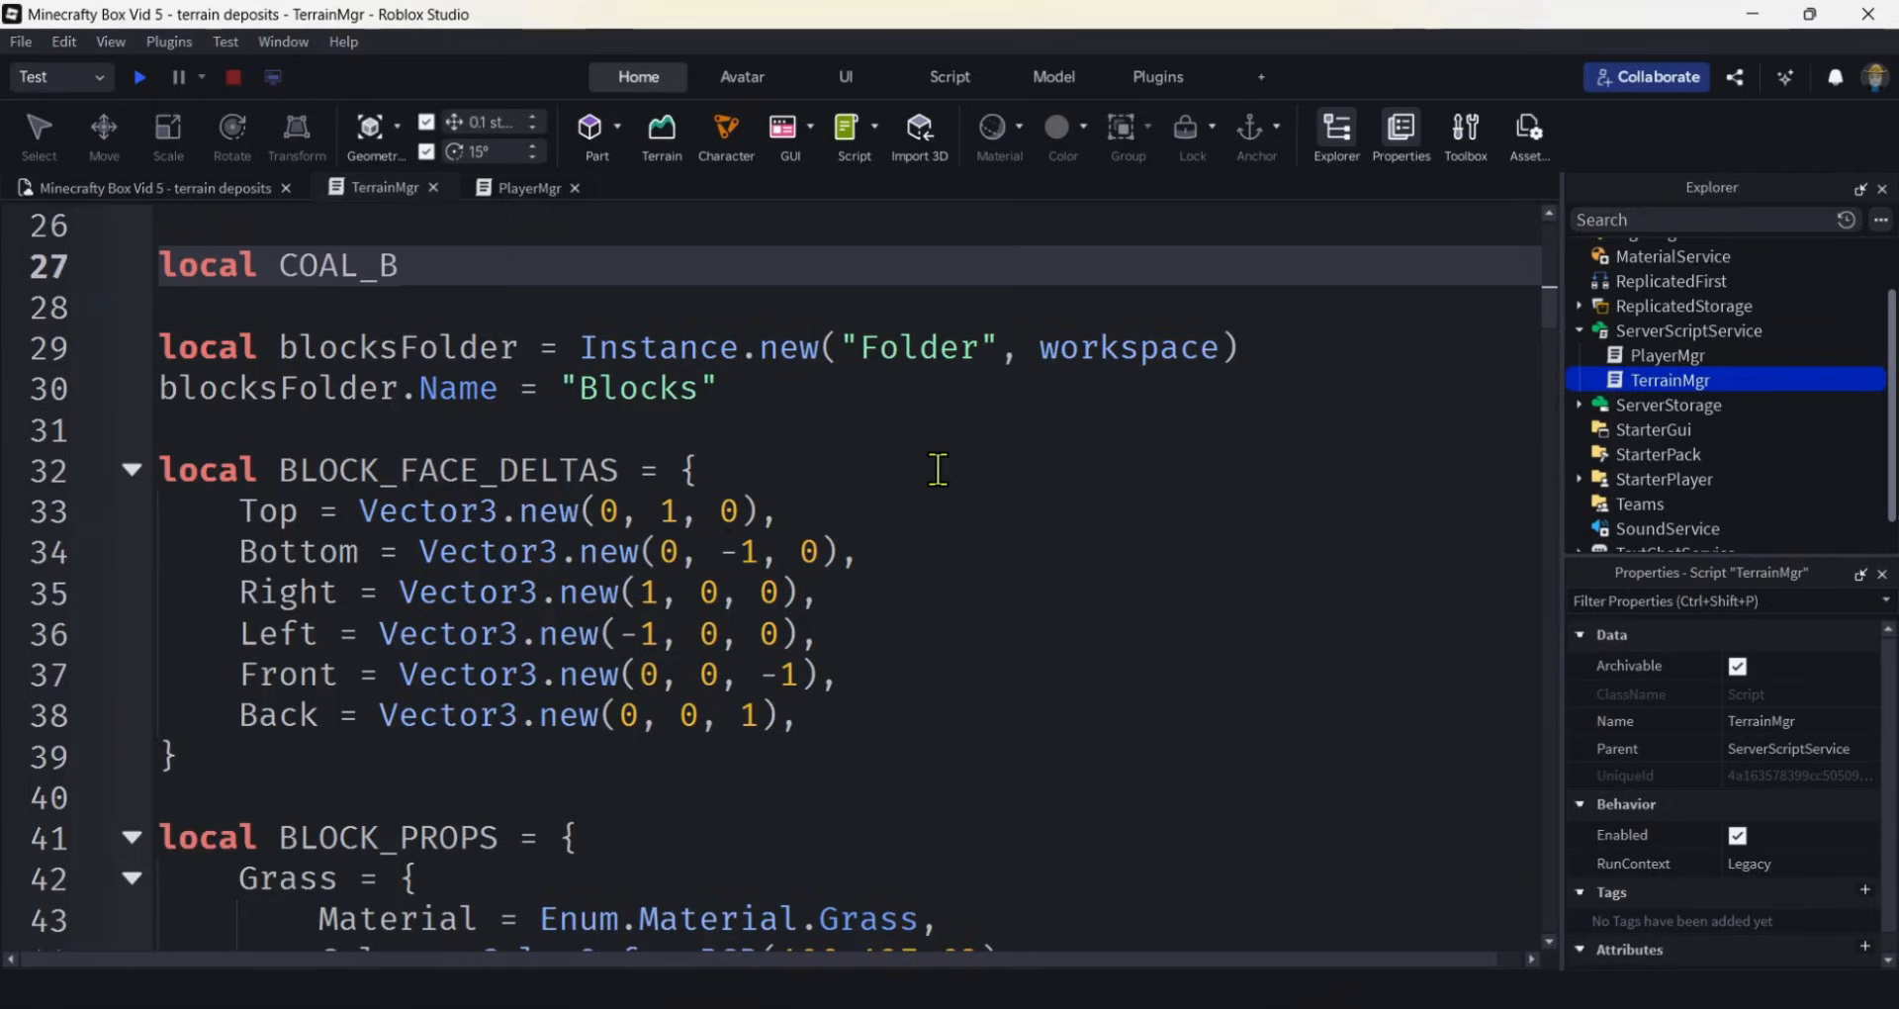
text(LOB =)
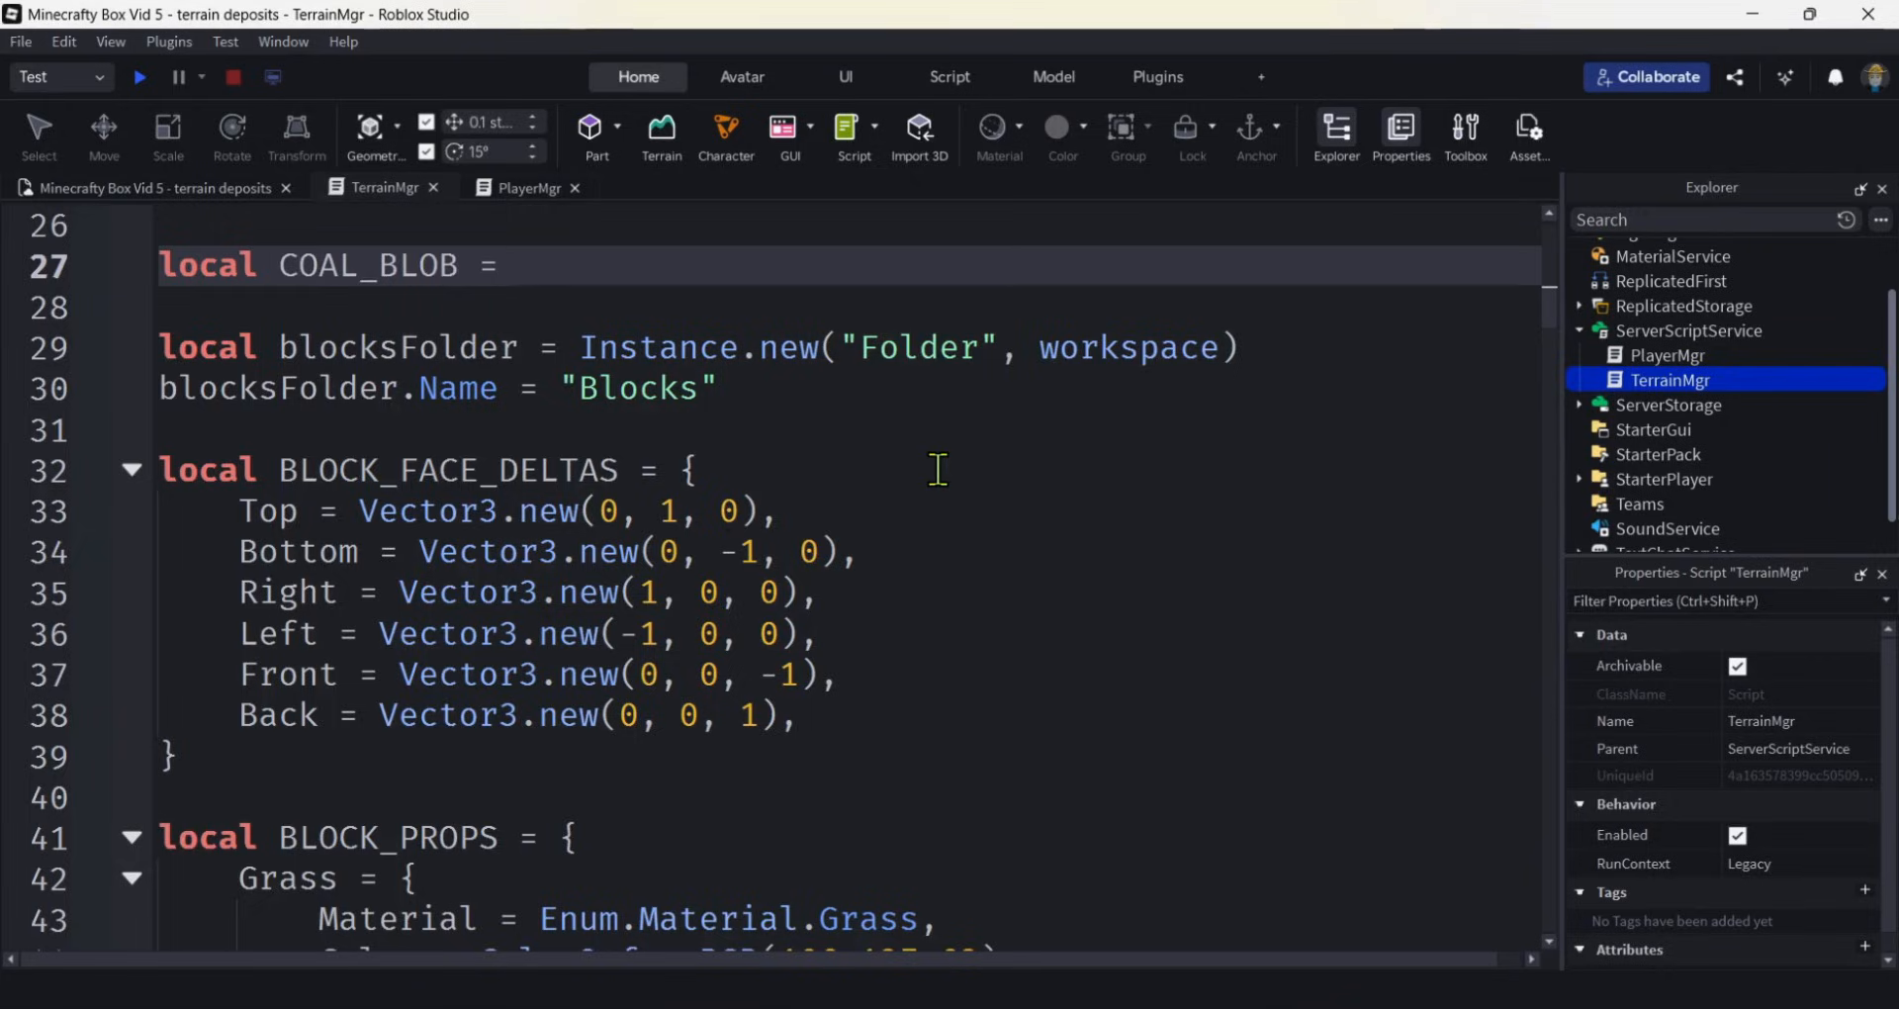
text(0.)
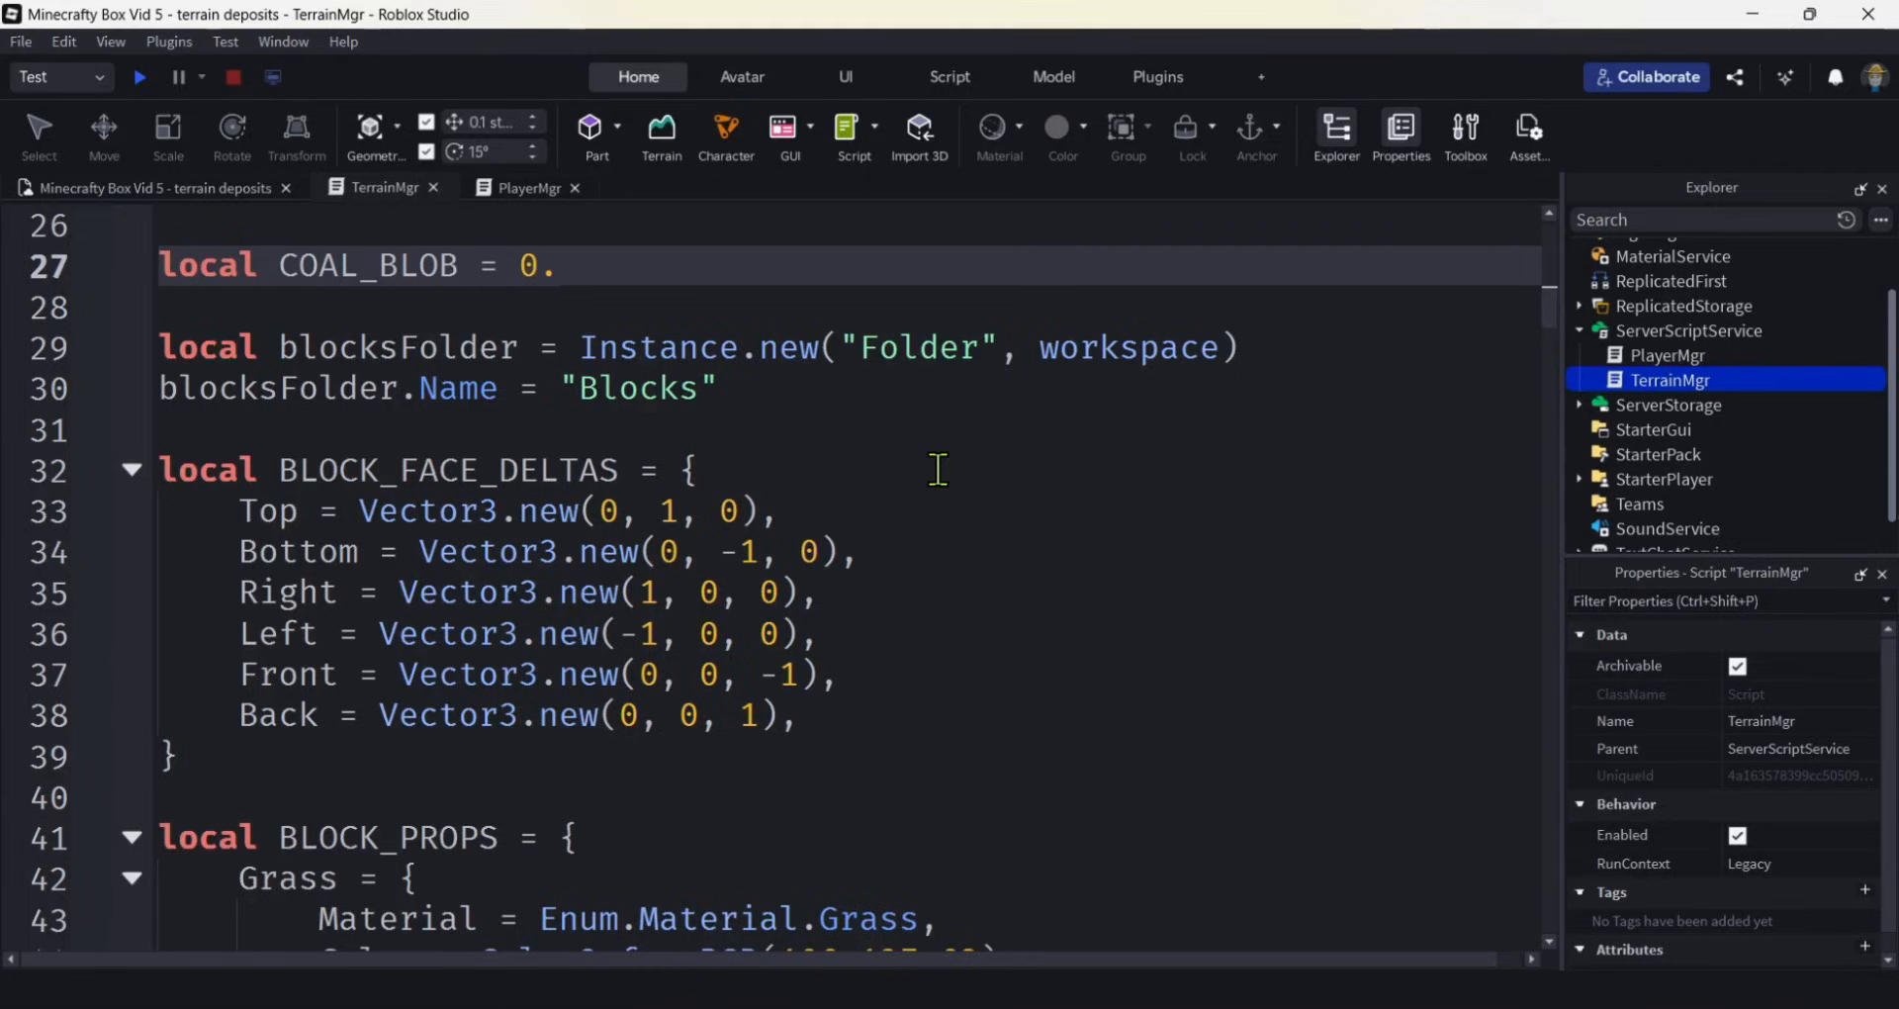
text(2)
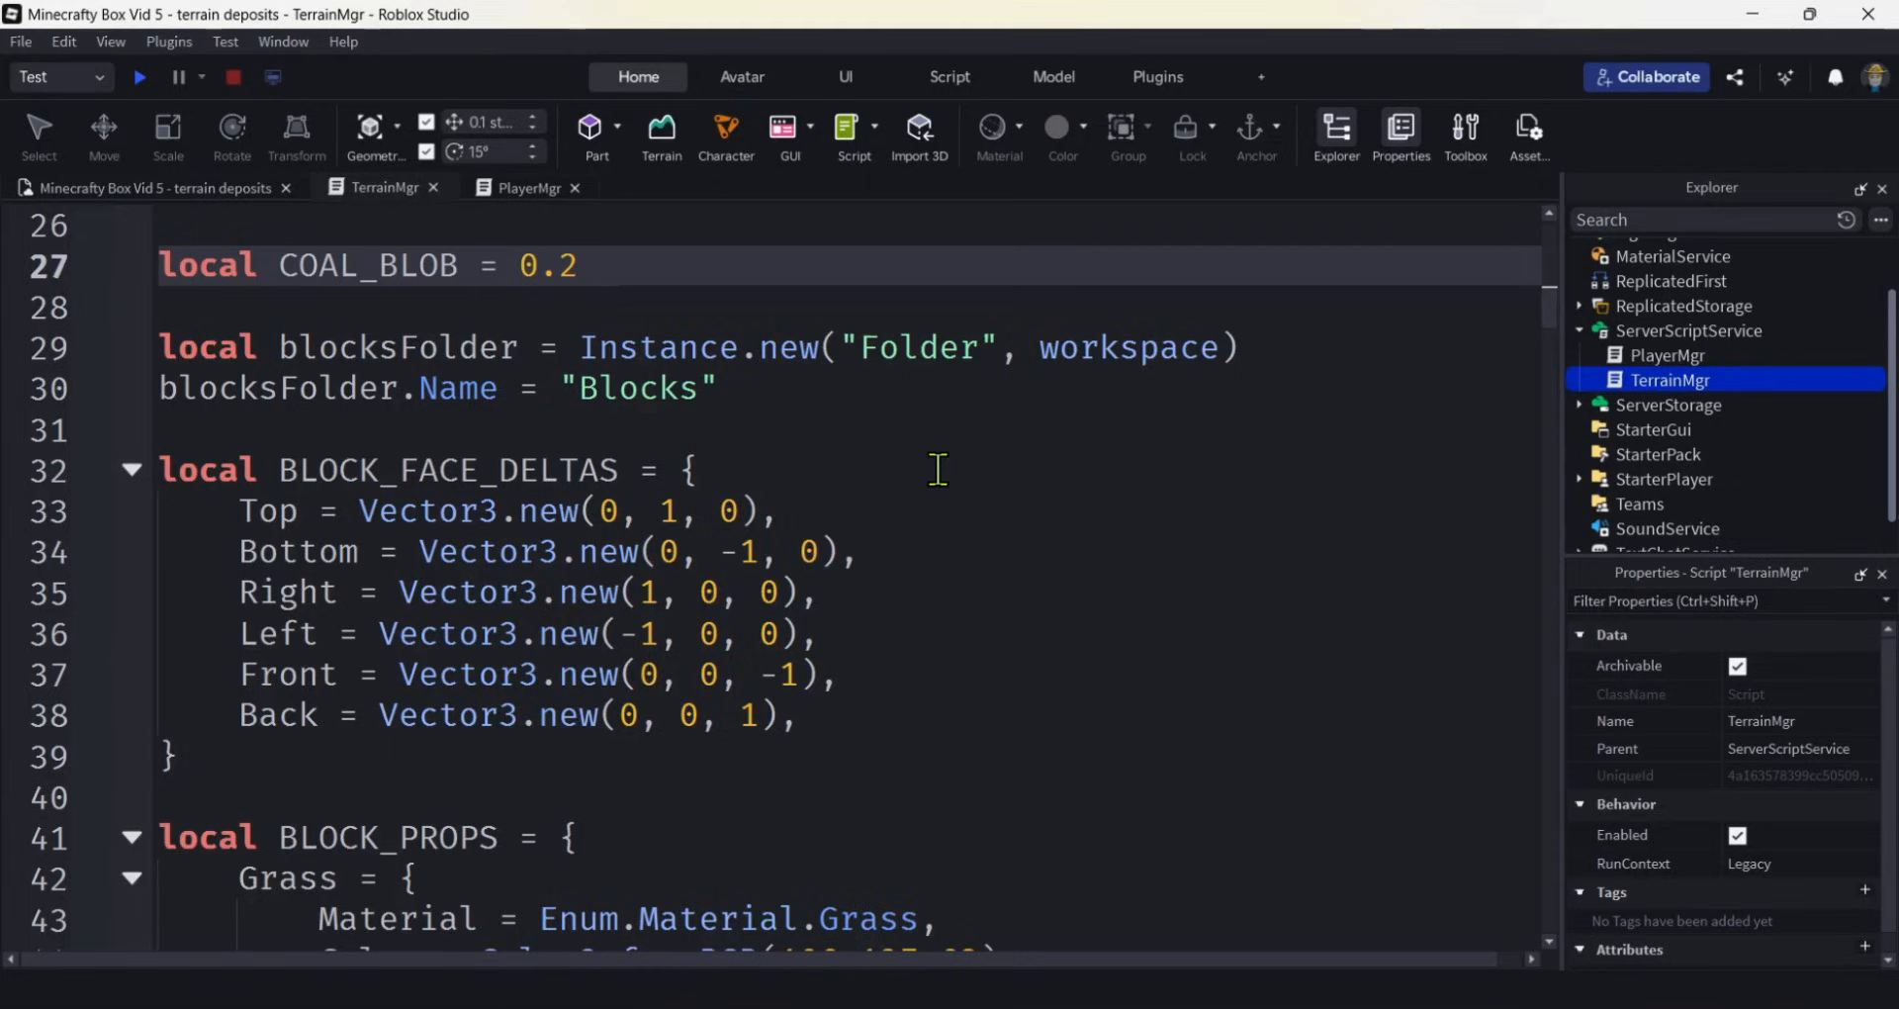
text(--)
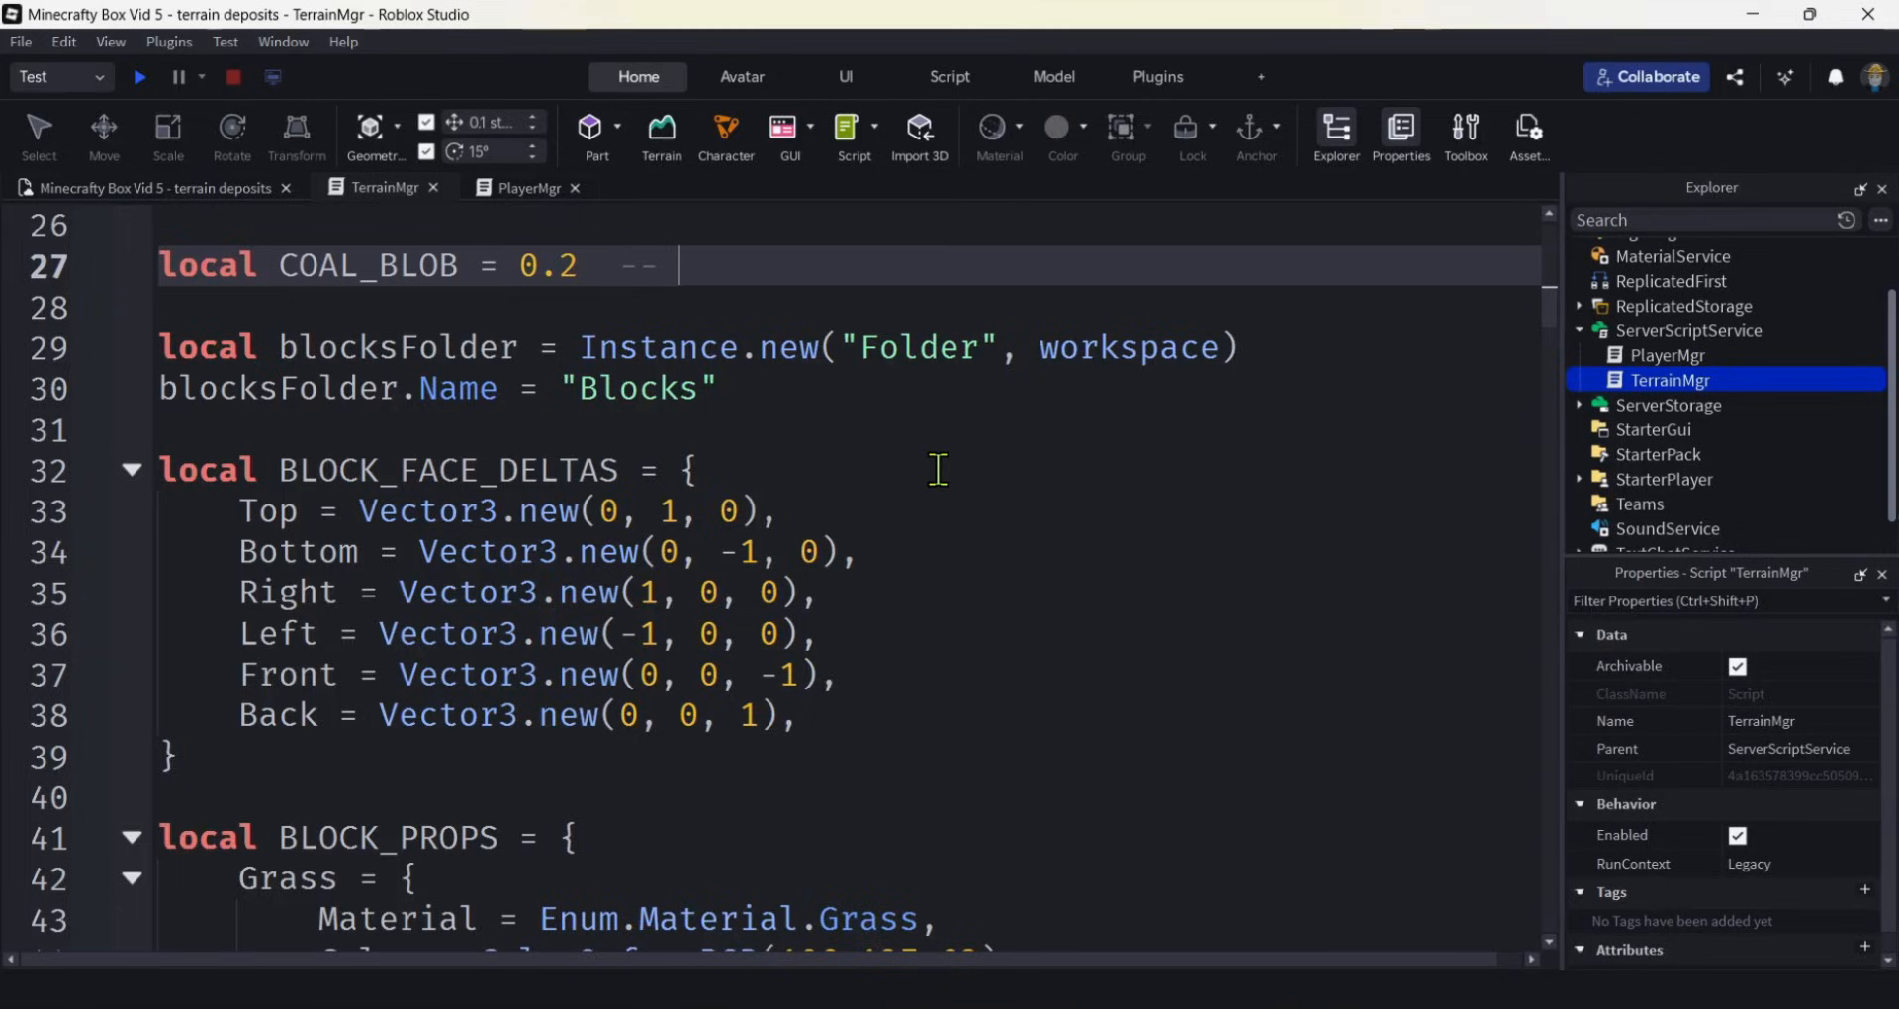
text(higher b)
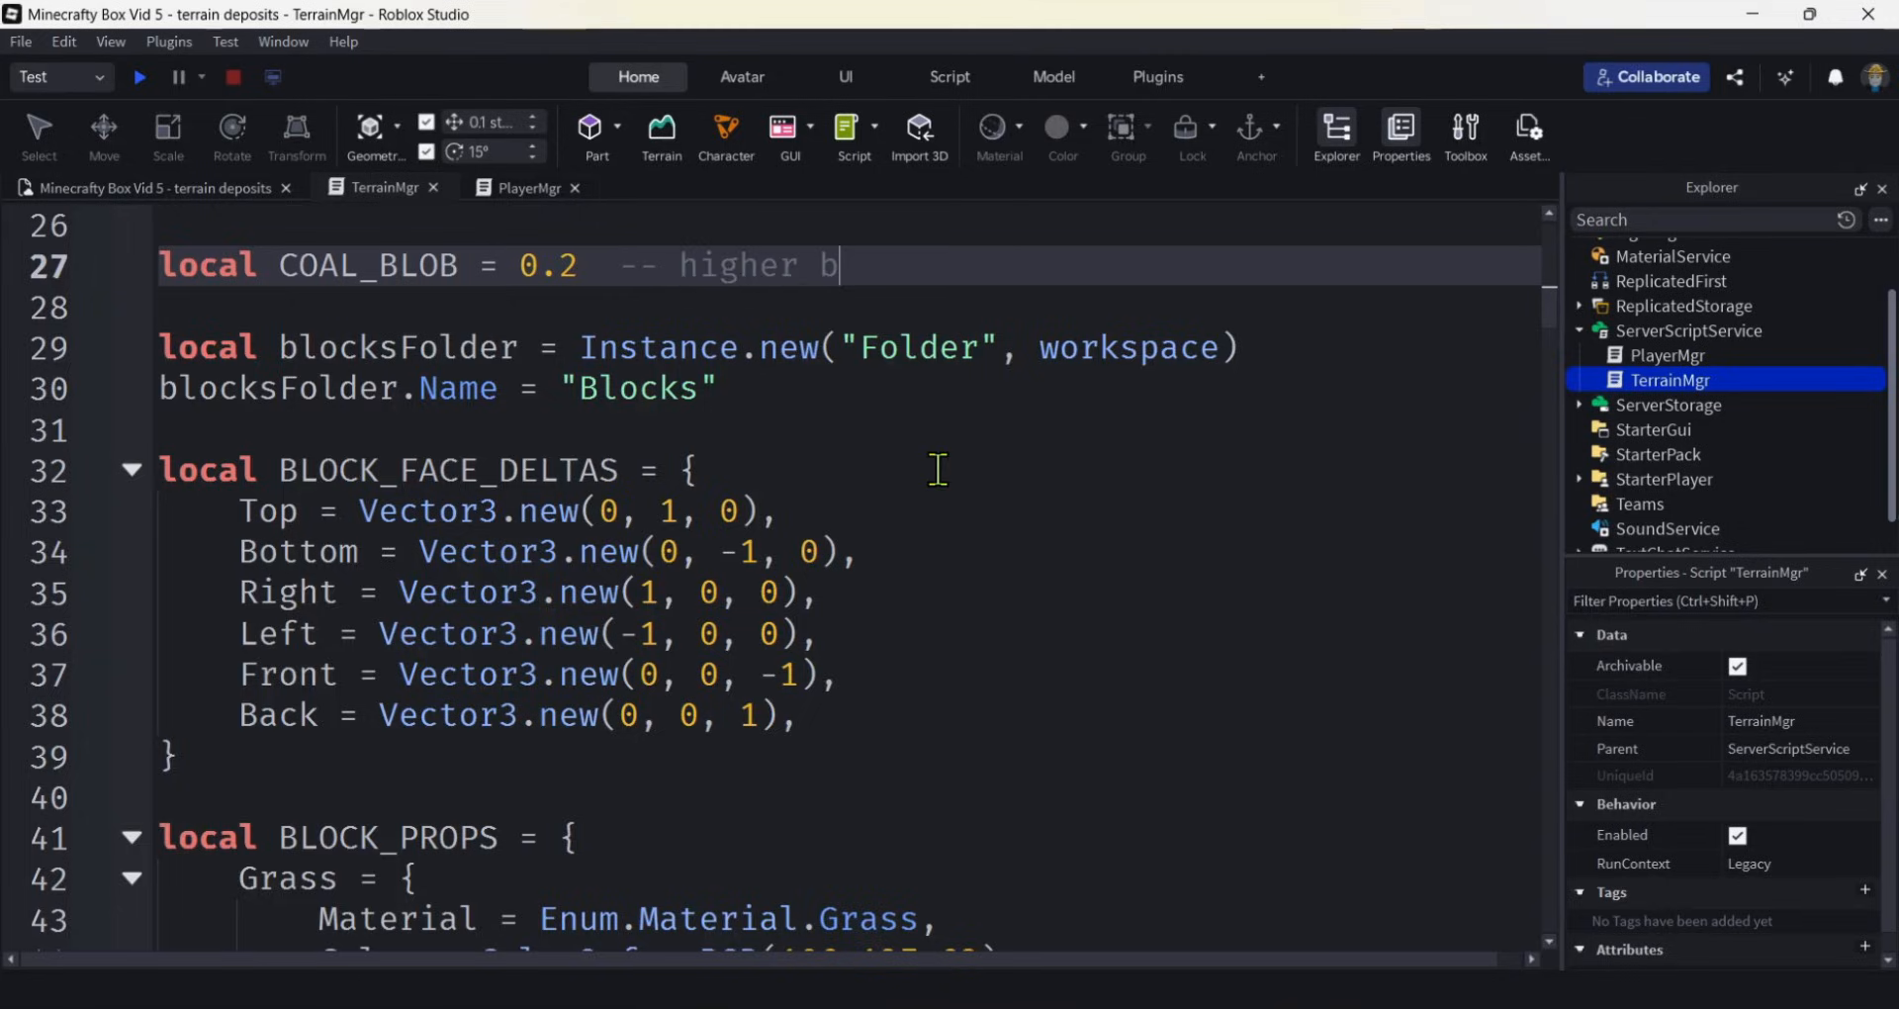
text(umber)
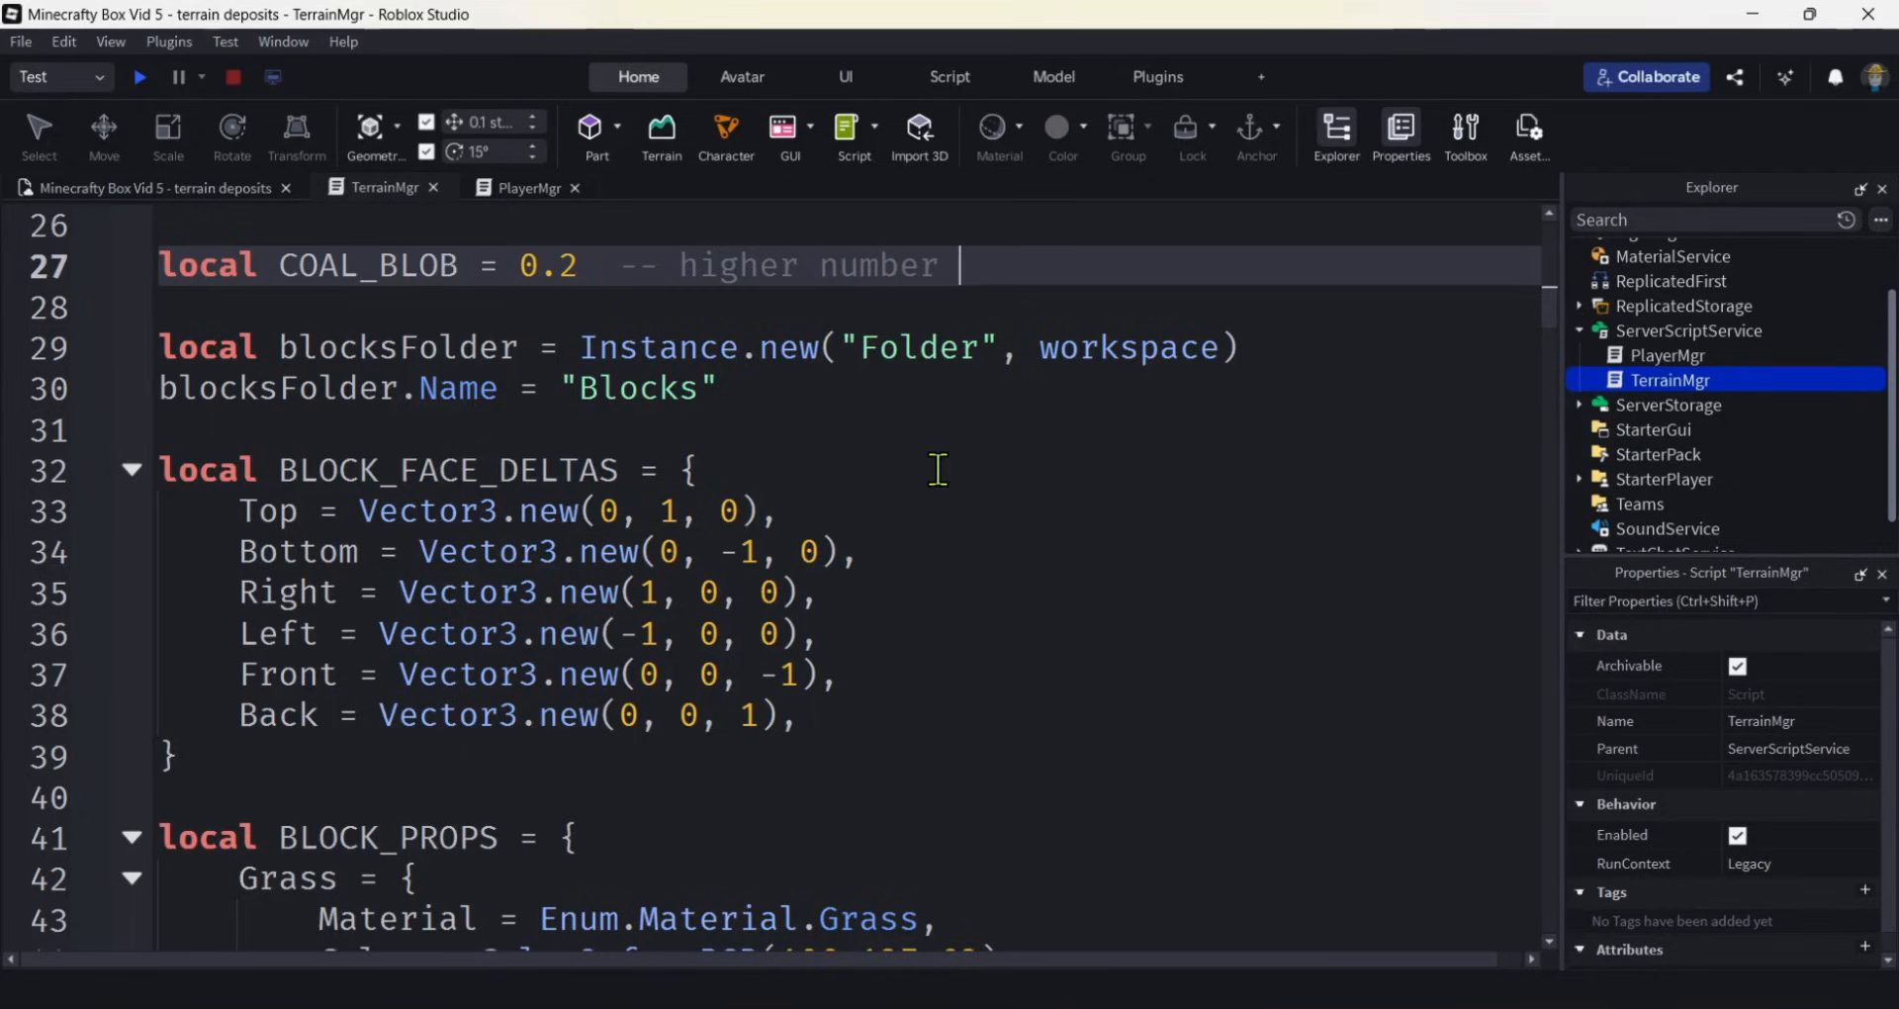
text(-> sm)
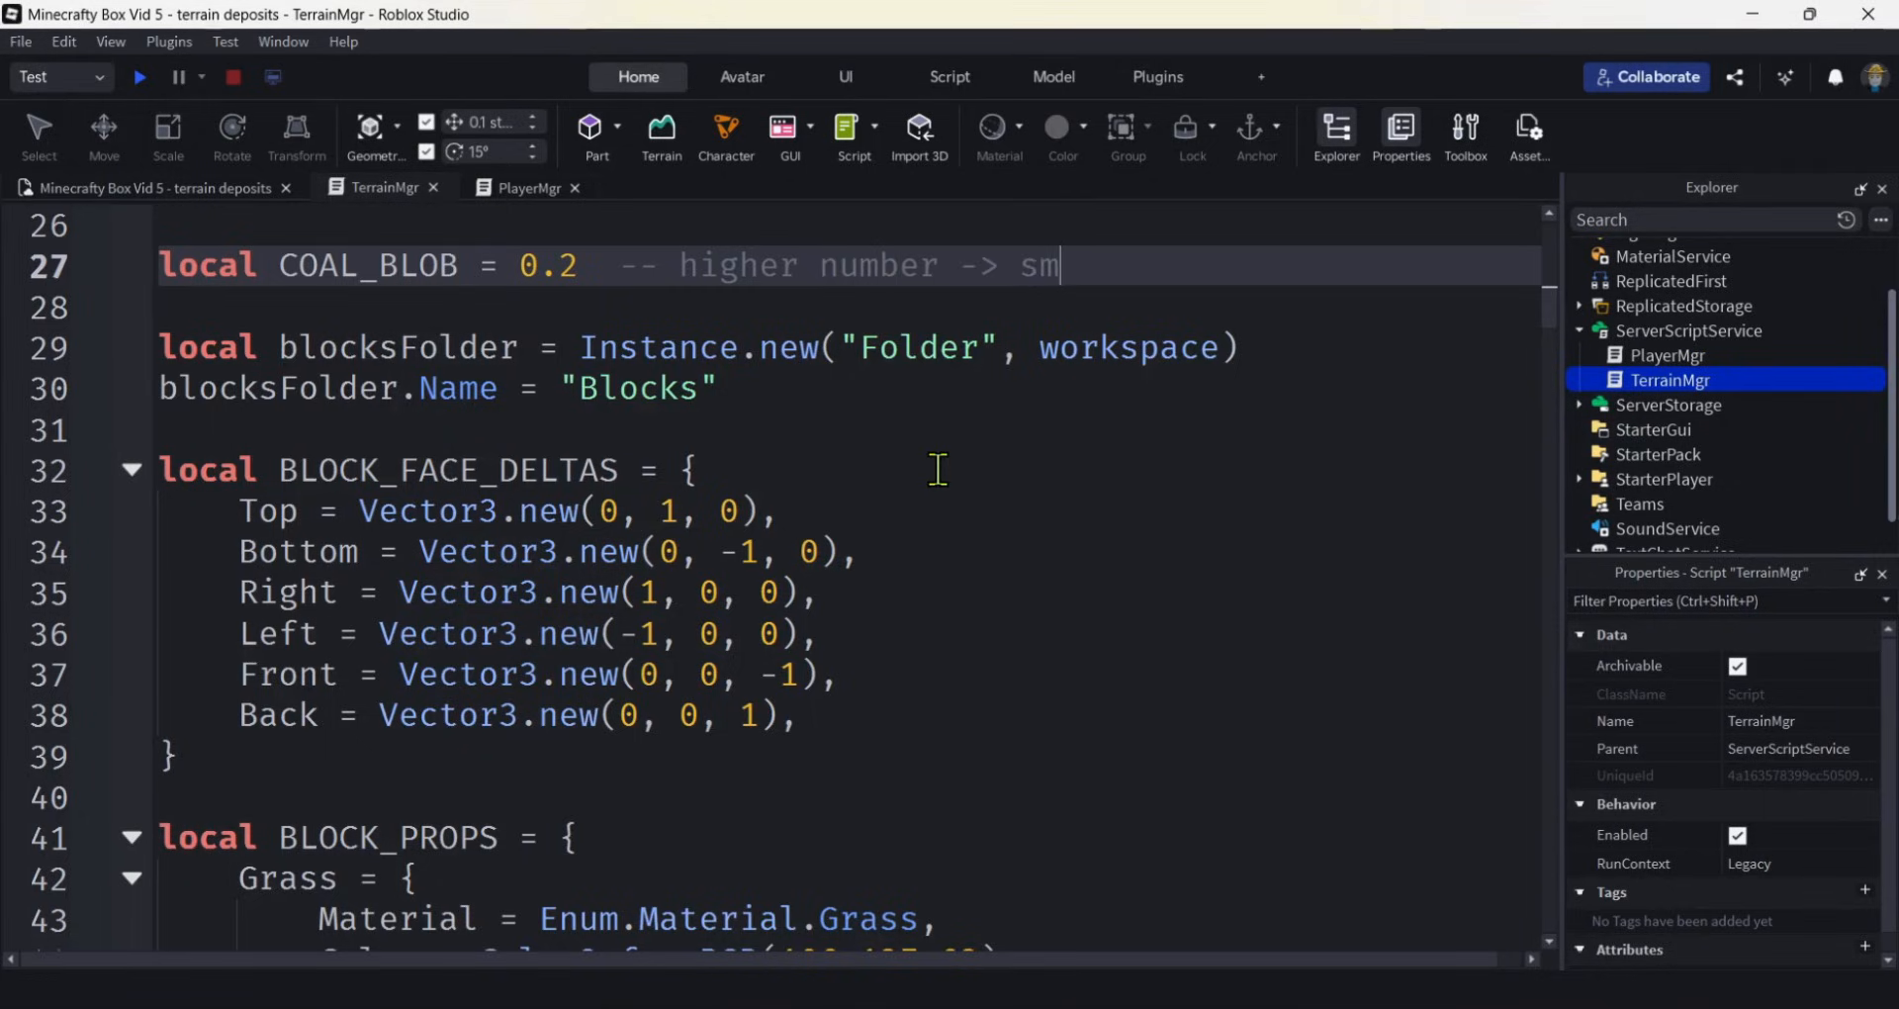
text(aller blob)
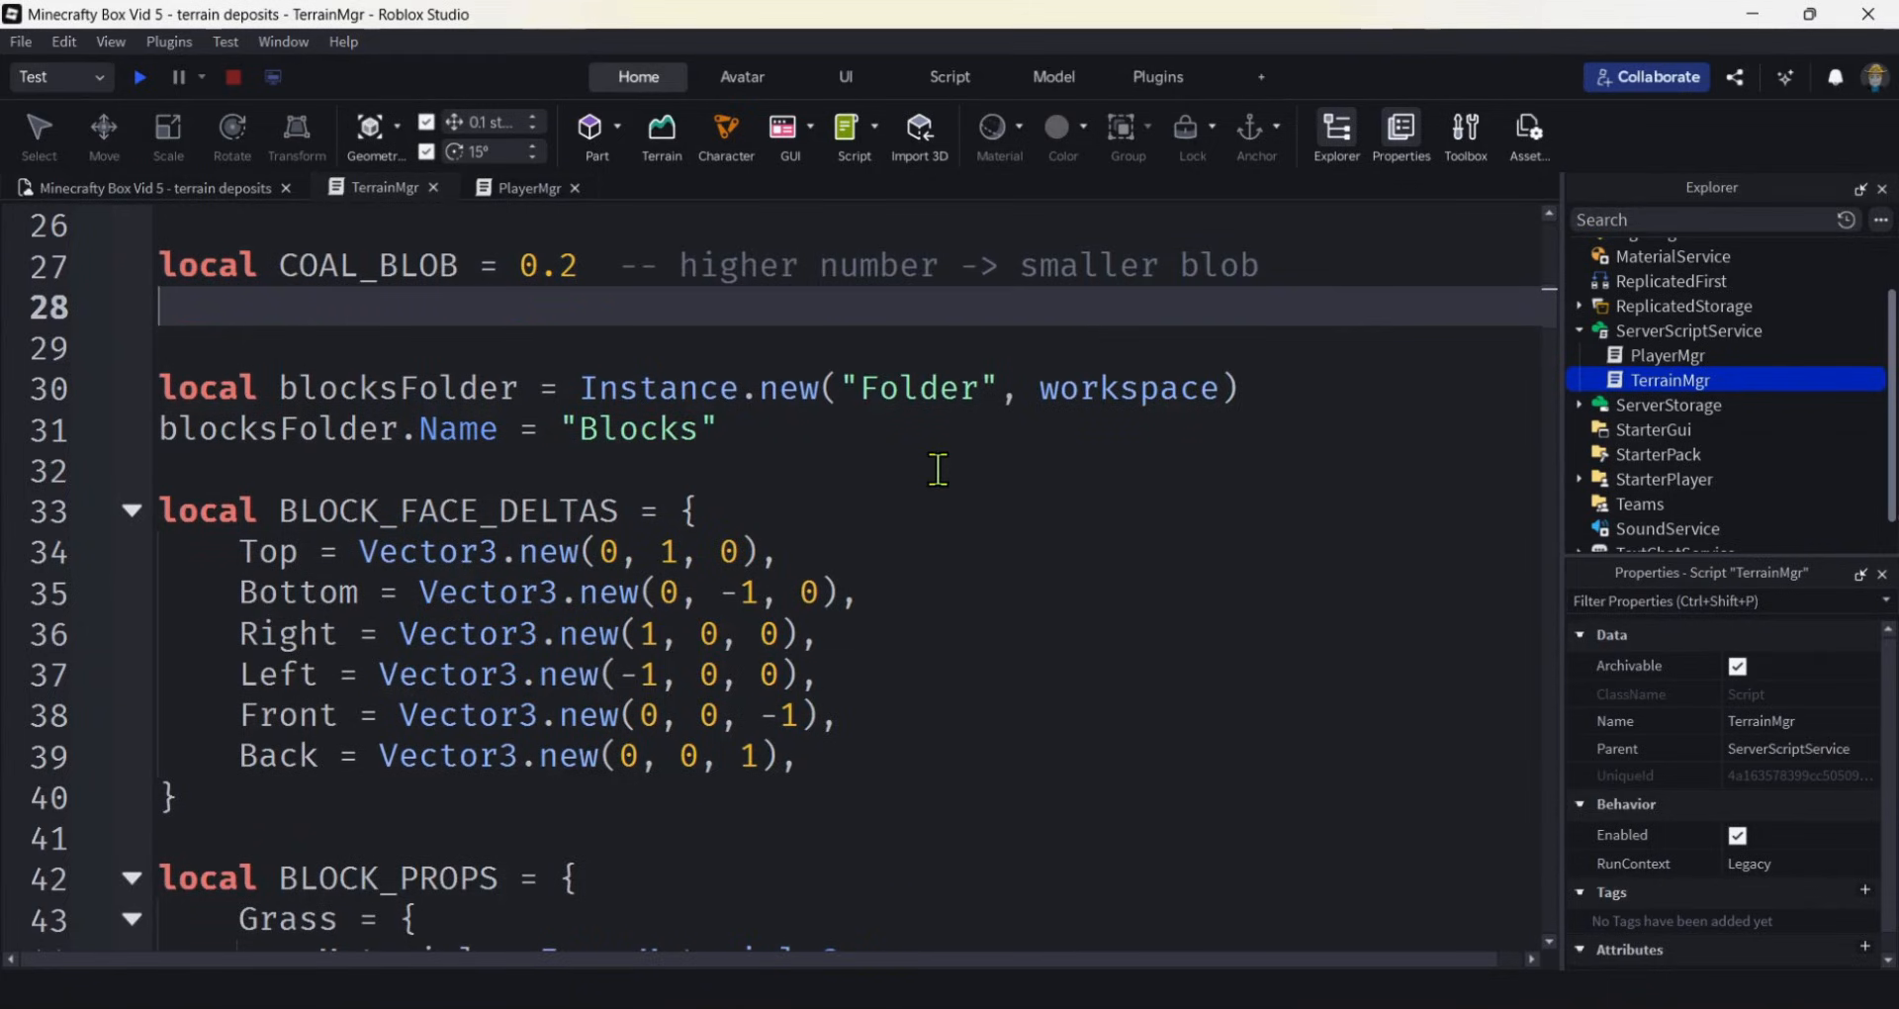
Declare local COAL_THRESHOLD = 0.4 with the copied comment changed to 'rarer blob'.
text(local)
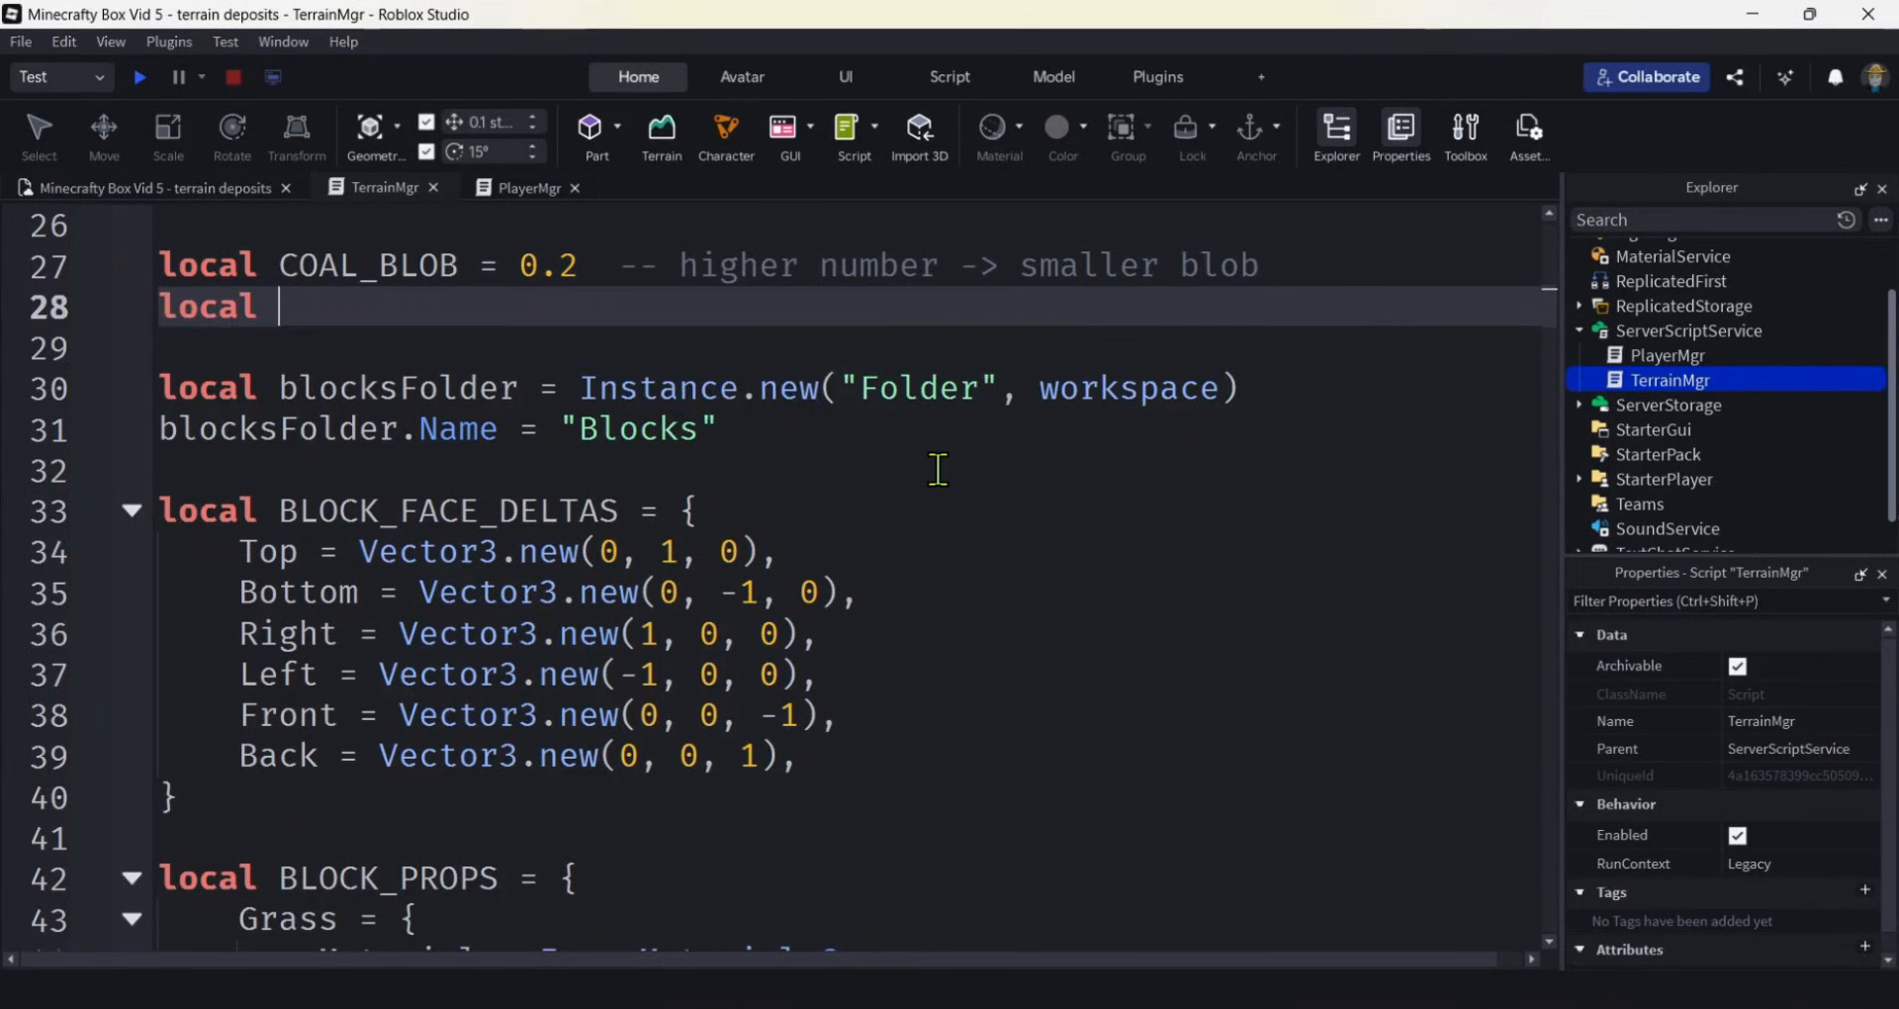
text(COAL_)
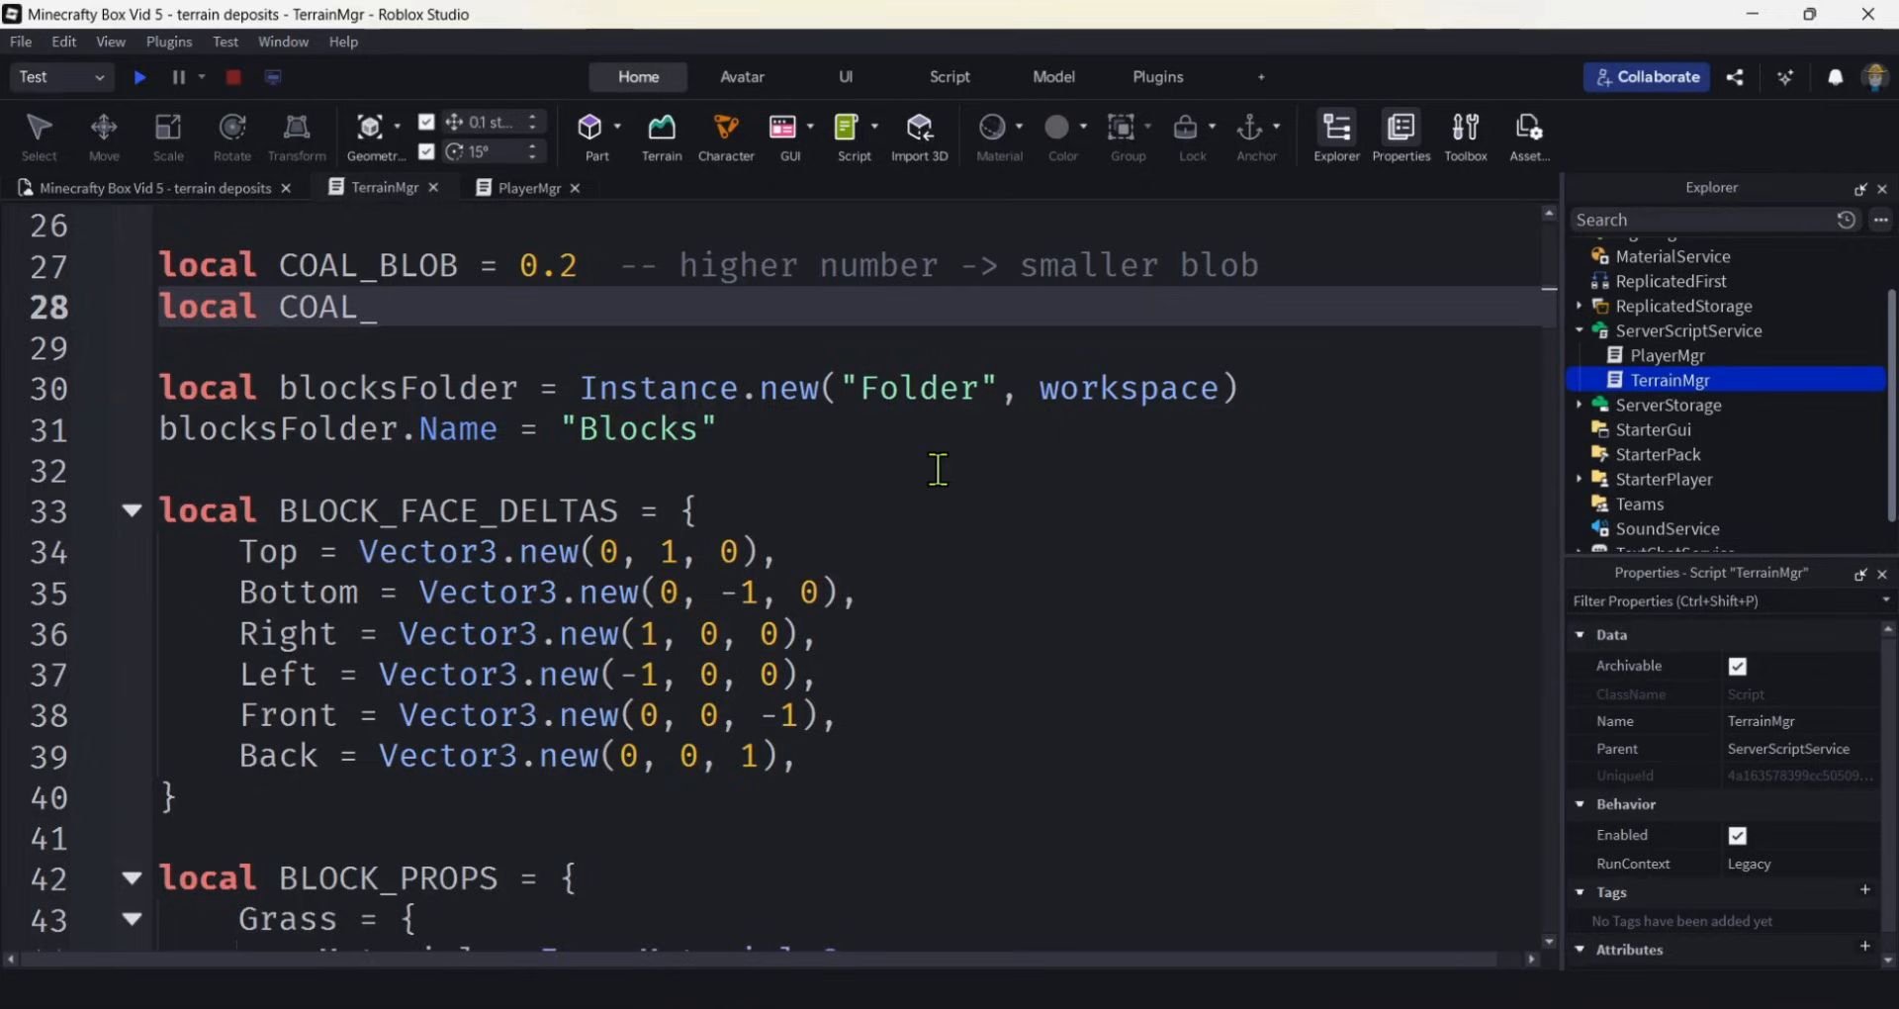
text(T)
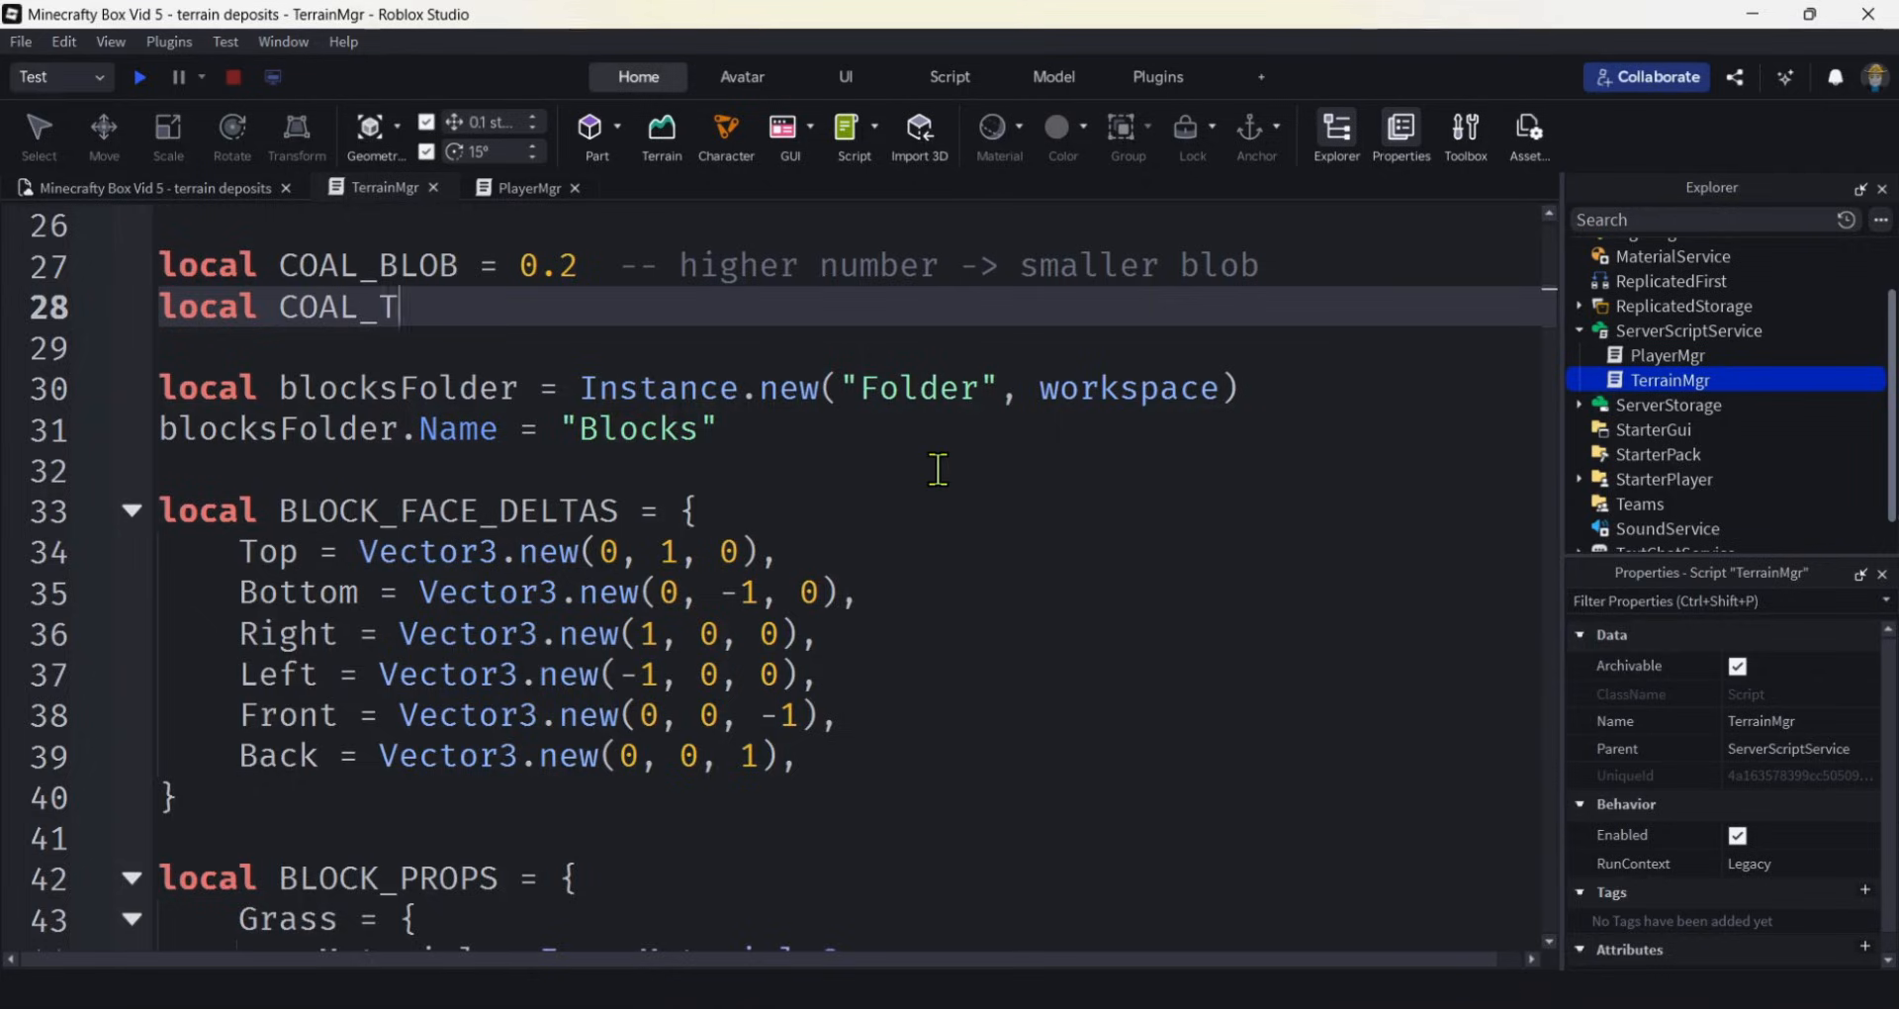
text(HRESH)
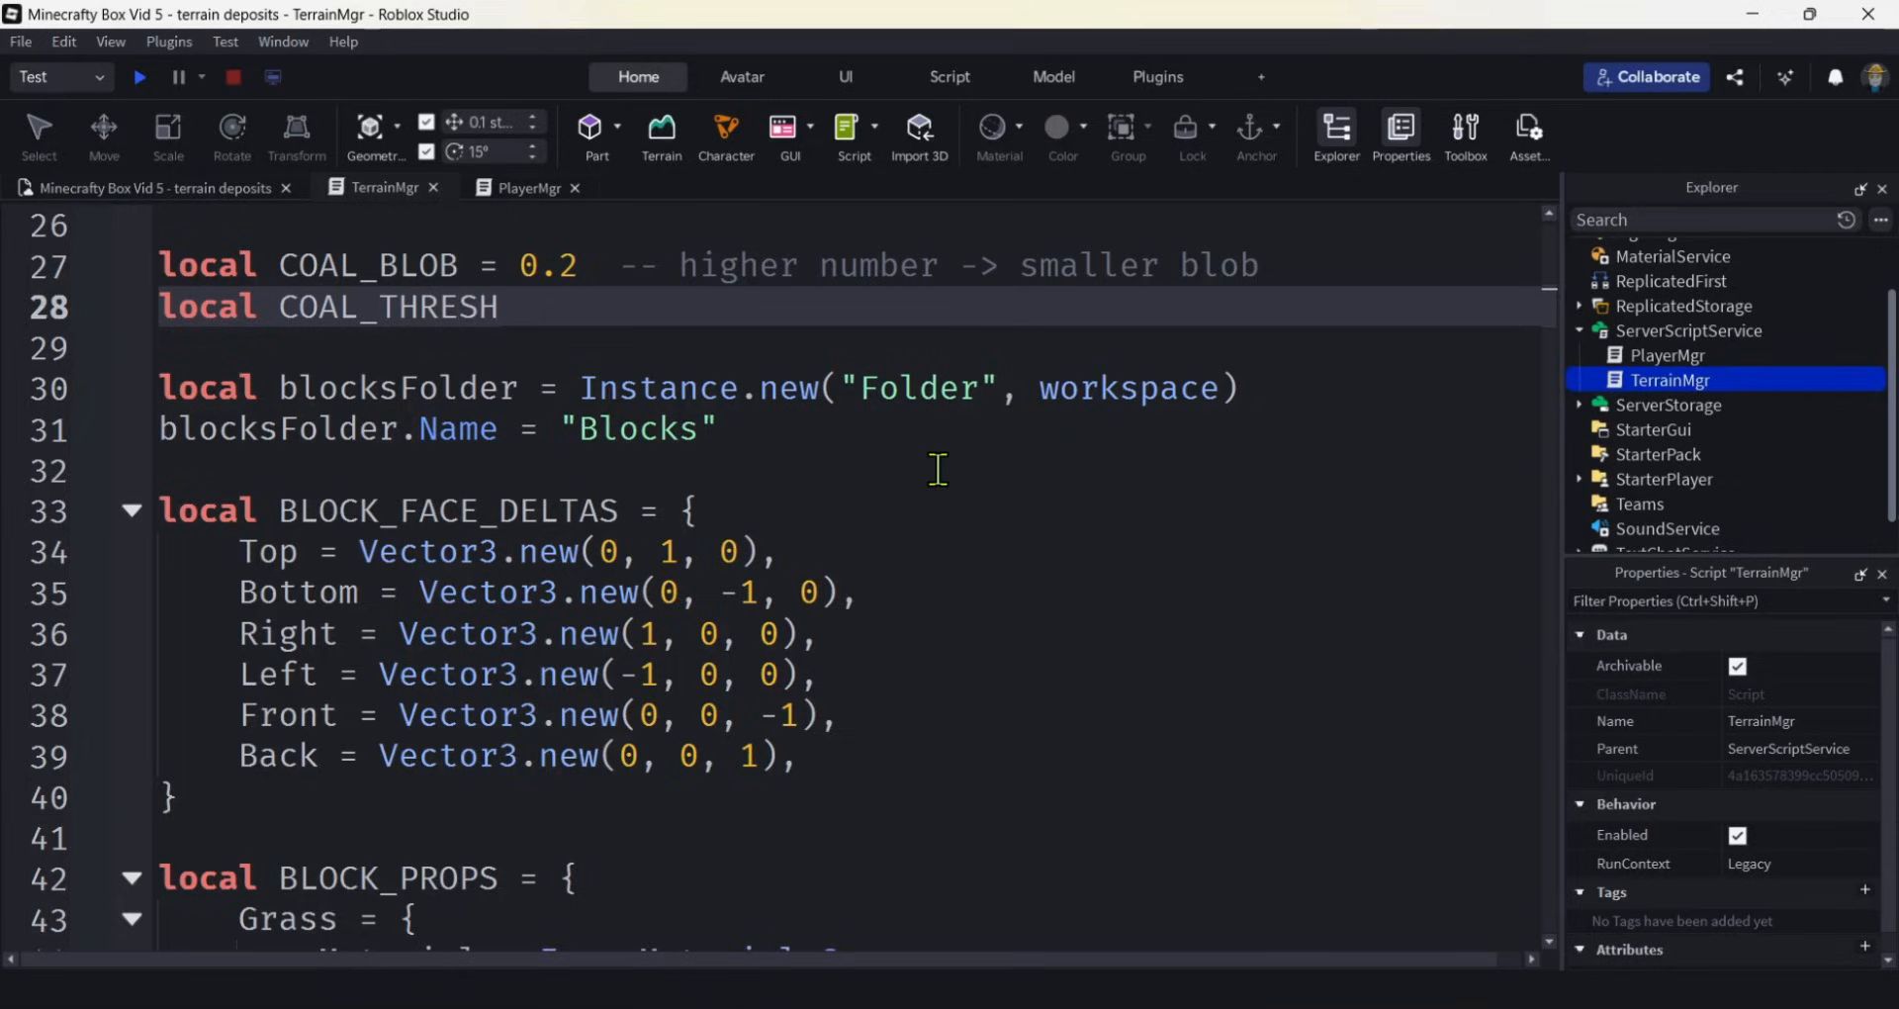
text(OLD =)
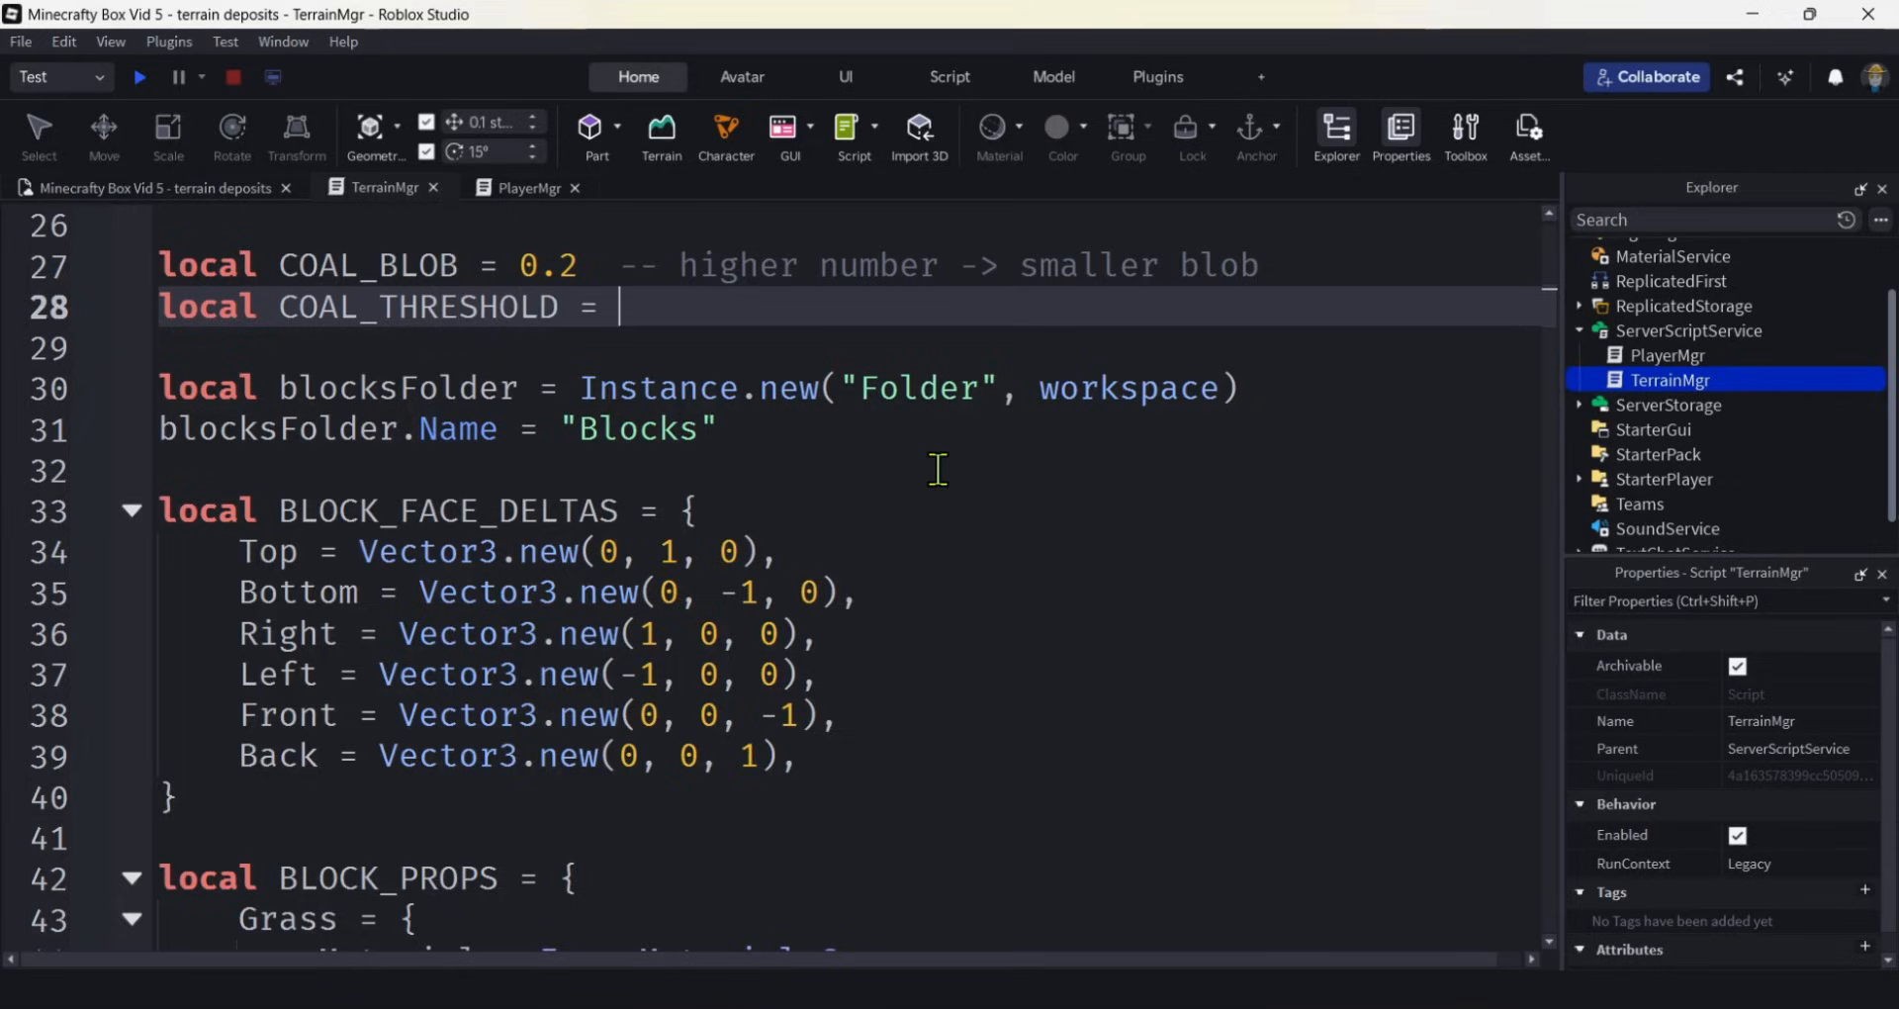
text(0.4)
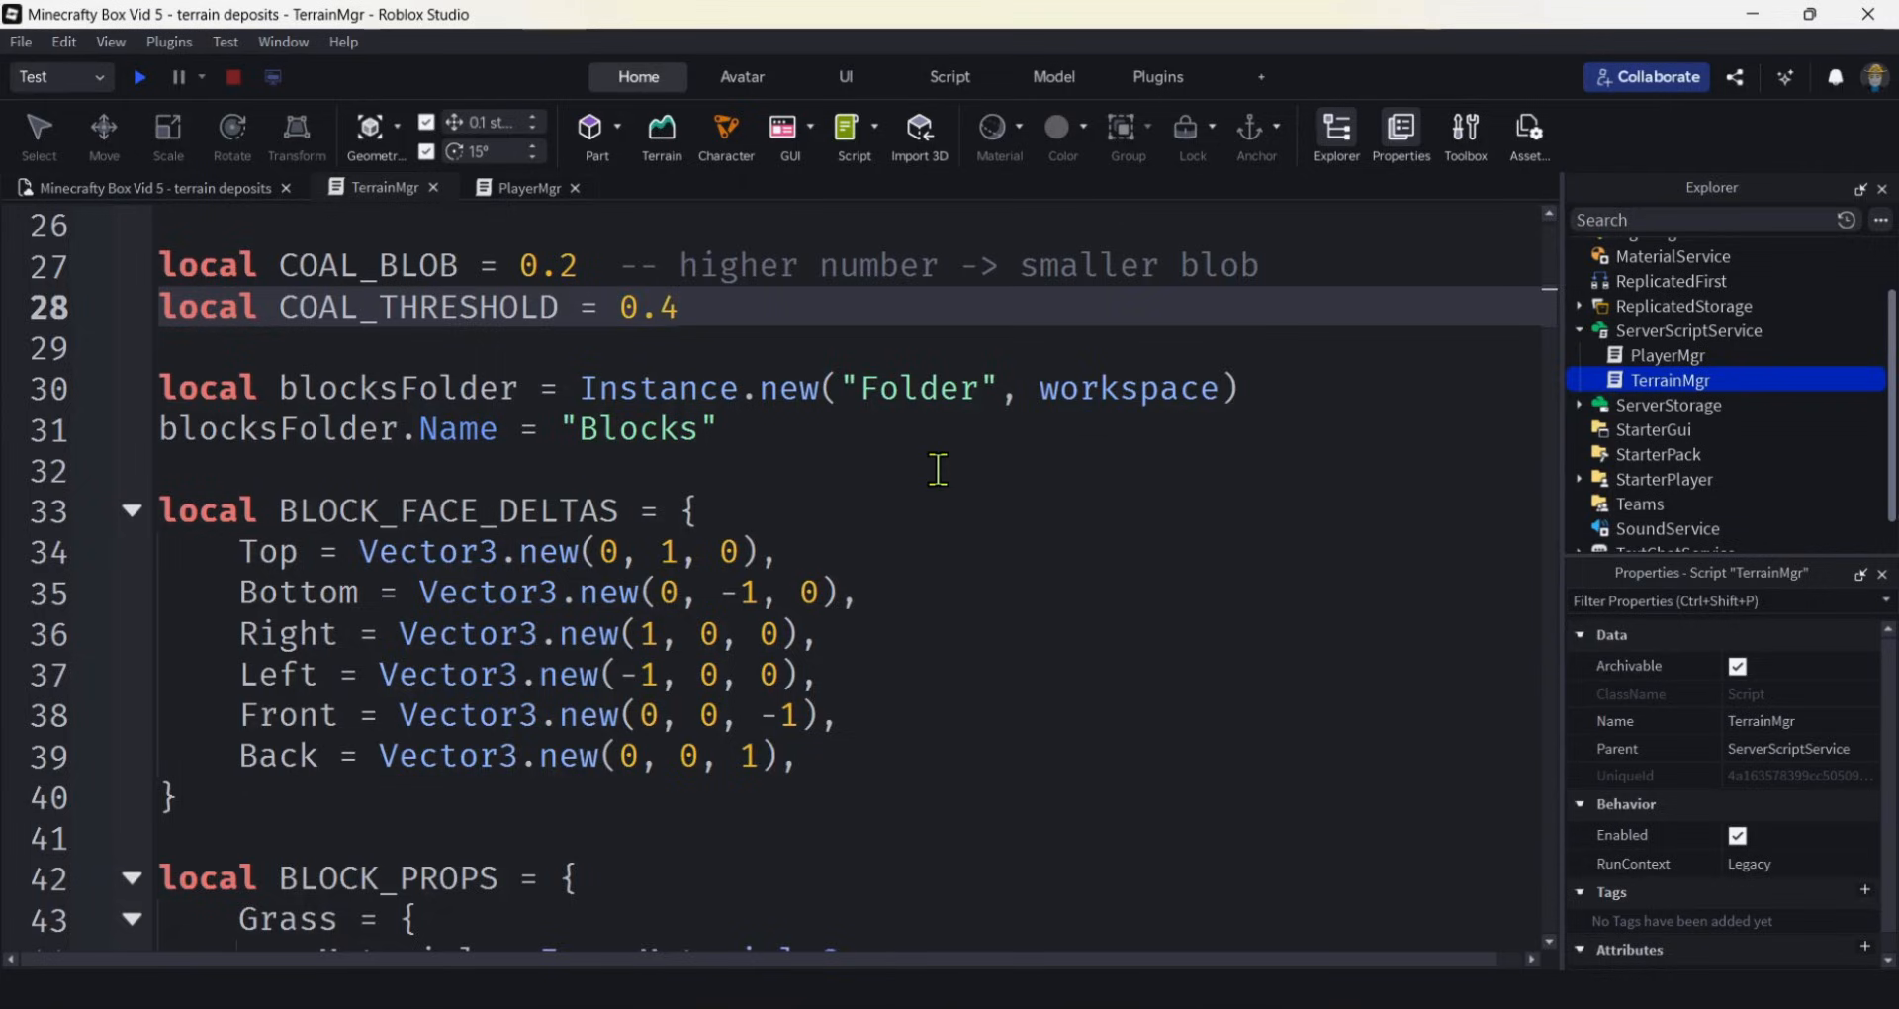
text(--)
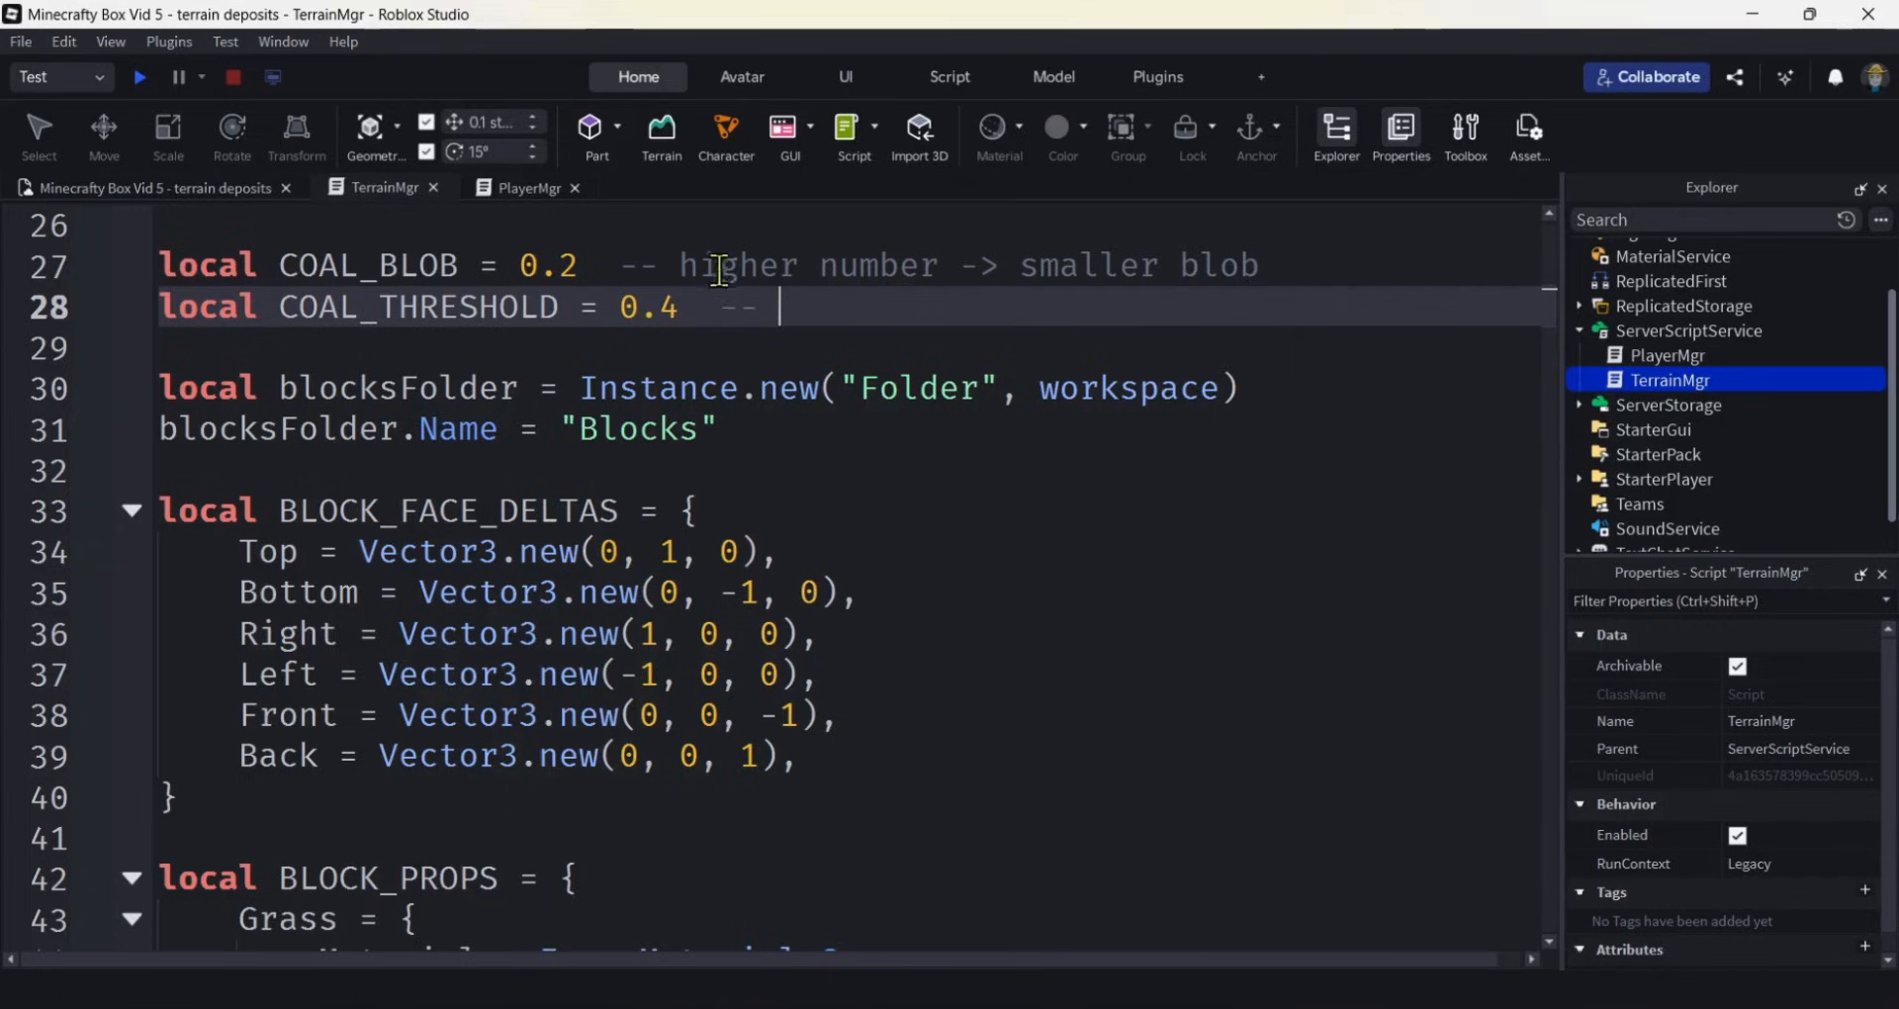
drag(678, 265, 1260, 265)
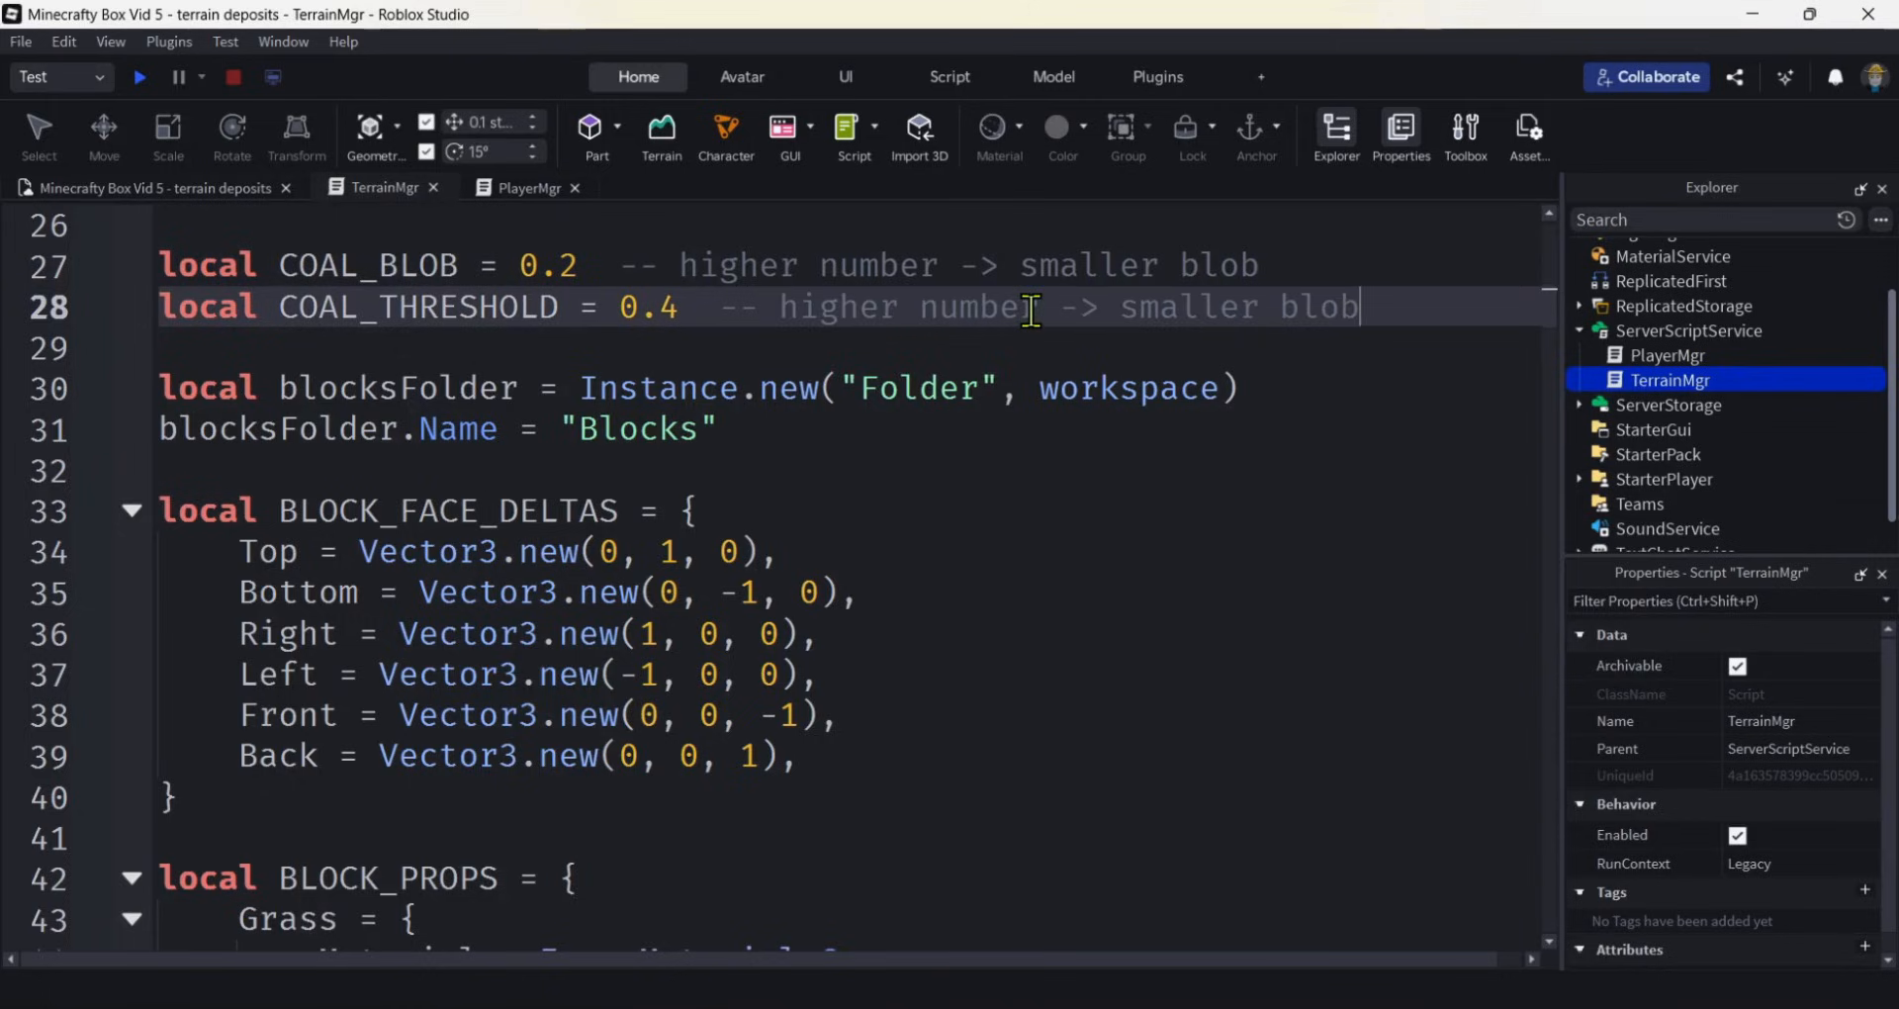
double_click(1187, 307)
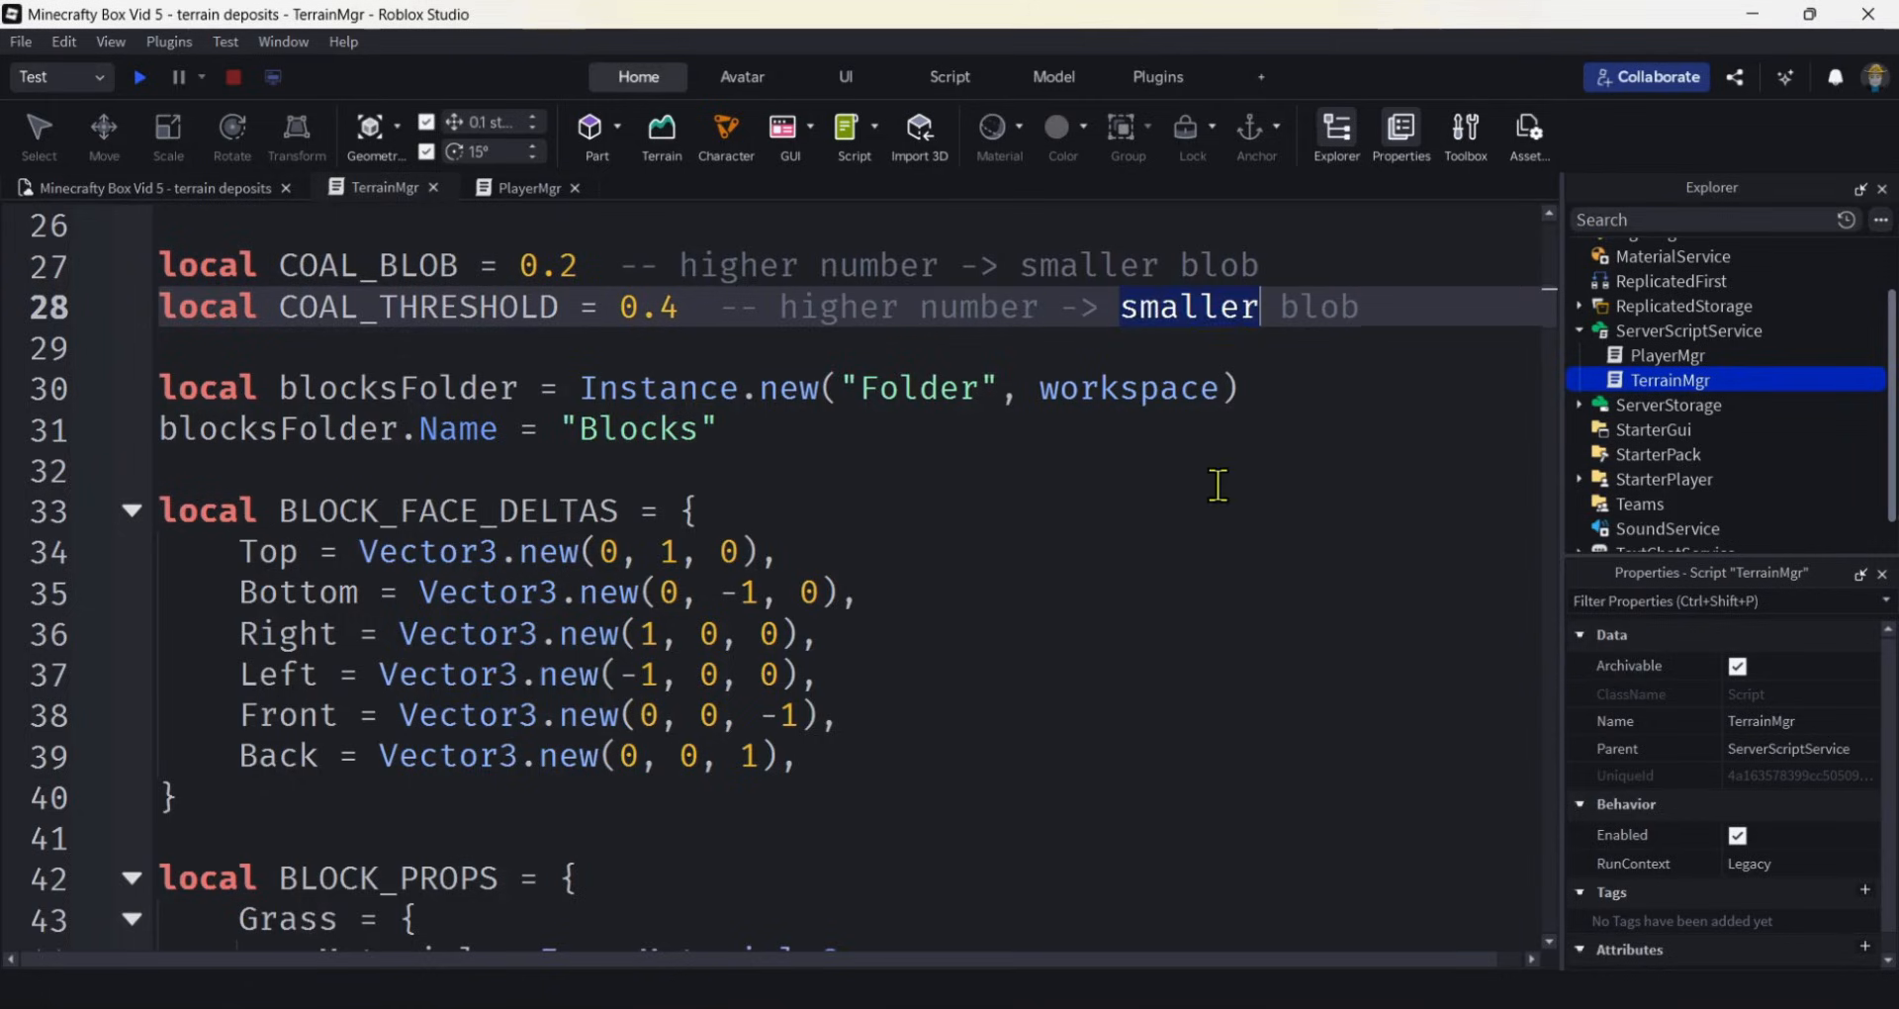
text(rarer)
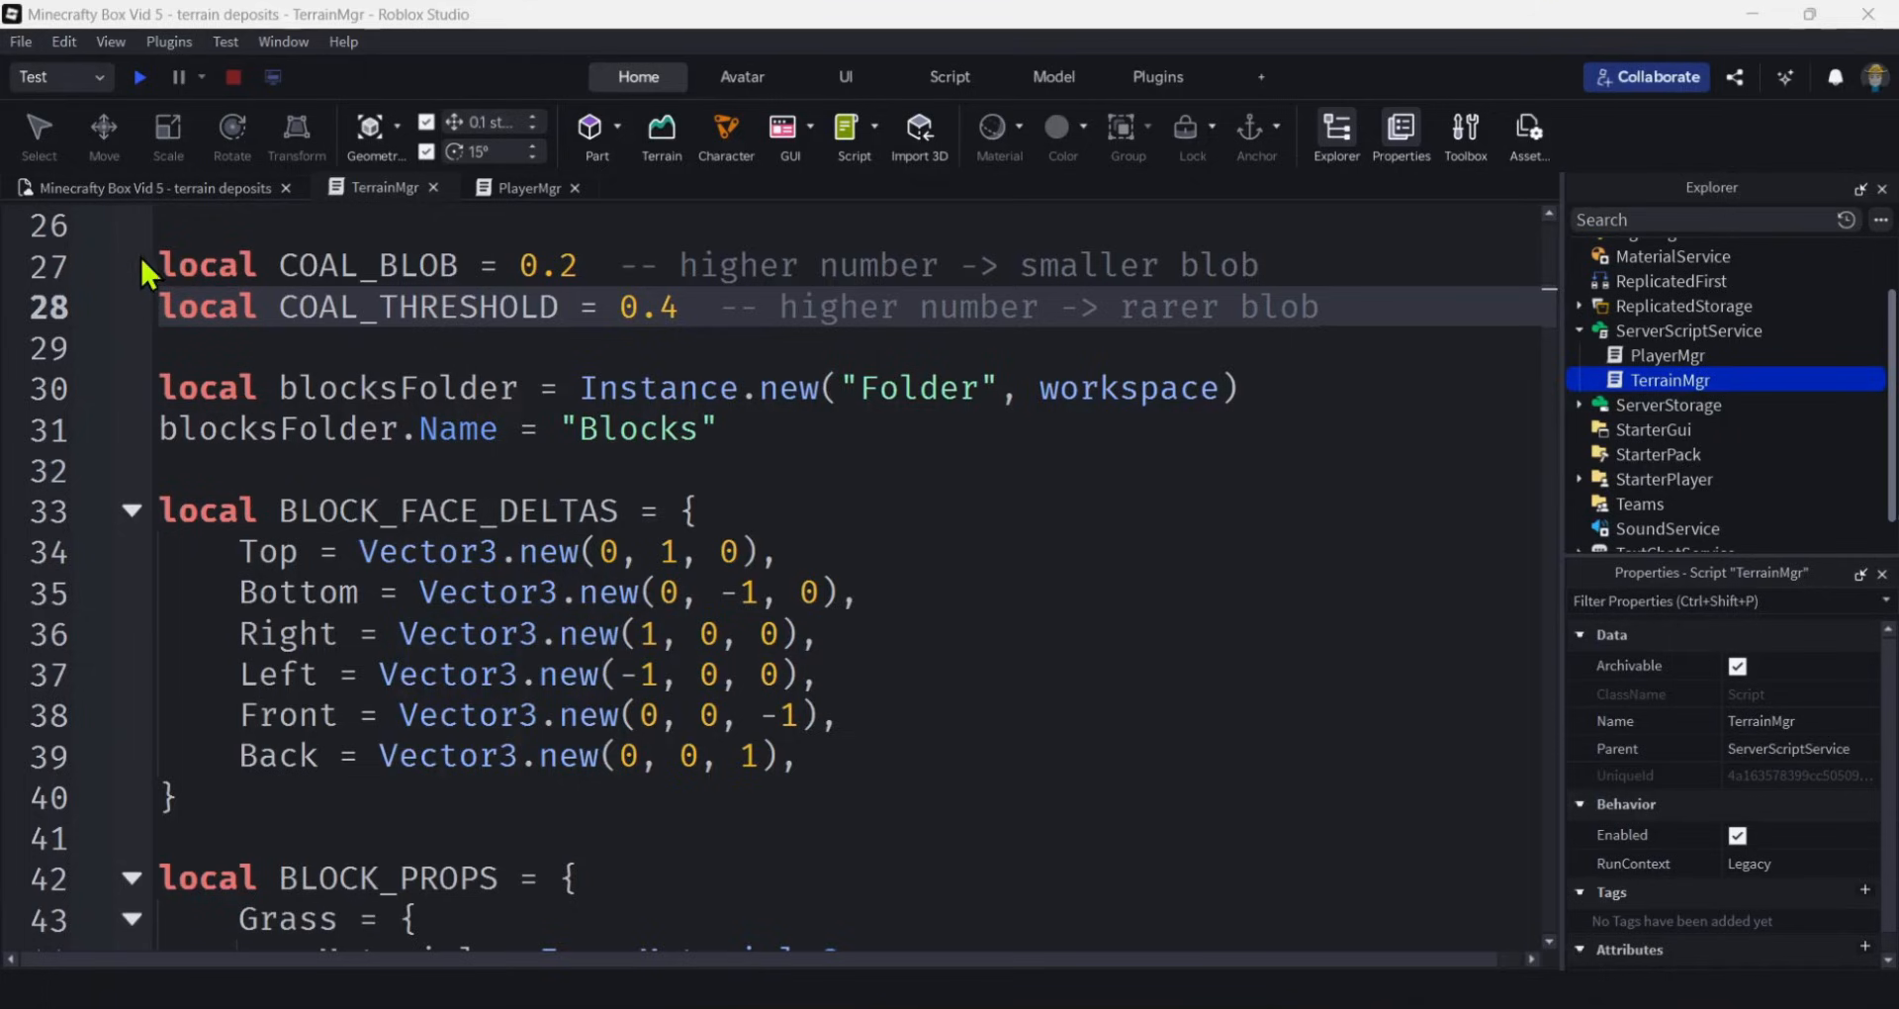
Duplicate the coal settings into GRAVEL and SAND blob and threshold lines.
drag(158, 265, 1319, 307)
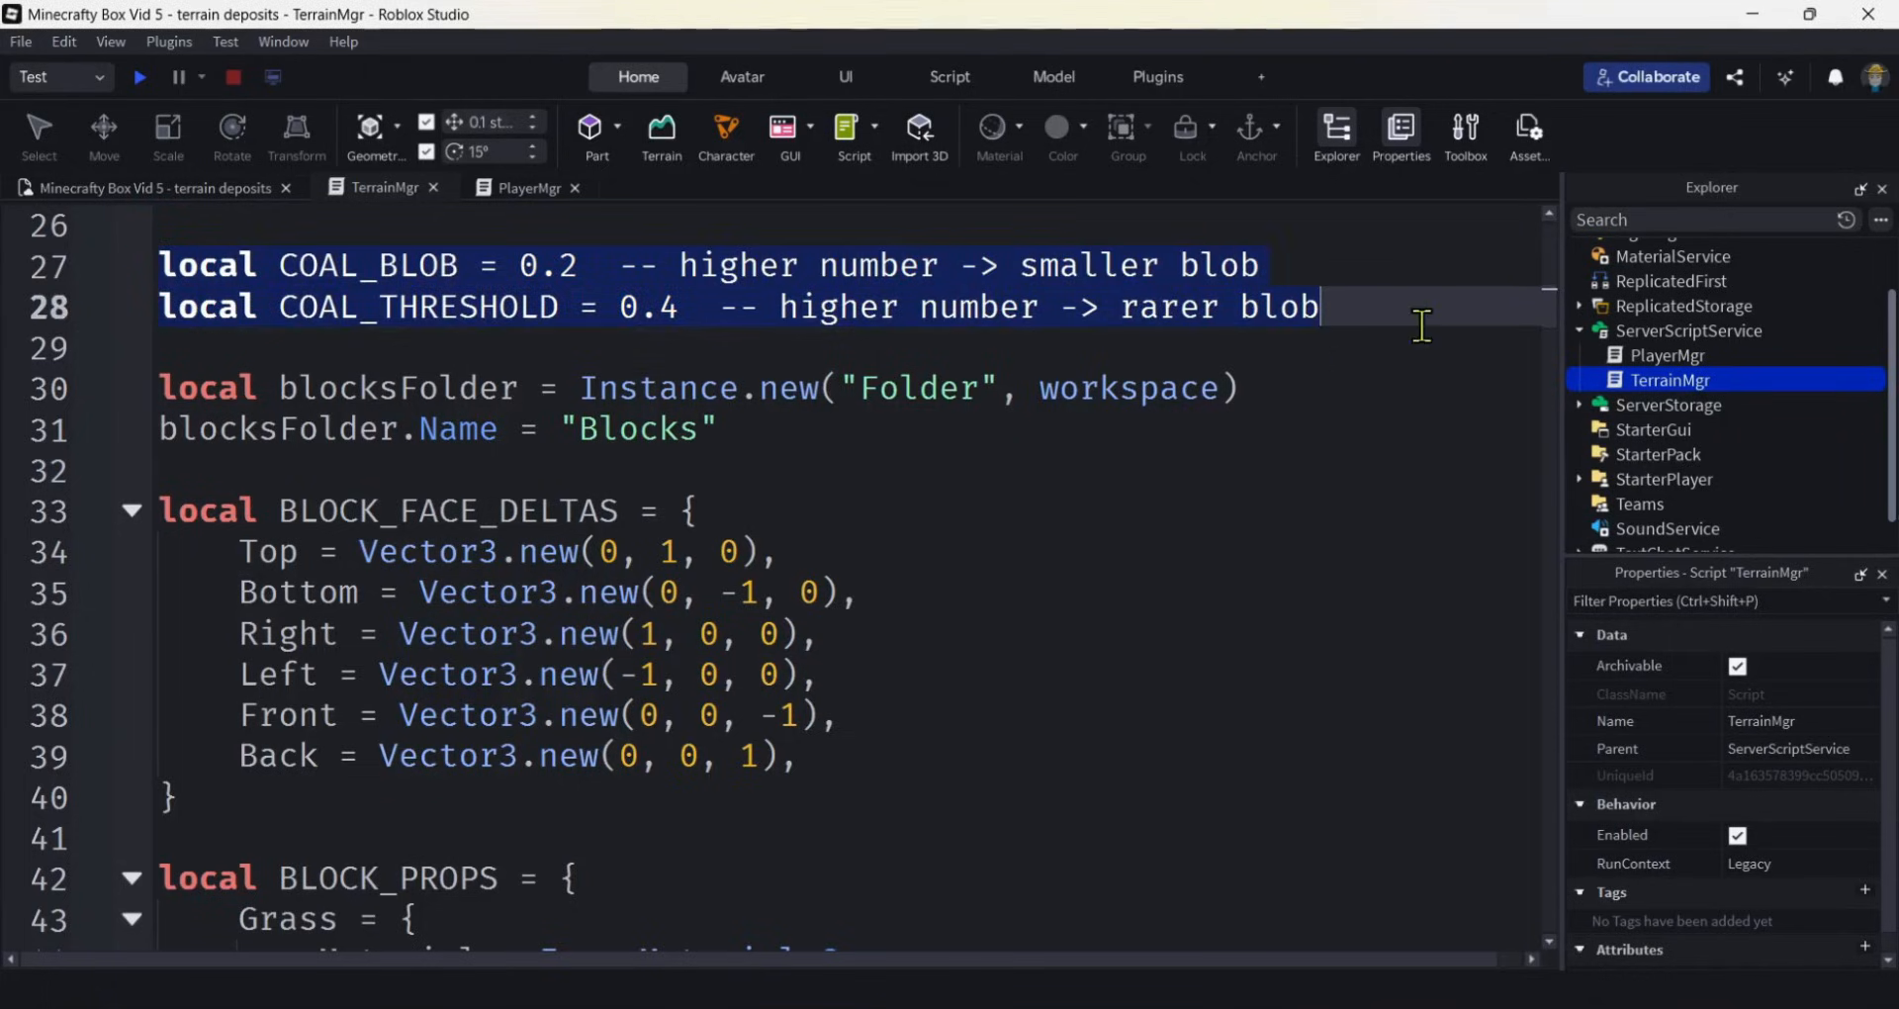
mouse_move(1416, 316)
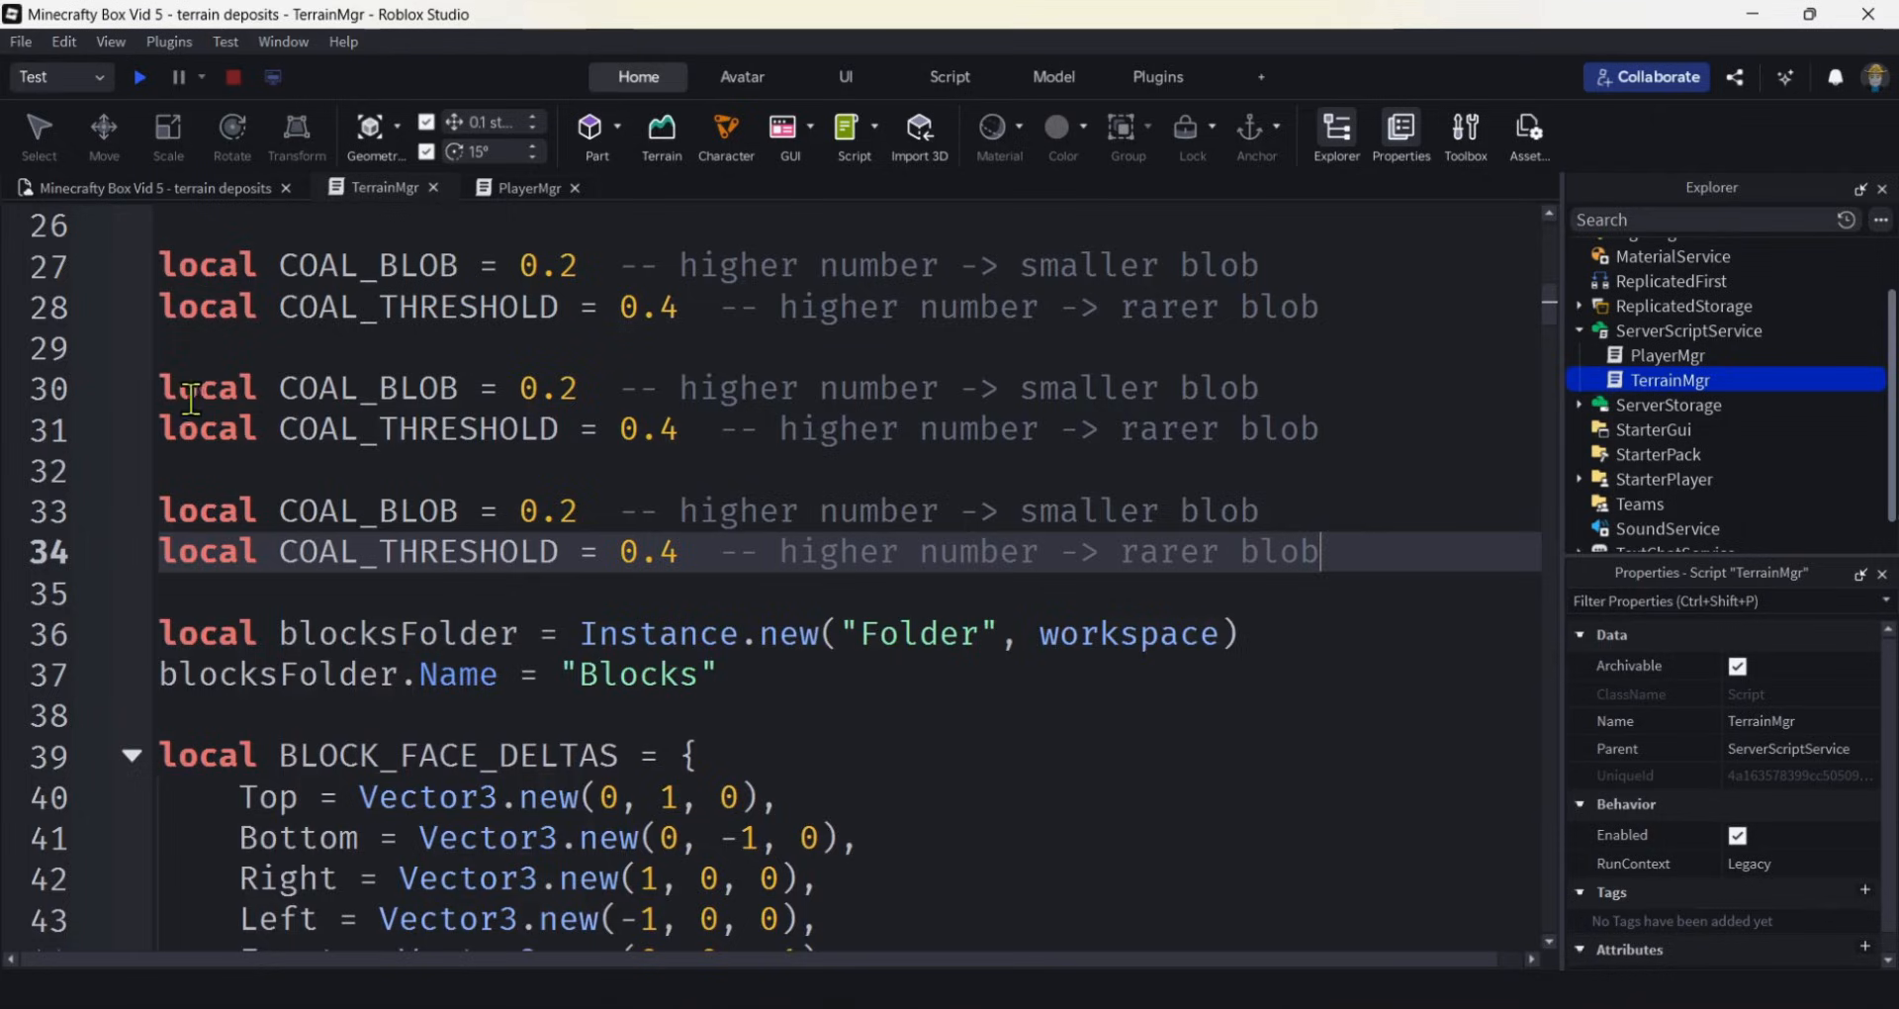
double_click(318, 387)
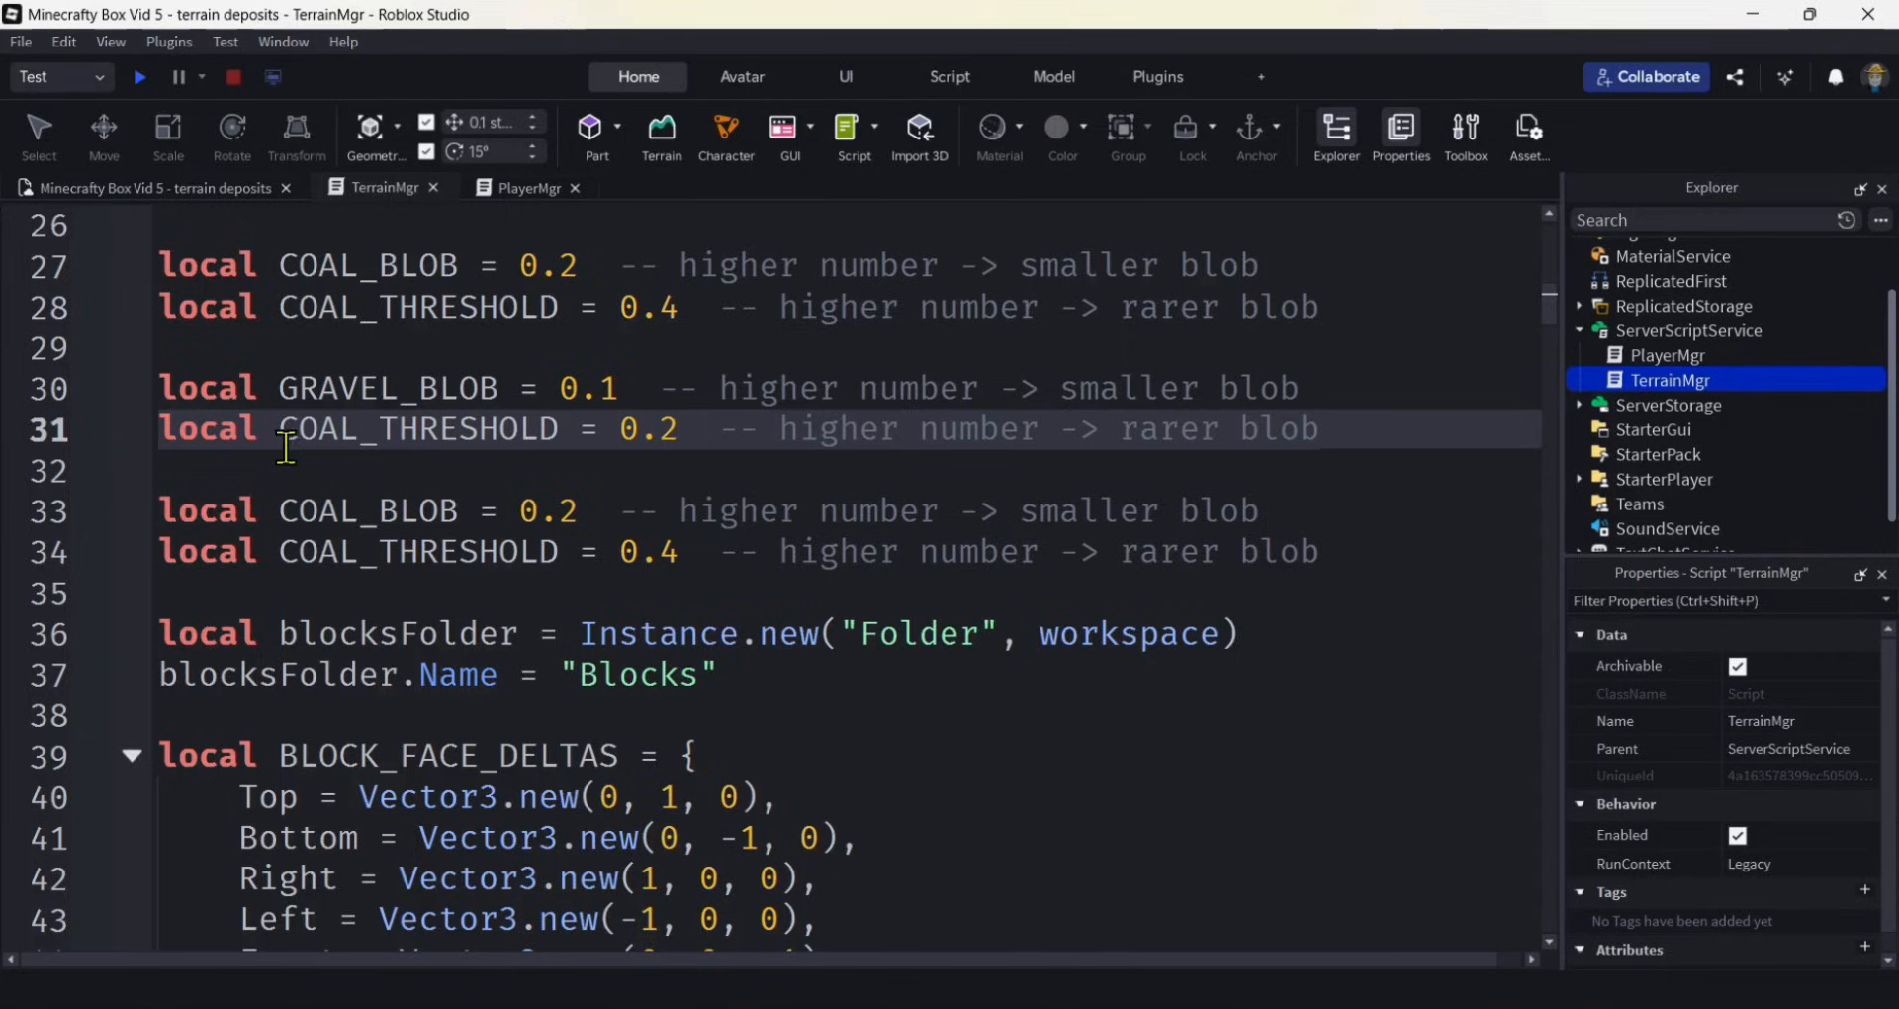
double_click(344, 388)
text(GRAVE)
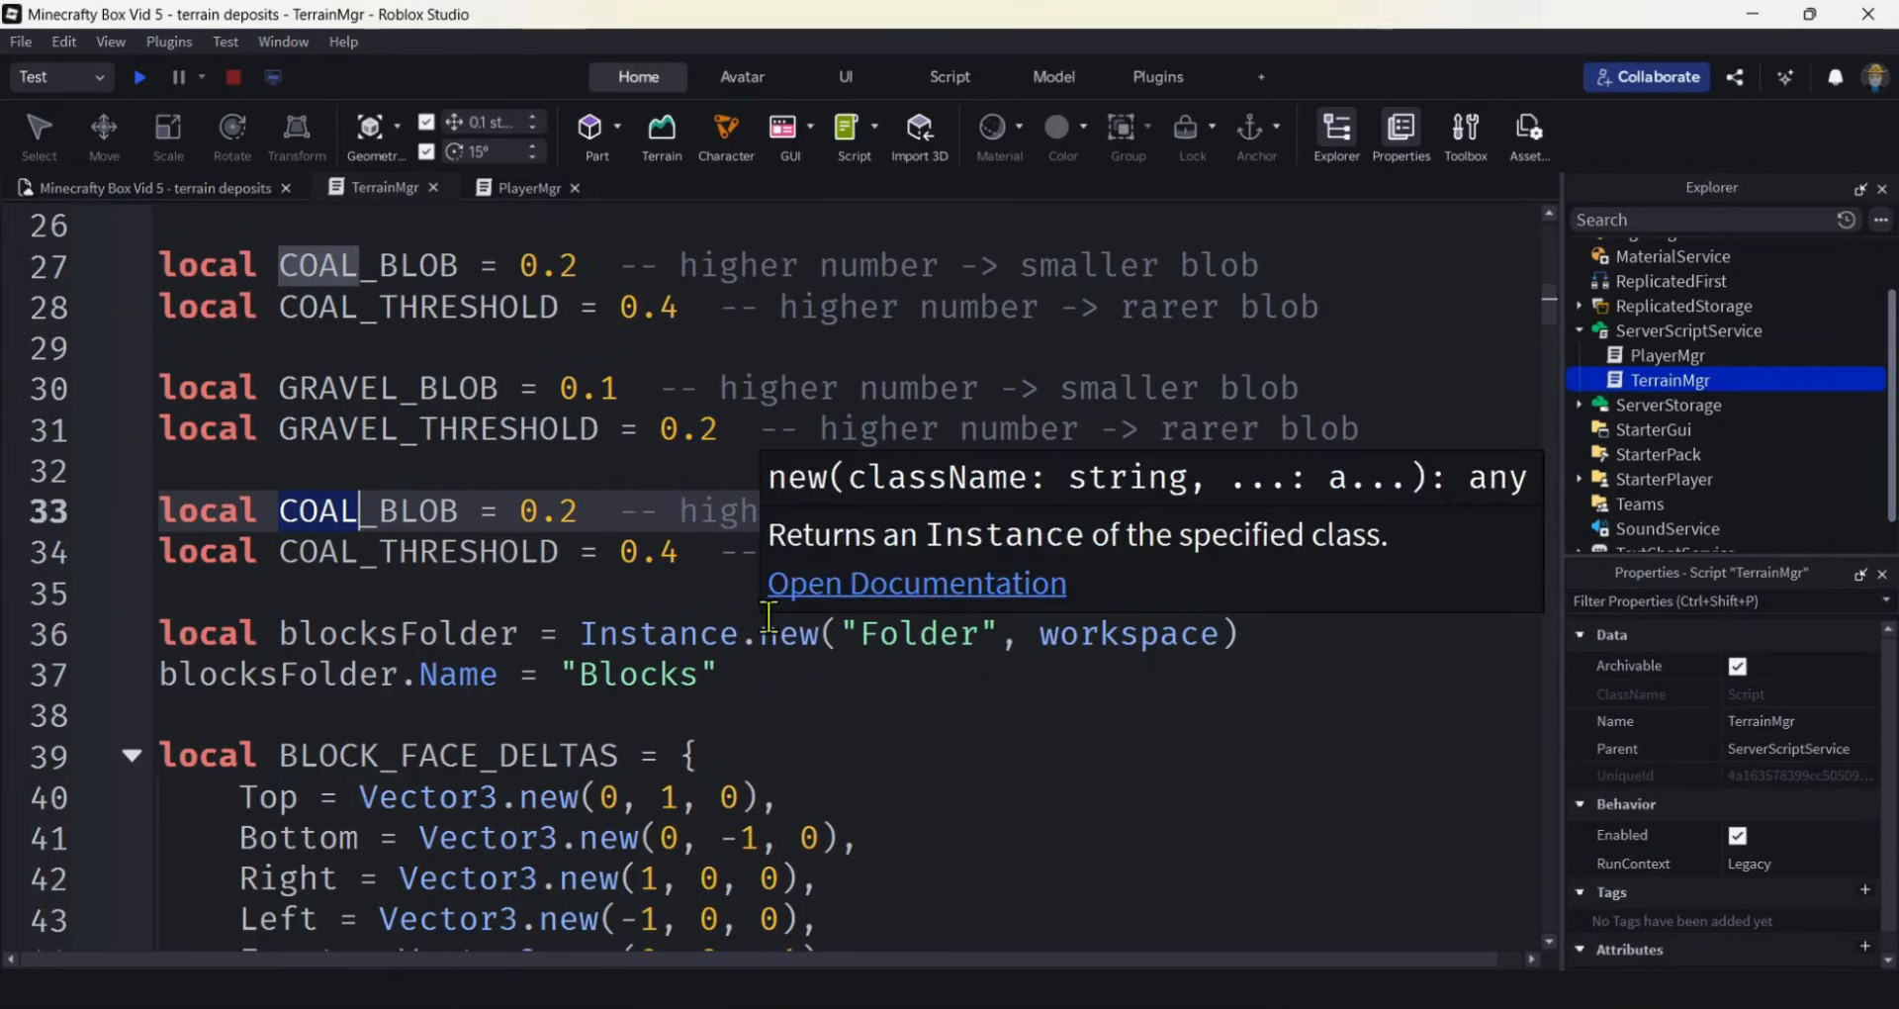
text(SAND)
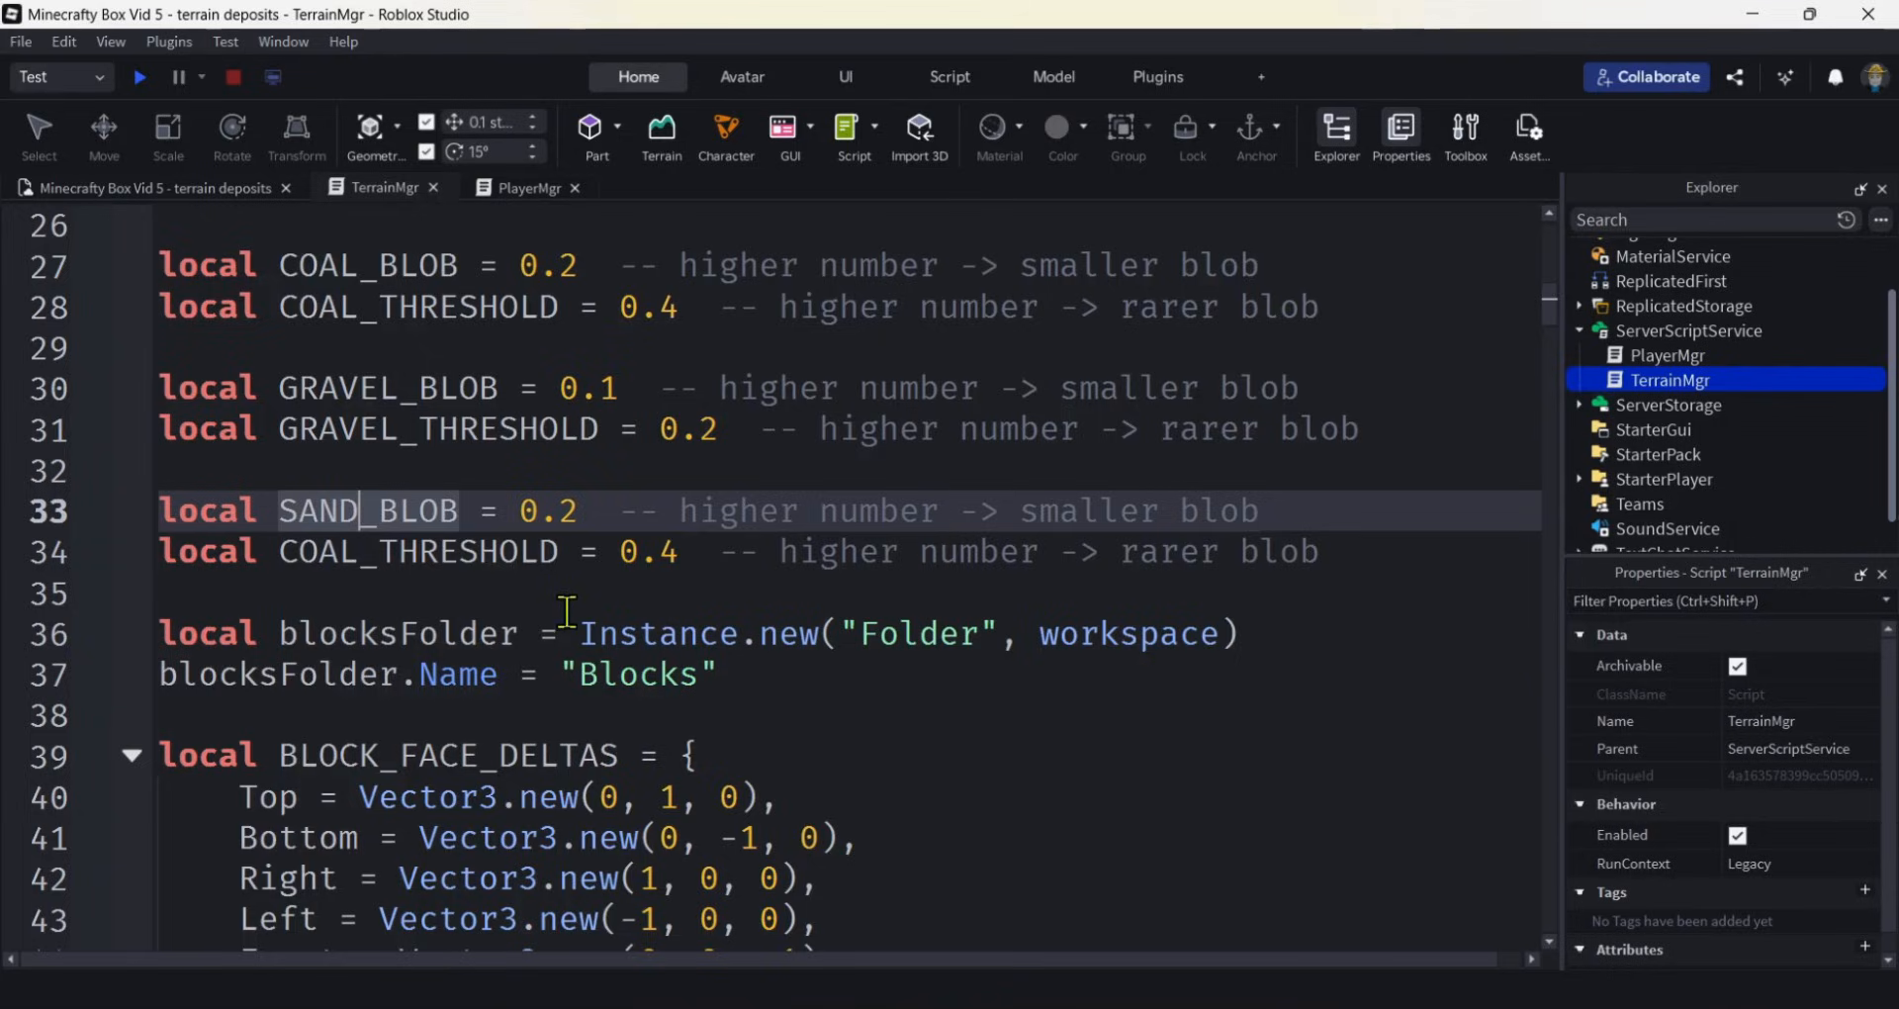
Rename the last threshold to SAND_THRESHOLD and set SAND_BLOB to 0.05.
double_click(312, 510)
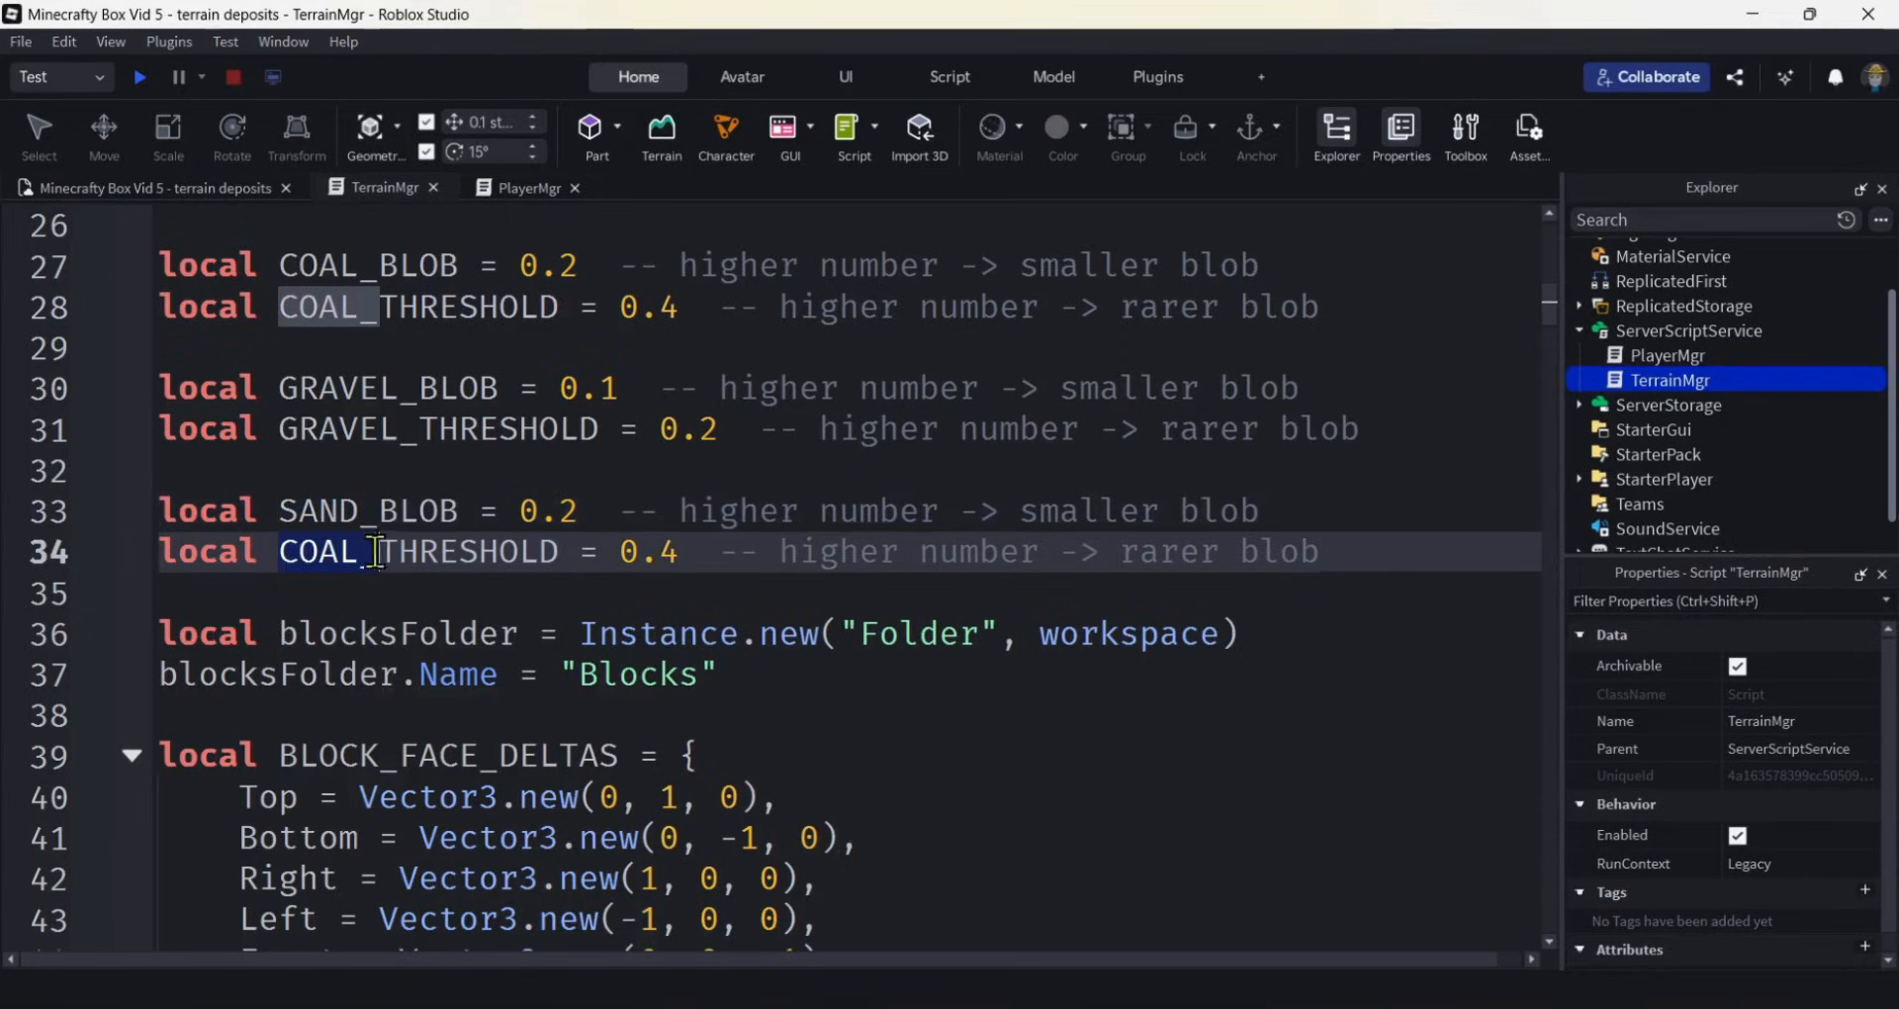
text(SAND)
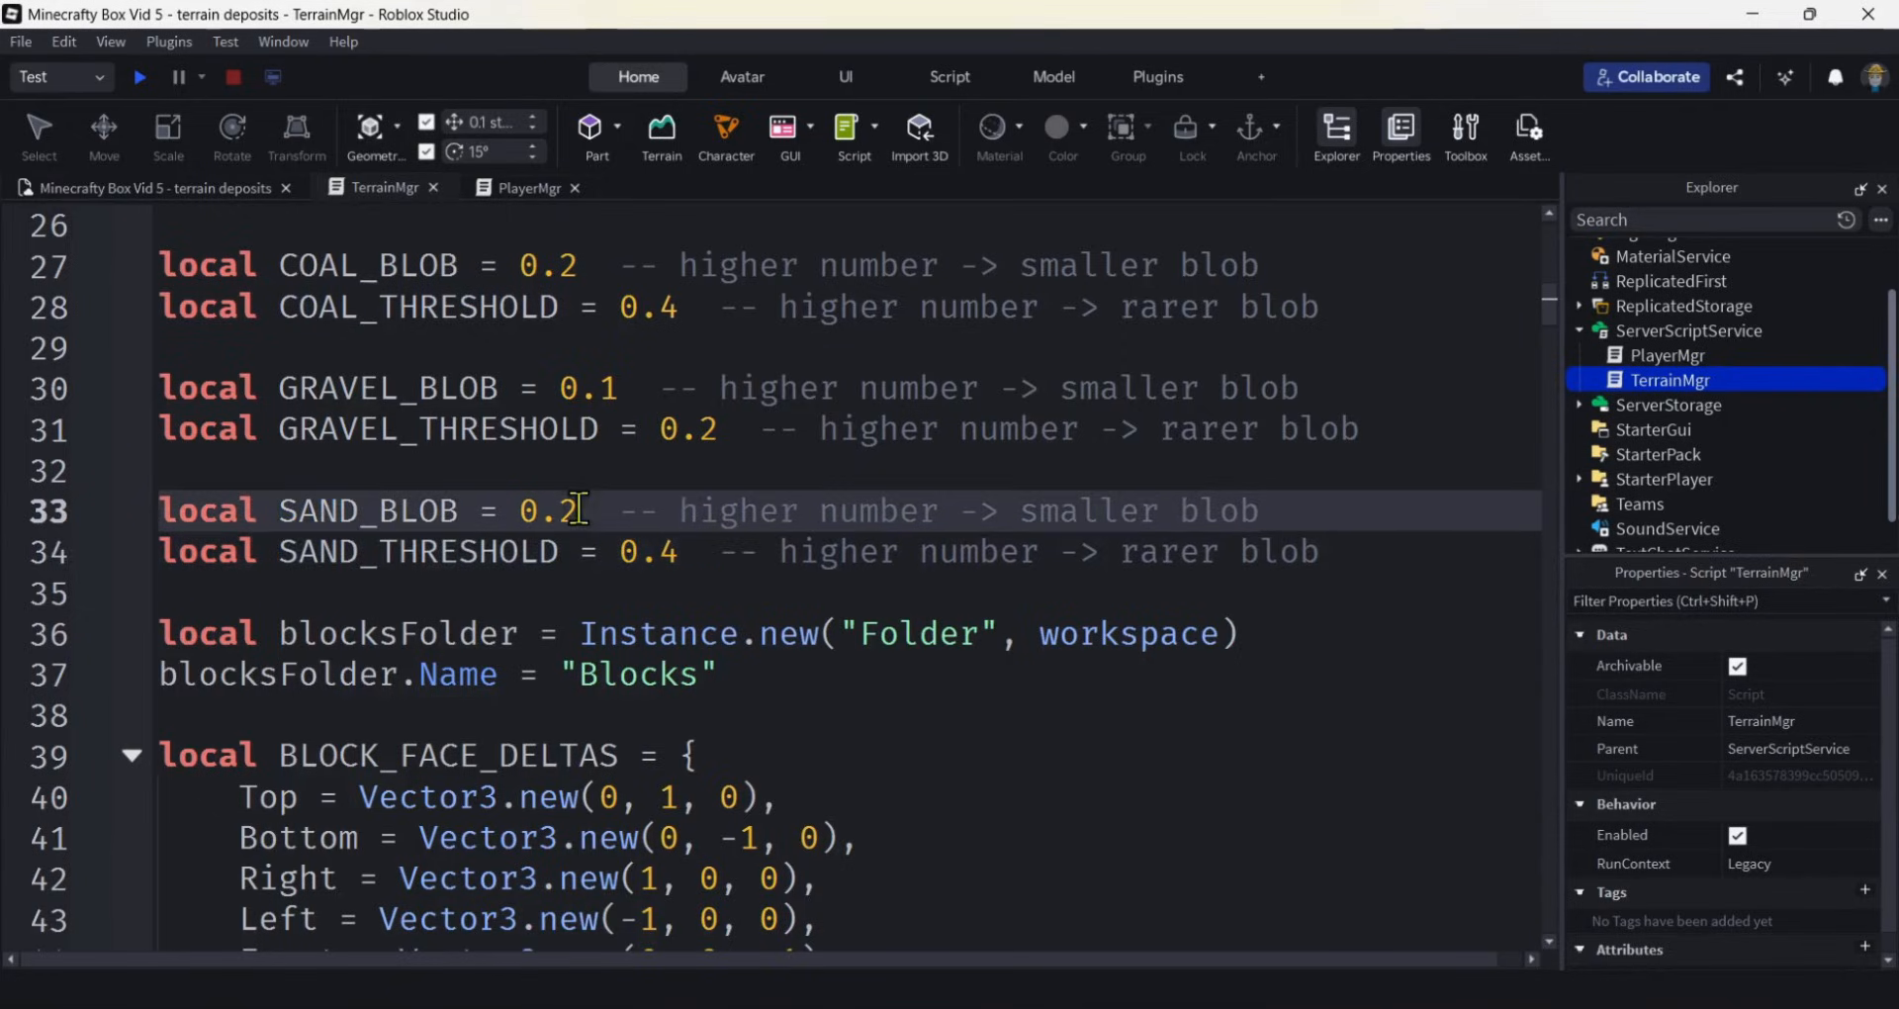
key(Backspace)
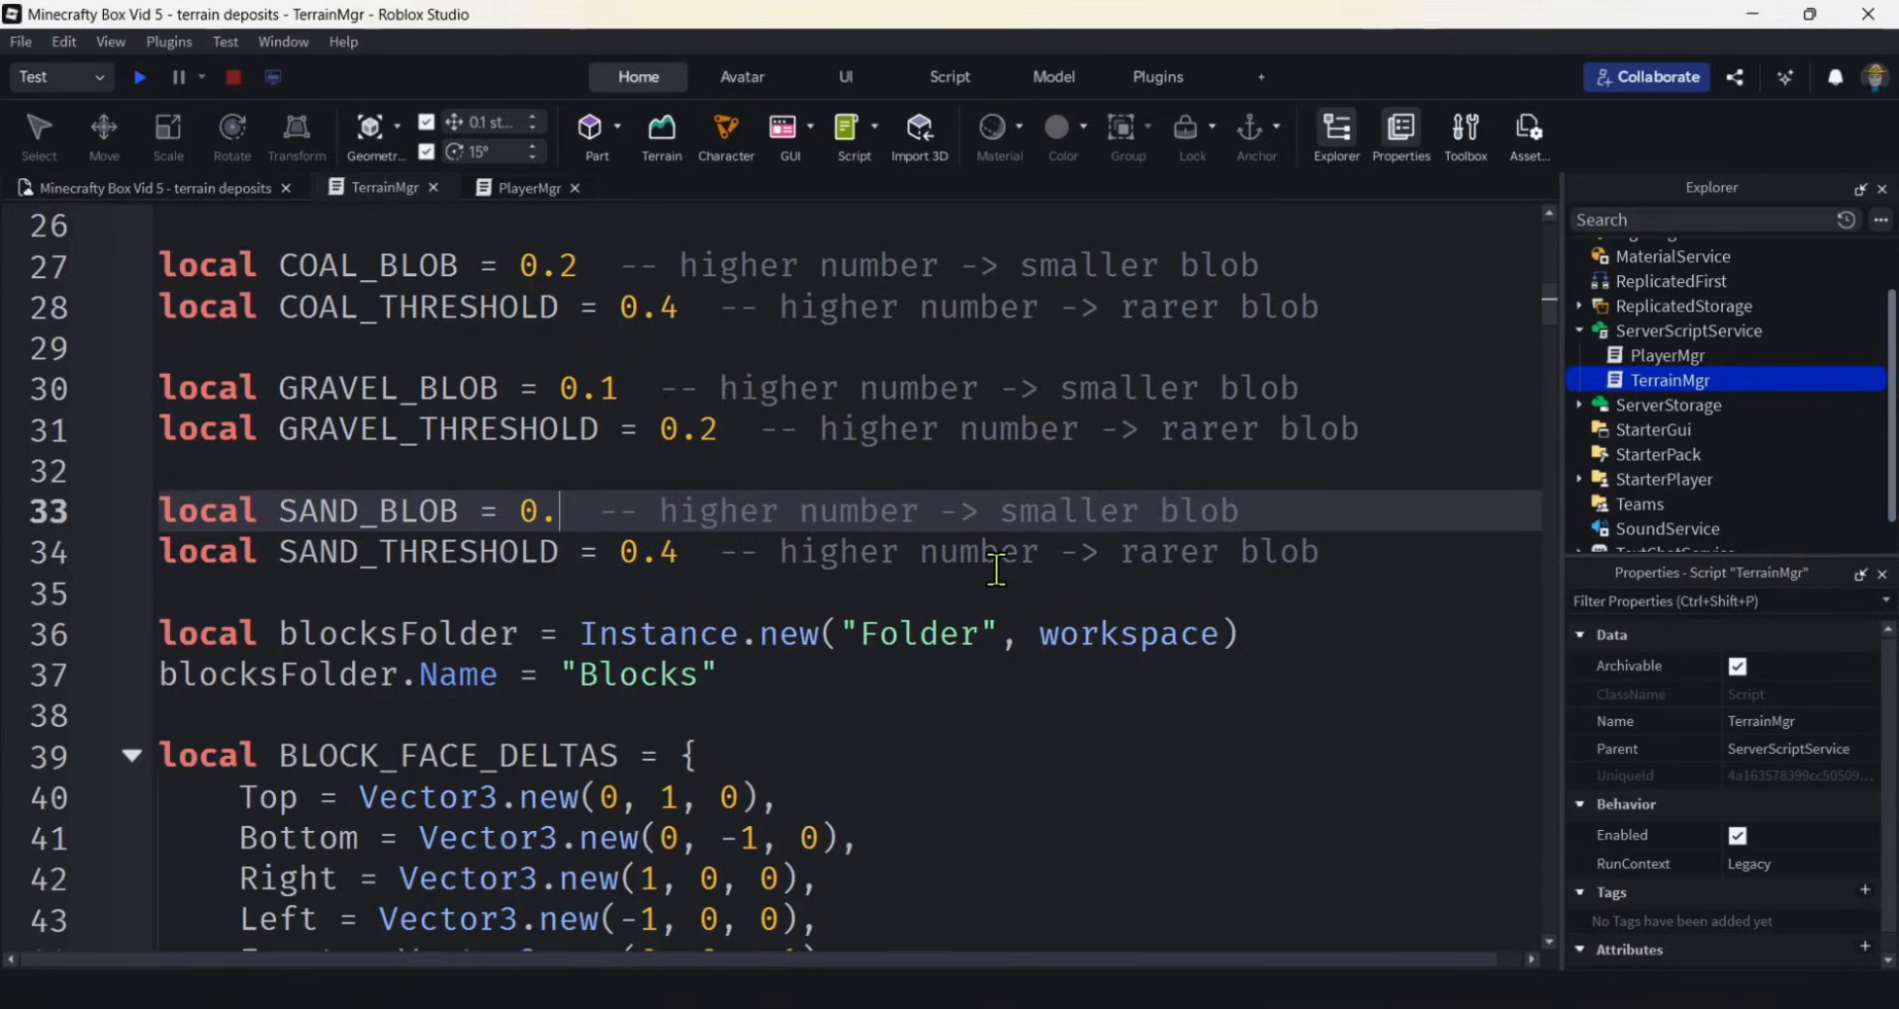
text(05)
click(740, 552)
text(3)
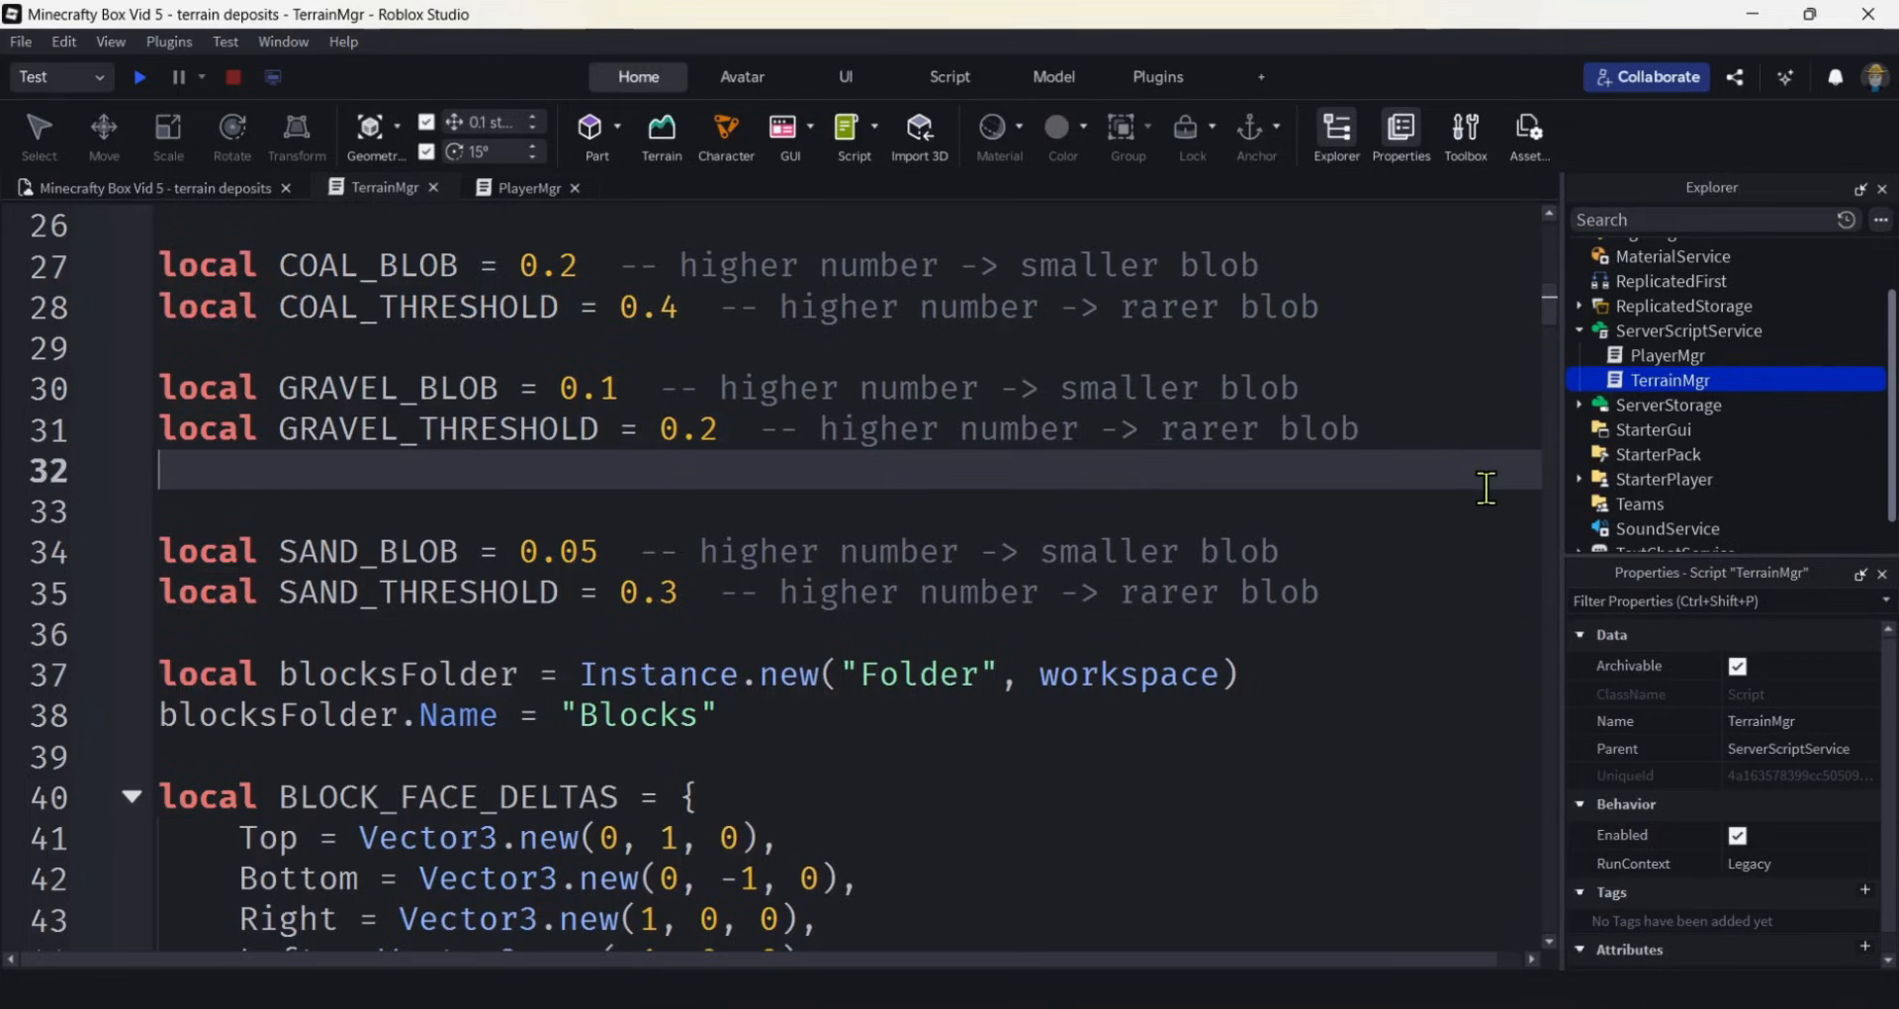
Declare local GRAVEL_MIN_ELEV = 8, commented 'only spawn deposit at or over this value'.
text(local)
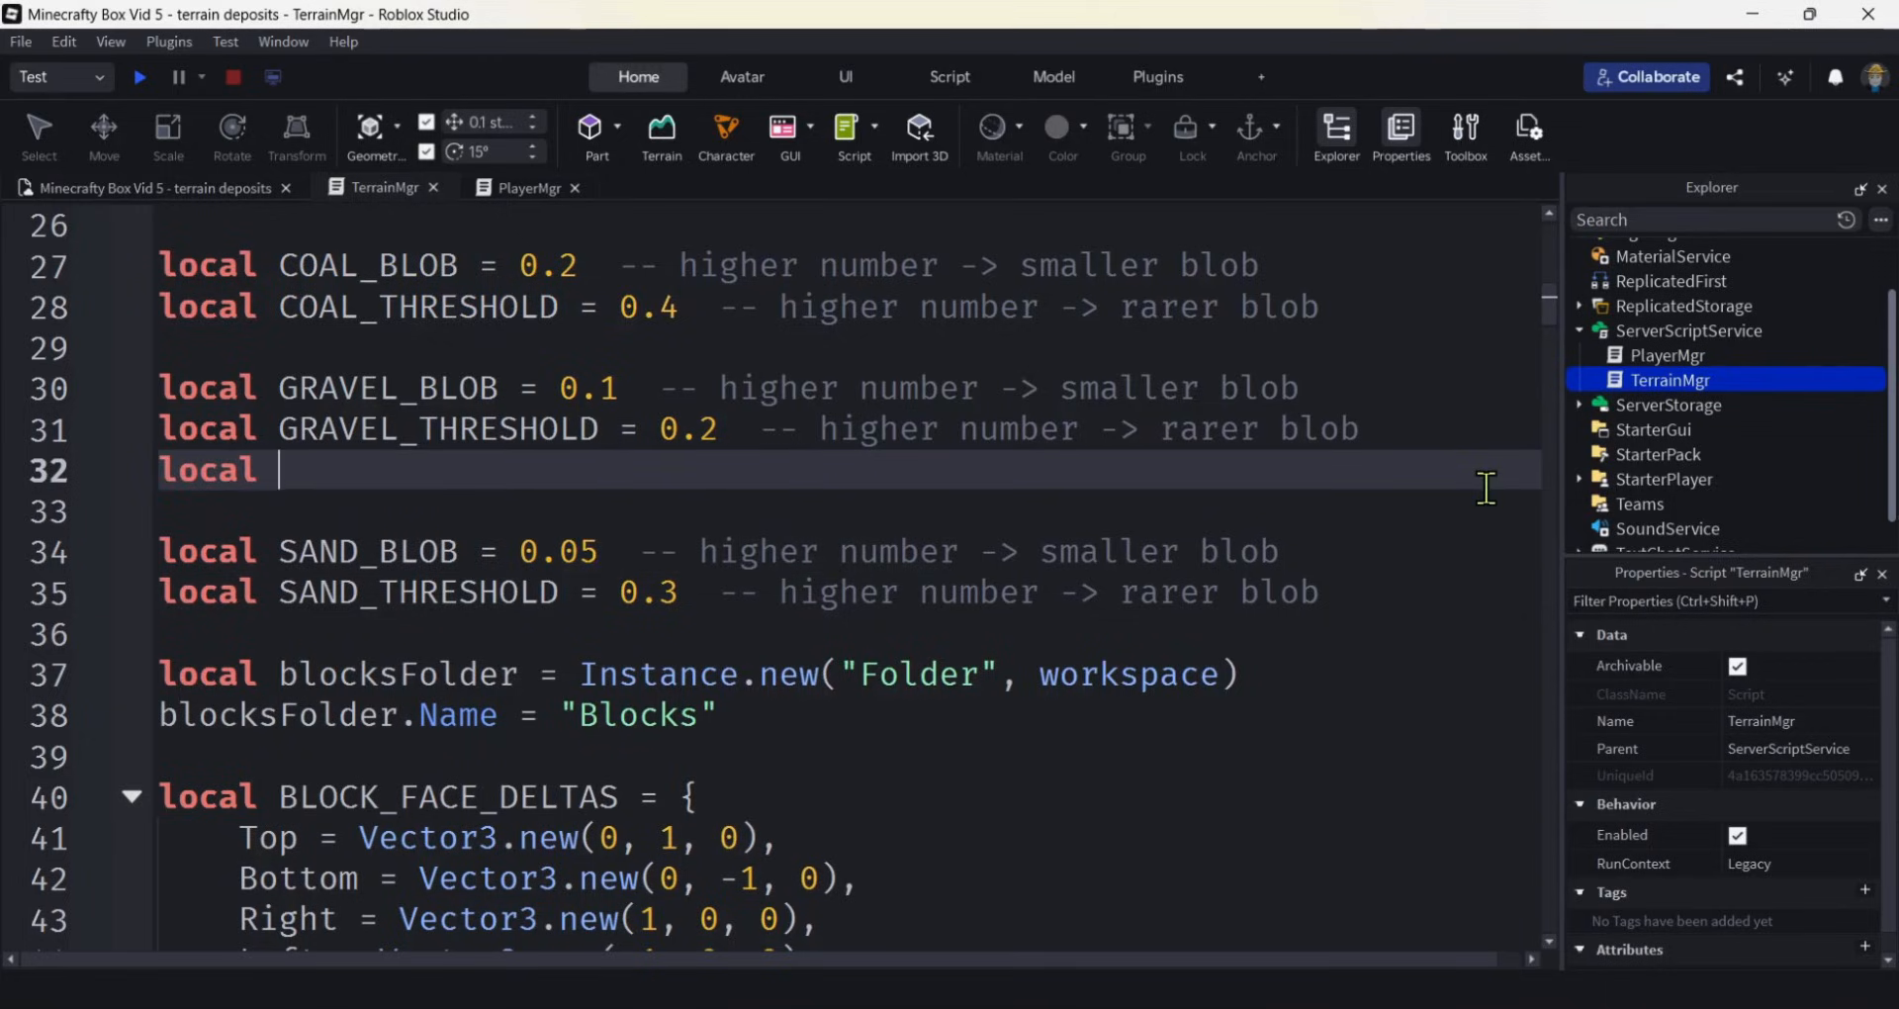
text(GRAVE)
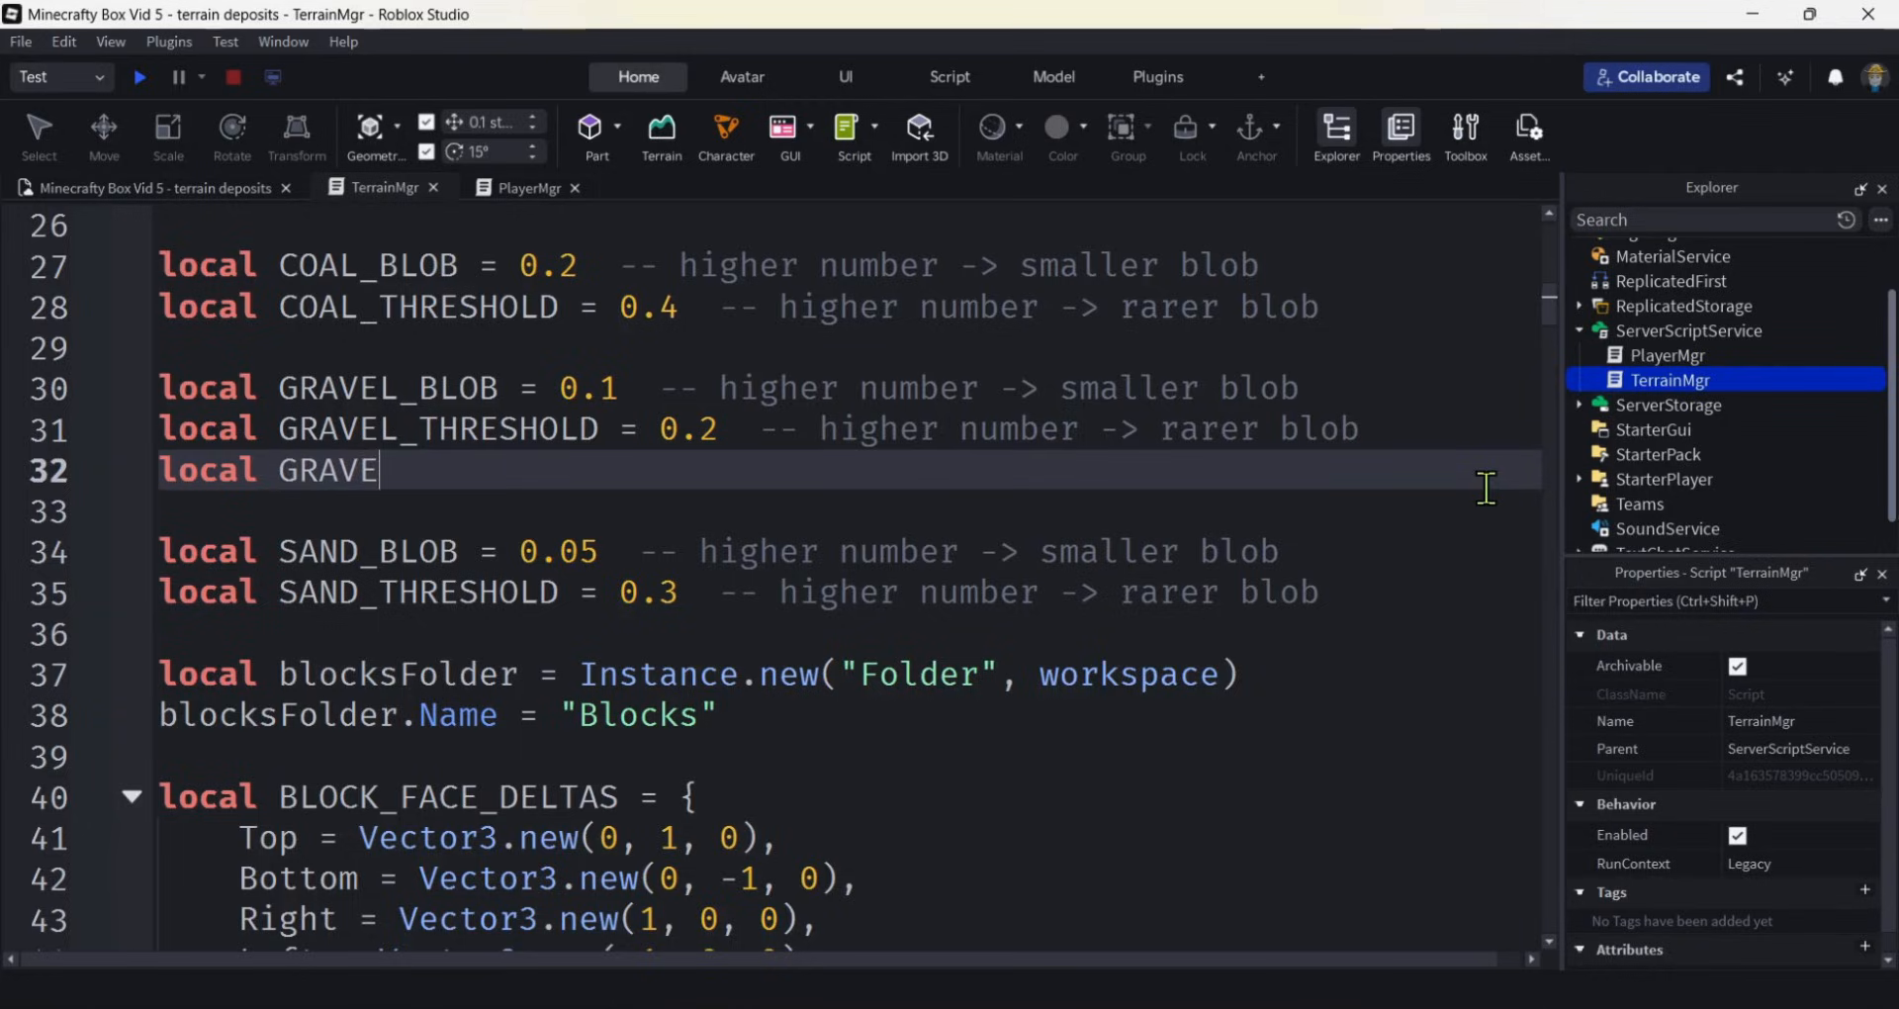
text(L_M)
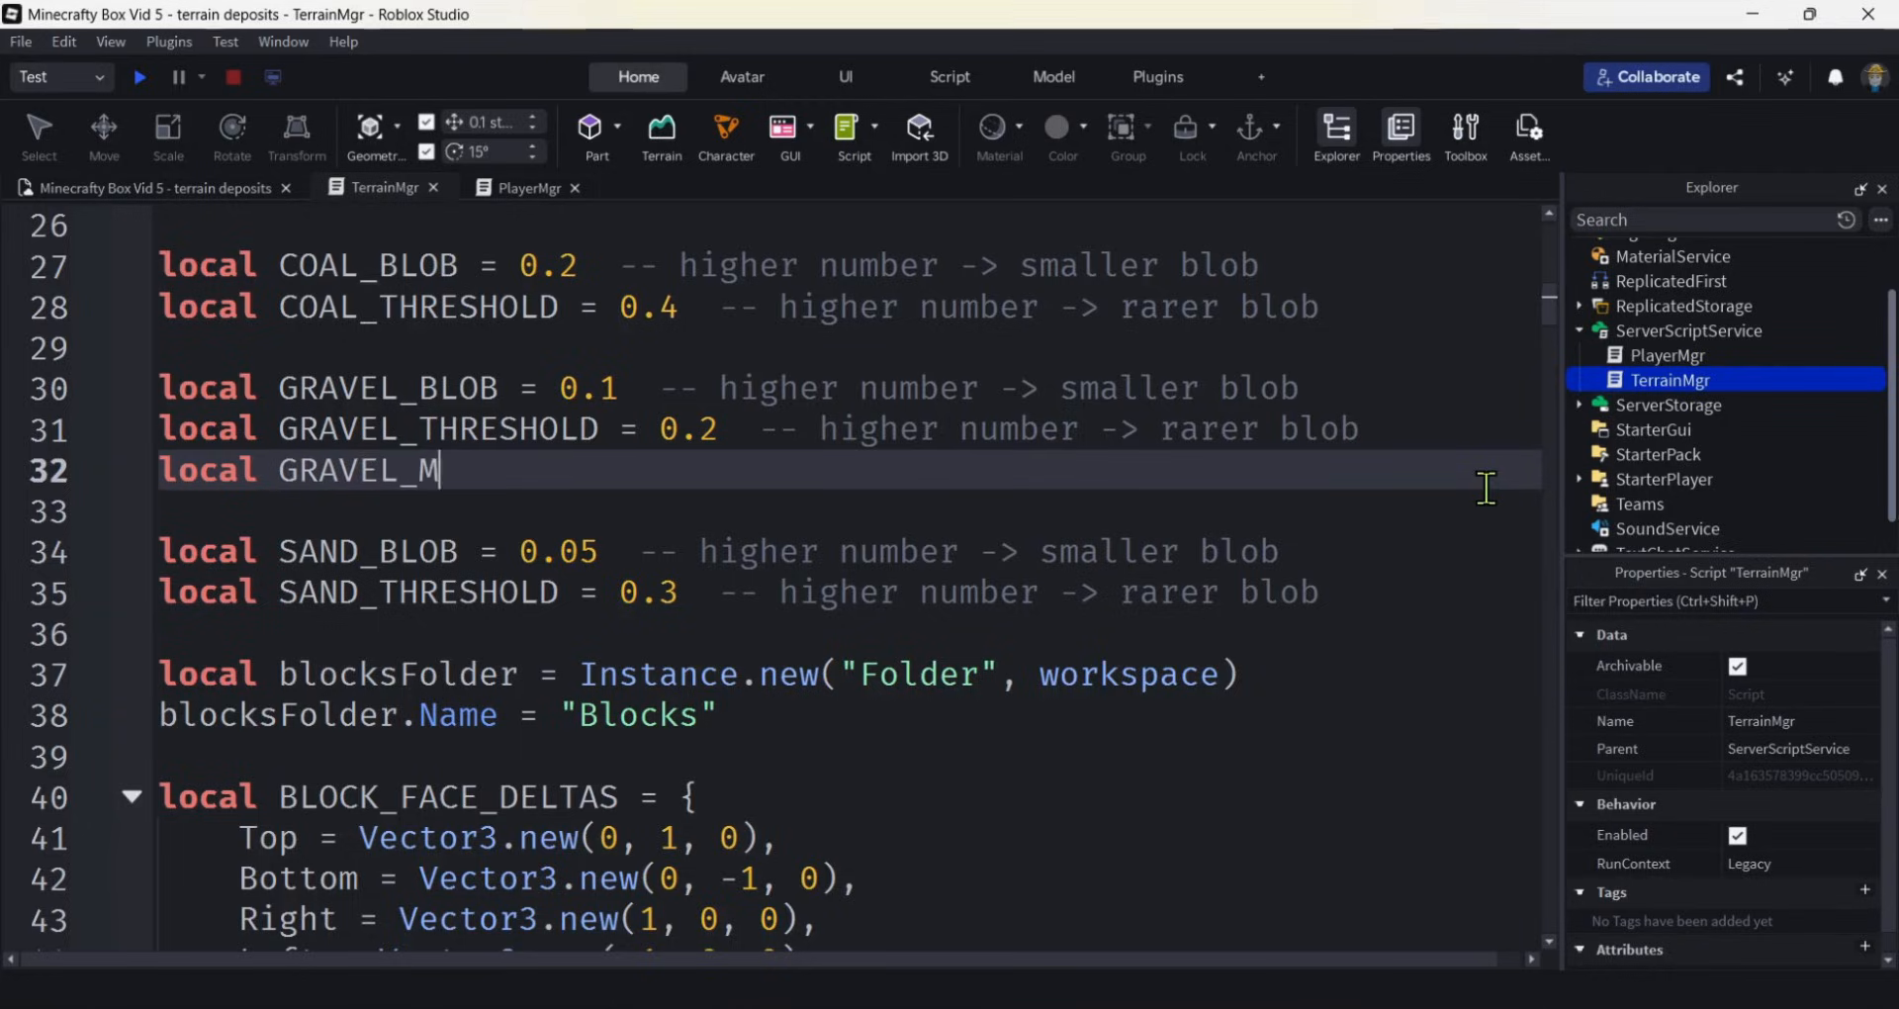
text(IN_ELE)
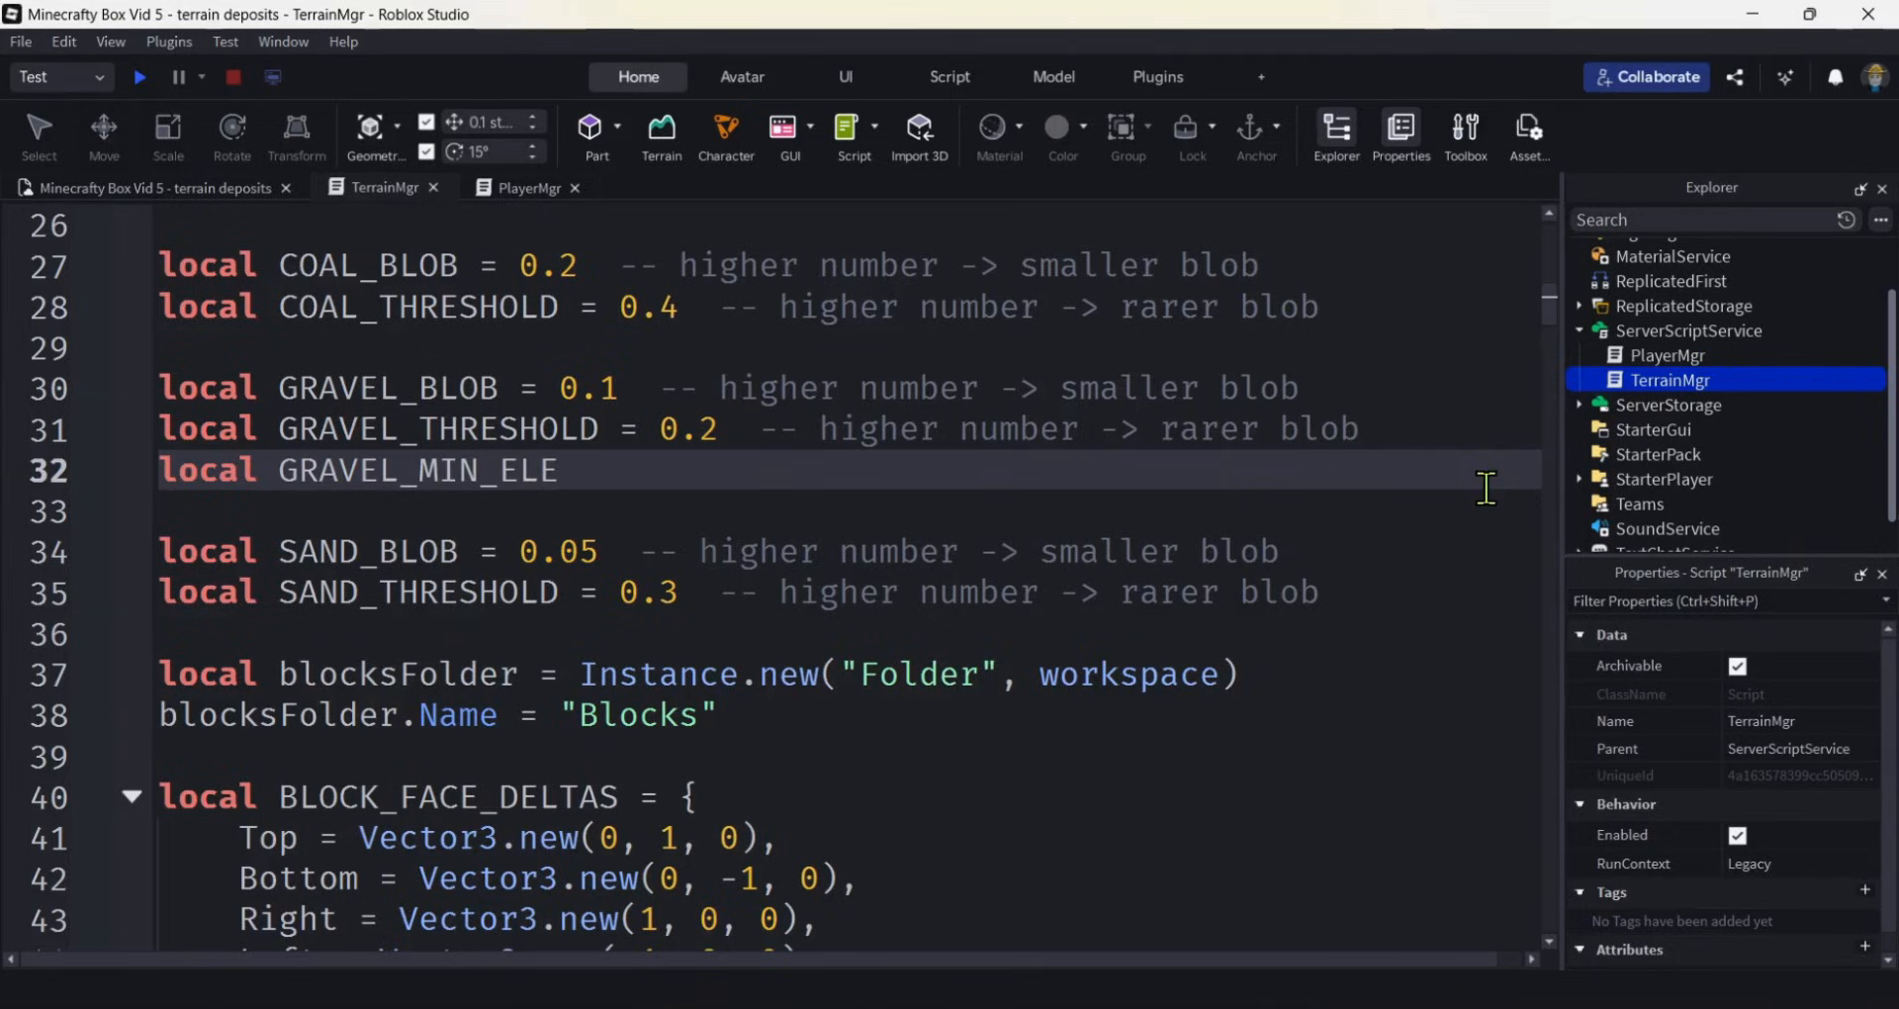
text(V)
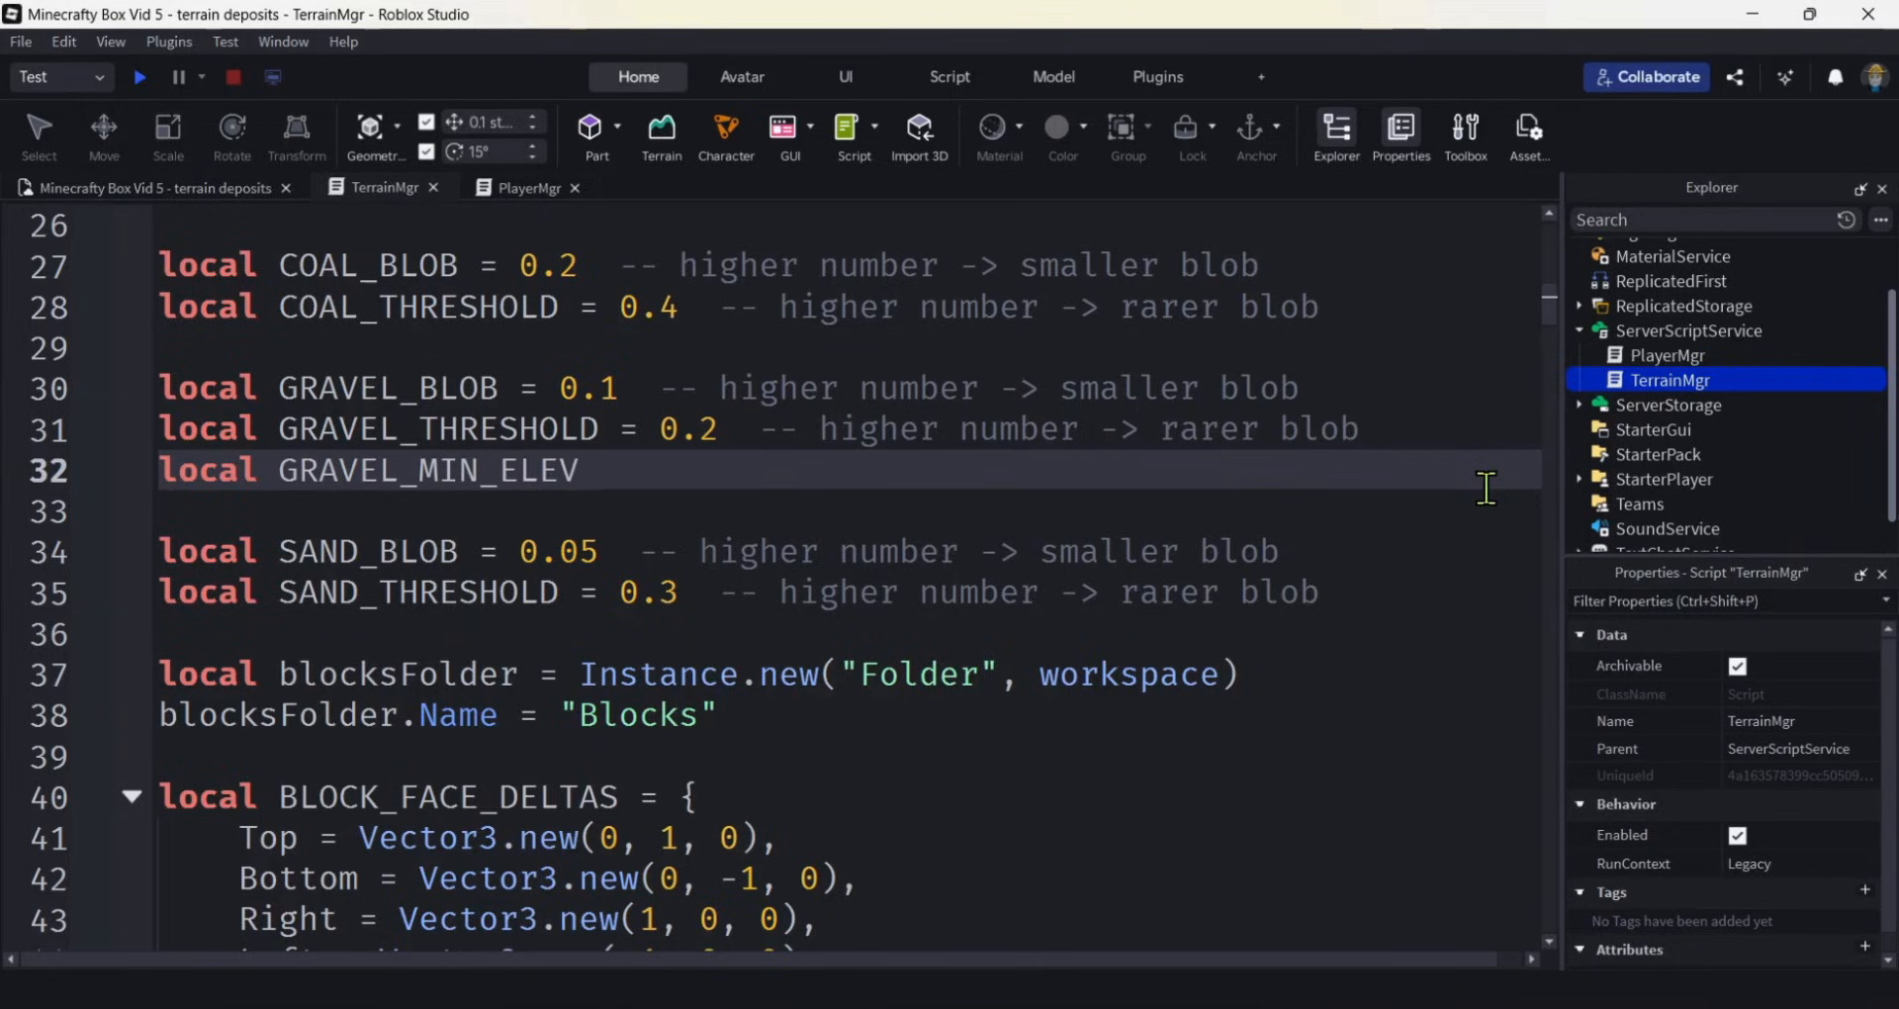
text(= 8)
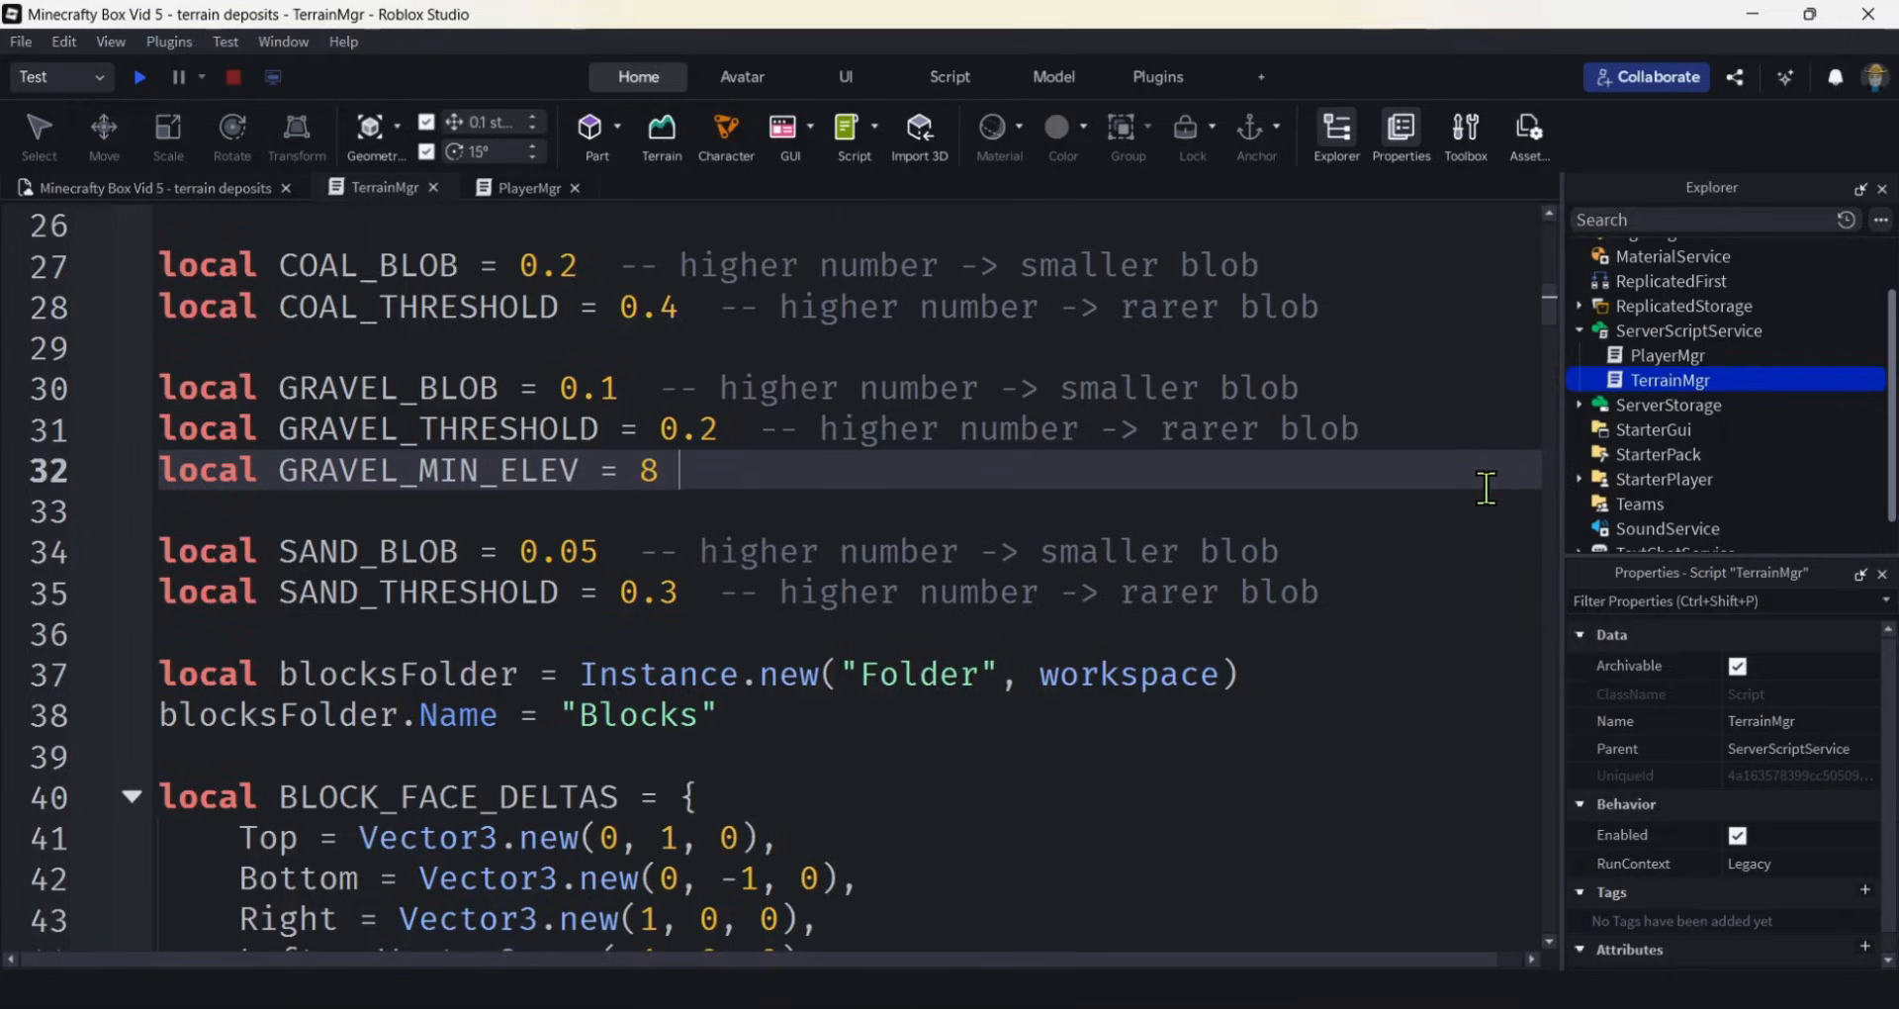
text(--)
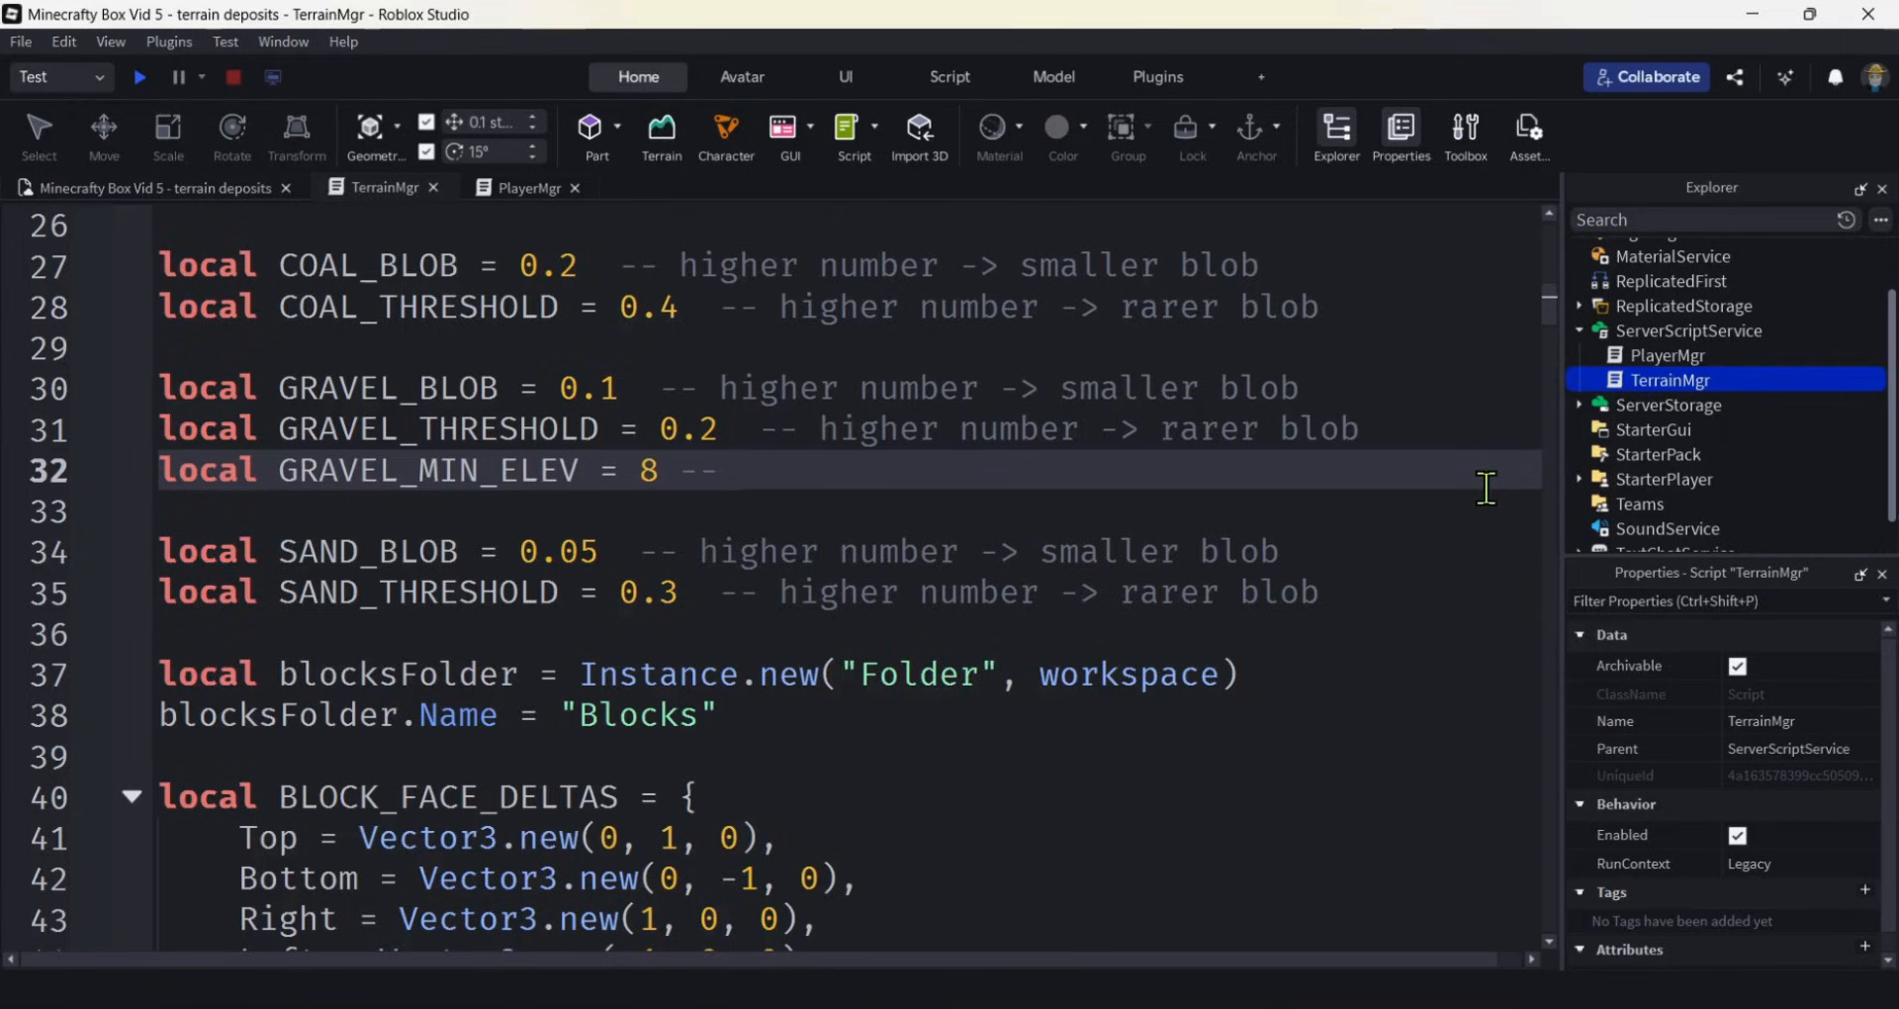
text(only spawn)
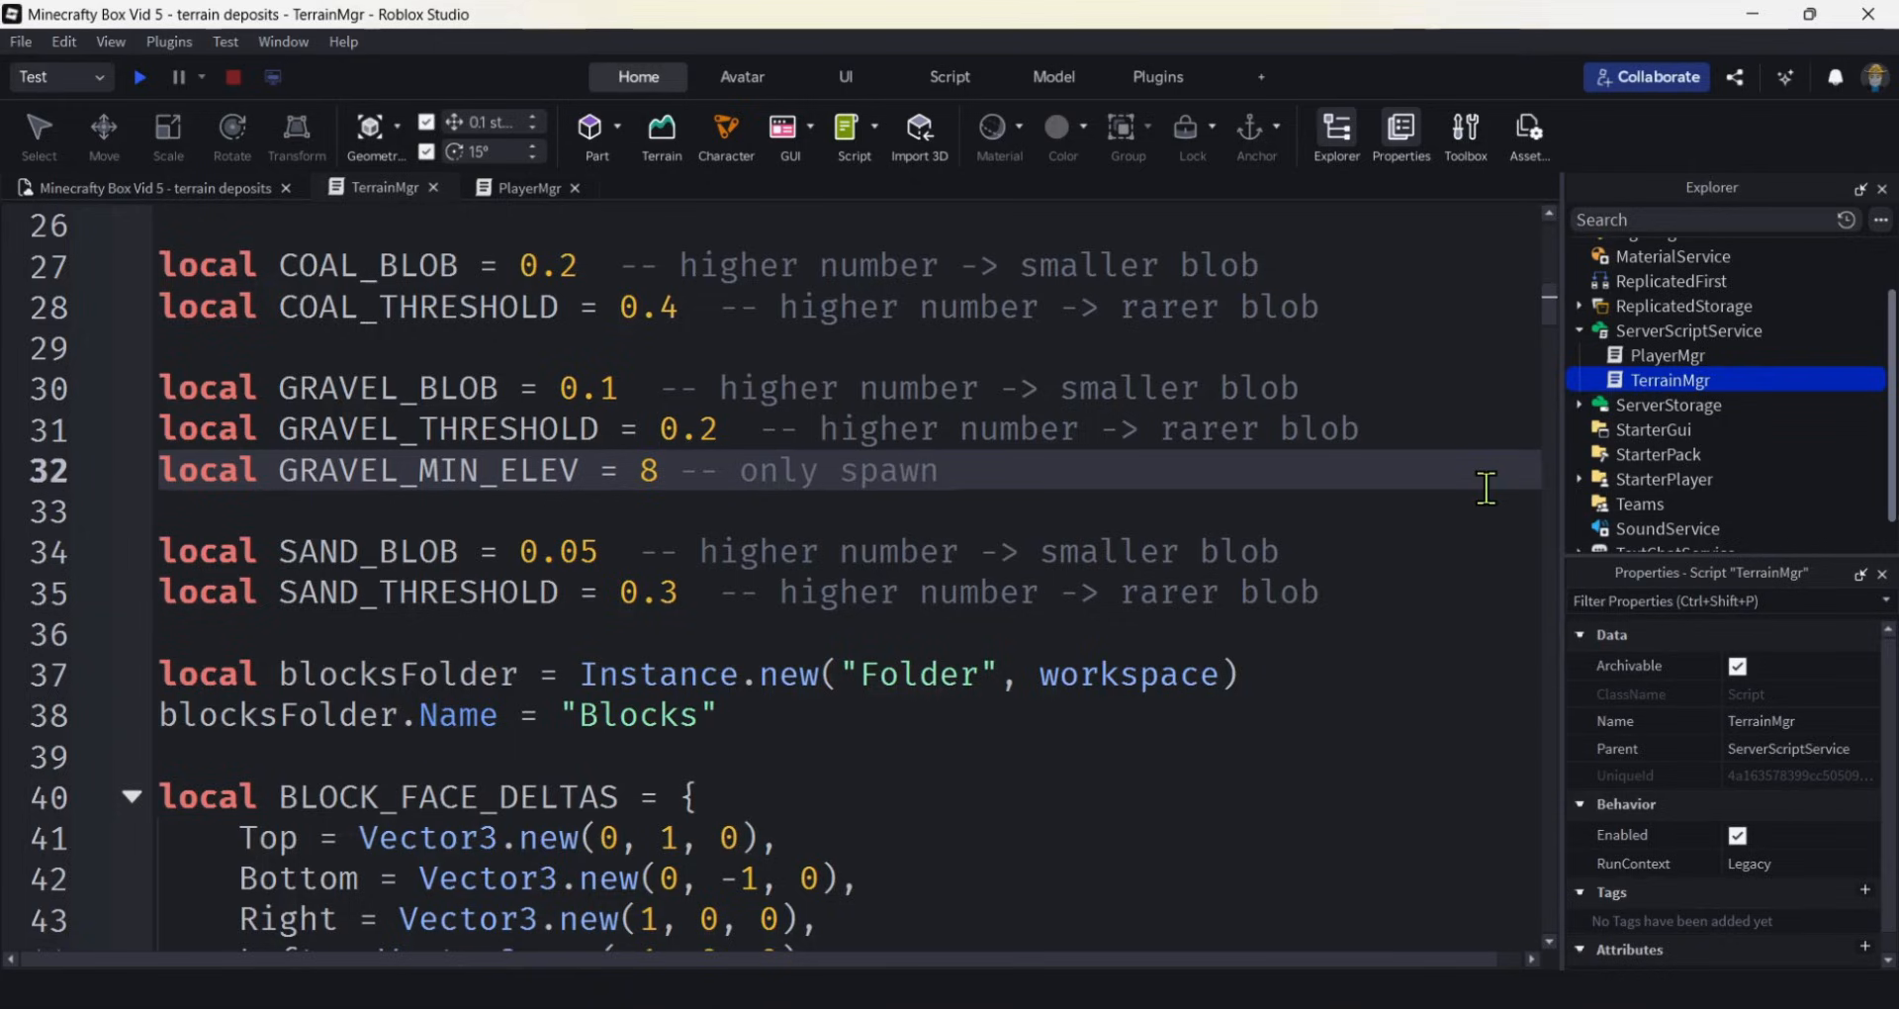
text(deposit)
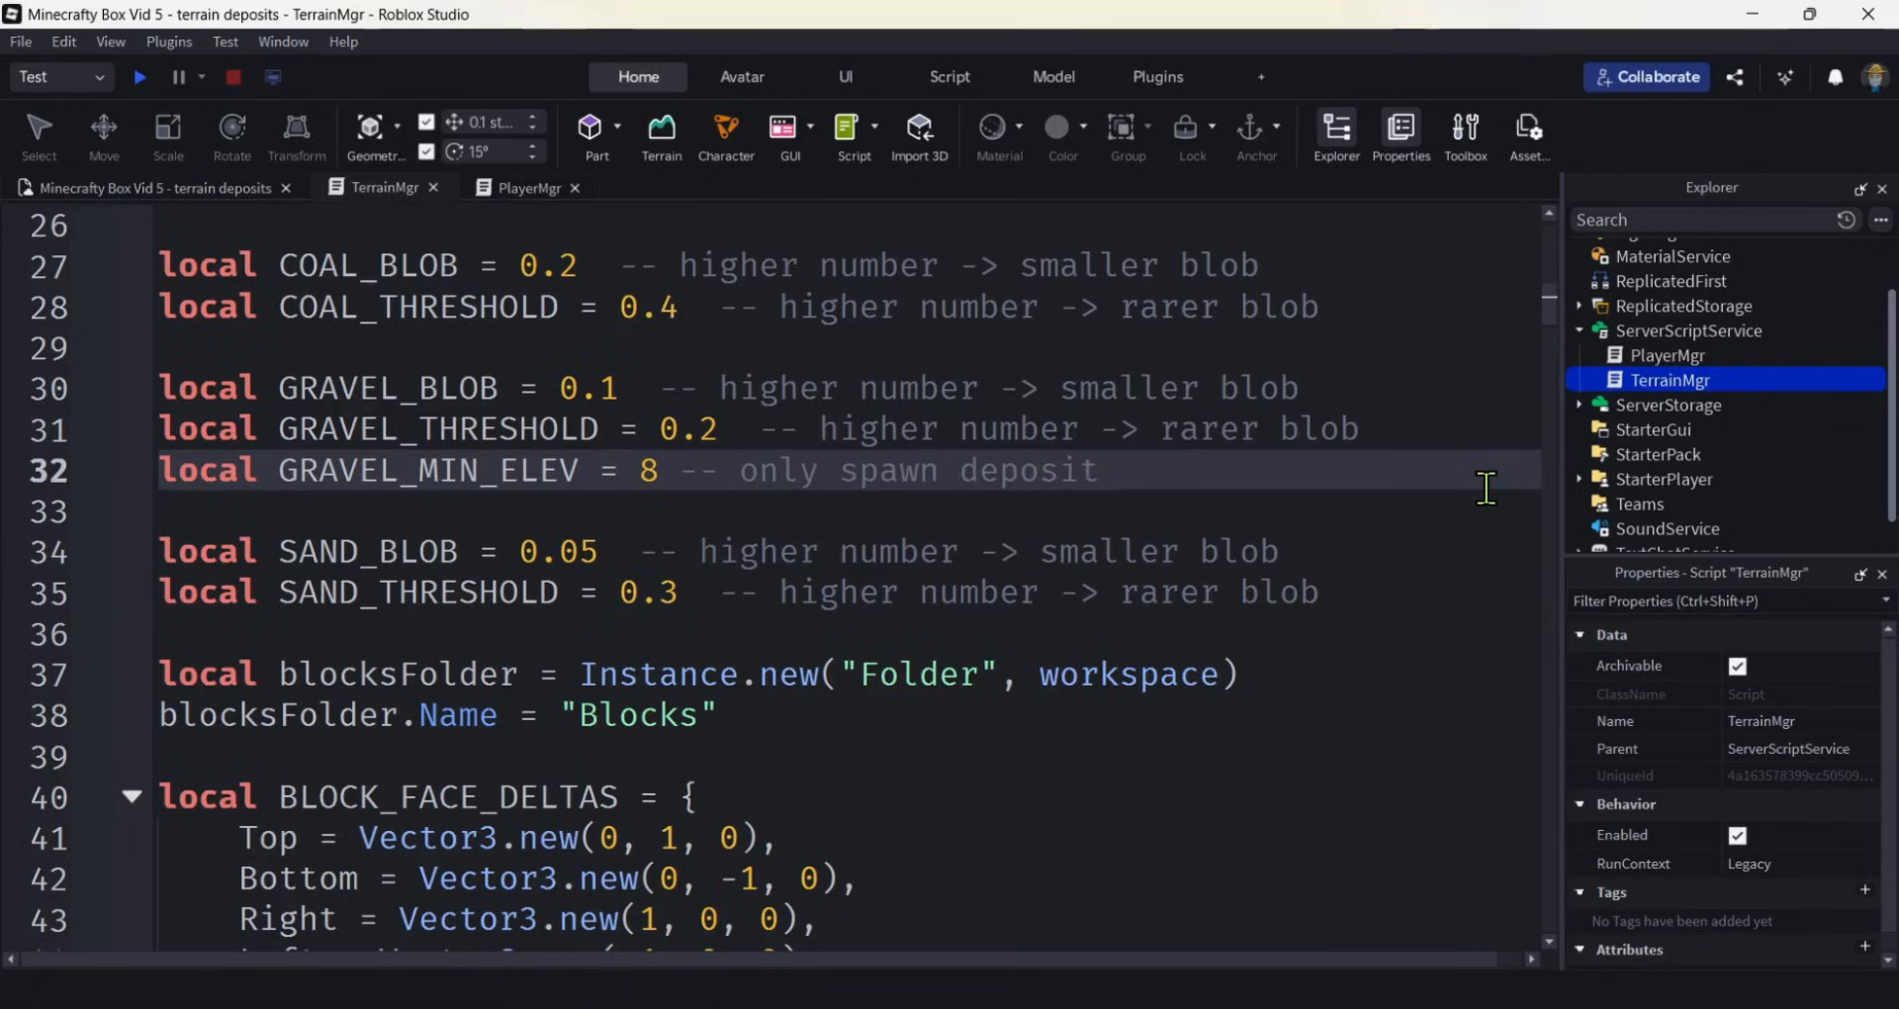
text(at)
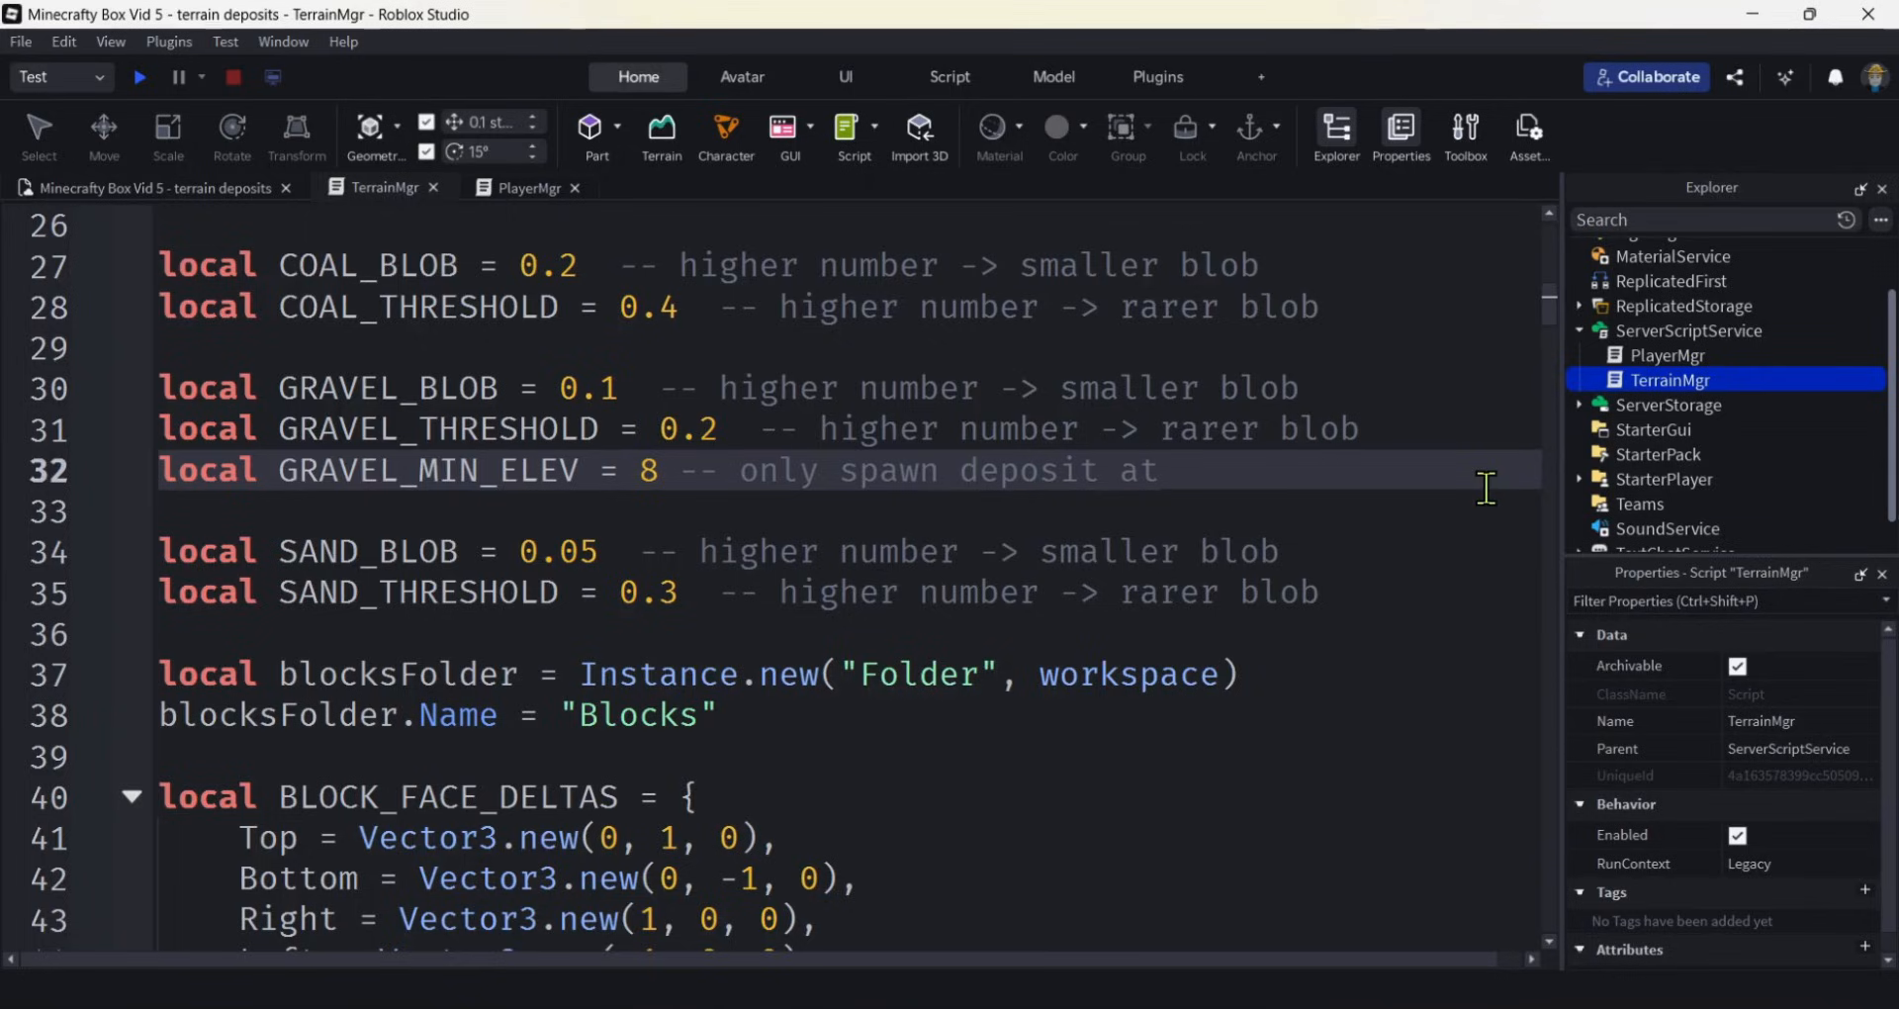
text(or over)
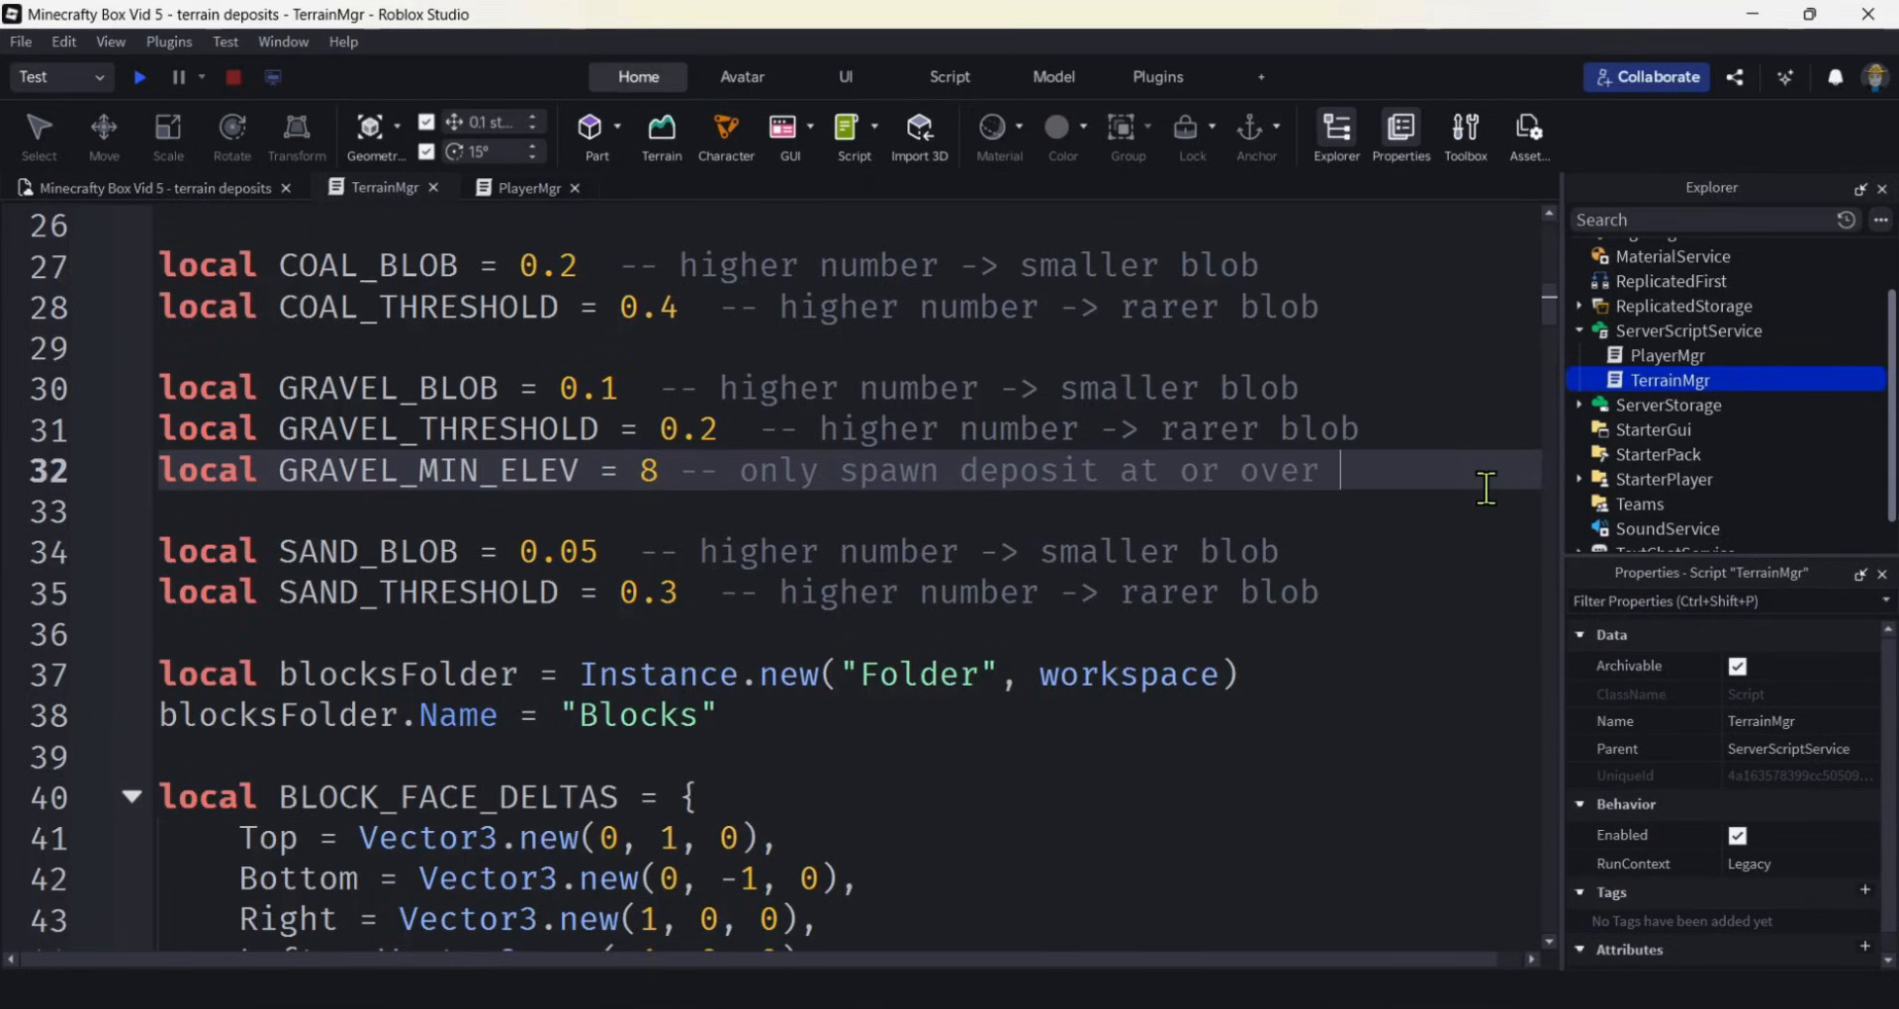
text(this value)
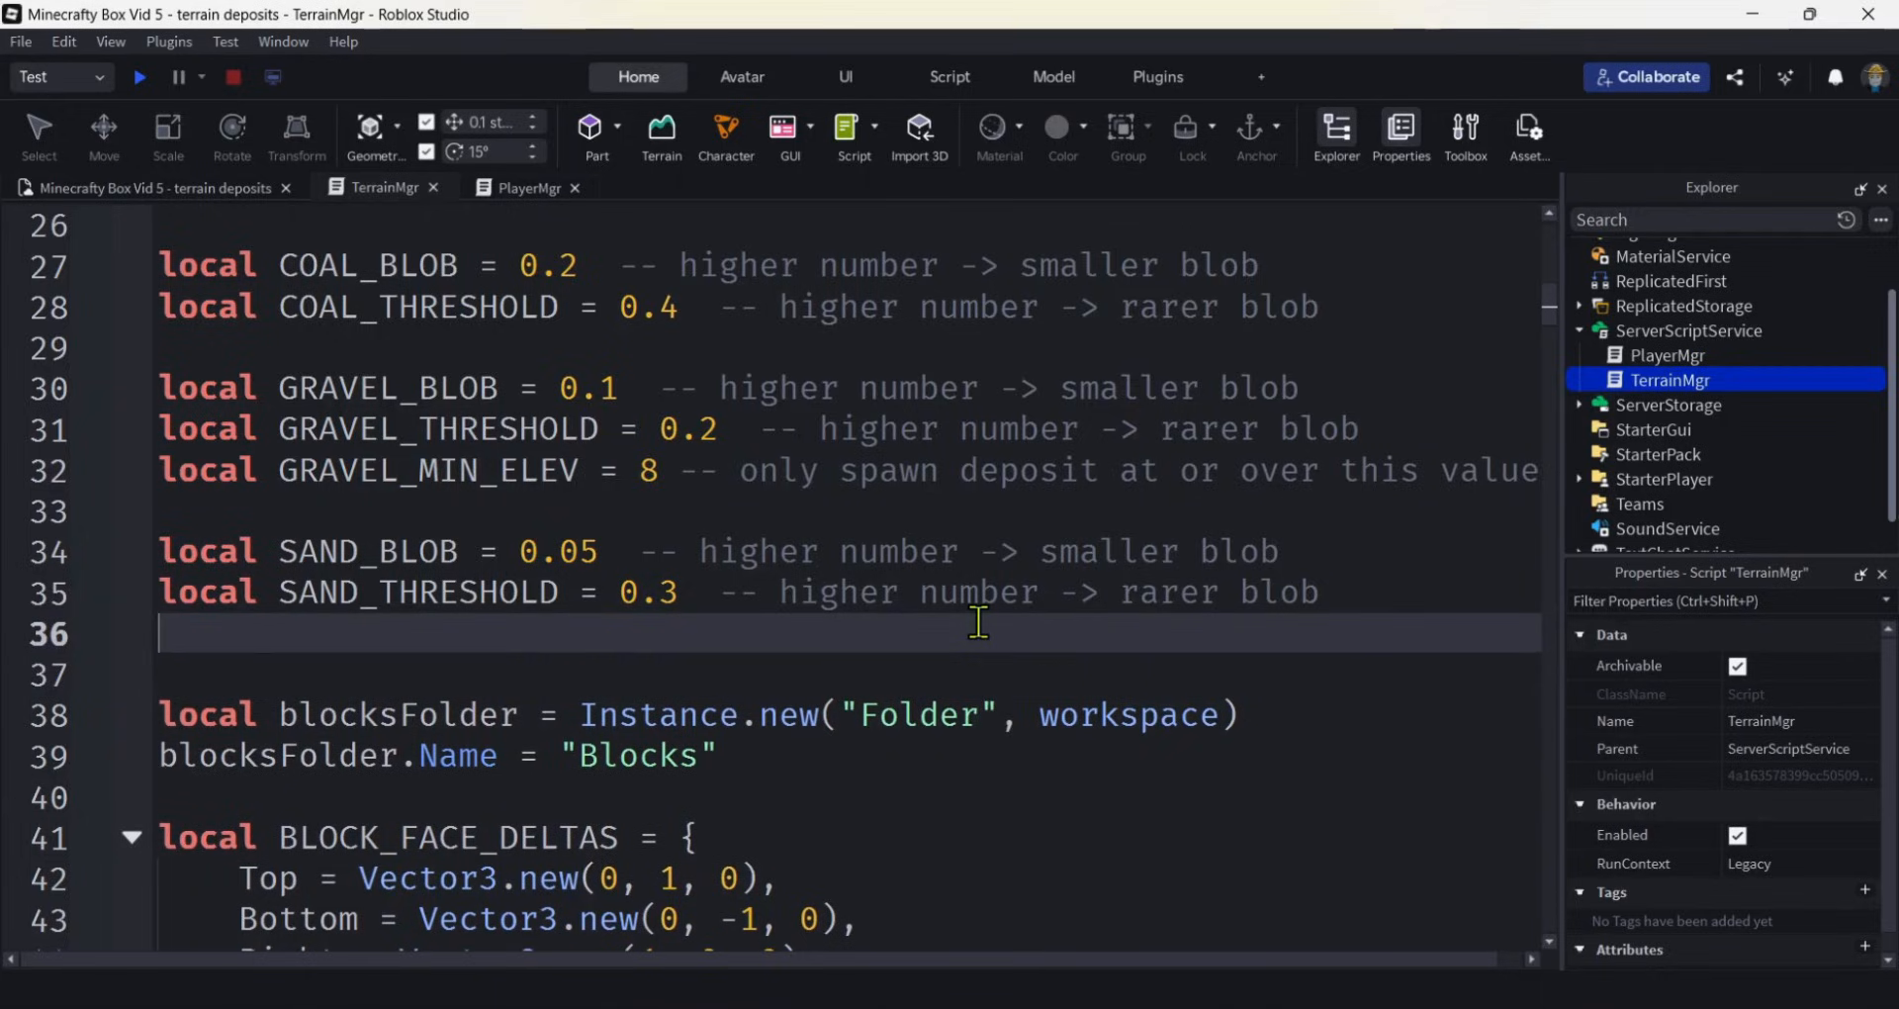
Paste the elevation line as SAND_MAX_ELEV = 6, commented 'at or under this value'.
text(local GRAVEL_MIN_ELEV = 8 -- only spawn deposit at or over this value)
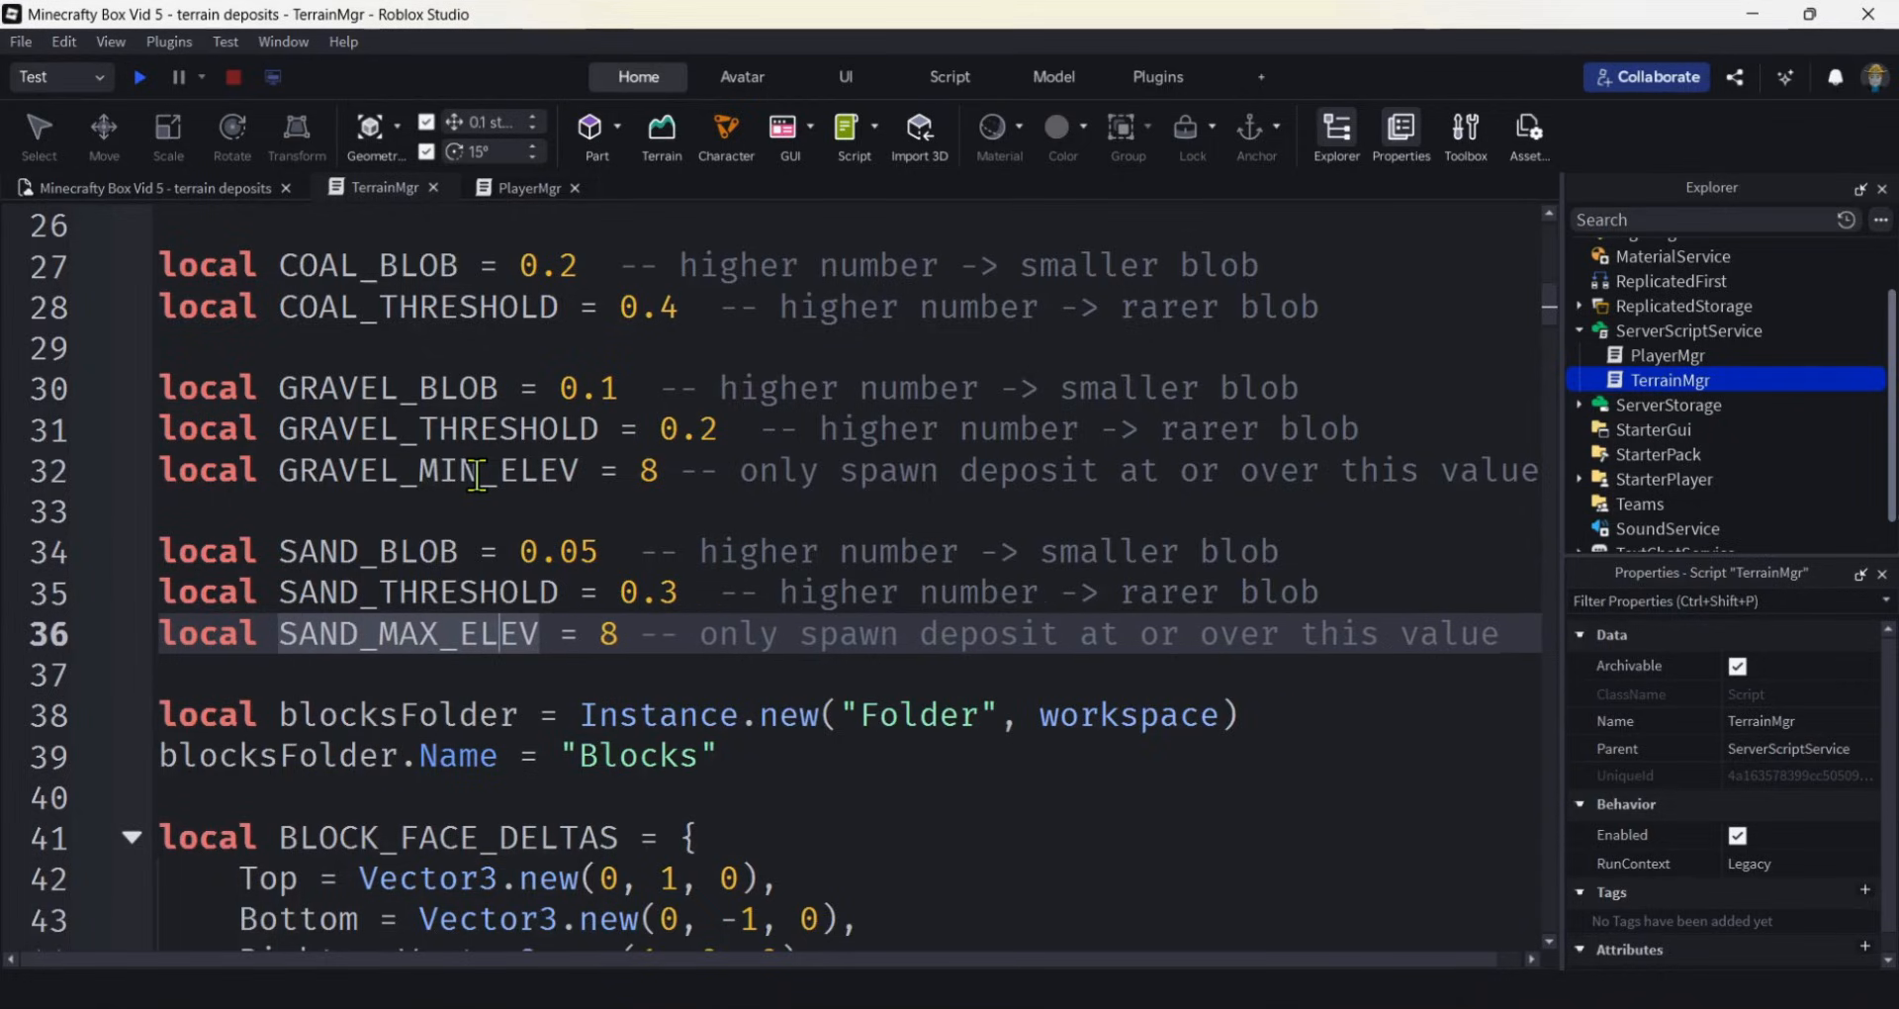
double_click(405, 633)
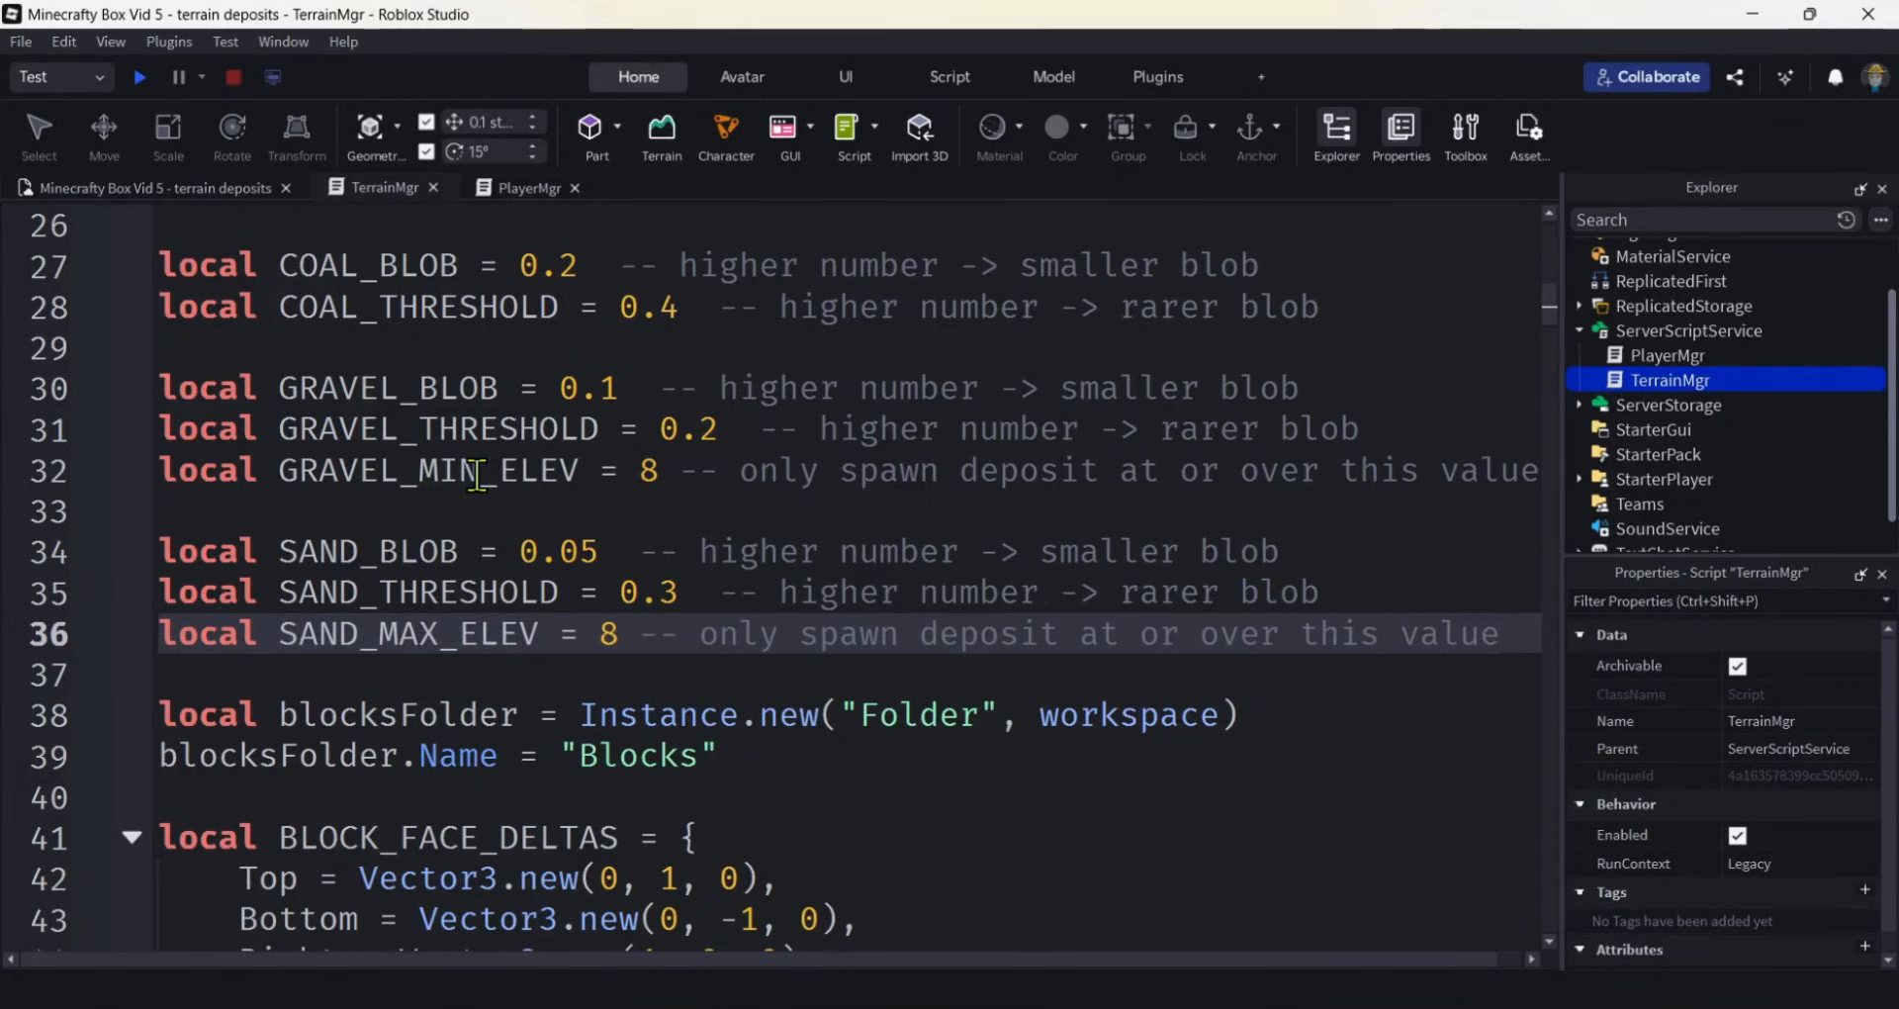
text(6)
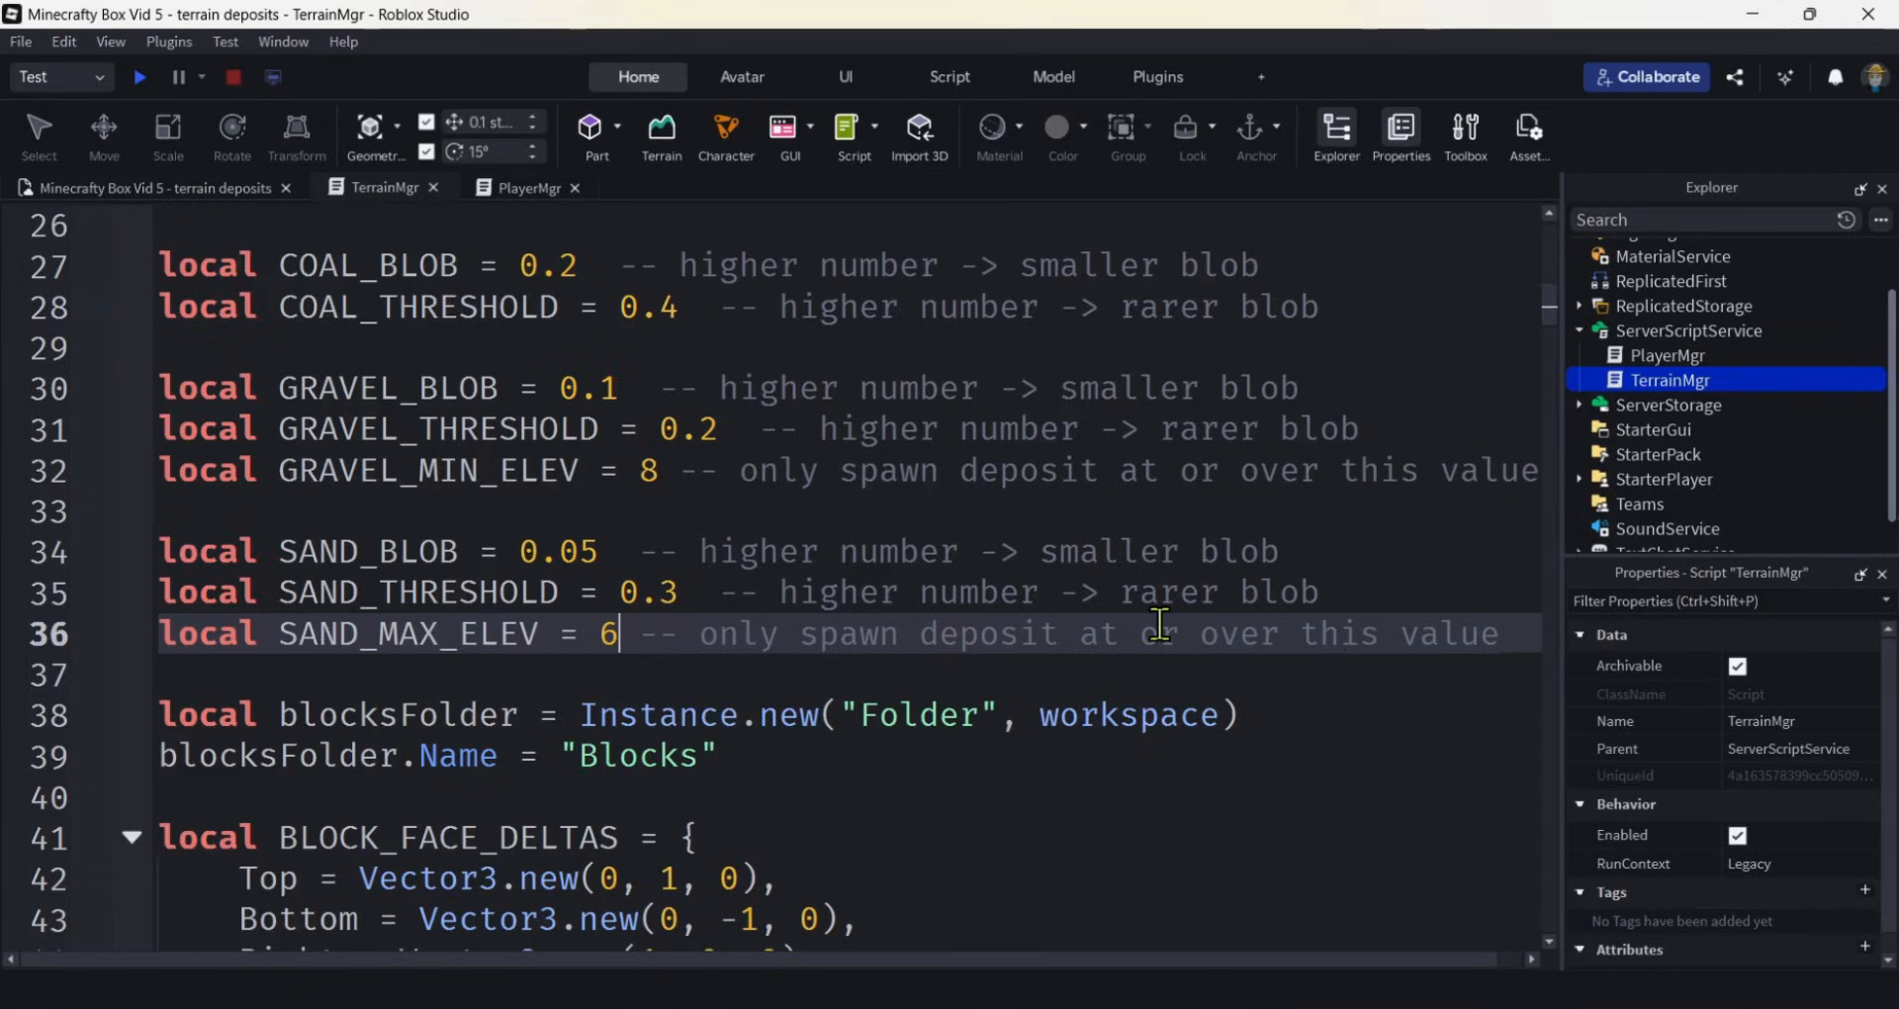
double_click(1236, 633)
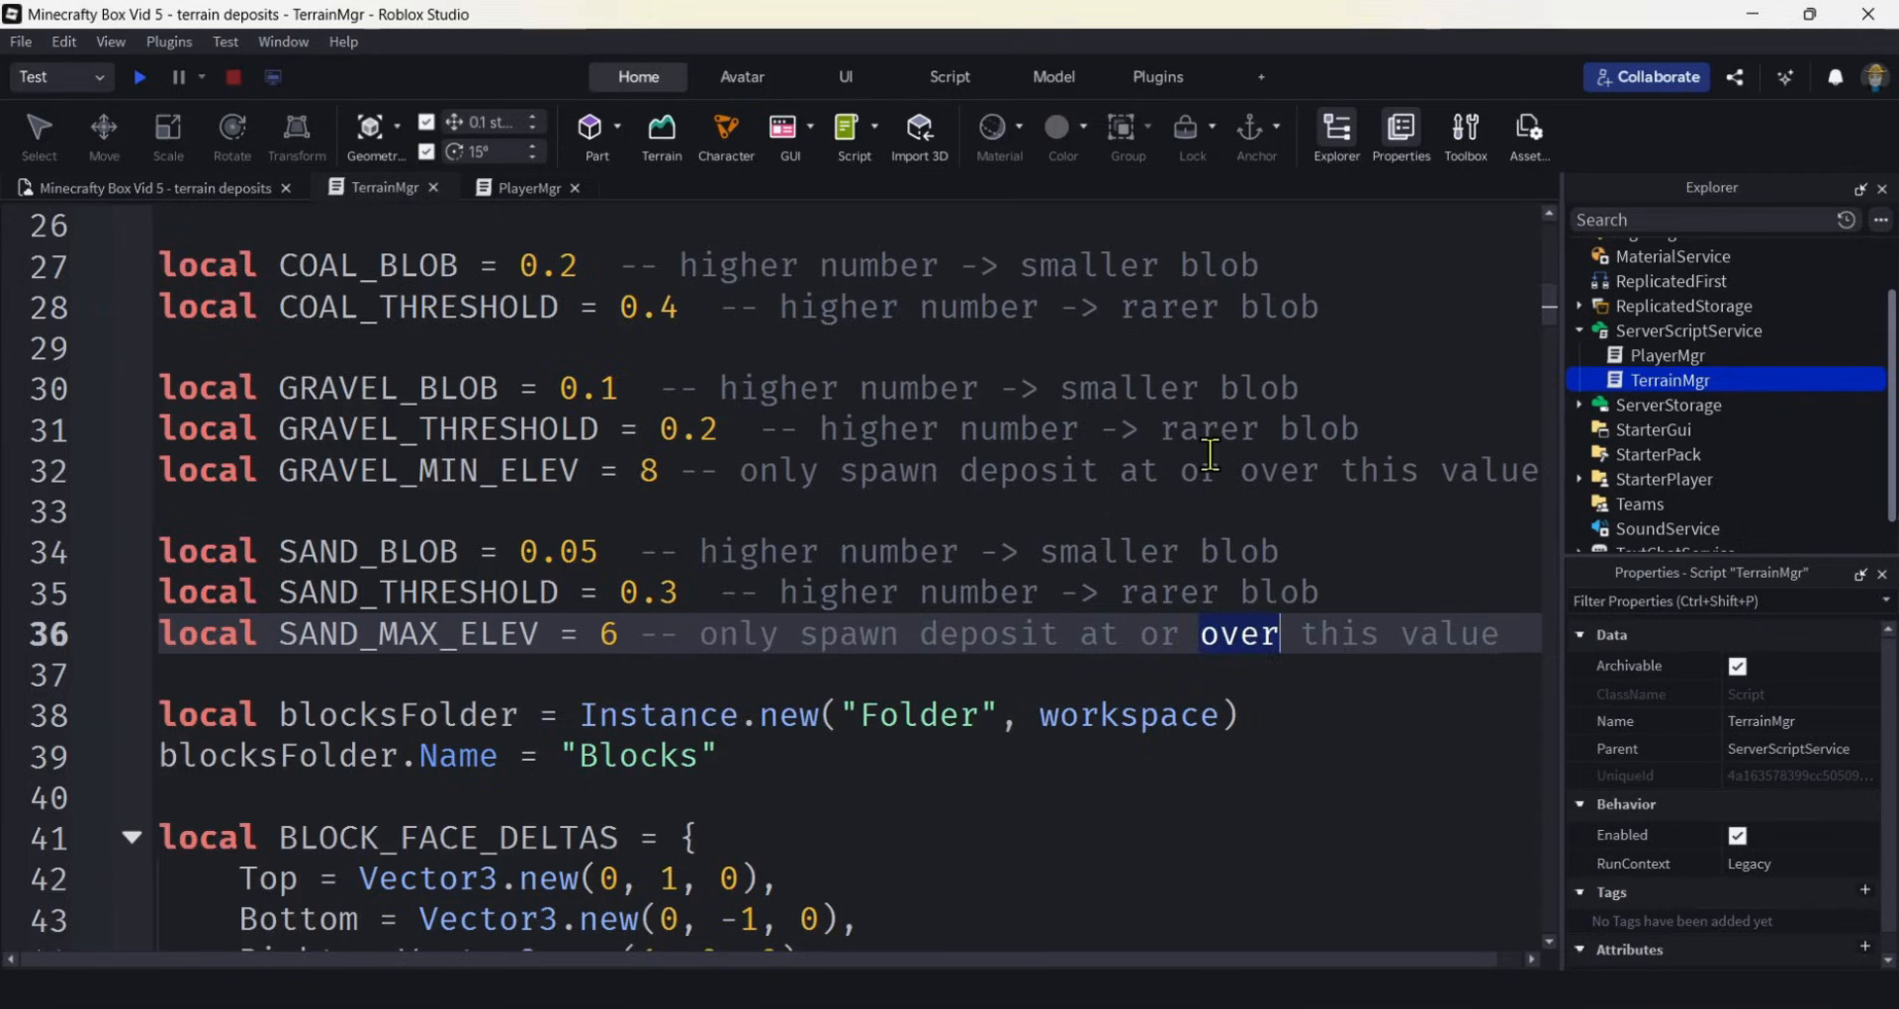
text(under)
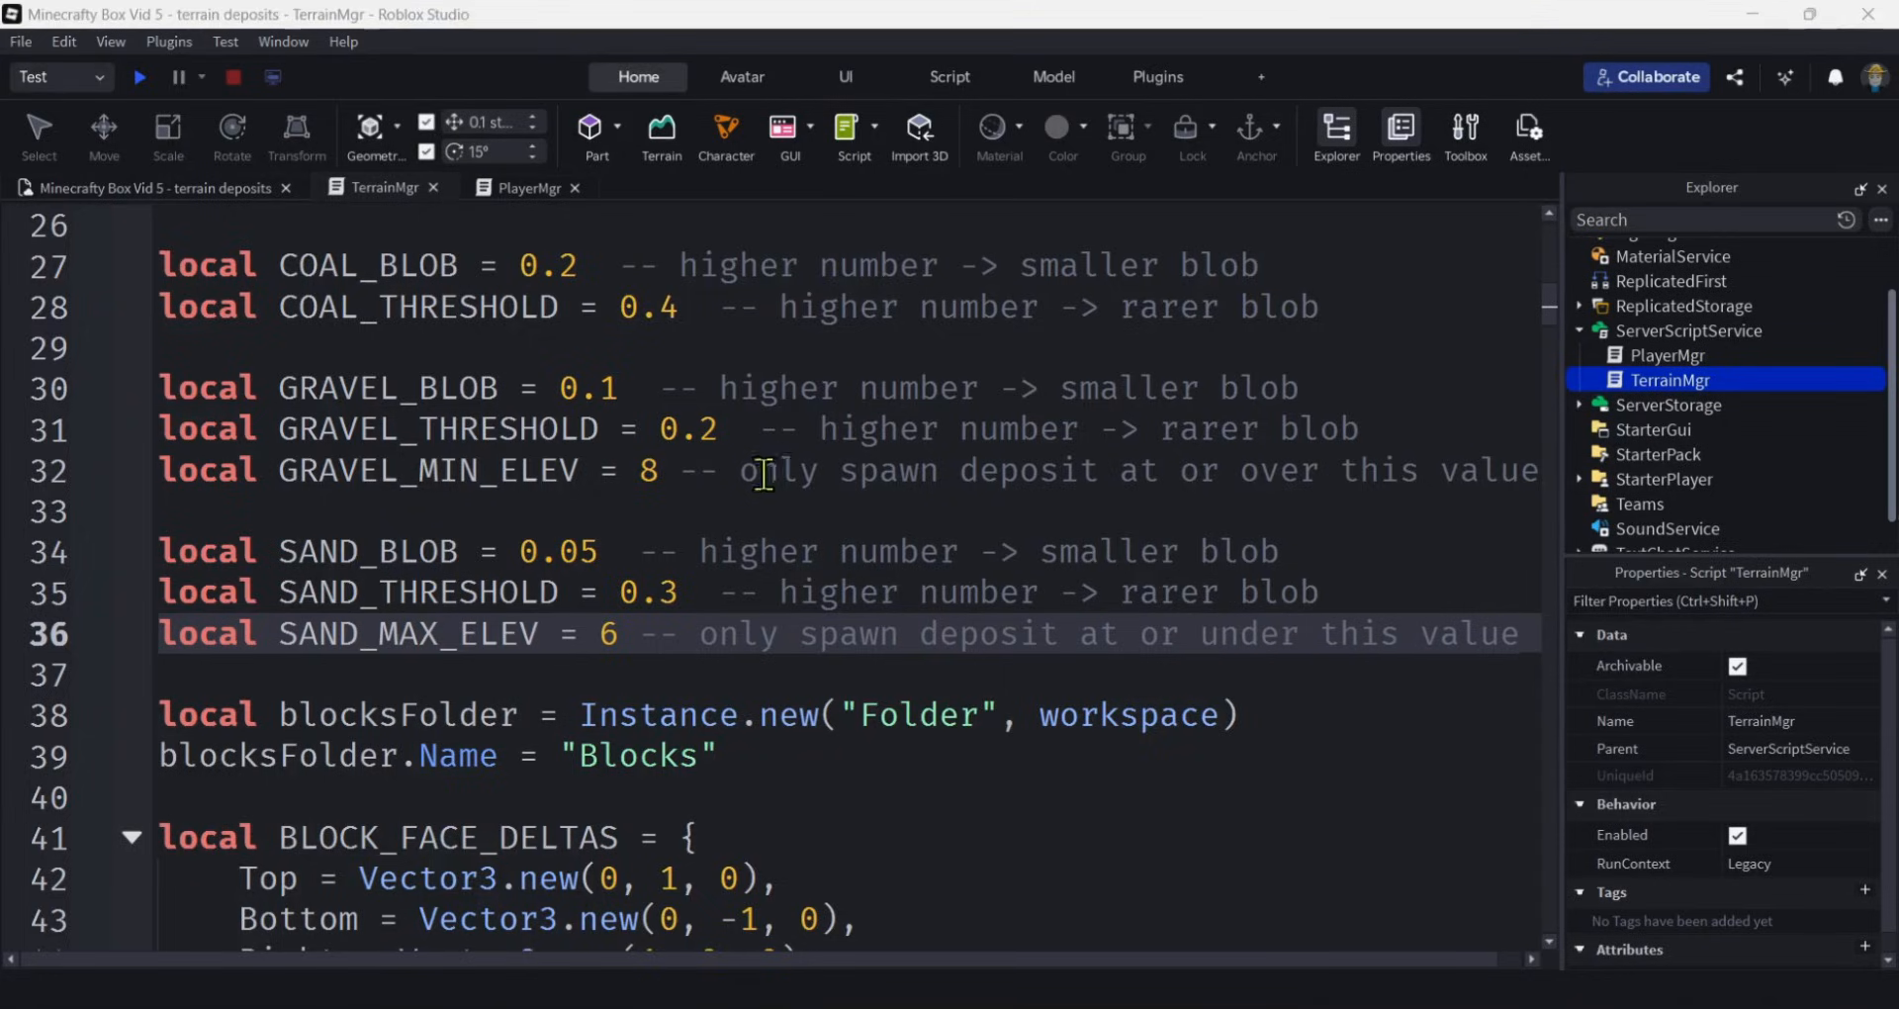
Duplicate the Stone entry in BLOCK_PROPS three times.
scroll(down, 3)
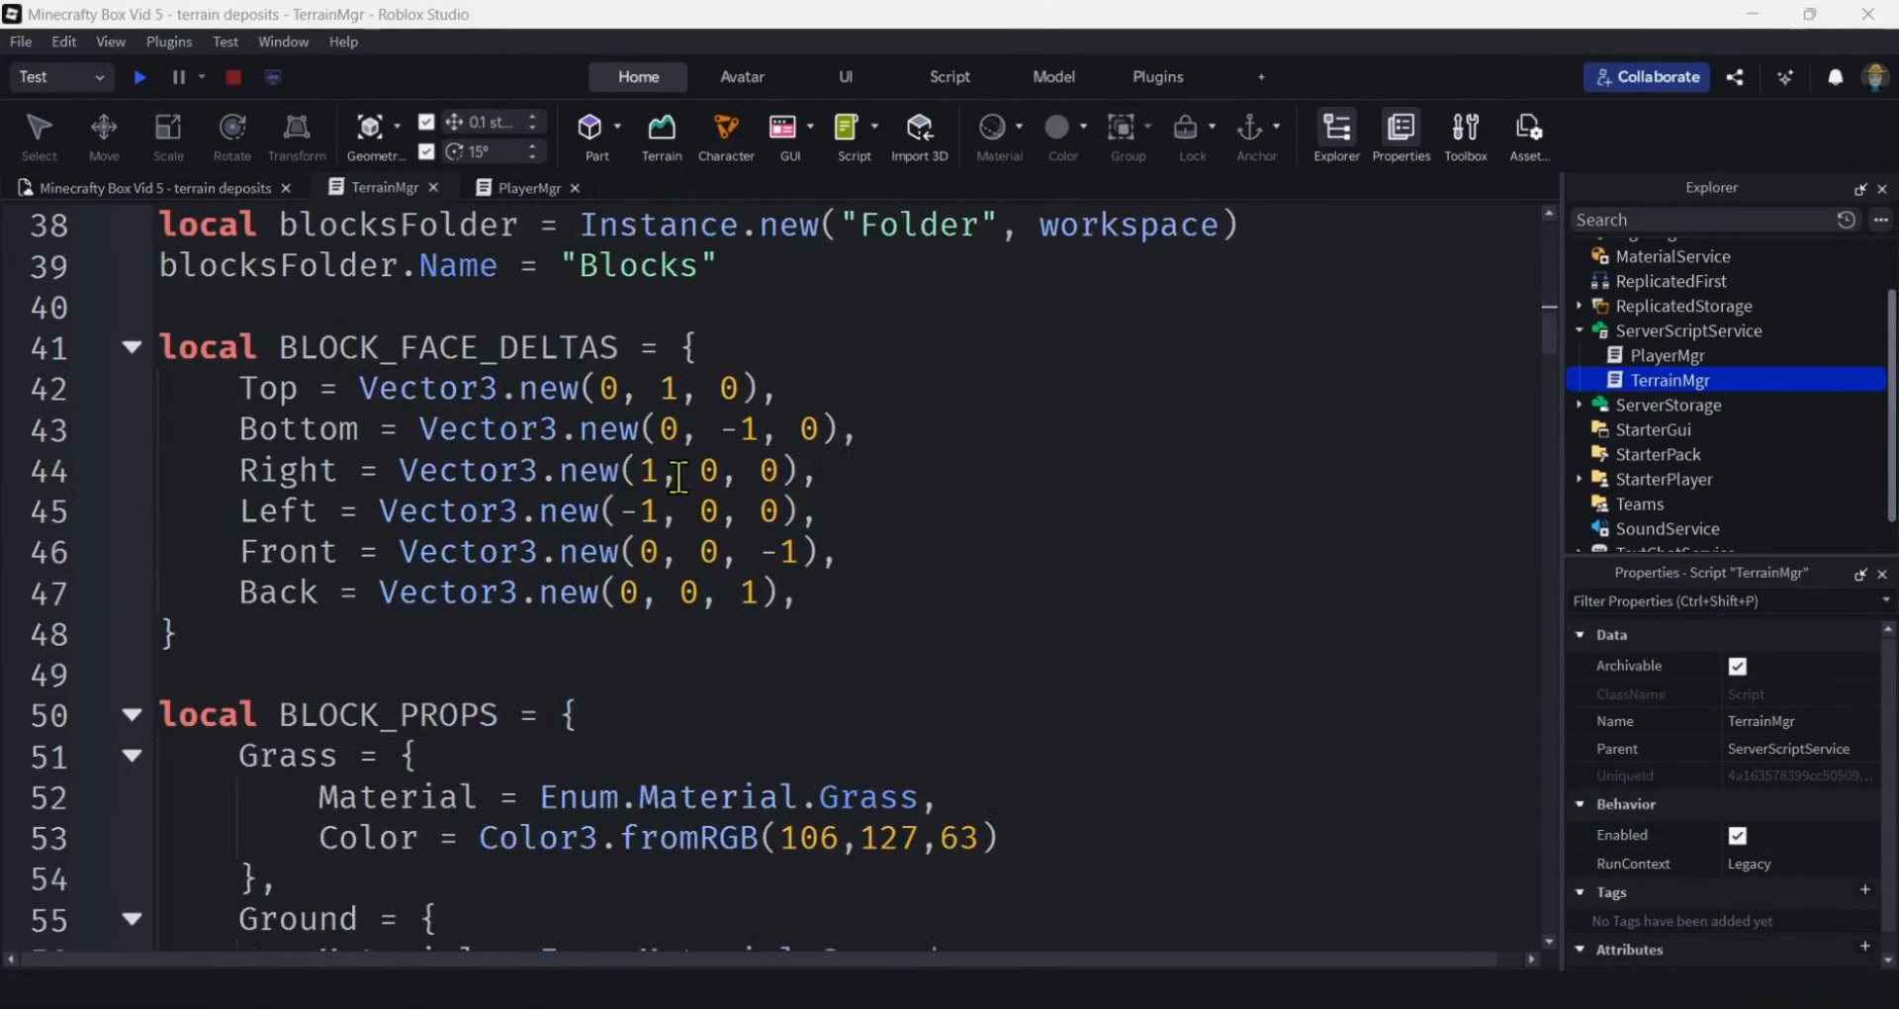
scroll(down, 3)
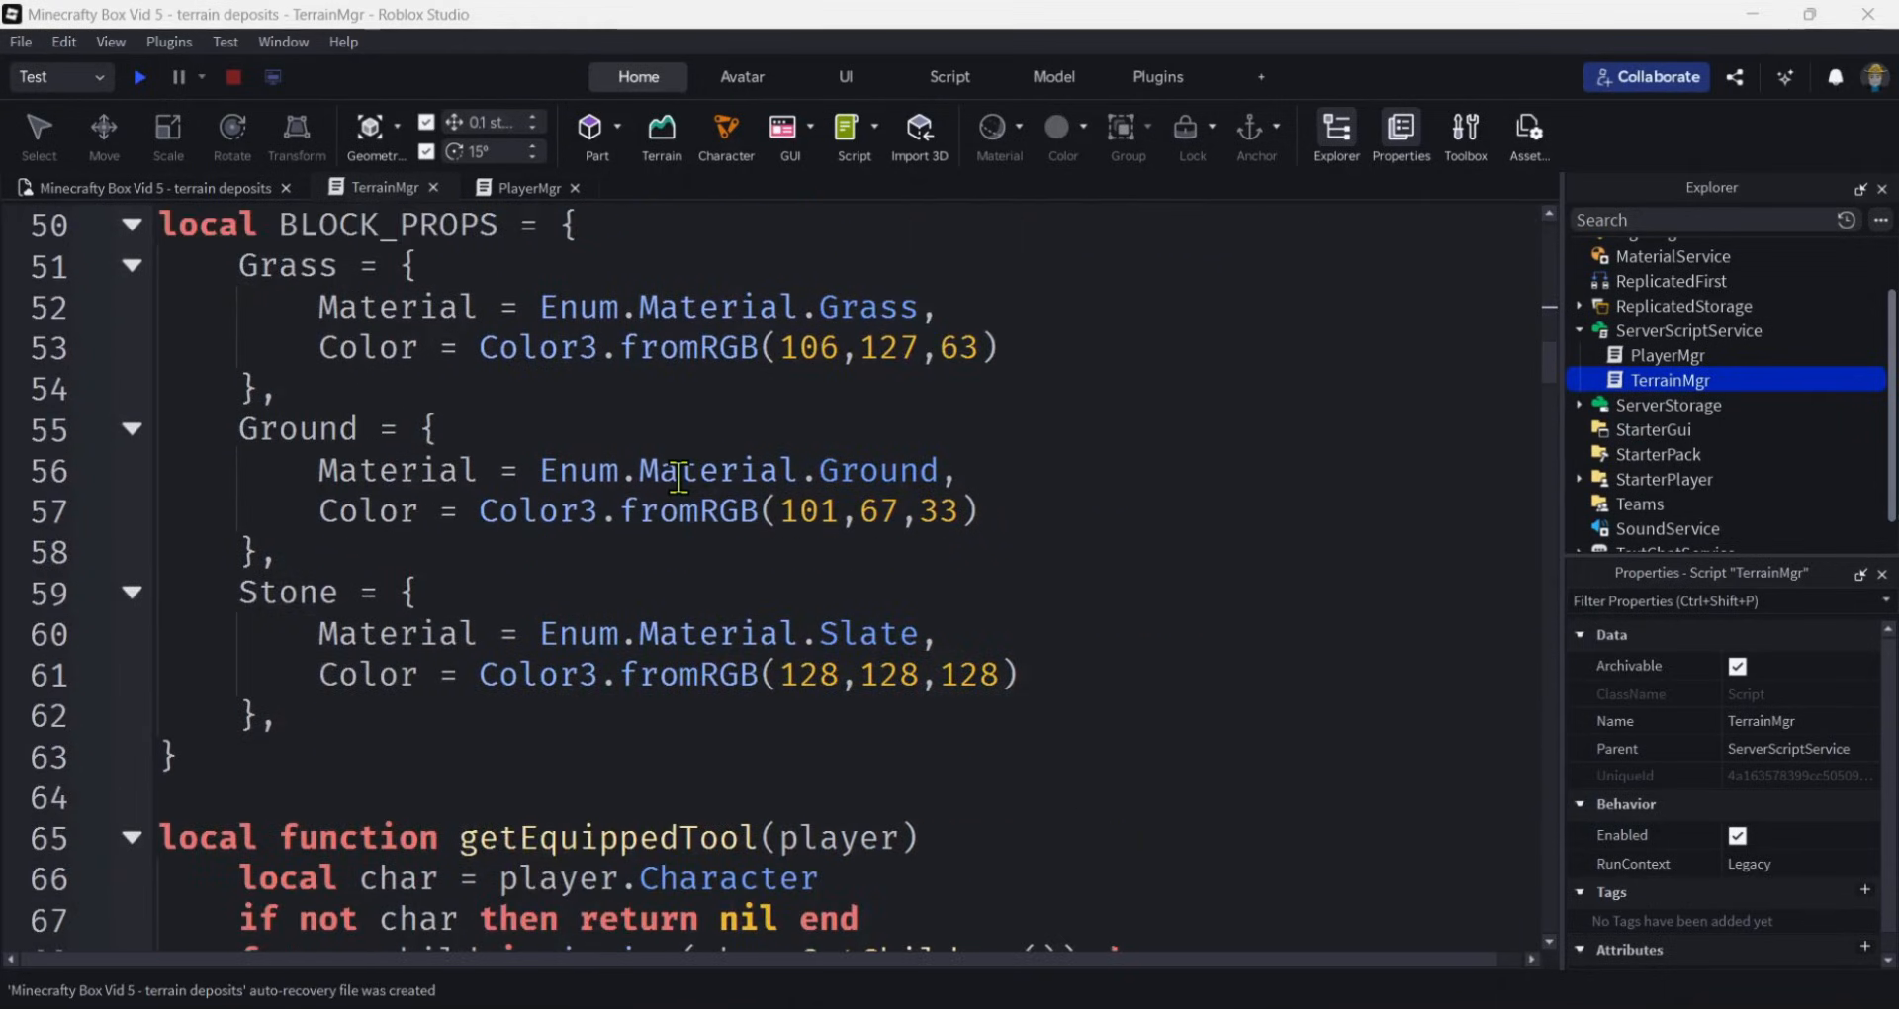
double_click(386, 223)
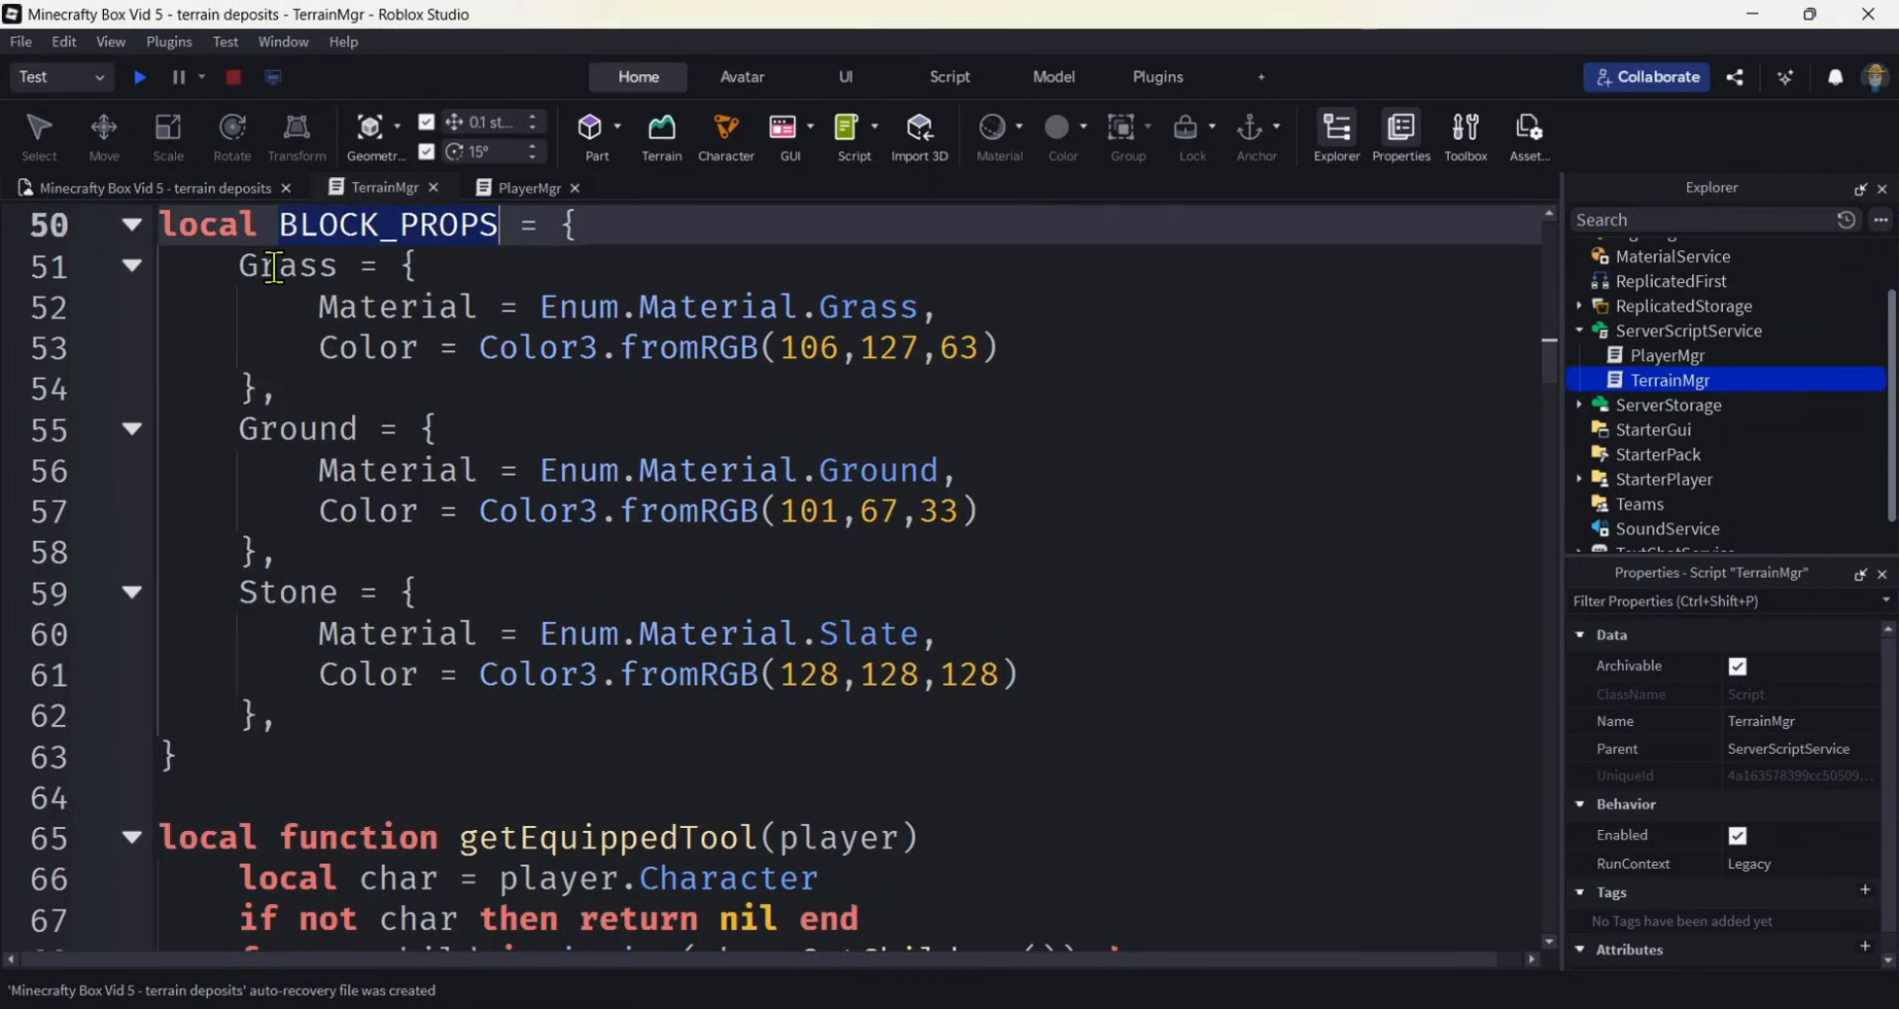
mouse_move(435, 532)
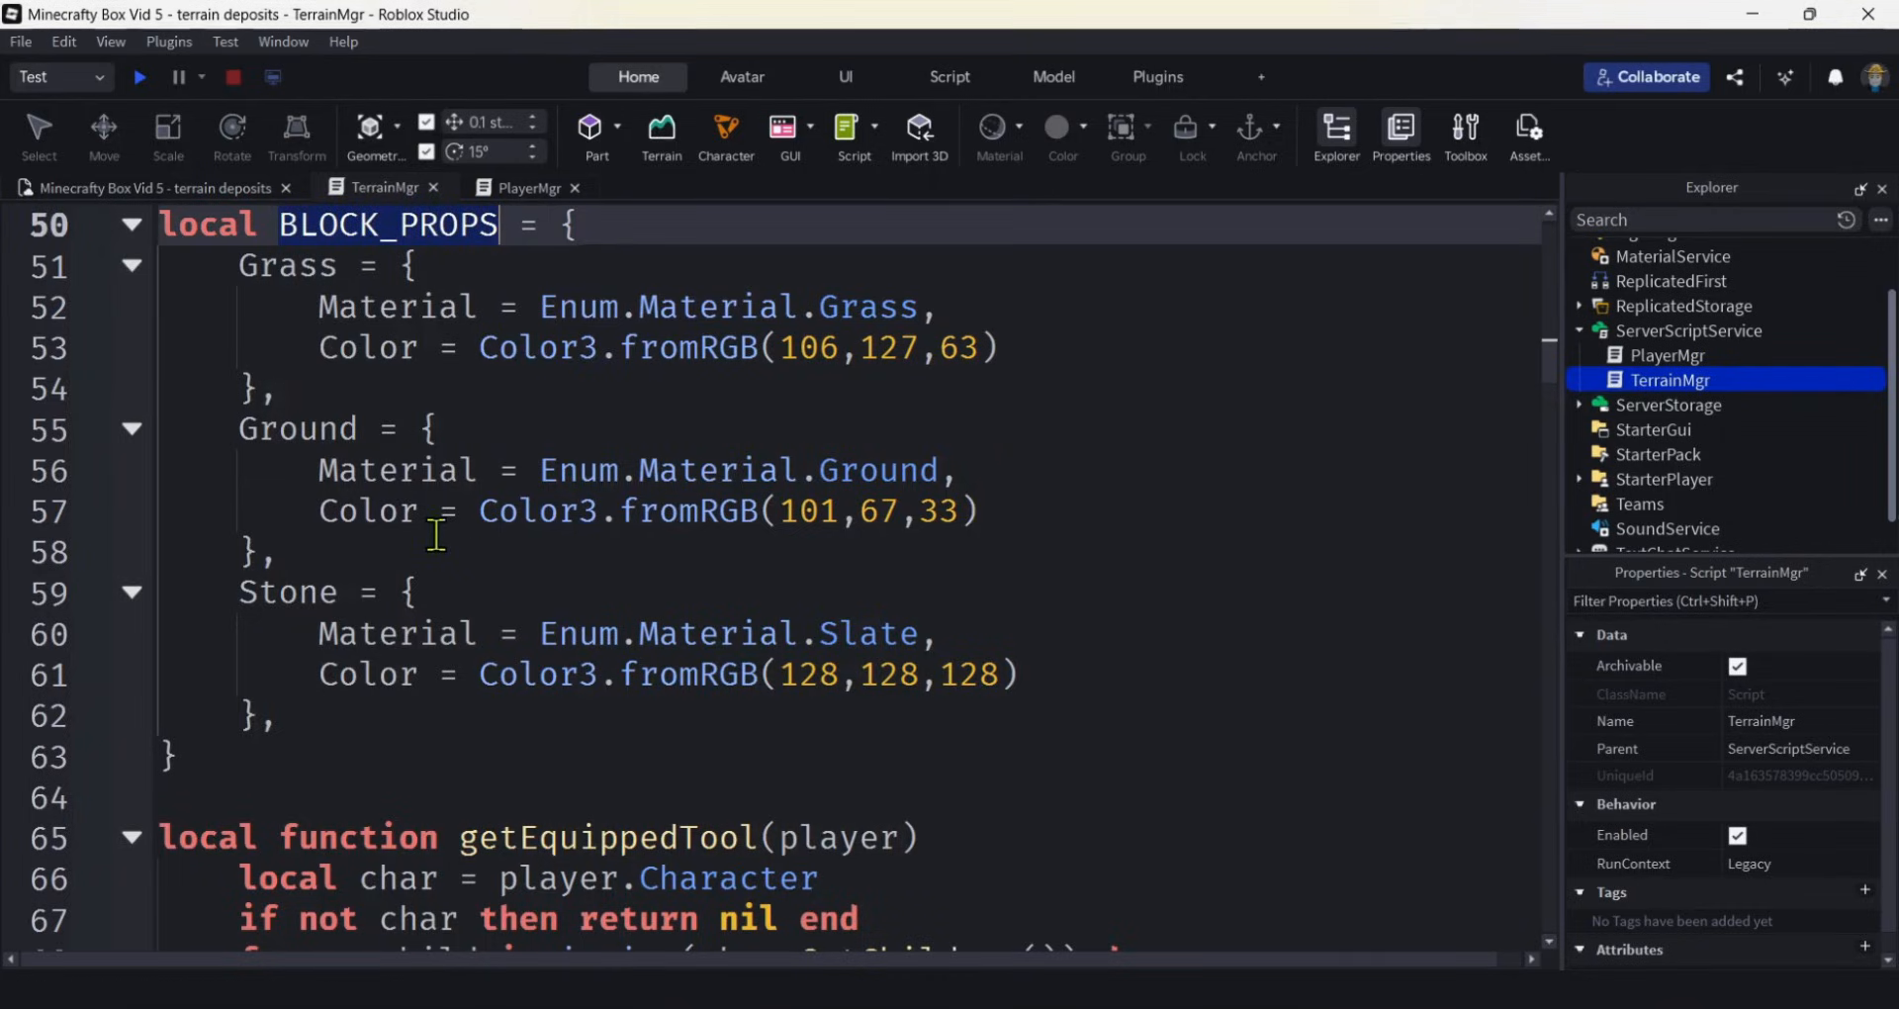
mouse_move(166, 593)
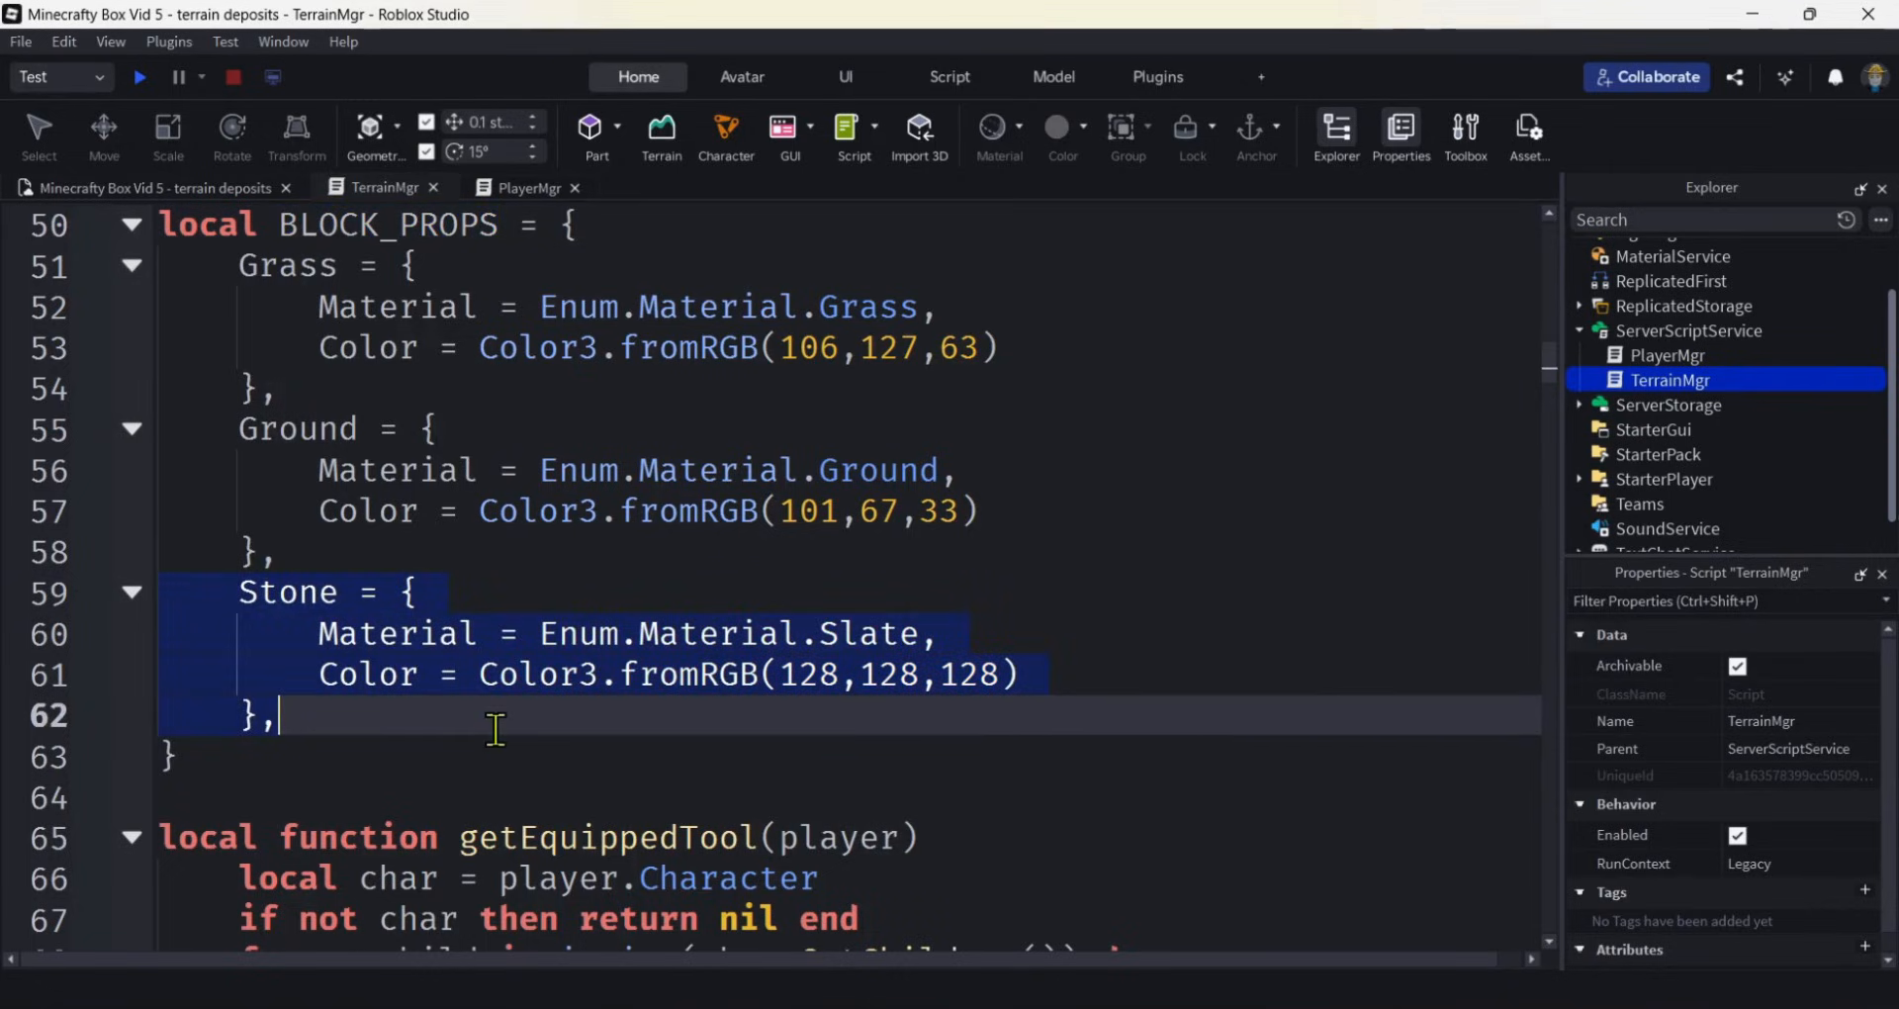
scroll(down, 3)
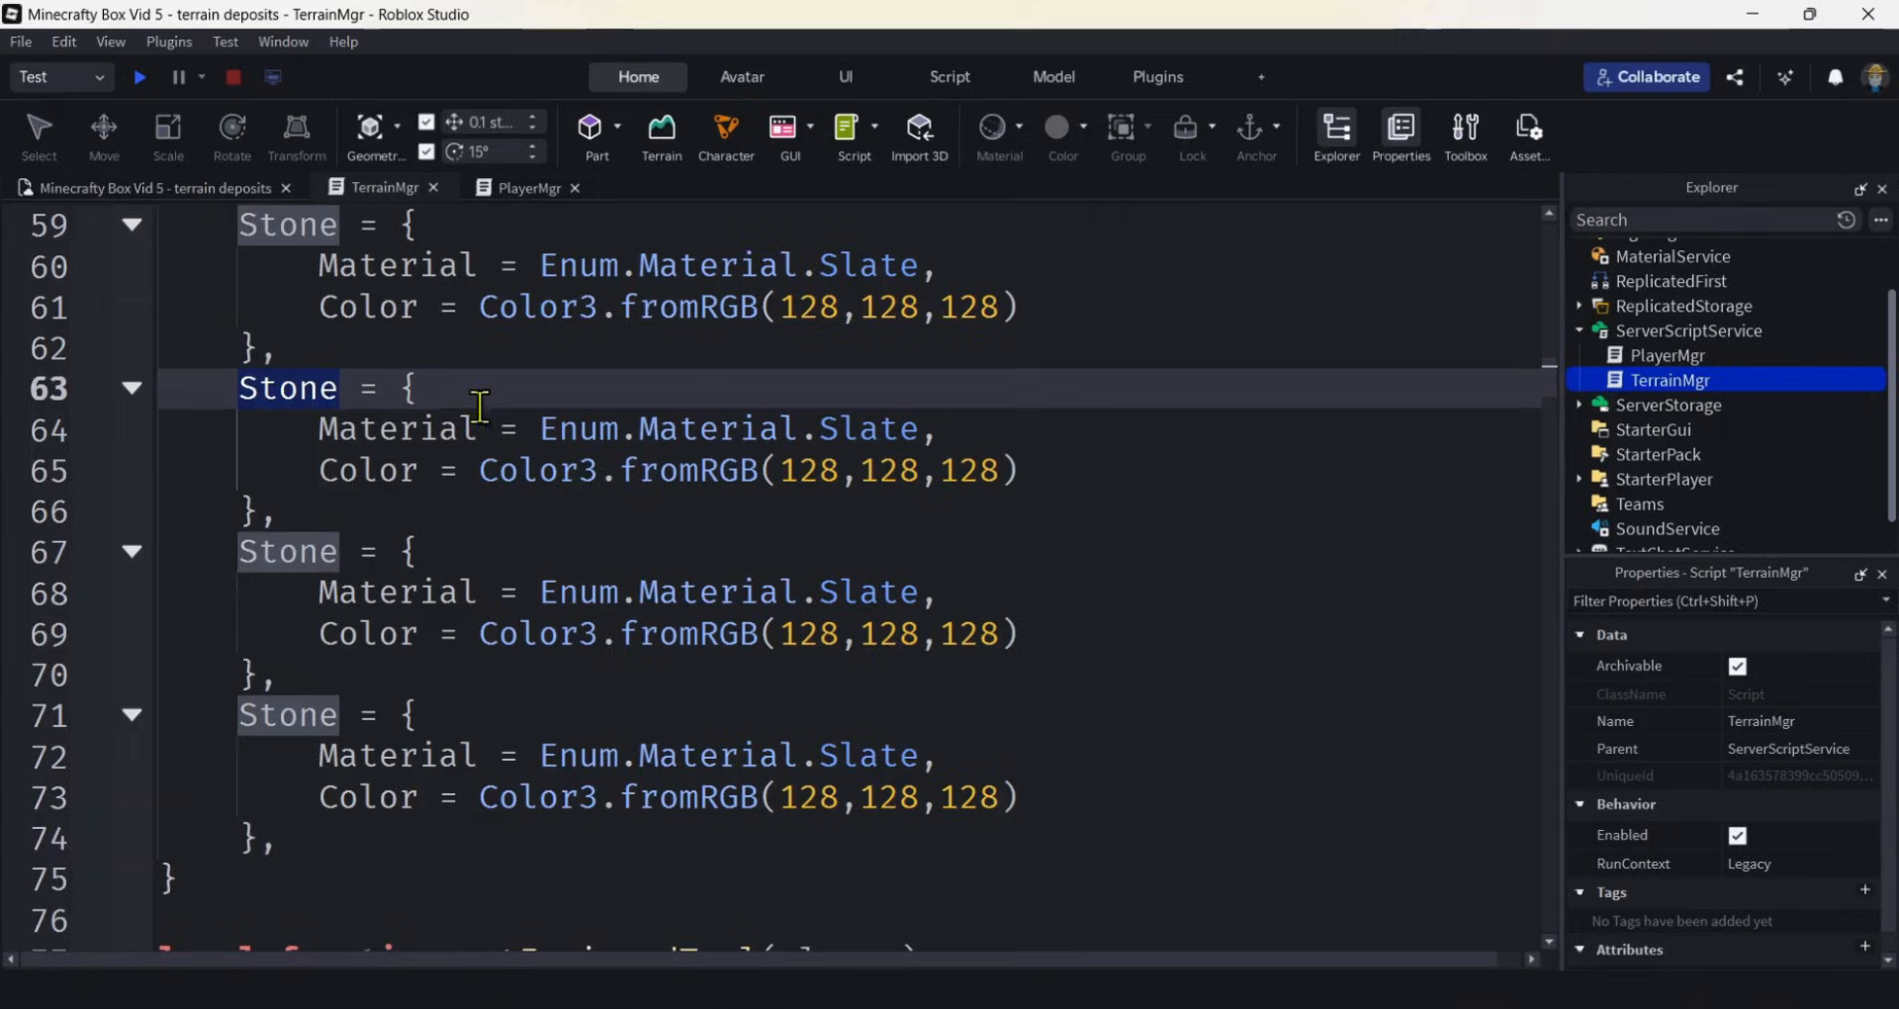
Rename a copy to Coal with Marble material and colour 35, 35, 35.
text(Coal)
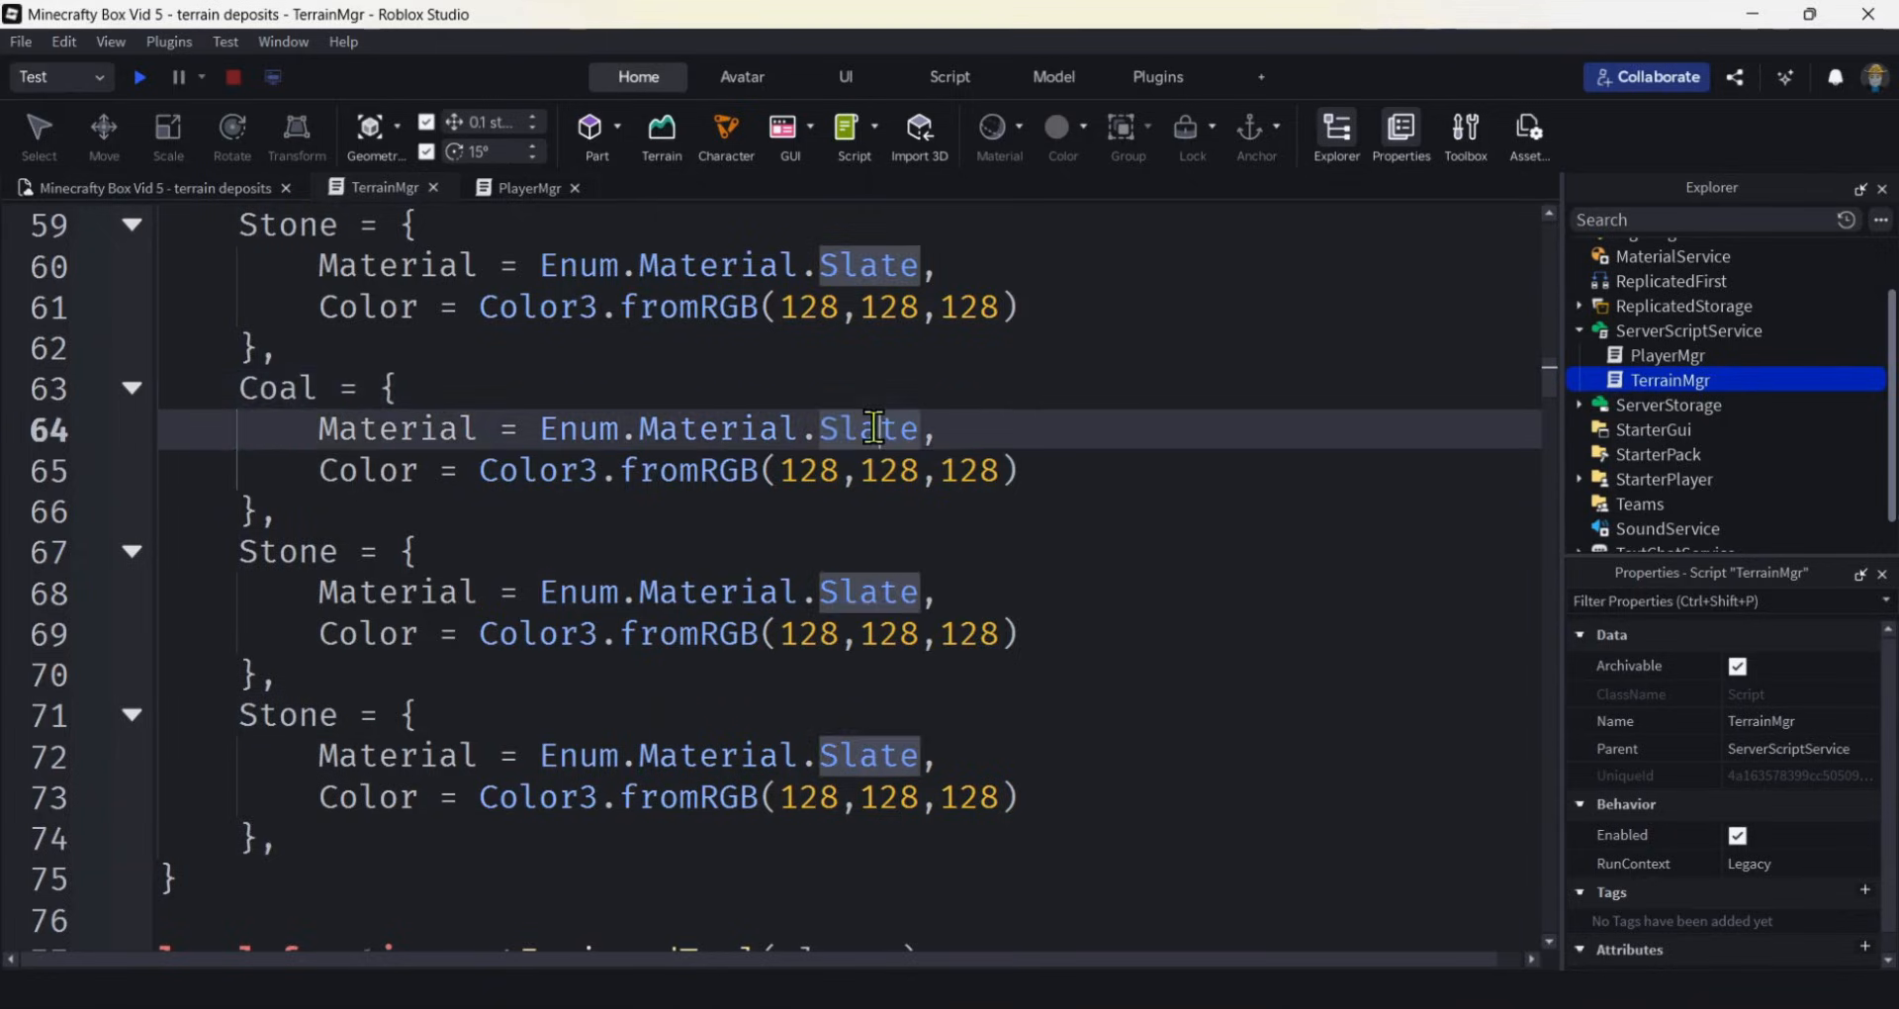
double_click(869, 429)
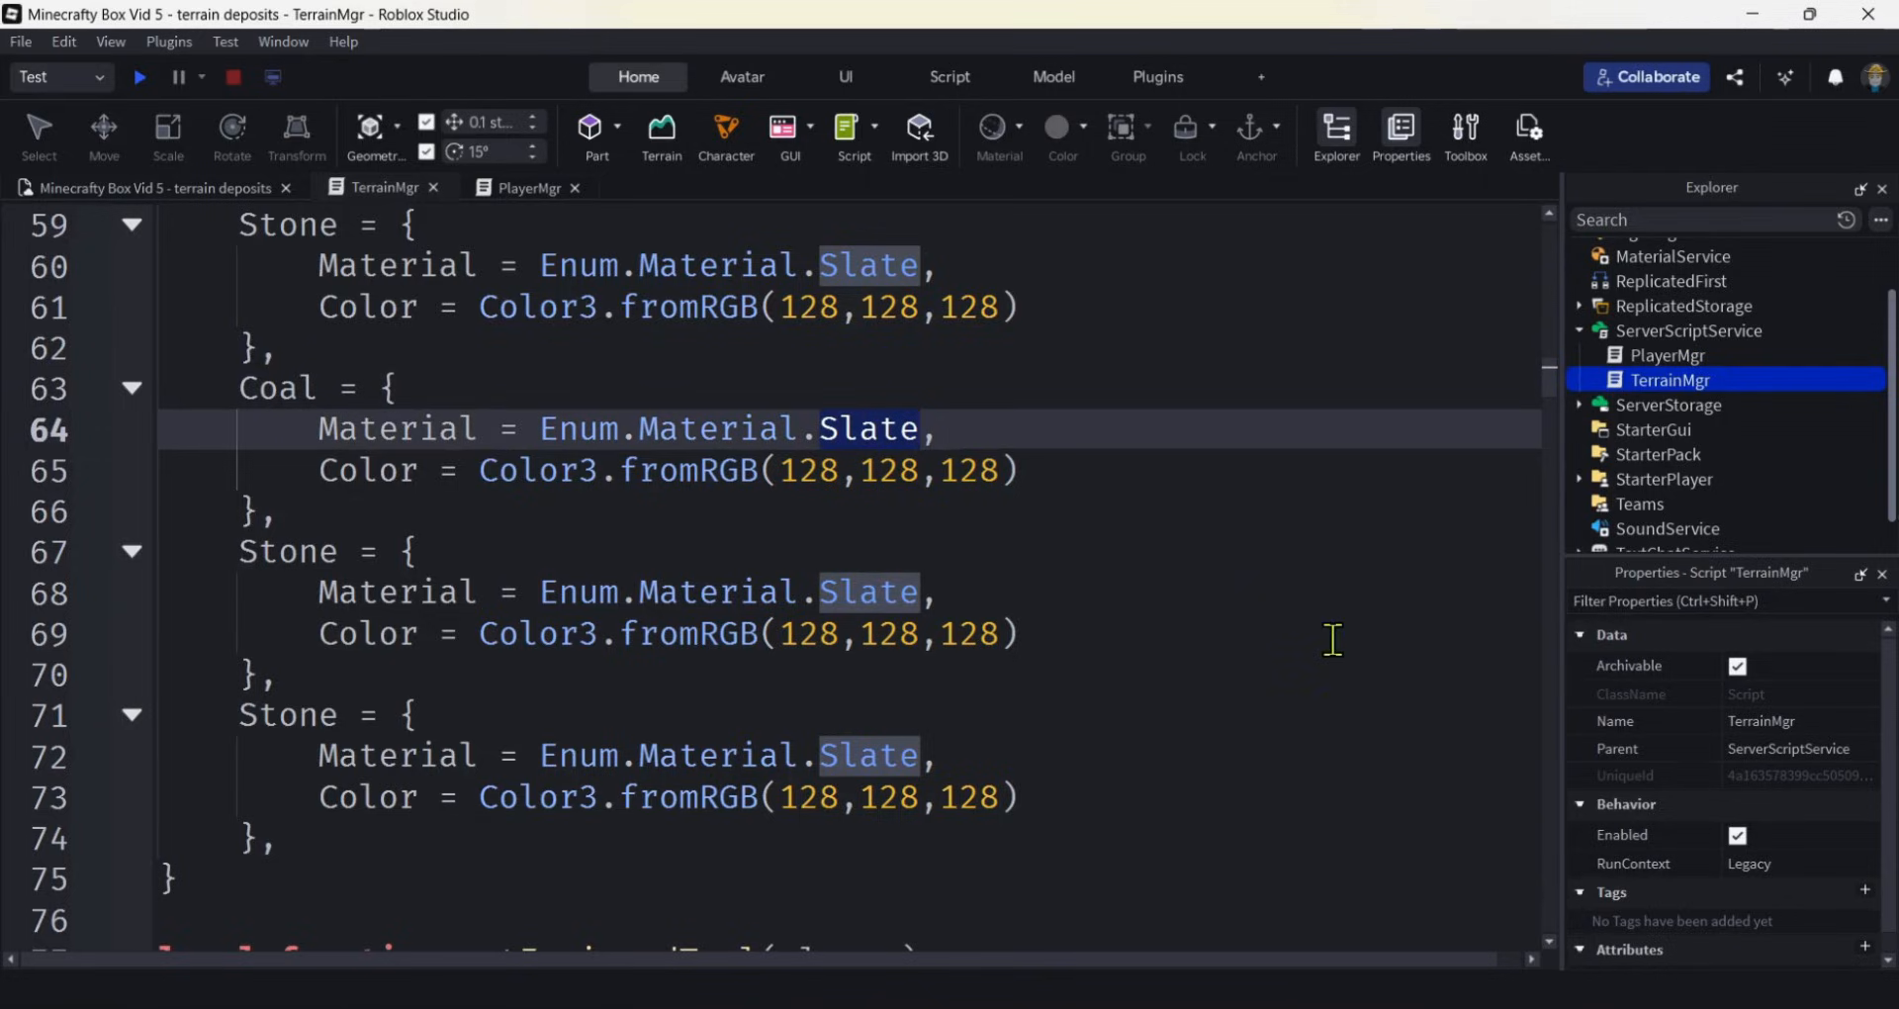
text(M)
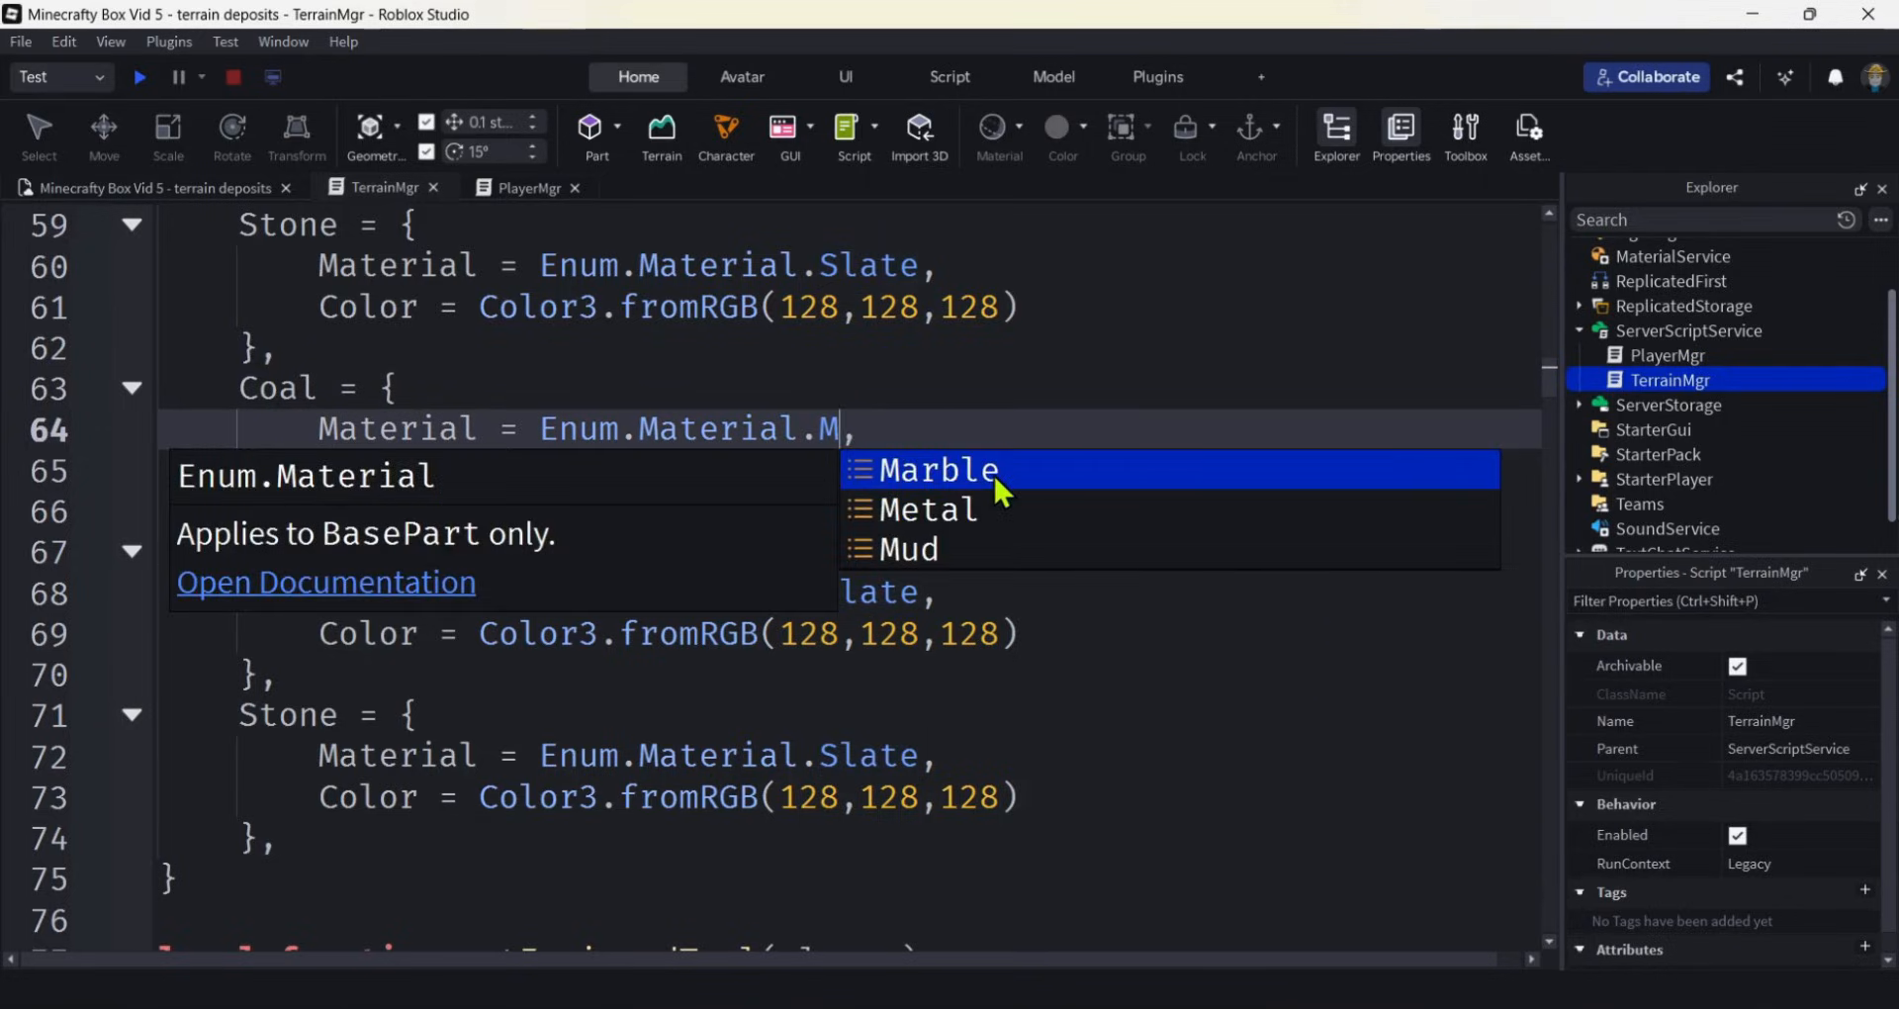
click(938, 471)
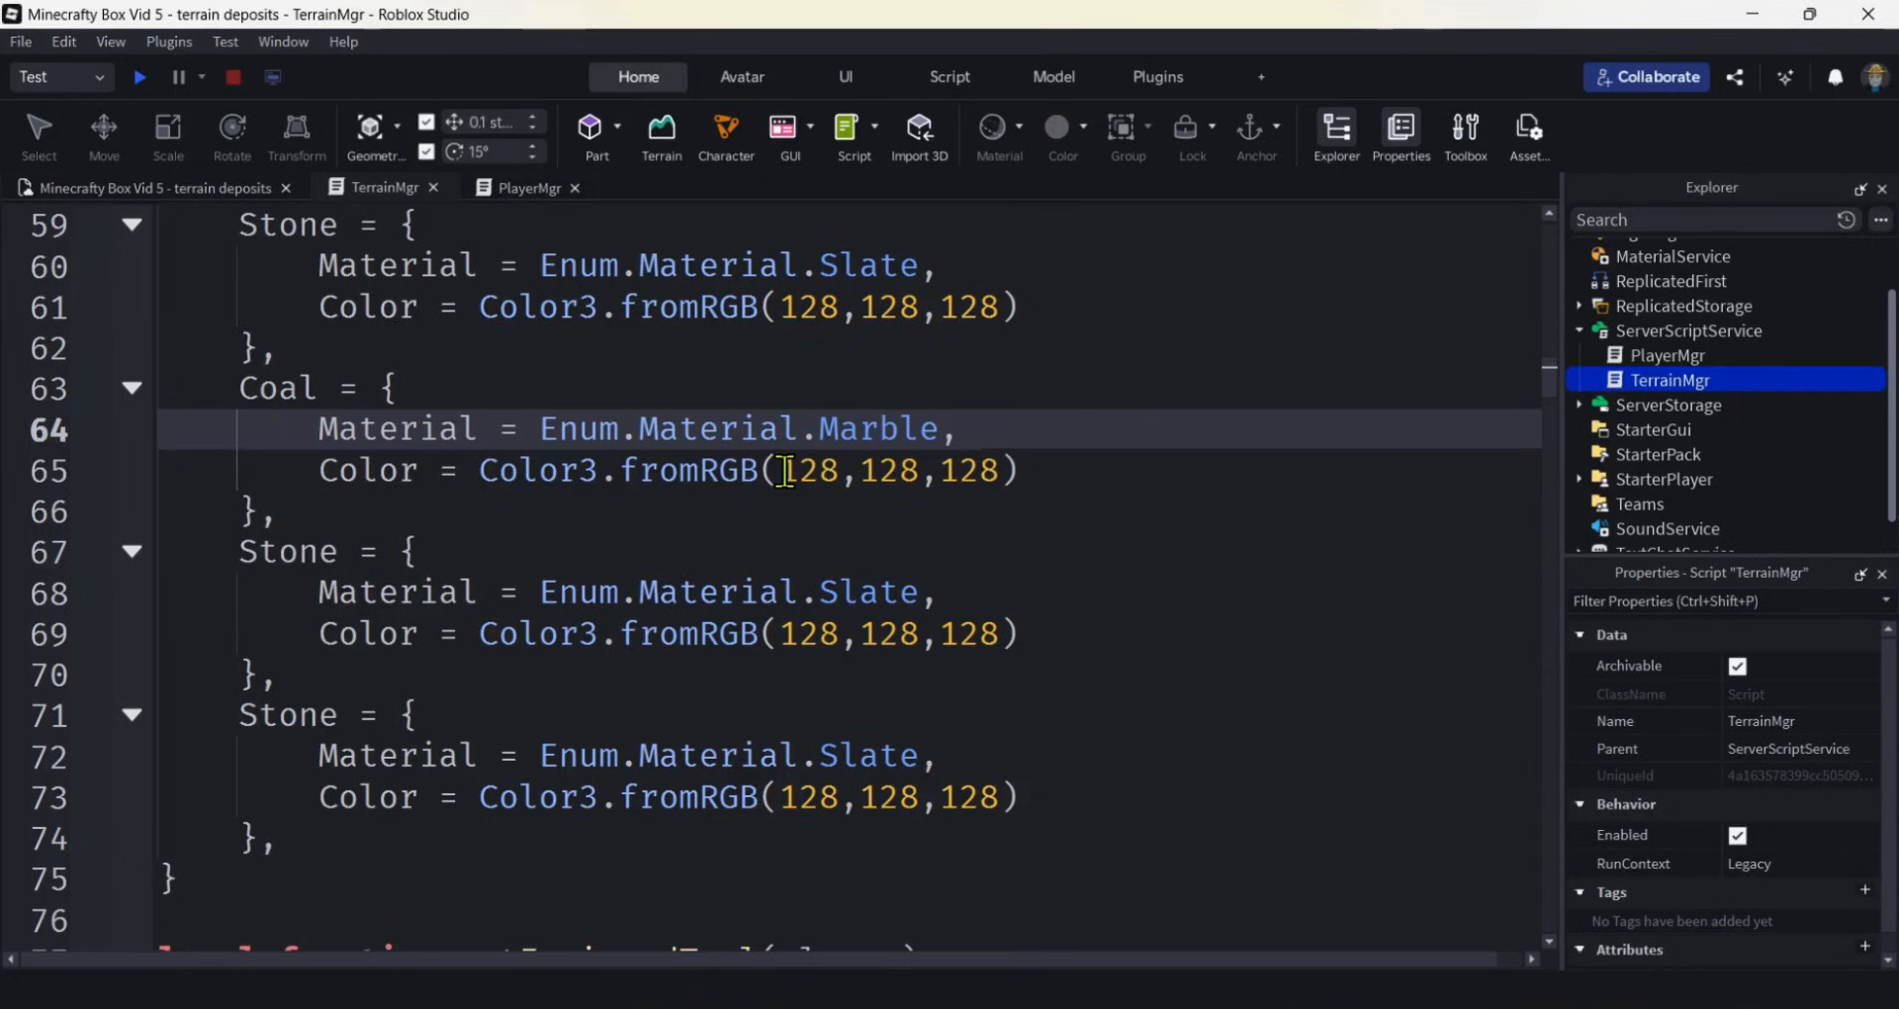
drag(781, 471, 999, 471)
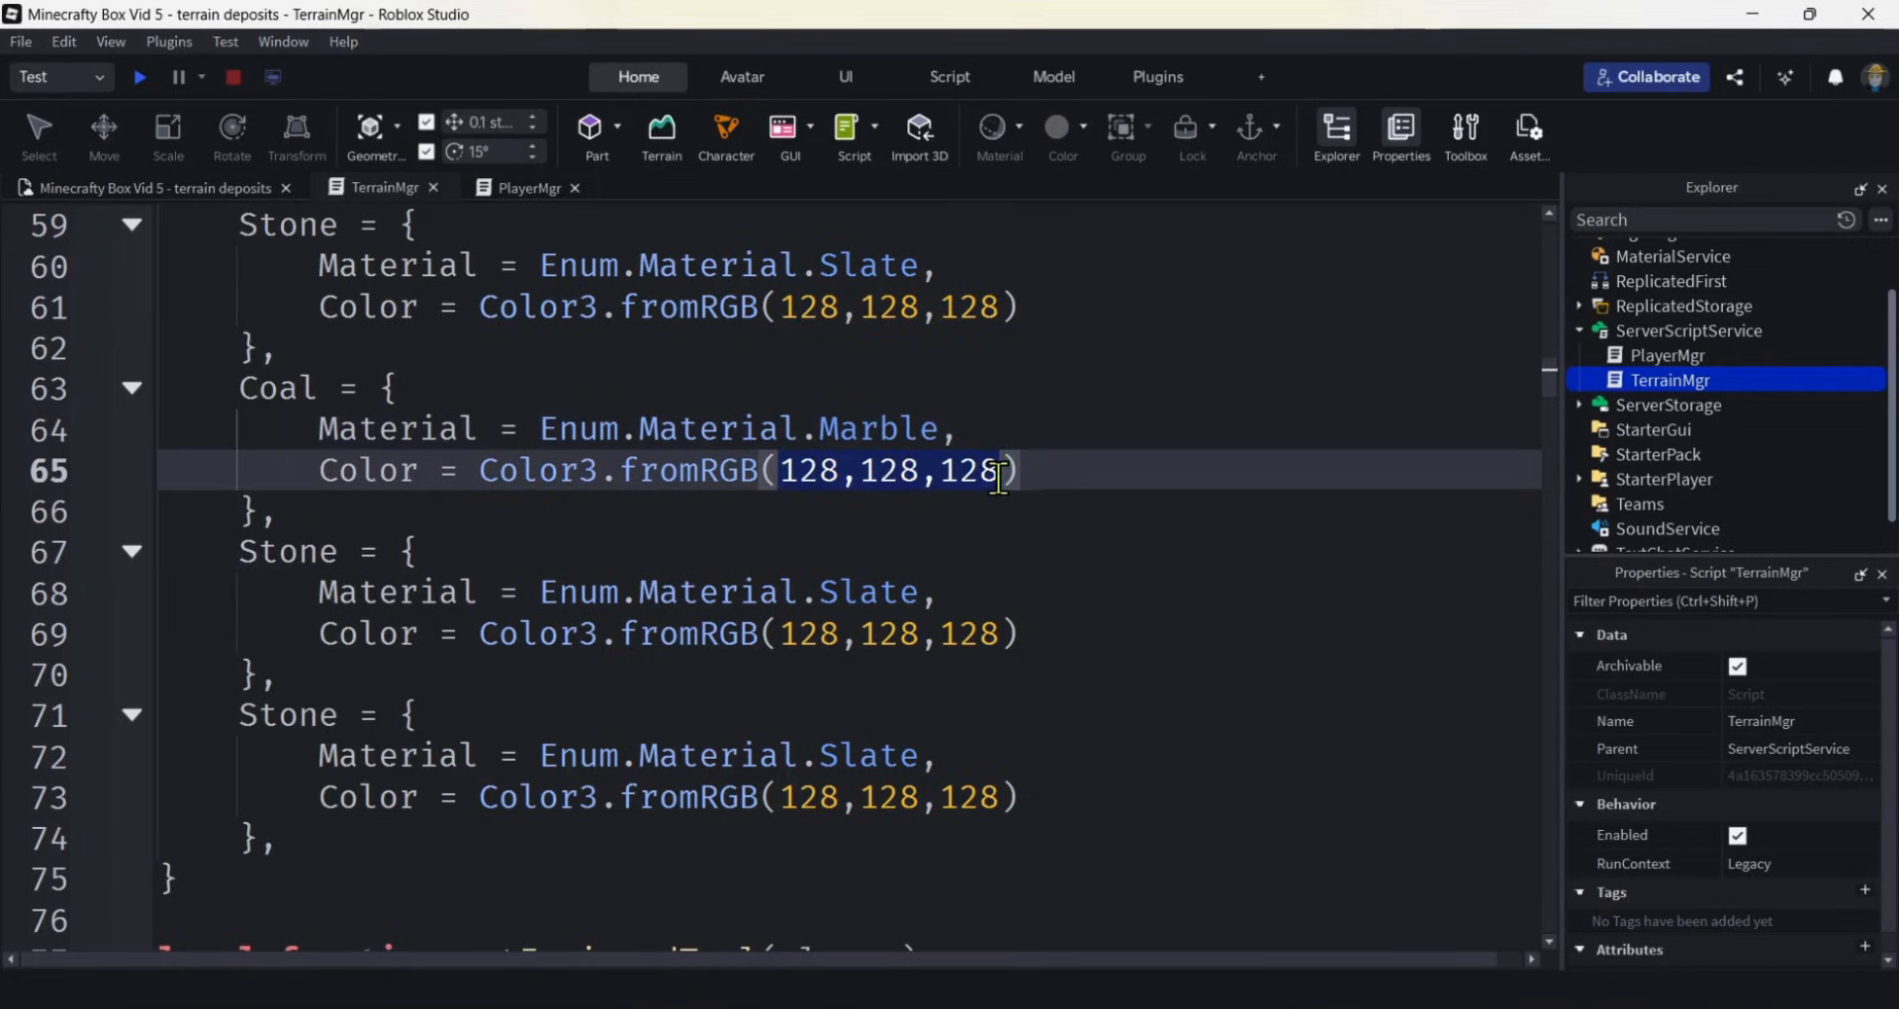
text(35)
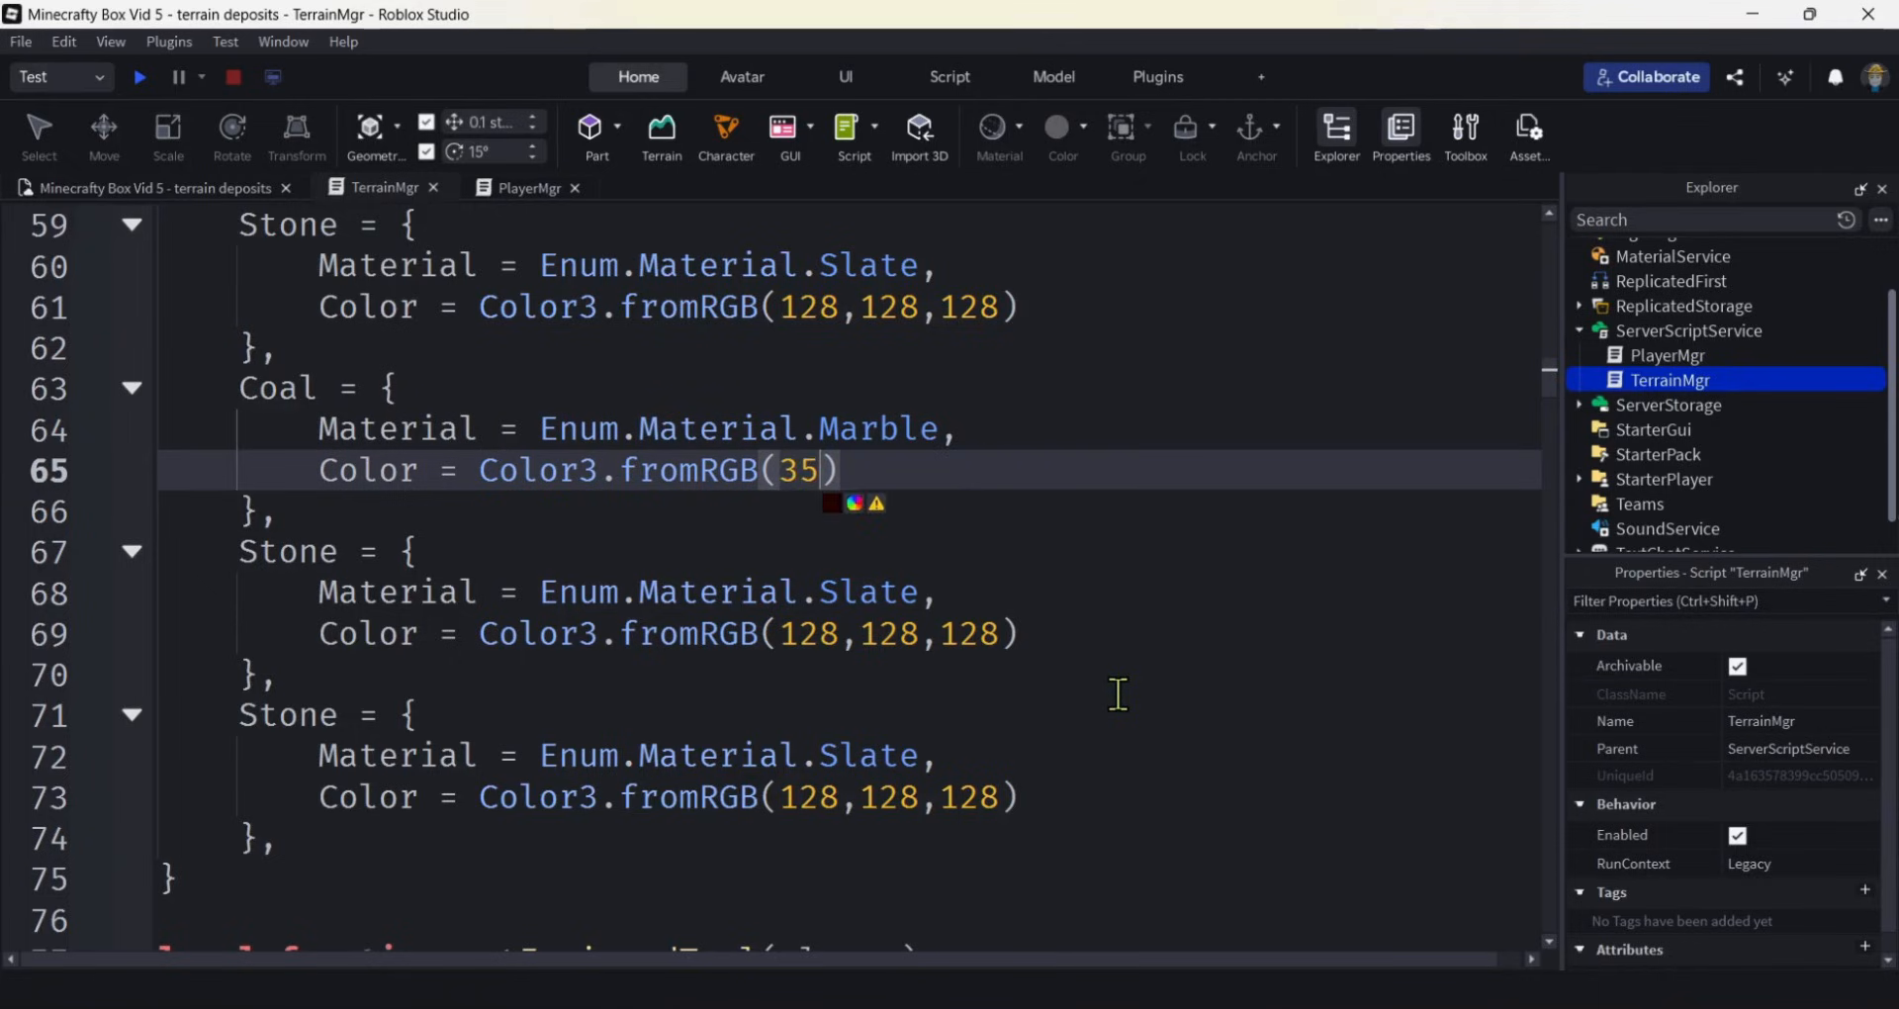
text(, 35, 35)
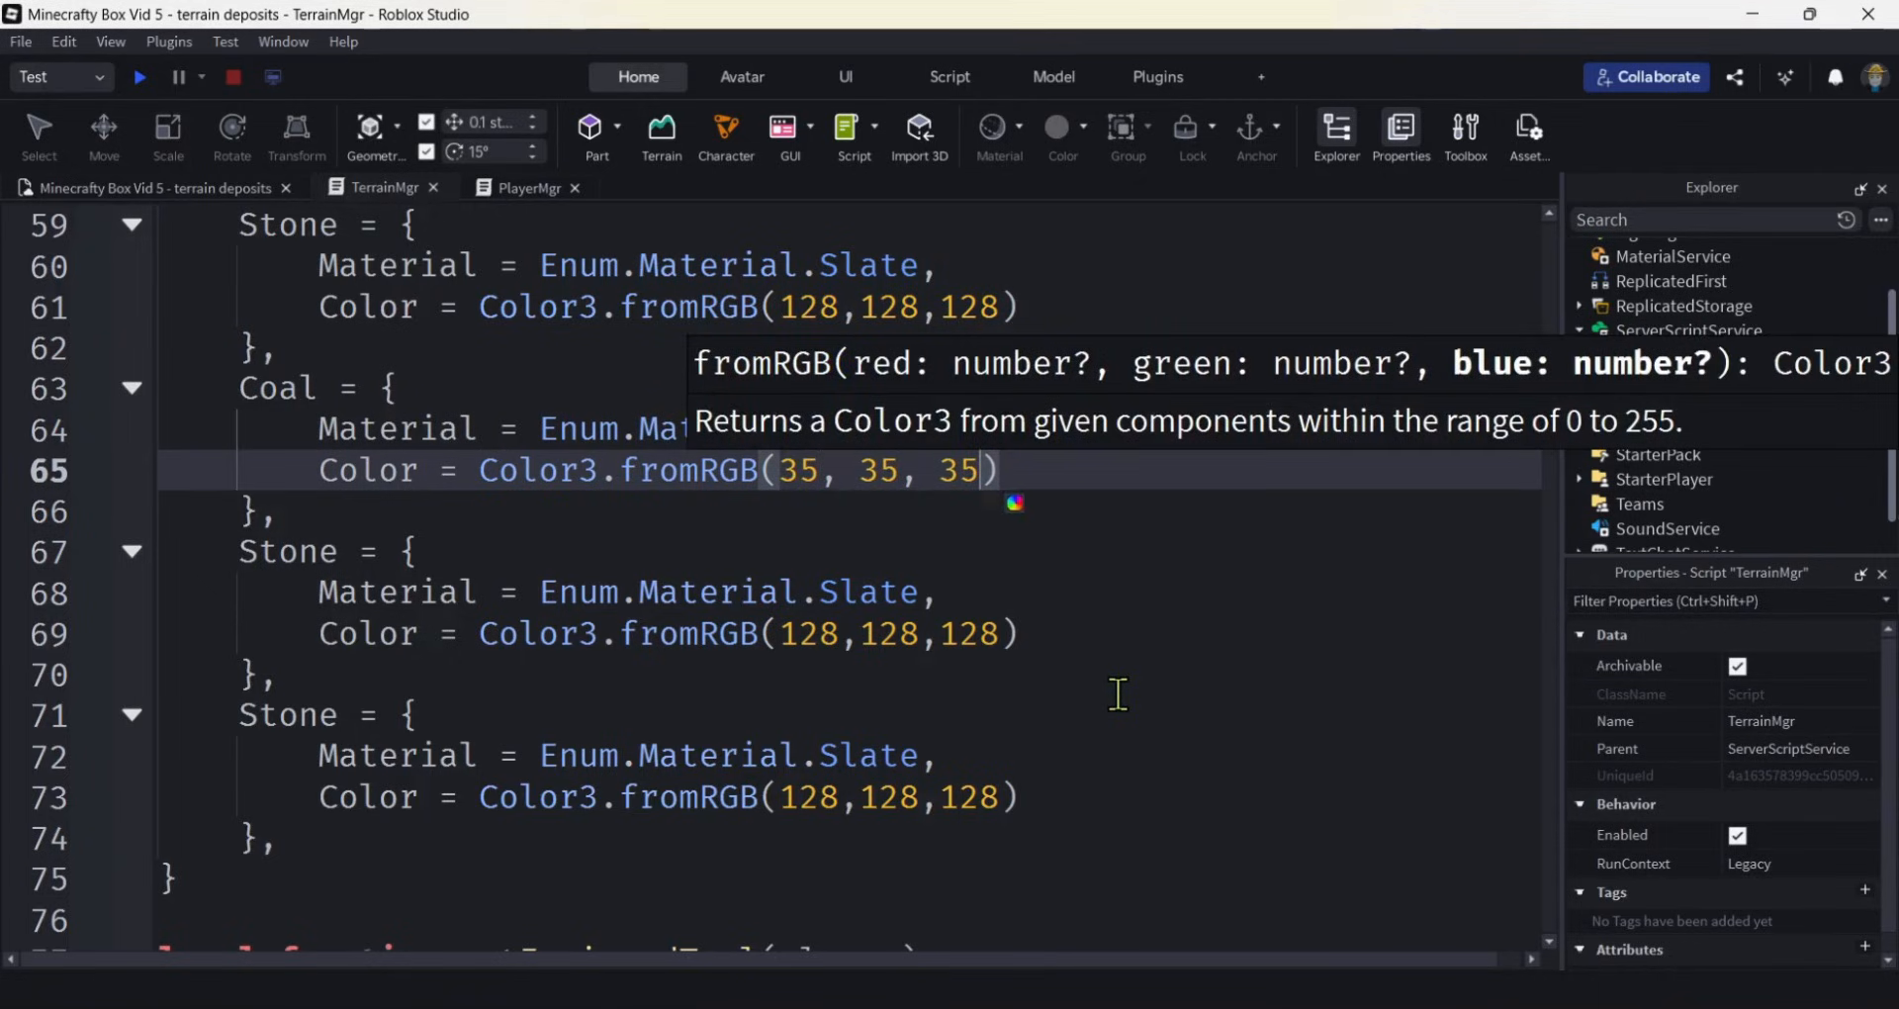
mouse_move(655, 601)
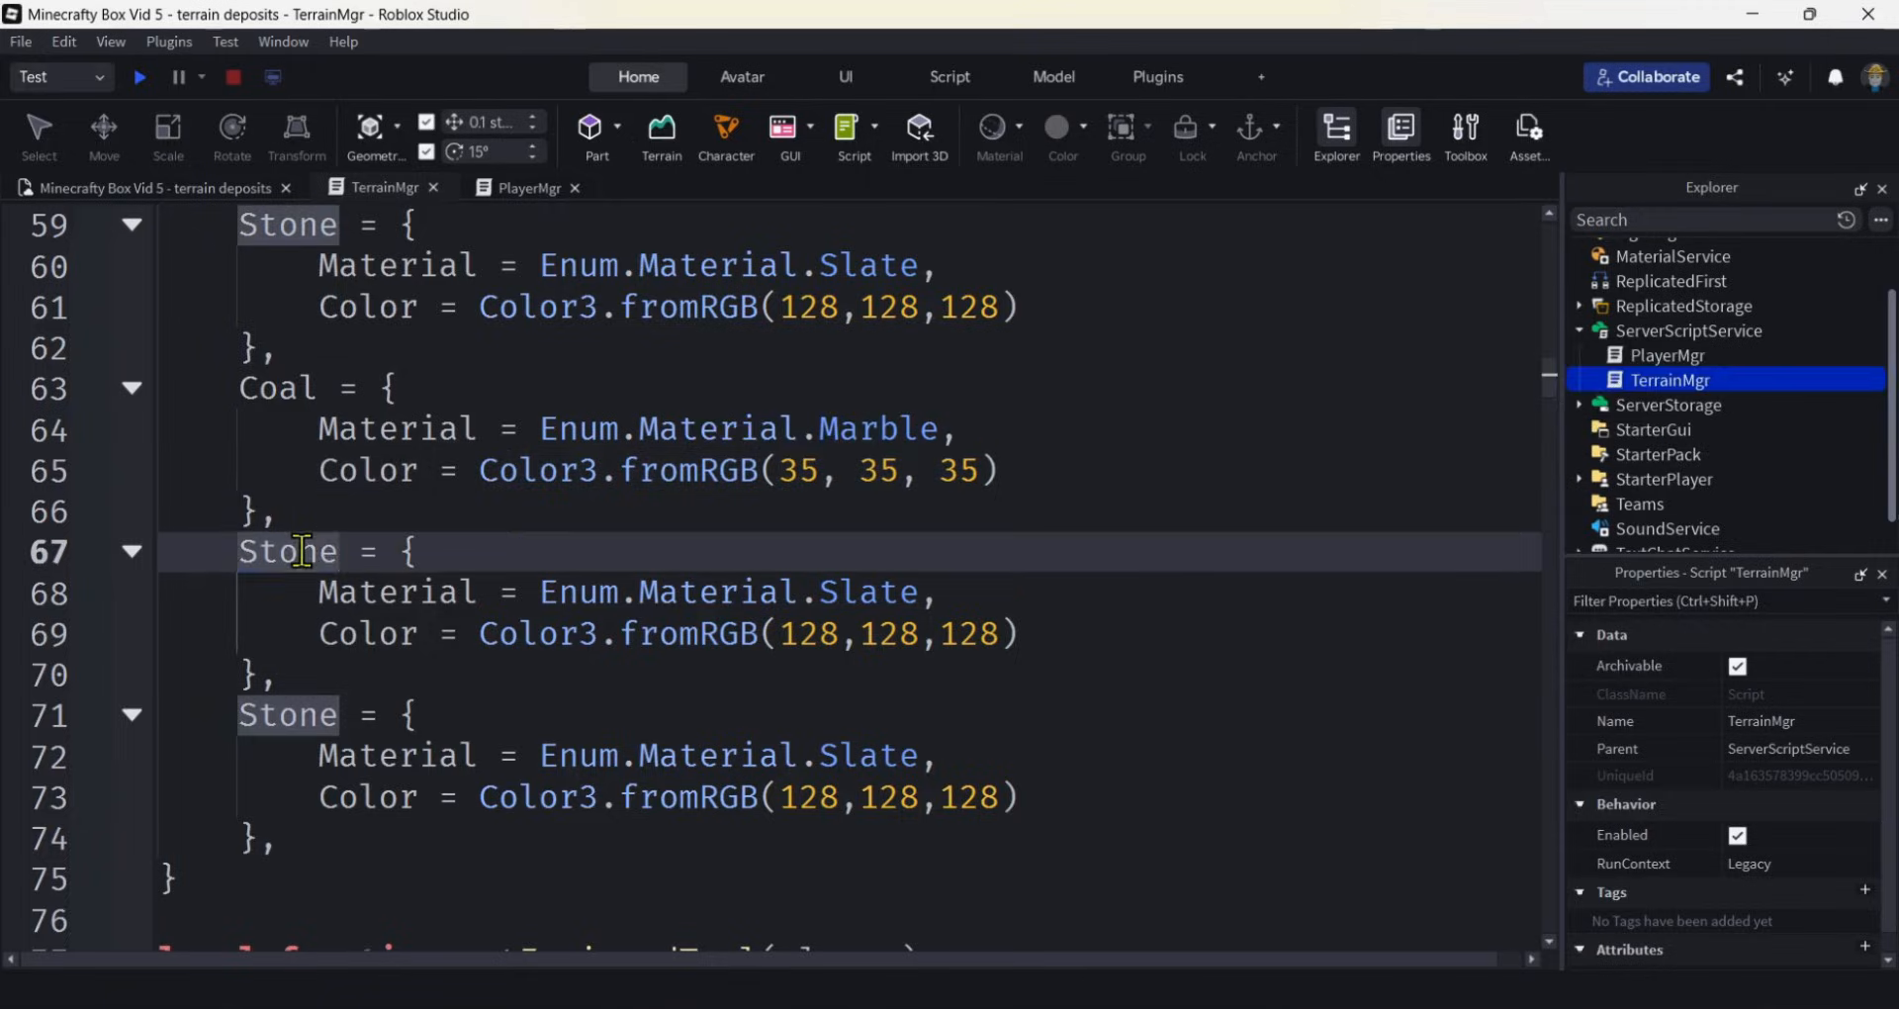
double_click(287, 552)
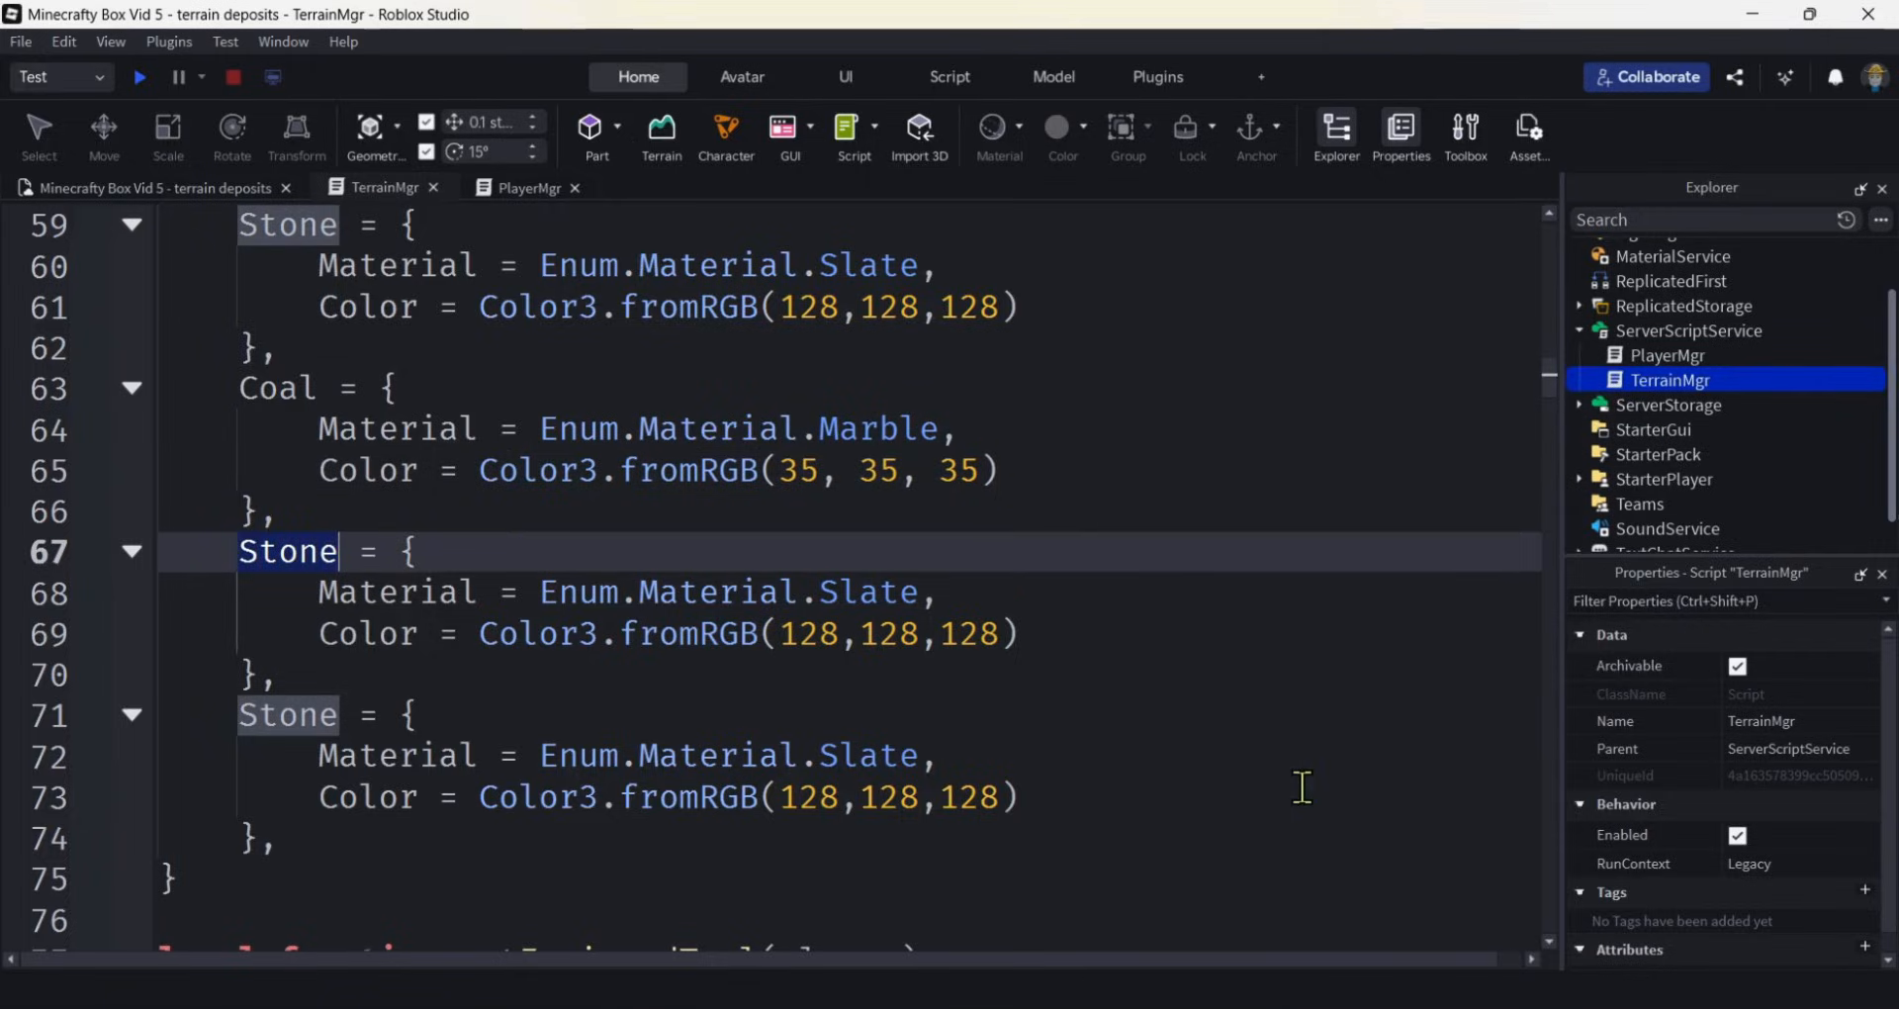
Rename the duplicate Stone entry to Gravel and change its material to Pebble.
text(Gravel)
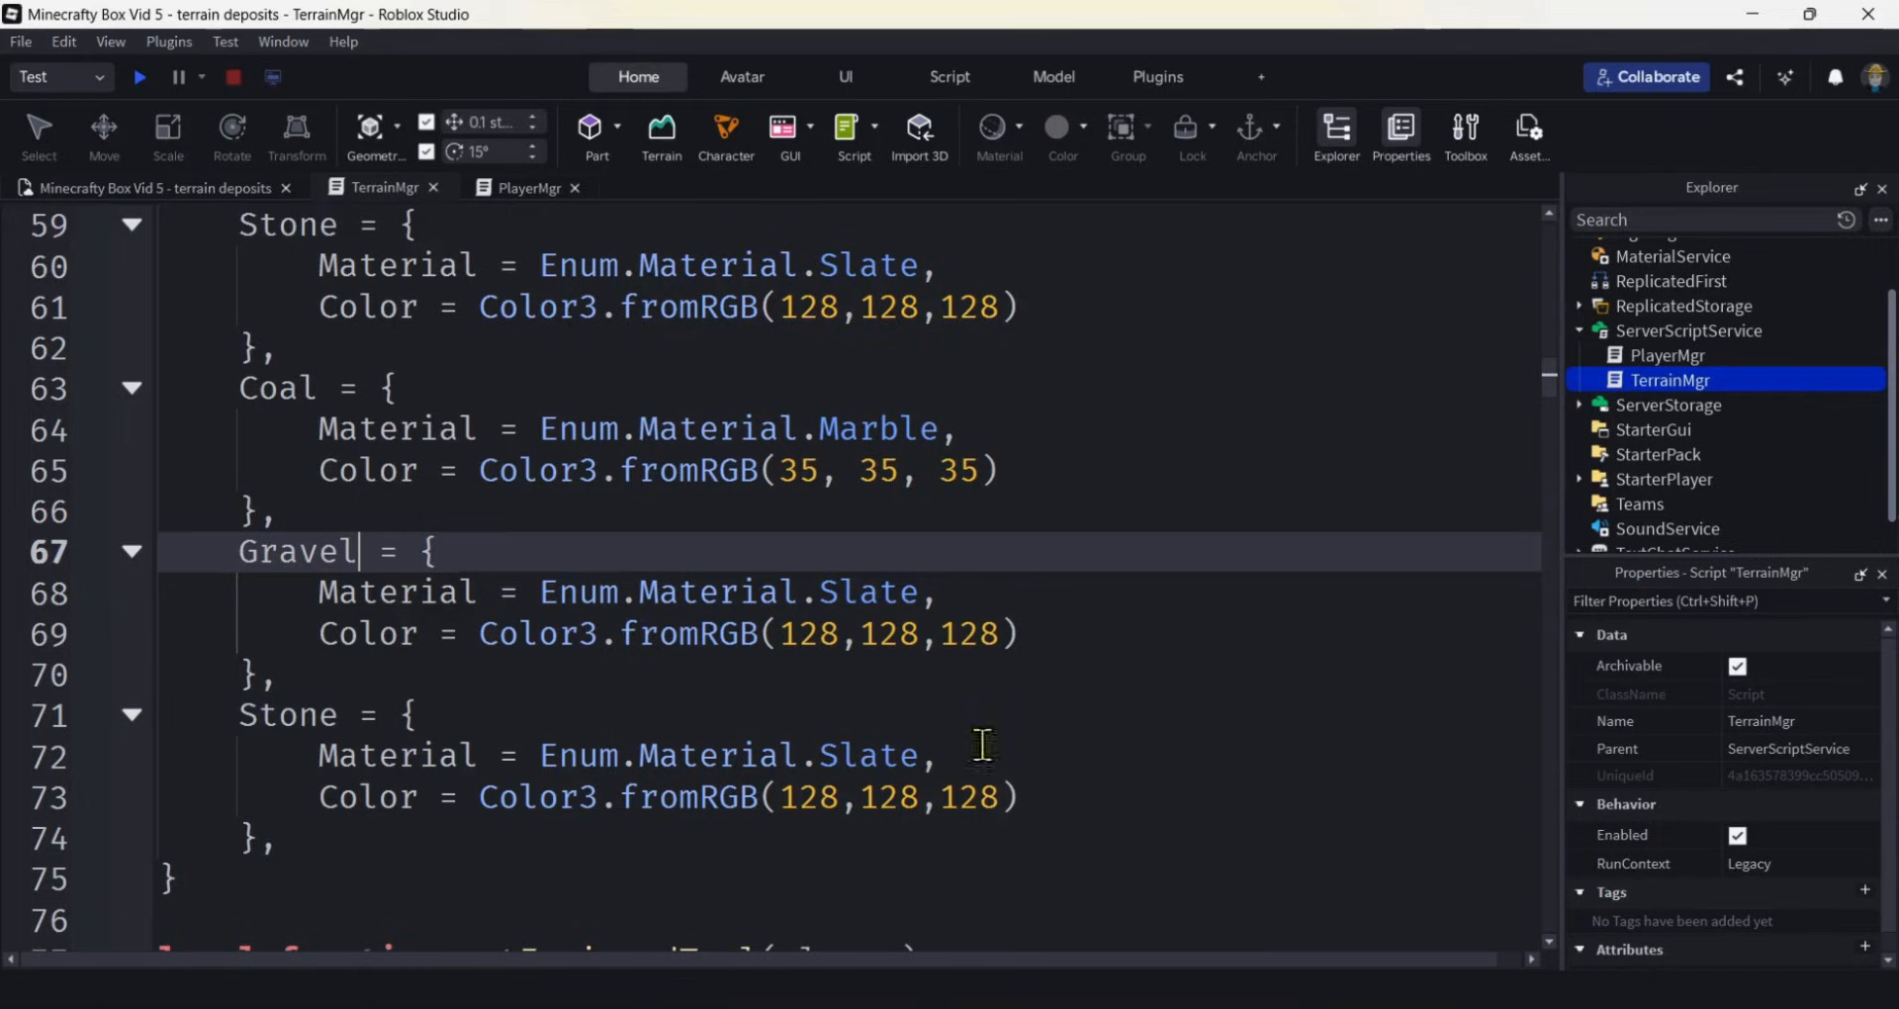
double_click(869, 591)
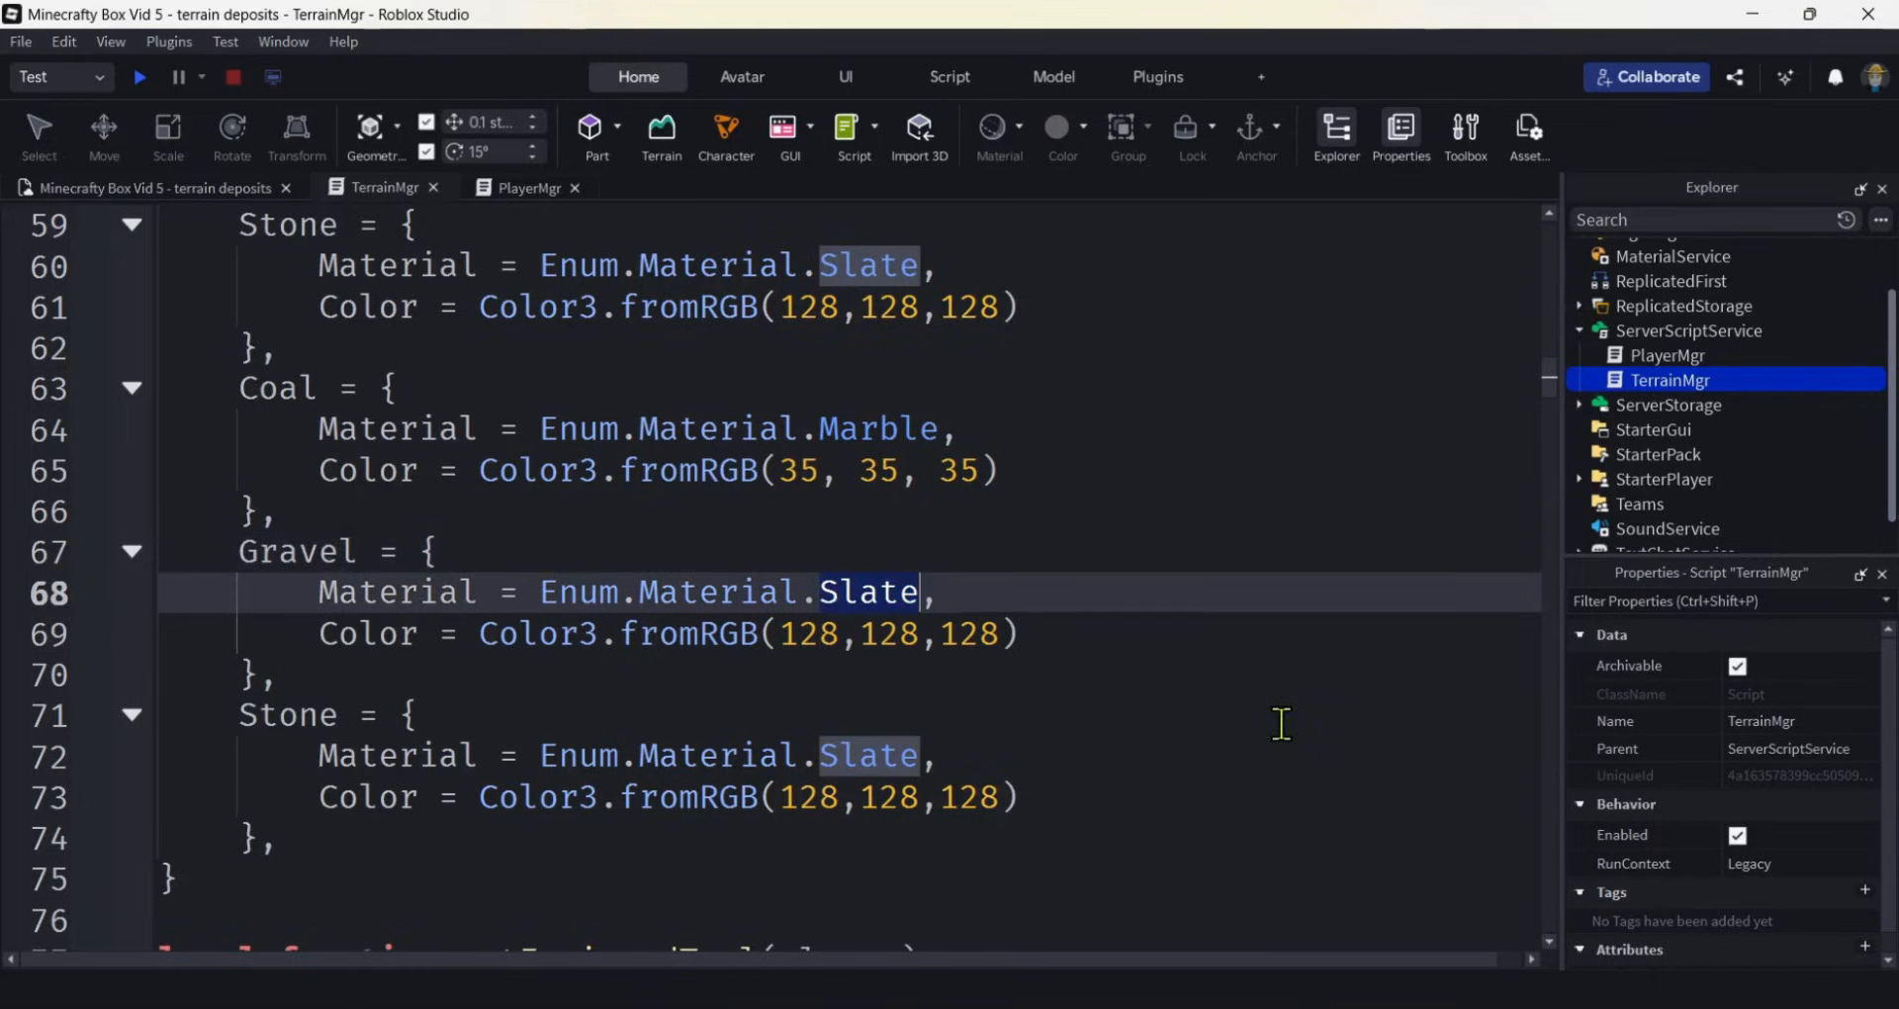
text(Pebb)
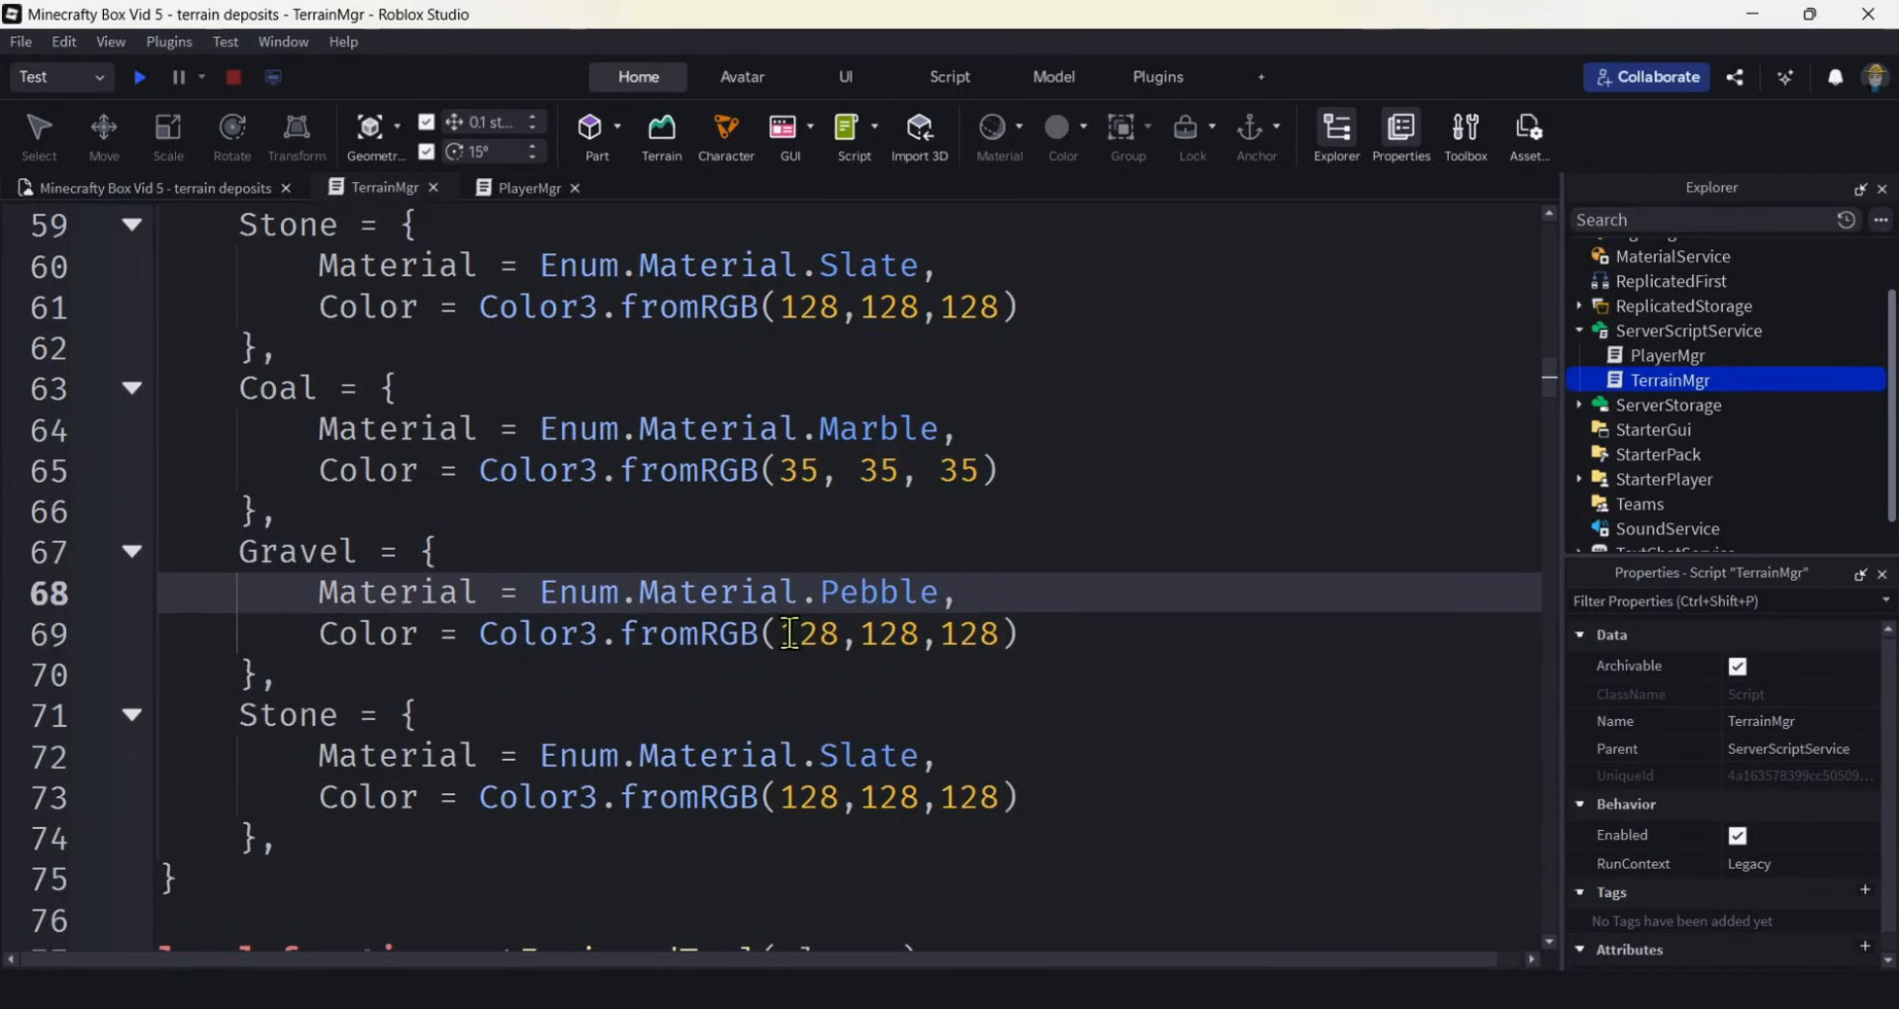
Replace Gravel's colour values with 170, 140, 140.
drag(781, 633, 991, 633)
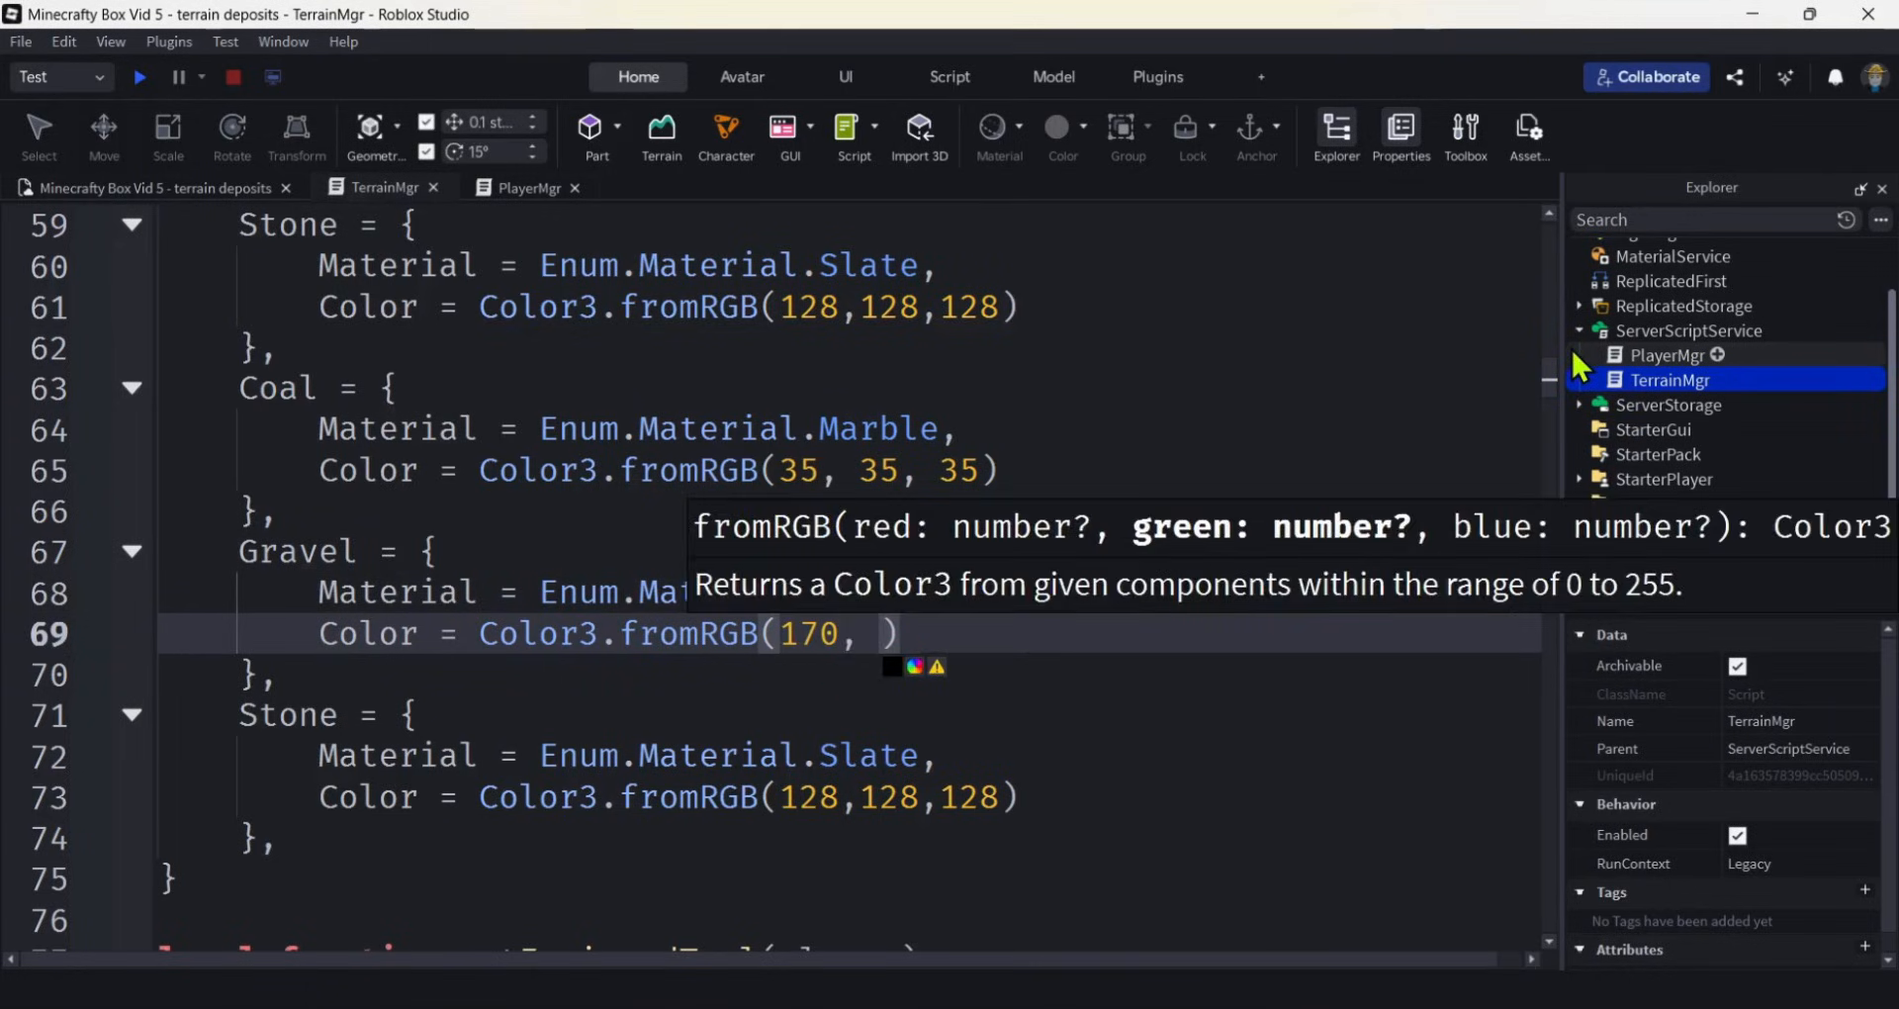
text(140,)
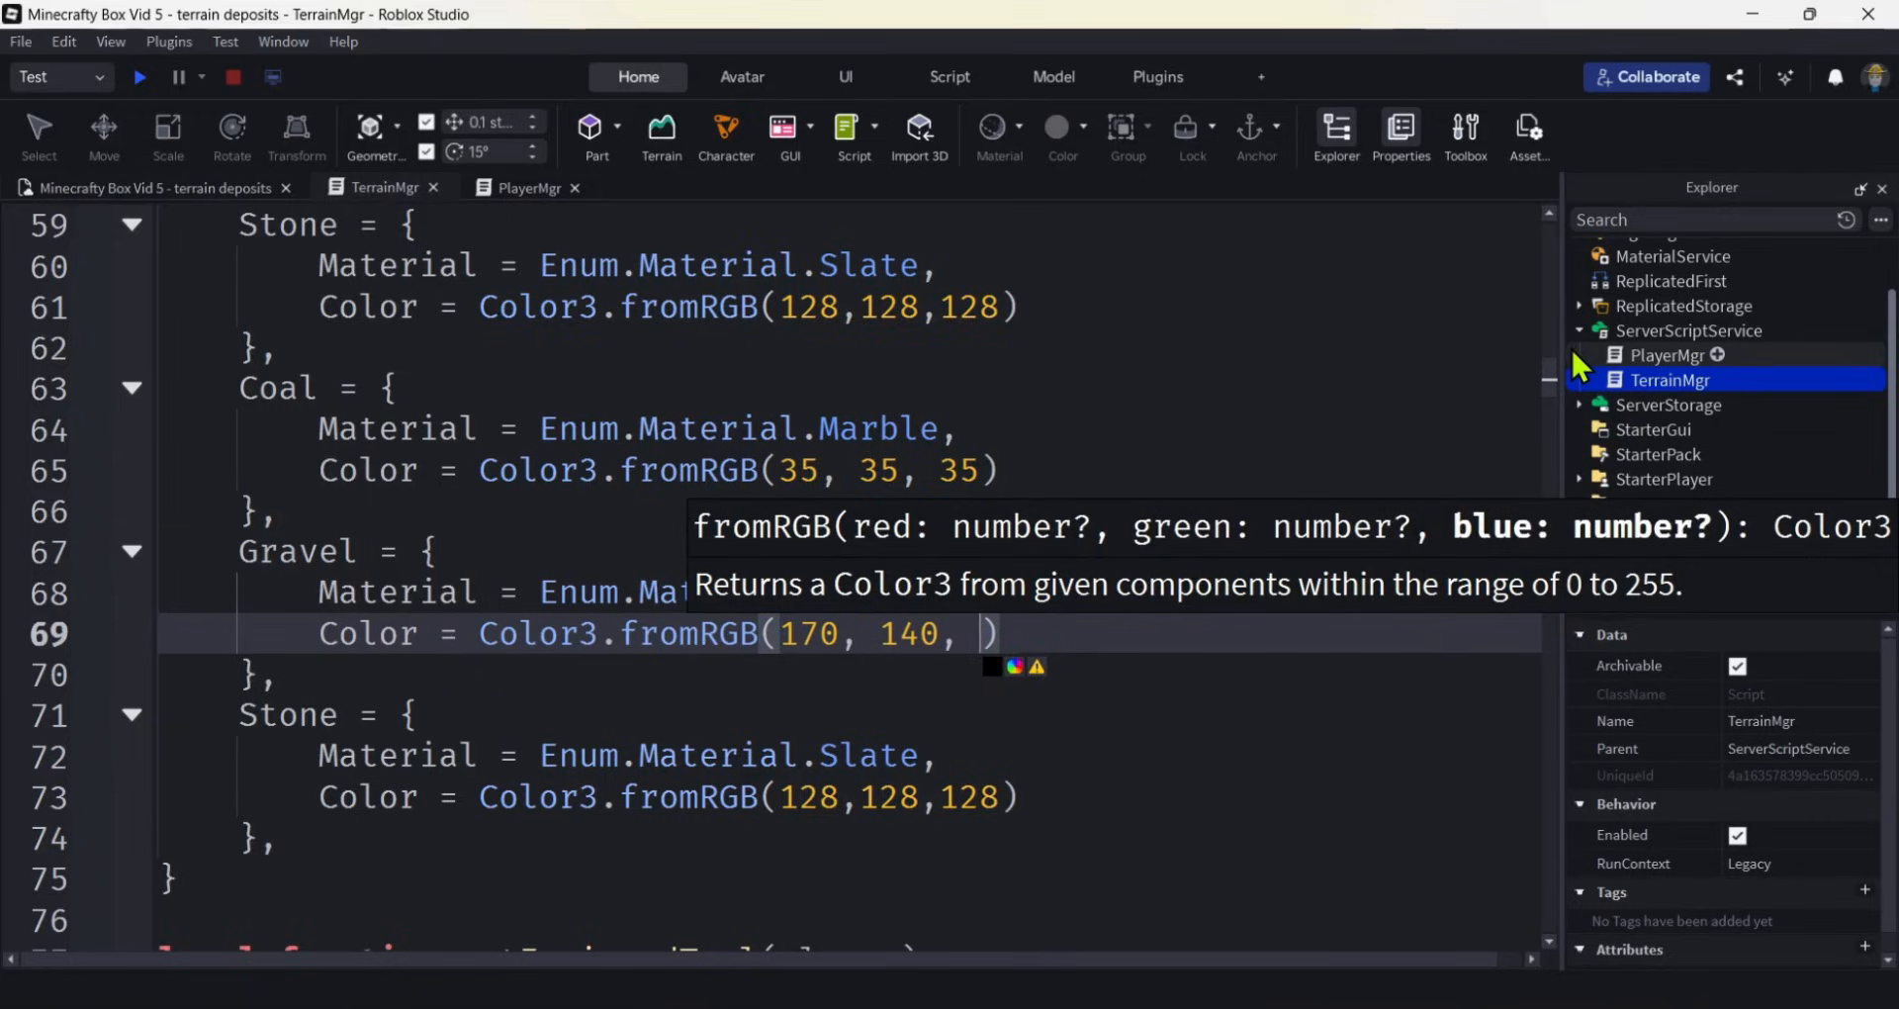
text(1`4)
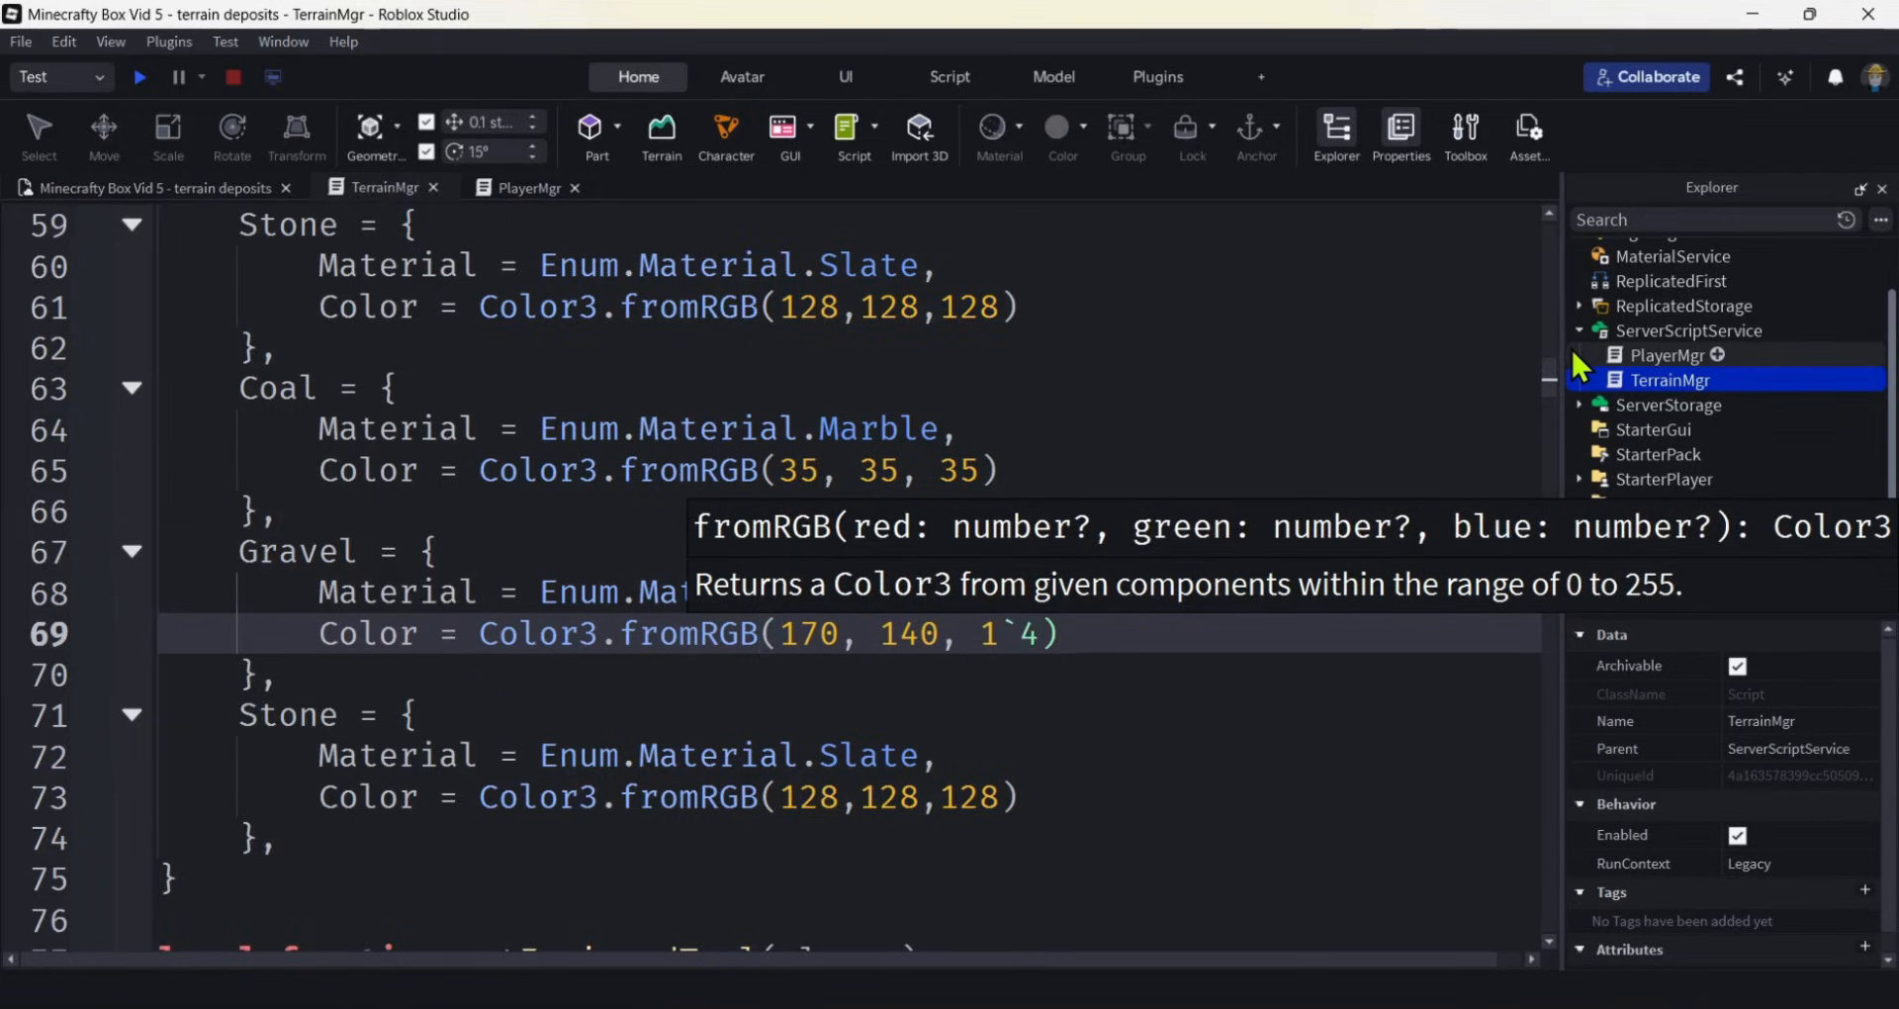
text(140)
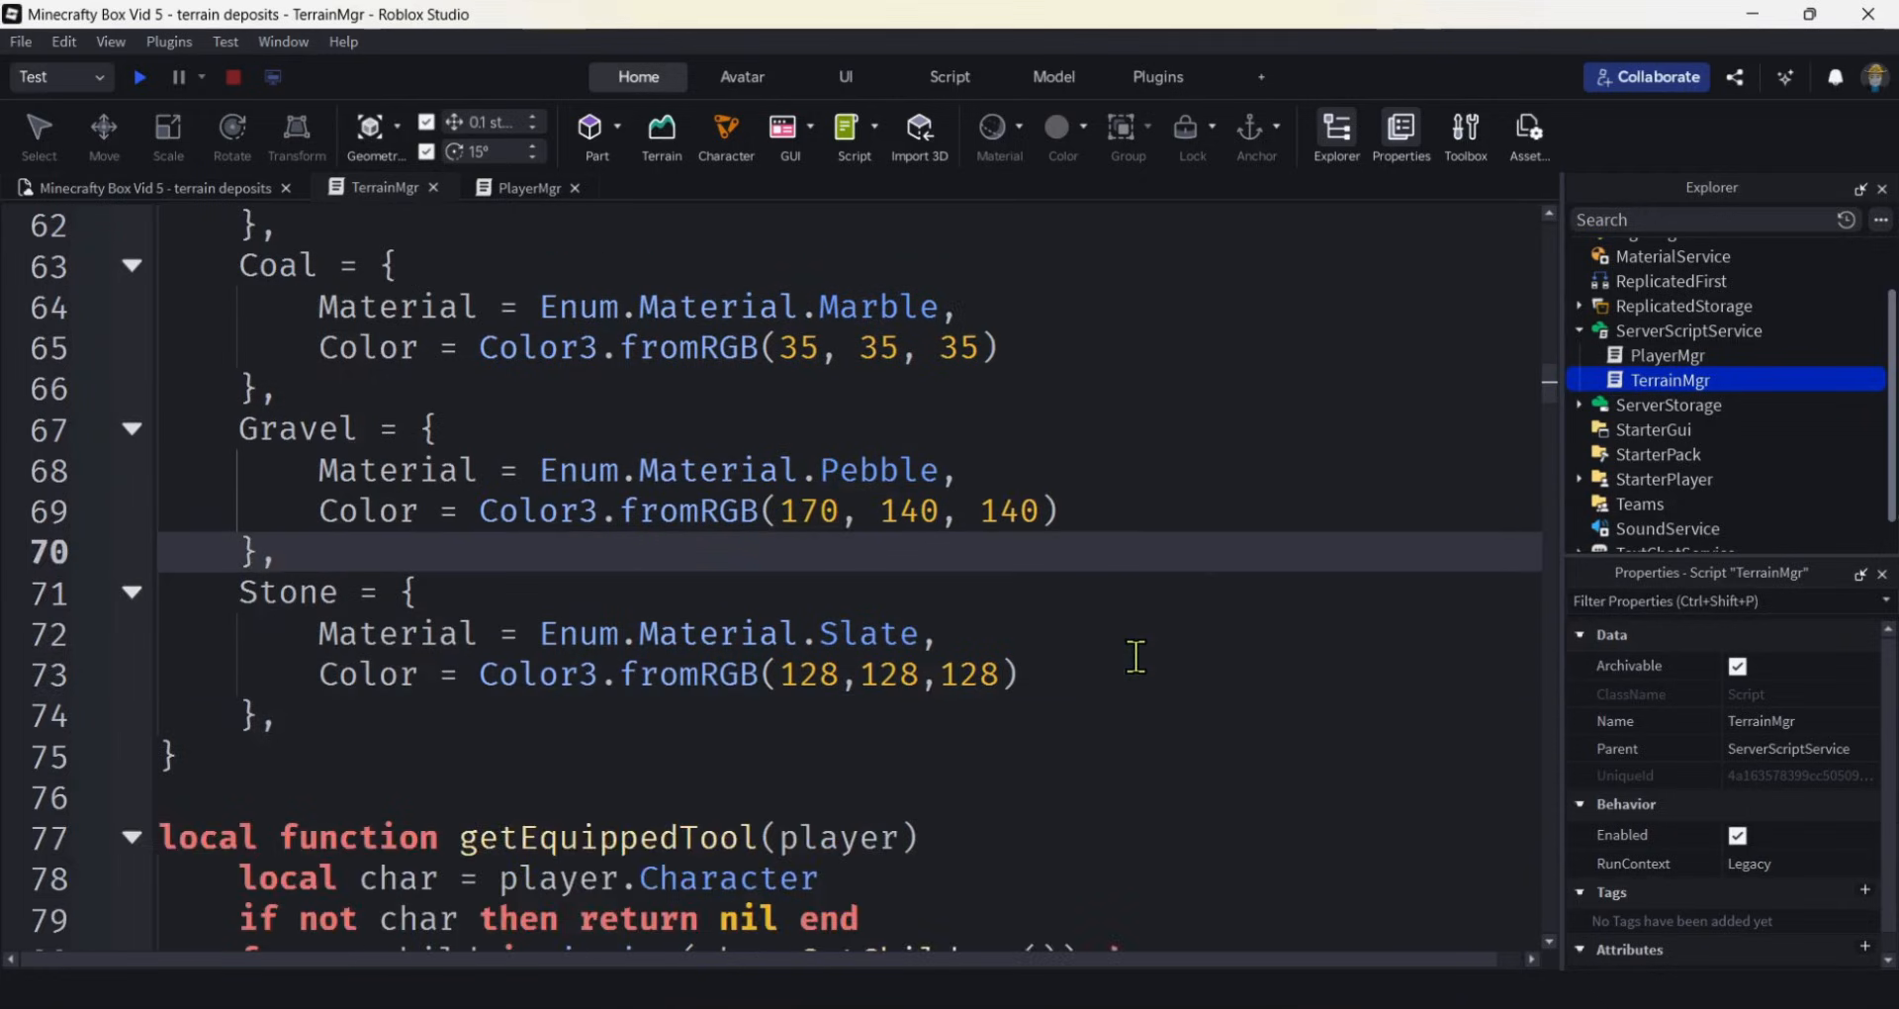
Rename the last Stone entry to Sand and change its material to Sand.
double_click(287, 592)
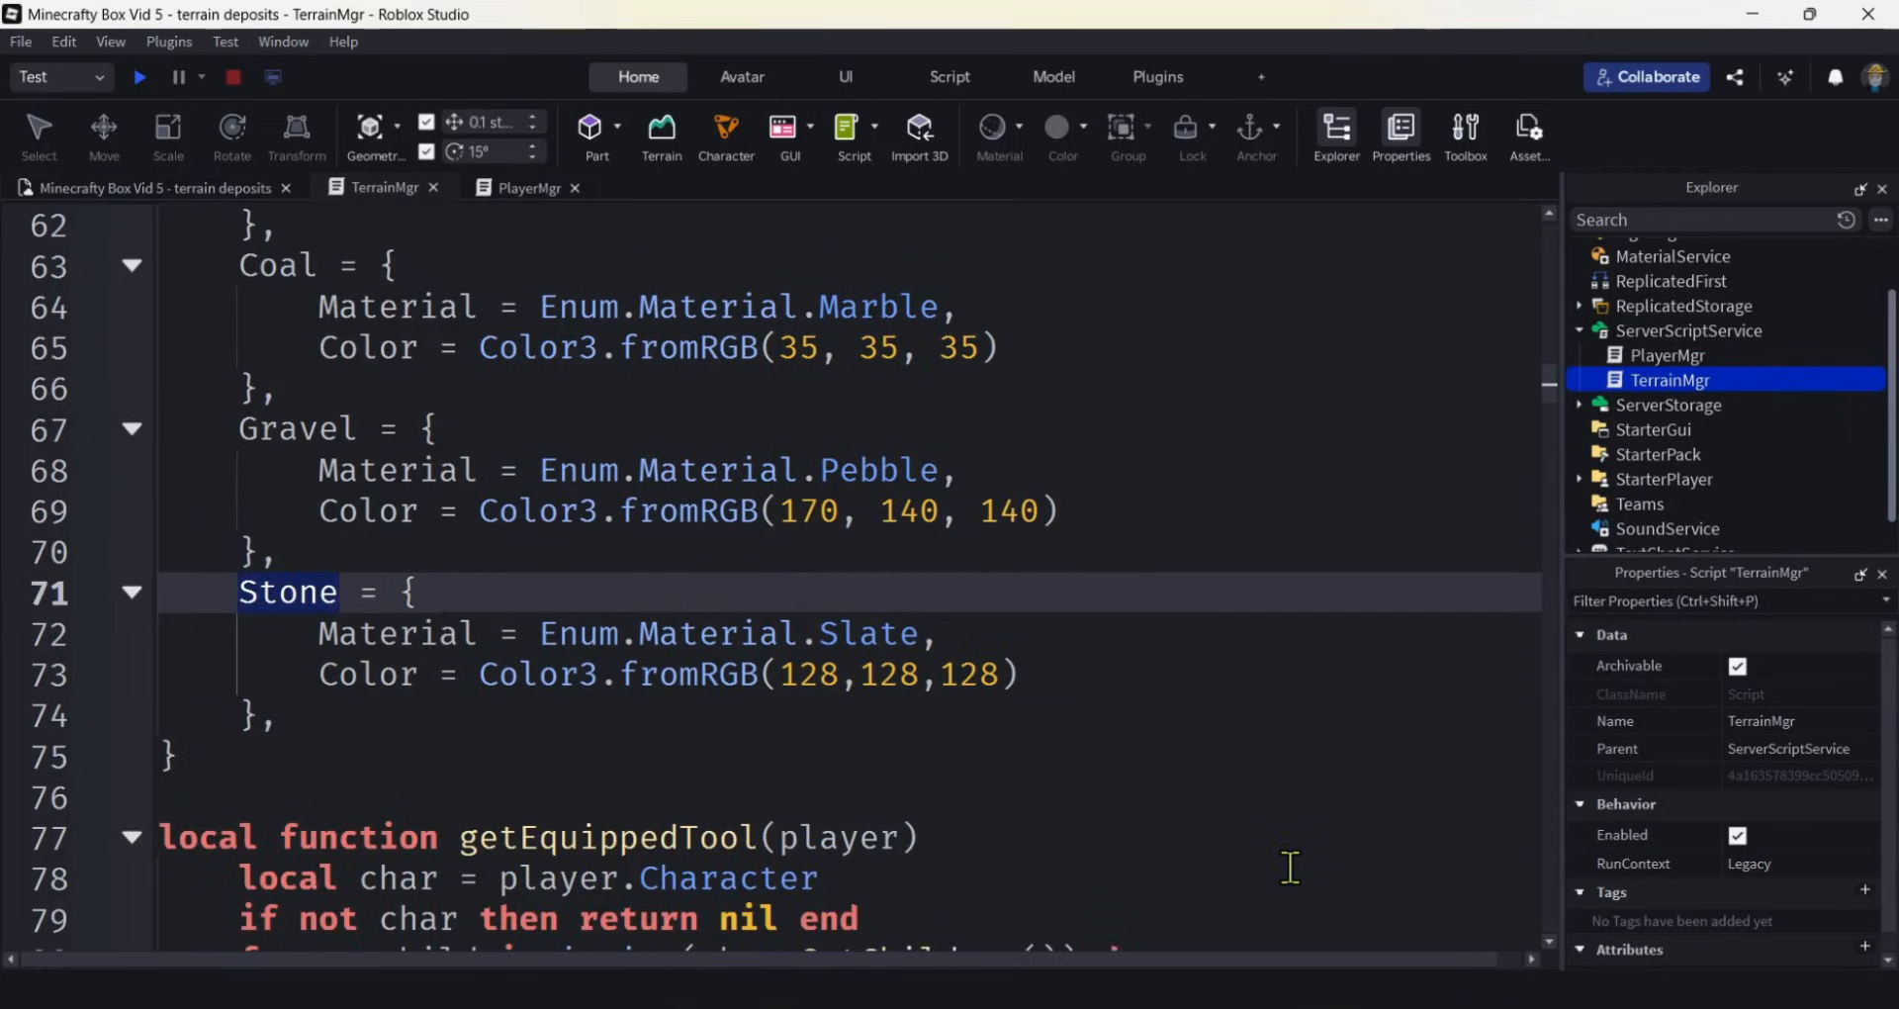
text(Sand)
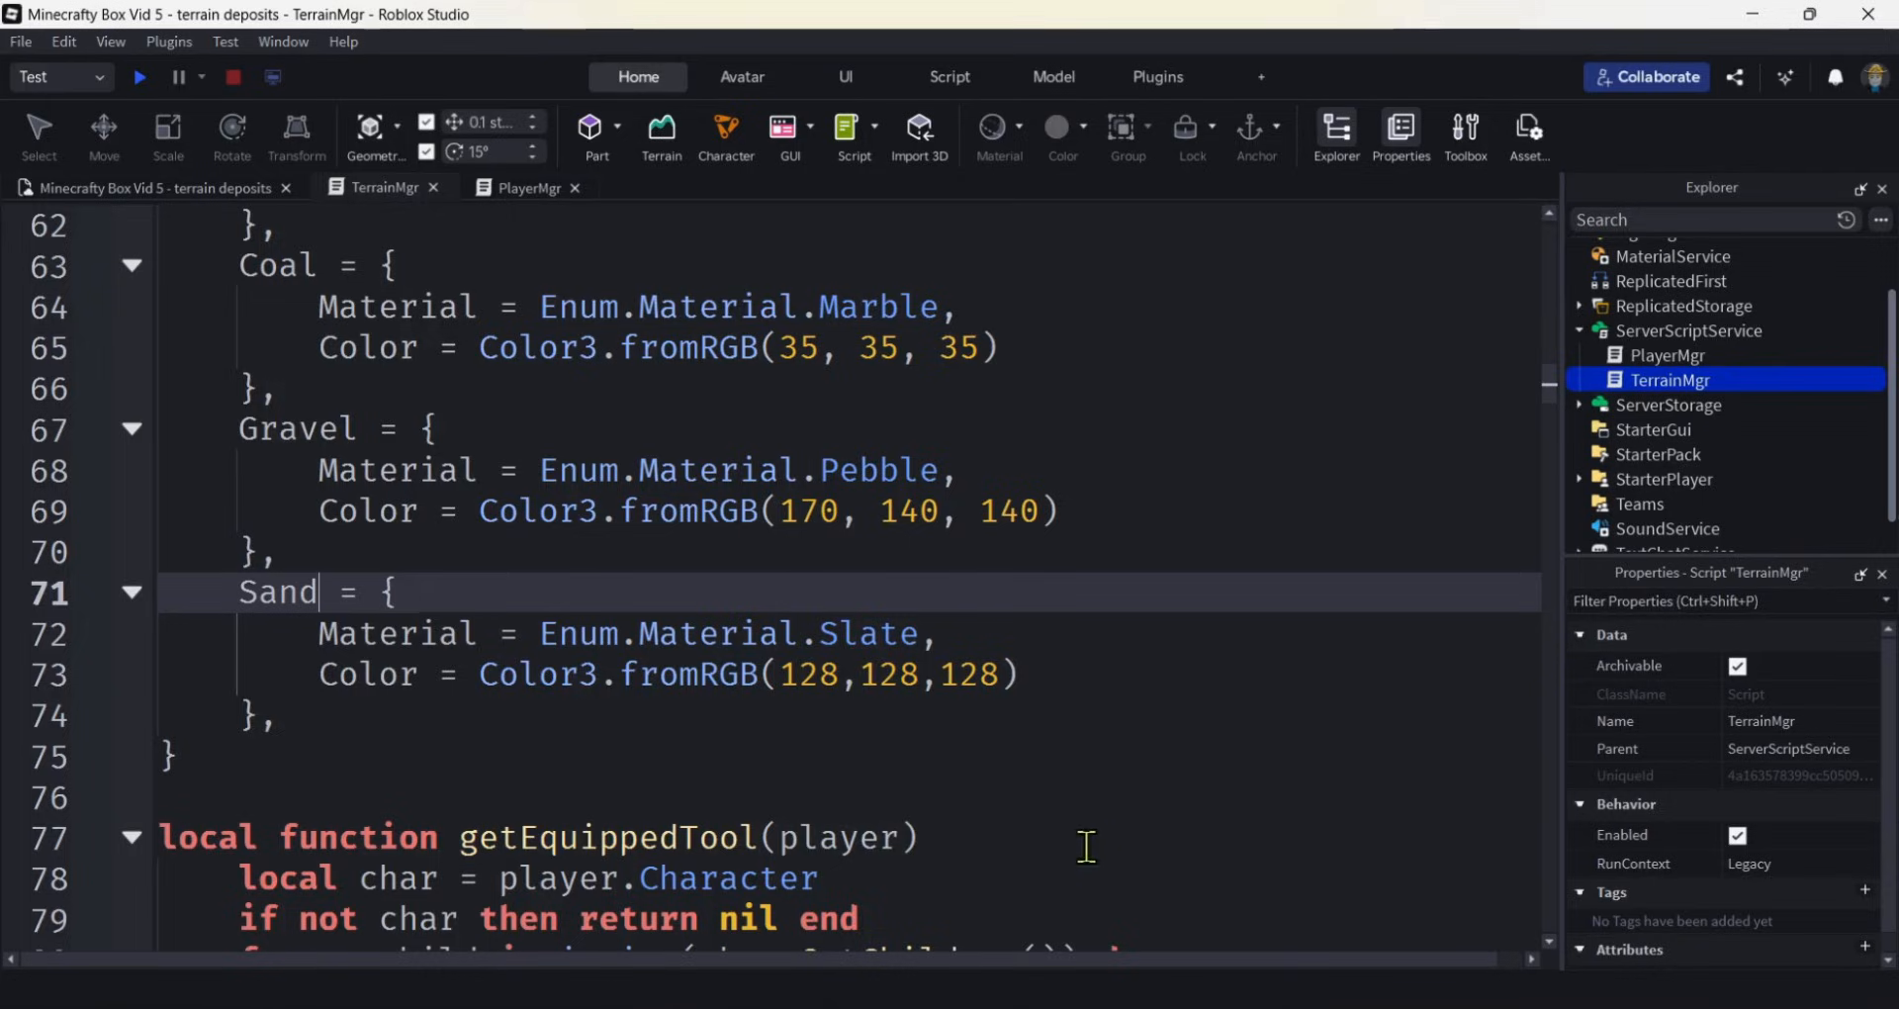
double_click(868, 633)
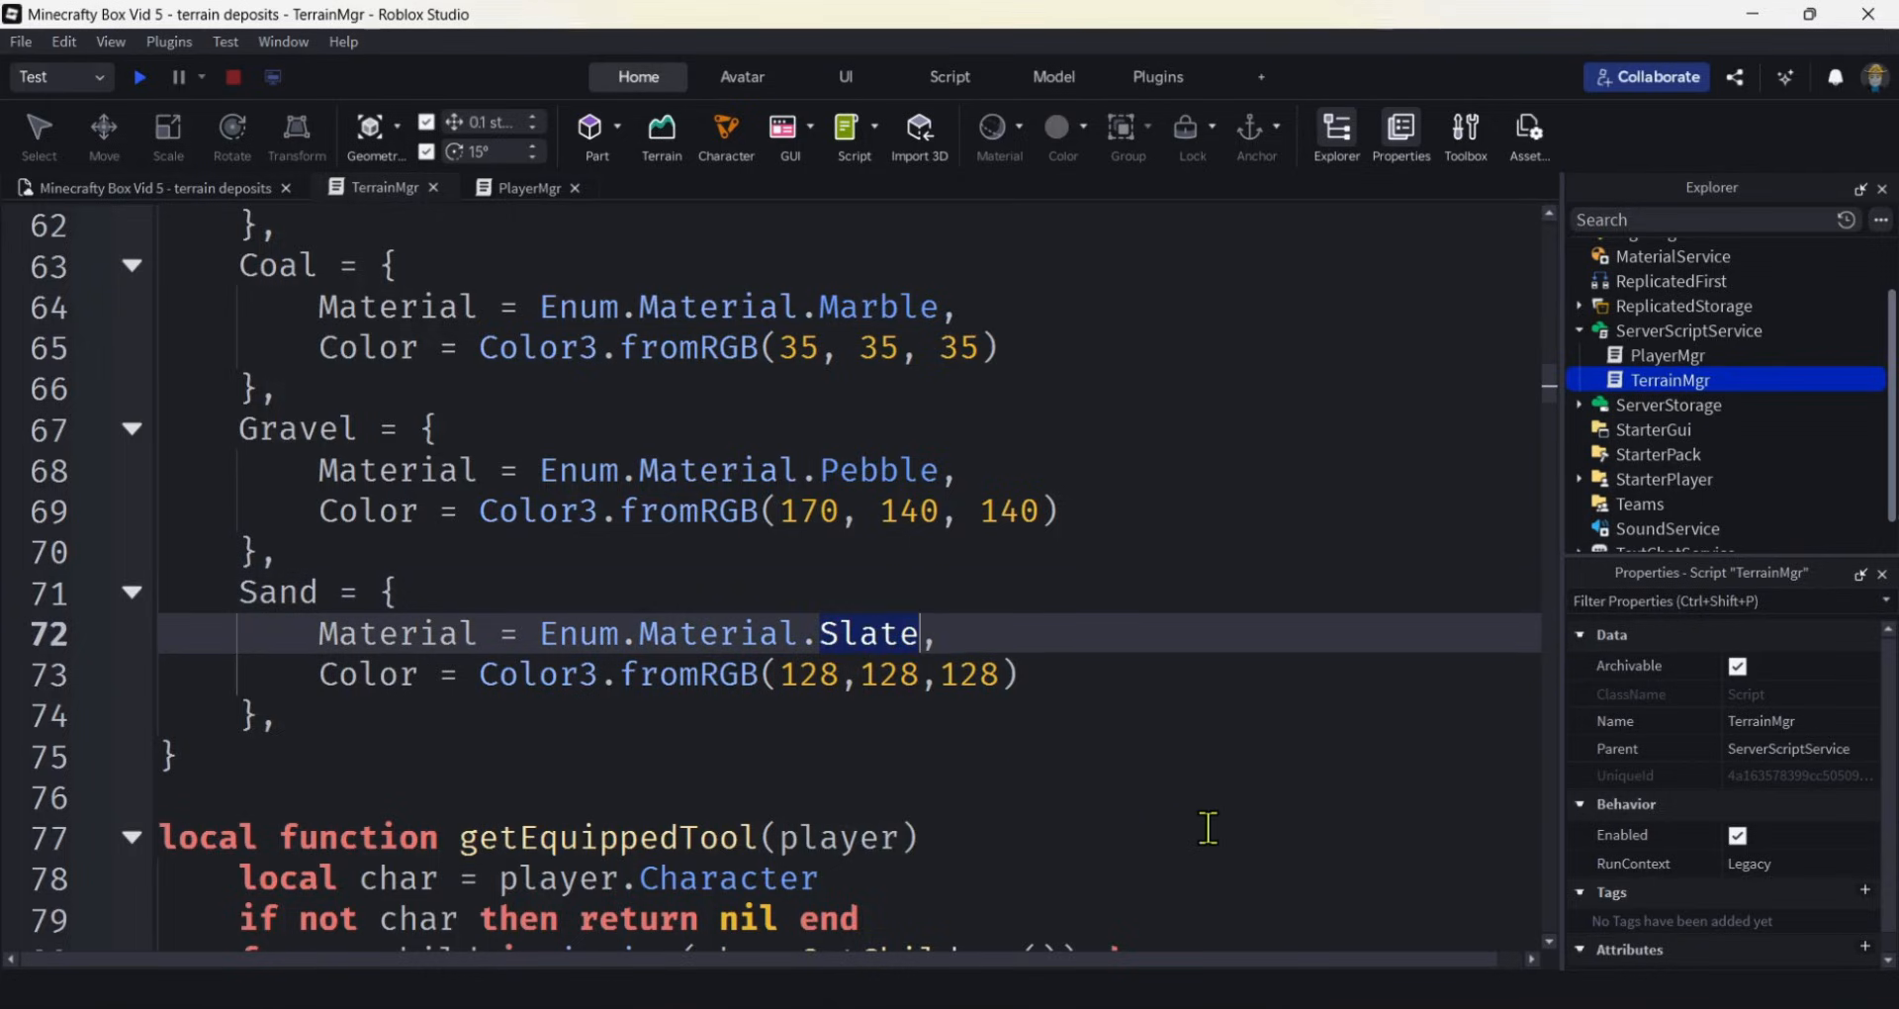
text(Sand)
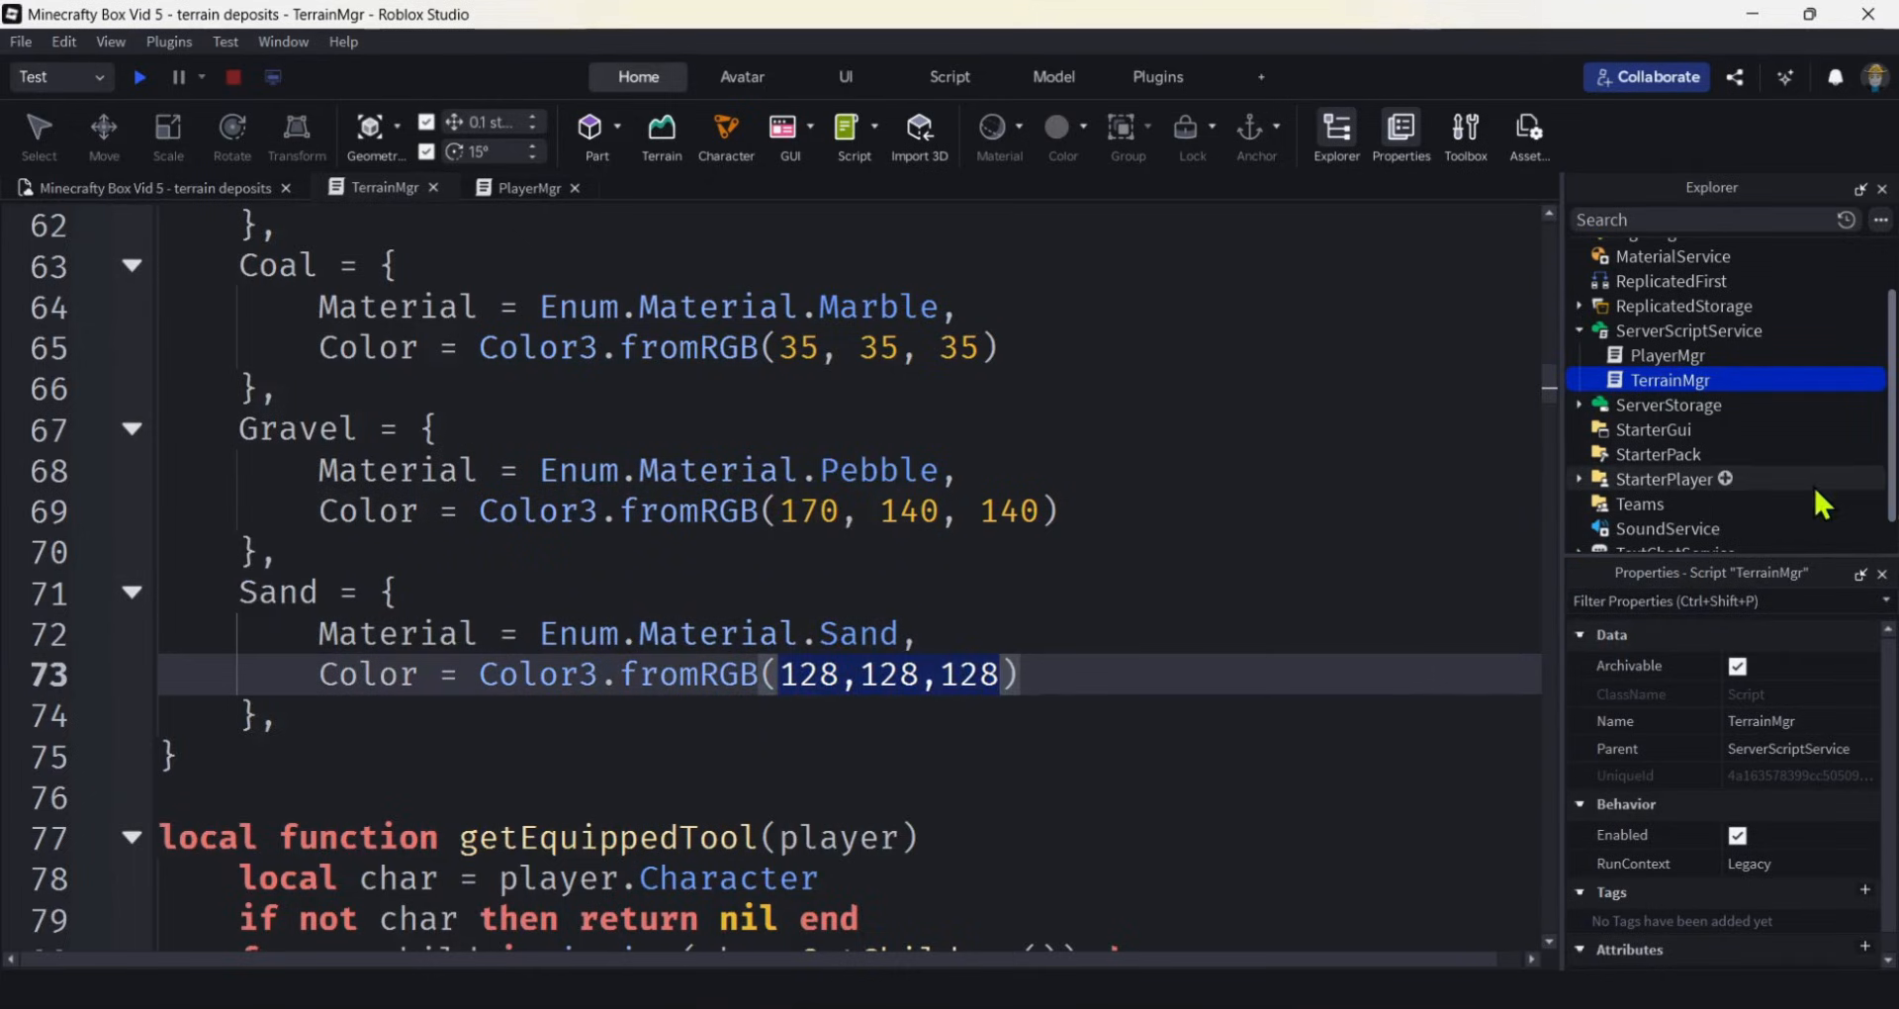
Set Sand's fromRGB colour to 240, 205, 145.
text(240)
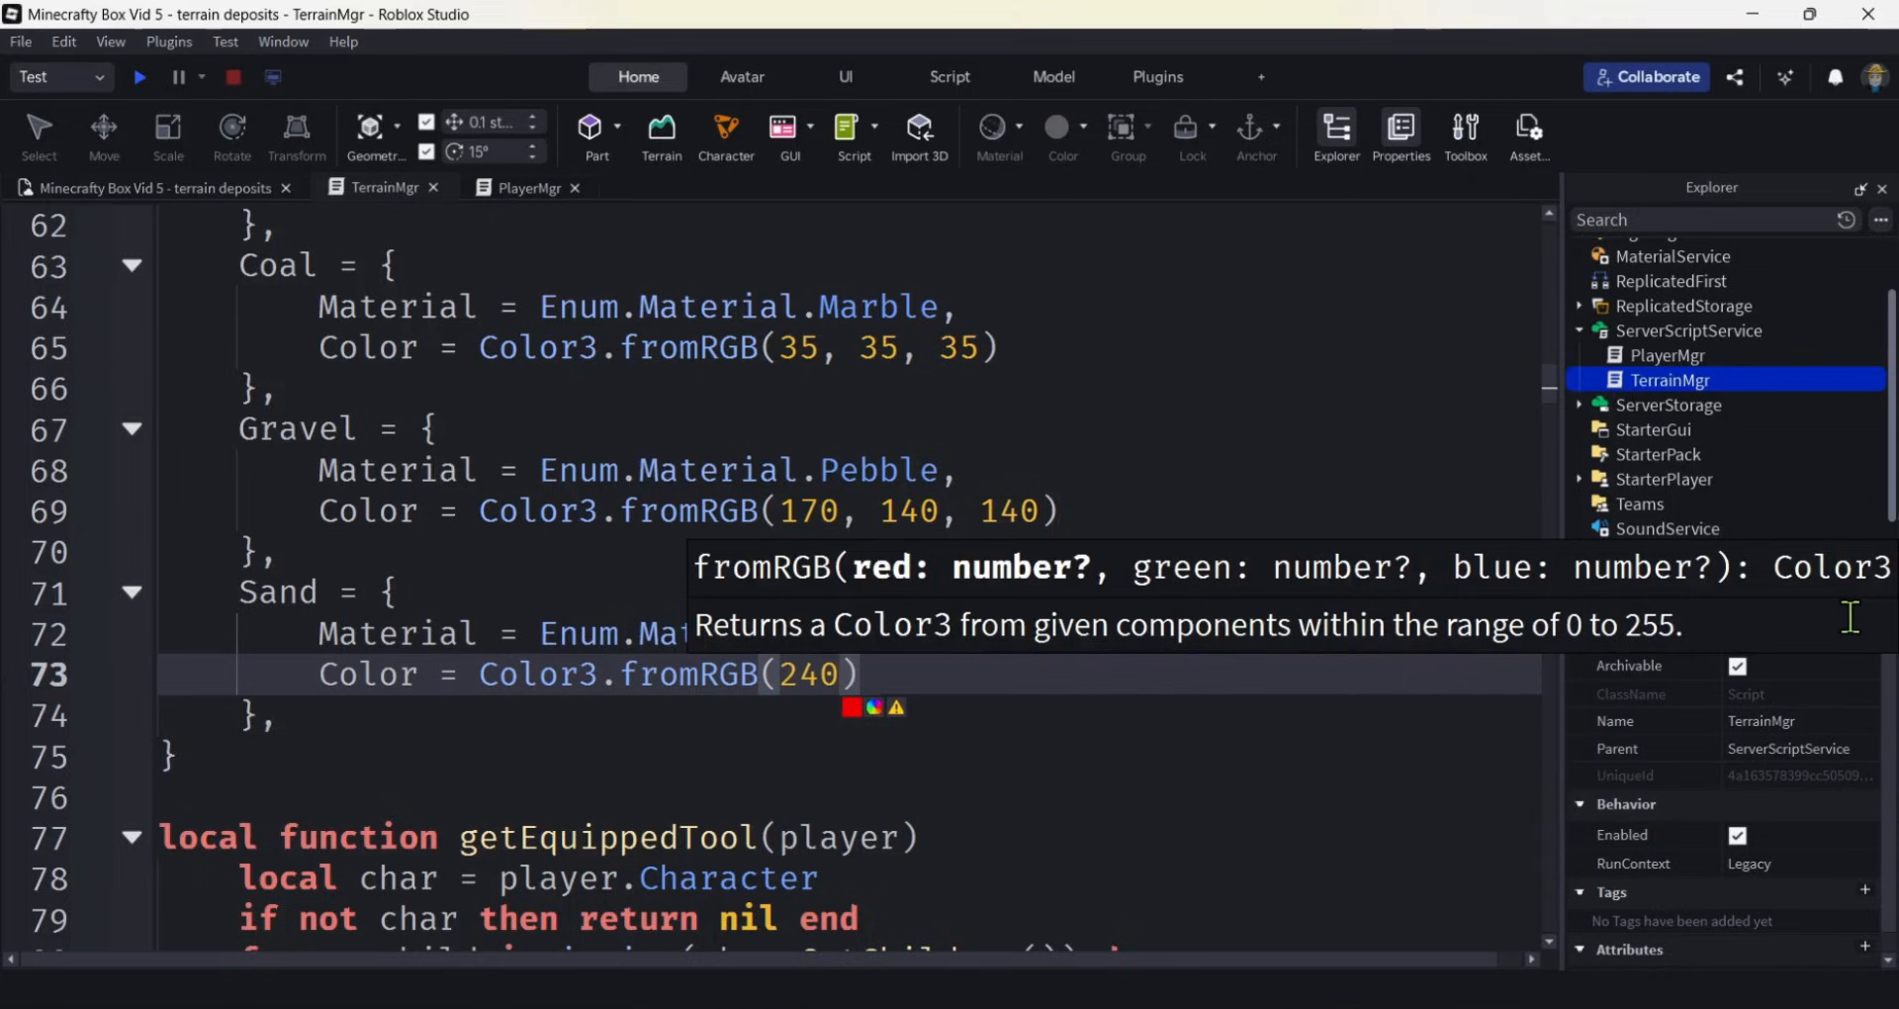
text(, 205,)
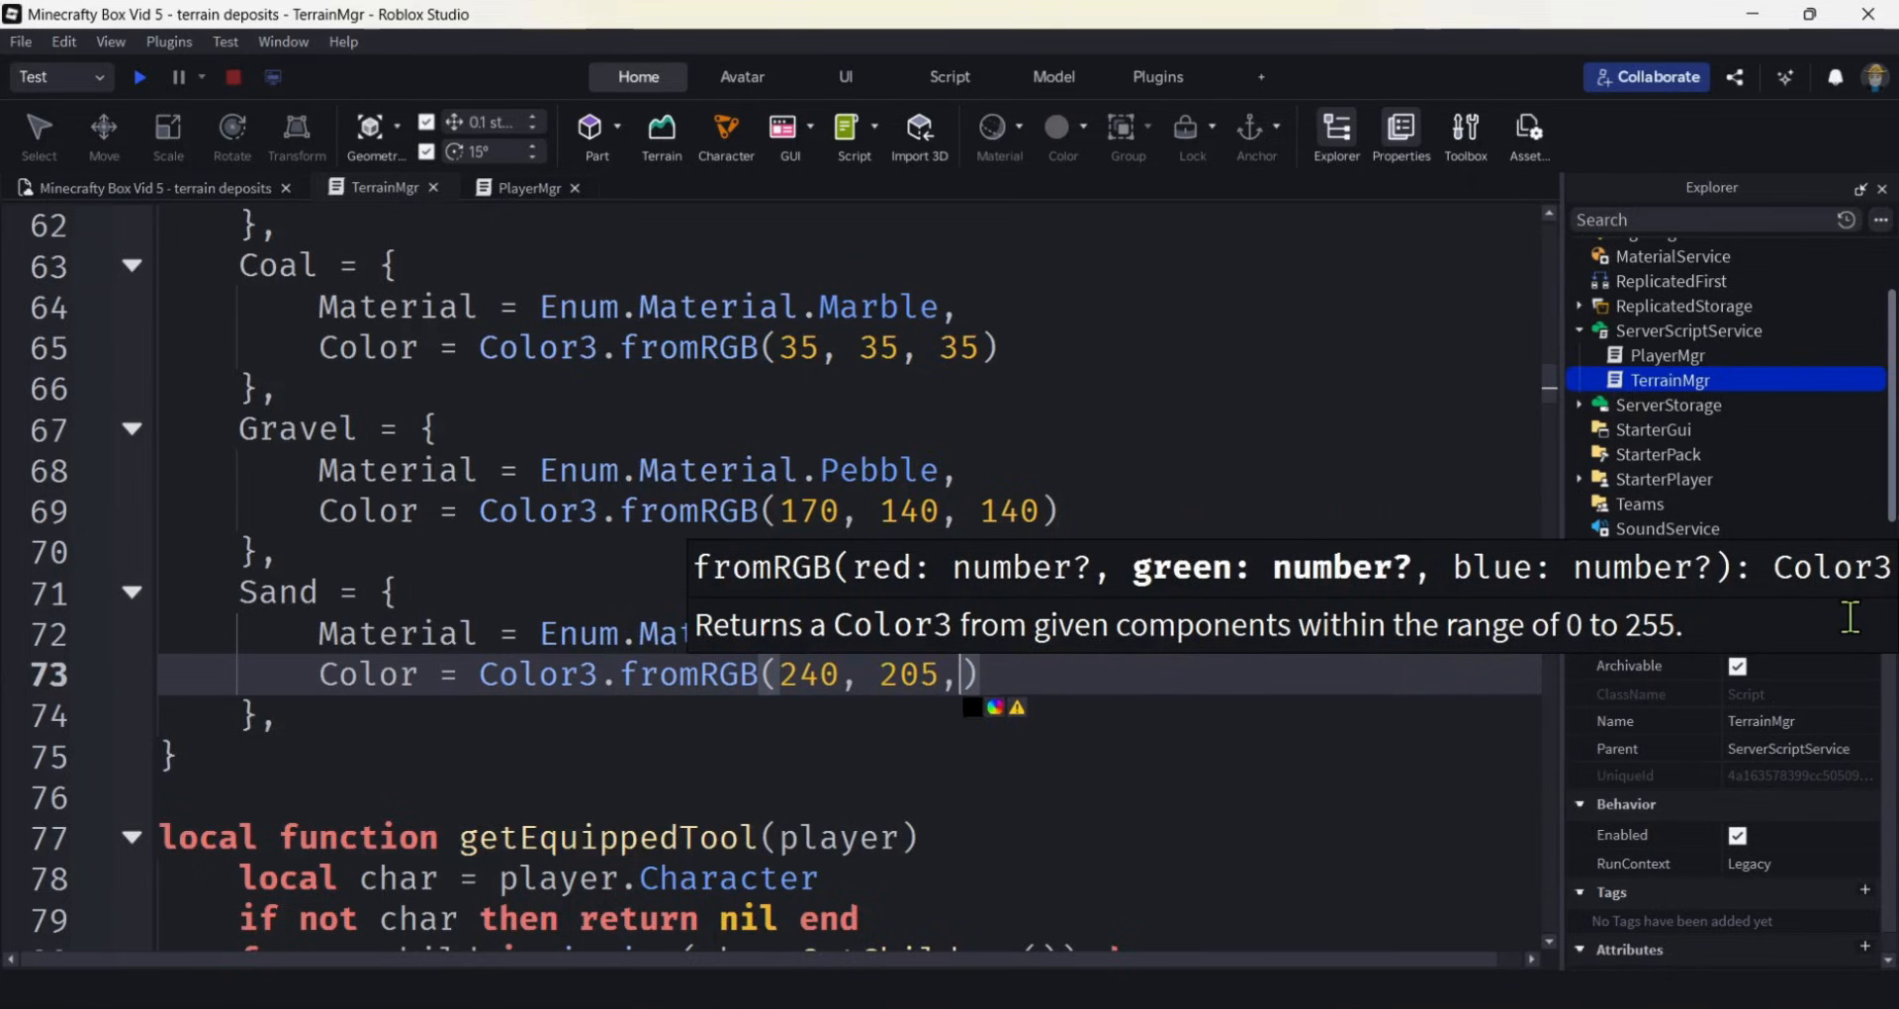
text(145)
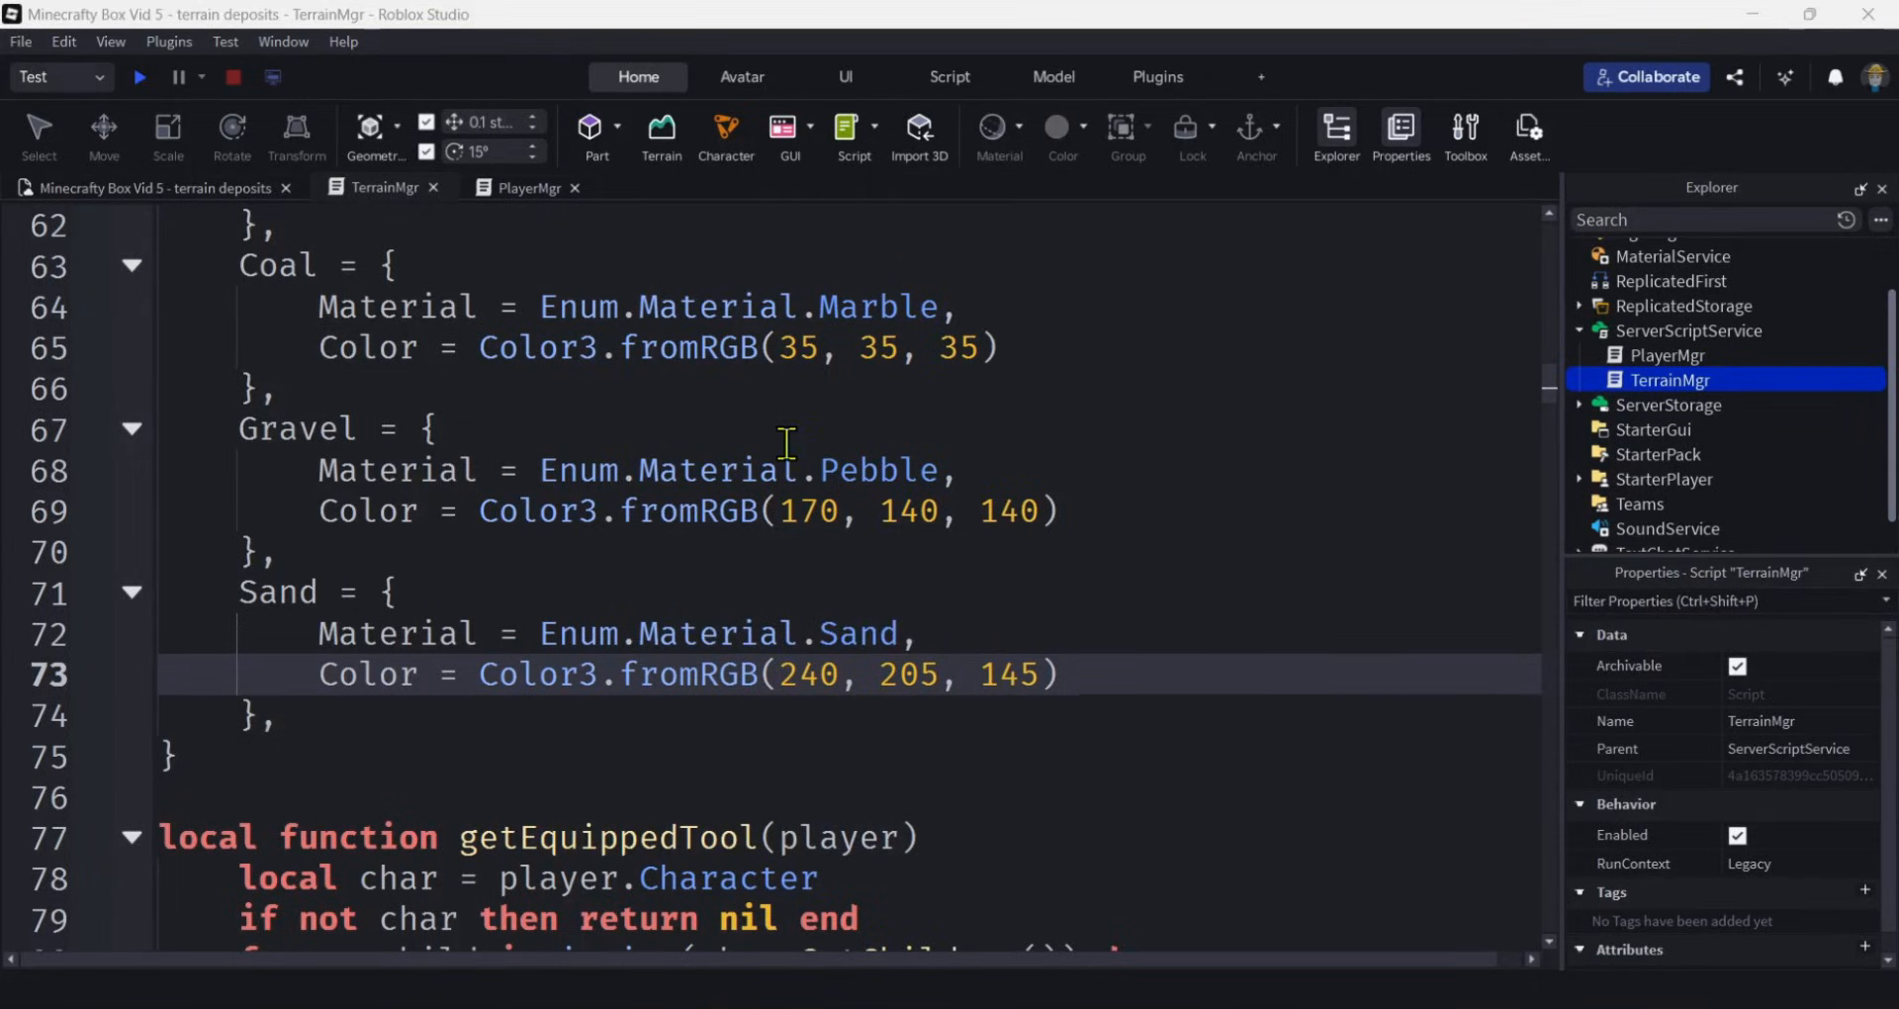
Write an empty local function isCoal(gx, gy, gz) above makeBlock.
scroll(down, 3)
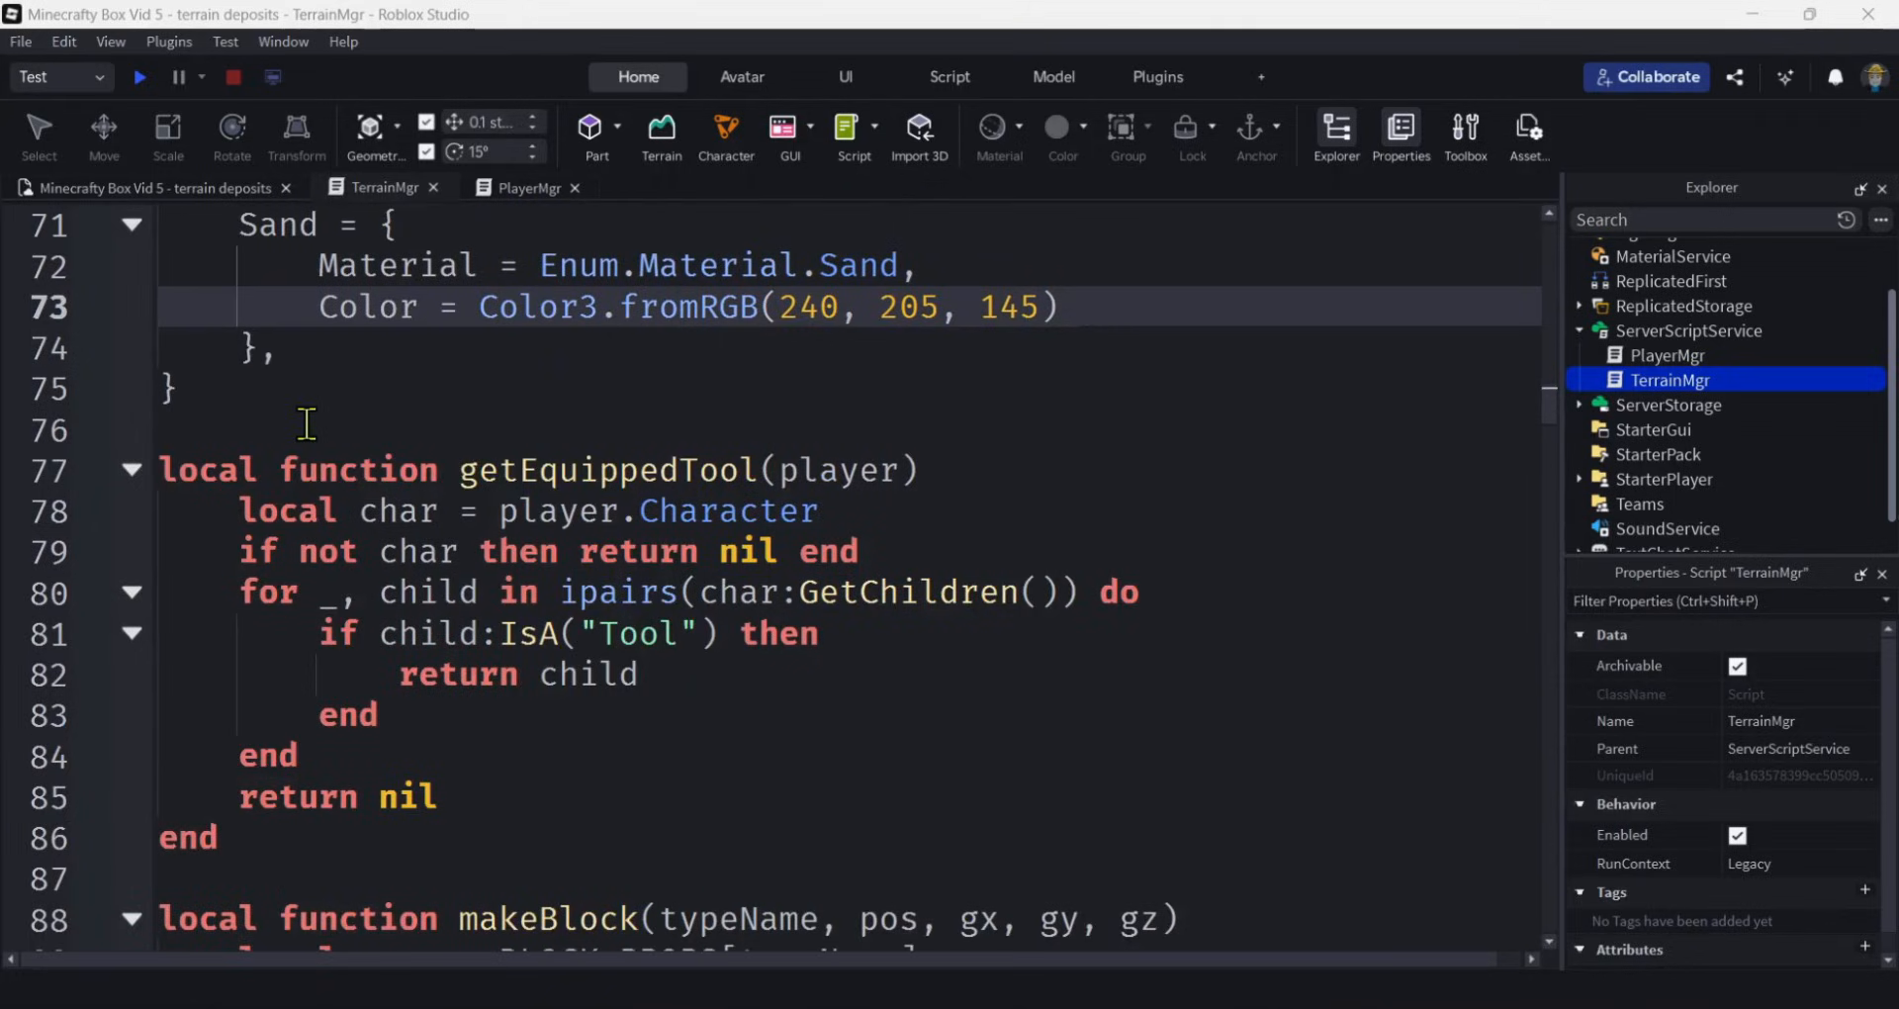
scroll(down, 3)
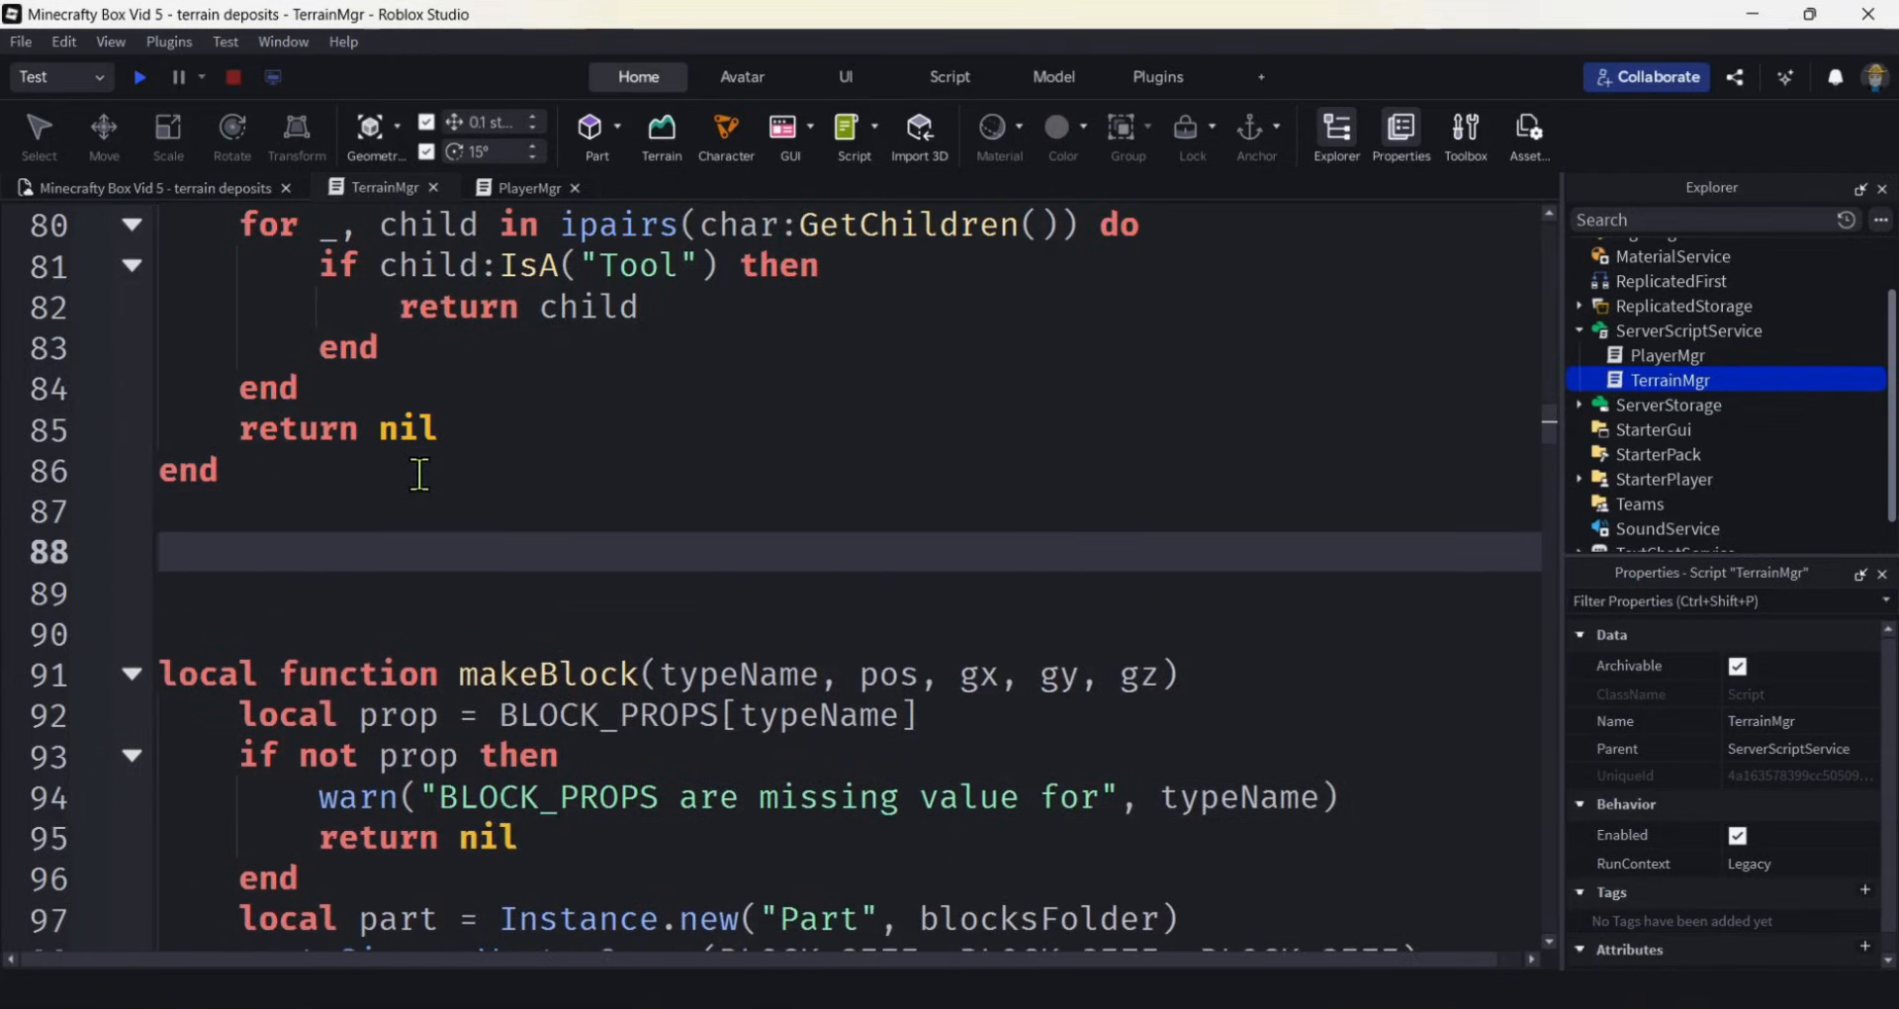
text(local function)
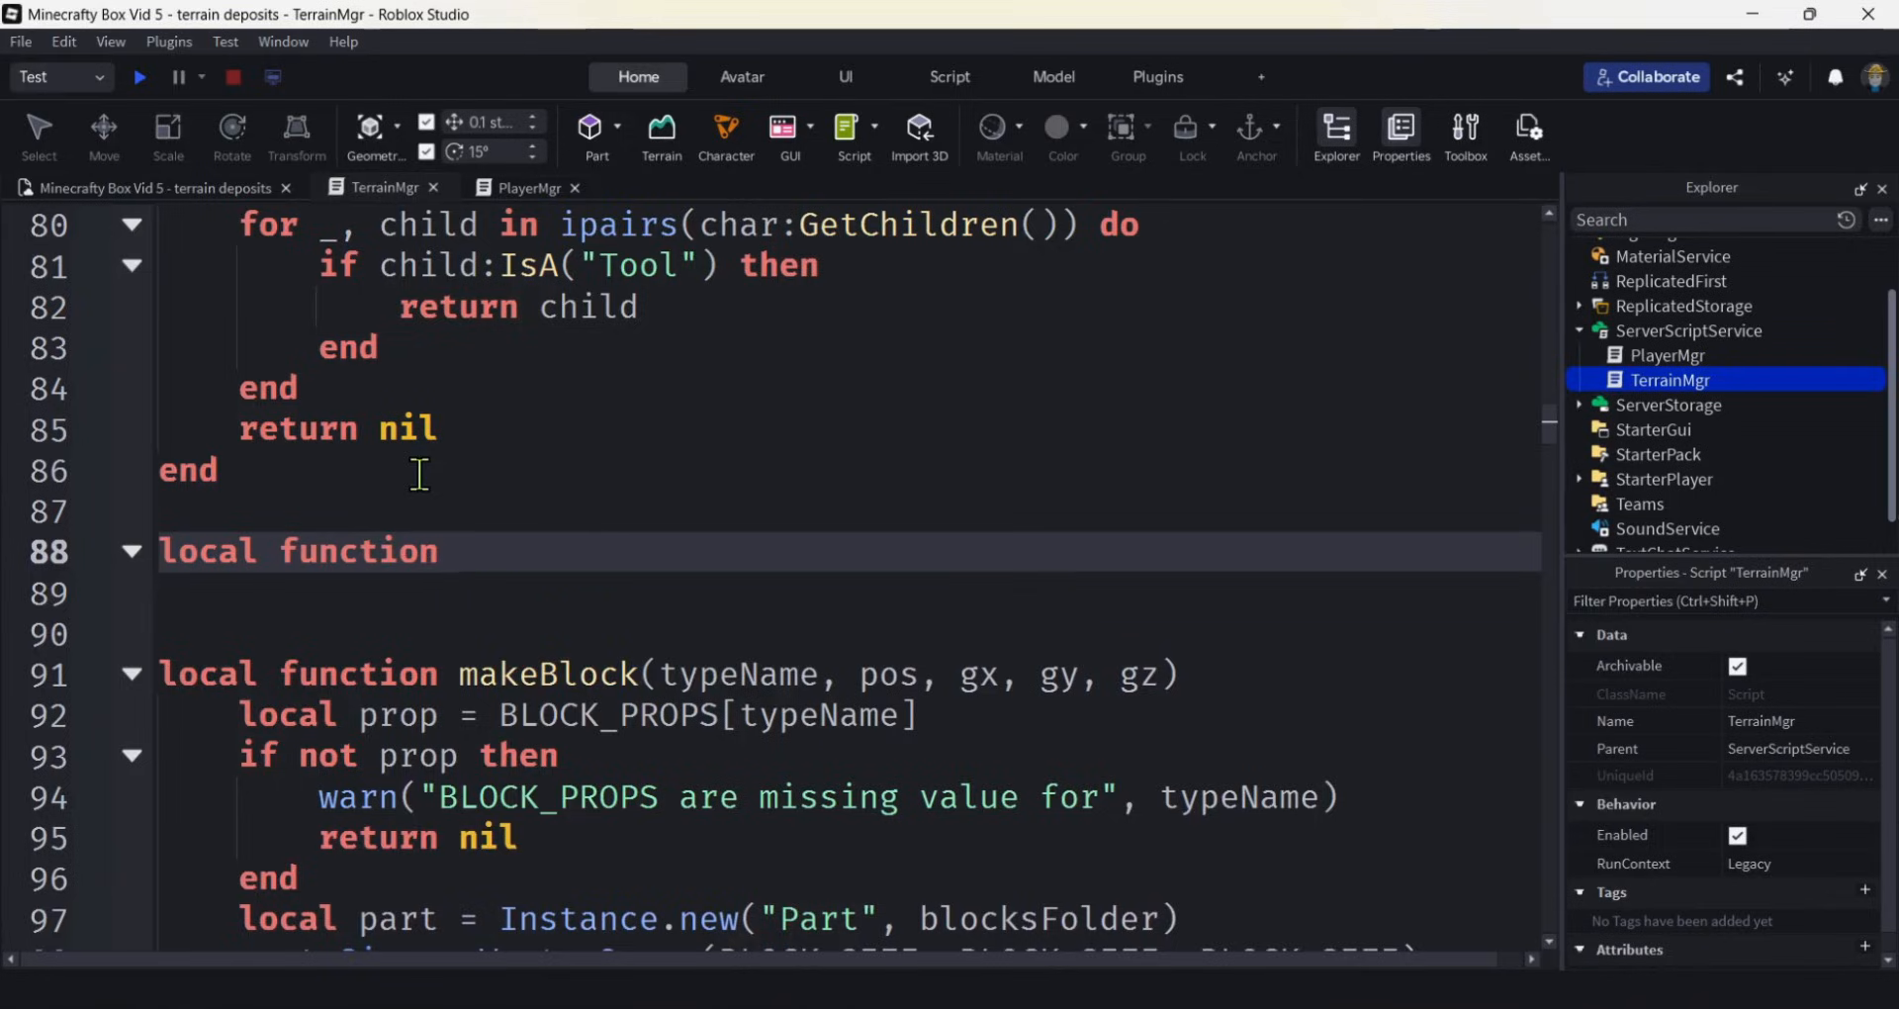
text(isCoal())
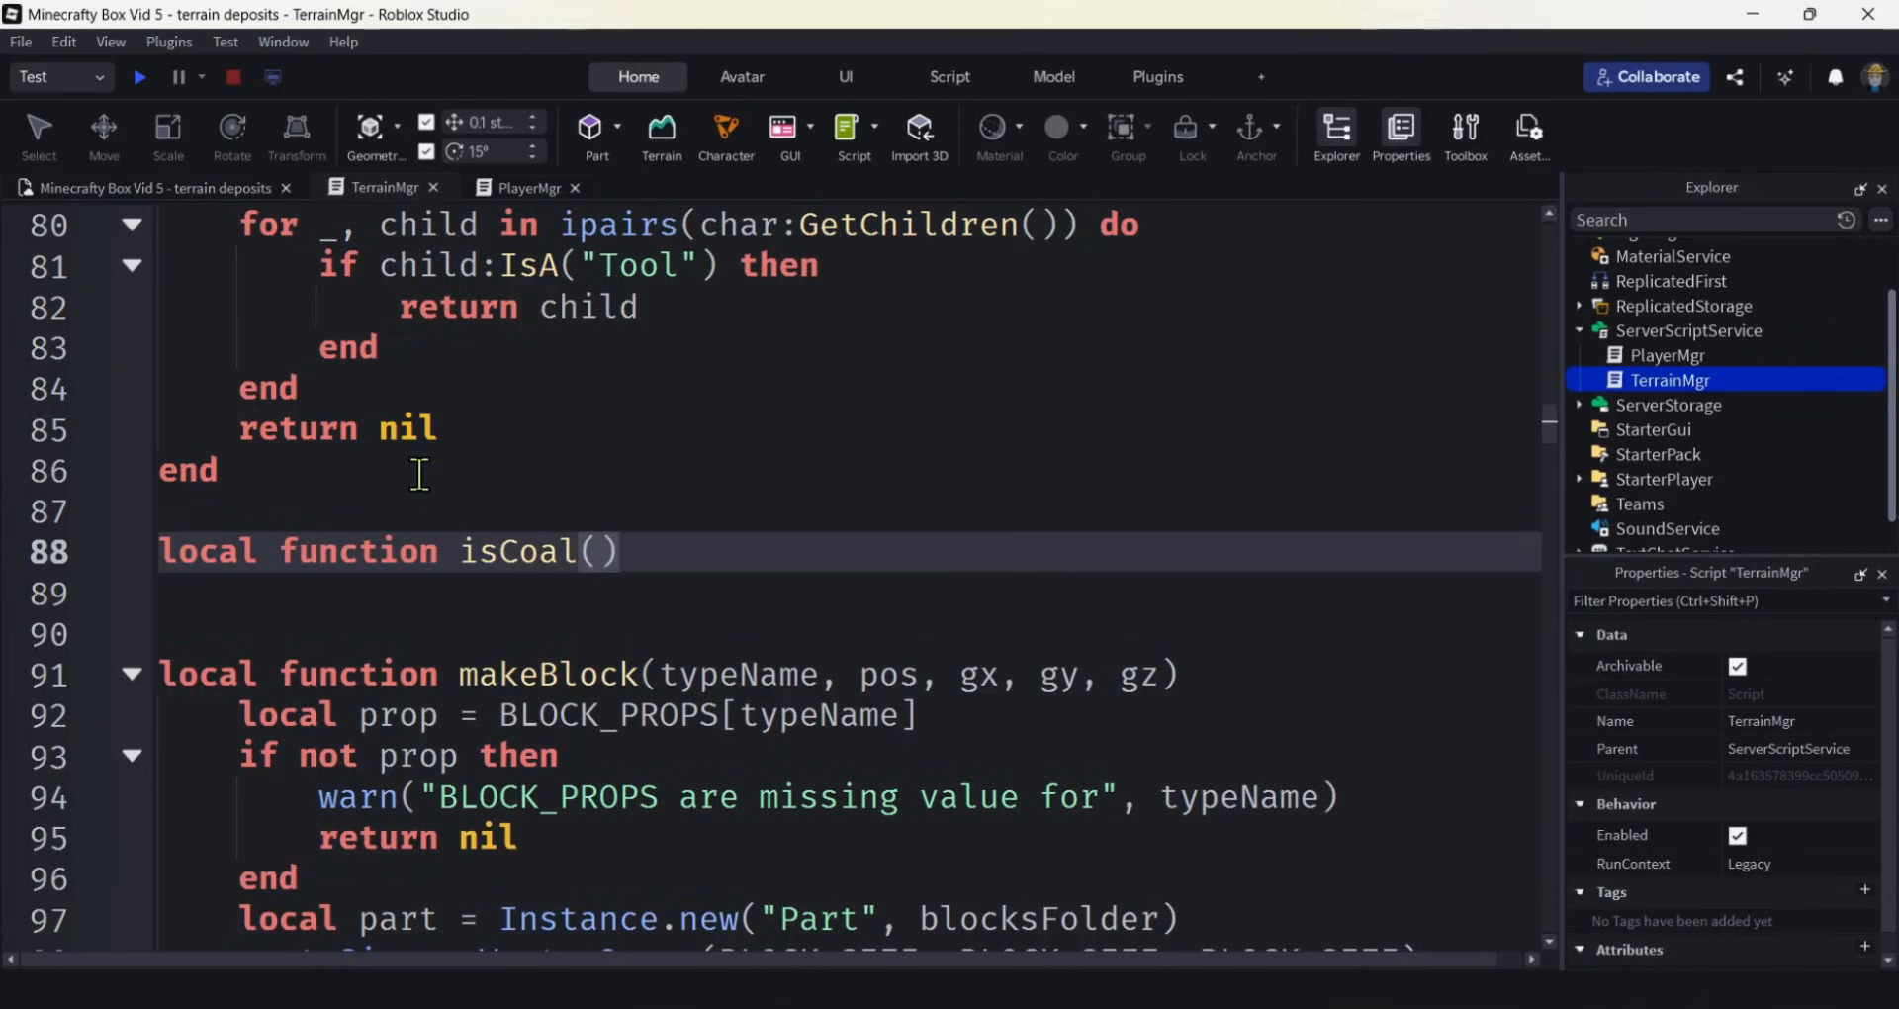
text(gx, gy, gz)
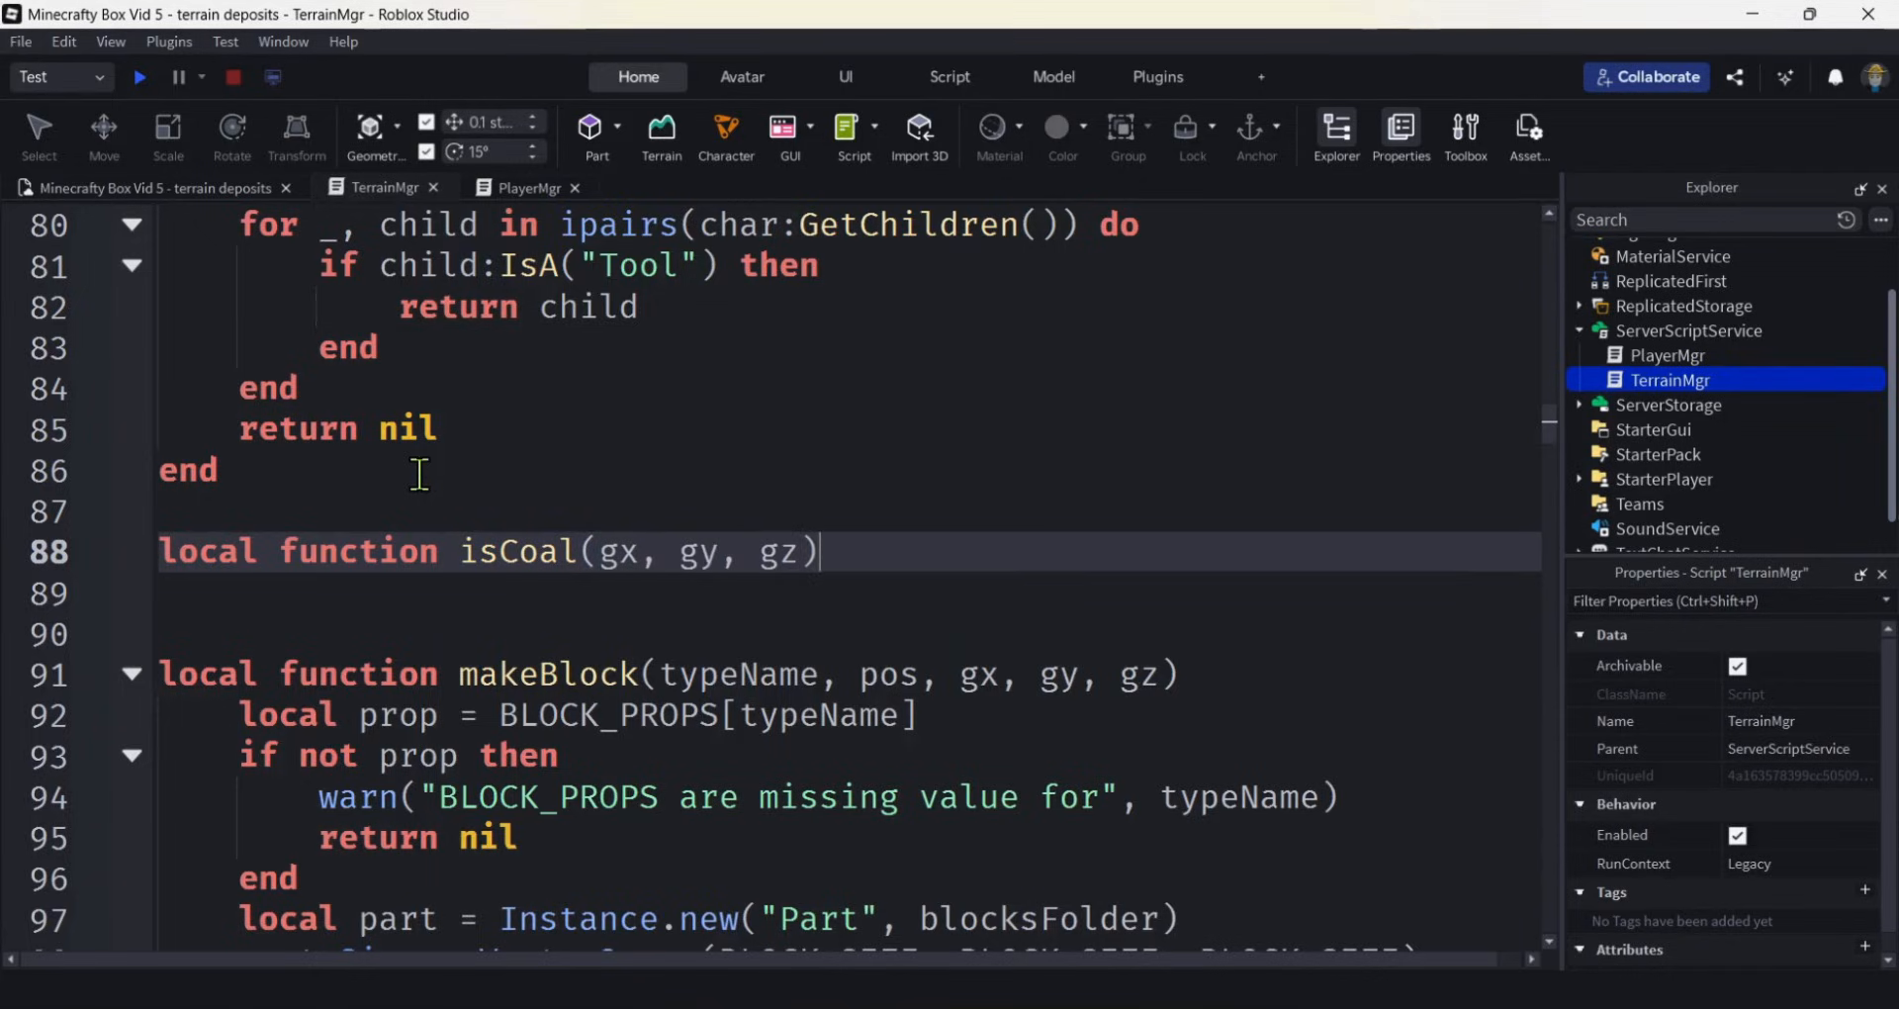
key(enter)
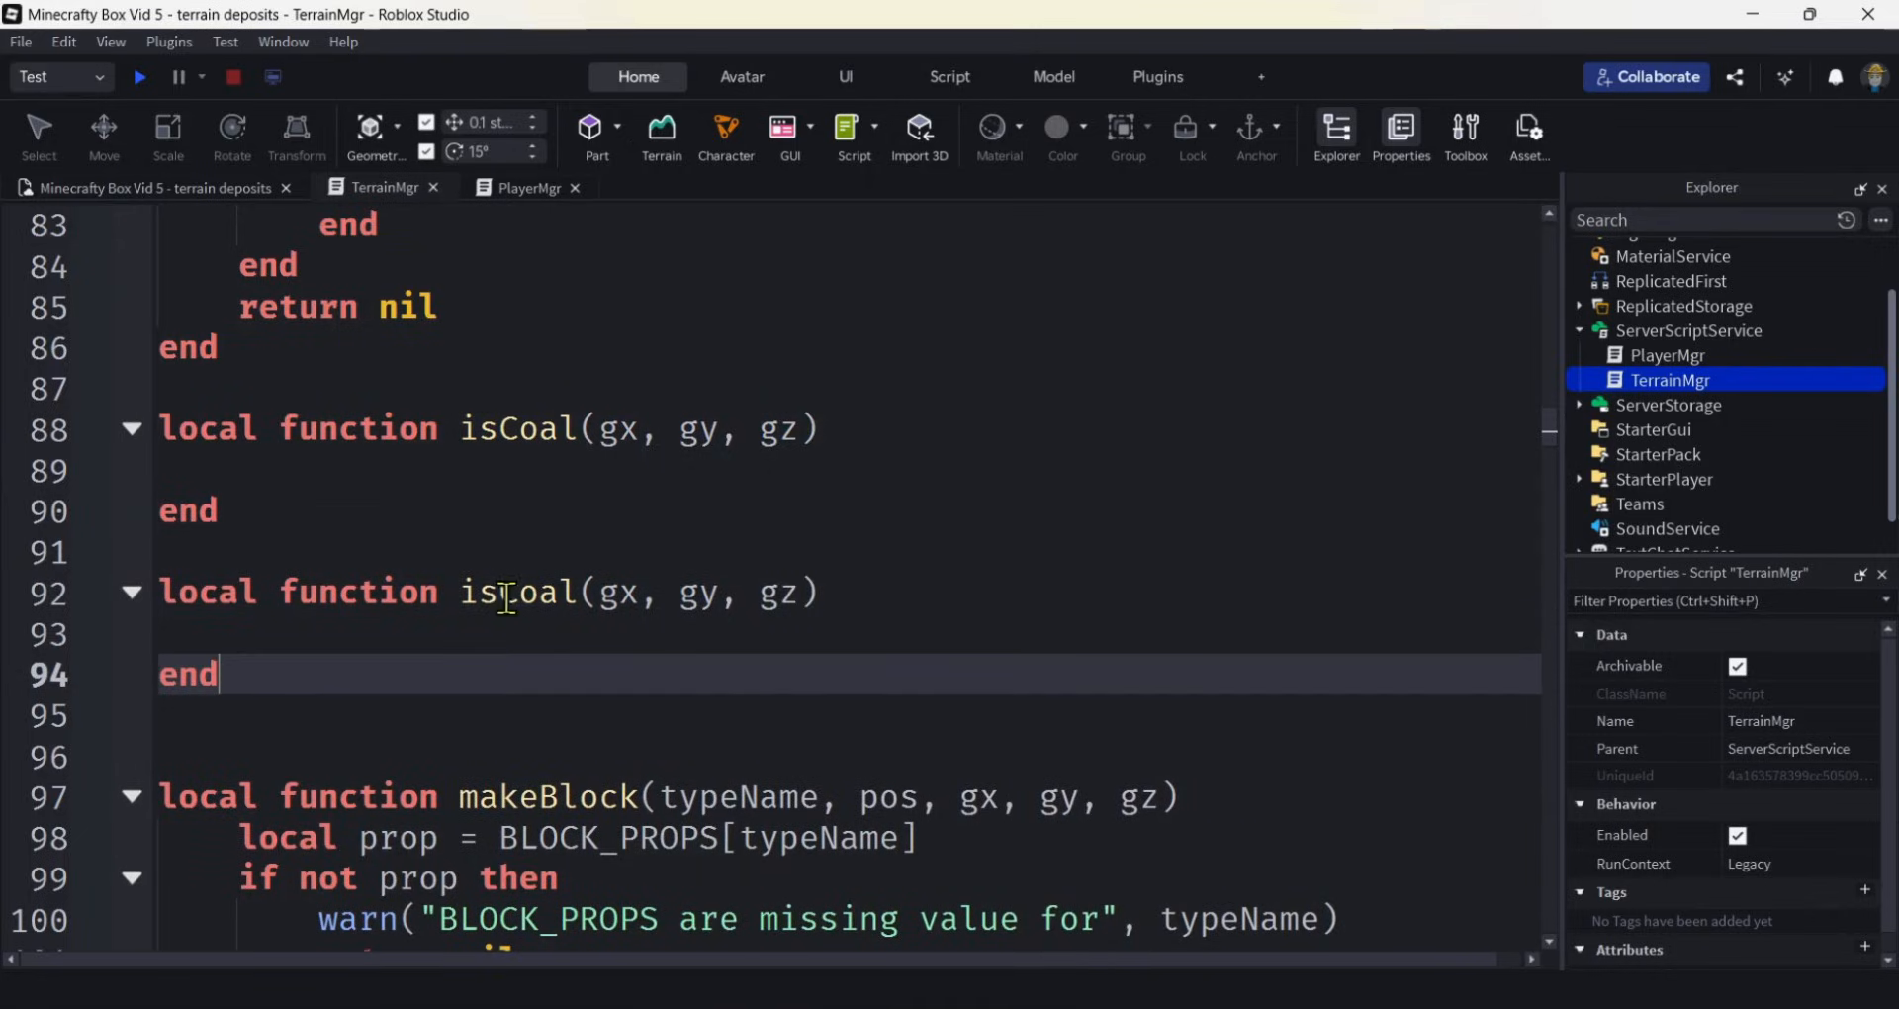
Rename the two copied functions to isGravel and isSand, each taking topY as well.
double_click(532, 591)
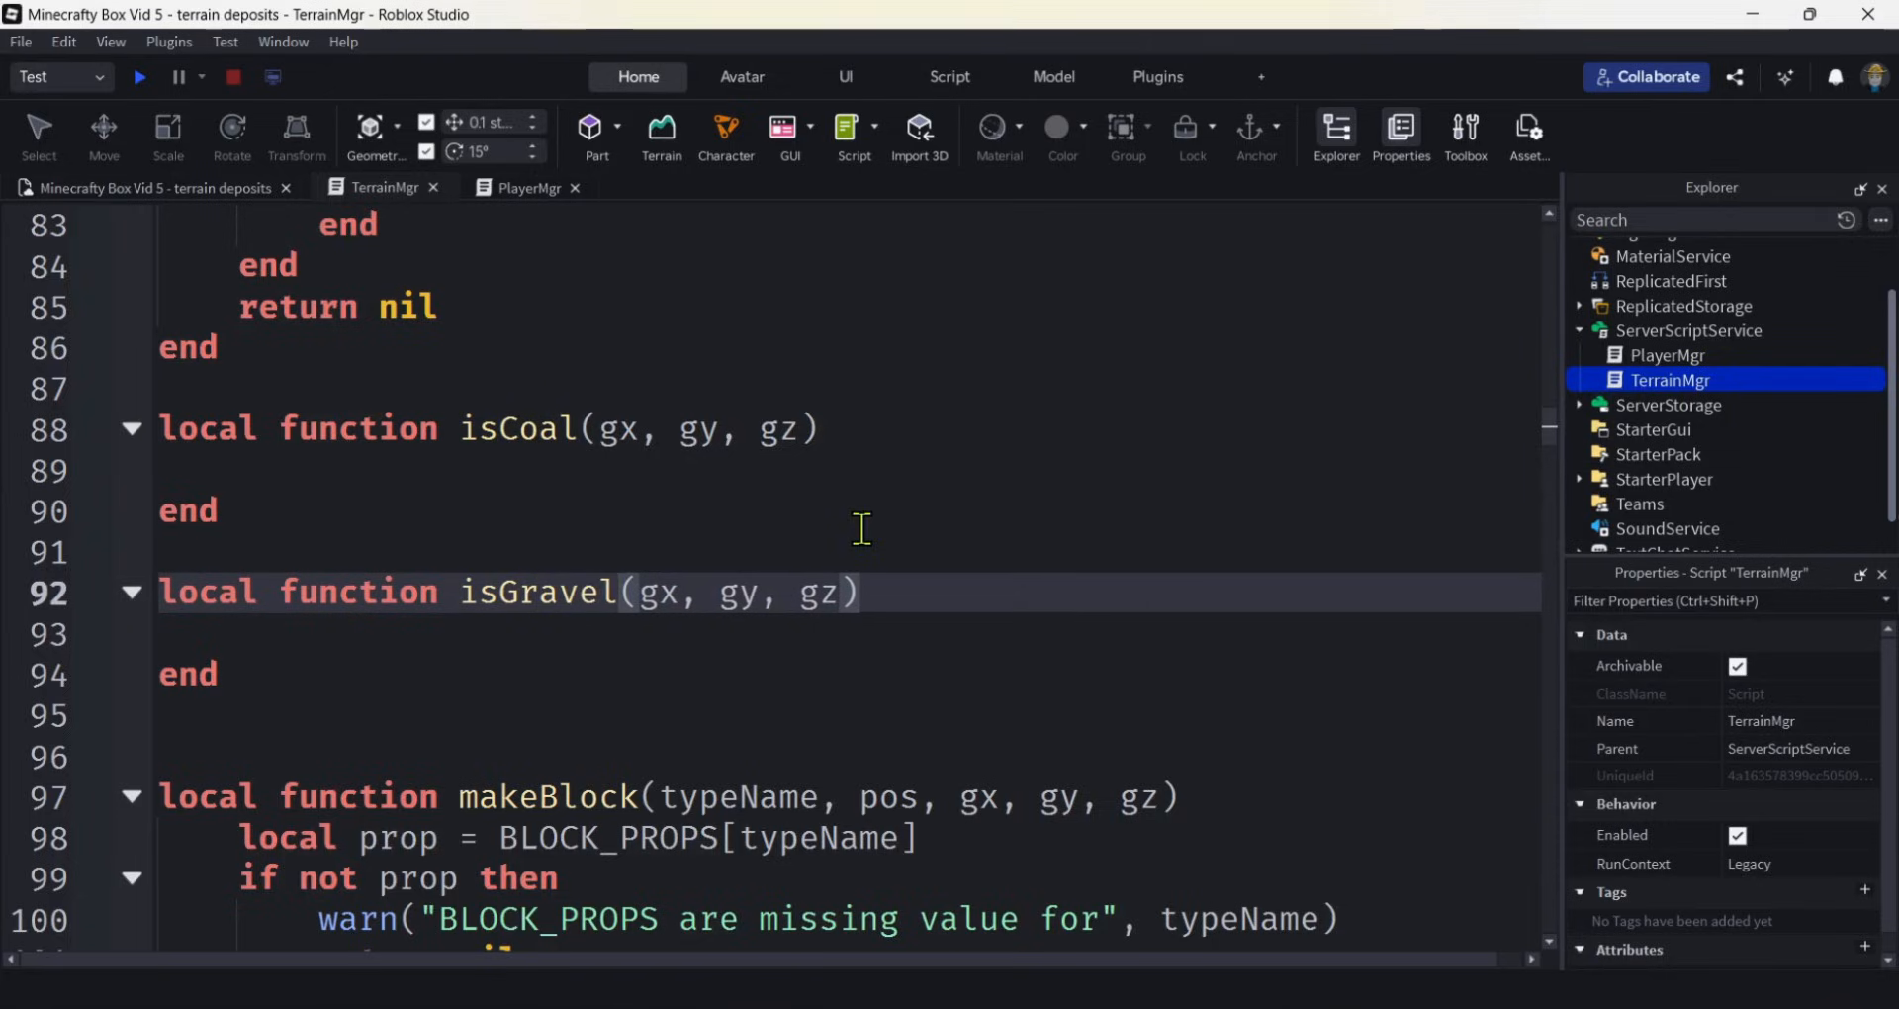
mouse_move(1207, 582)
text(, topY)
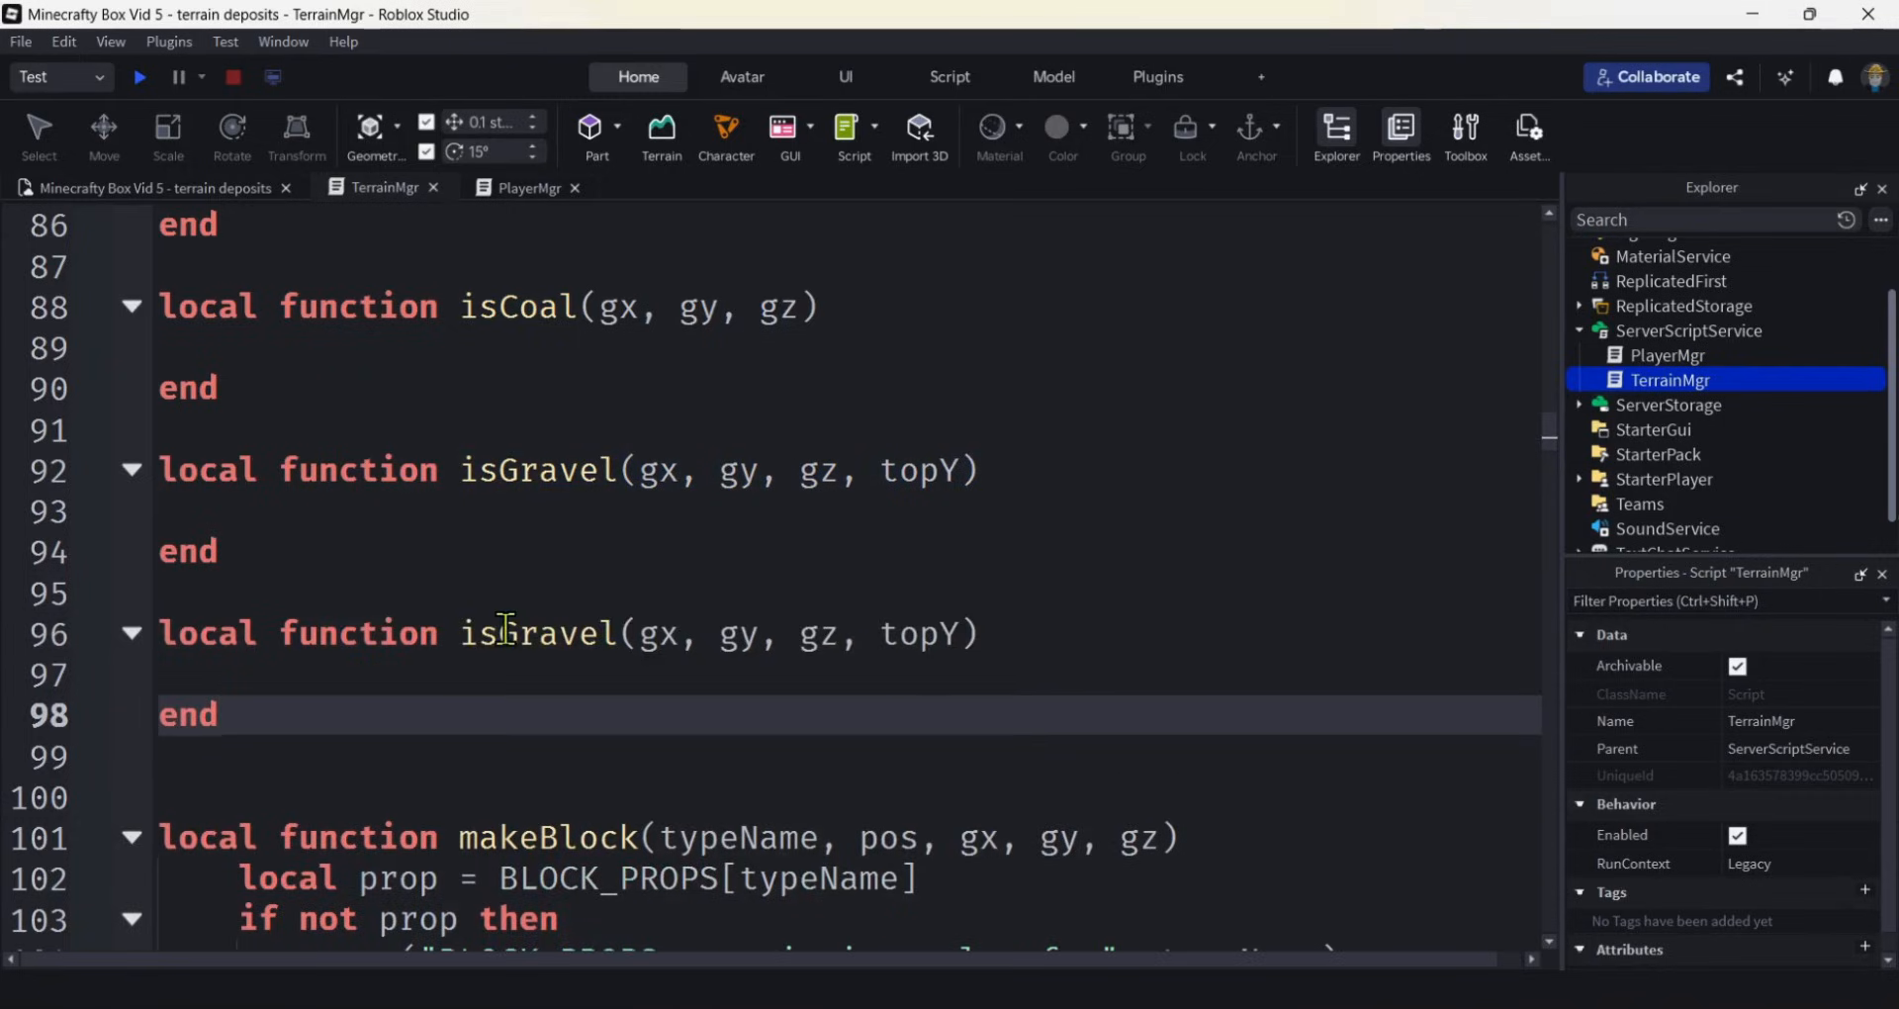
double_click(554, 633)
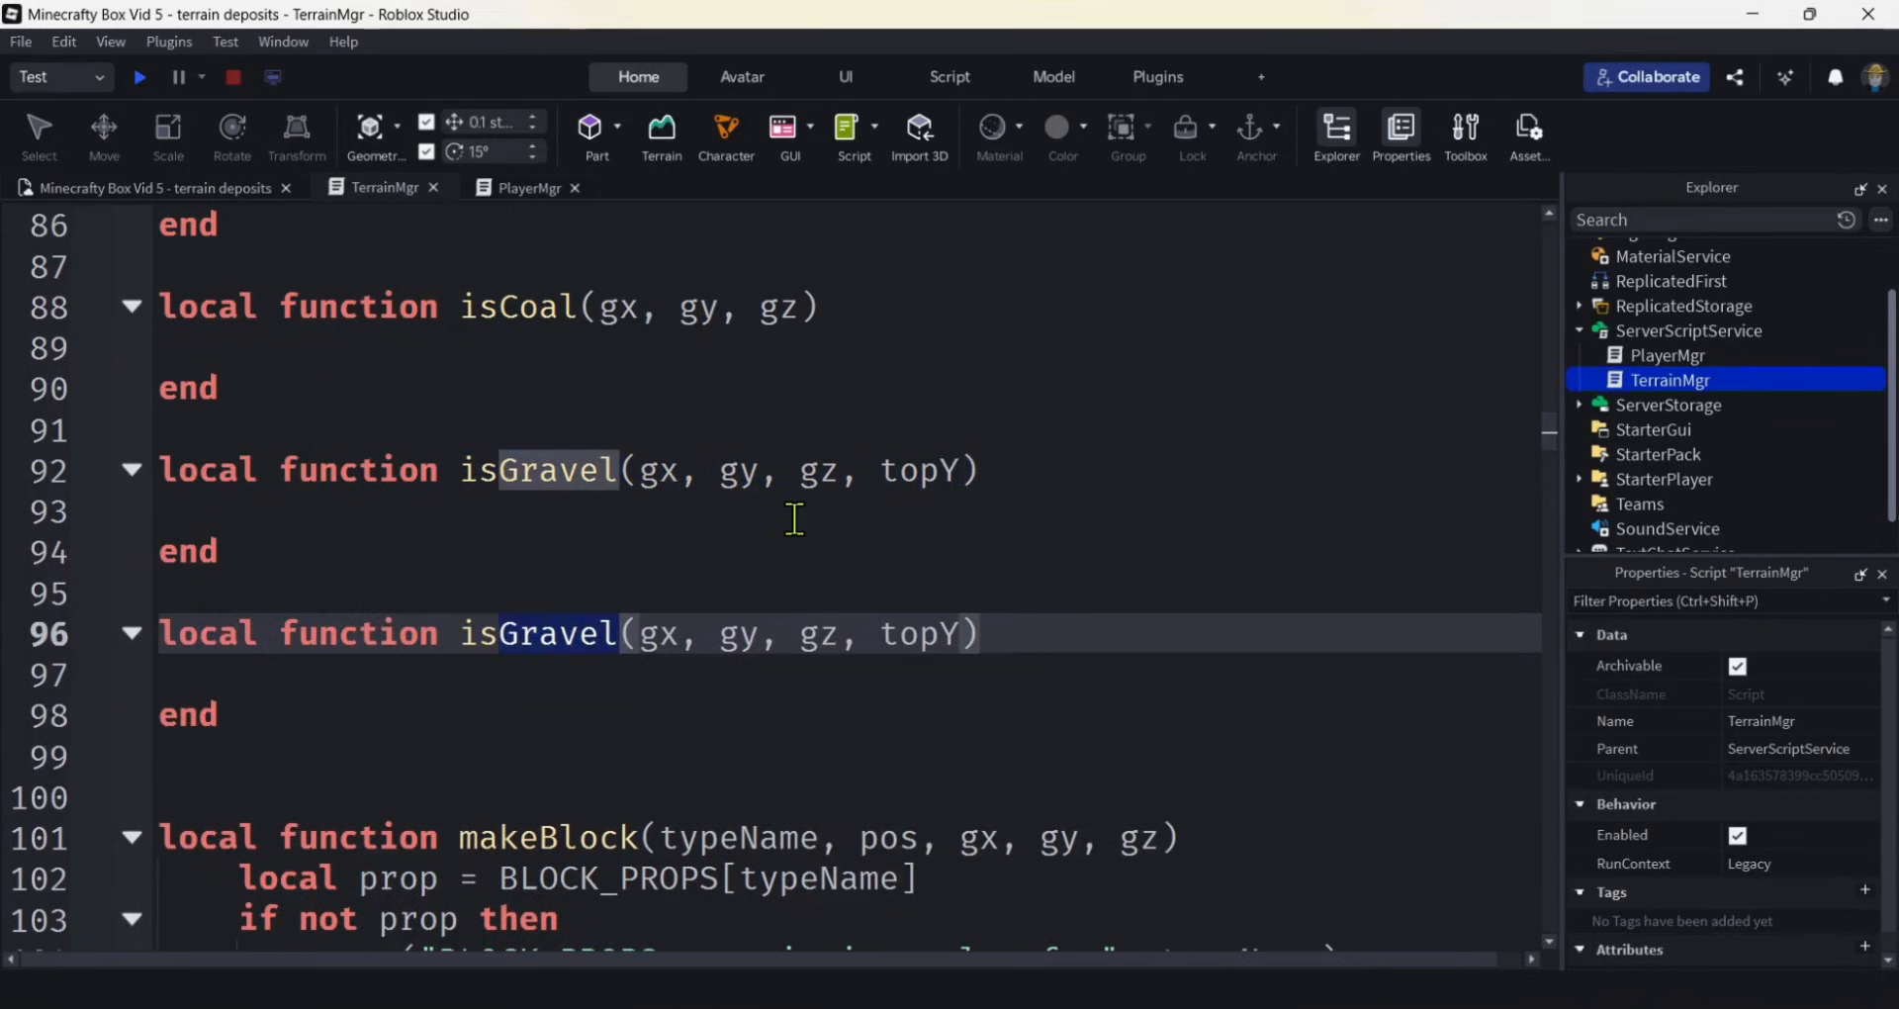
text(Sand)
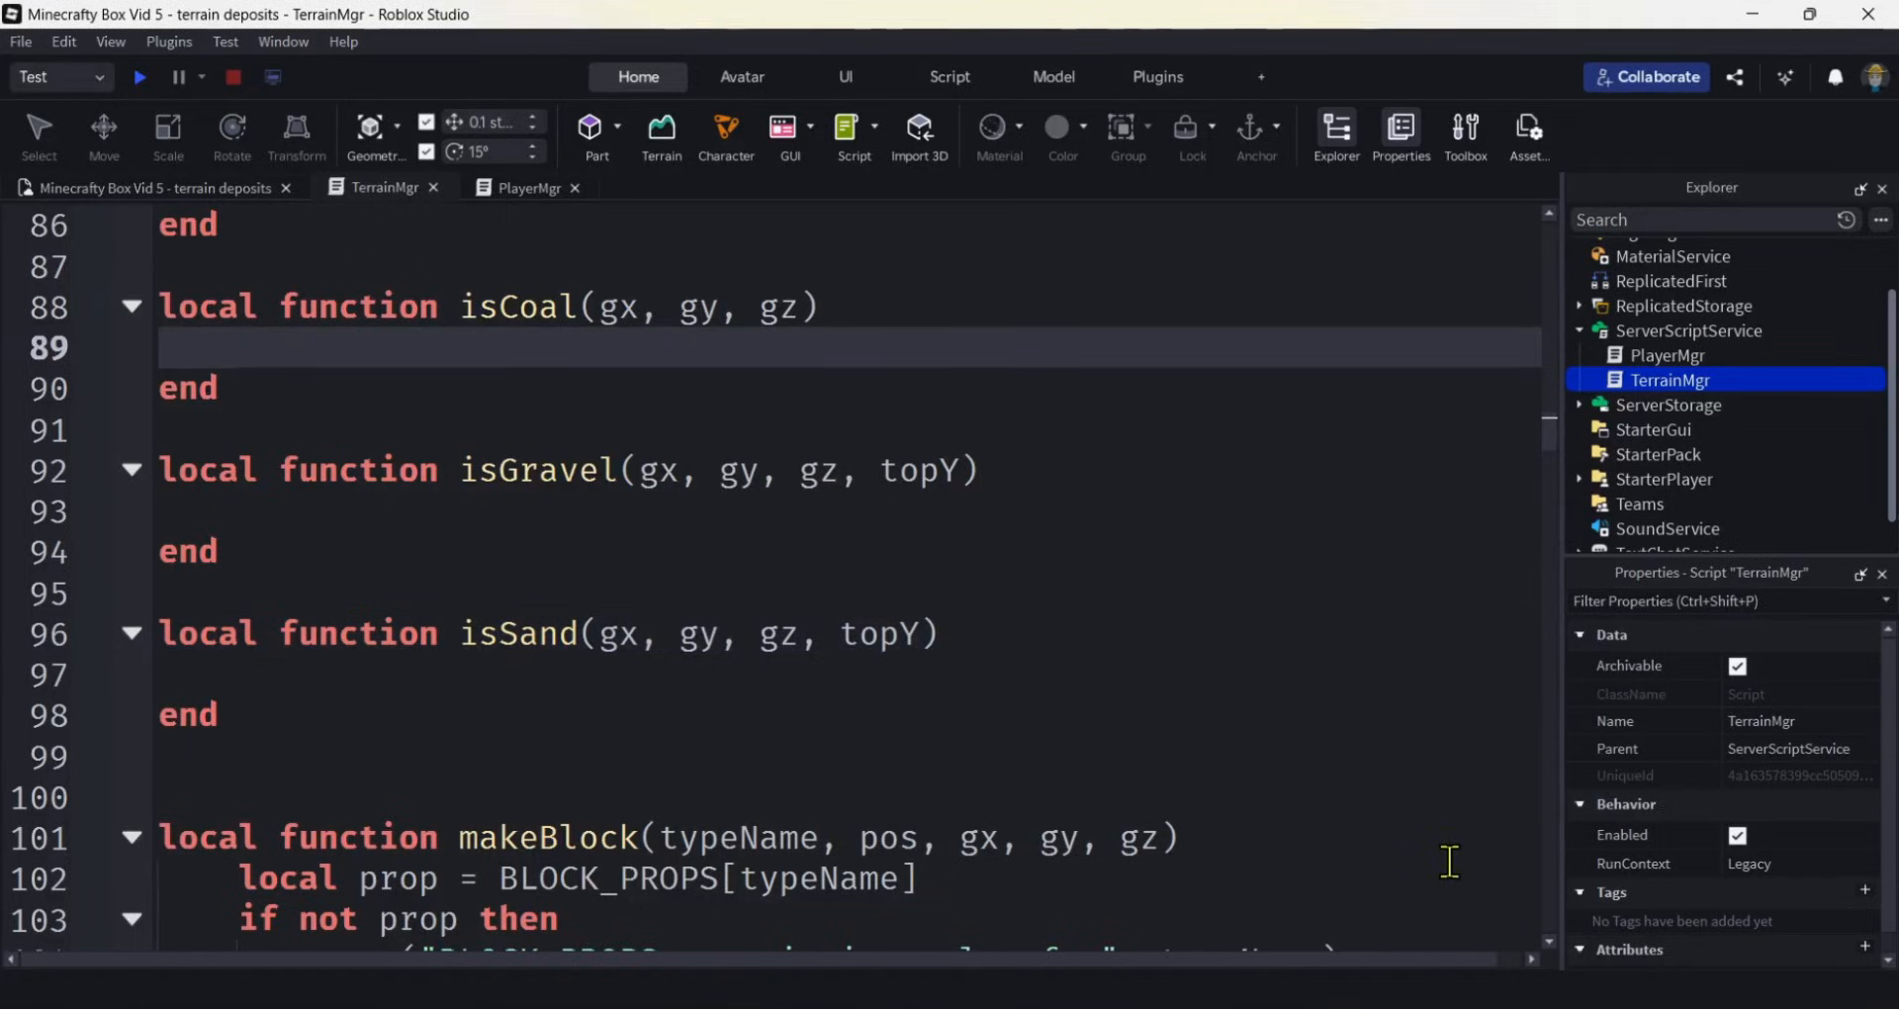
Write local n = math.noise(gx * COAL_BLOB, gy * COAL_BLOB, gz * COAL_BLOB + COAL_SEED) in isCoal.
text(local)
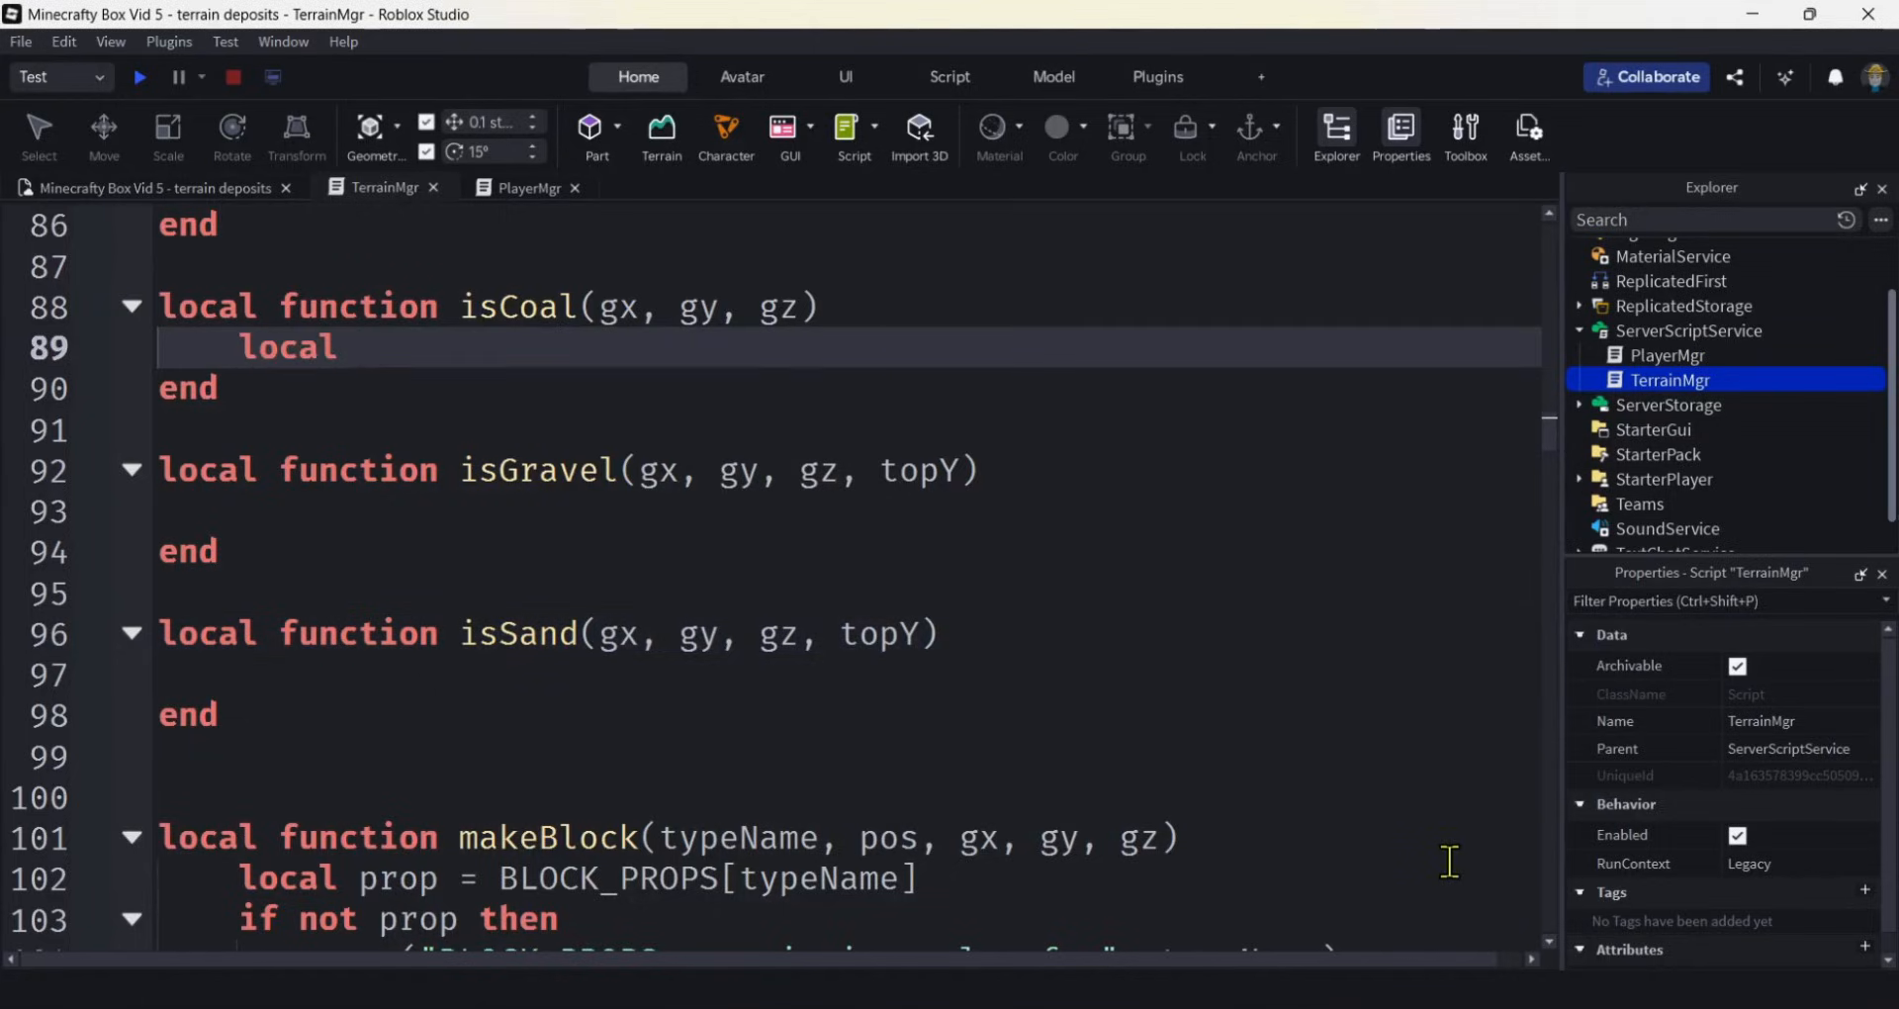
text(n =)
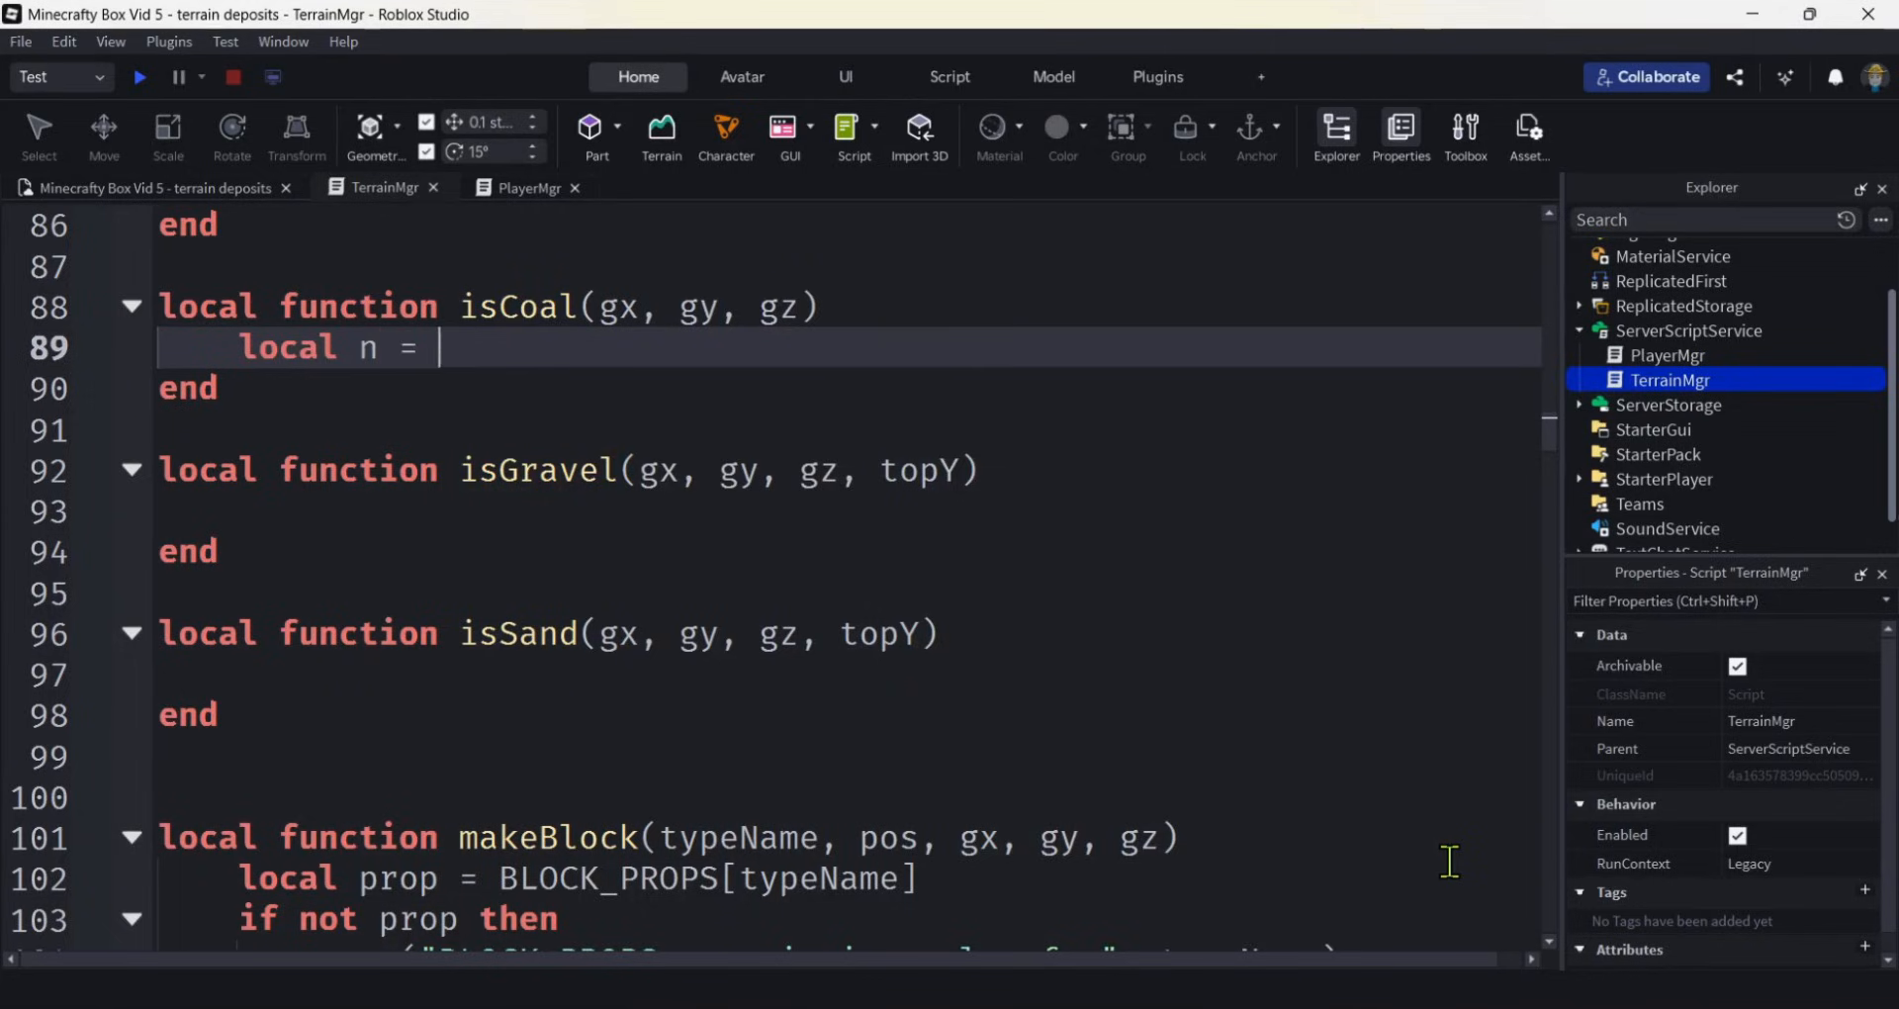
text(math)
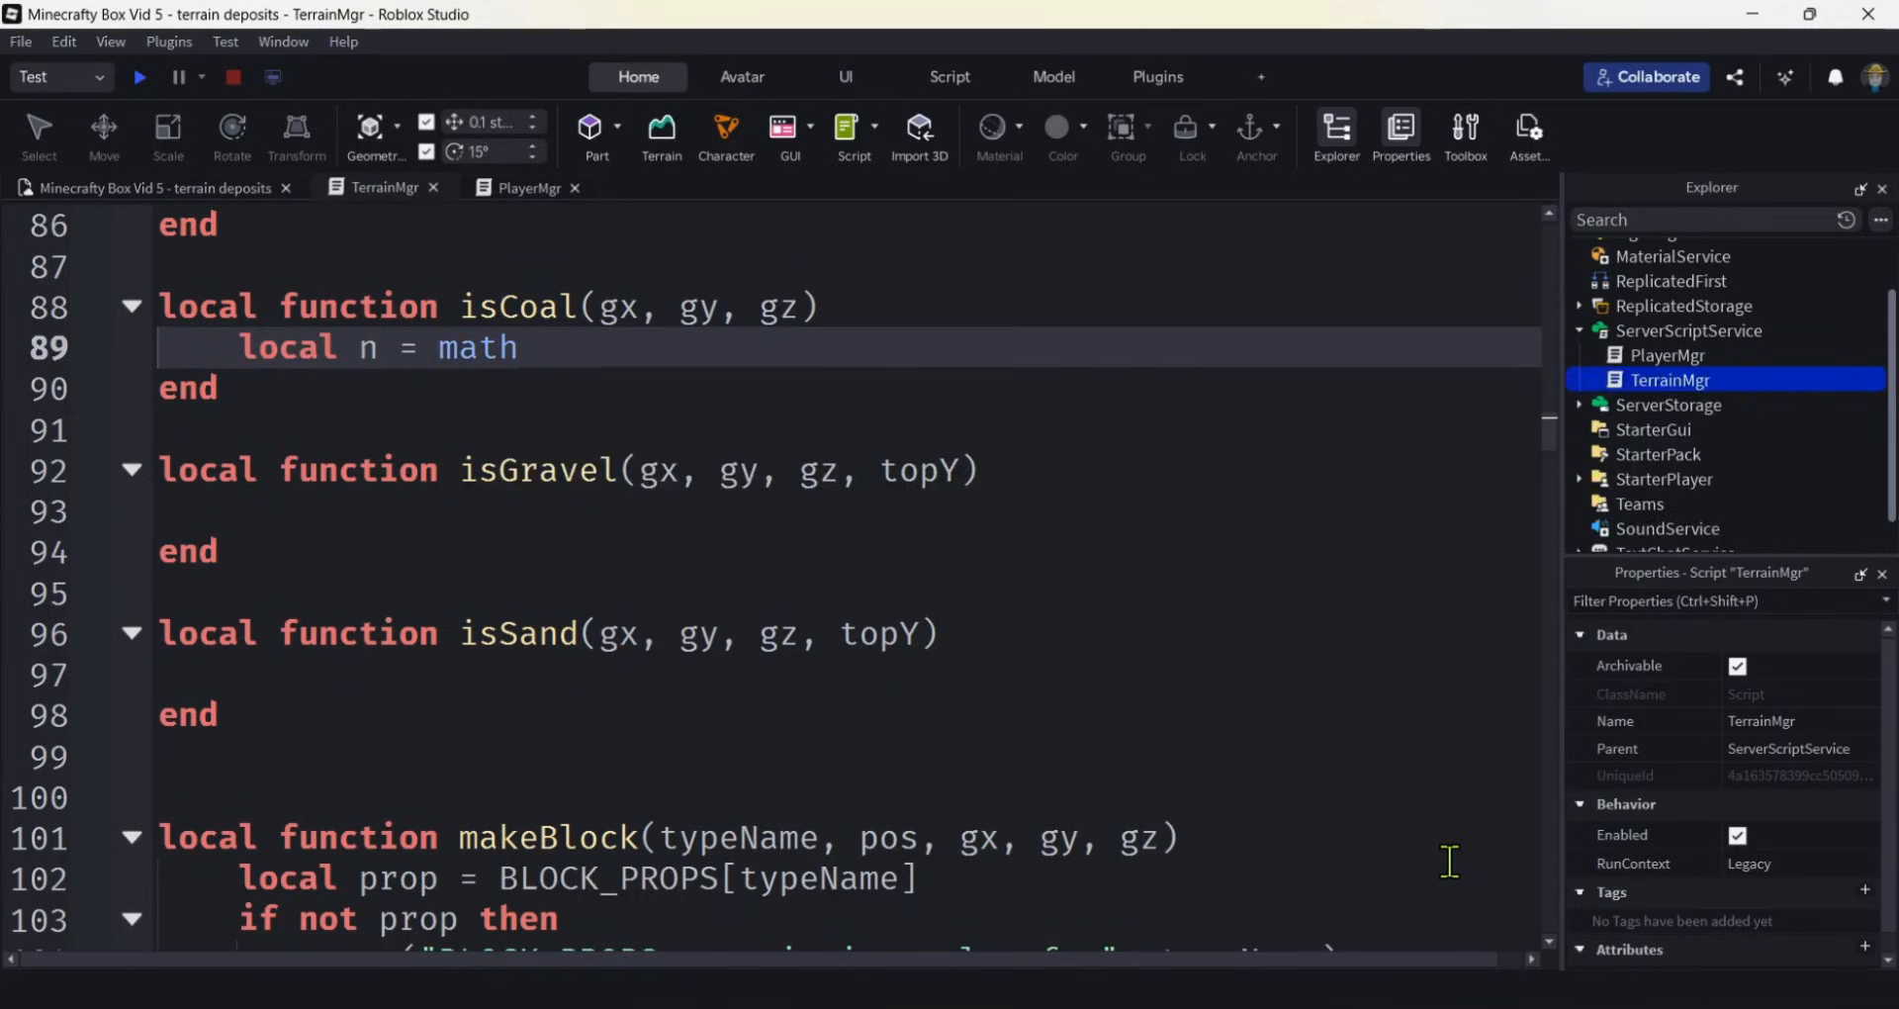
text(.n)
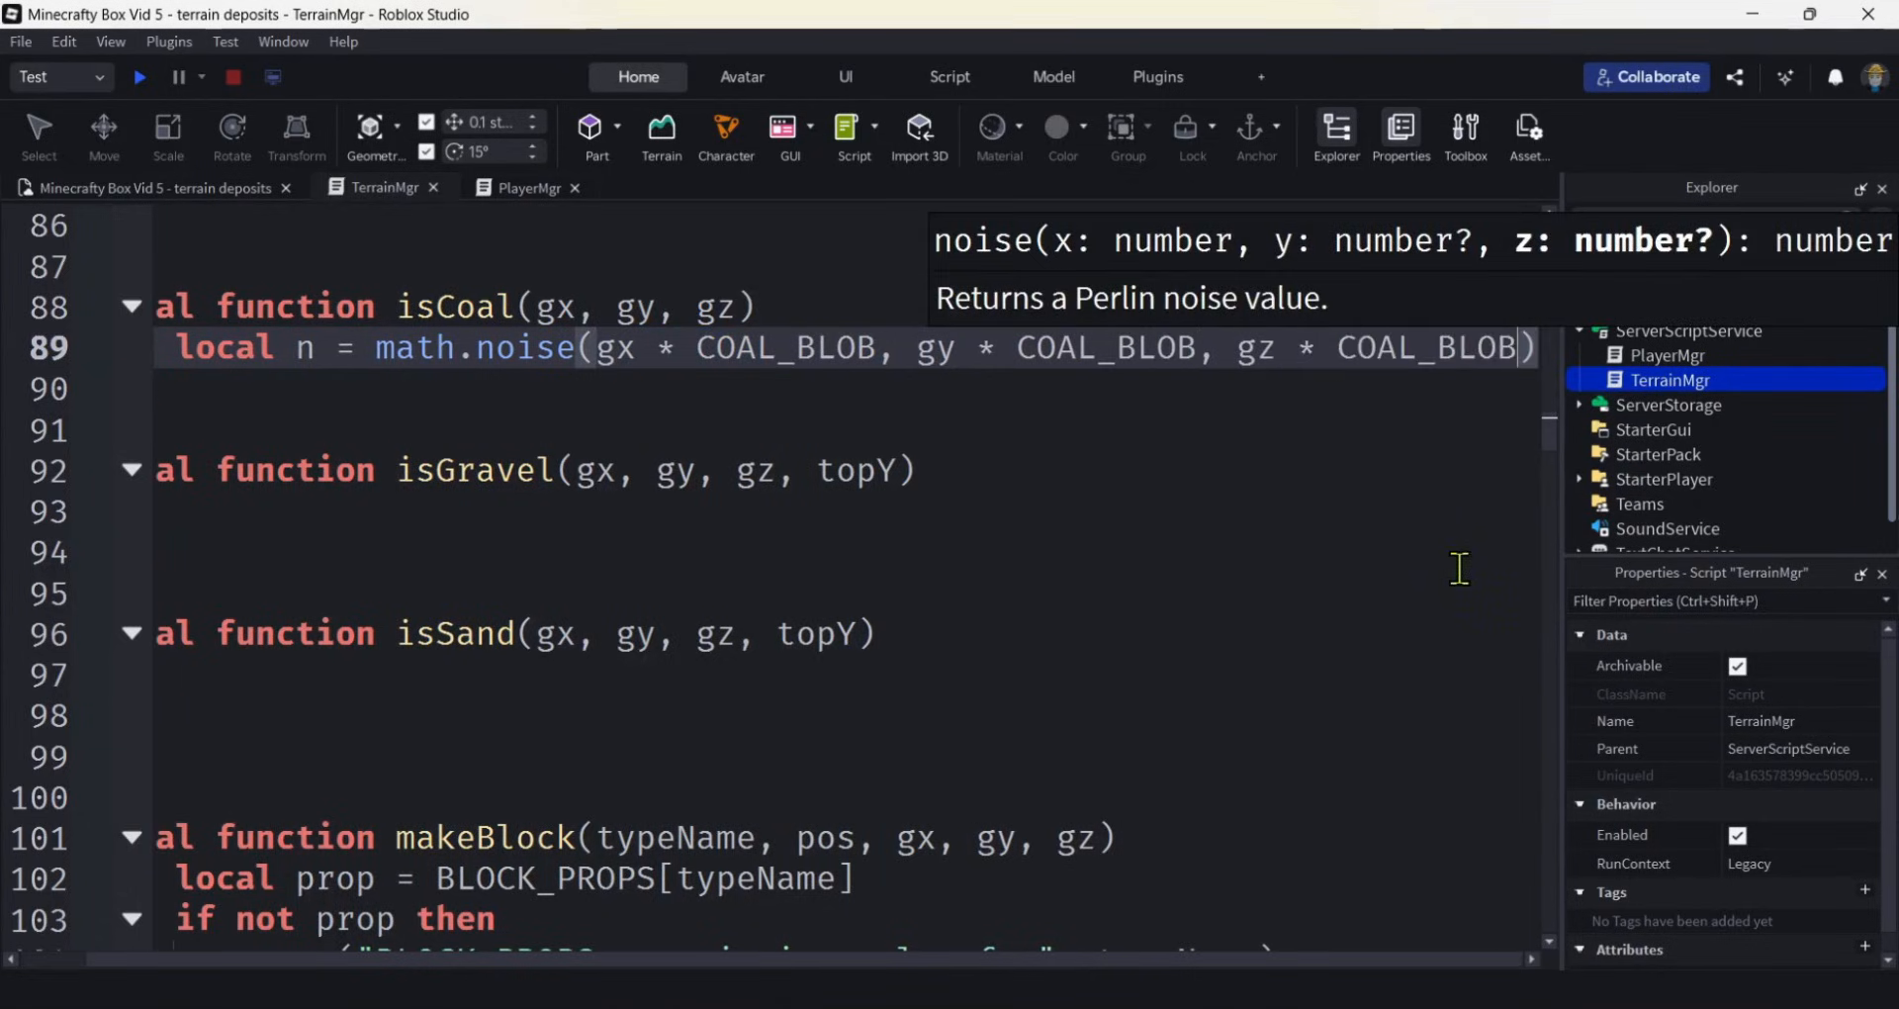
mouse_move(1242, 352)
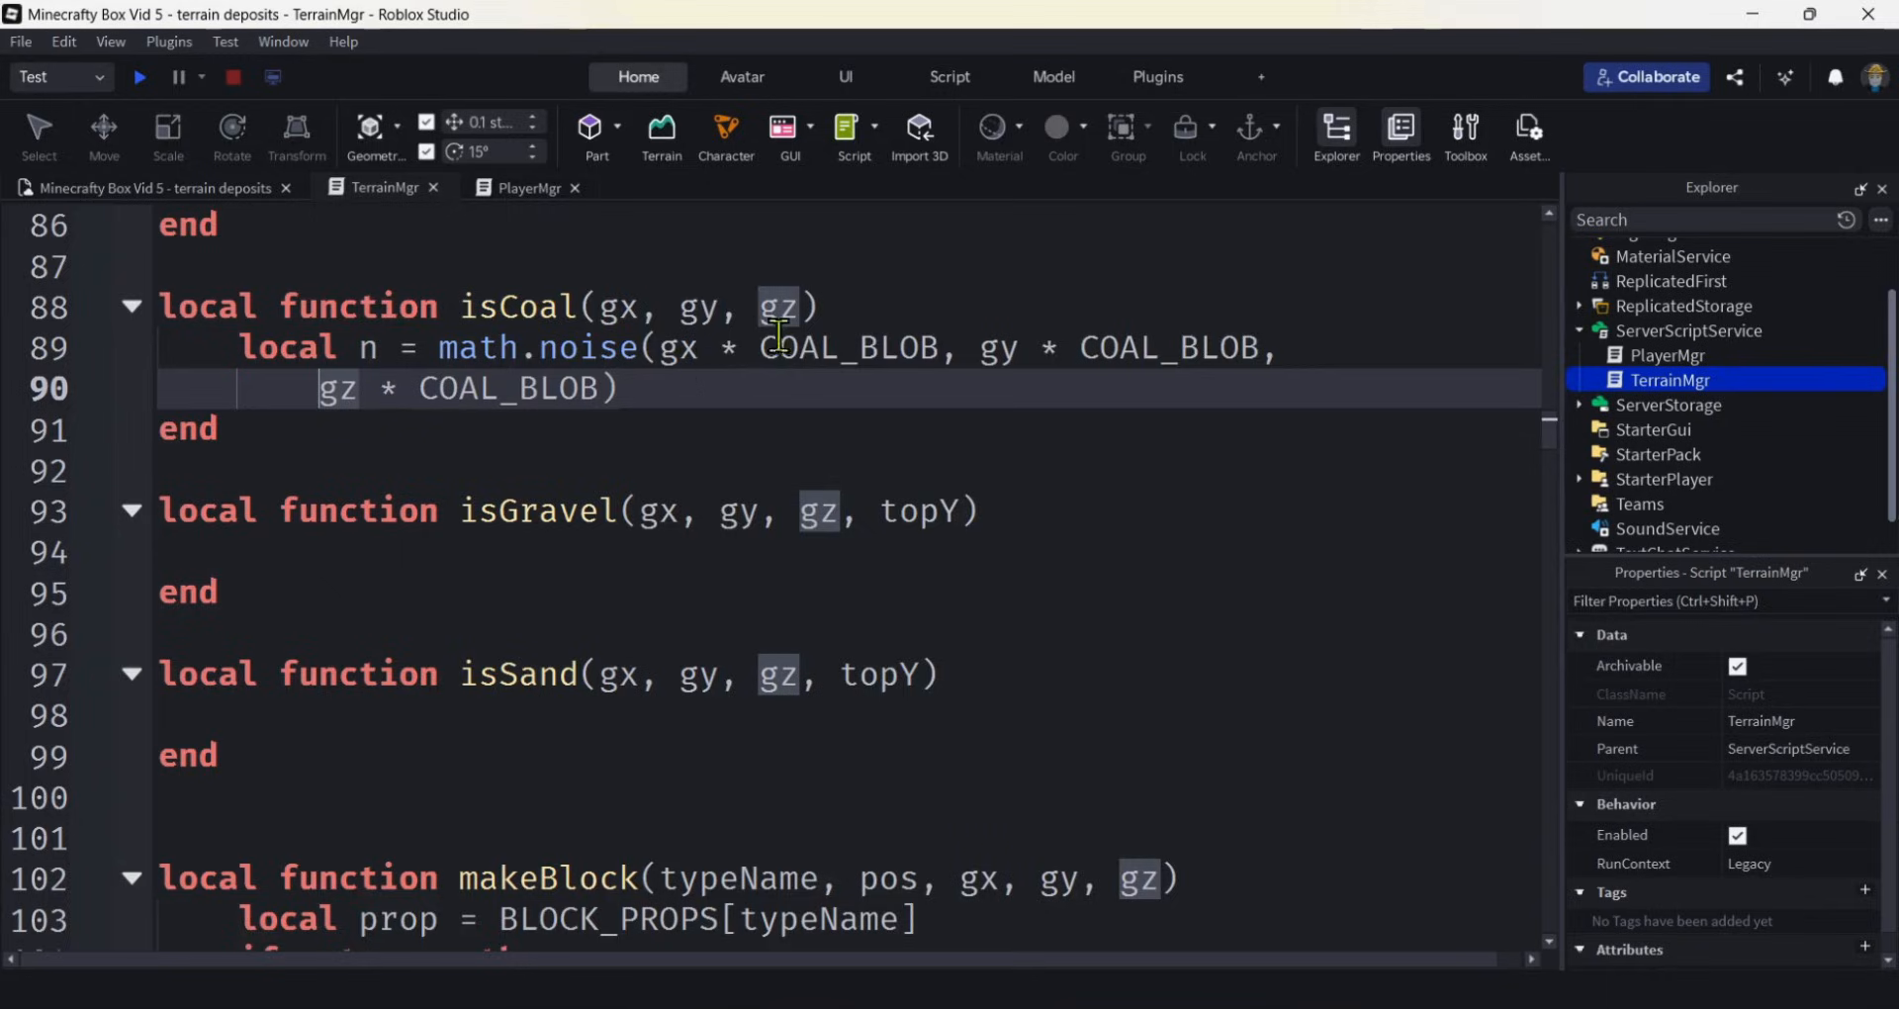
mouse_move(578, 412)
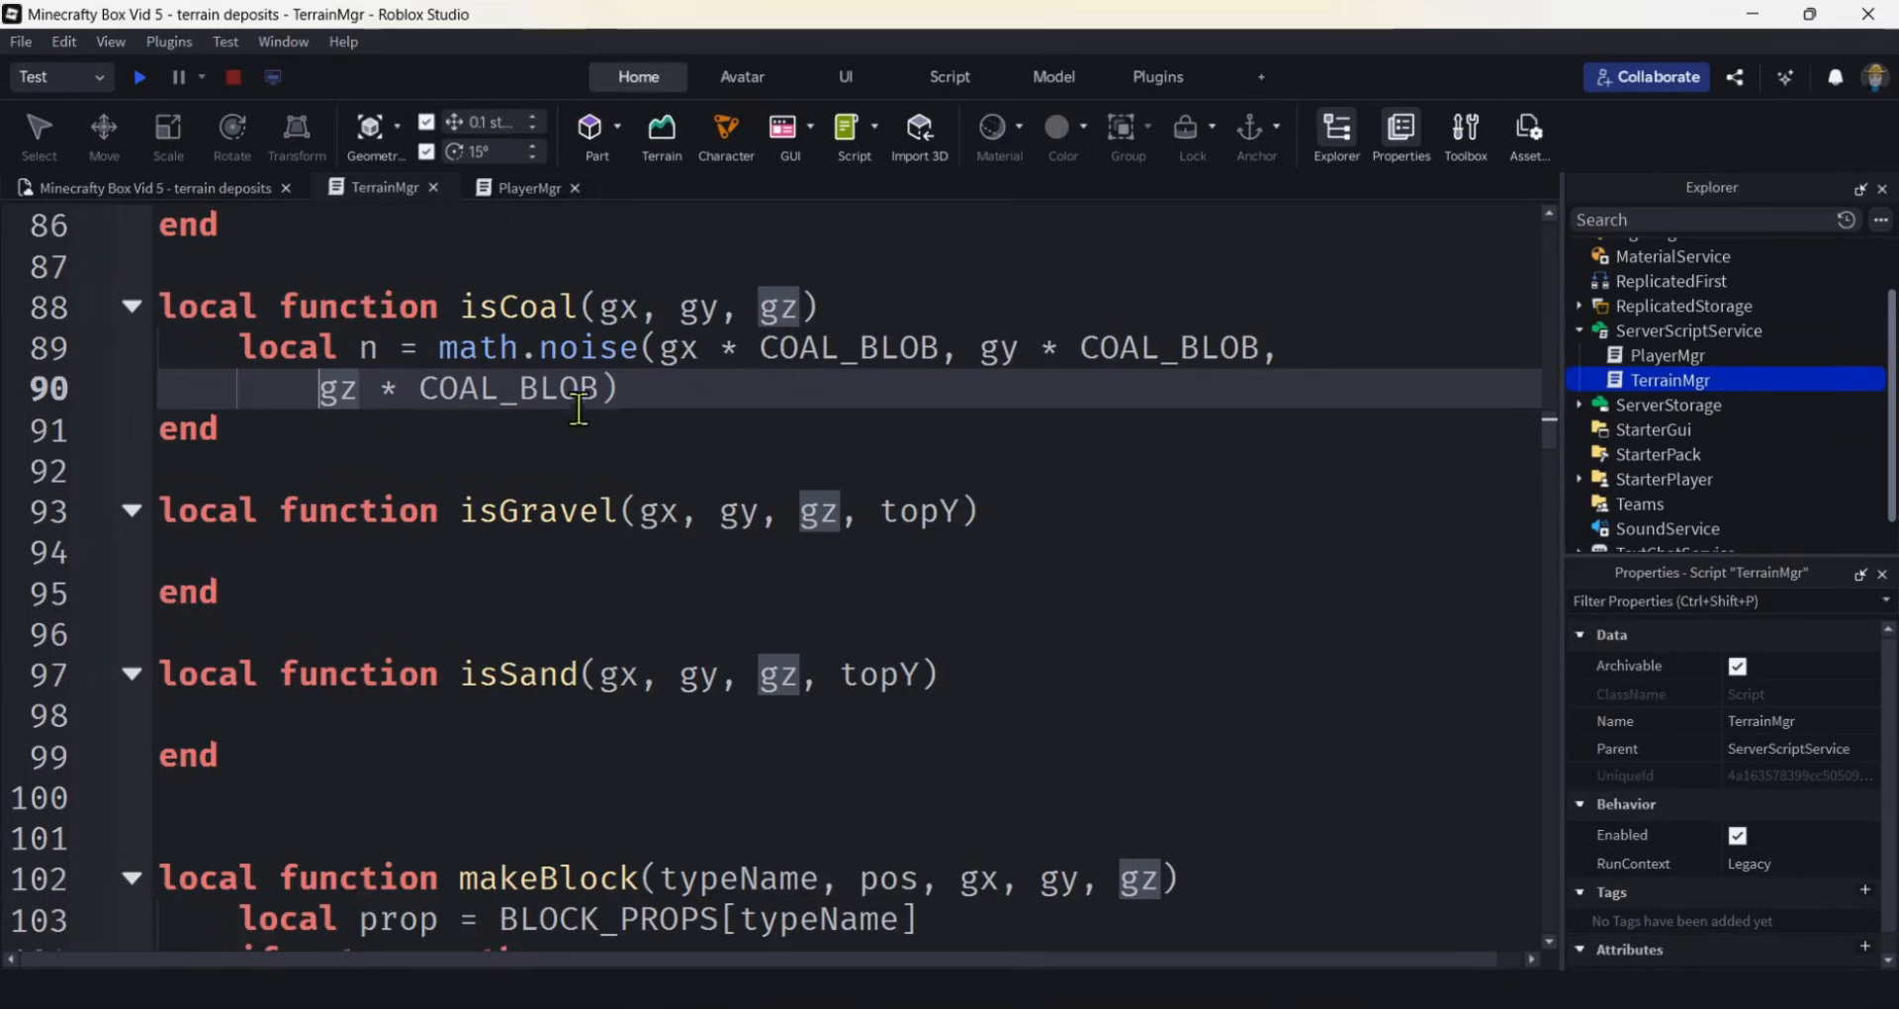
mouse_move(924, 511)
text( + )
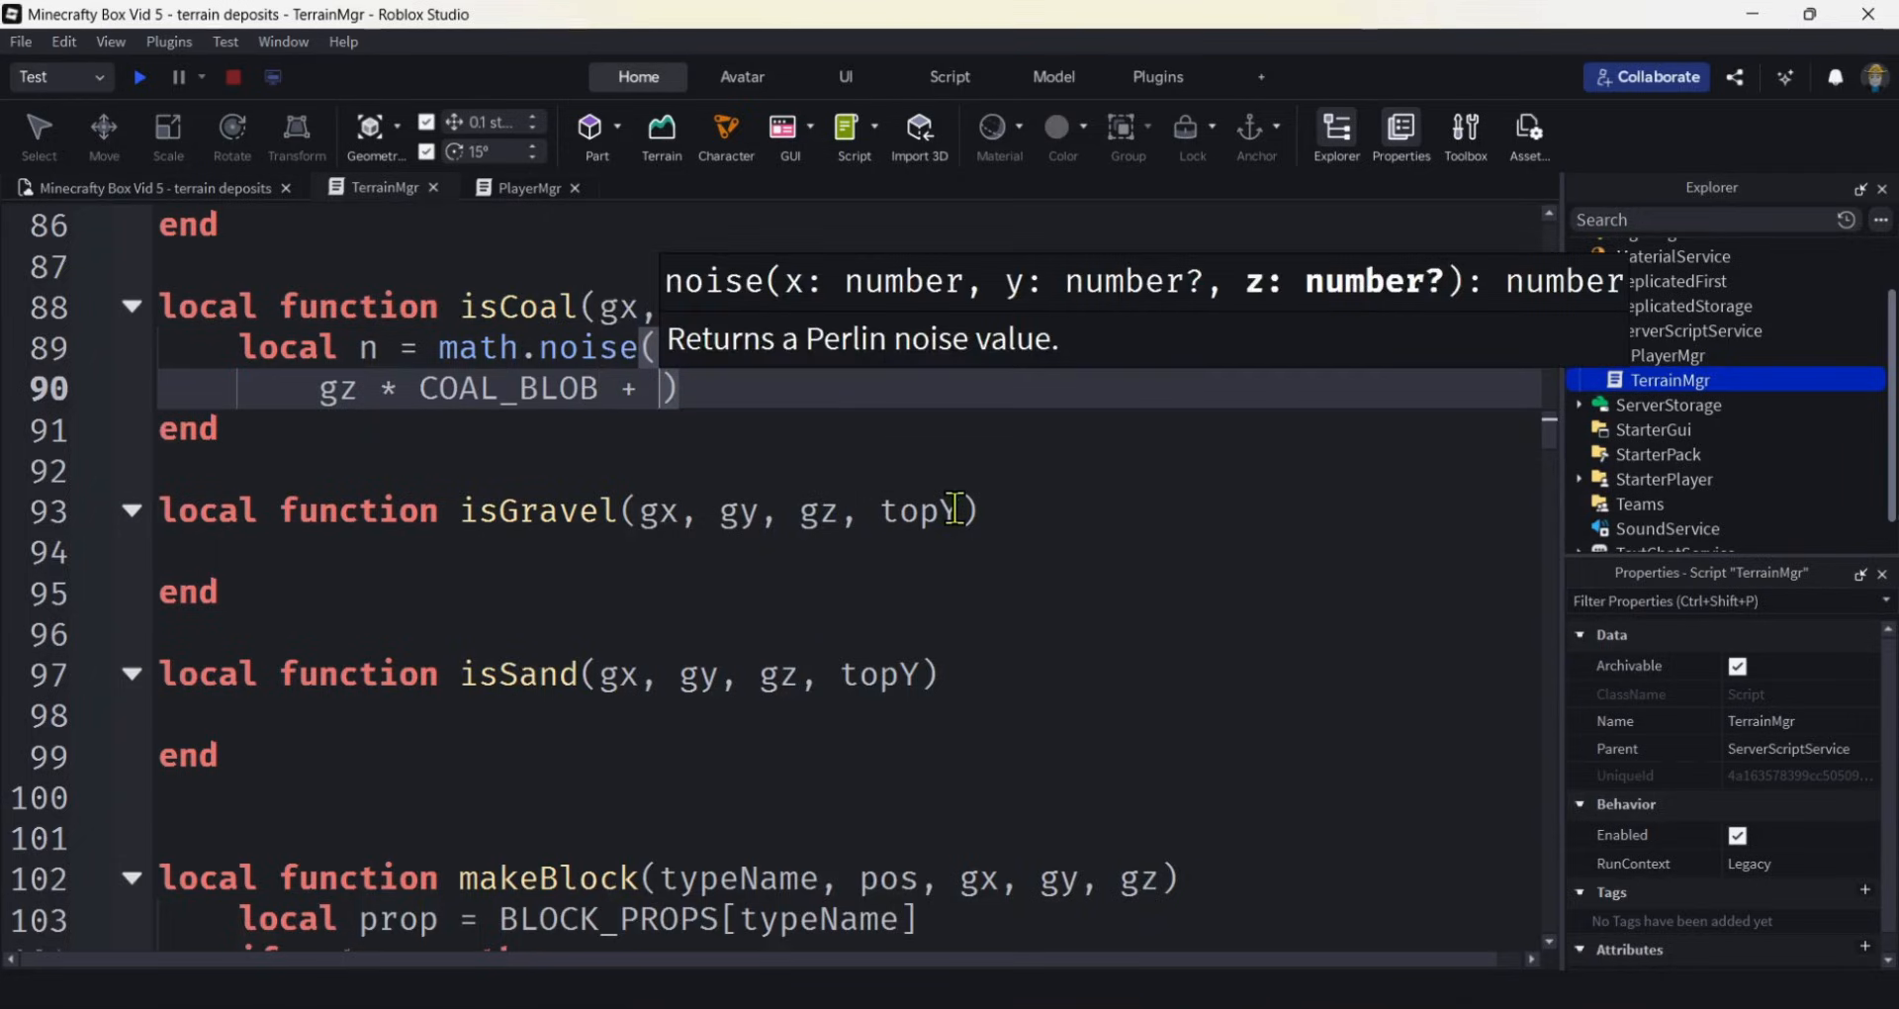
text(COAL_SEED)
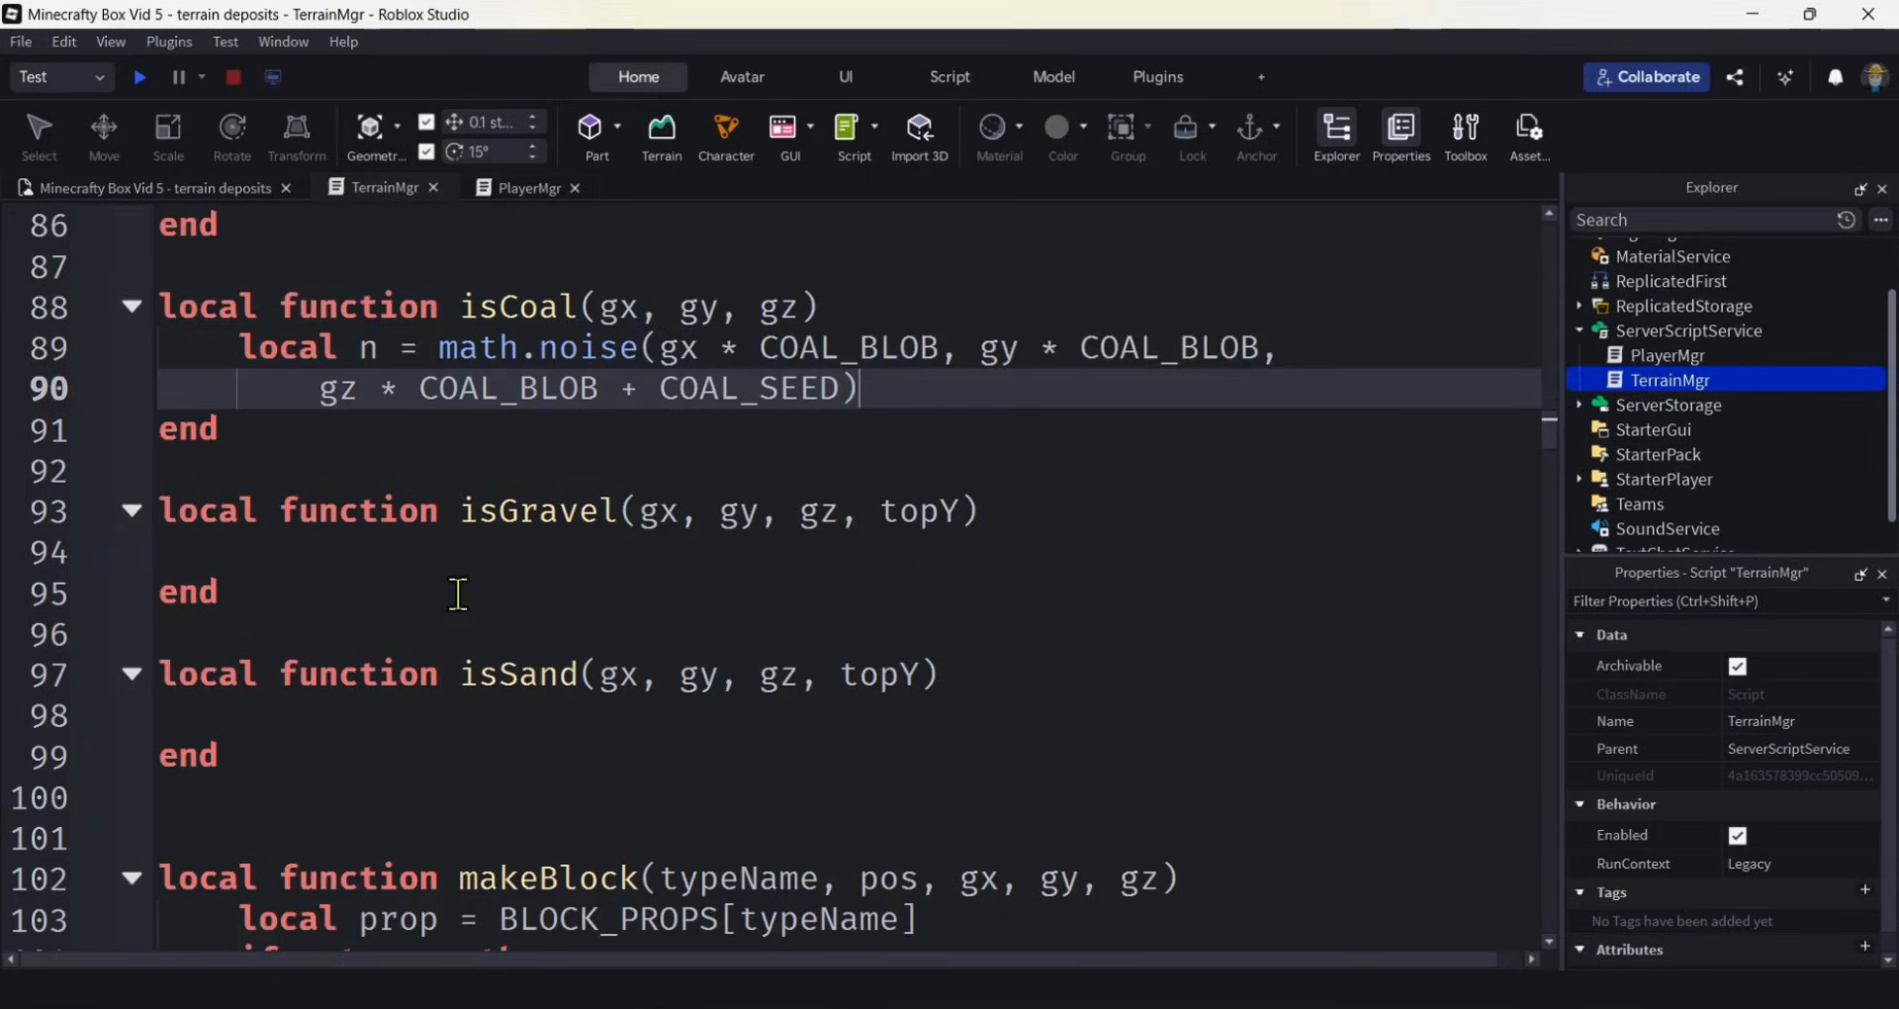
mouse_move(158, 348)
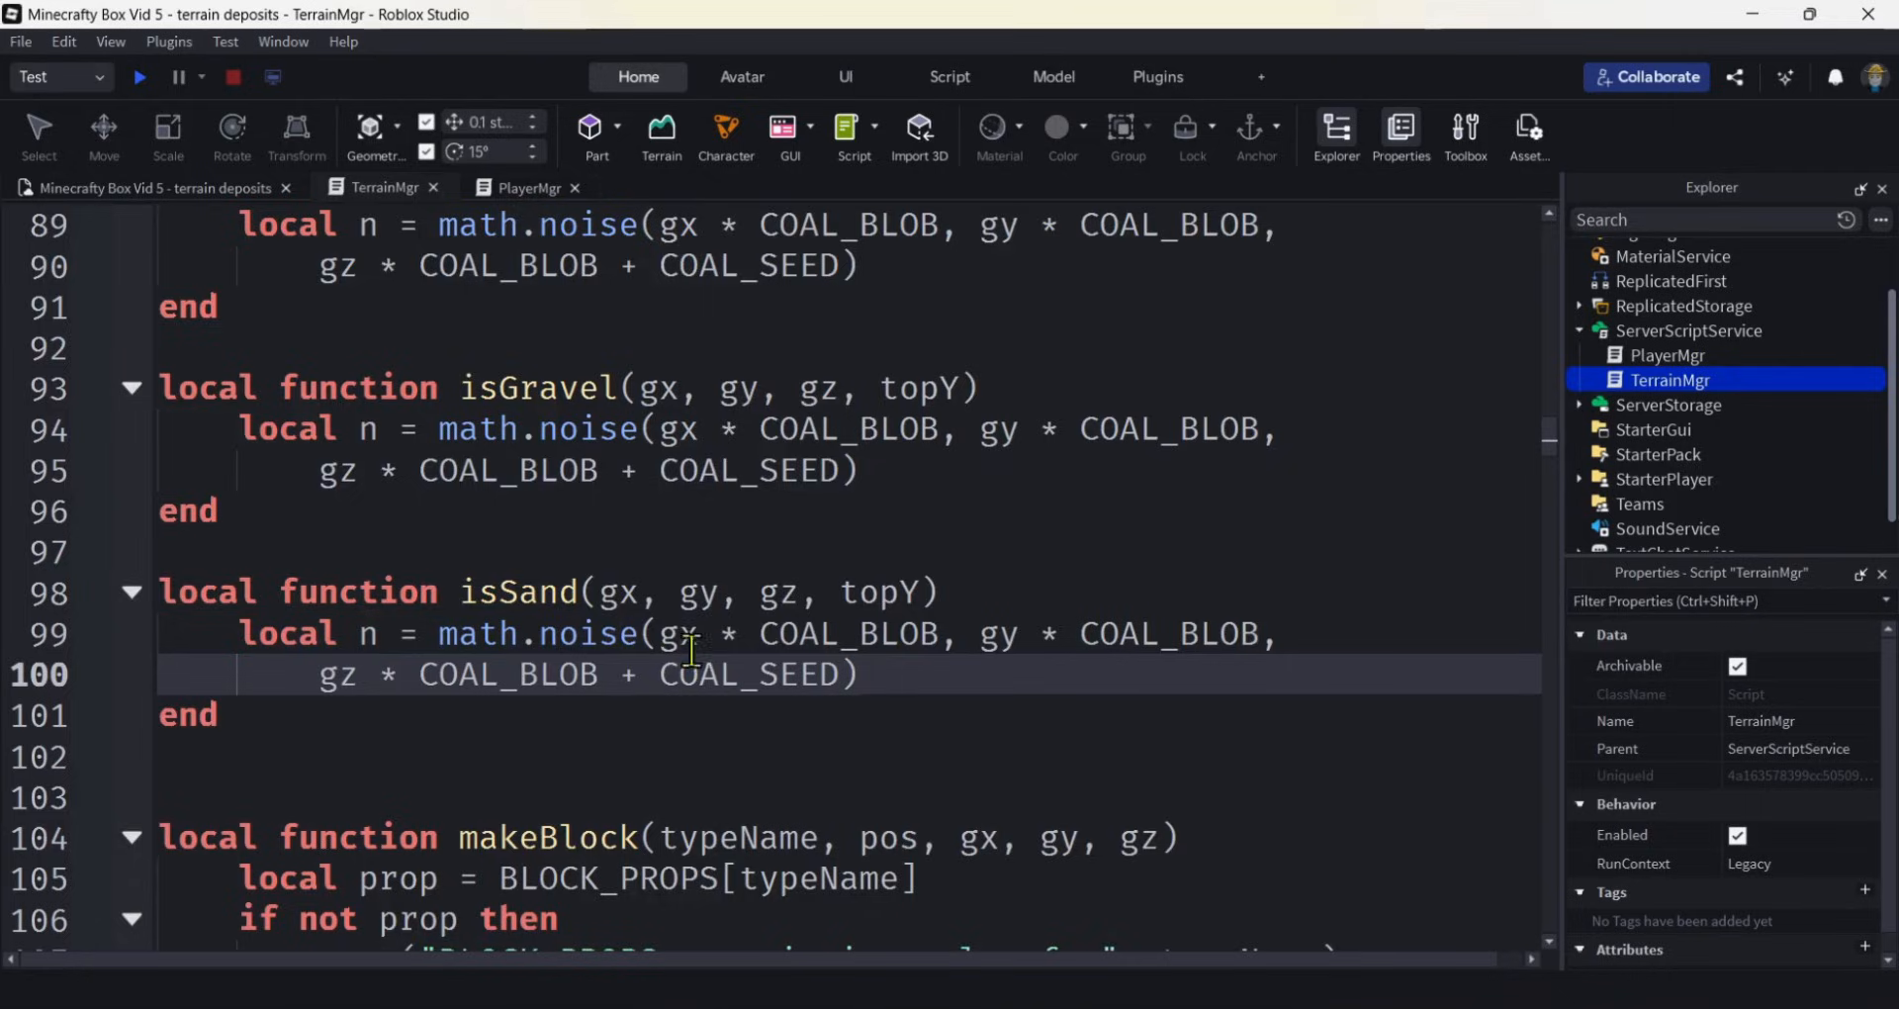
Switch the pasted noise line in isGravel to use GRAVEL_BLOB and GRAVEL_SEED.
double_click(789, 430)
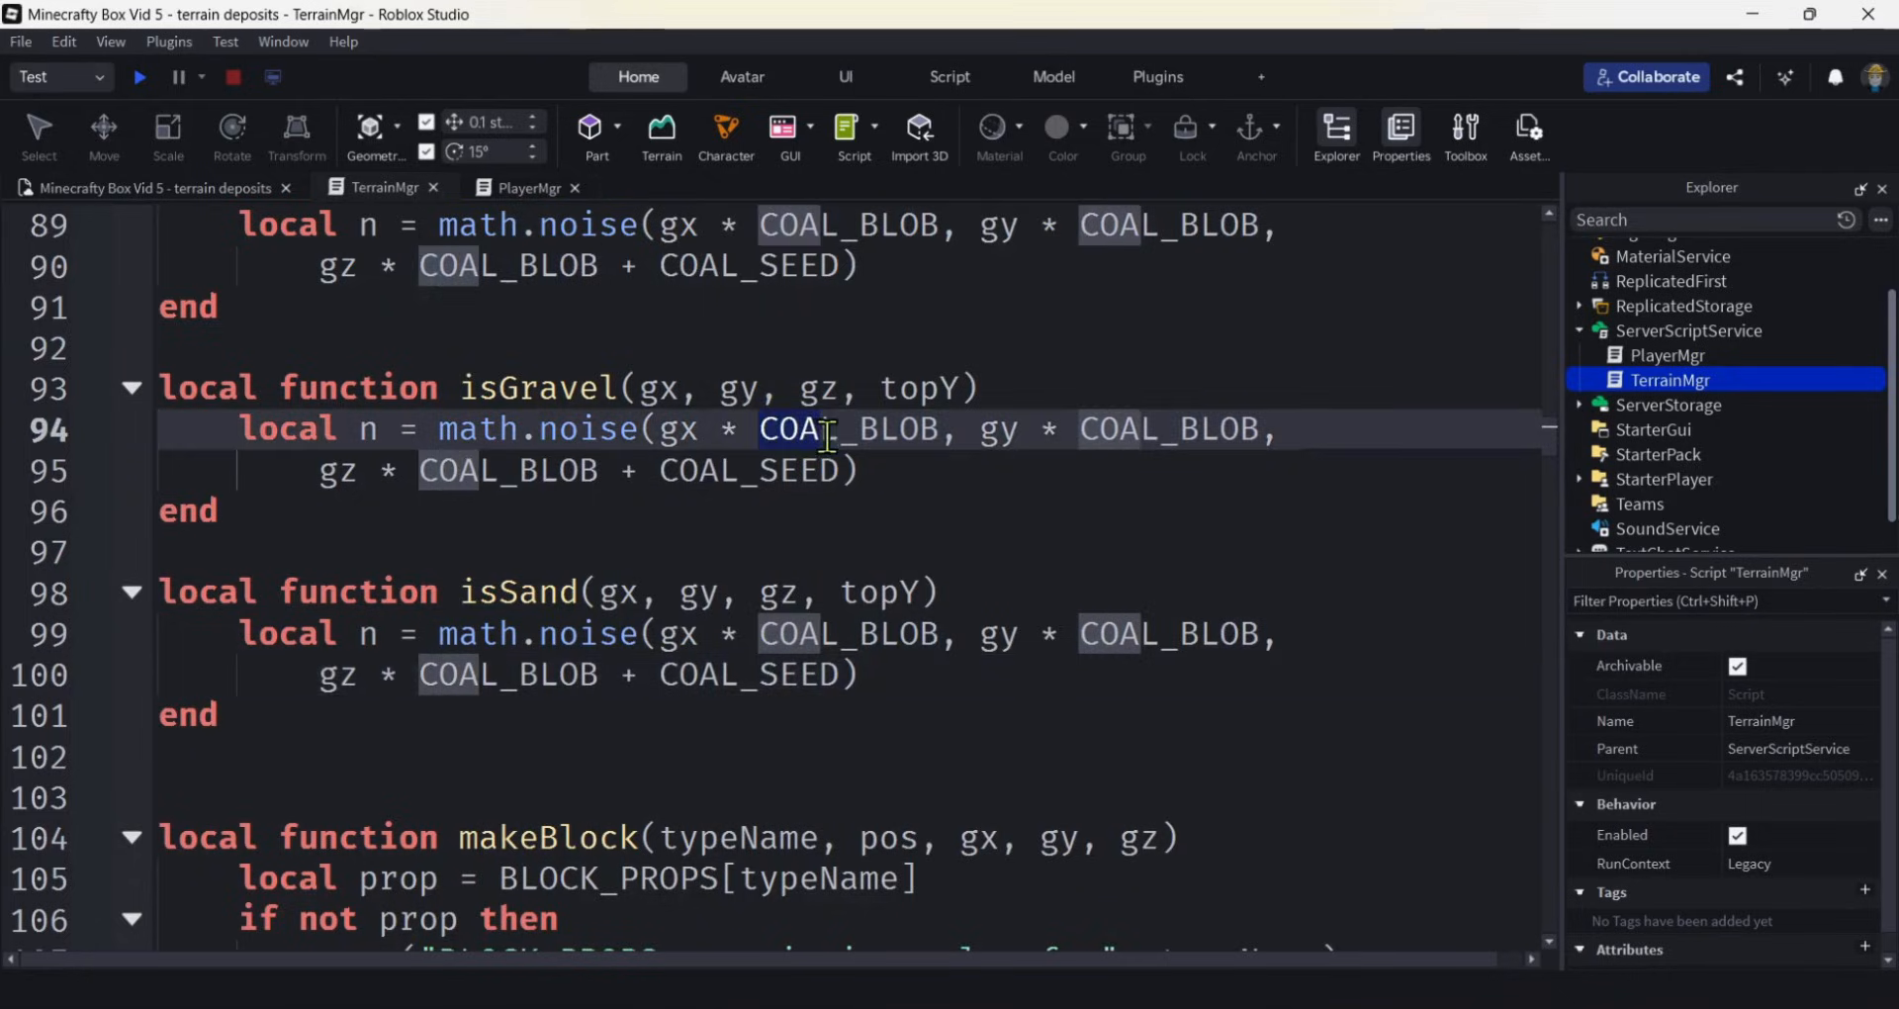
text(GRAVE)
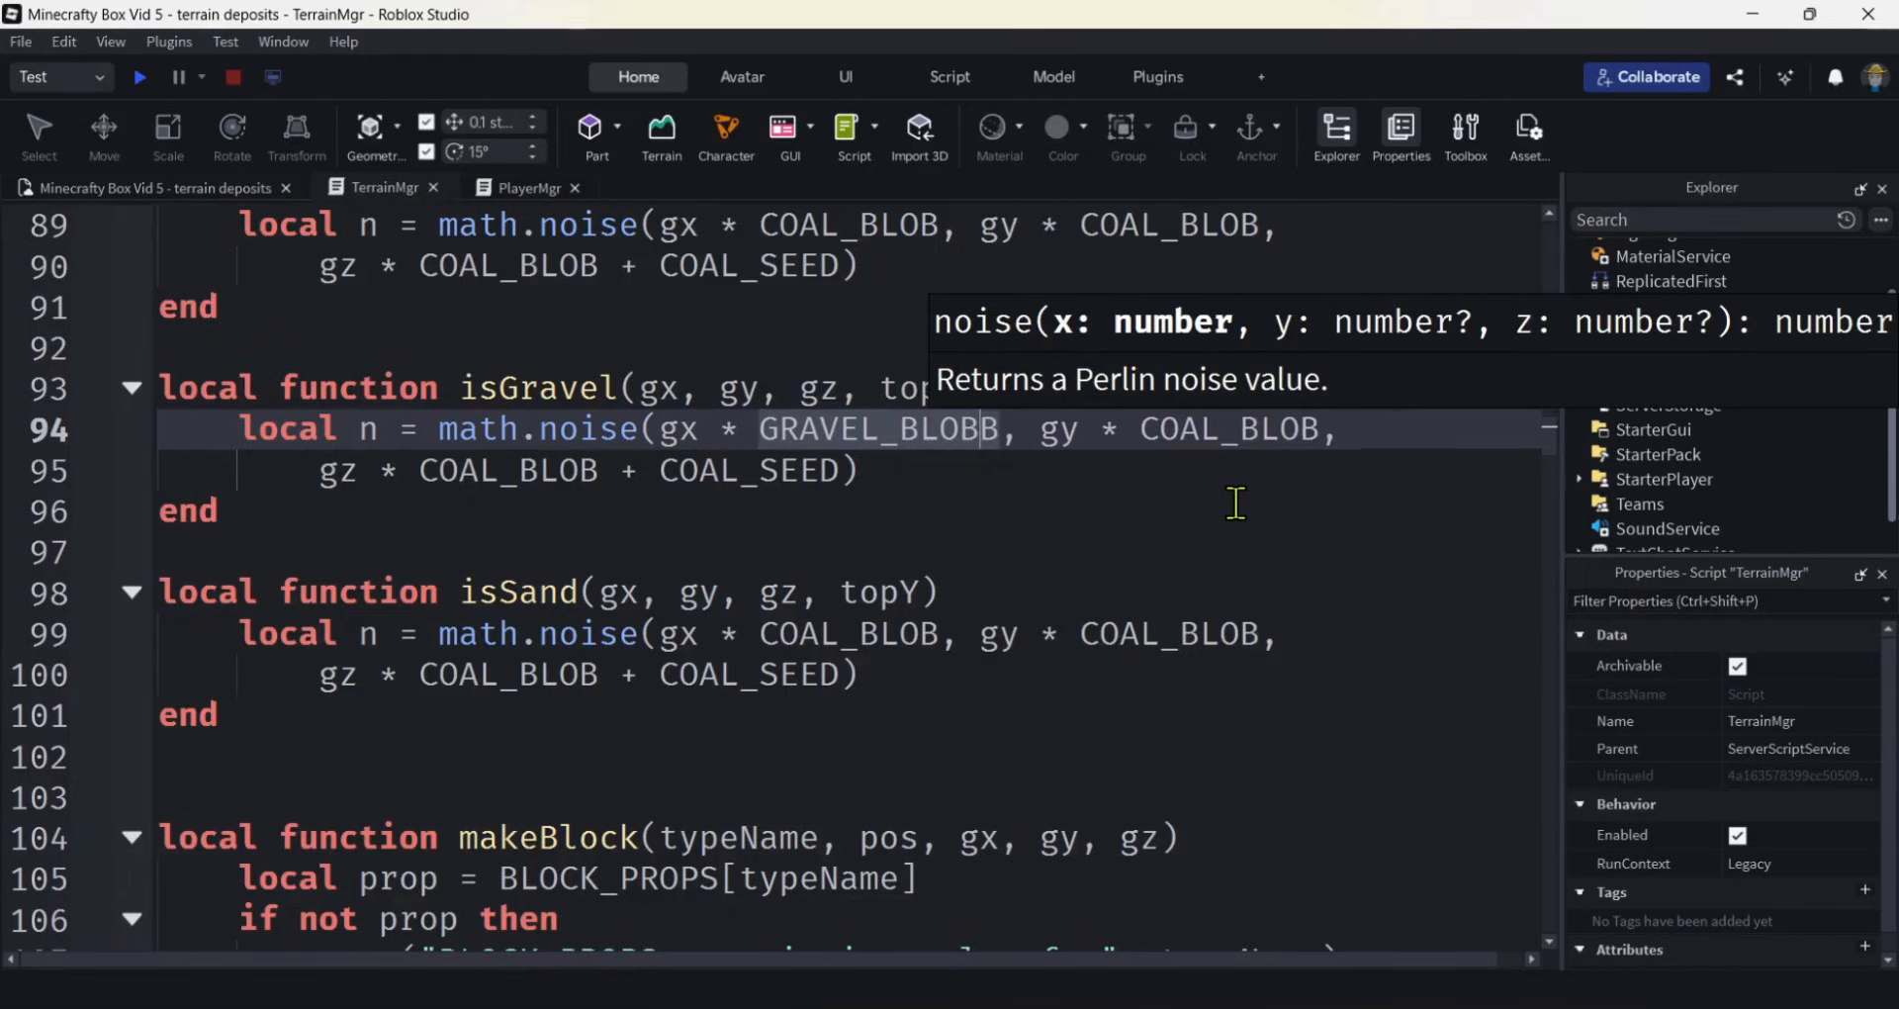
double_click(871, 429)
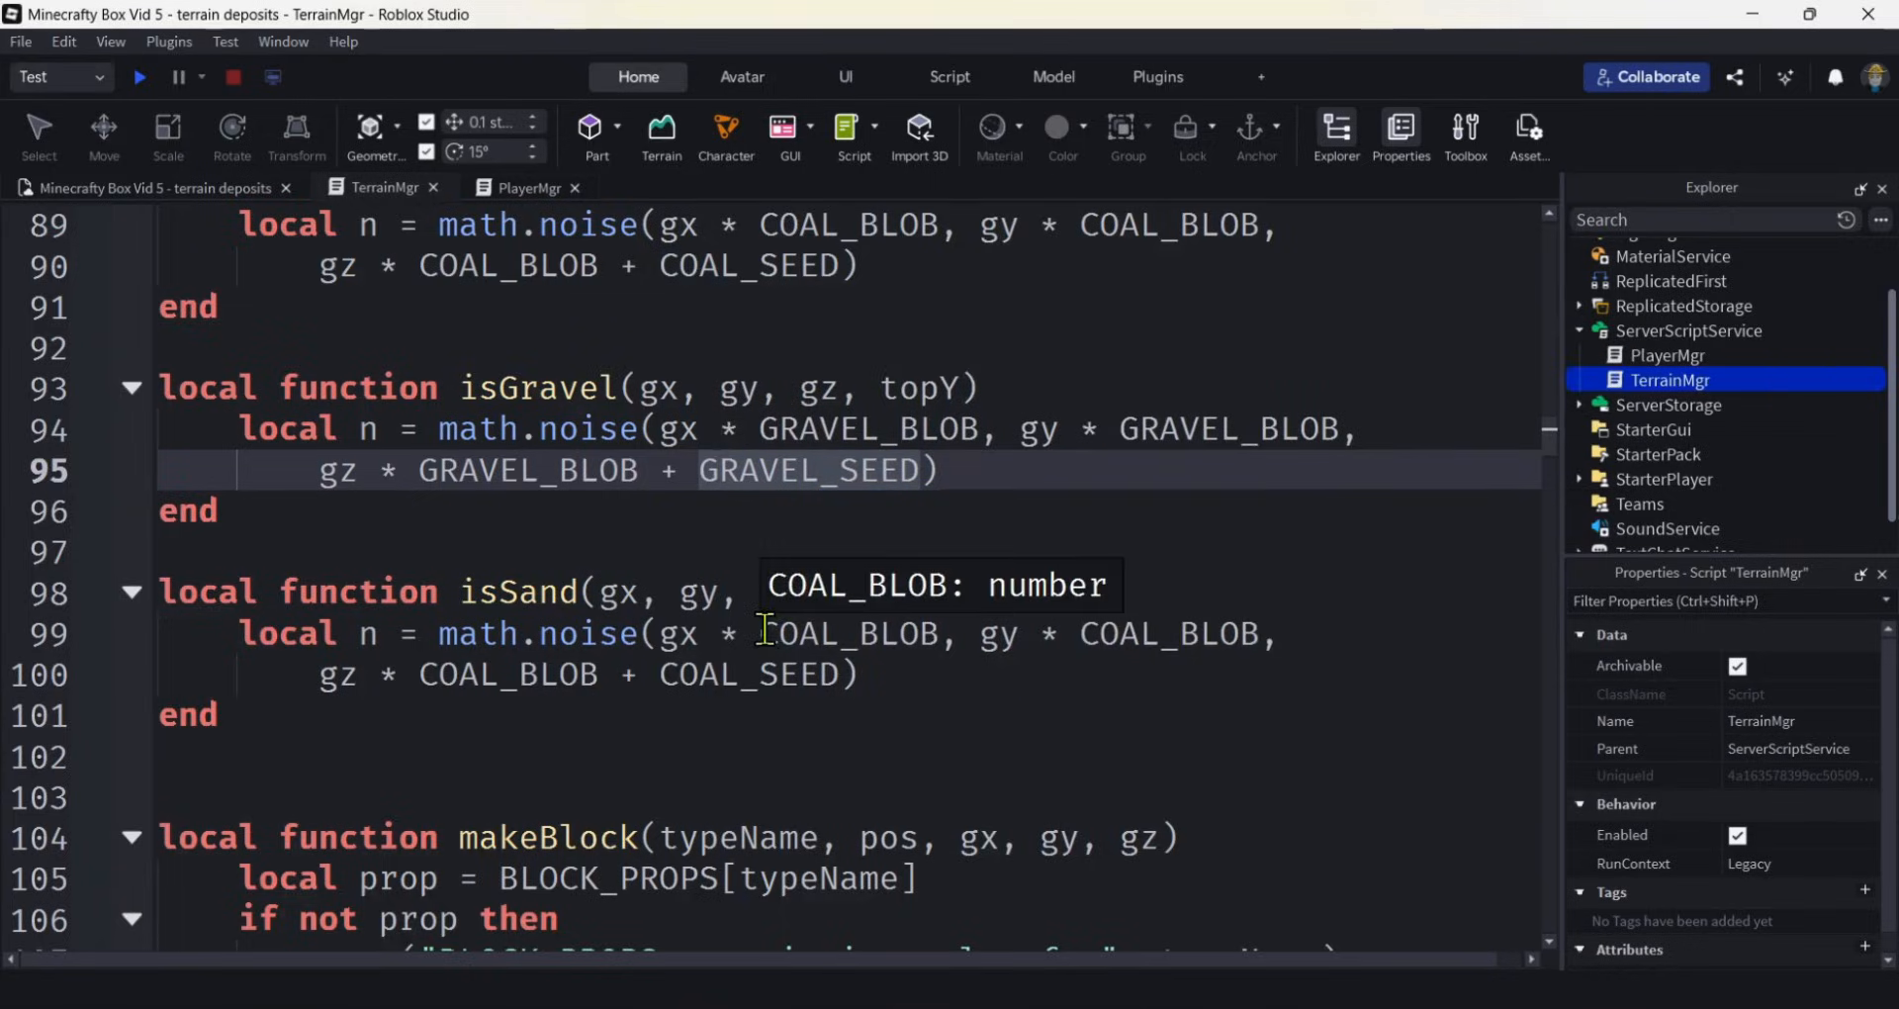
Switch the pasted noise line in isSand to use SAND_BLOB and SAND_SEED.
double_click(797, 633)
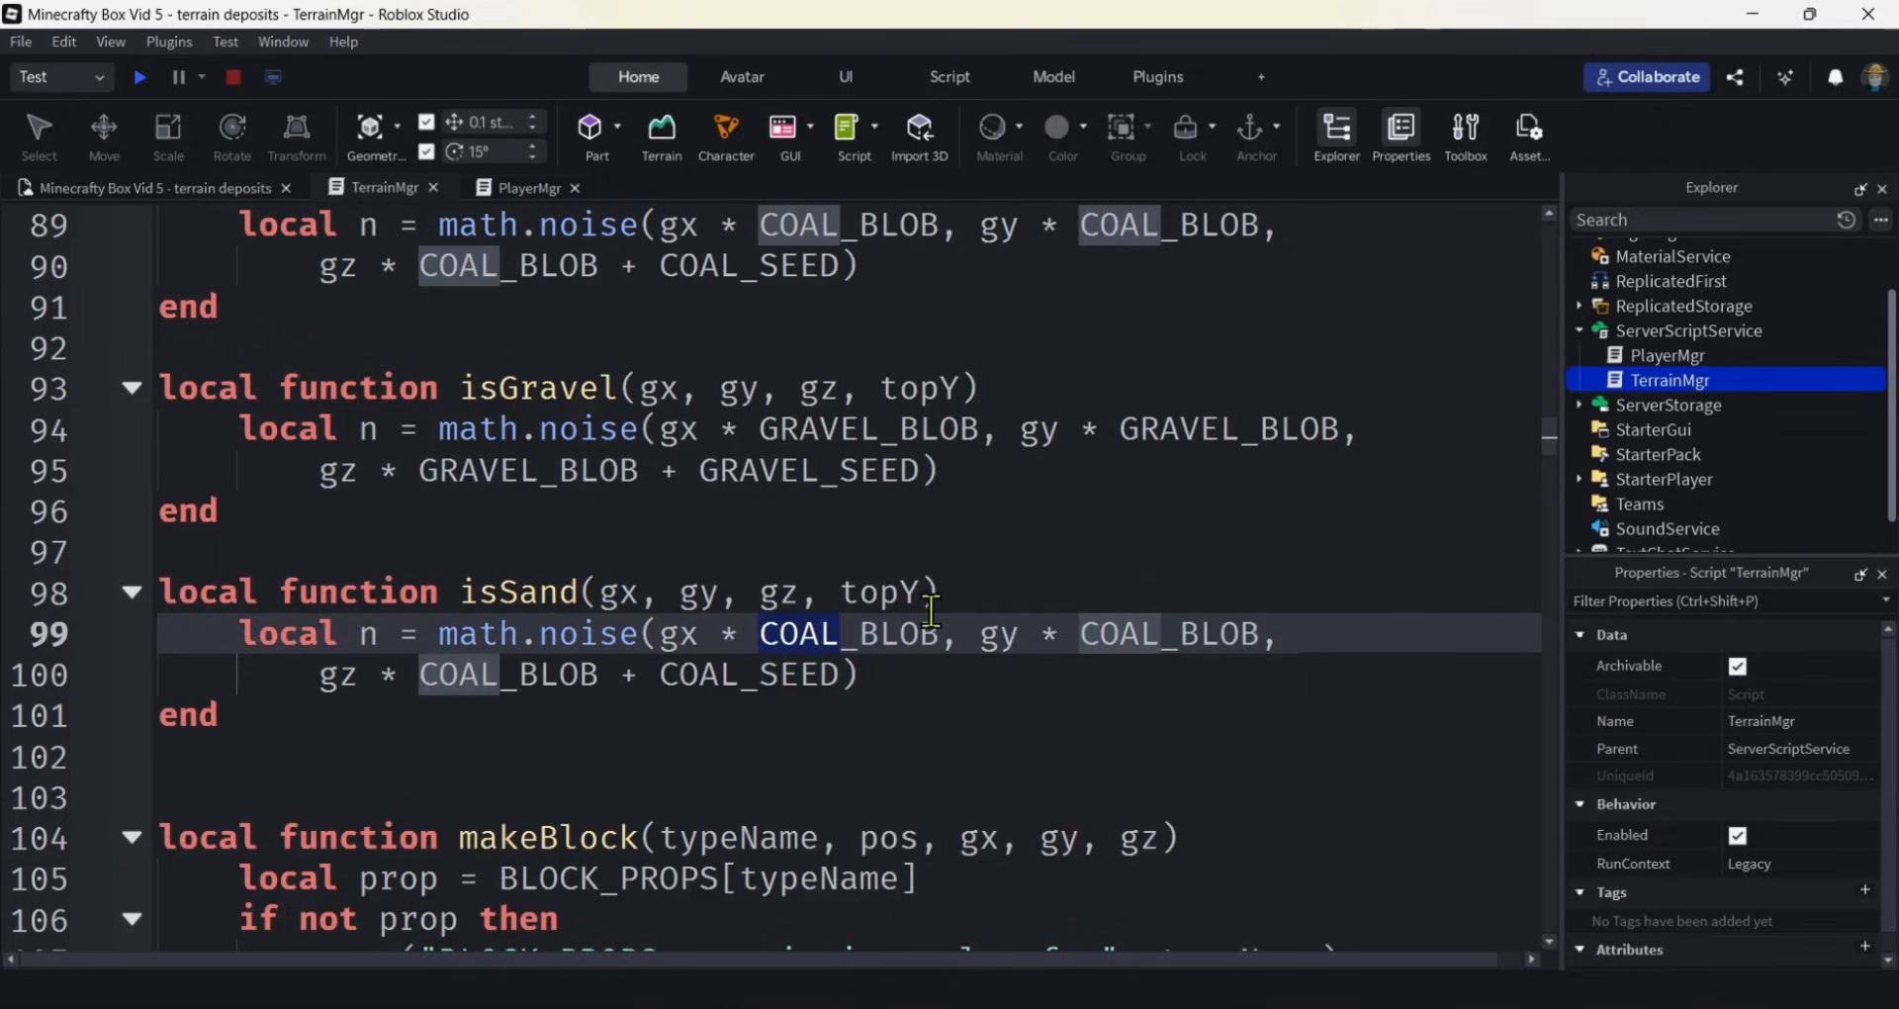
text(SAND)
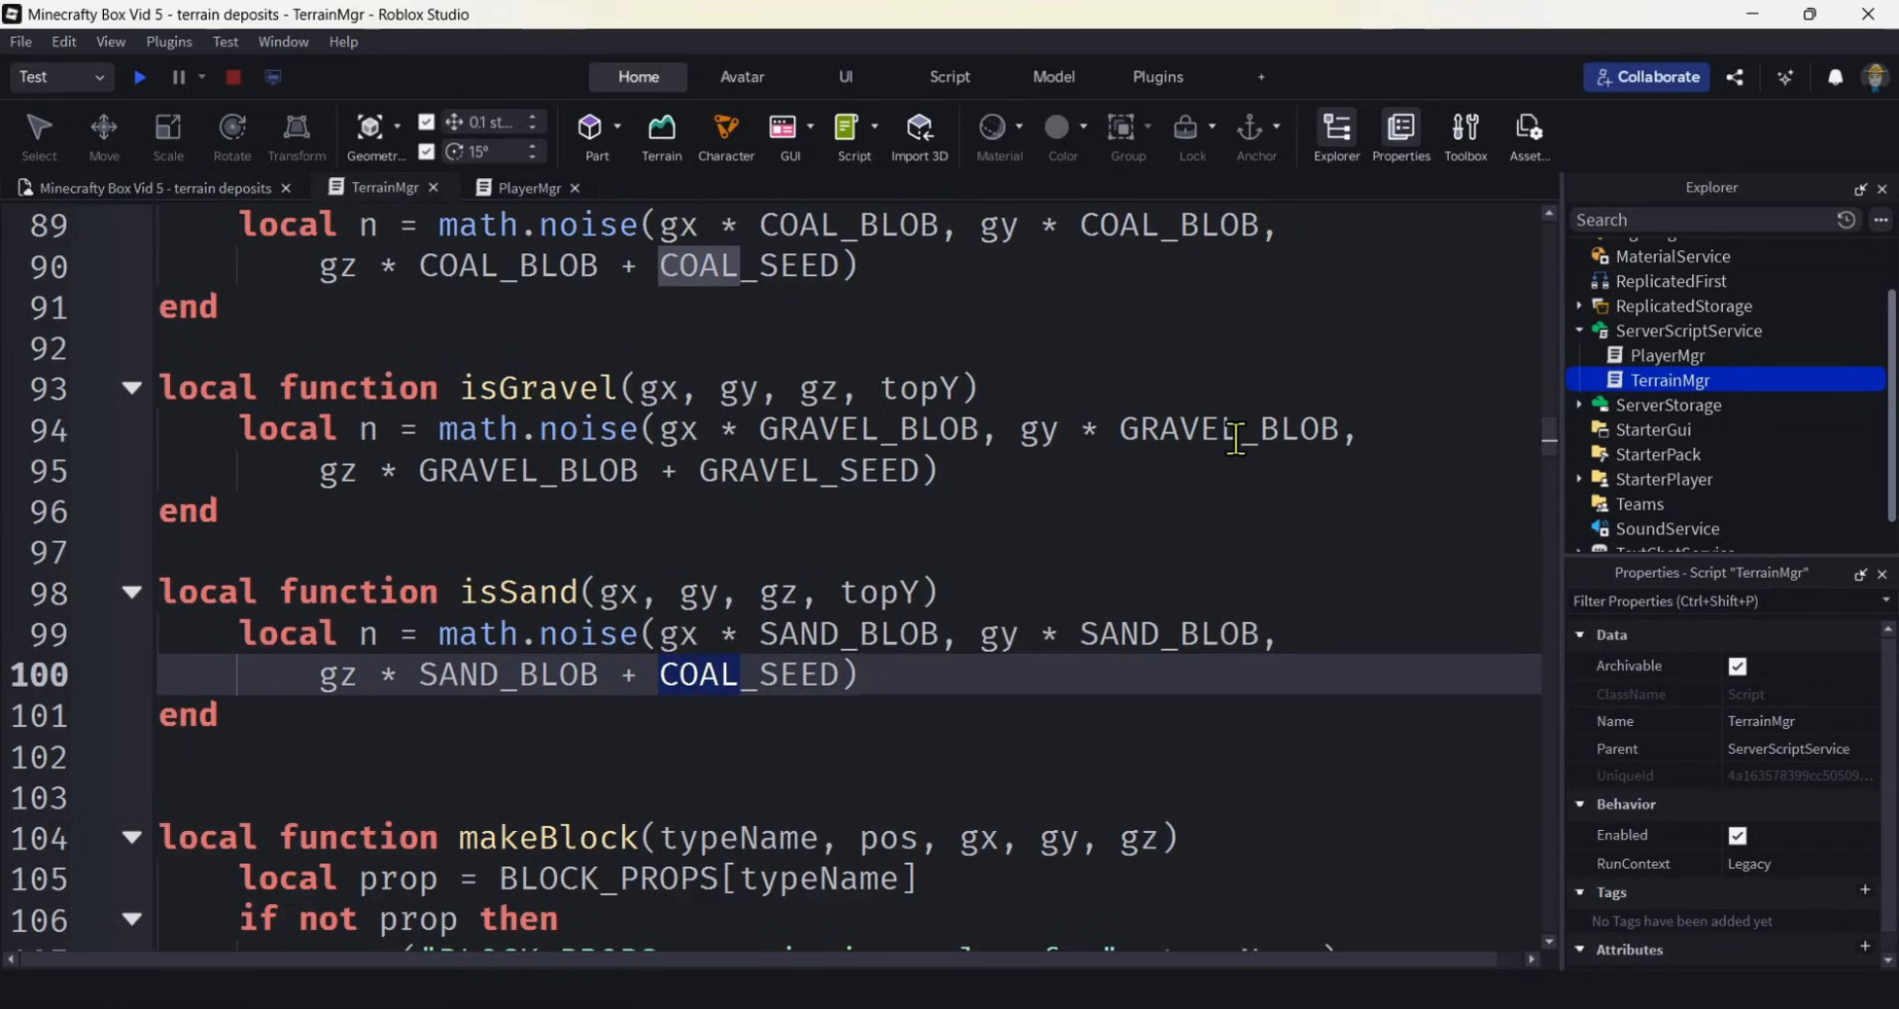
text(SAND)
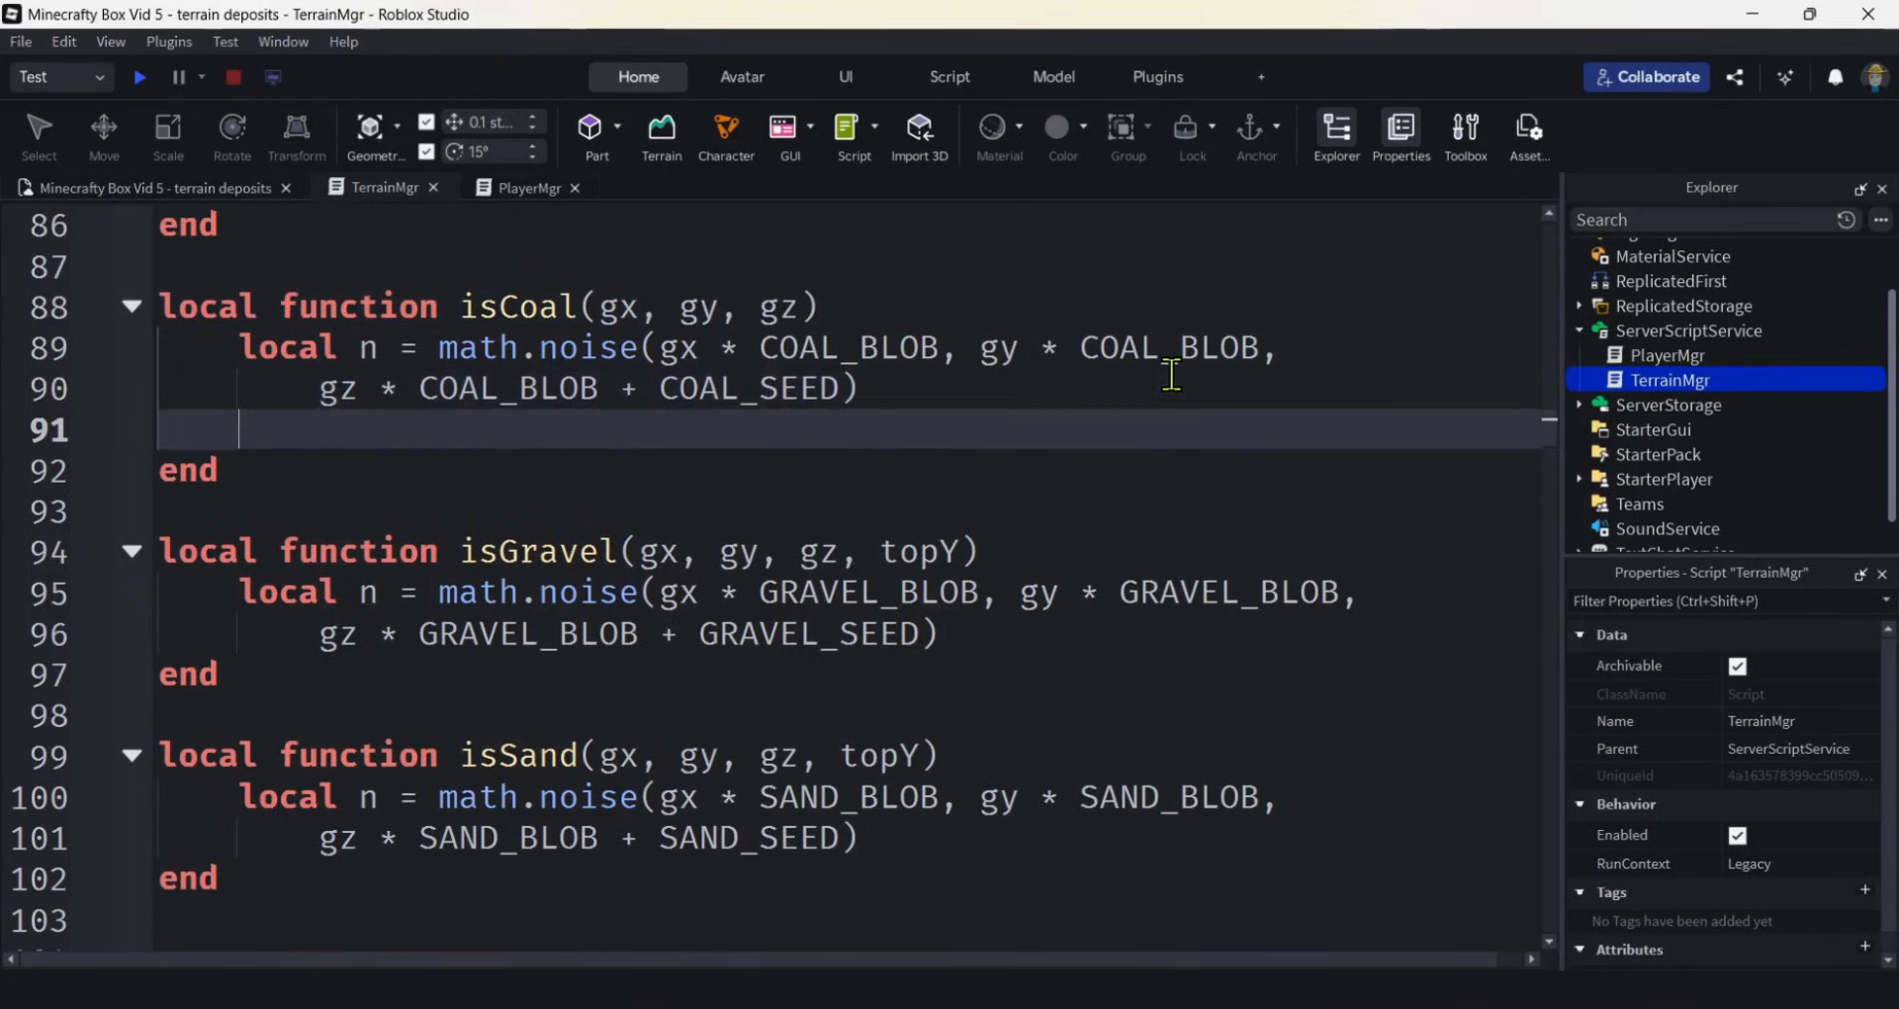
Make isCoal return n > COAL_THRESHOLD.
text(return n)
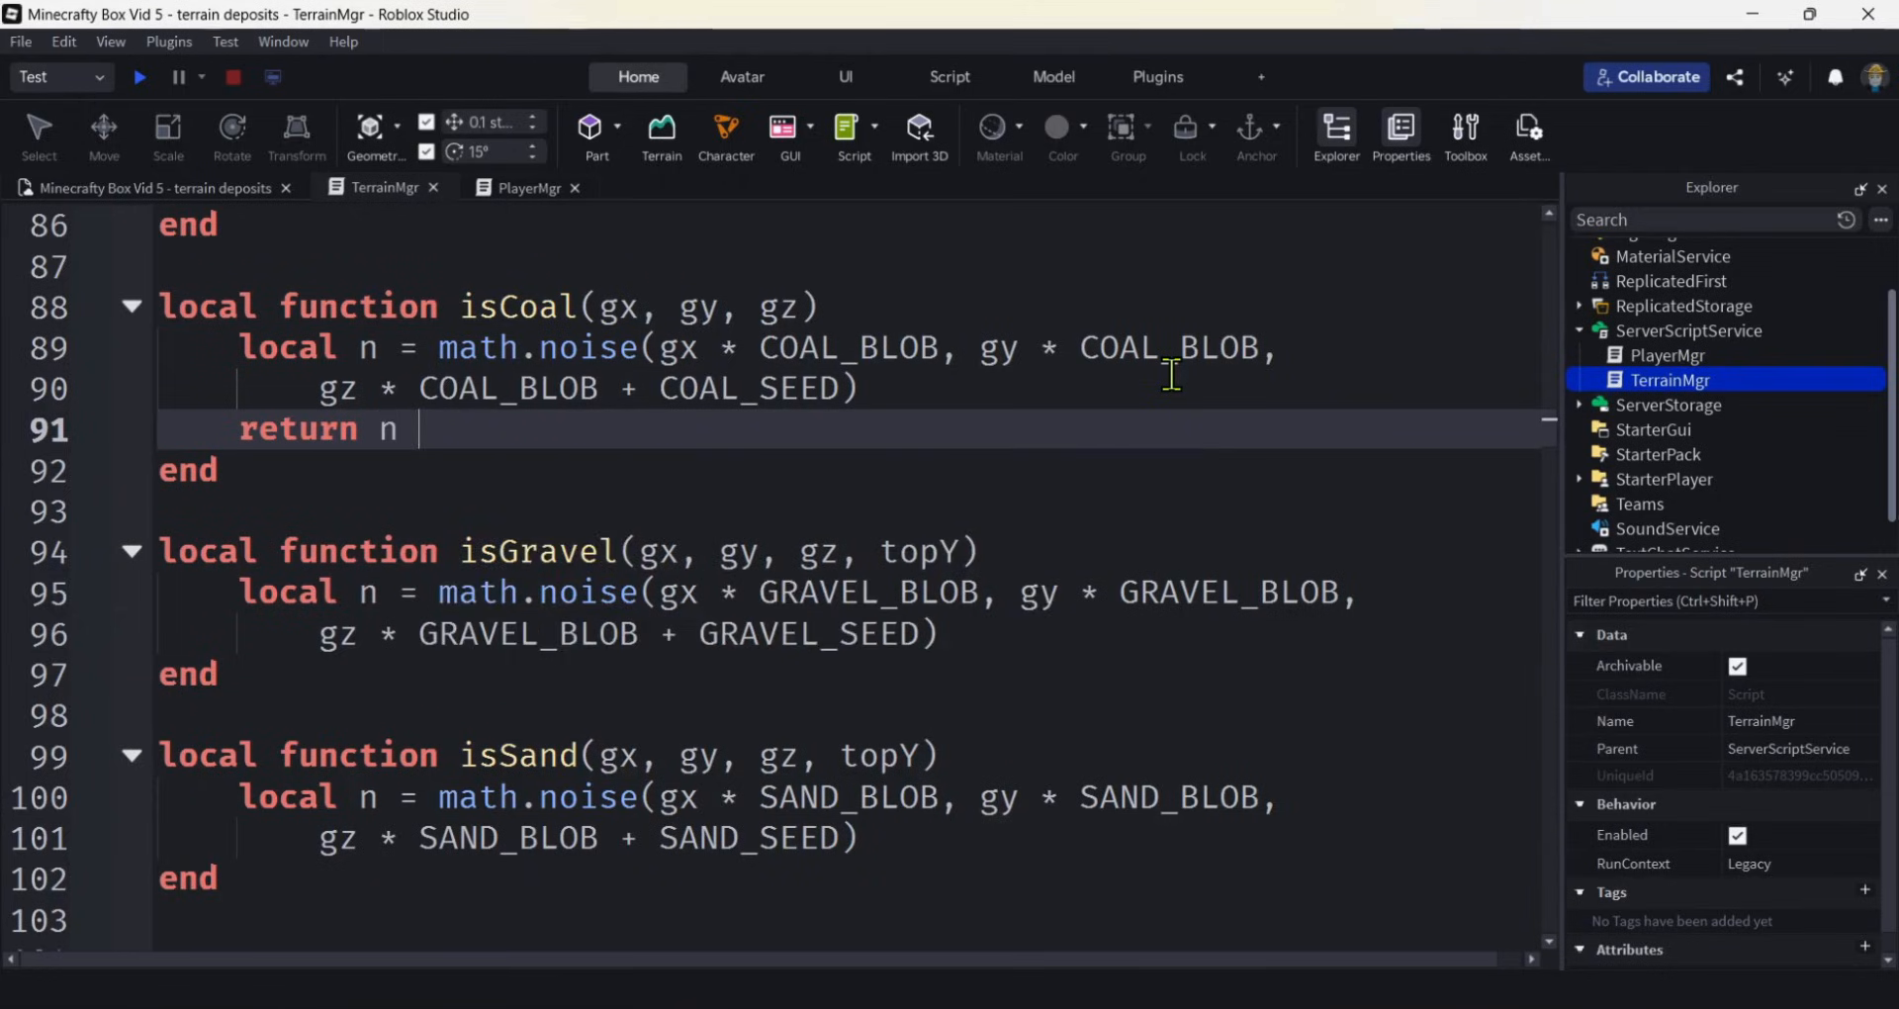
text(>)
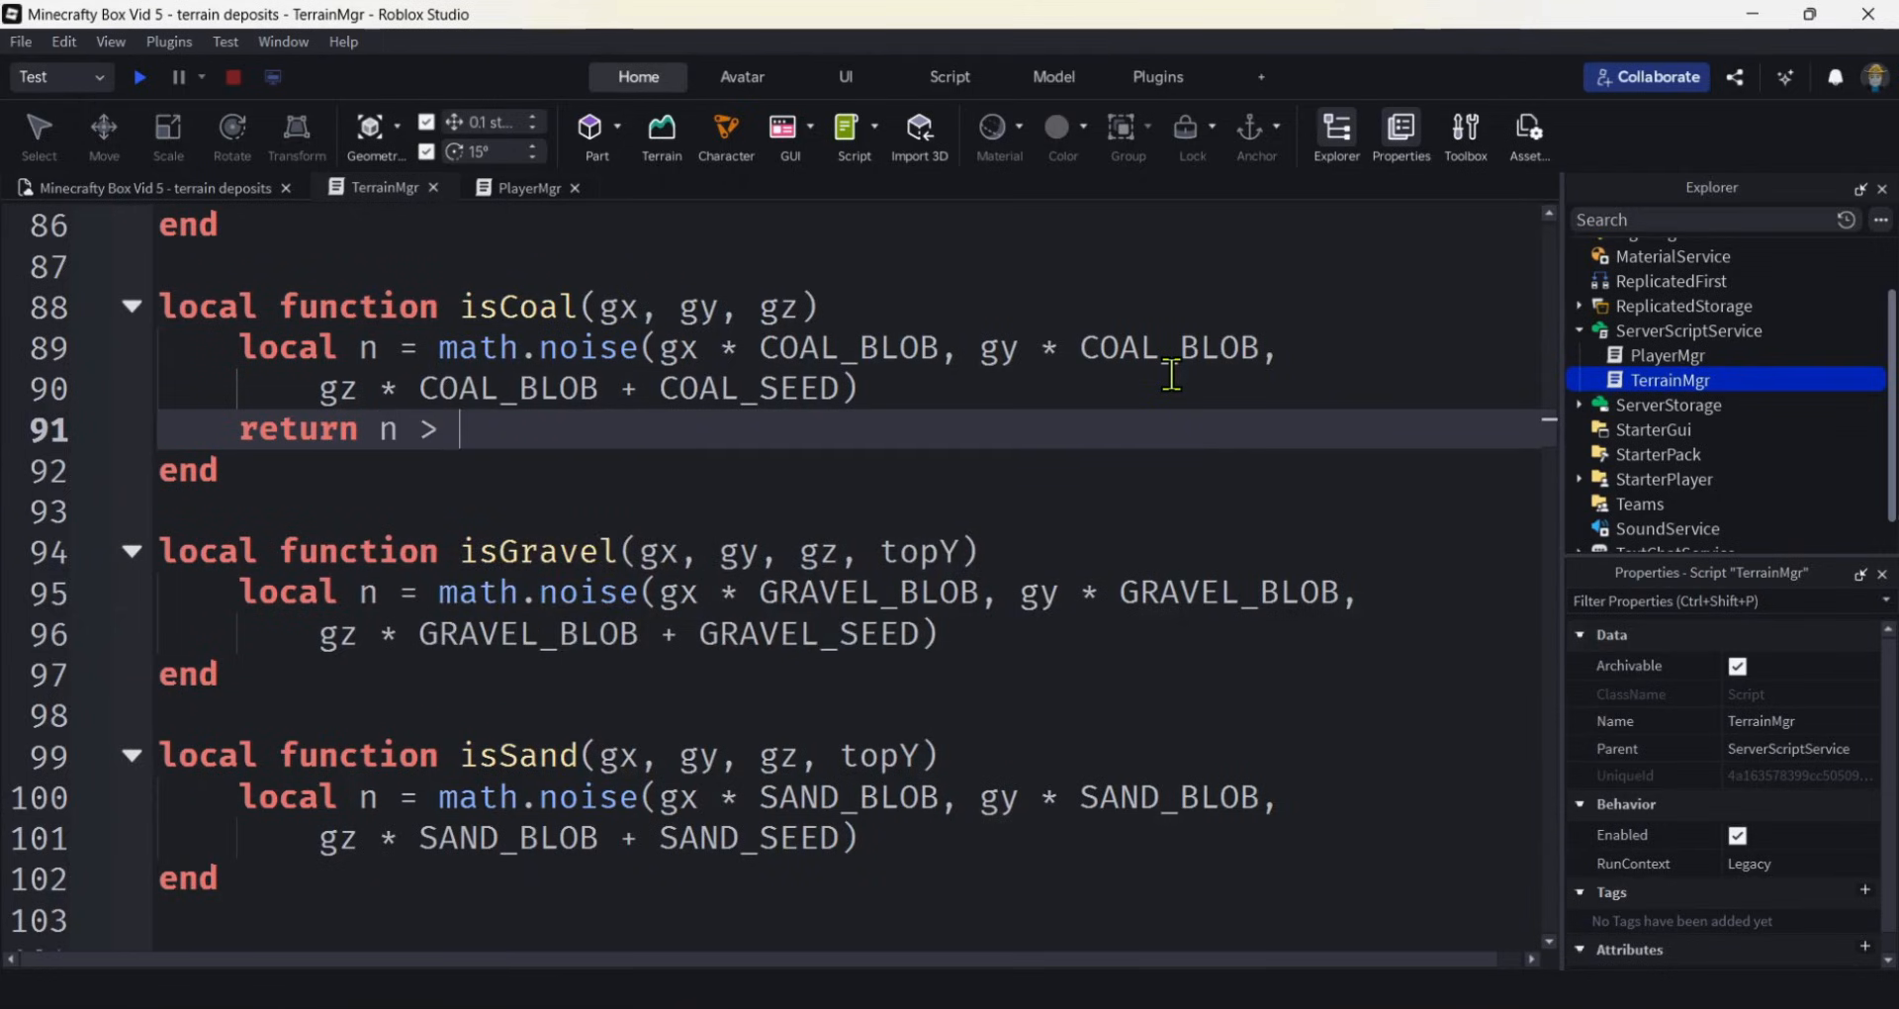
text(COAL)
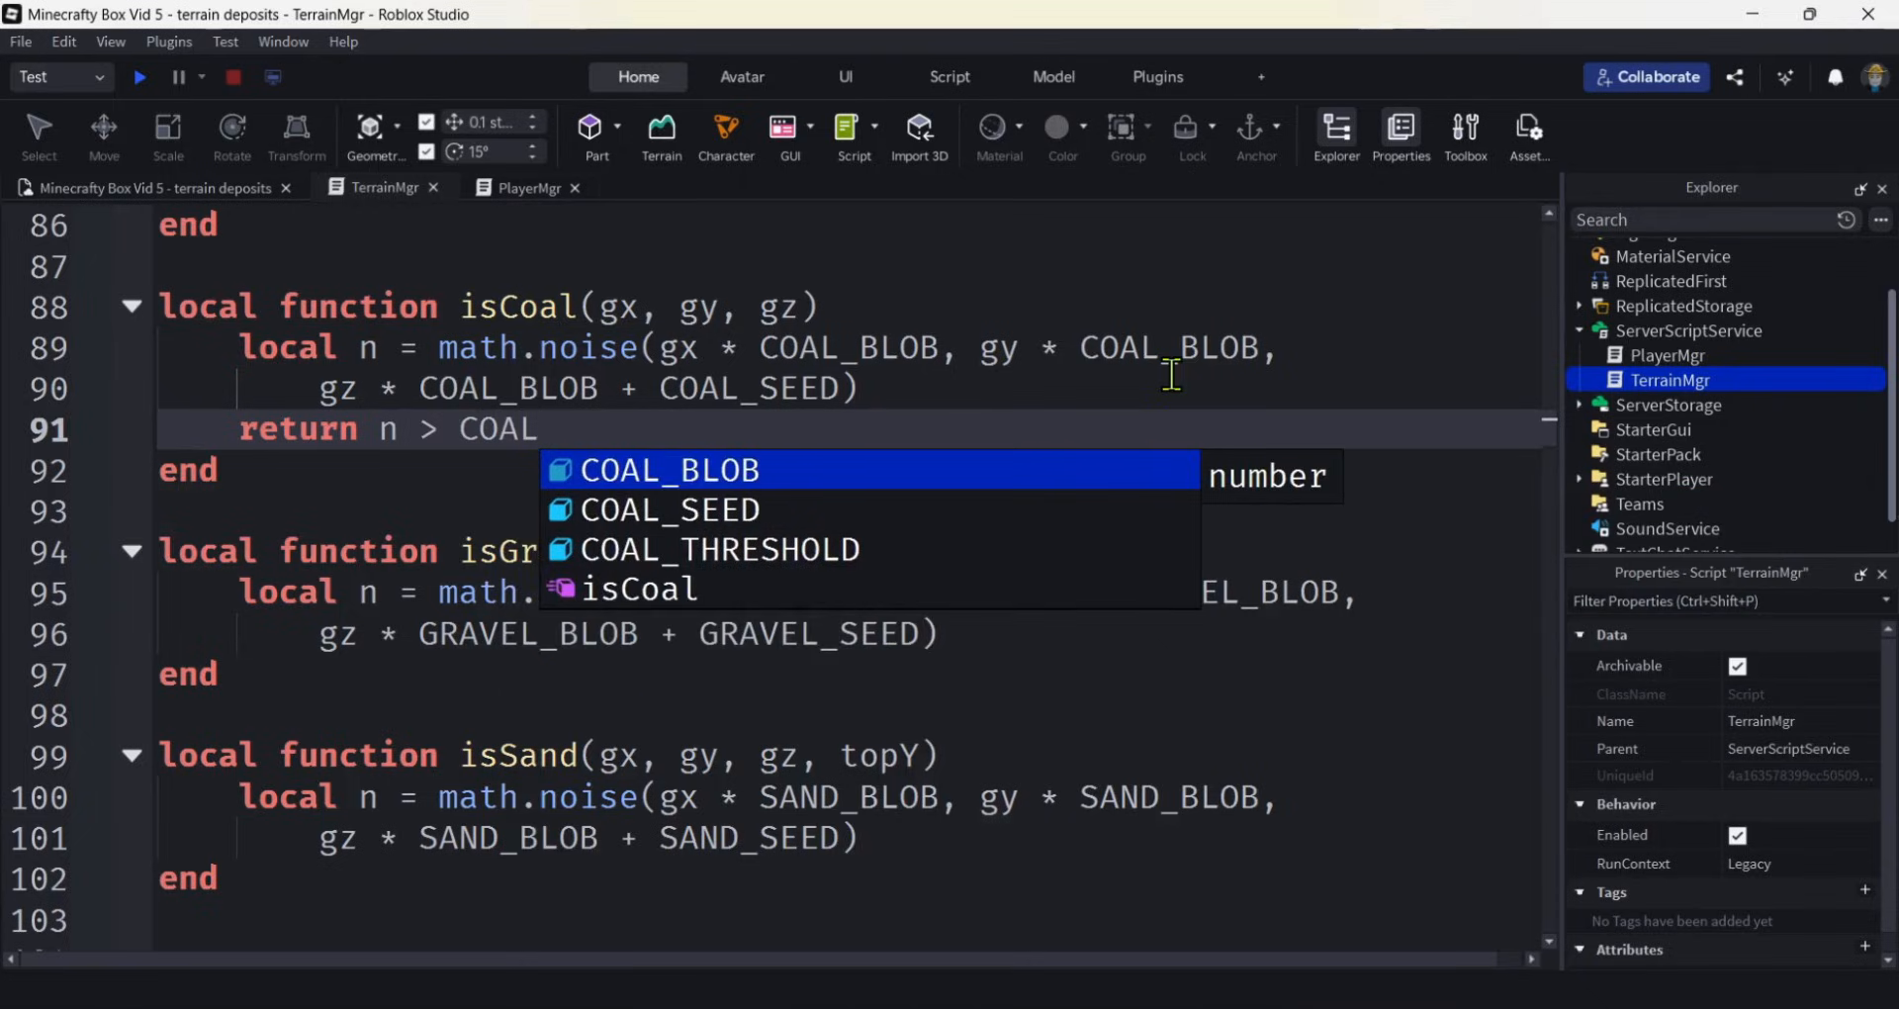
key(Tab)
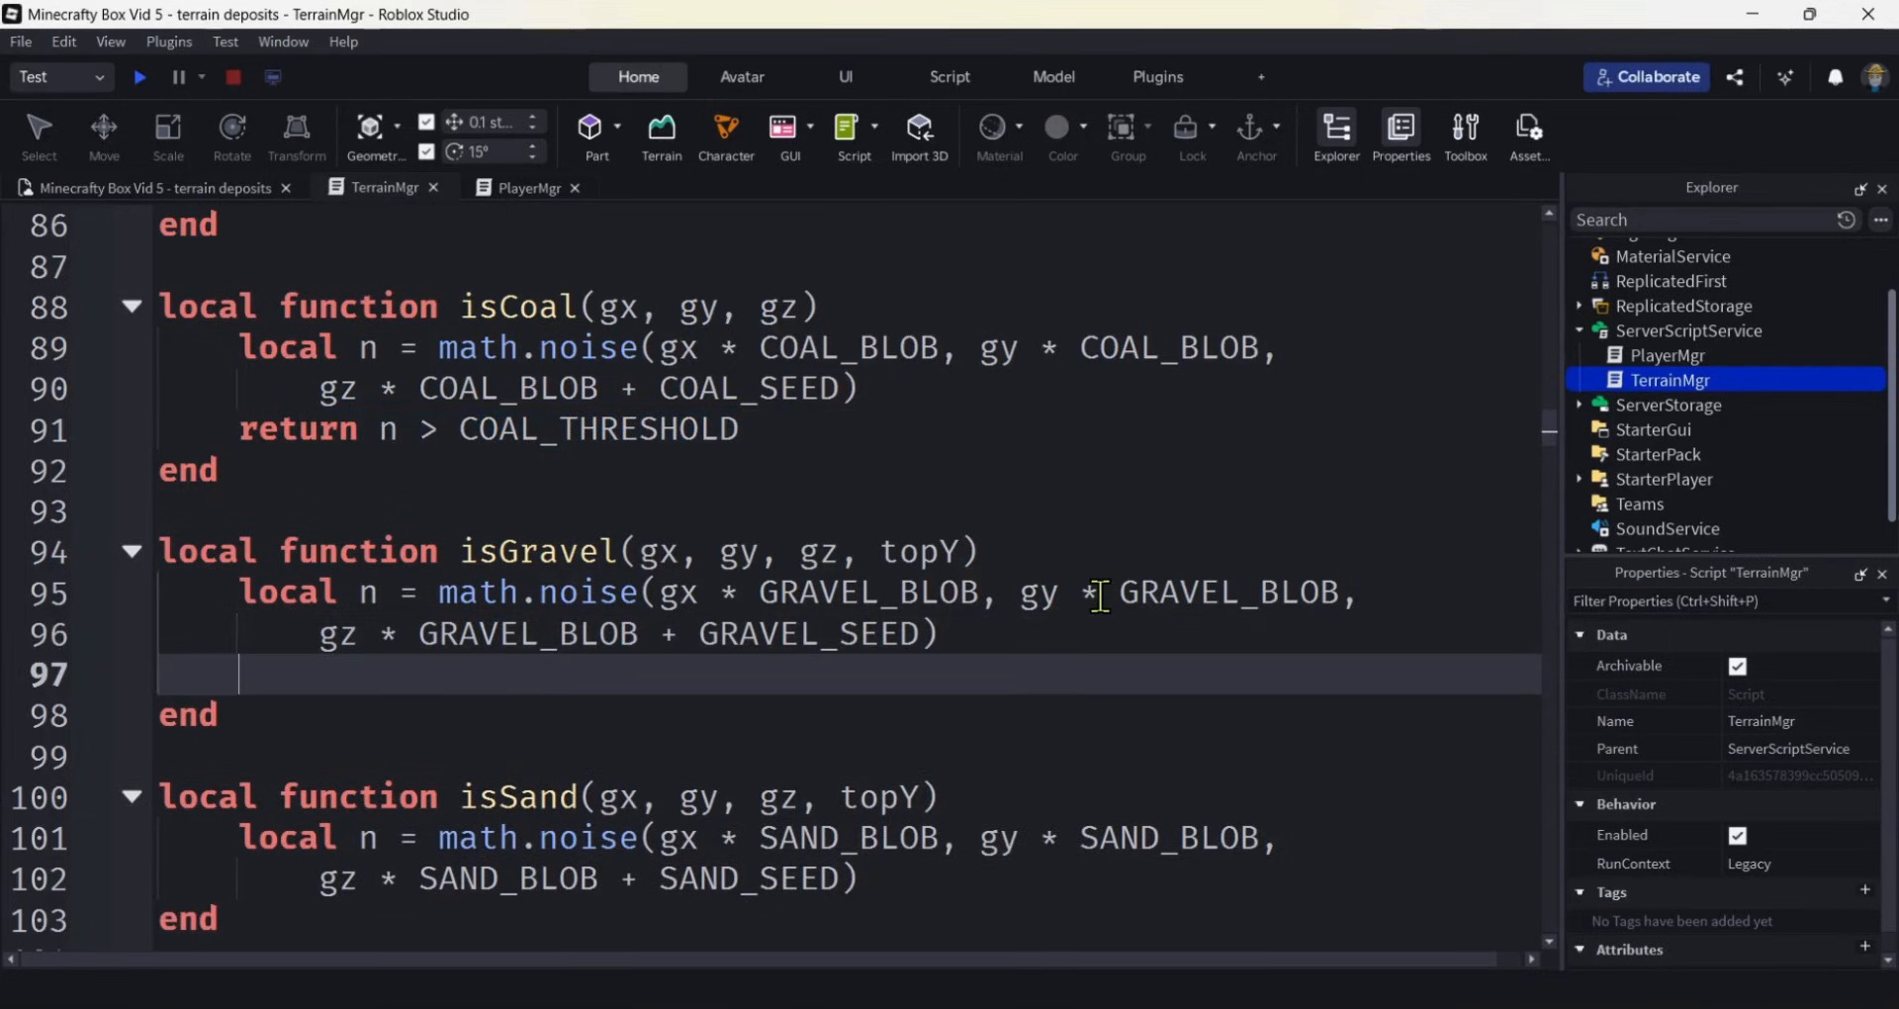
Make isGravel return n > GRAVEL_THRESHOLD.
text(return n > COAL_THRESHOLD)
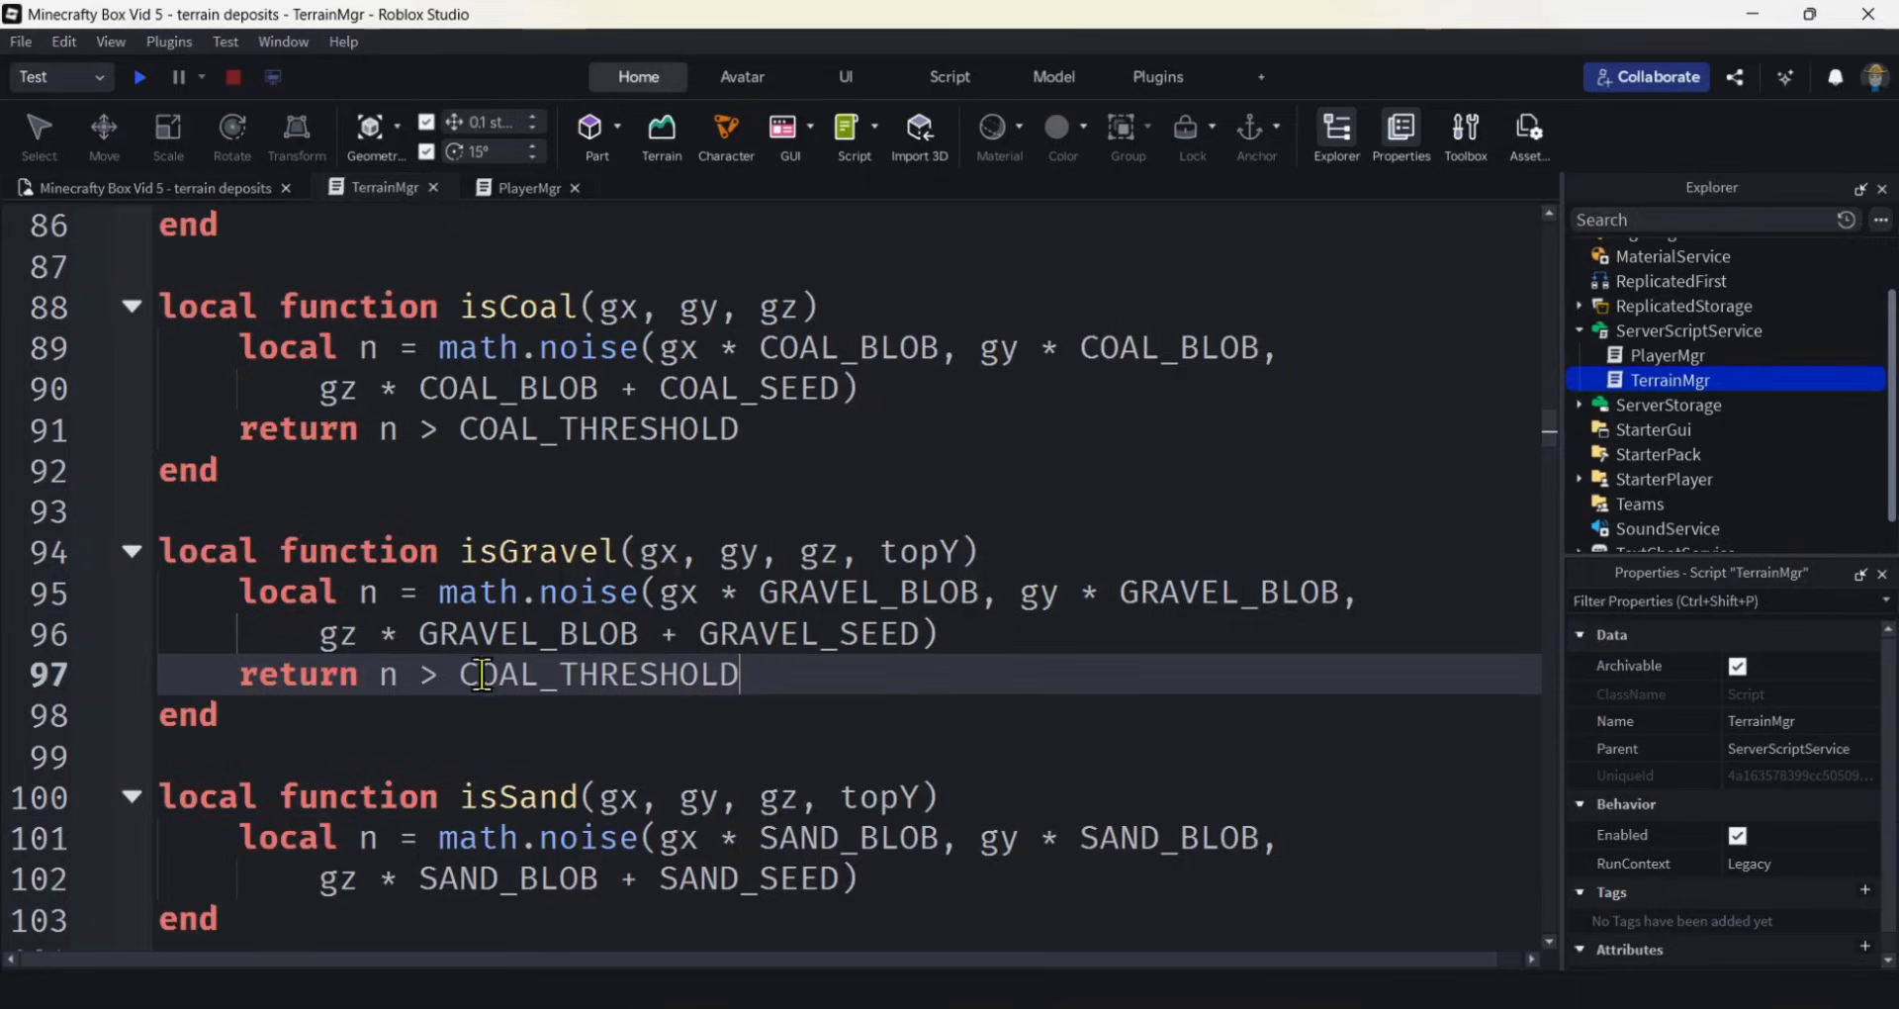
double_click(497, 674)
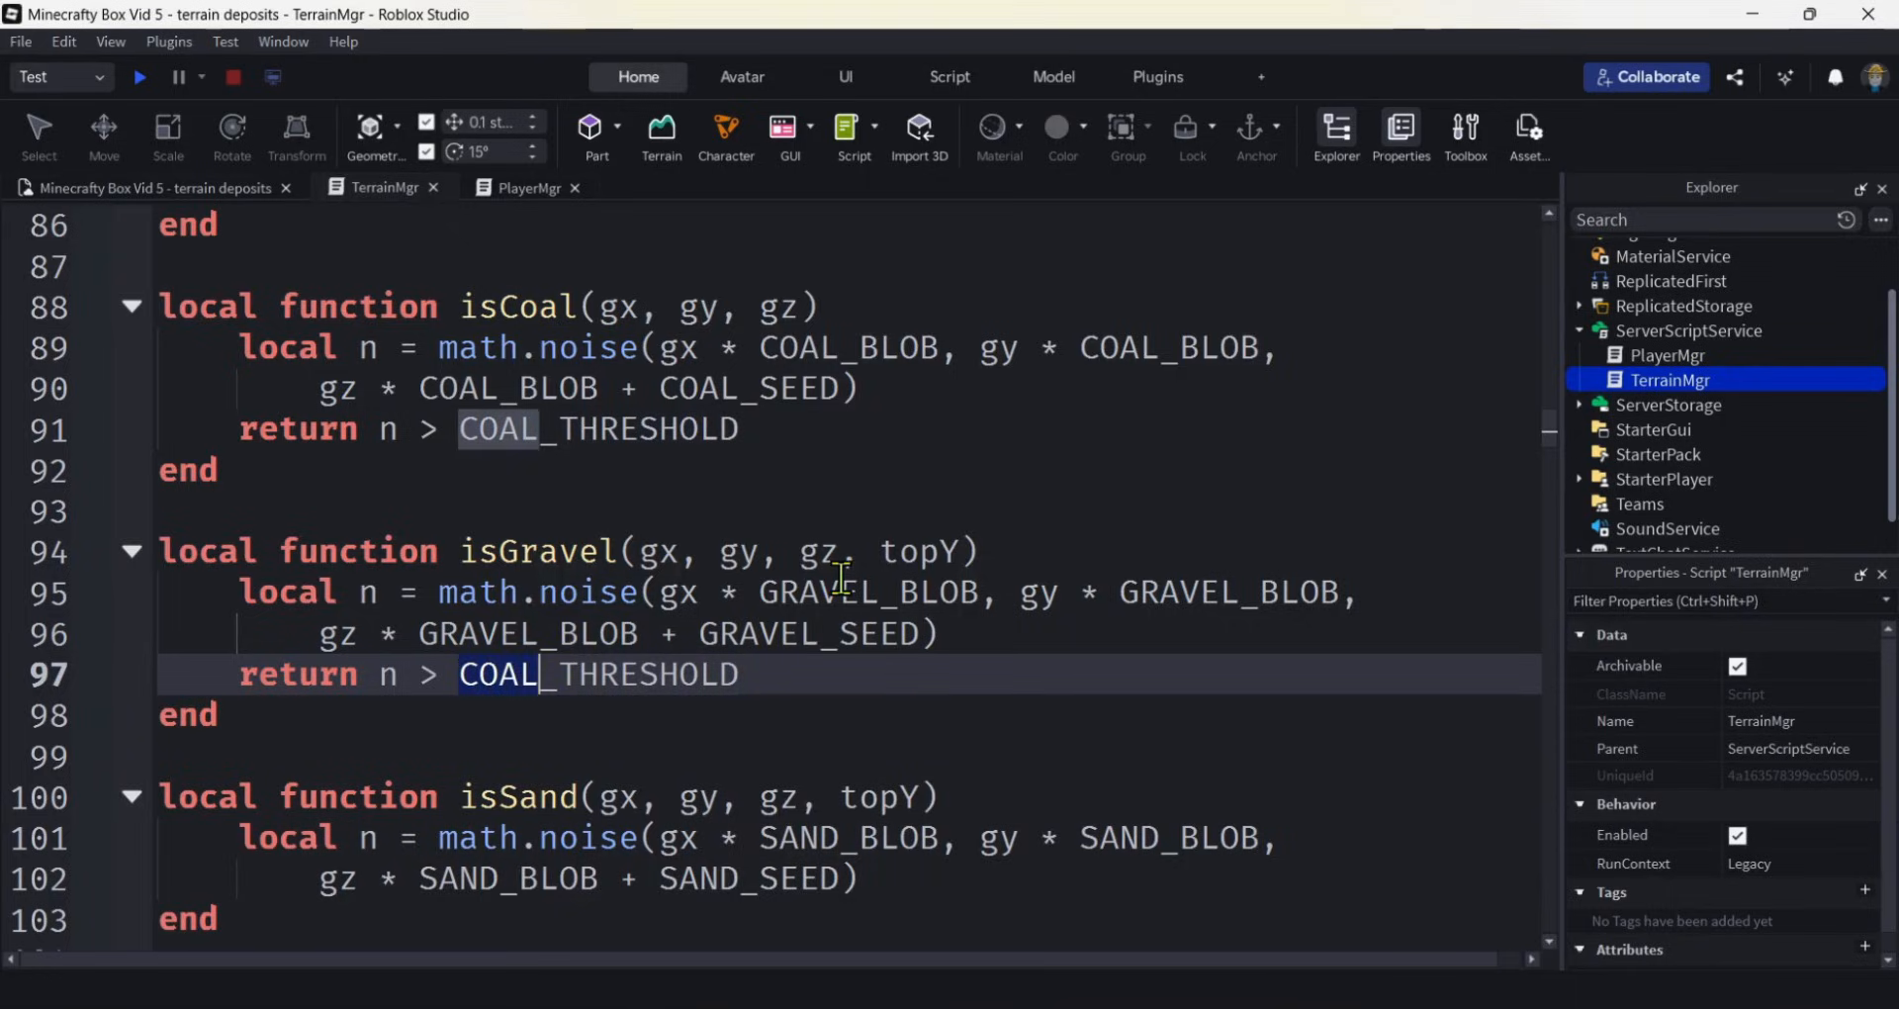
text(GR)
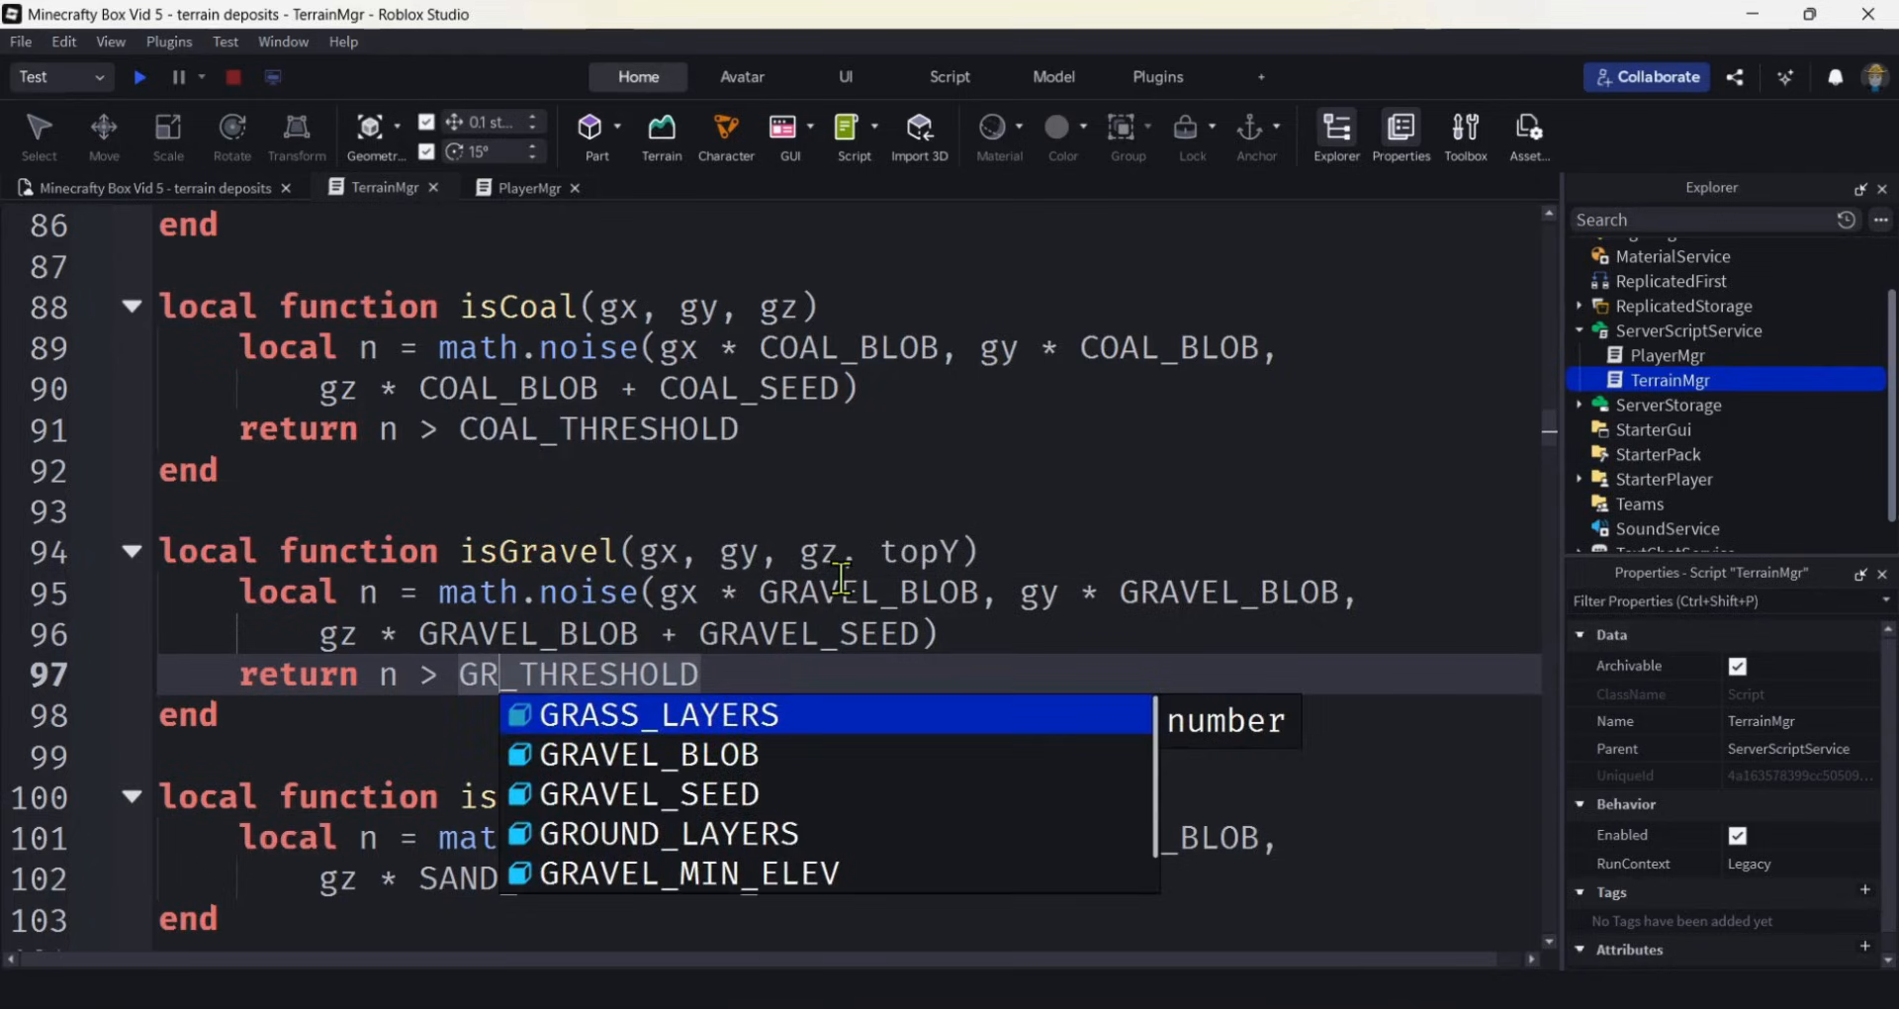
text(A)
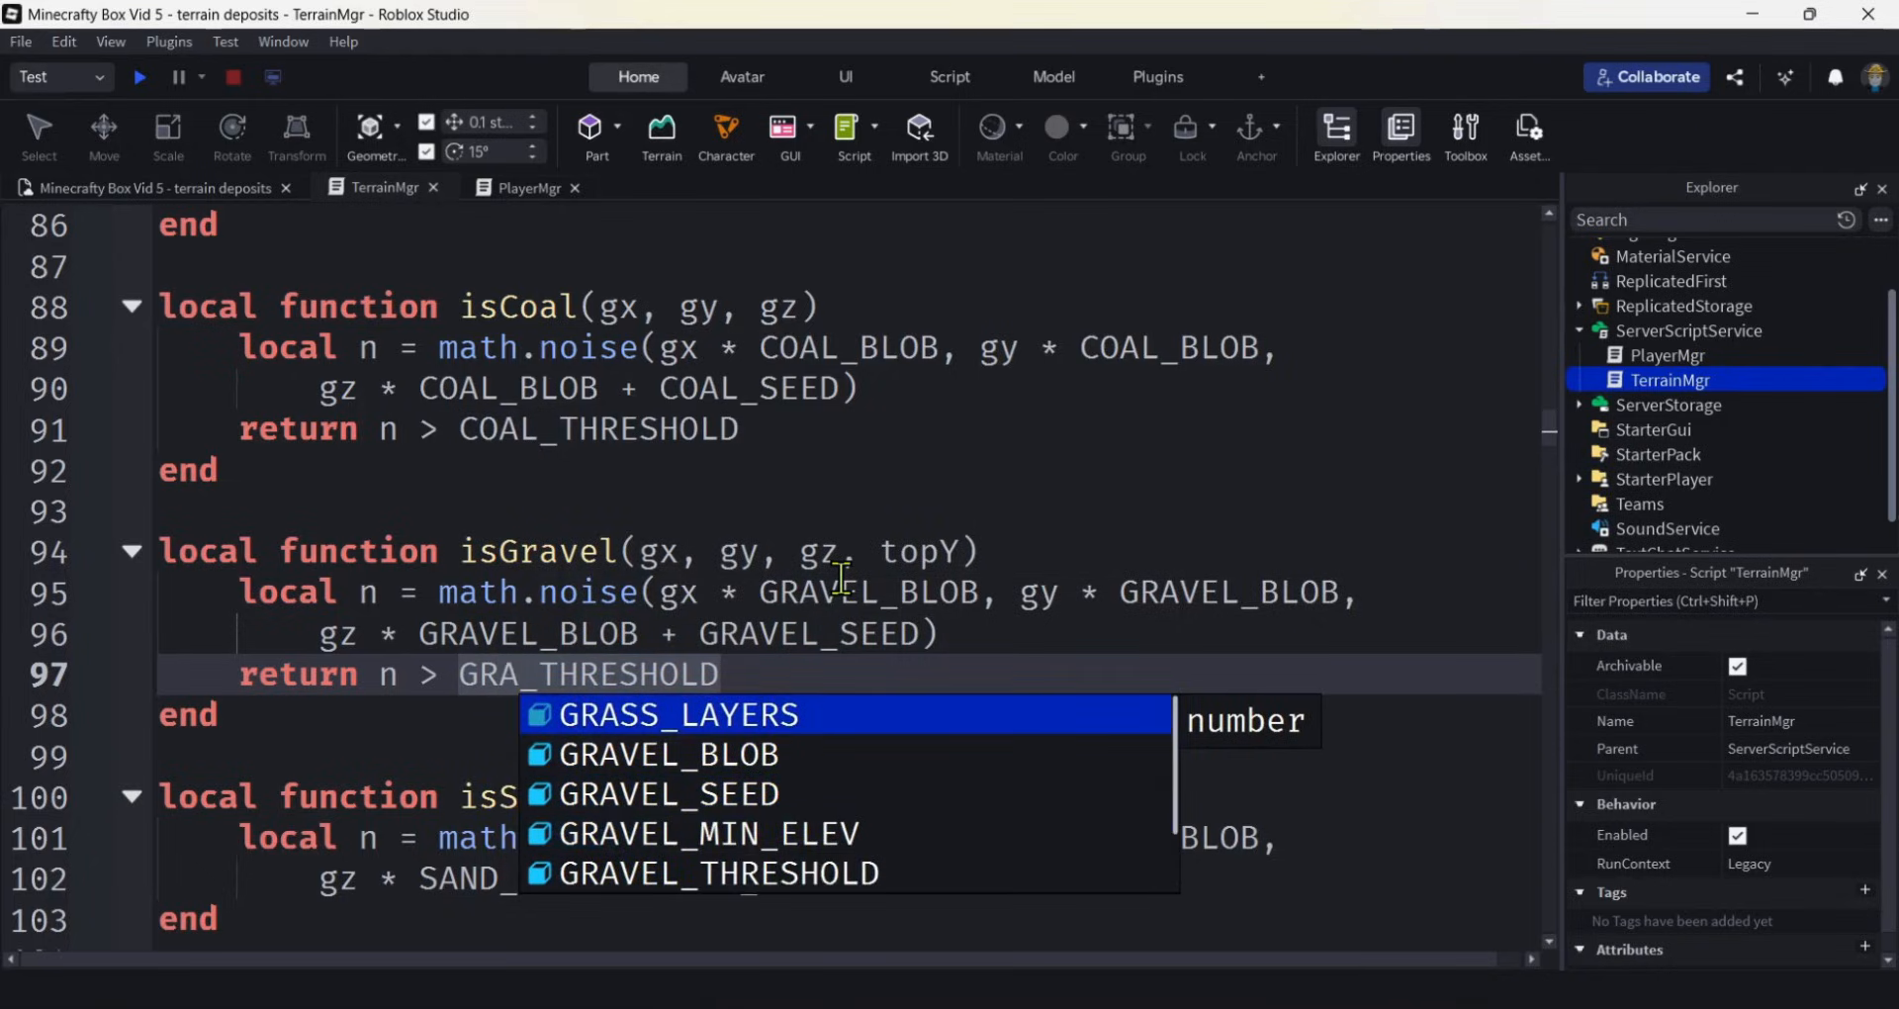
text(VEL)
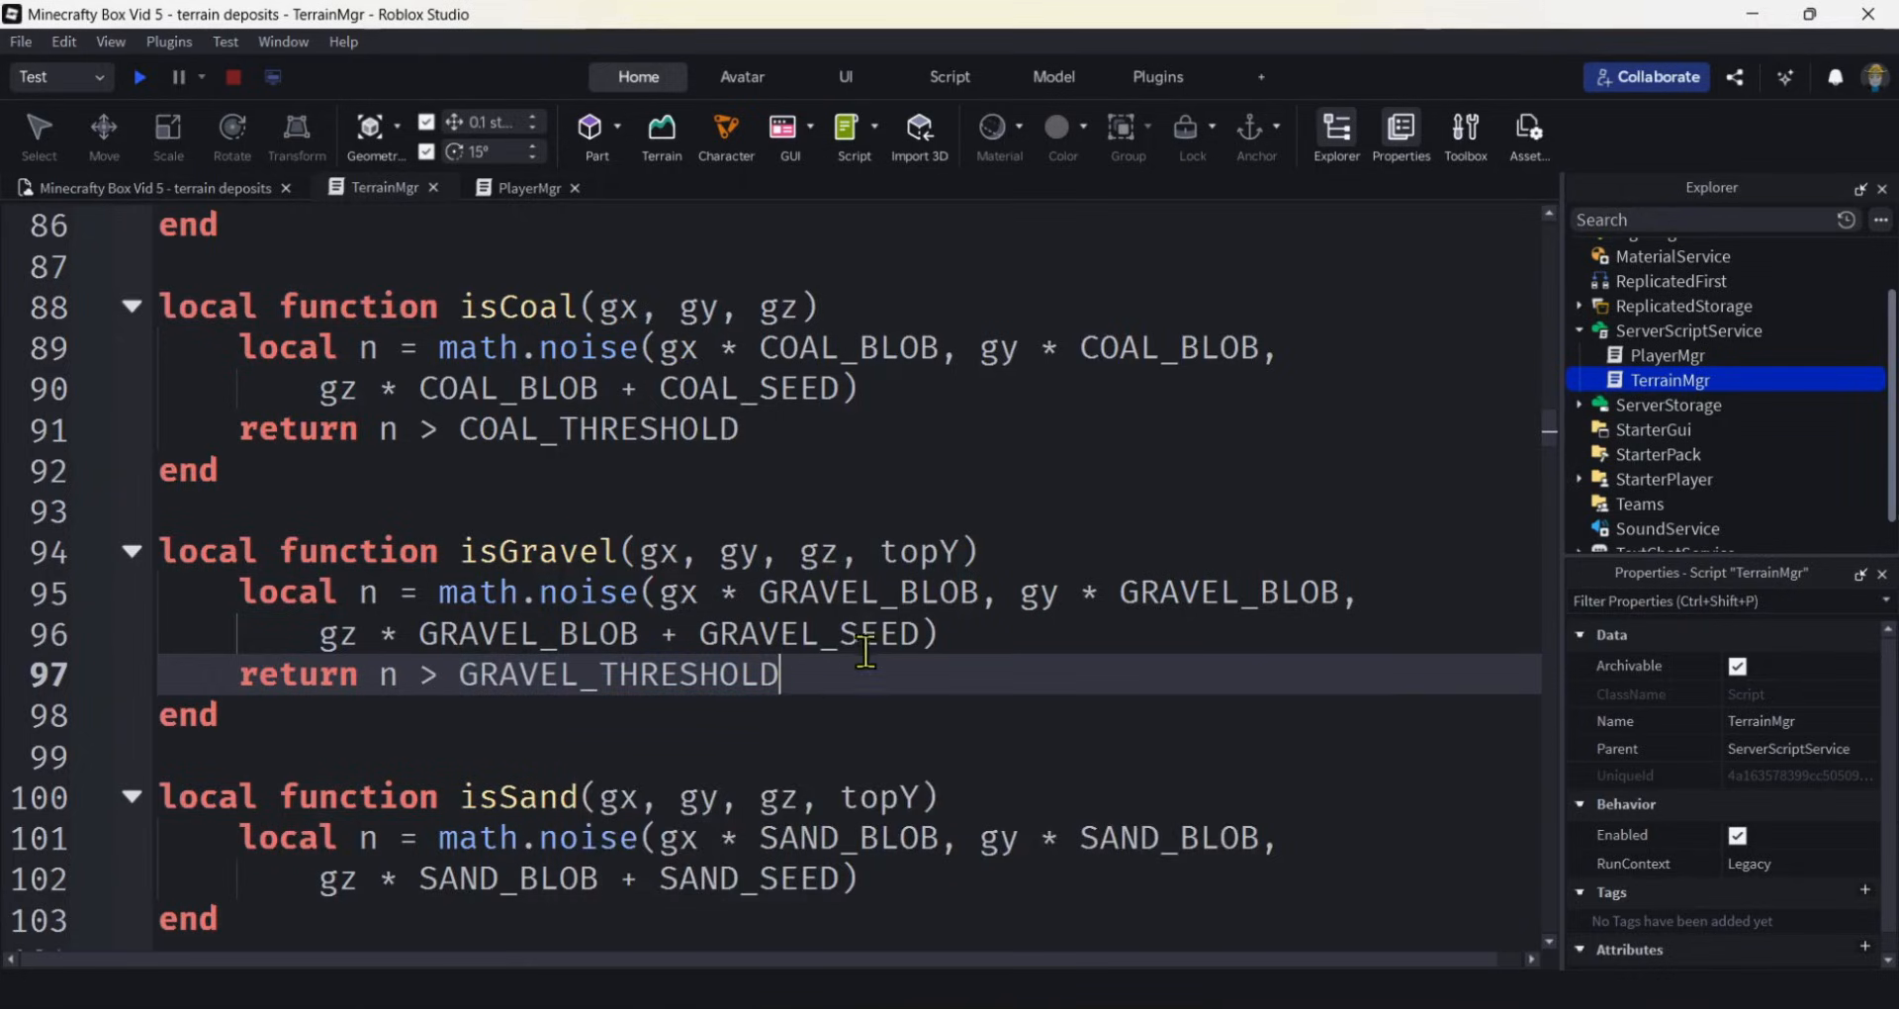
Make isSand return n > SAND_THRESHOLD.
scroll(down, 3)
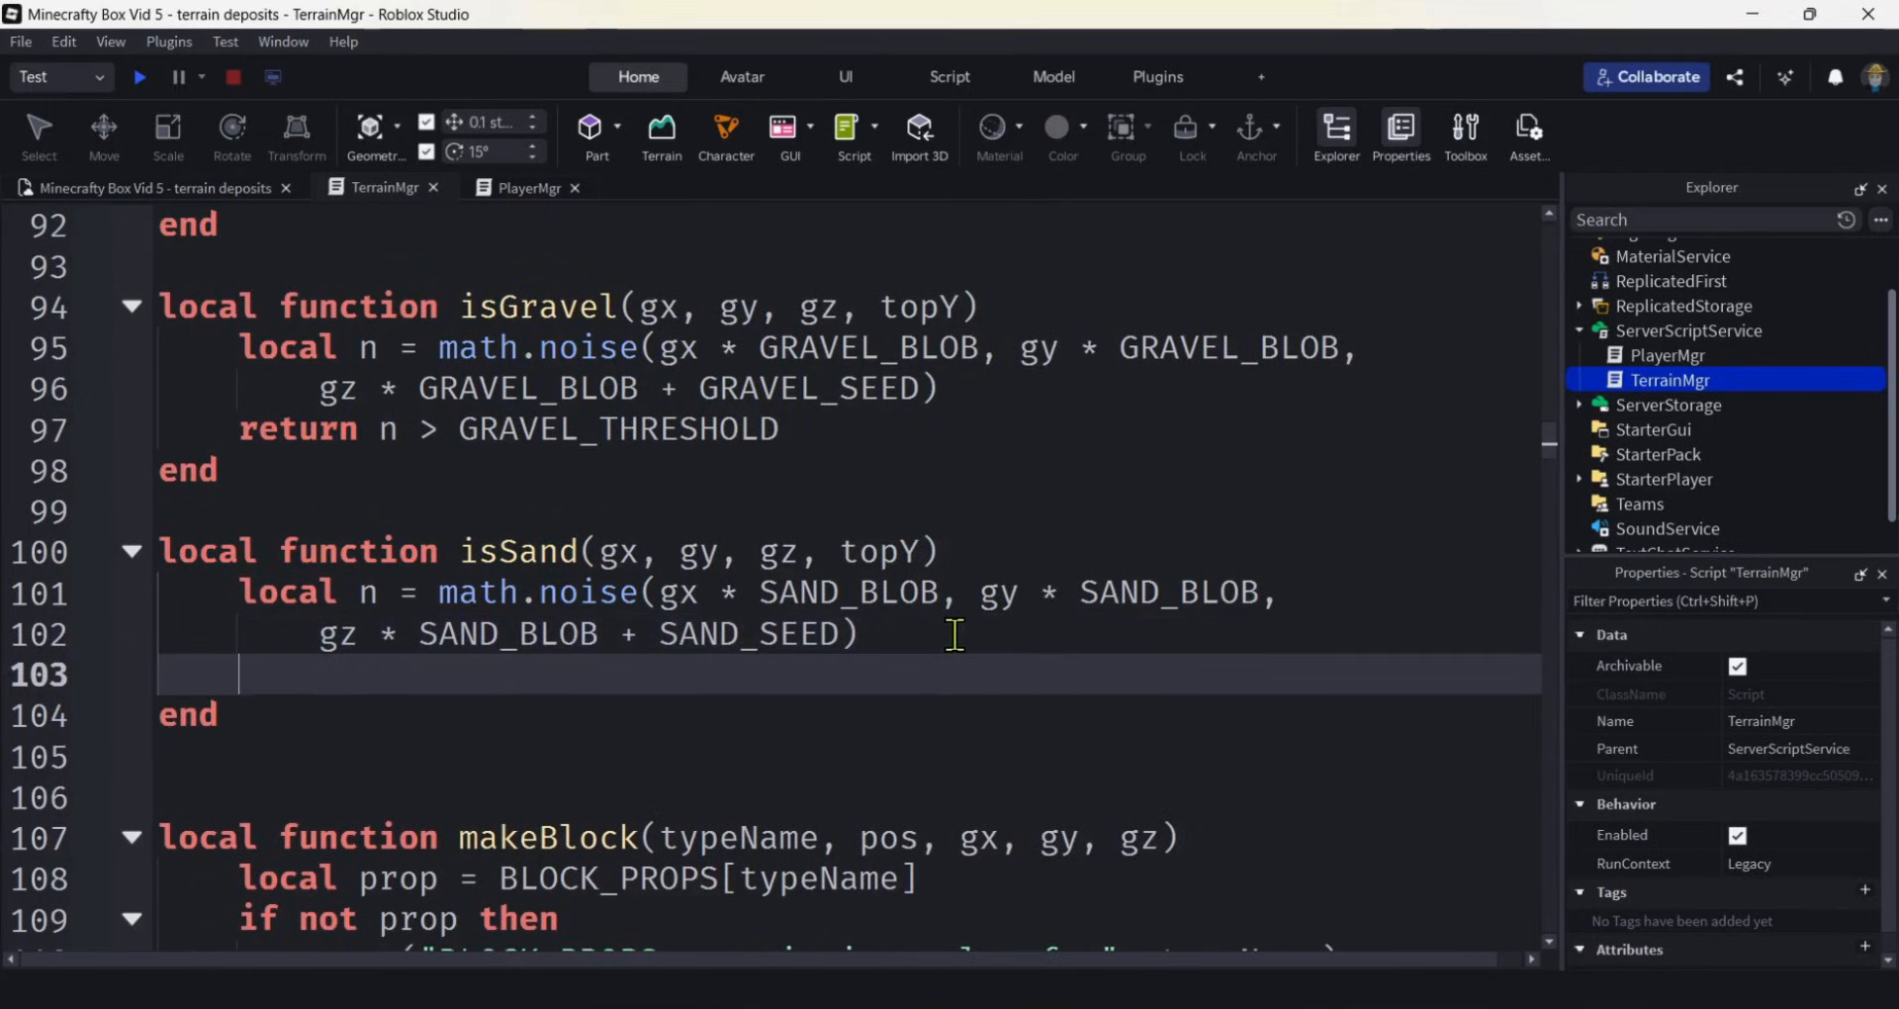
text(return n > COAL_THRESHOLD)
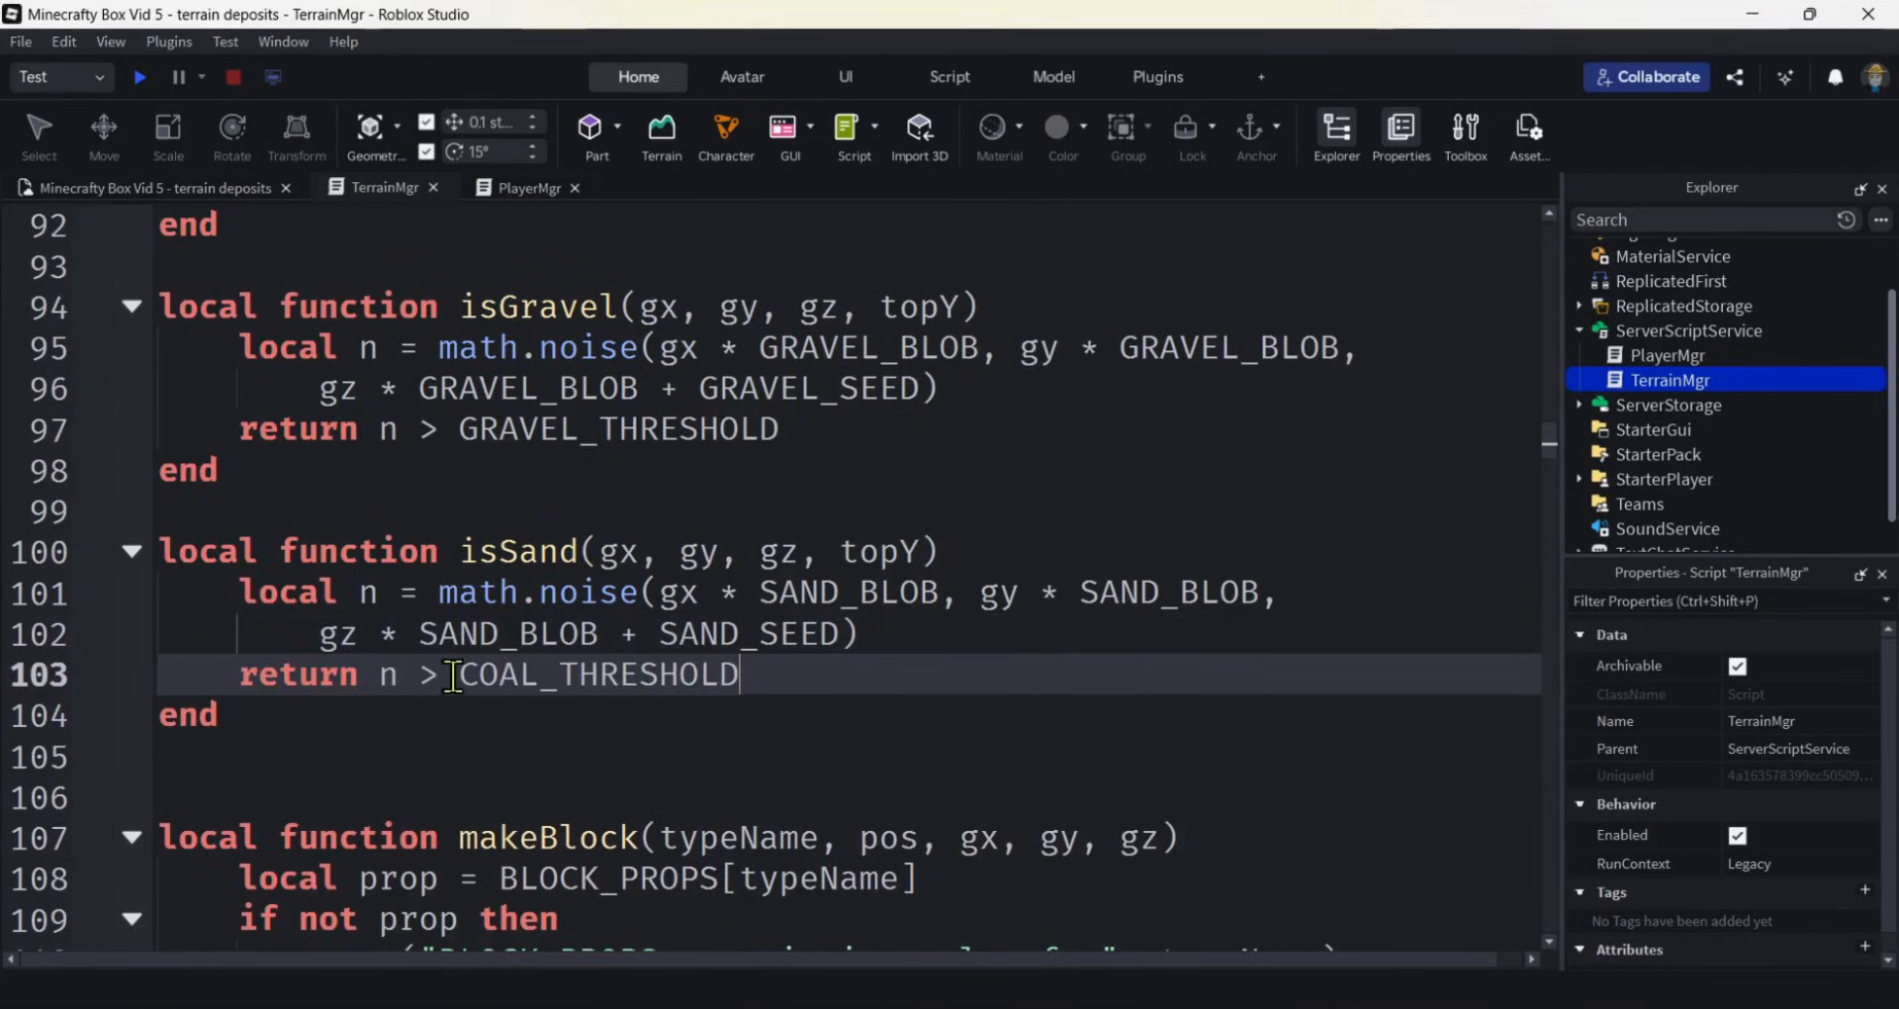
double_click(494, 674)
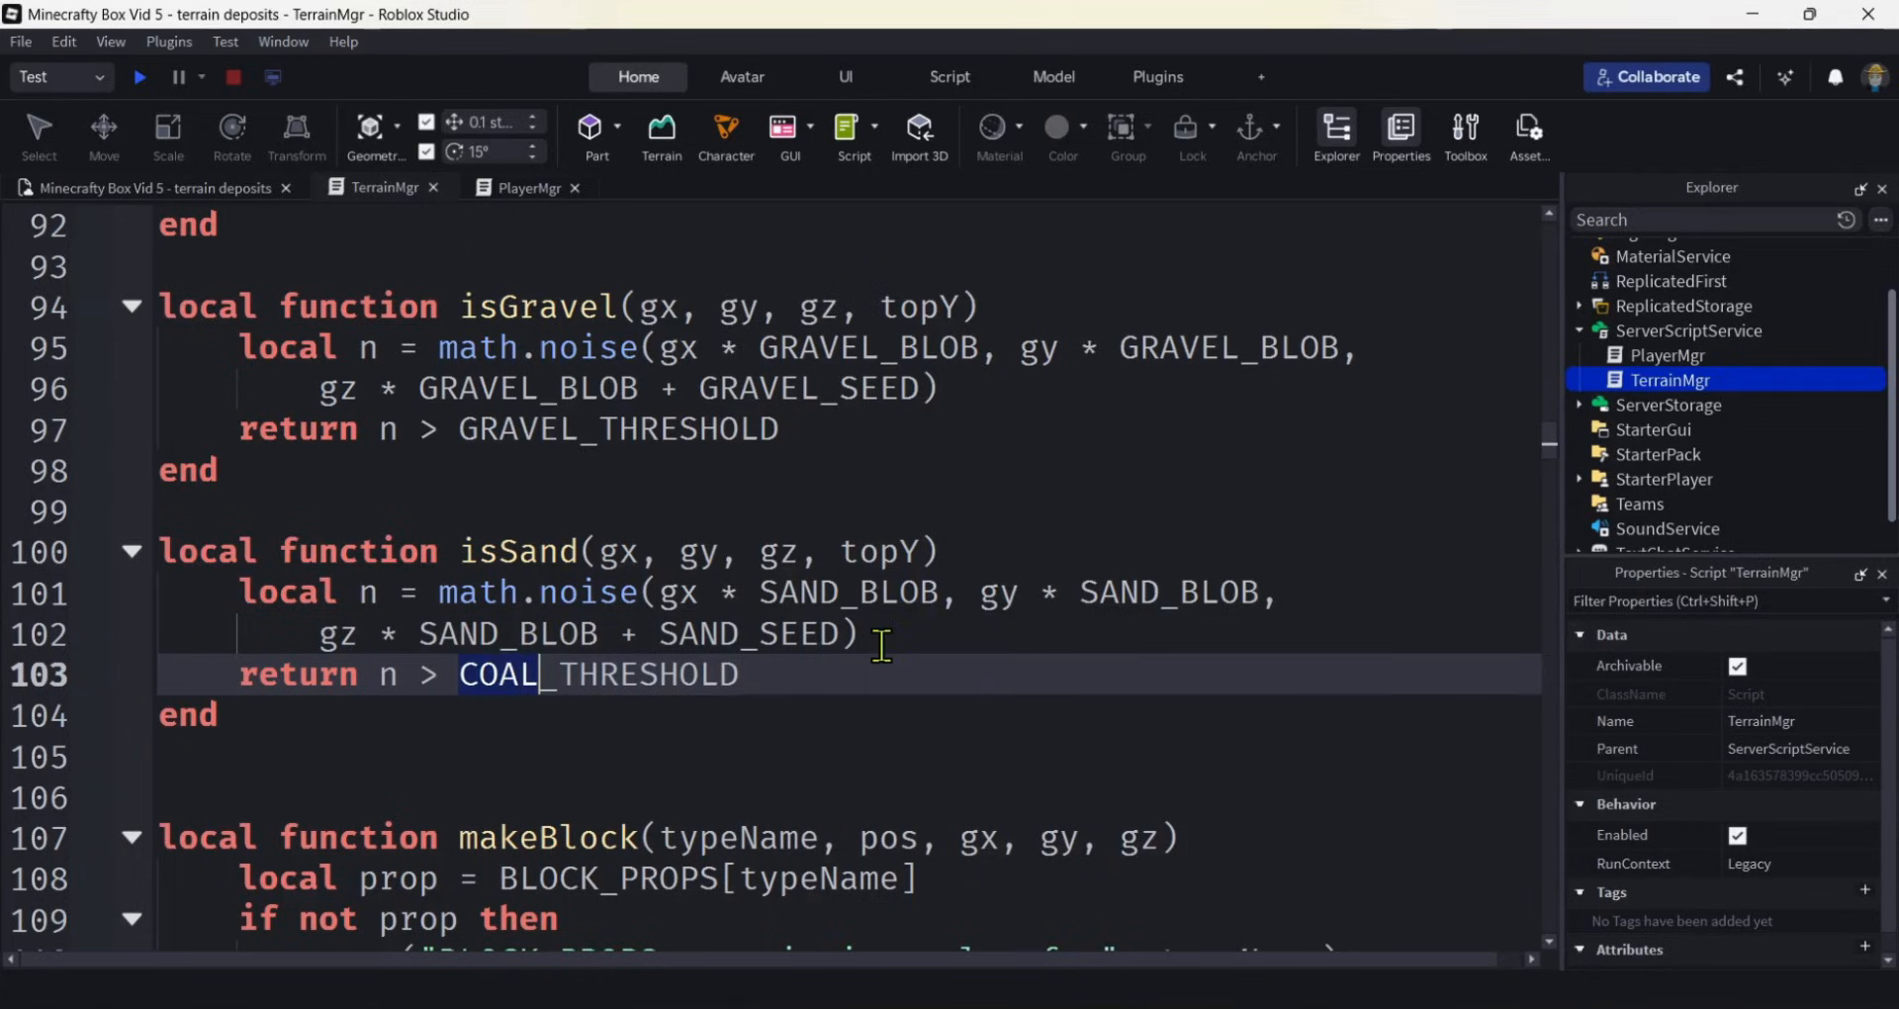
text(SAND)
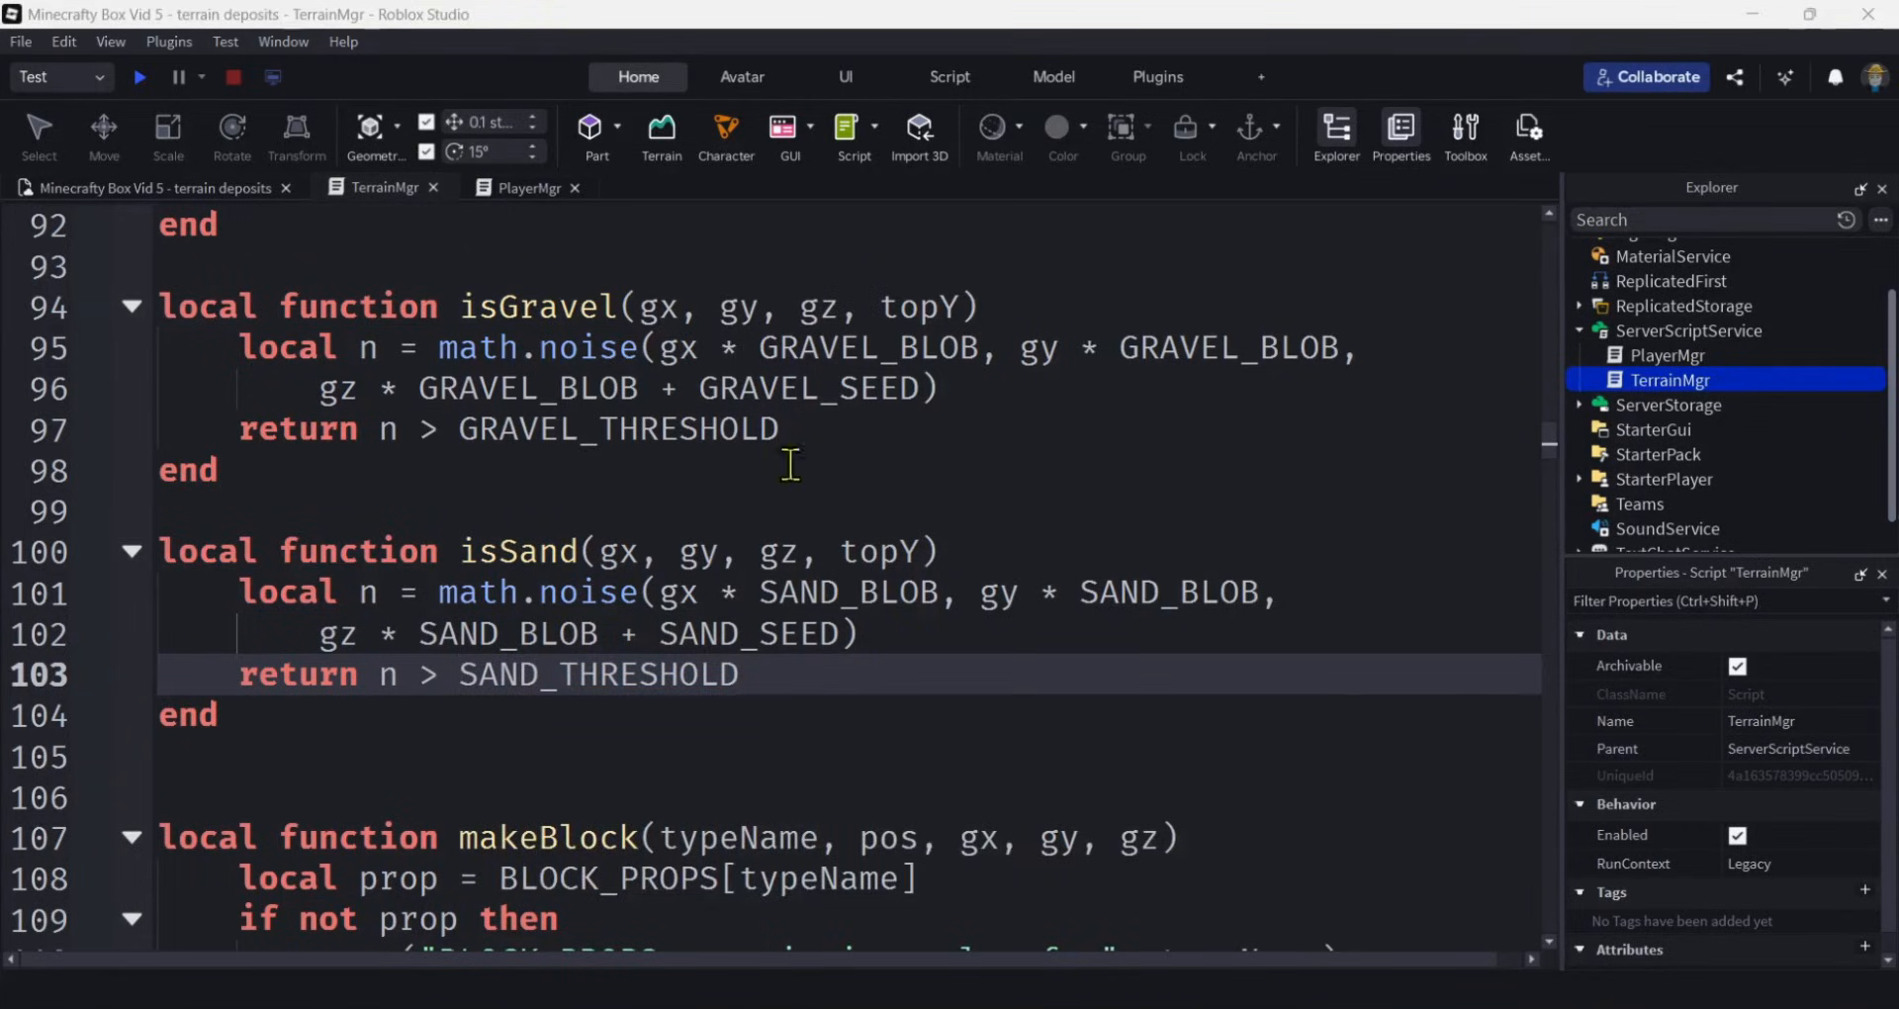
mouse_move(473, 315)
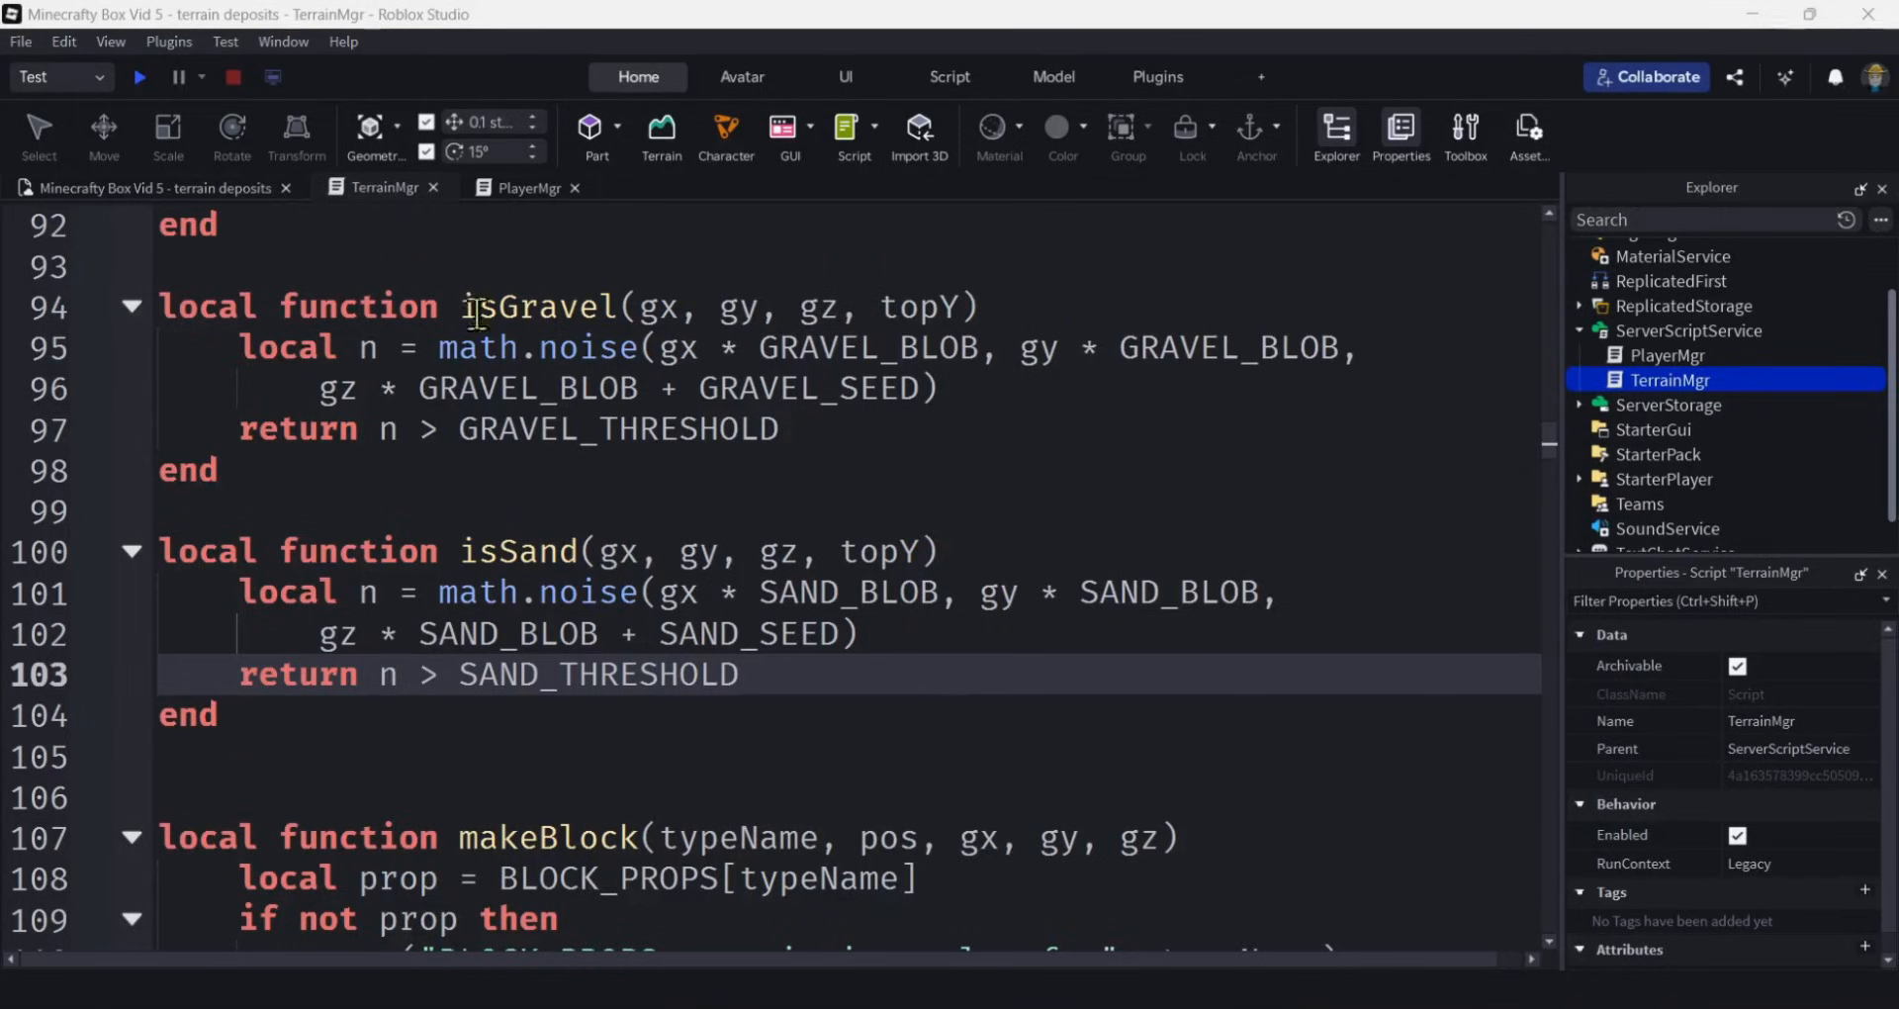
Add 'if topY < GRAVEL_MIN_ELEV then return false end' at the top of isGravel.
click(981, 306)
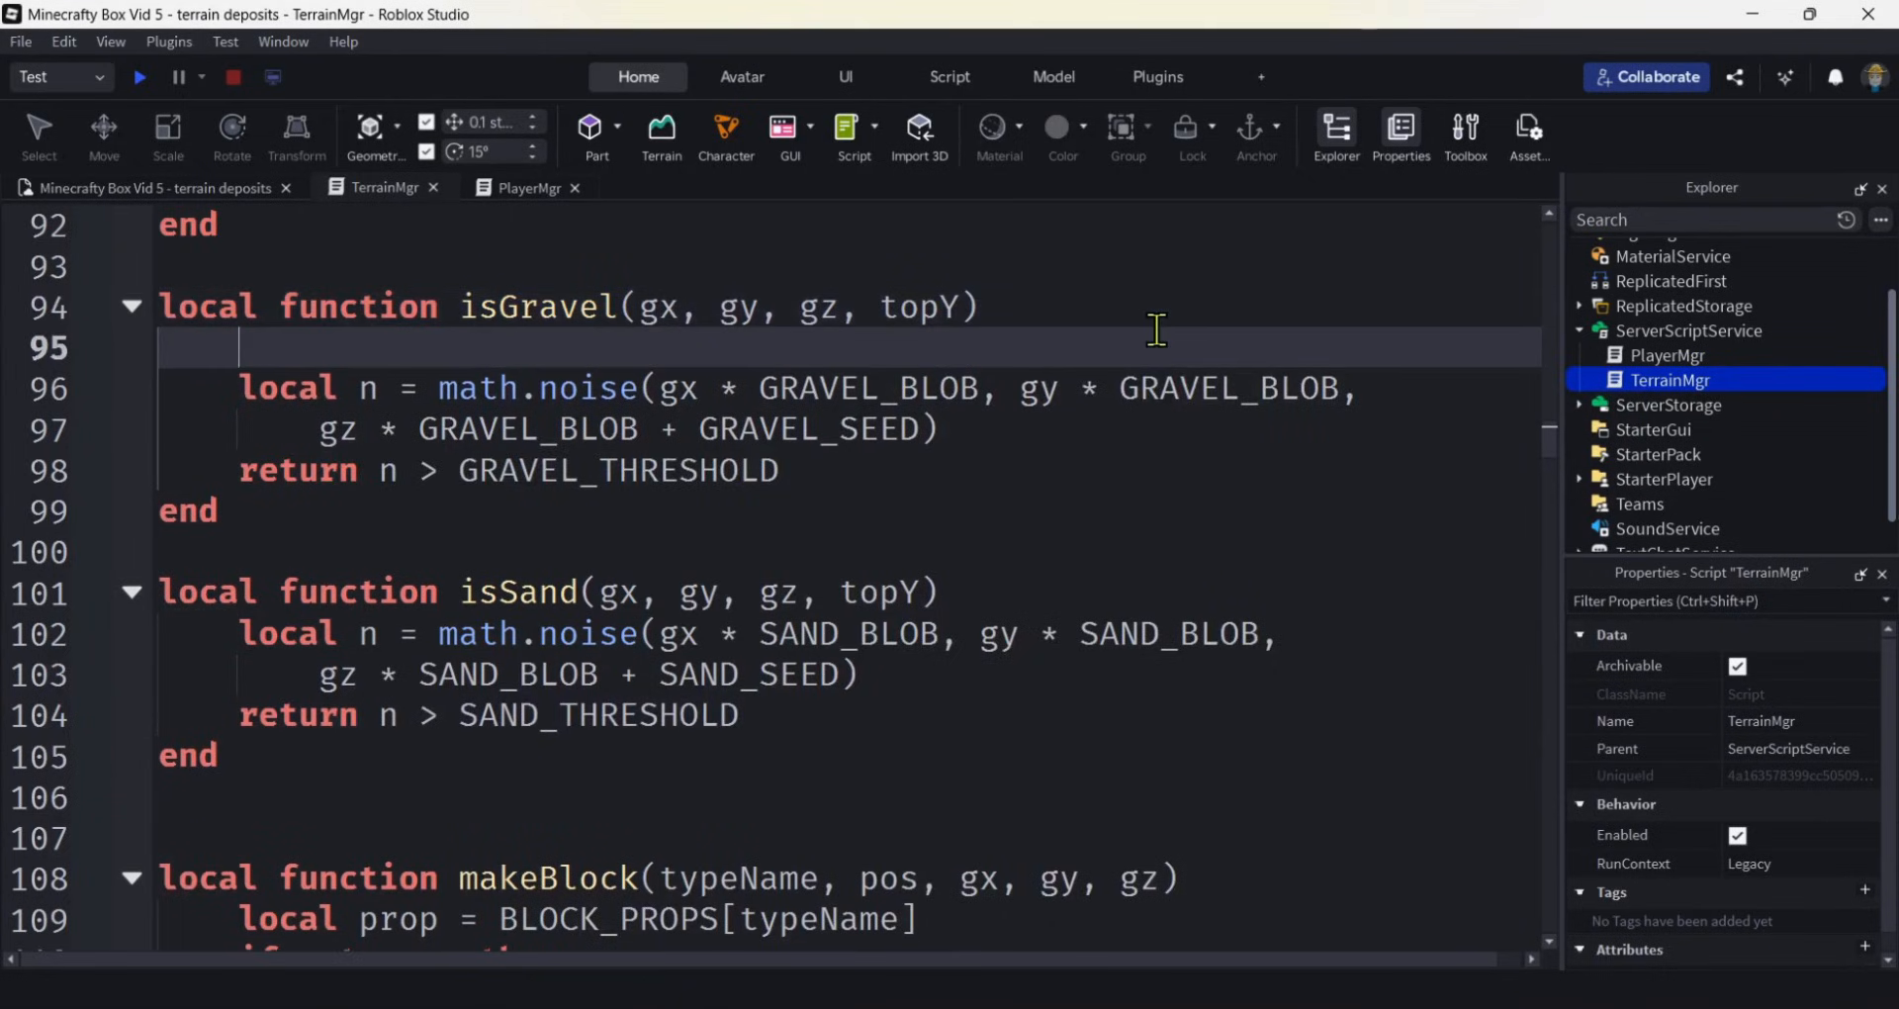
text(if)
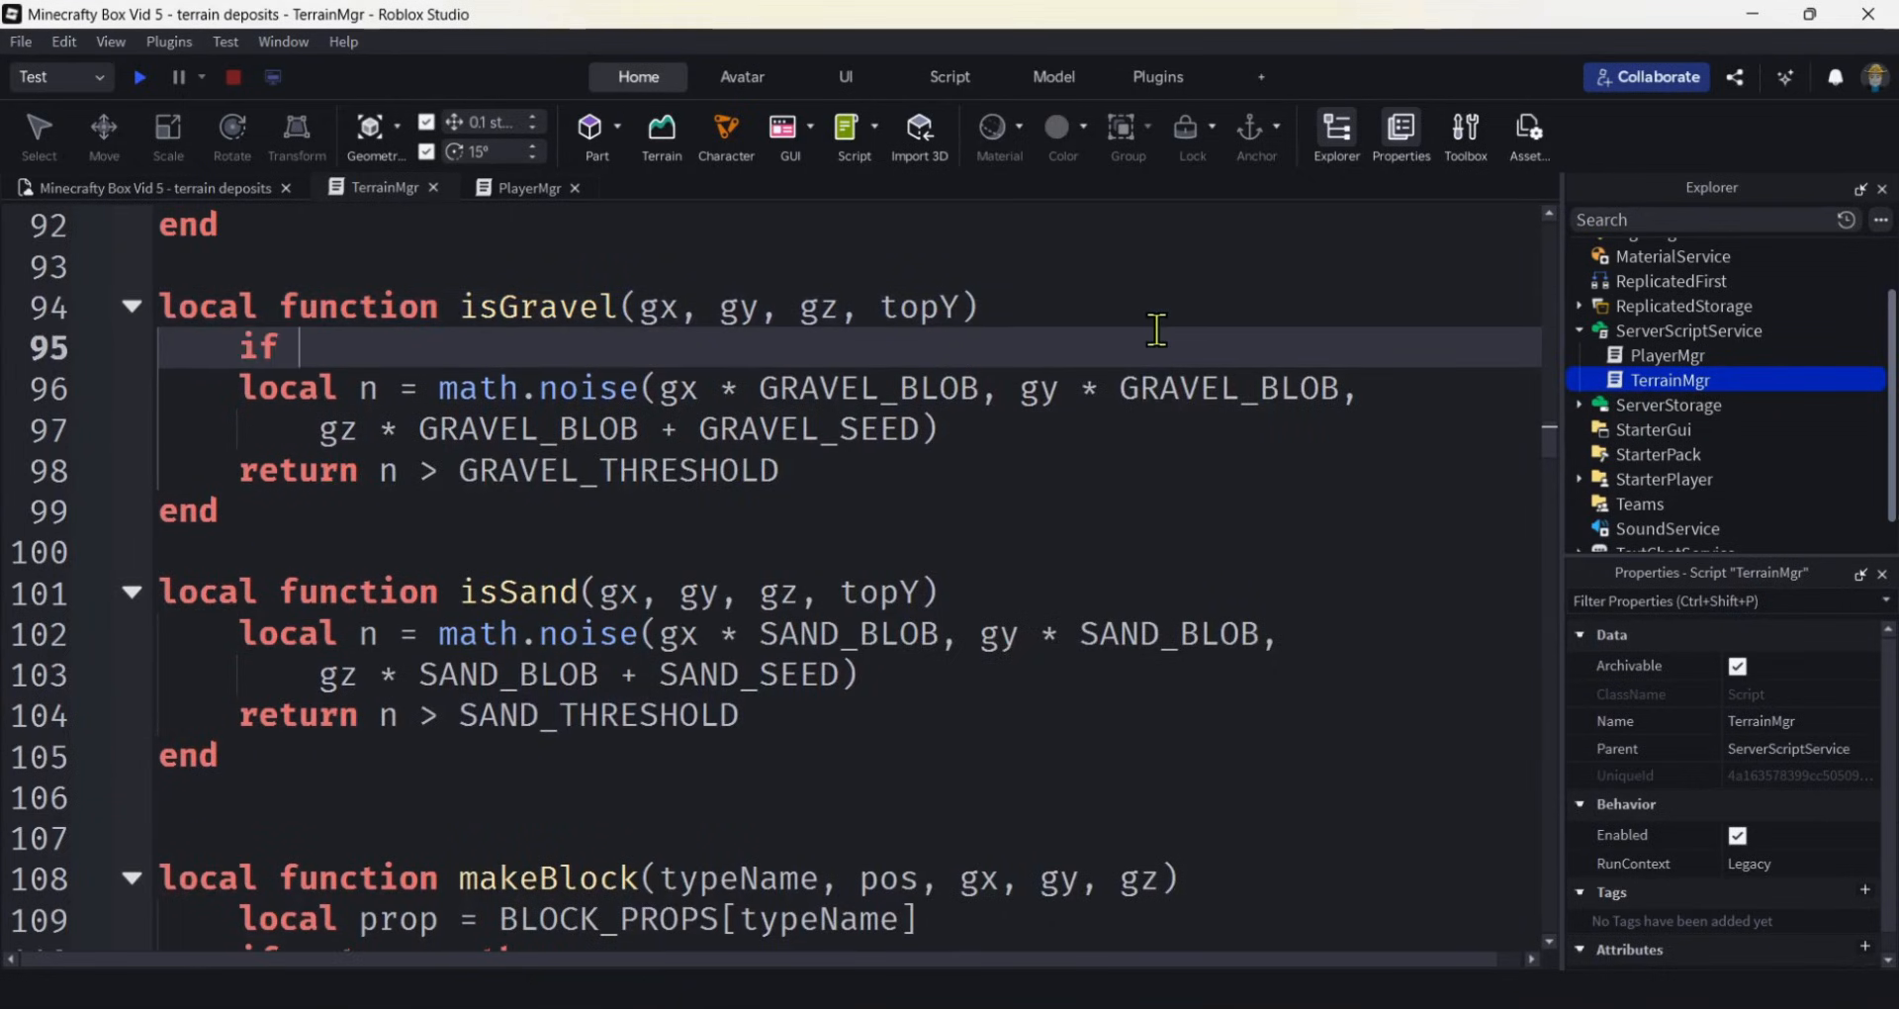
text(topY)
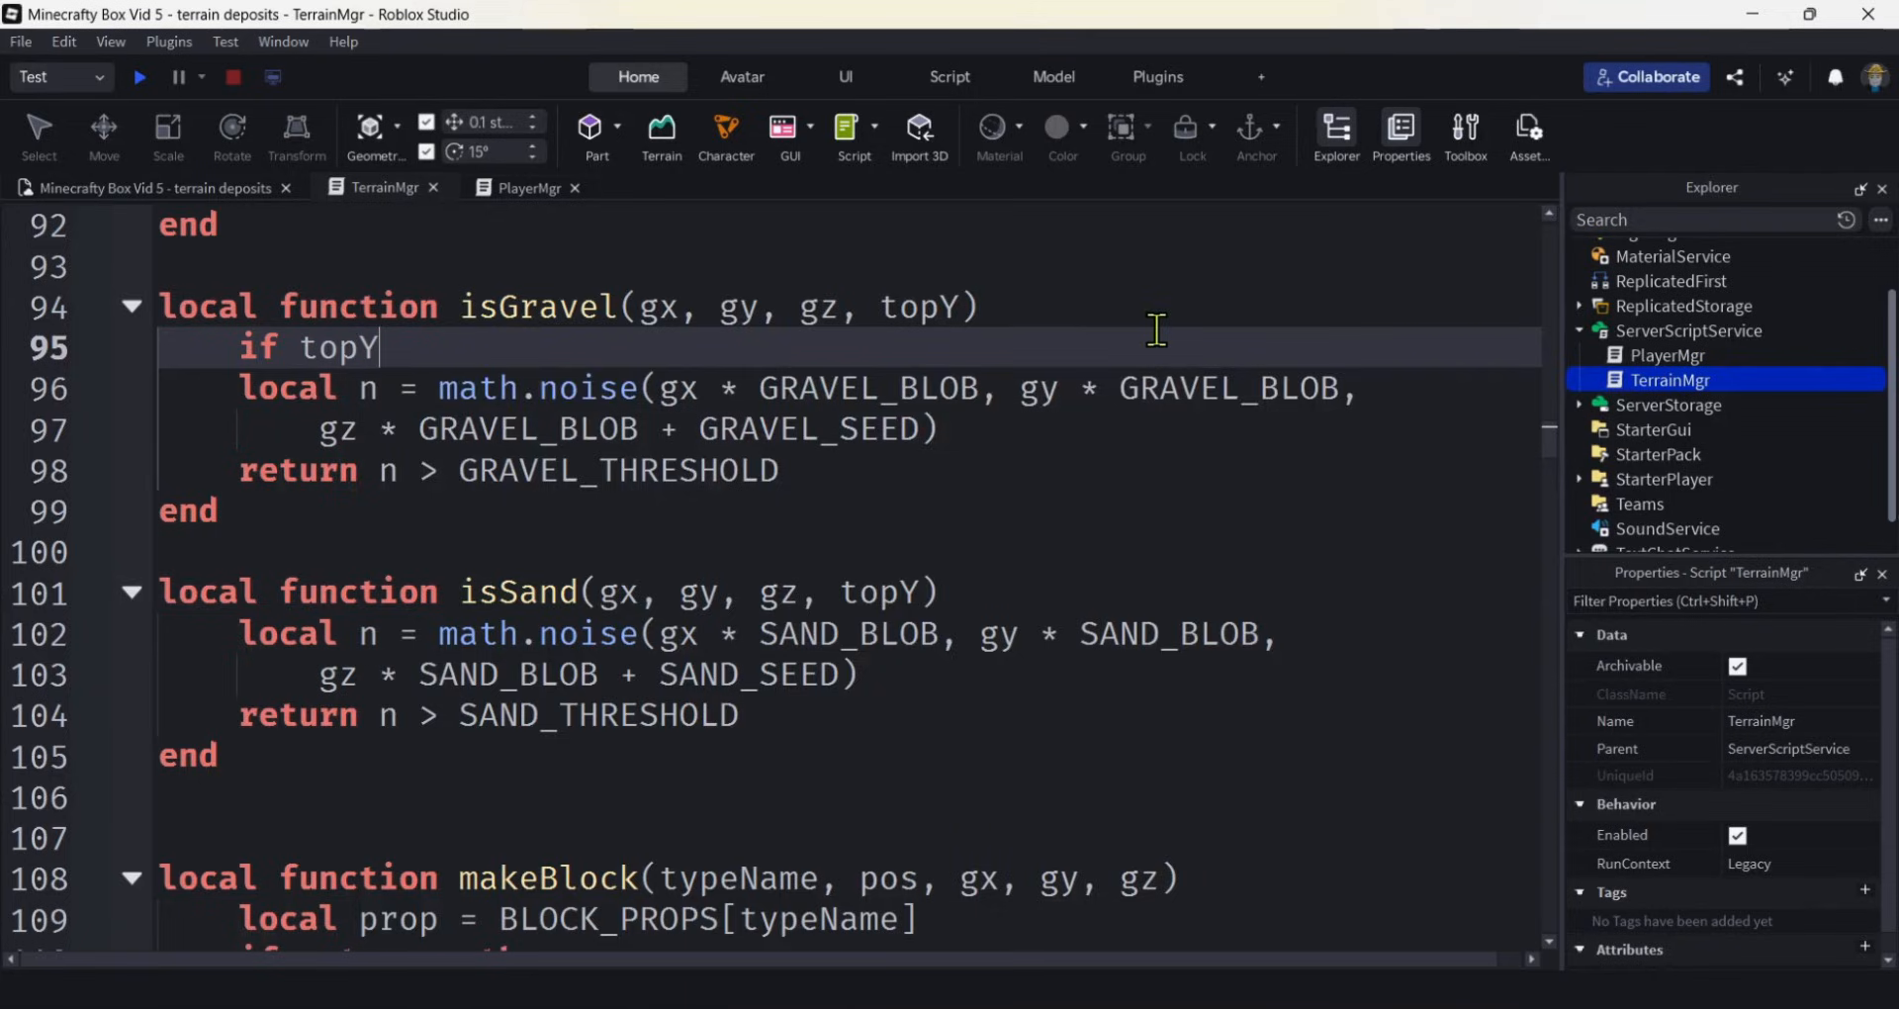
text(< G)
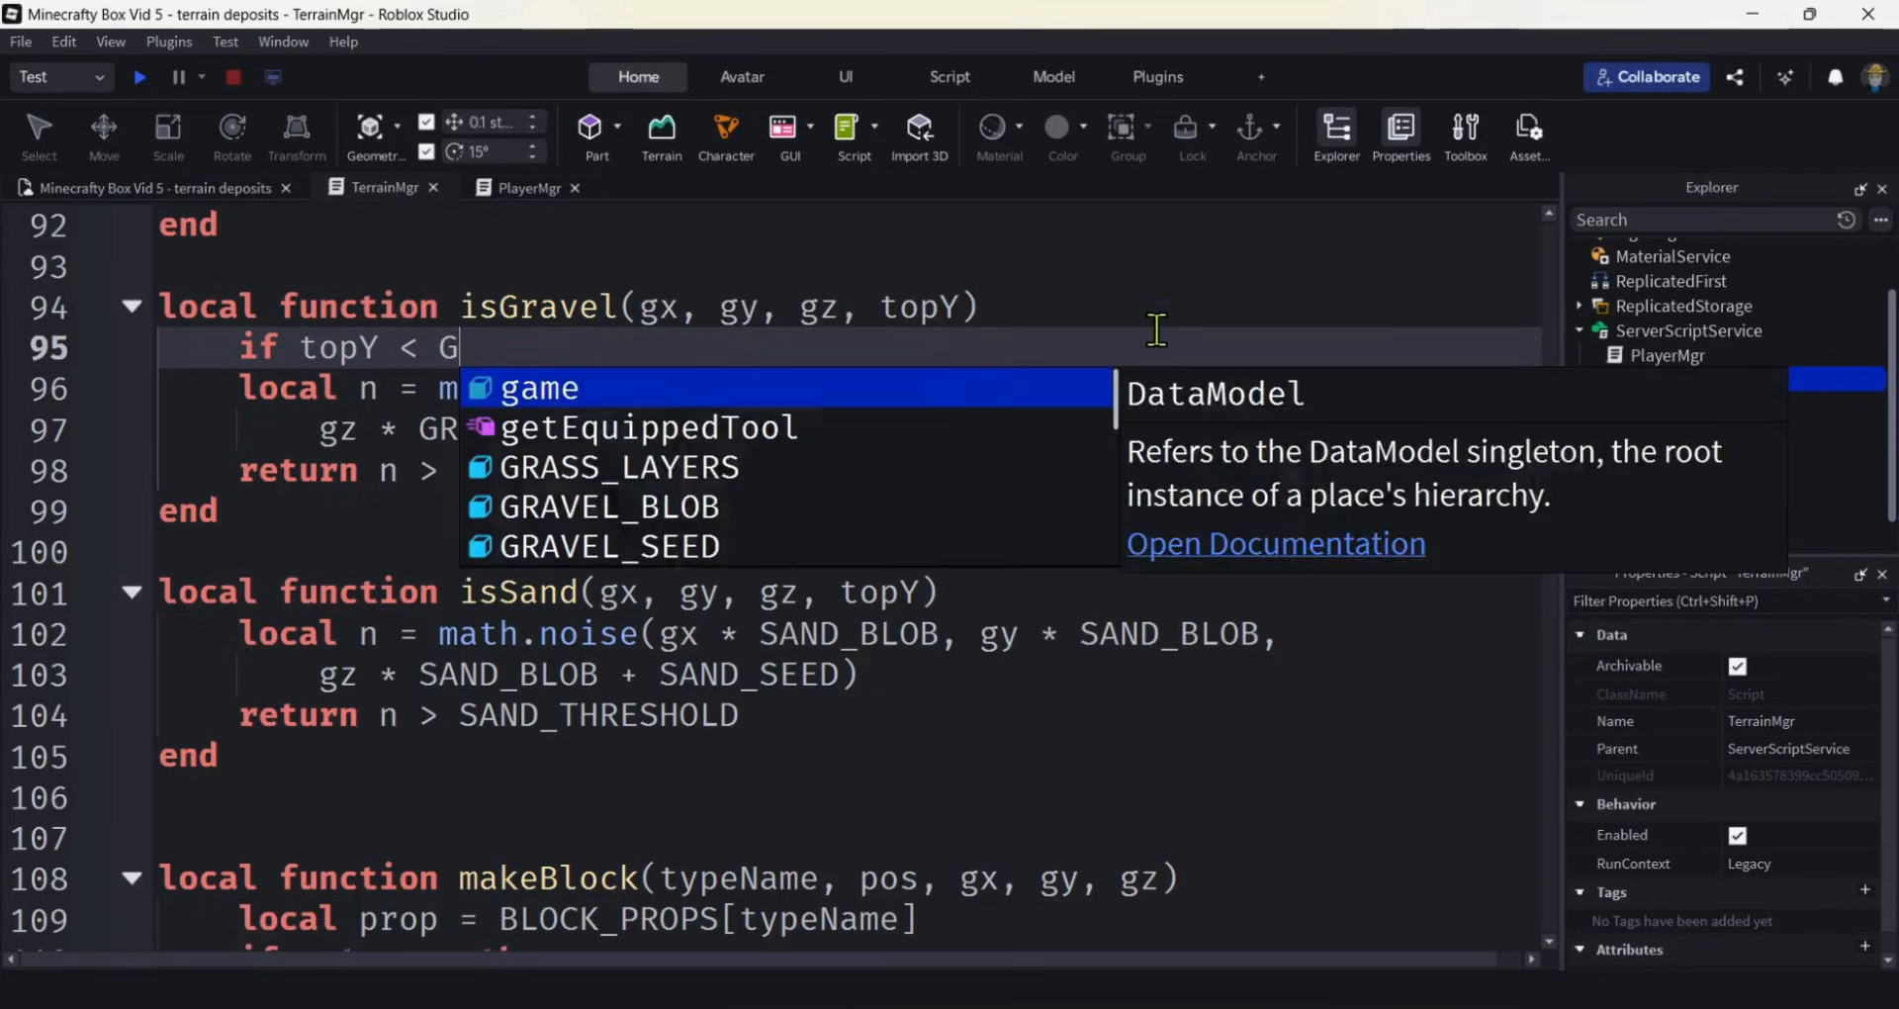
text(RAVEL_MIN_ELEV then)
text(re)
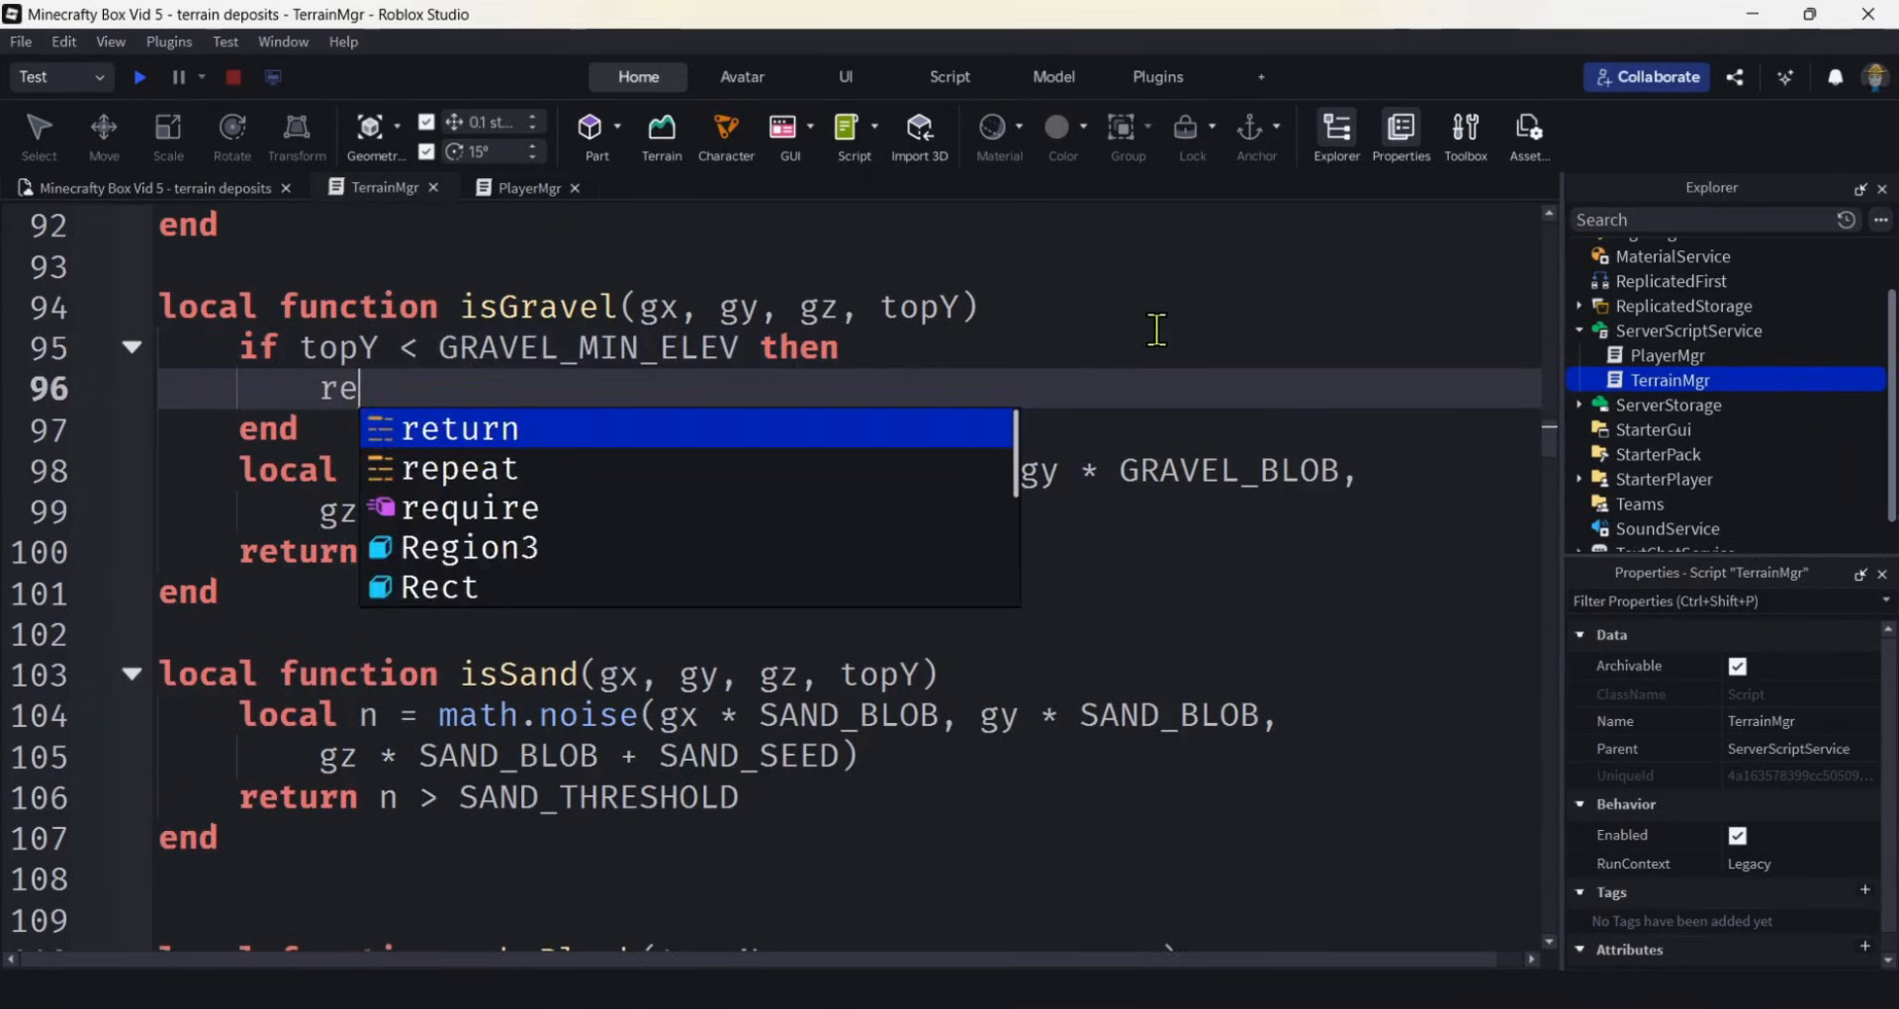
text(turn false)
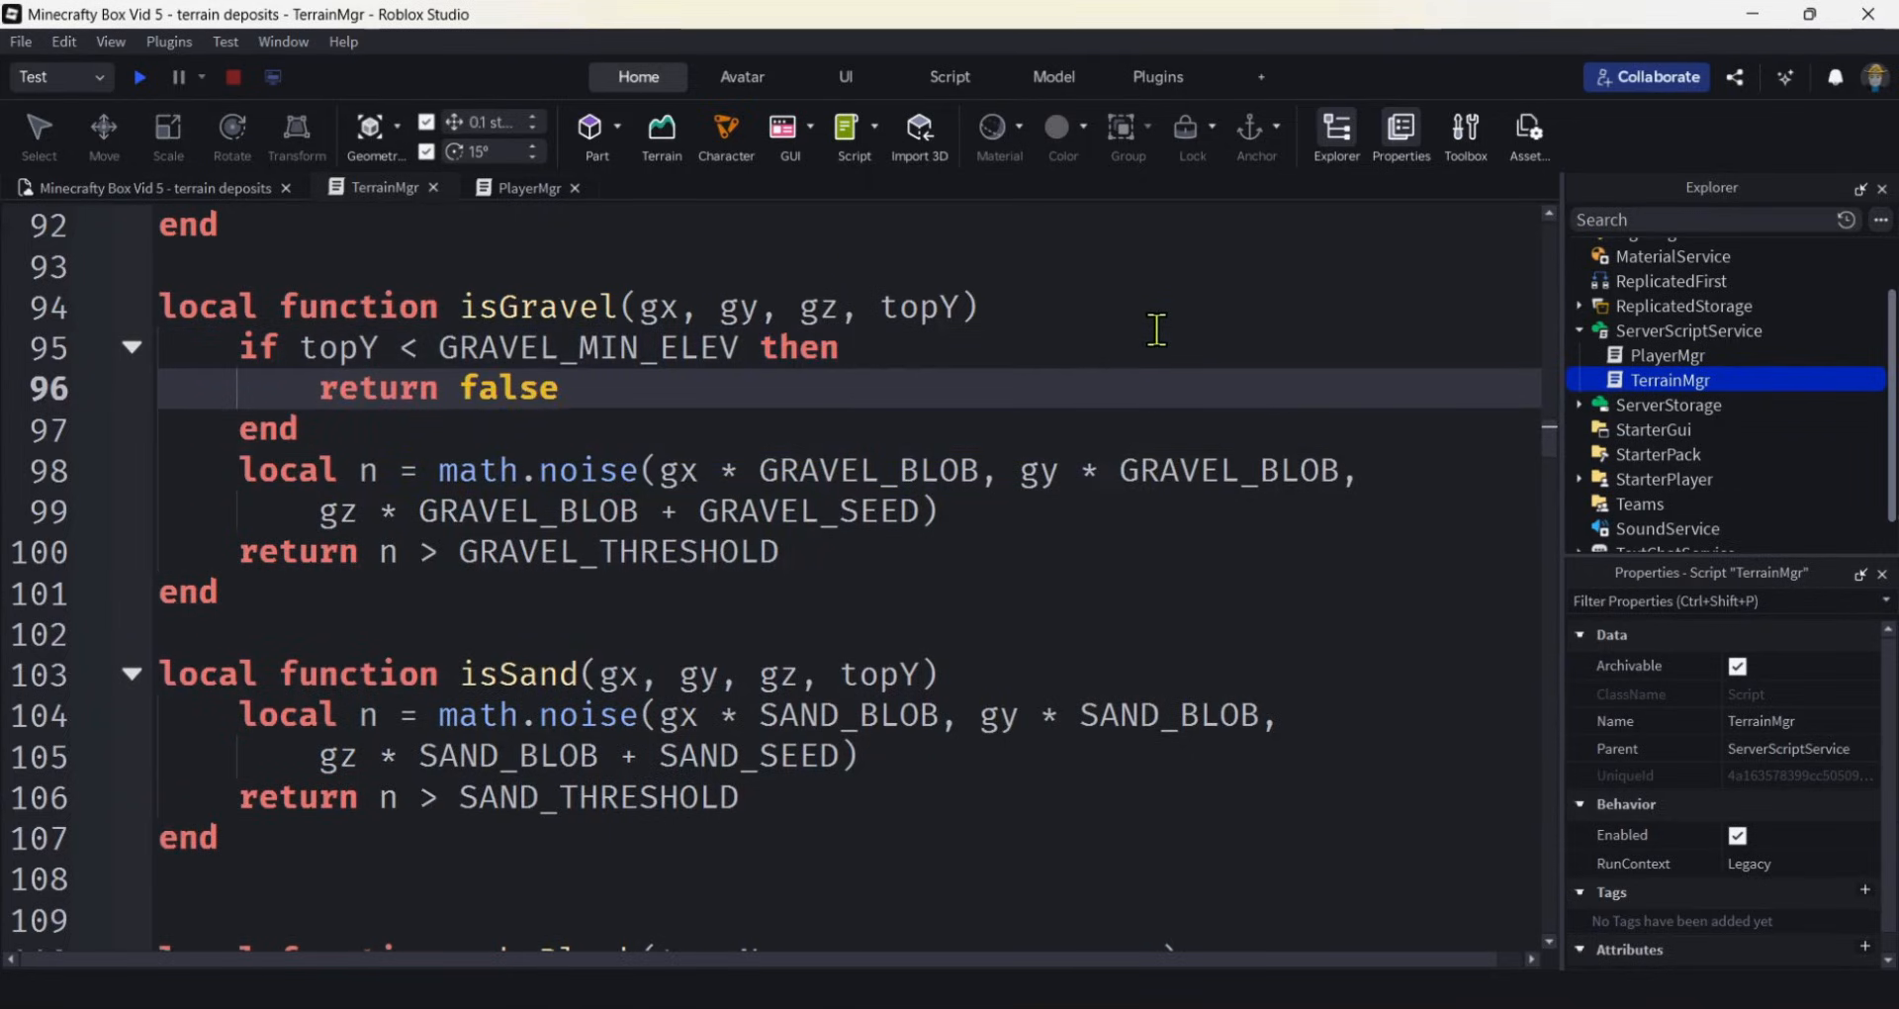
Add 'if topY > SAND_MAX_ELEV then return false end' at the top of isSand.
click(514, 427)
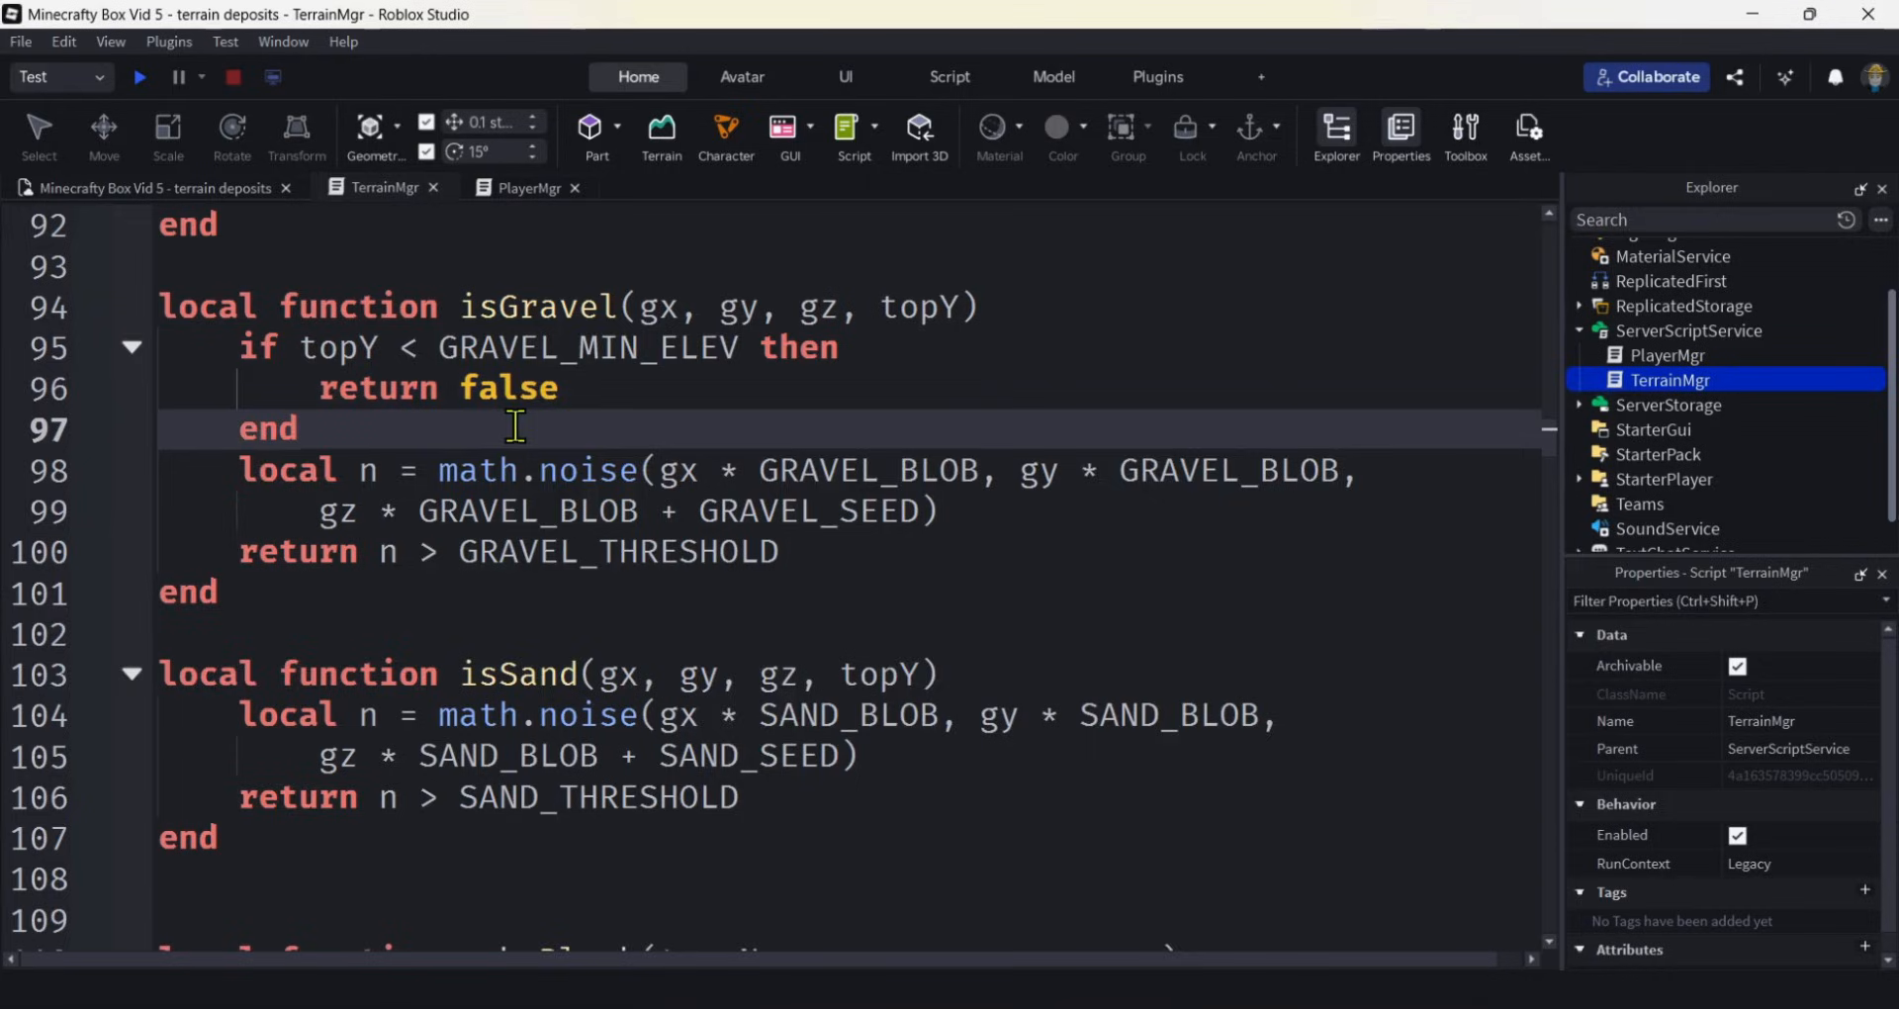
double_click(587, 348)
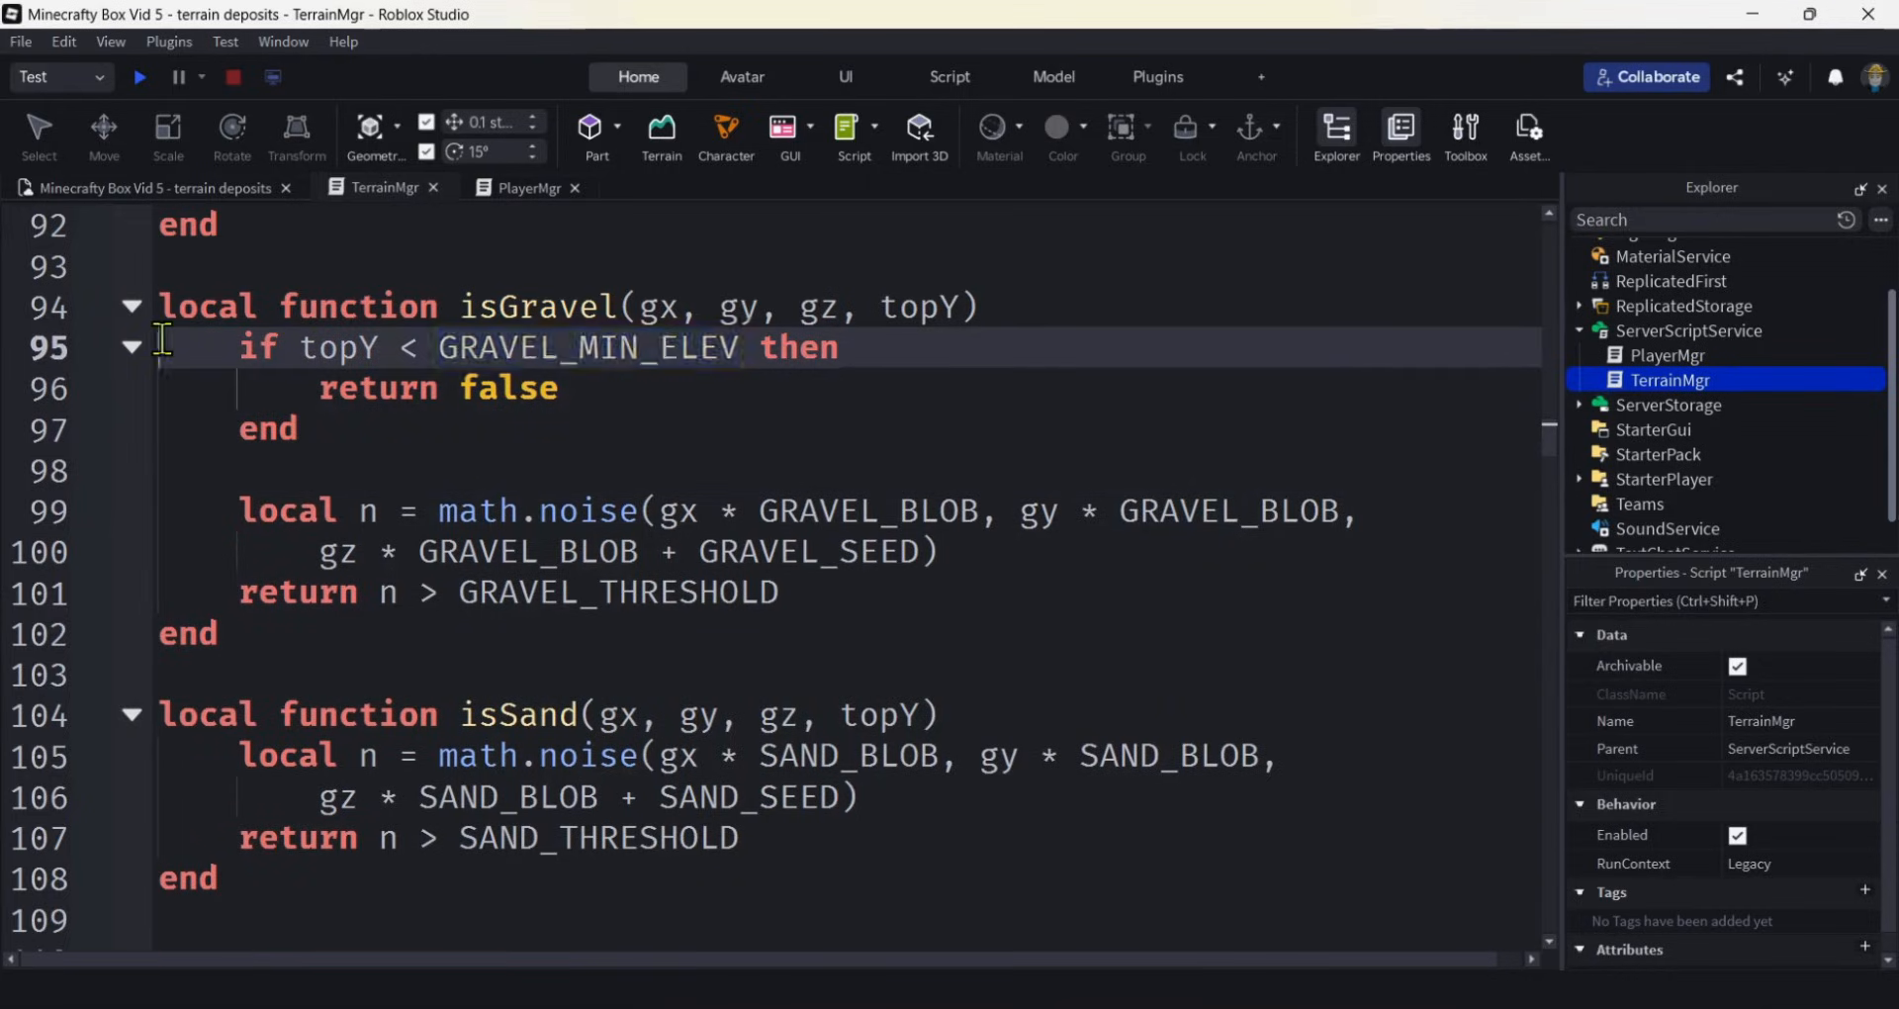
scroll(down, 3)
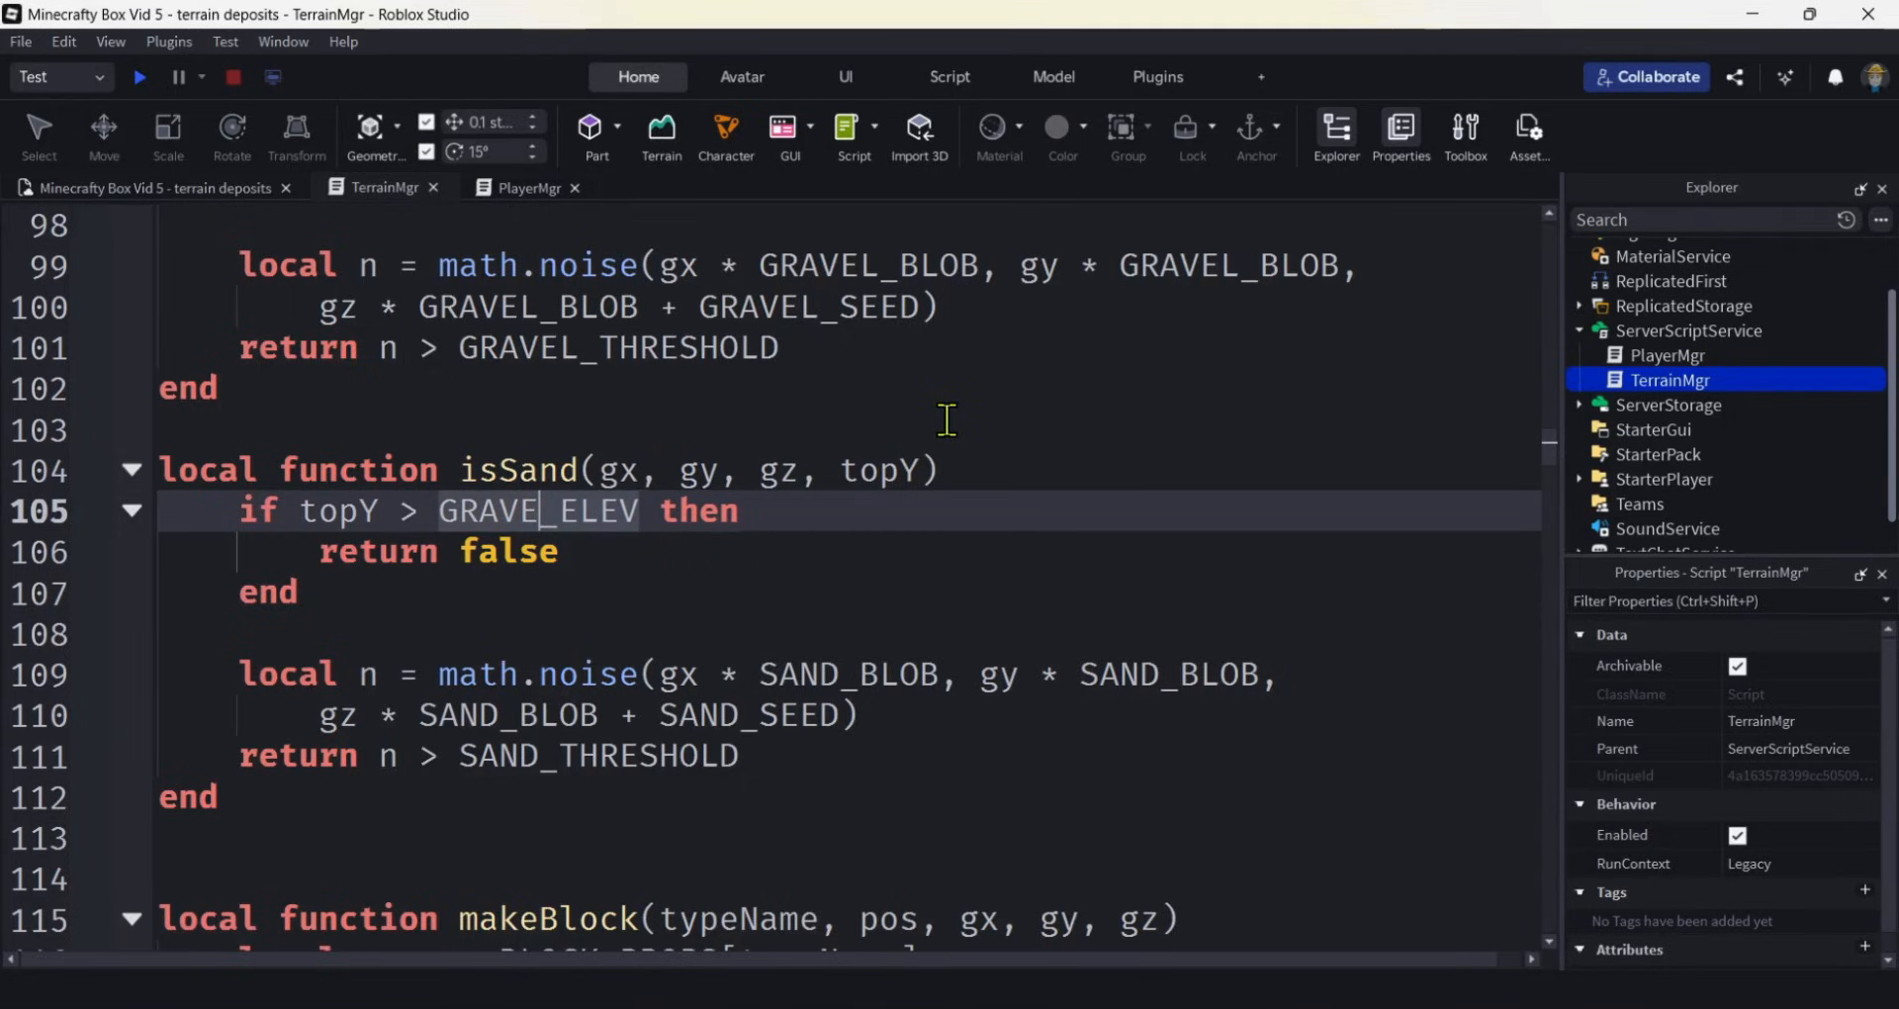
text(SAND_MAX_)
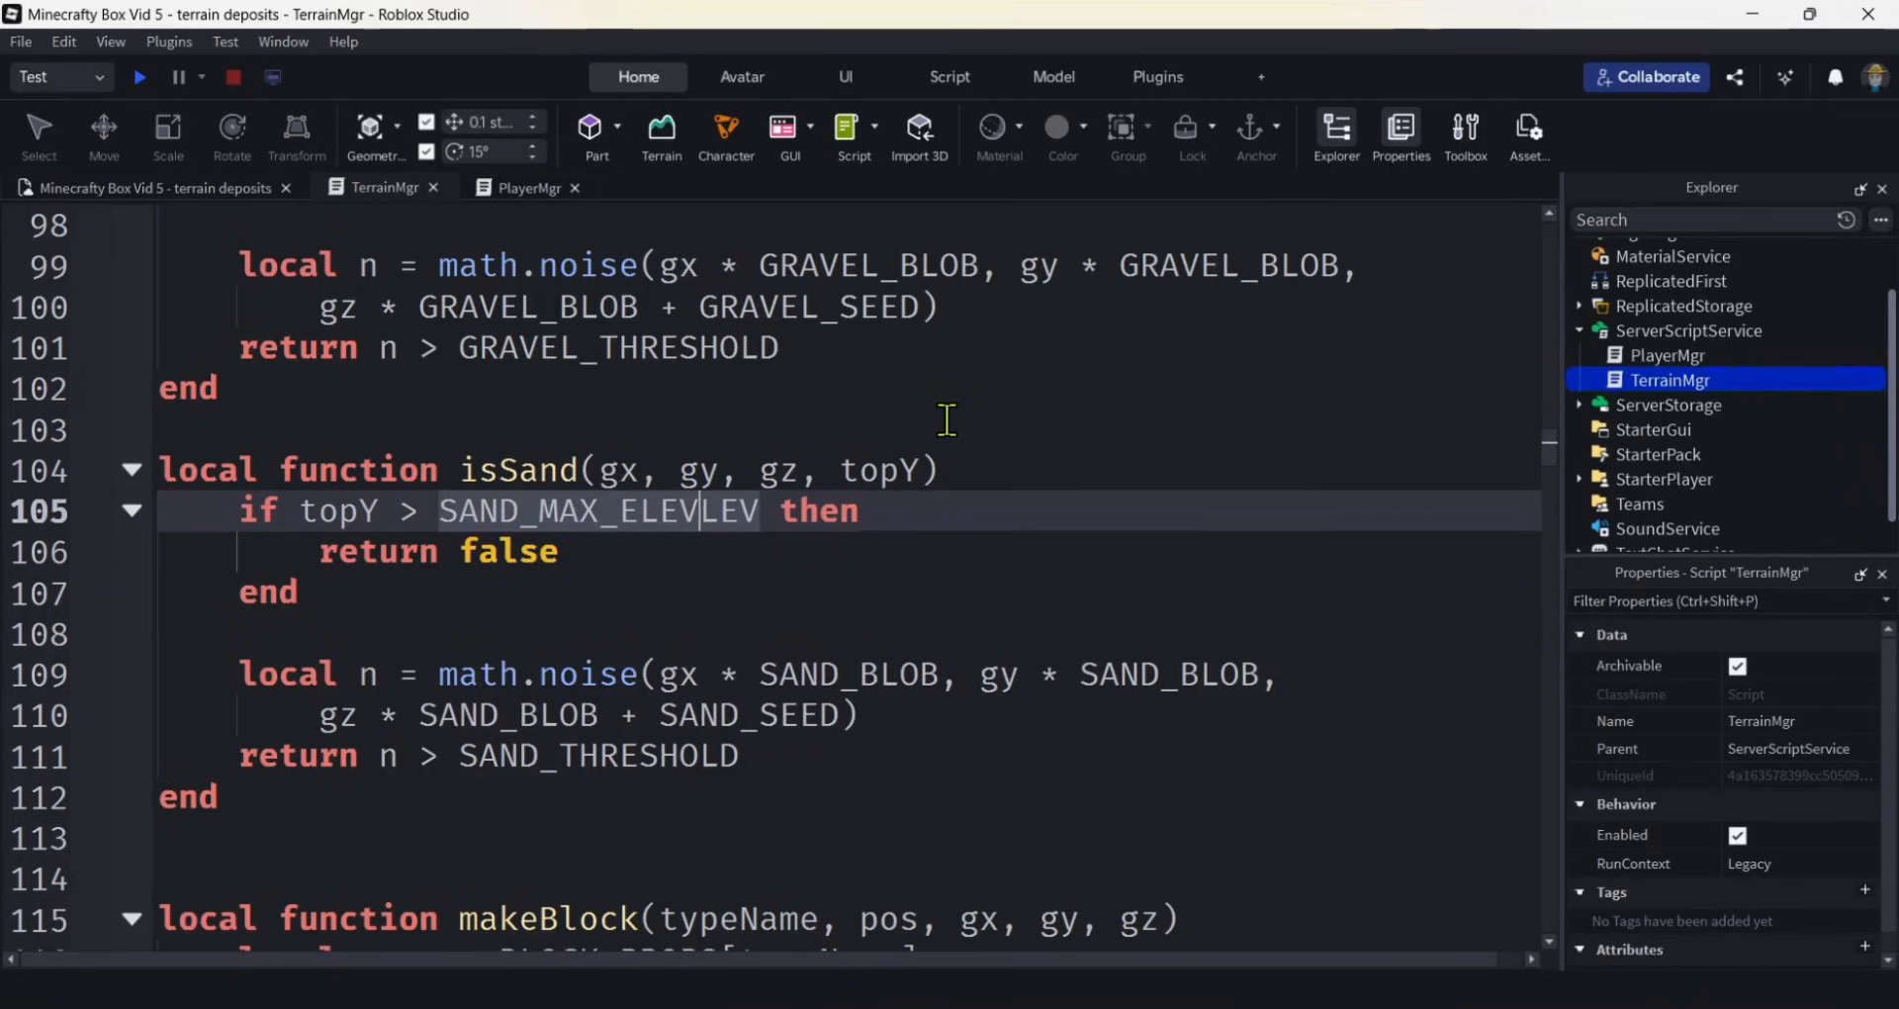
key(Backspace)
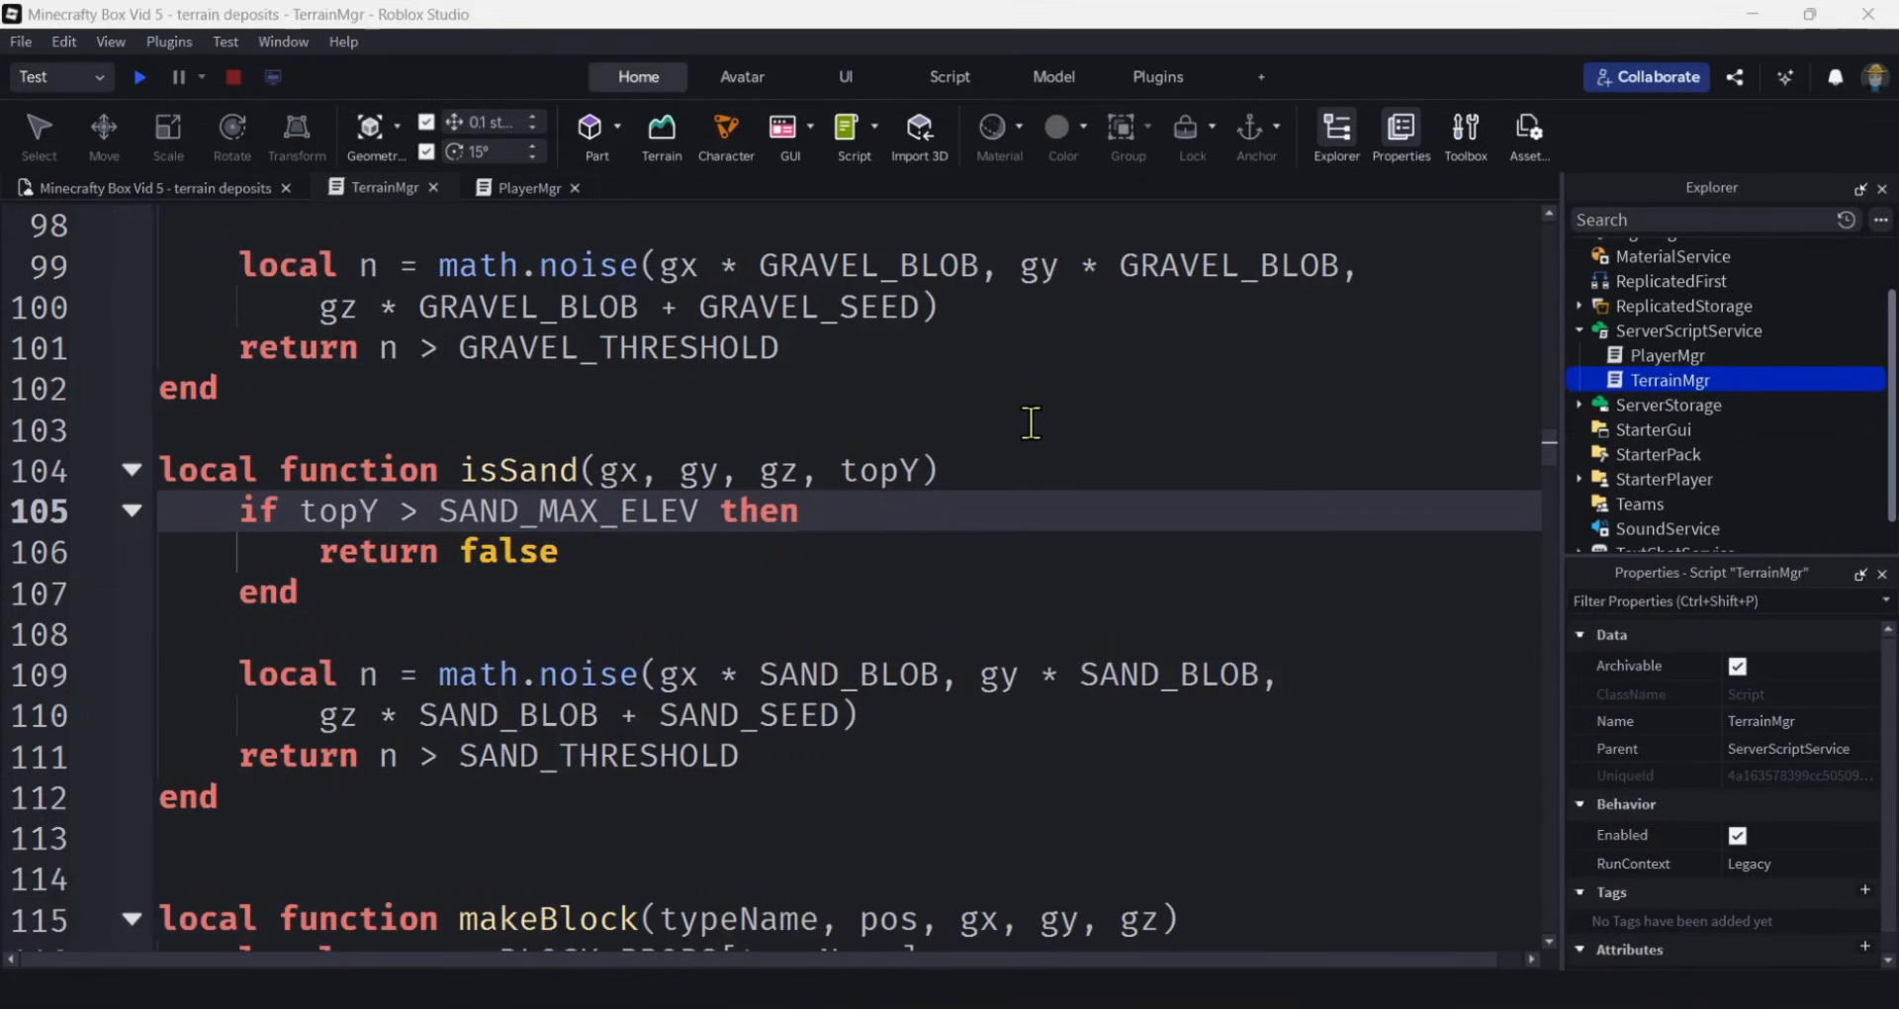
scroll(down, 3)
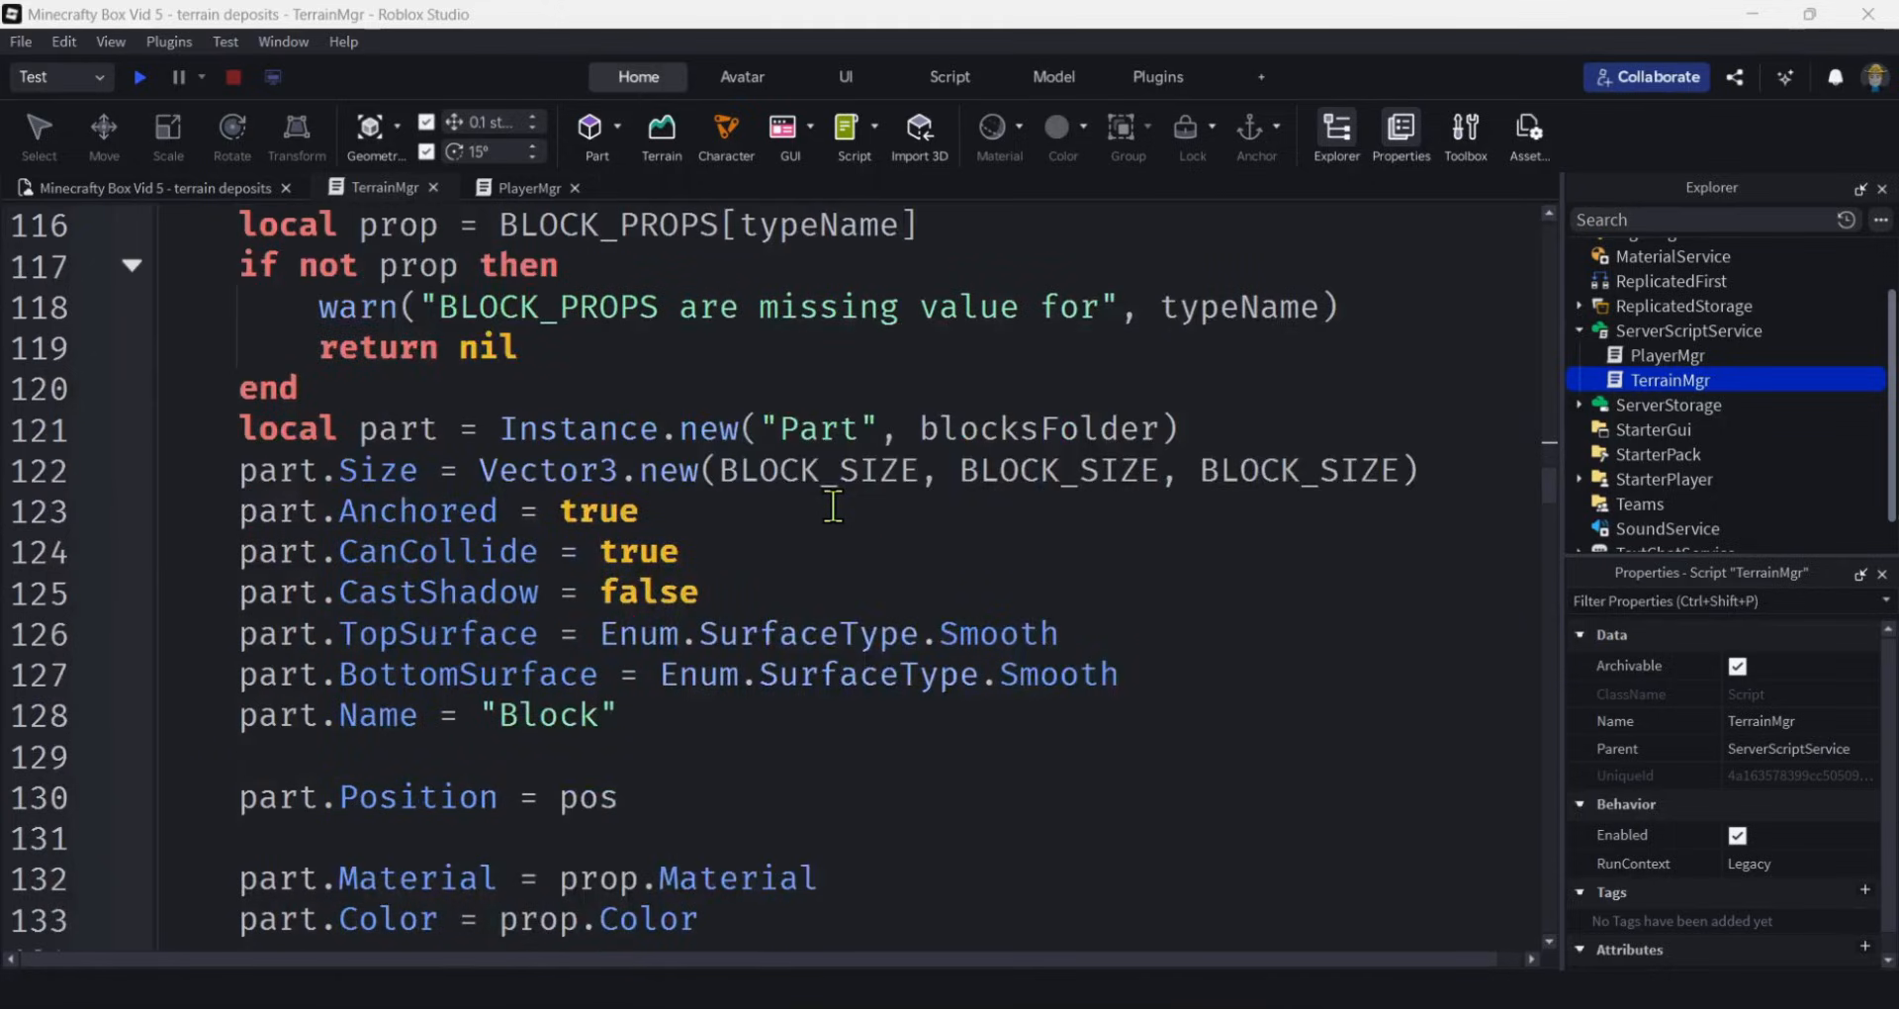
Declare local typeName = nil before the layer checks.
scroll(down, 3)
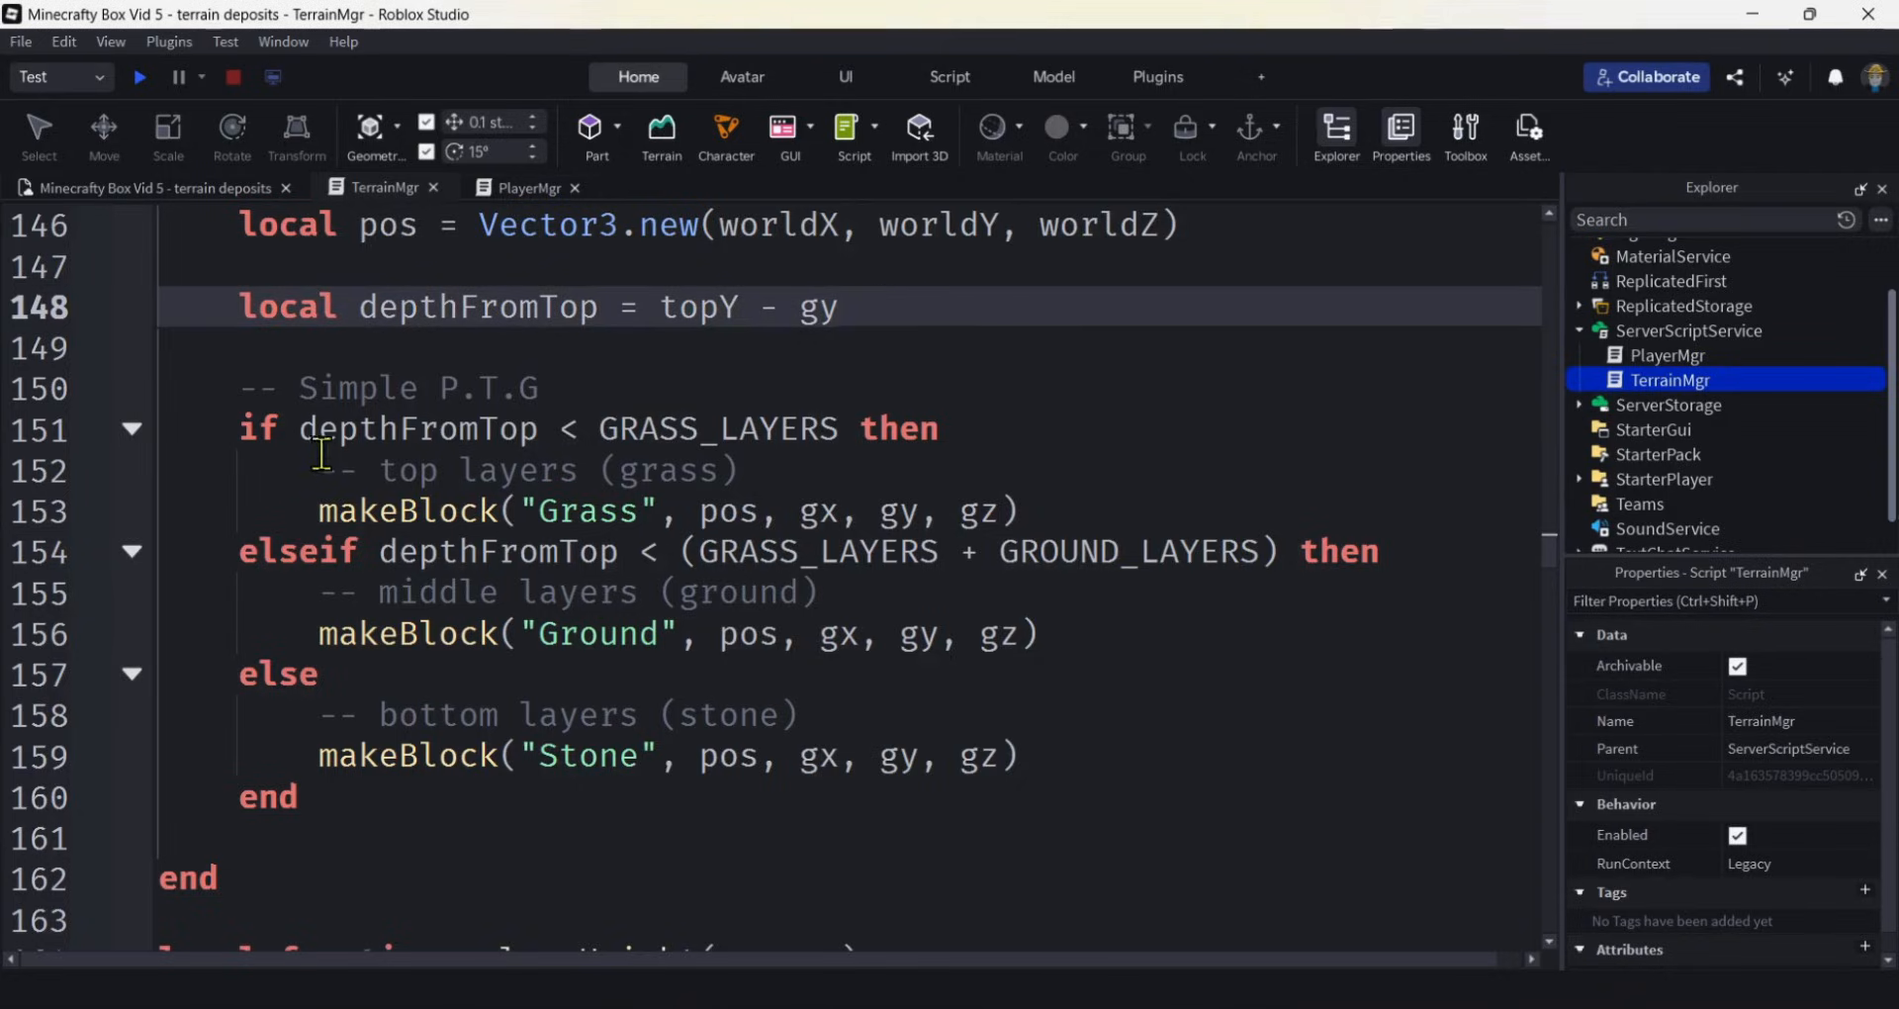
mouse_move(946, 341)
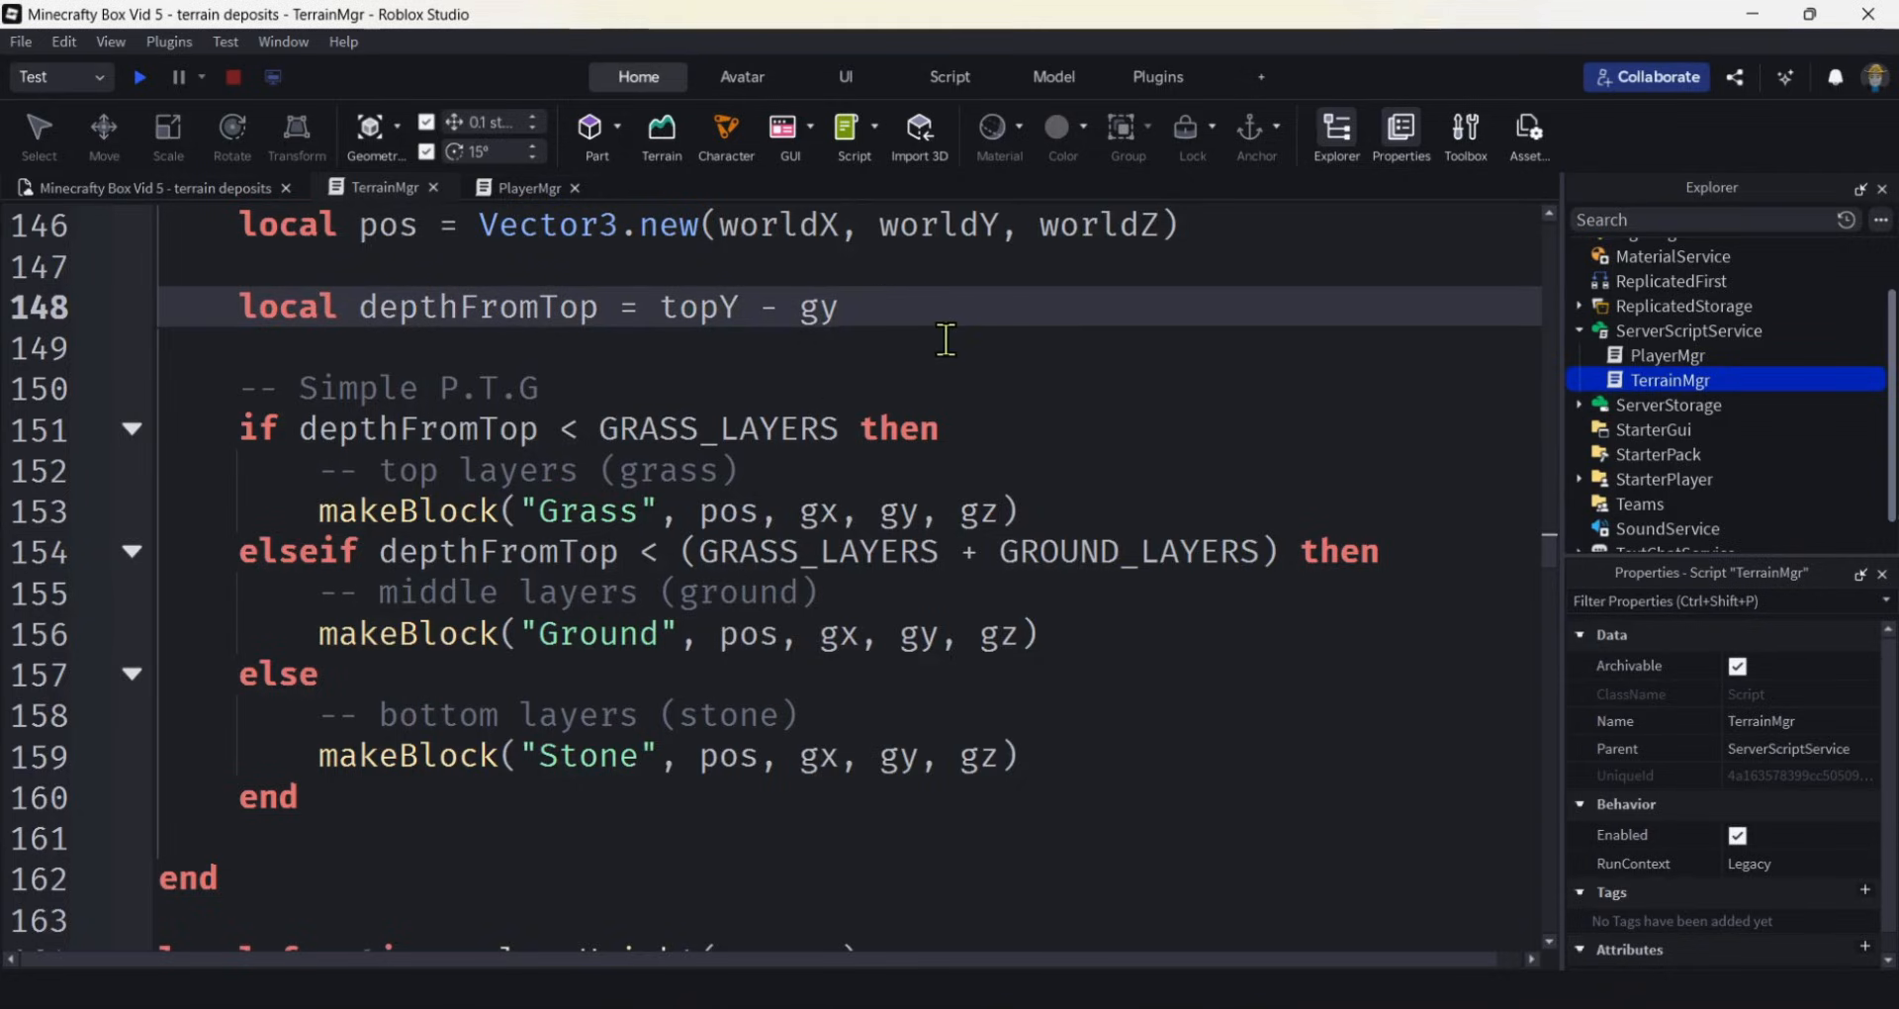
text(local type)
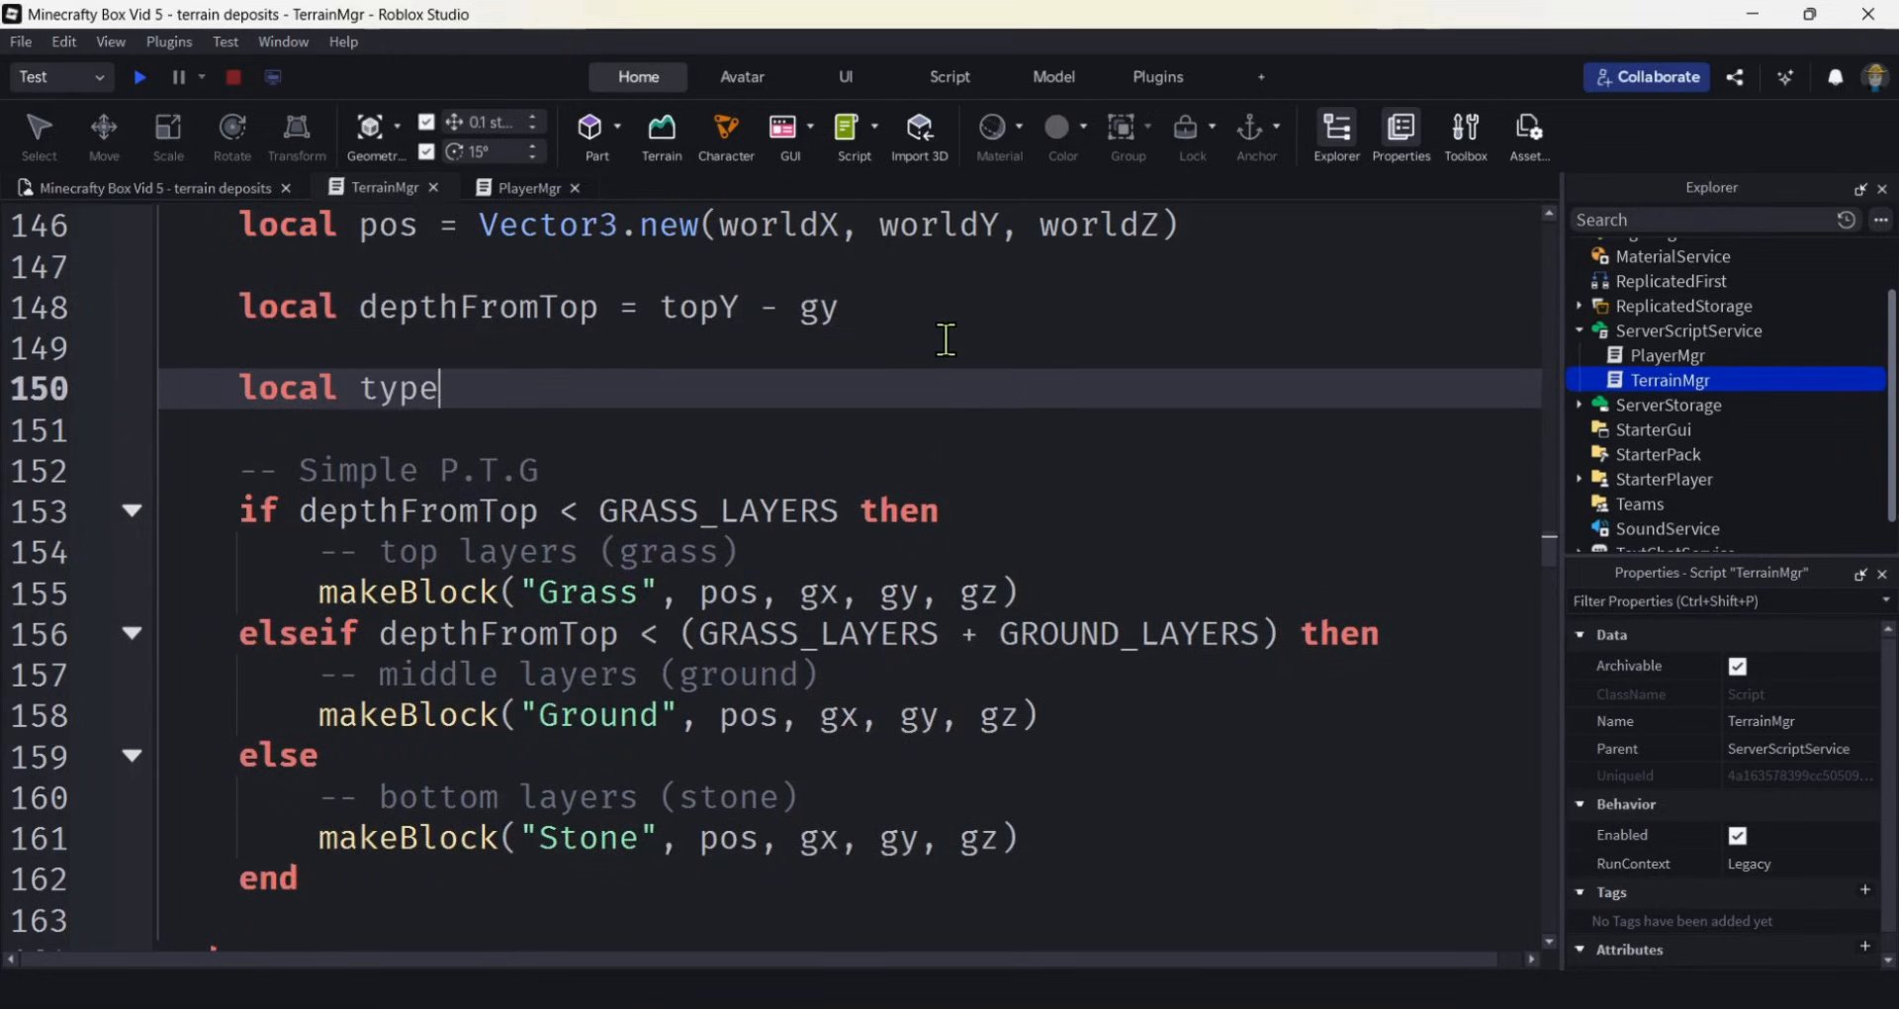
text(Name =)
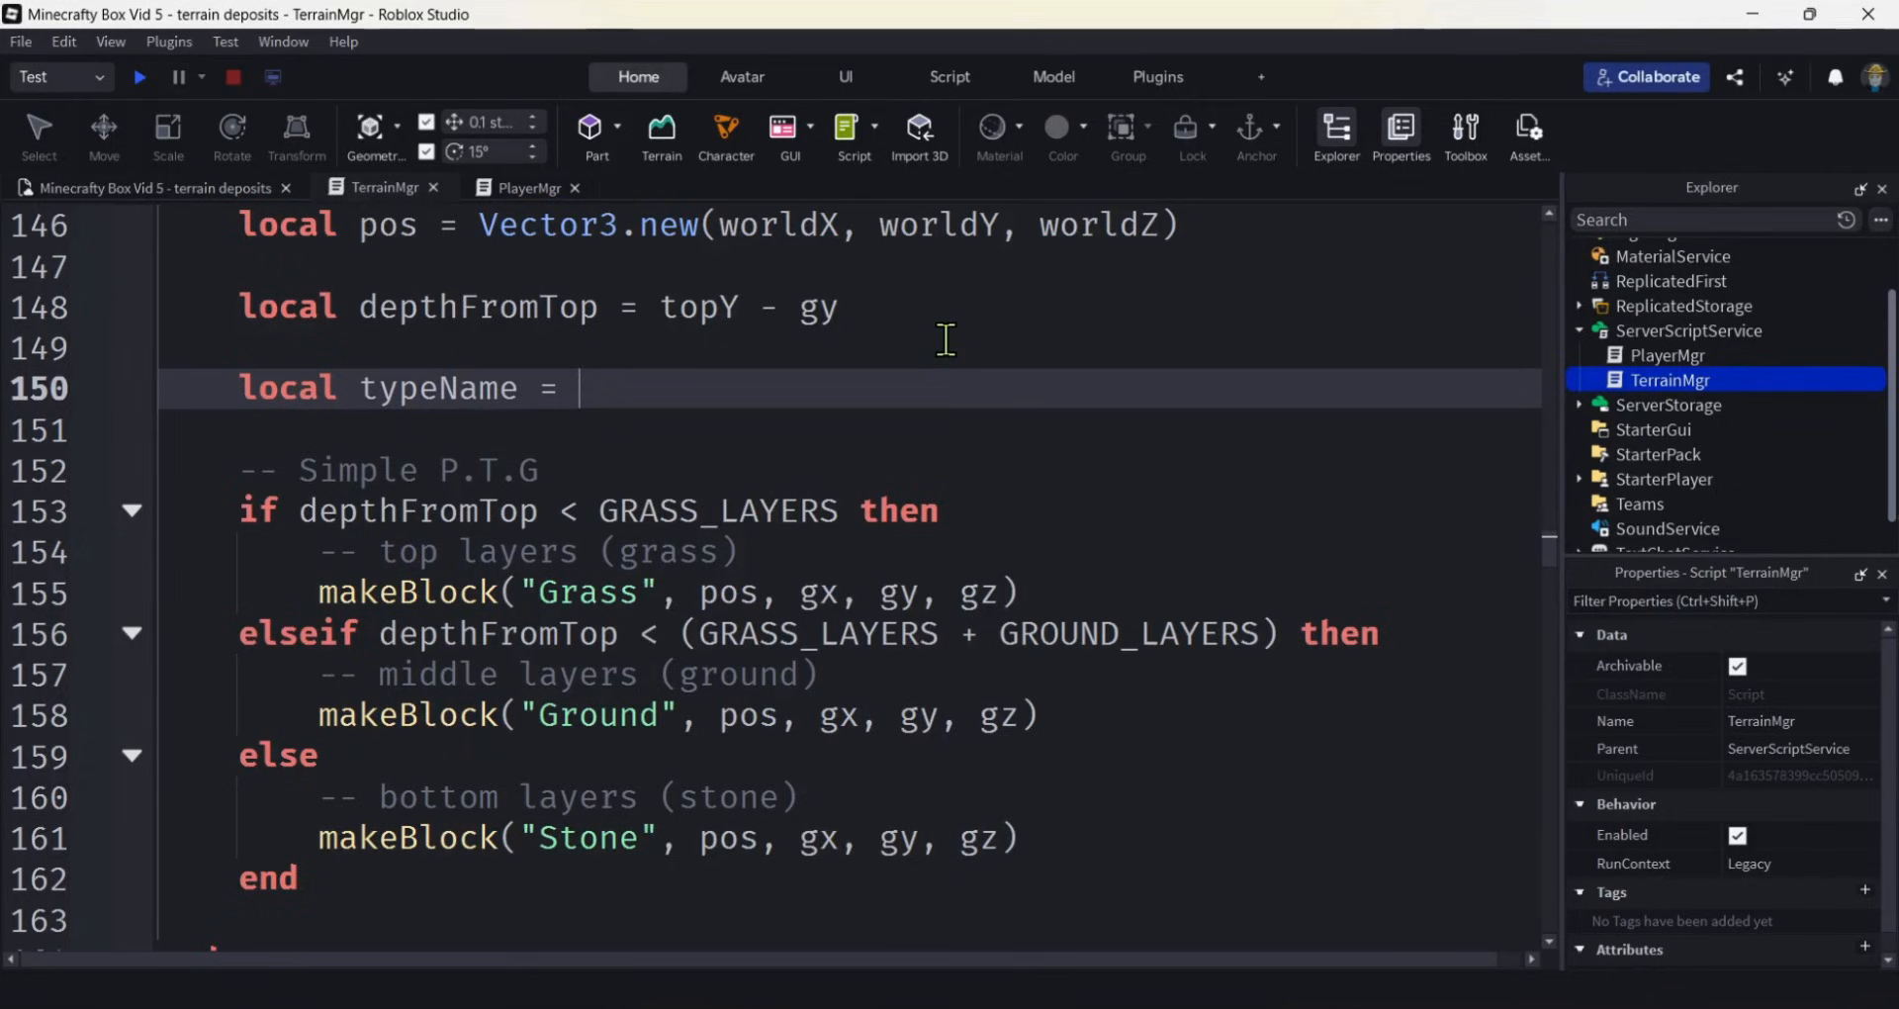
text(nil)
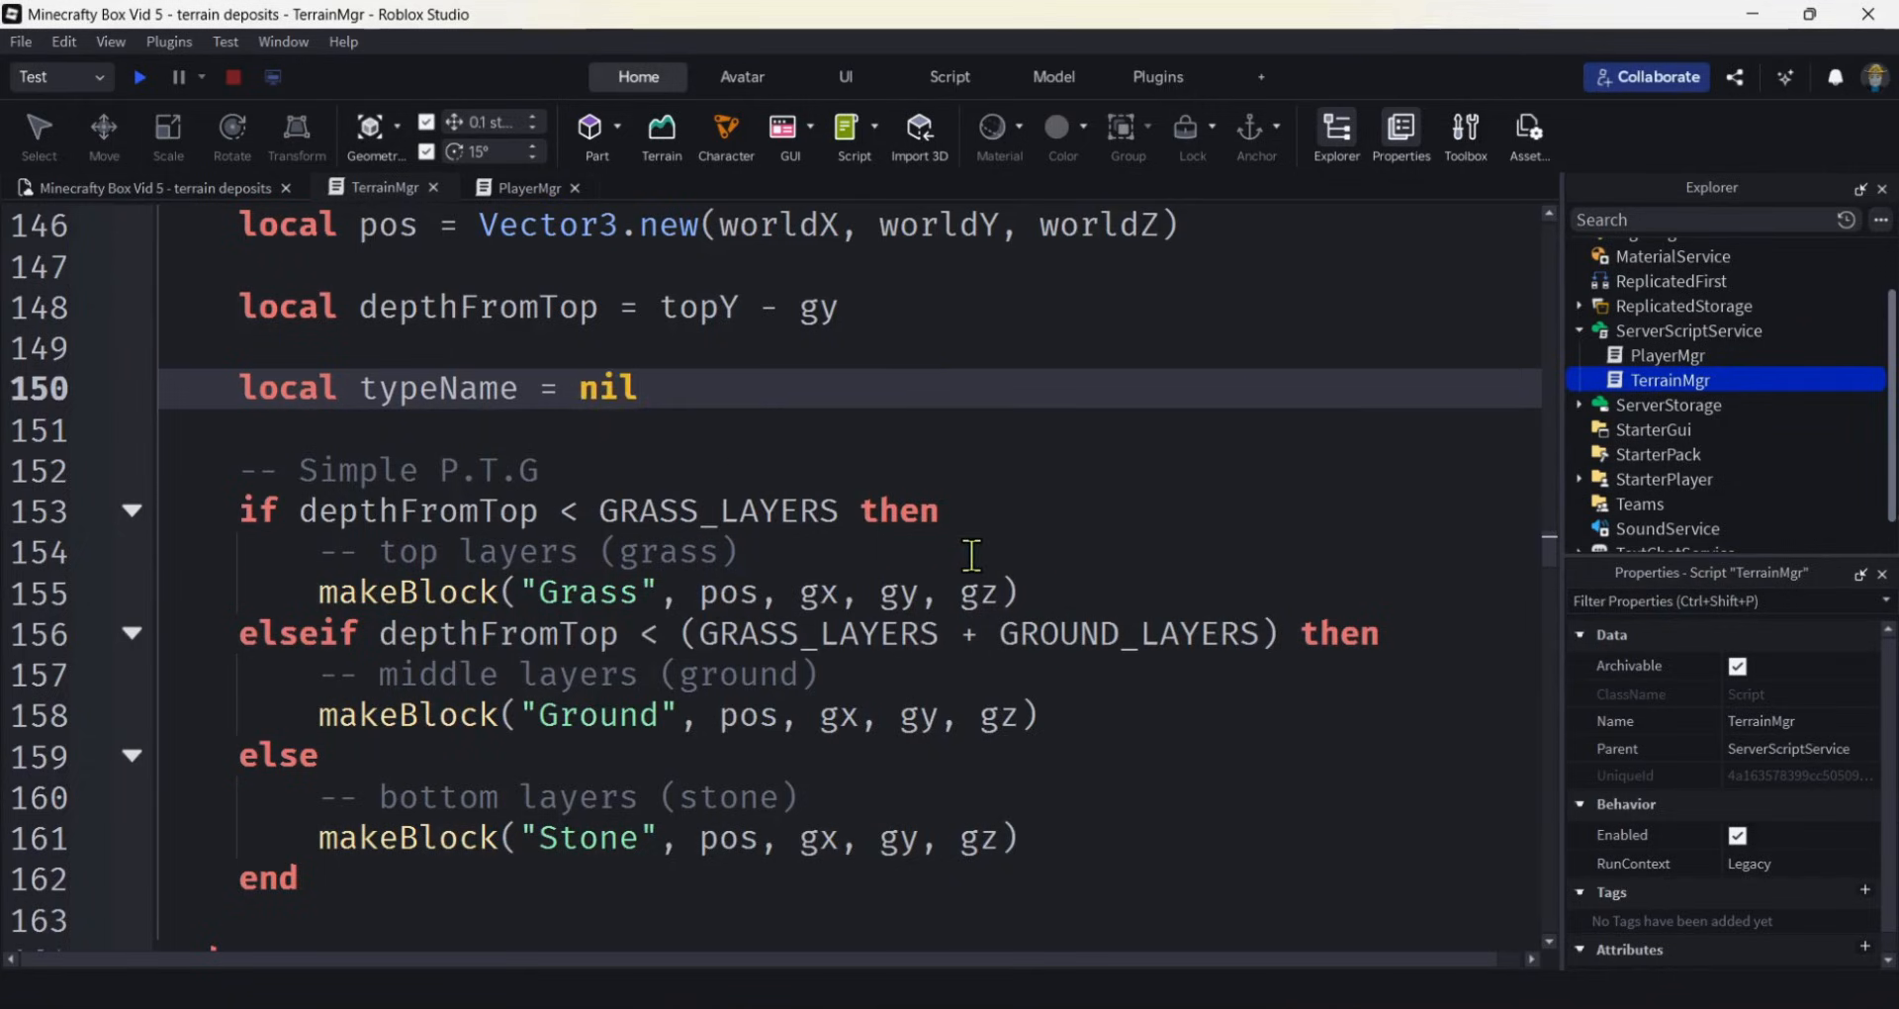
scroll(down, 3)
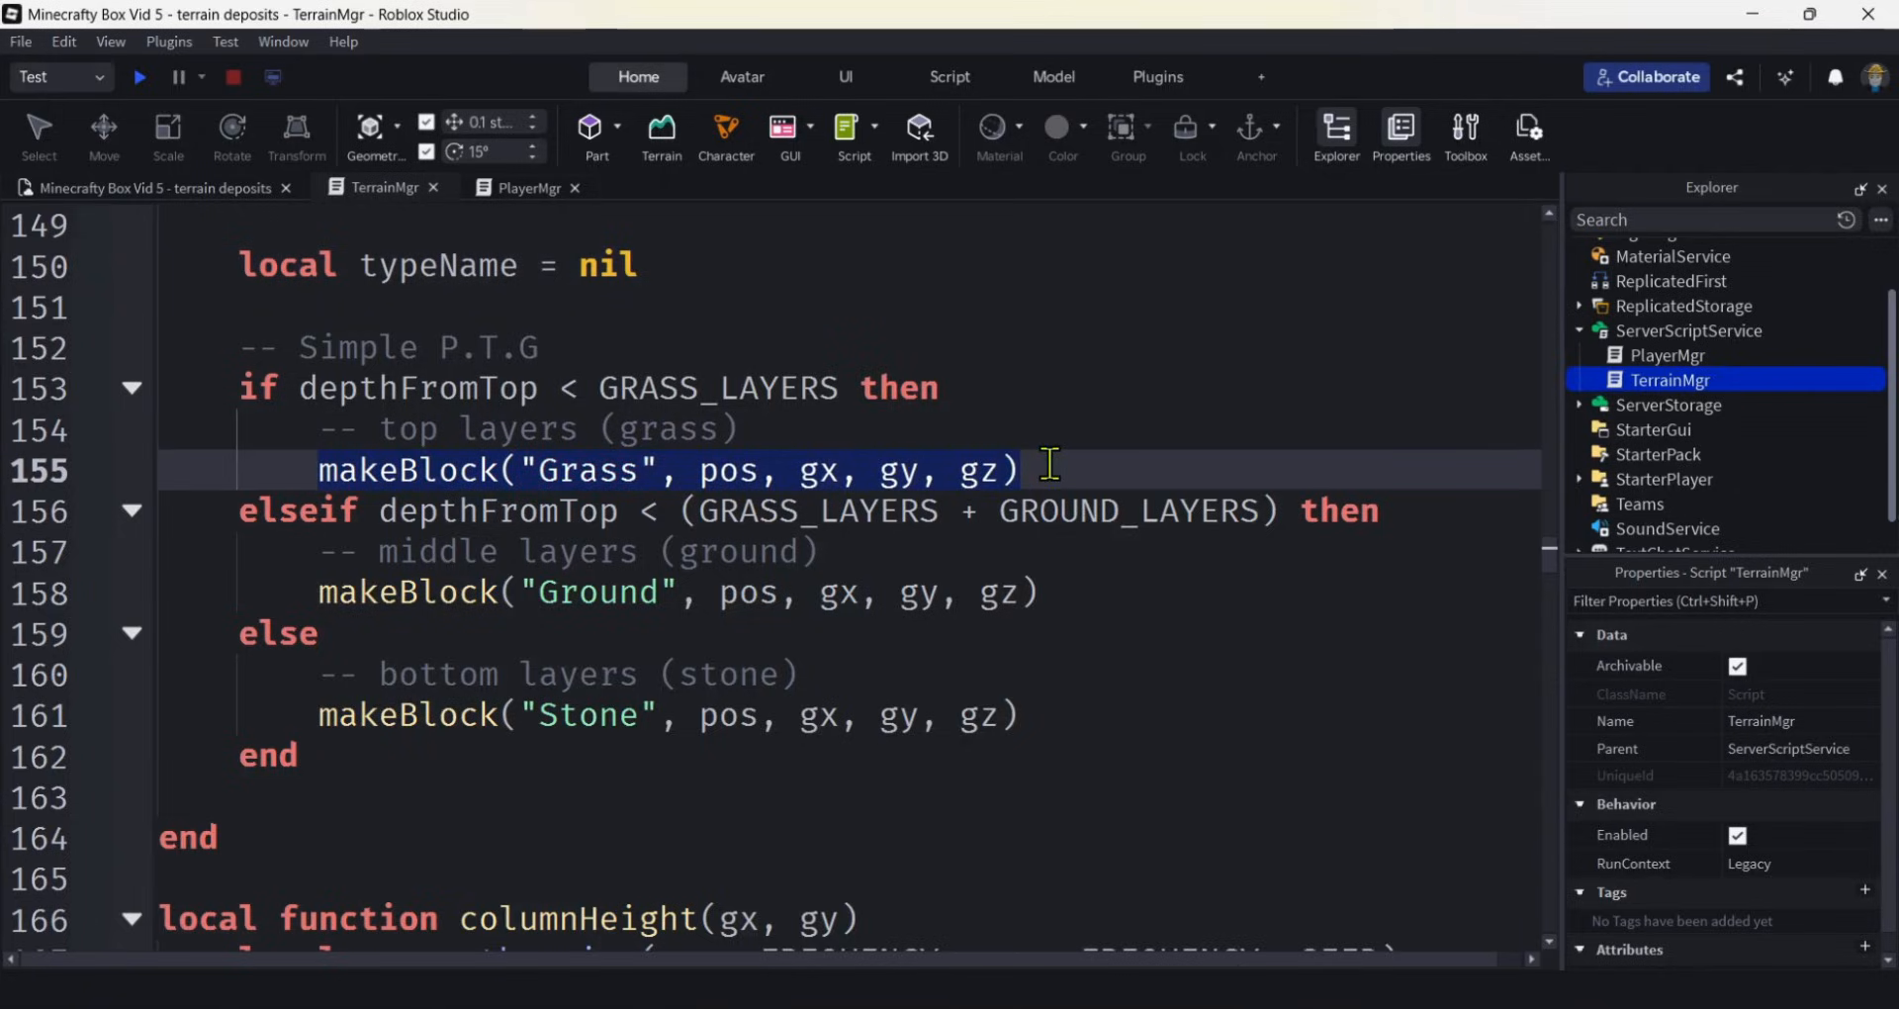
Move makeBlock after the if block as makeBlock(typeName, pos, gx, gy, gz) and remove the Ground and Stone calls.
key(Delete)
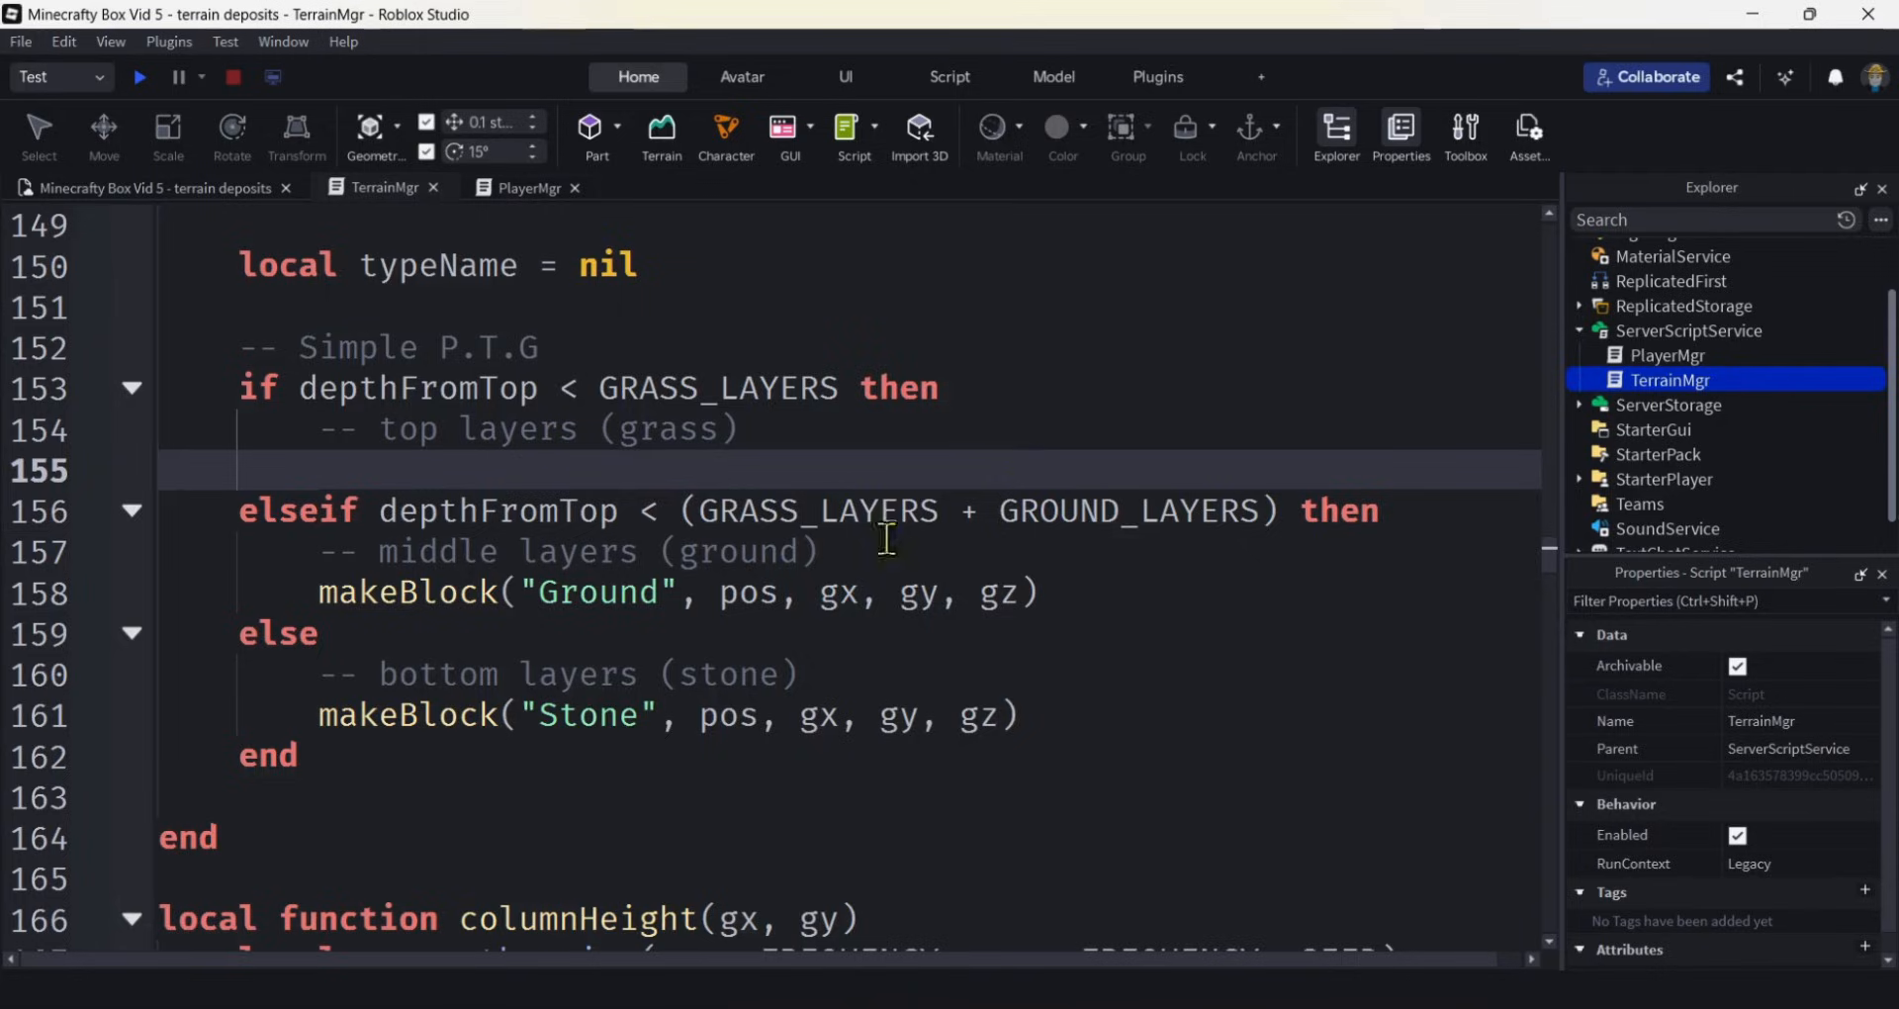
text(makeBlock("Grass", pos, gx, gy, gz))
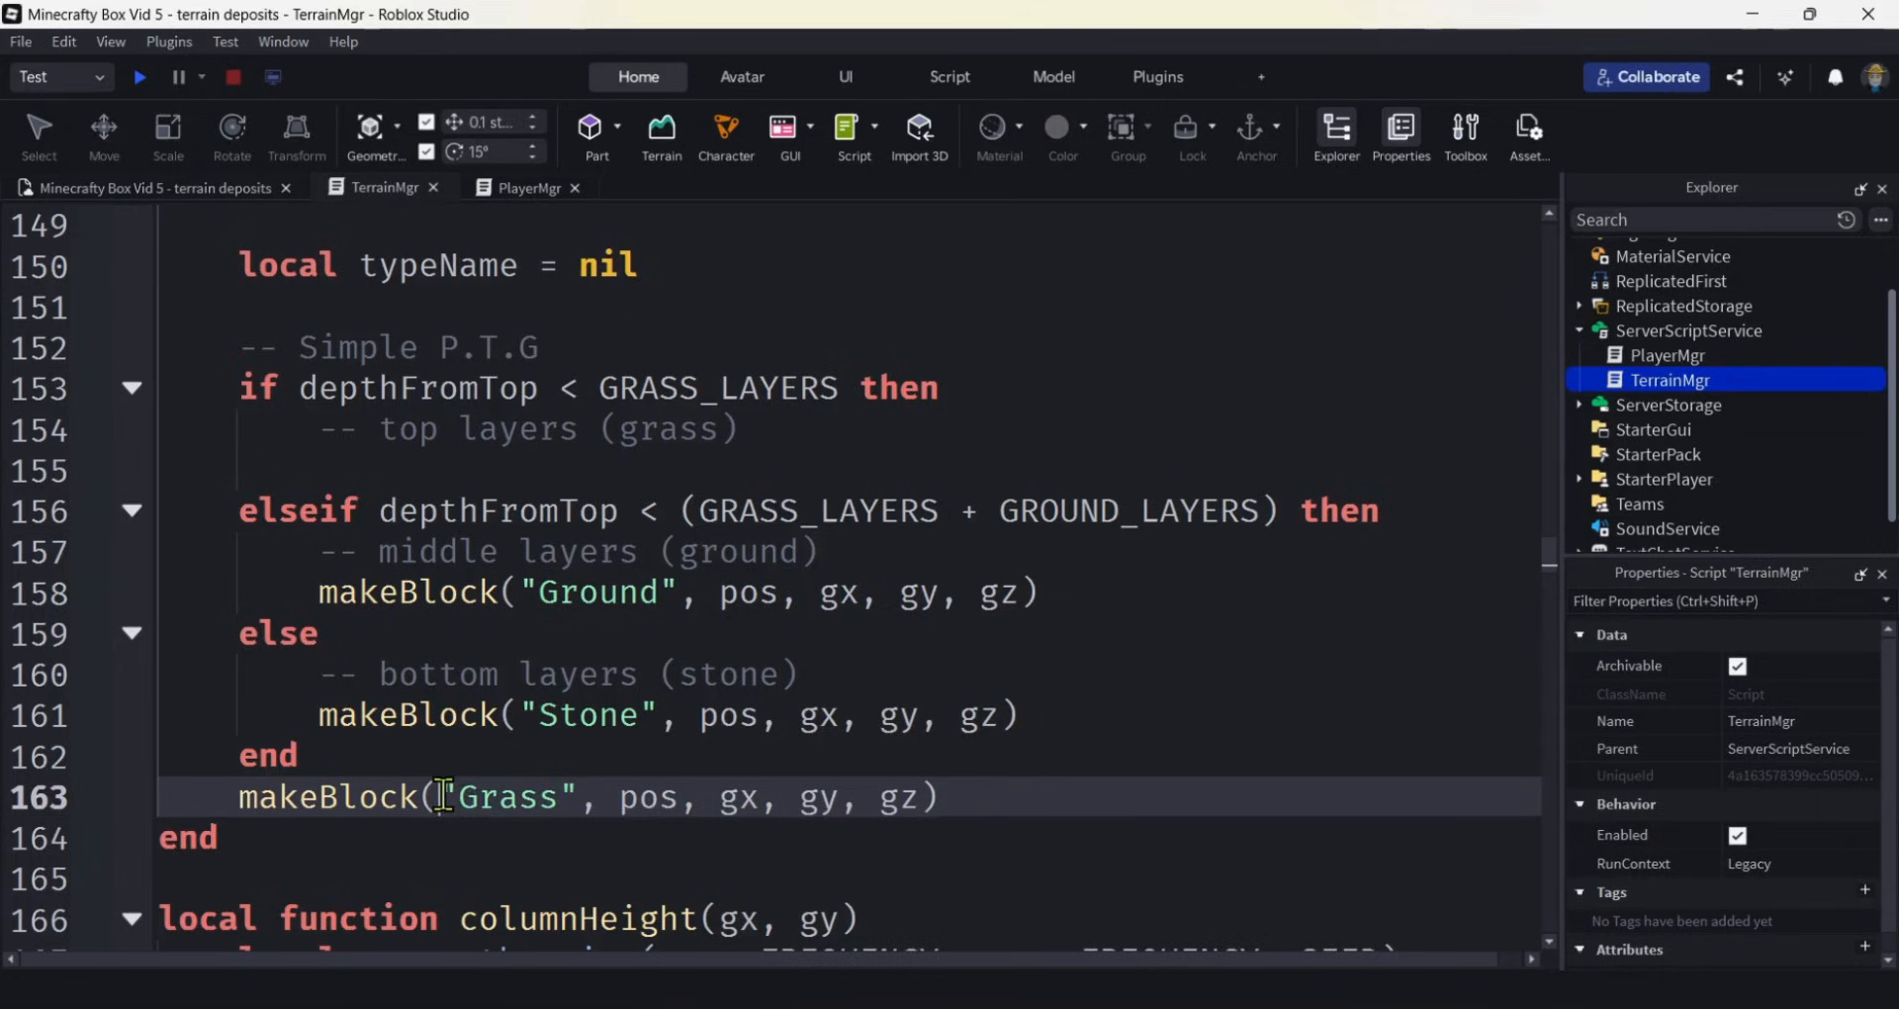
double_click(510, 797)
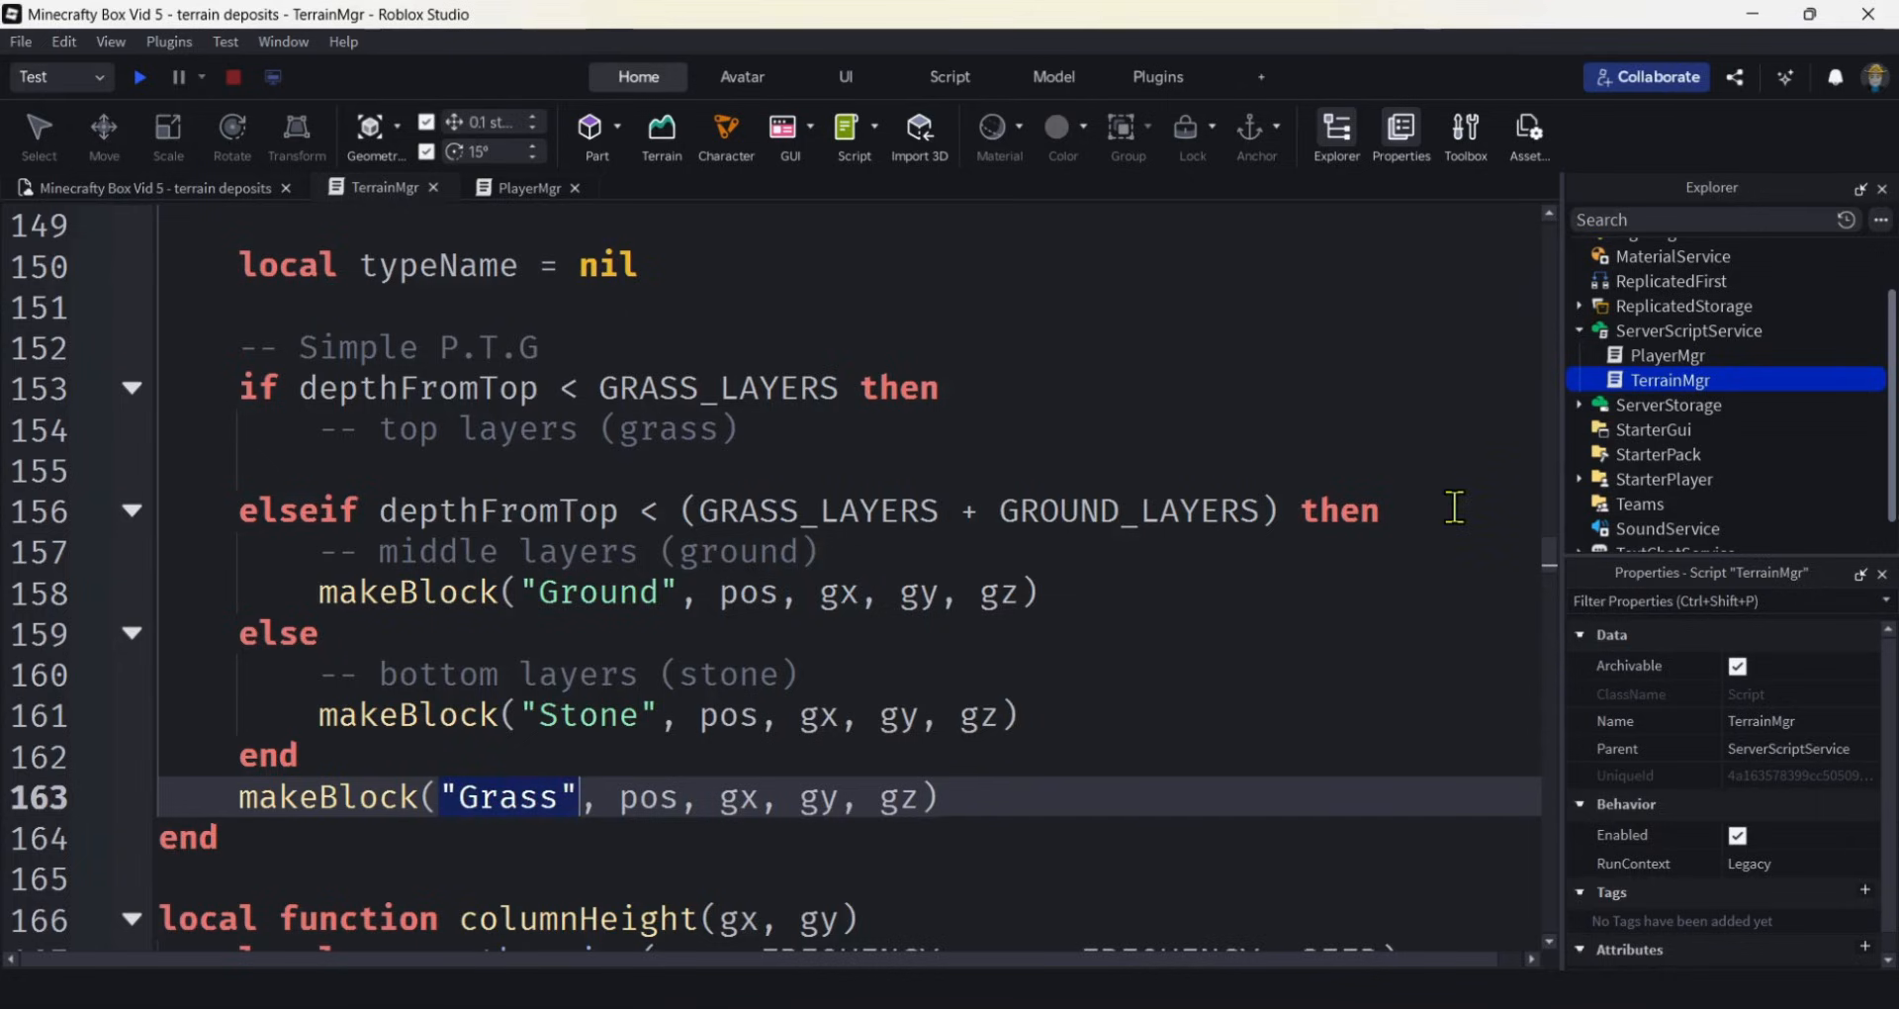
text(typeName)
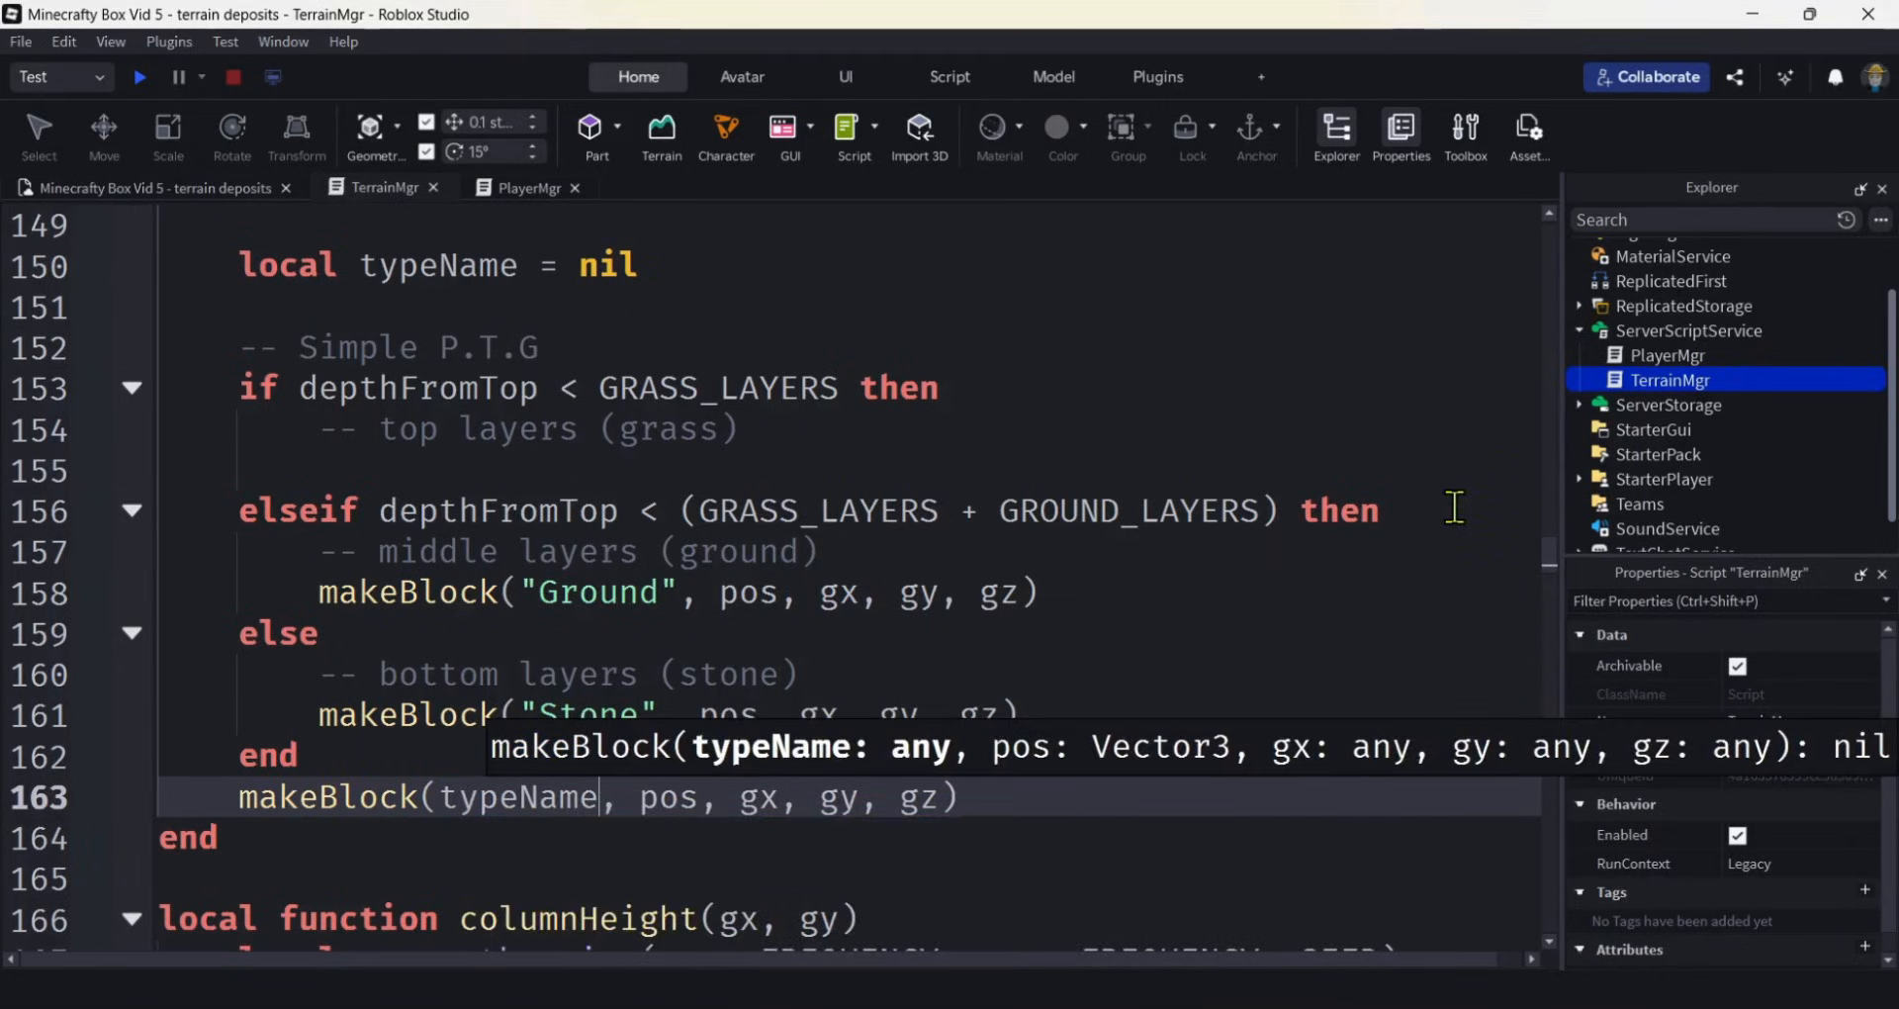
mouse_move(317, 424)
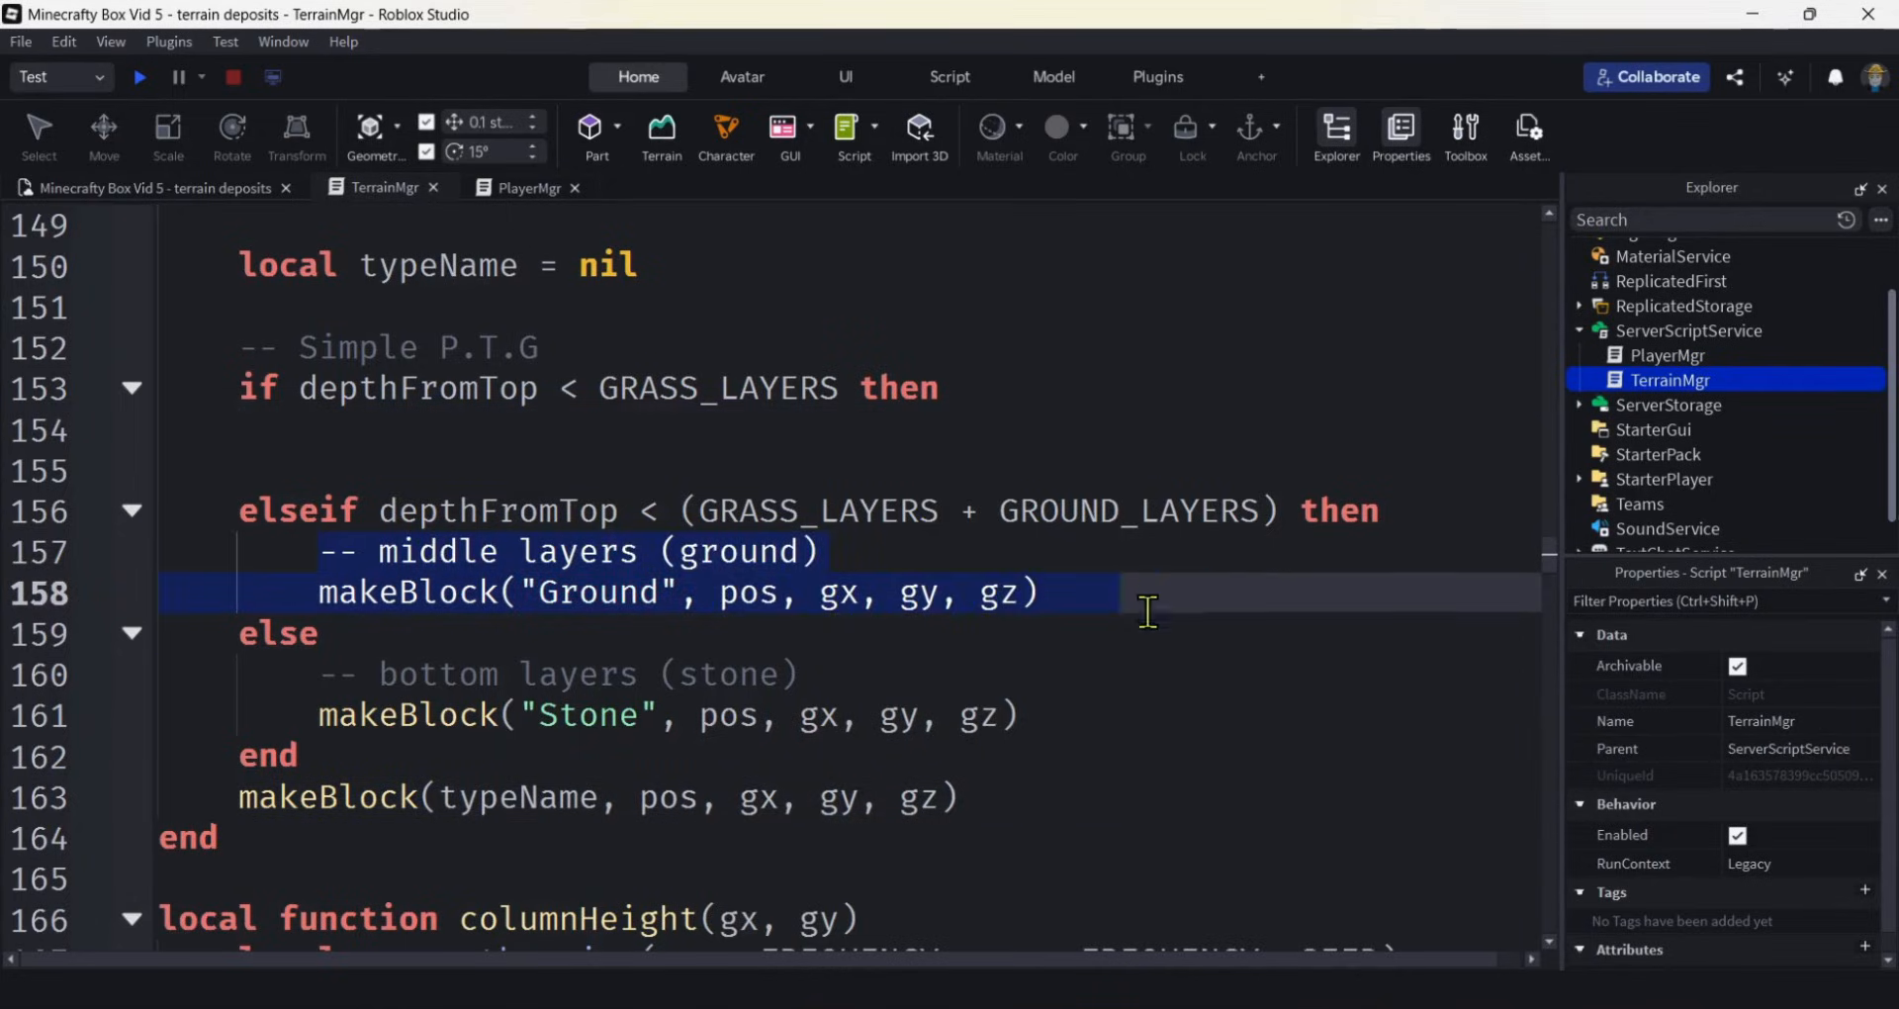
key(Delete)
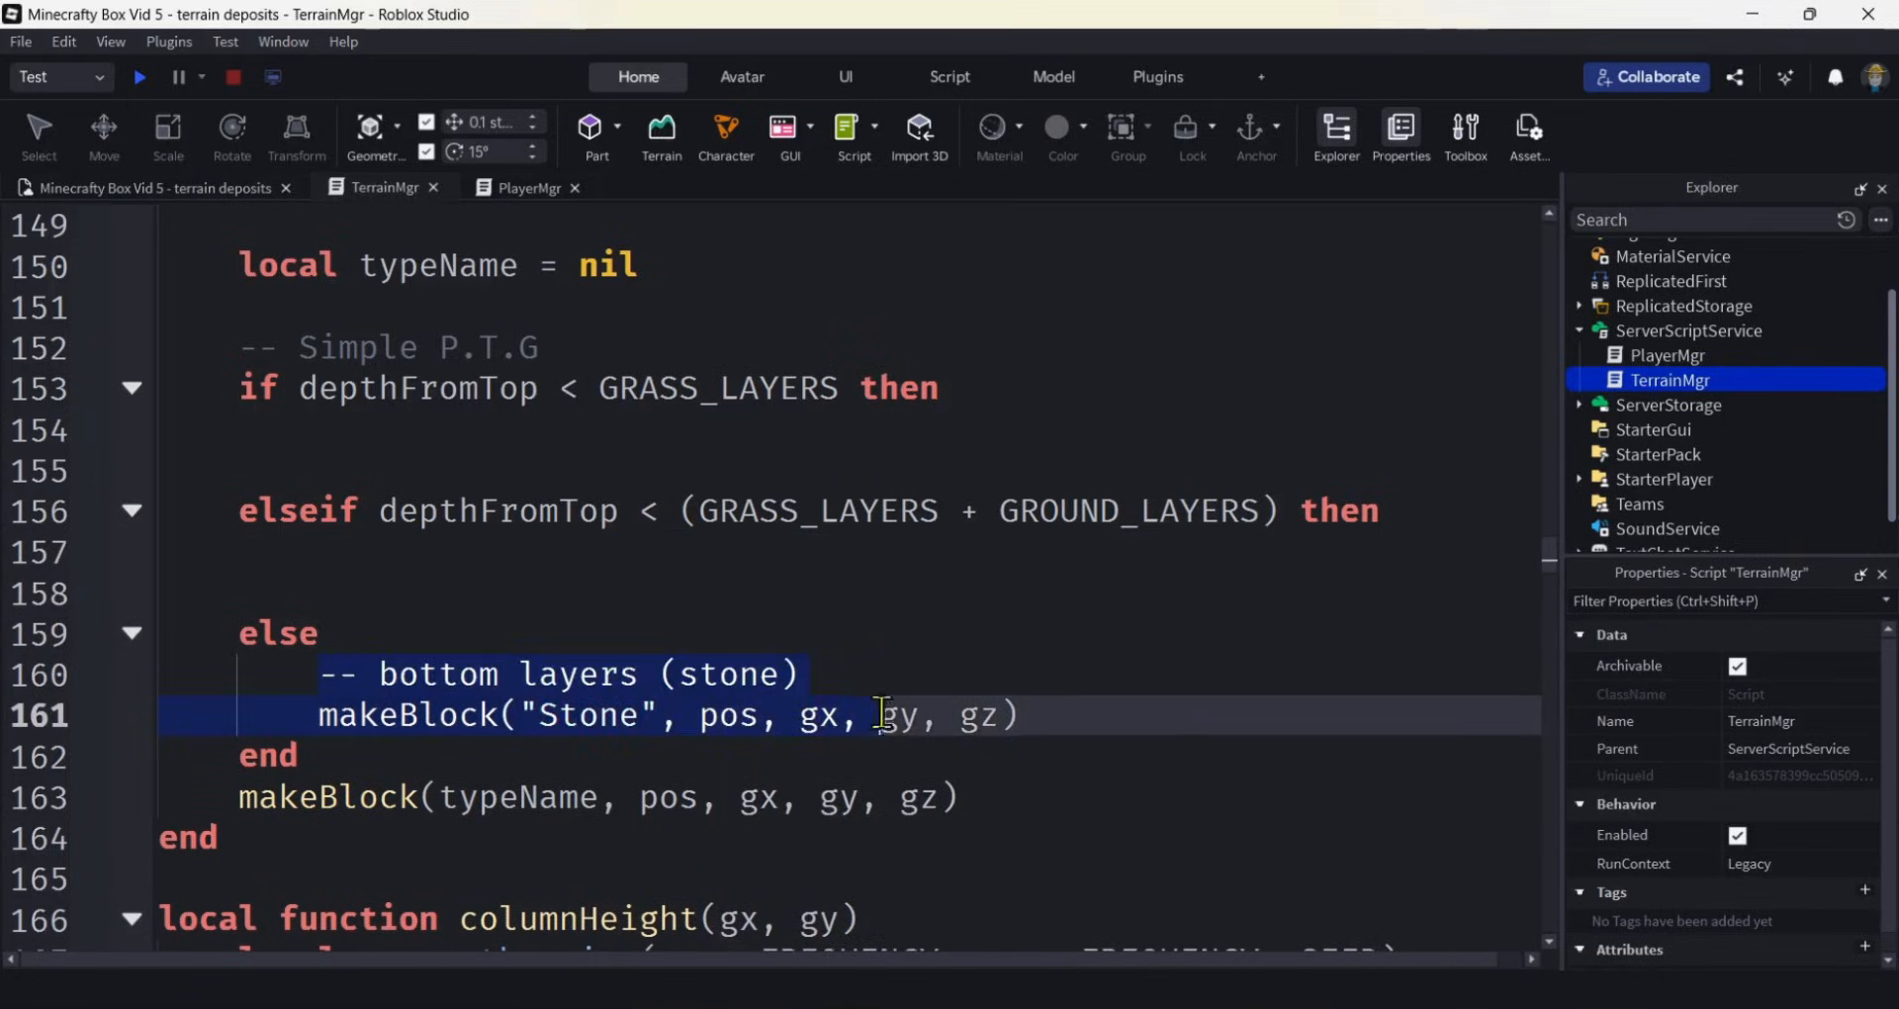
key(Delete)
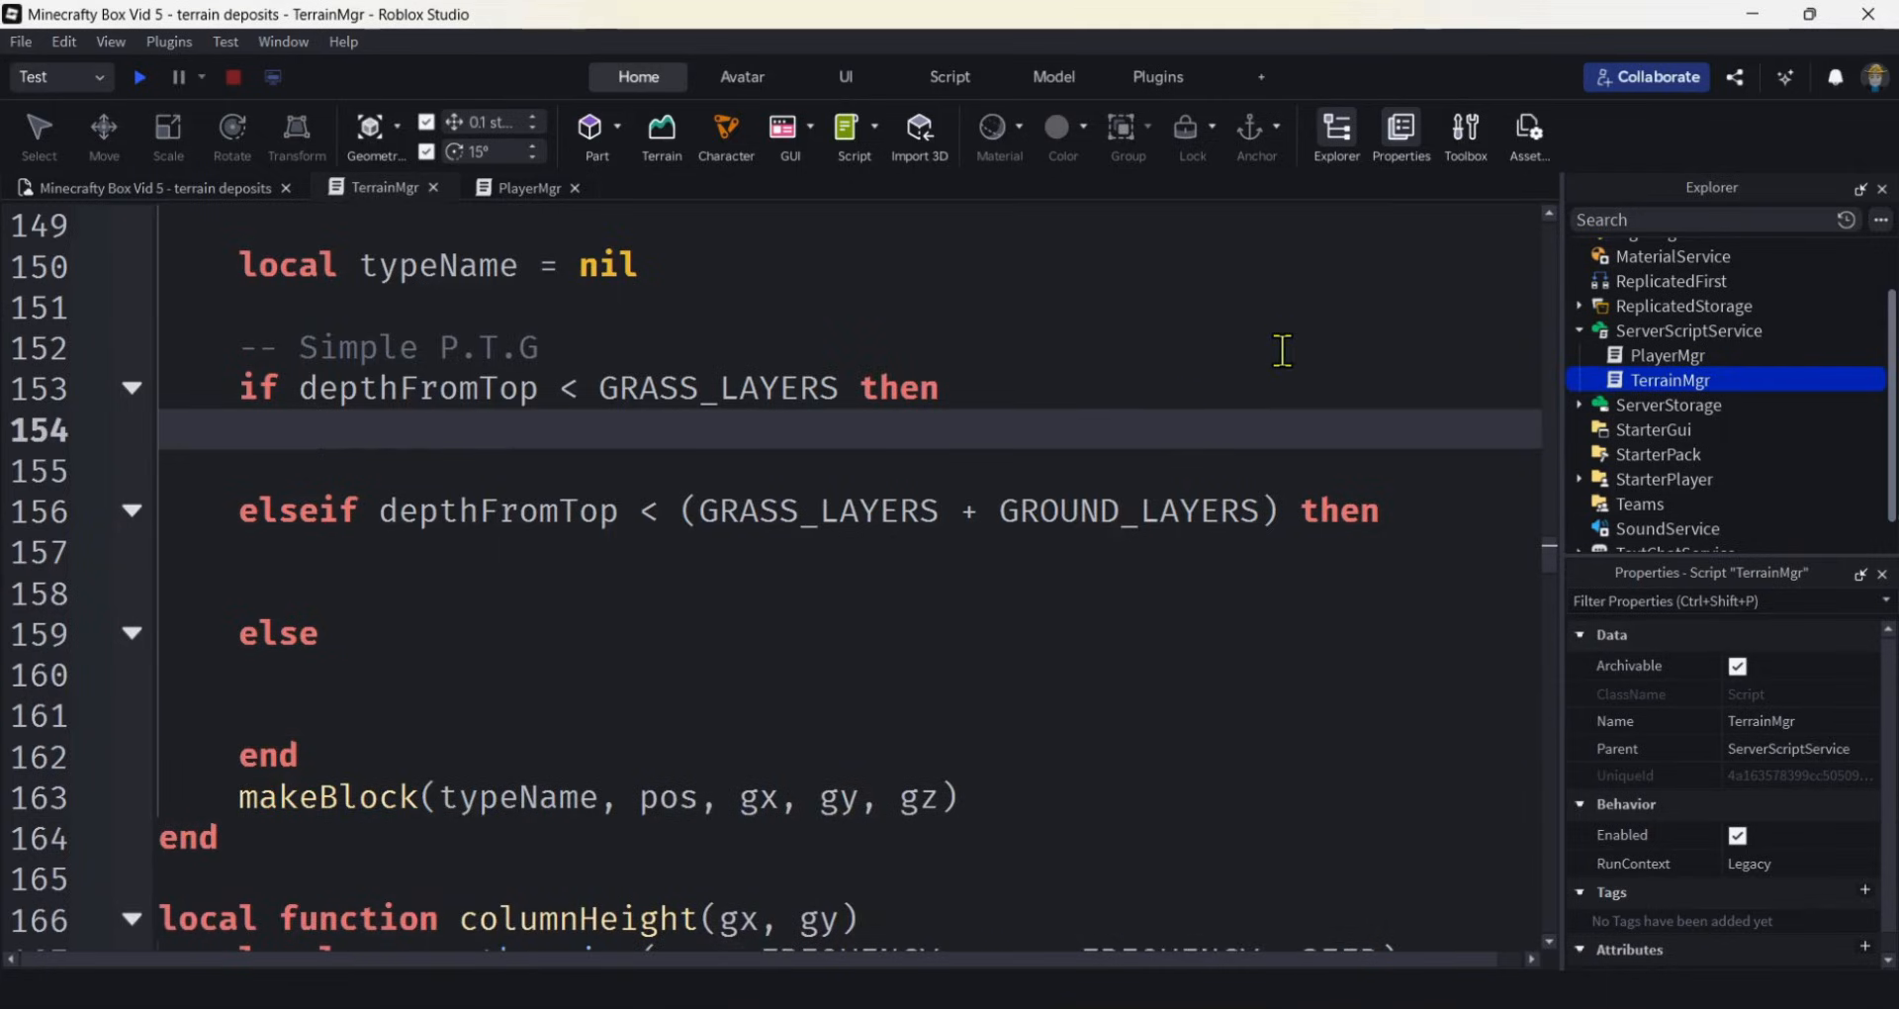
Set the top layer's typeName to "Grass", overridden to "Gravel" when isGravel(gx, gy, gz, topY) is true.
text(typeName =)
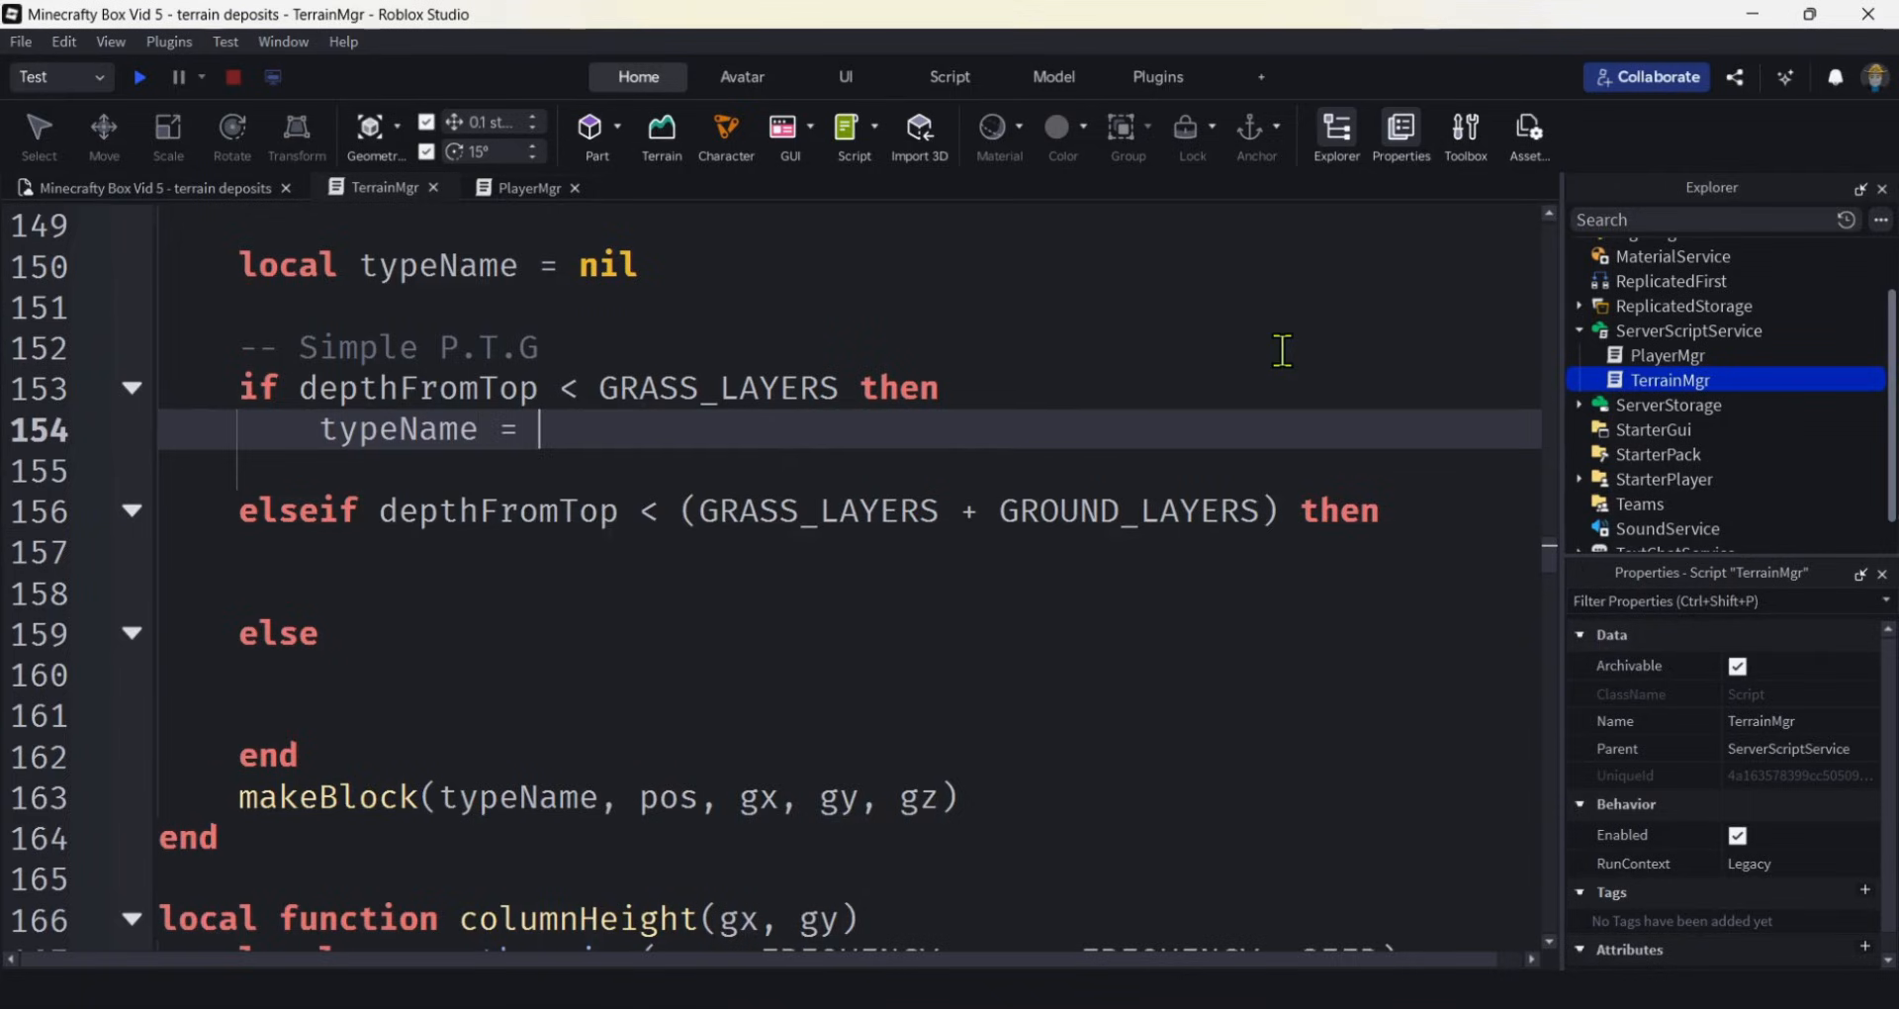
text("Grass")
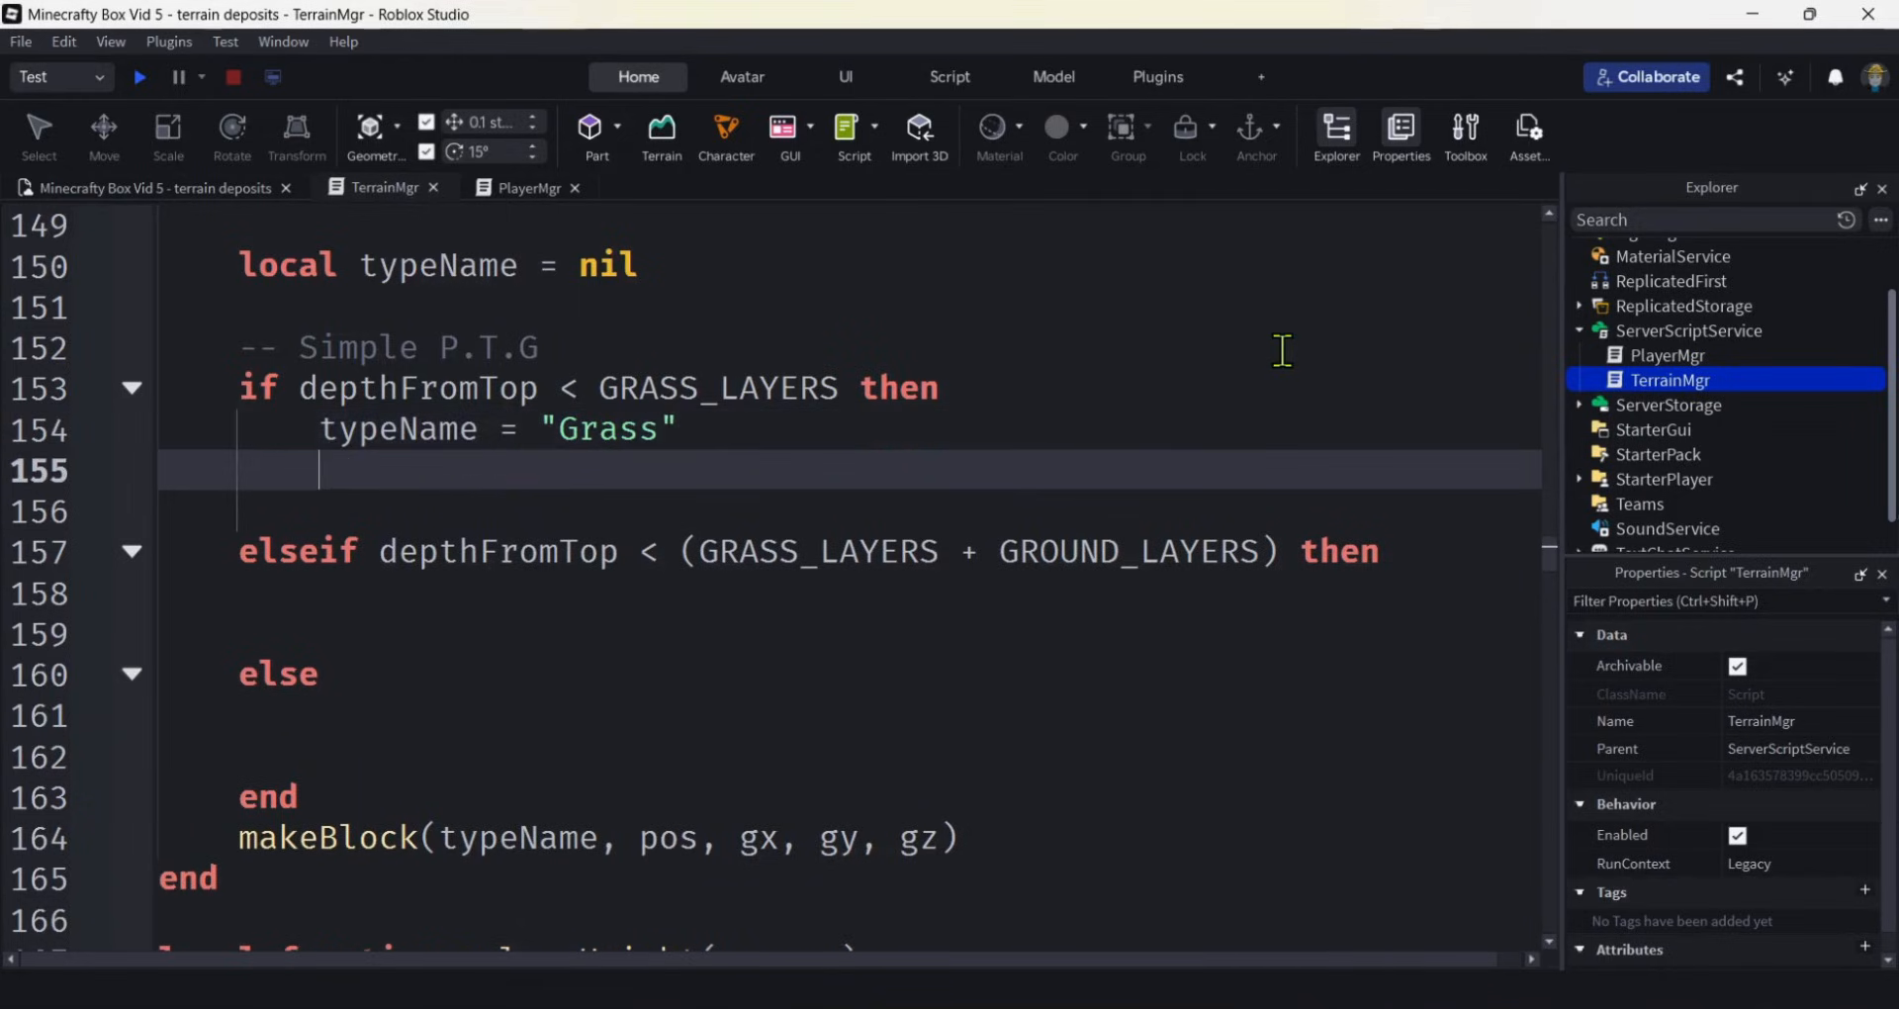
text(if isGravel()
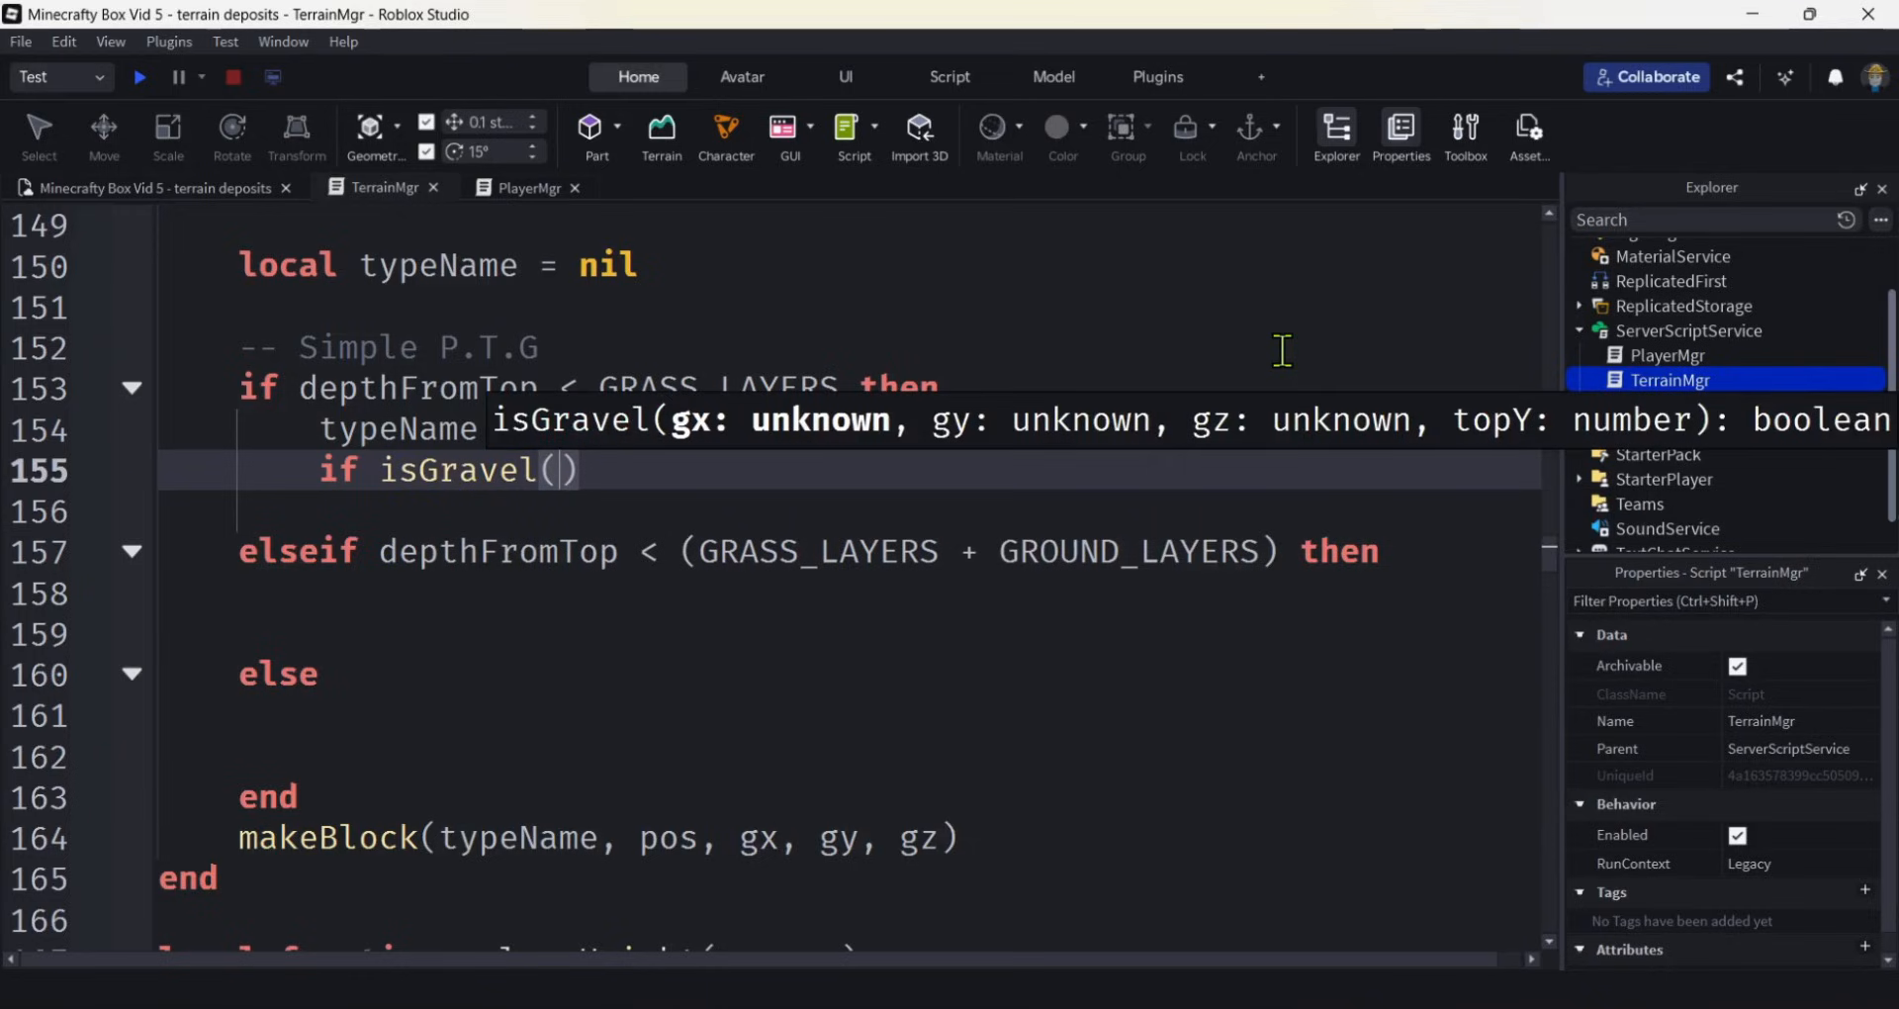
text(gx, t)
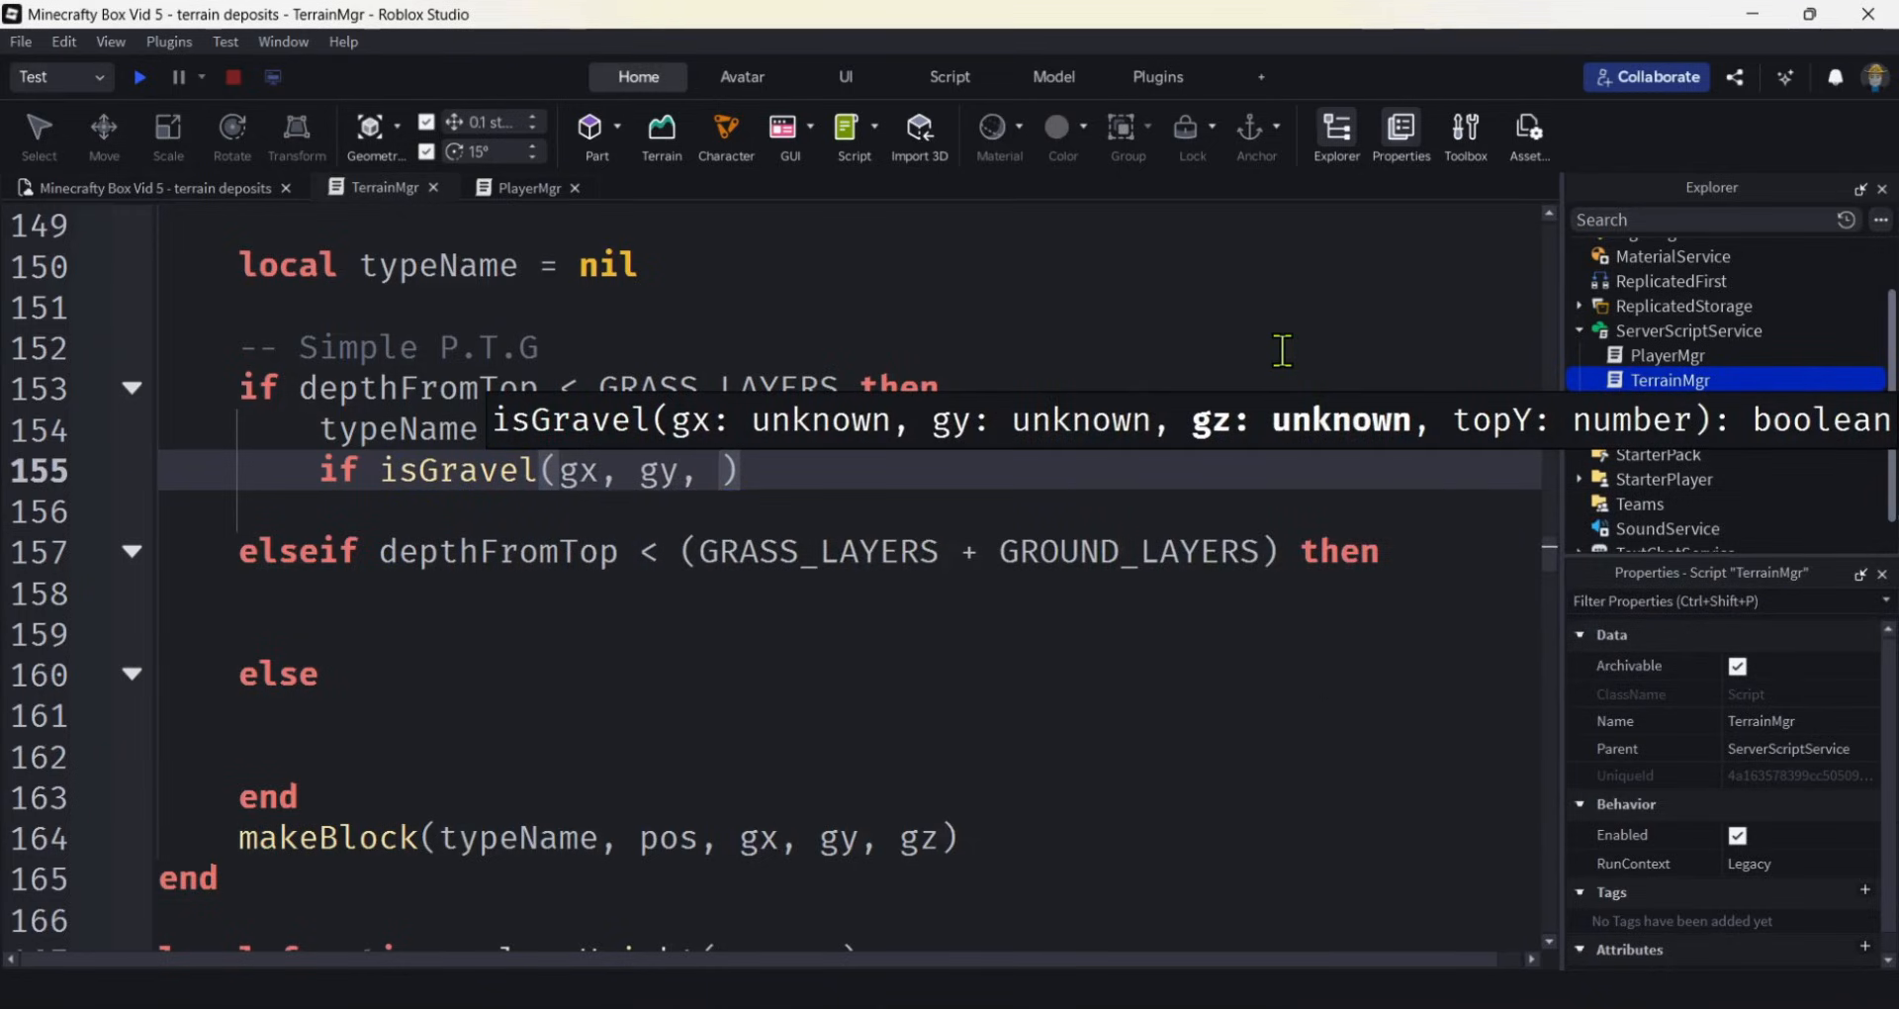
text(gz, topY)
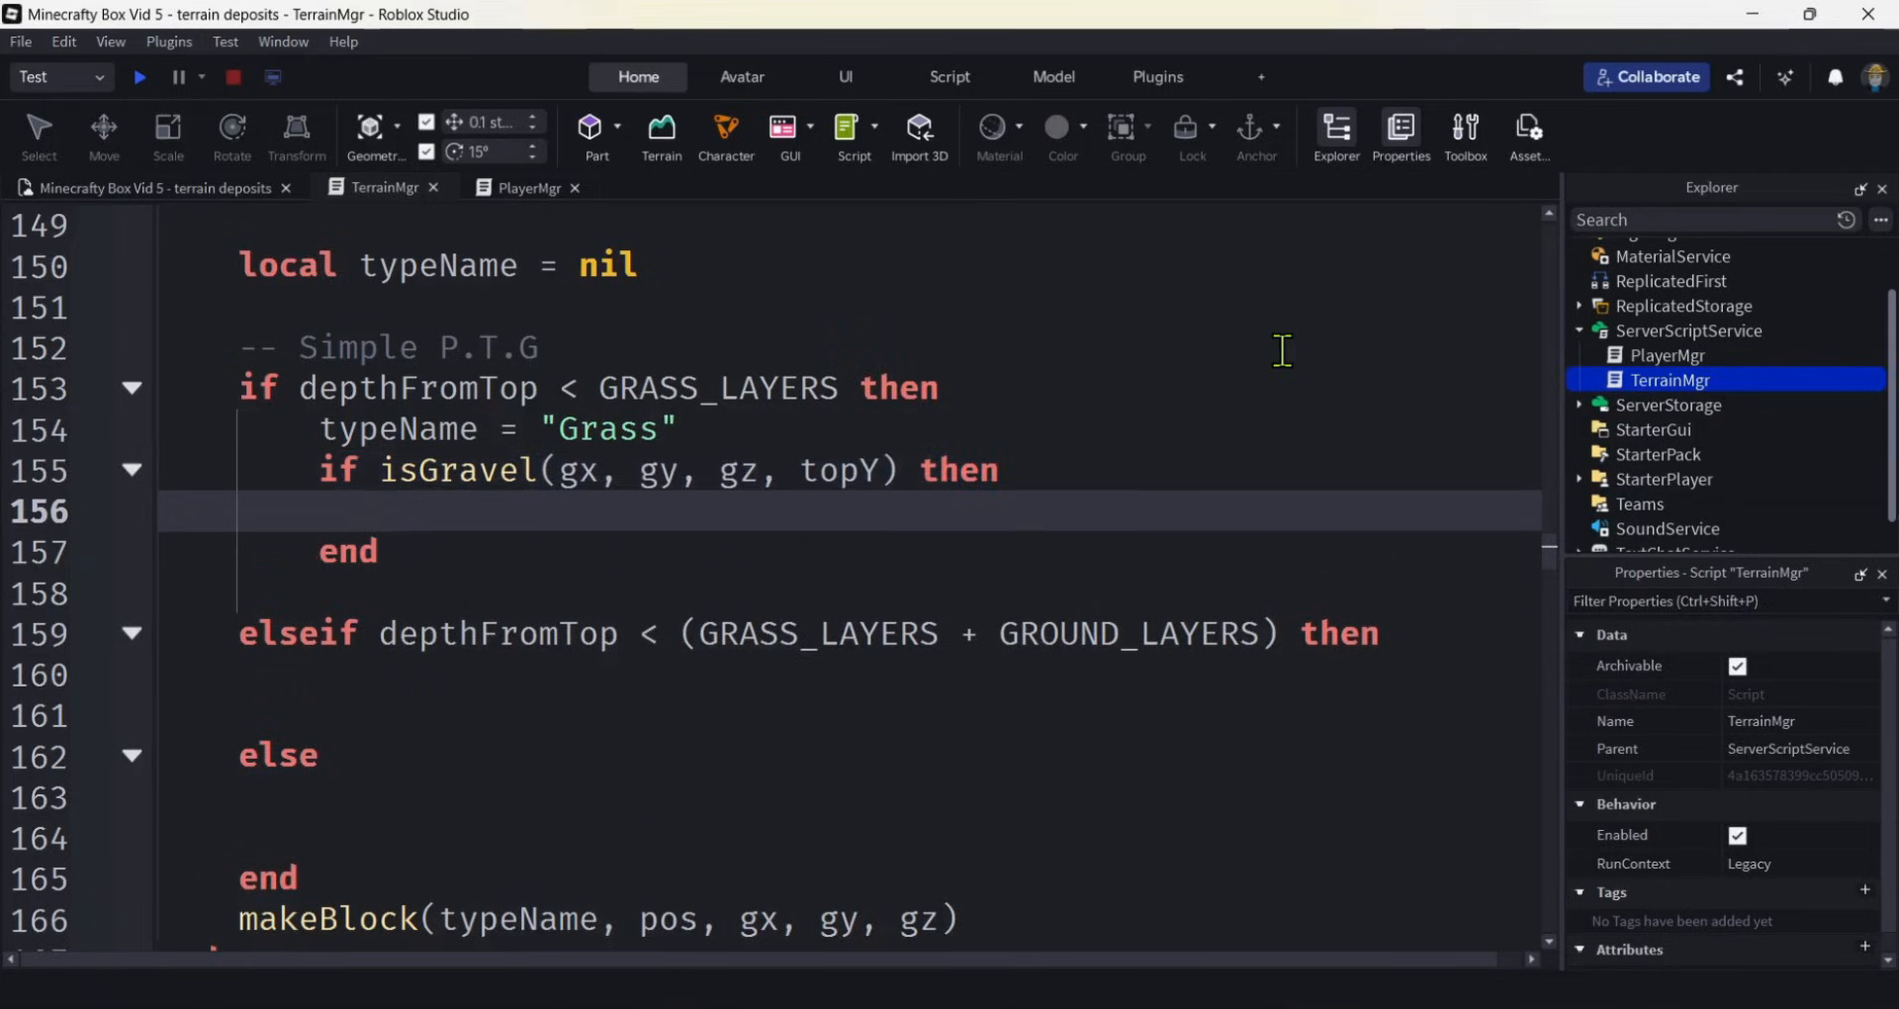
text(typeName)
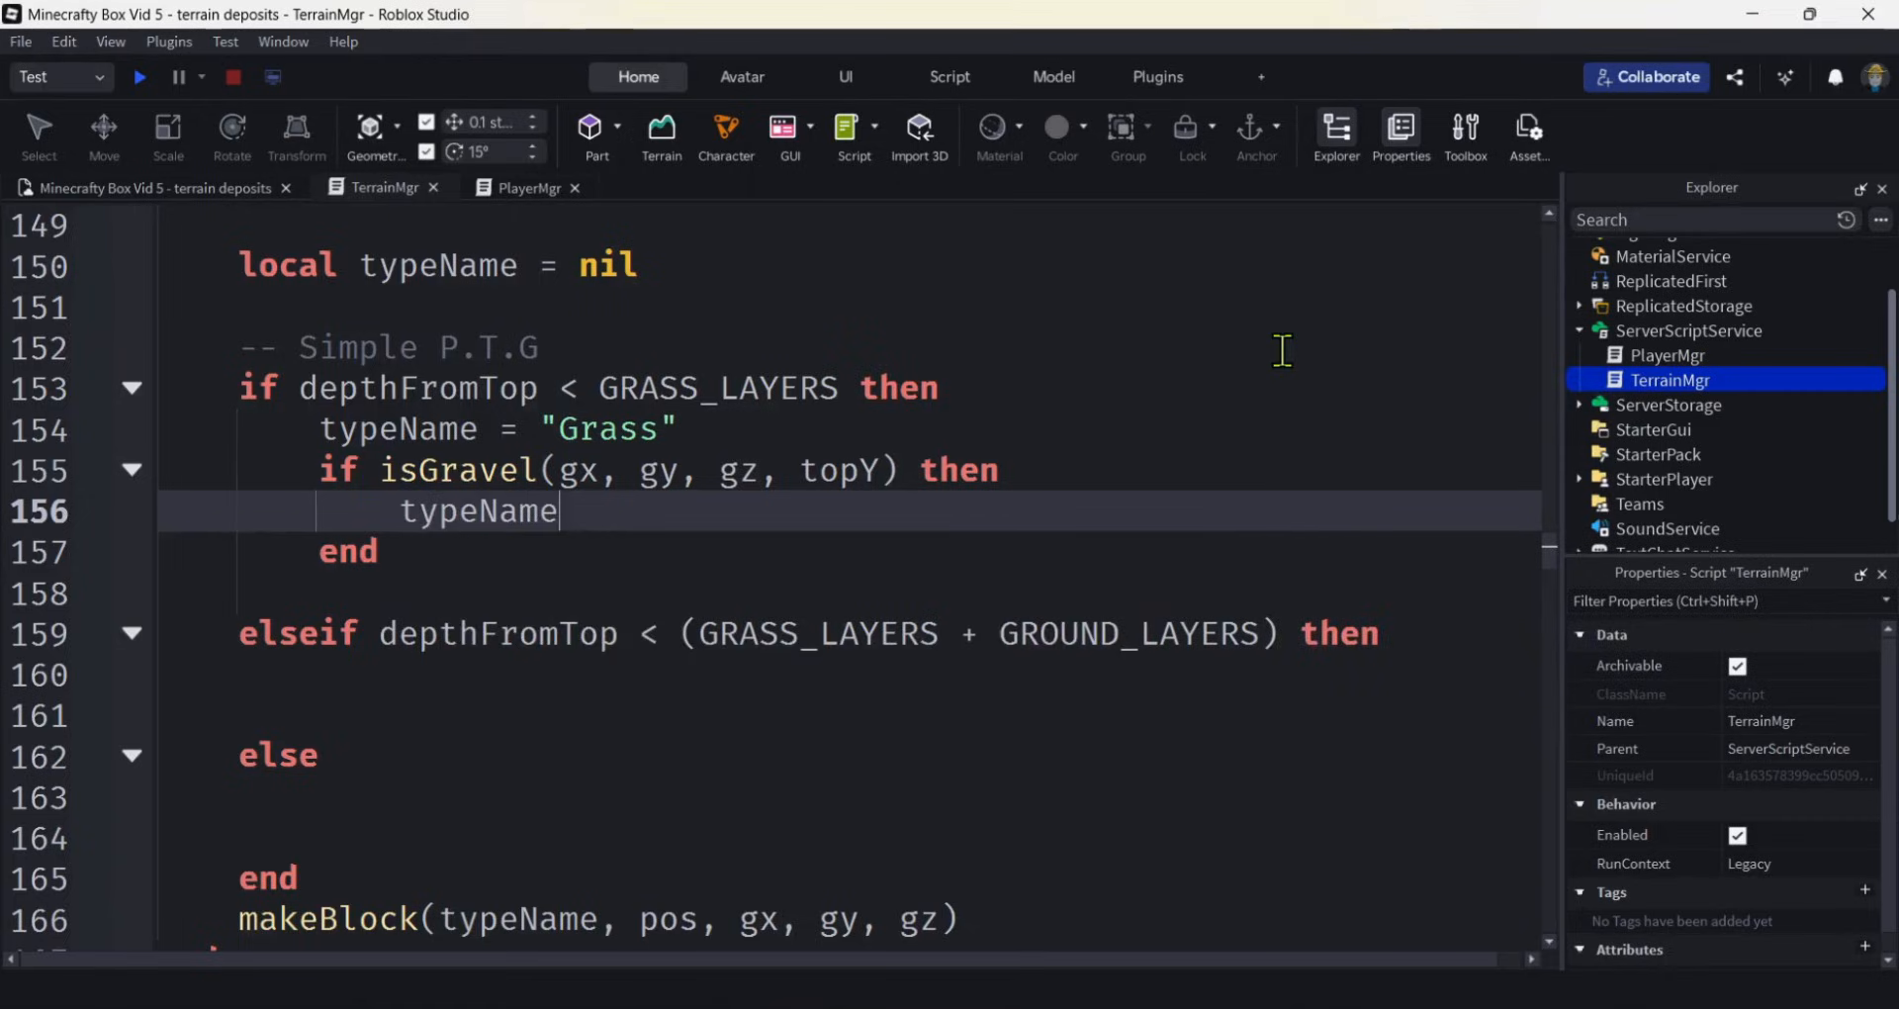
text(=)
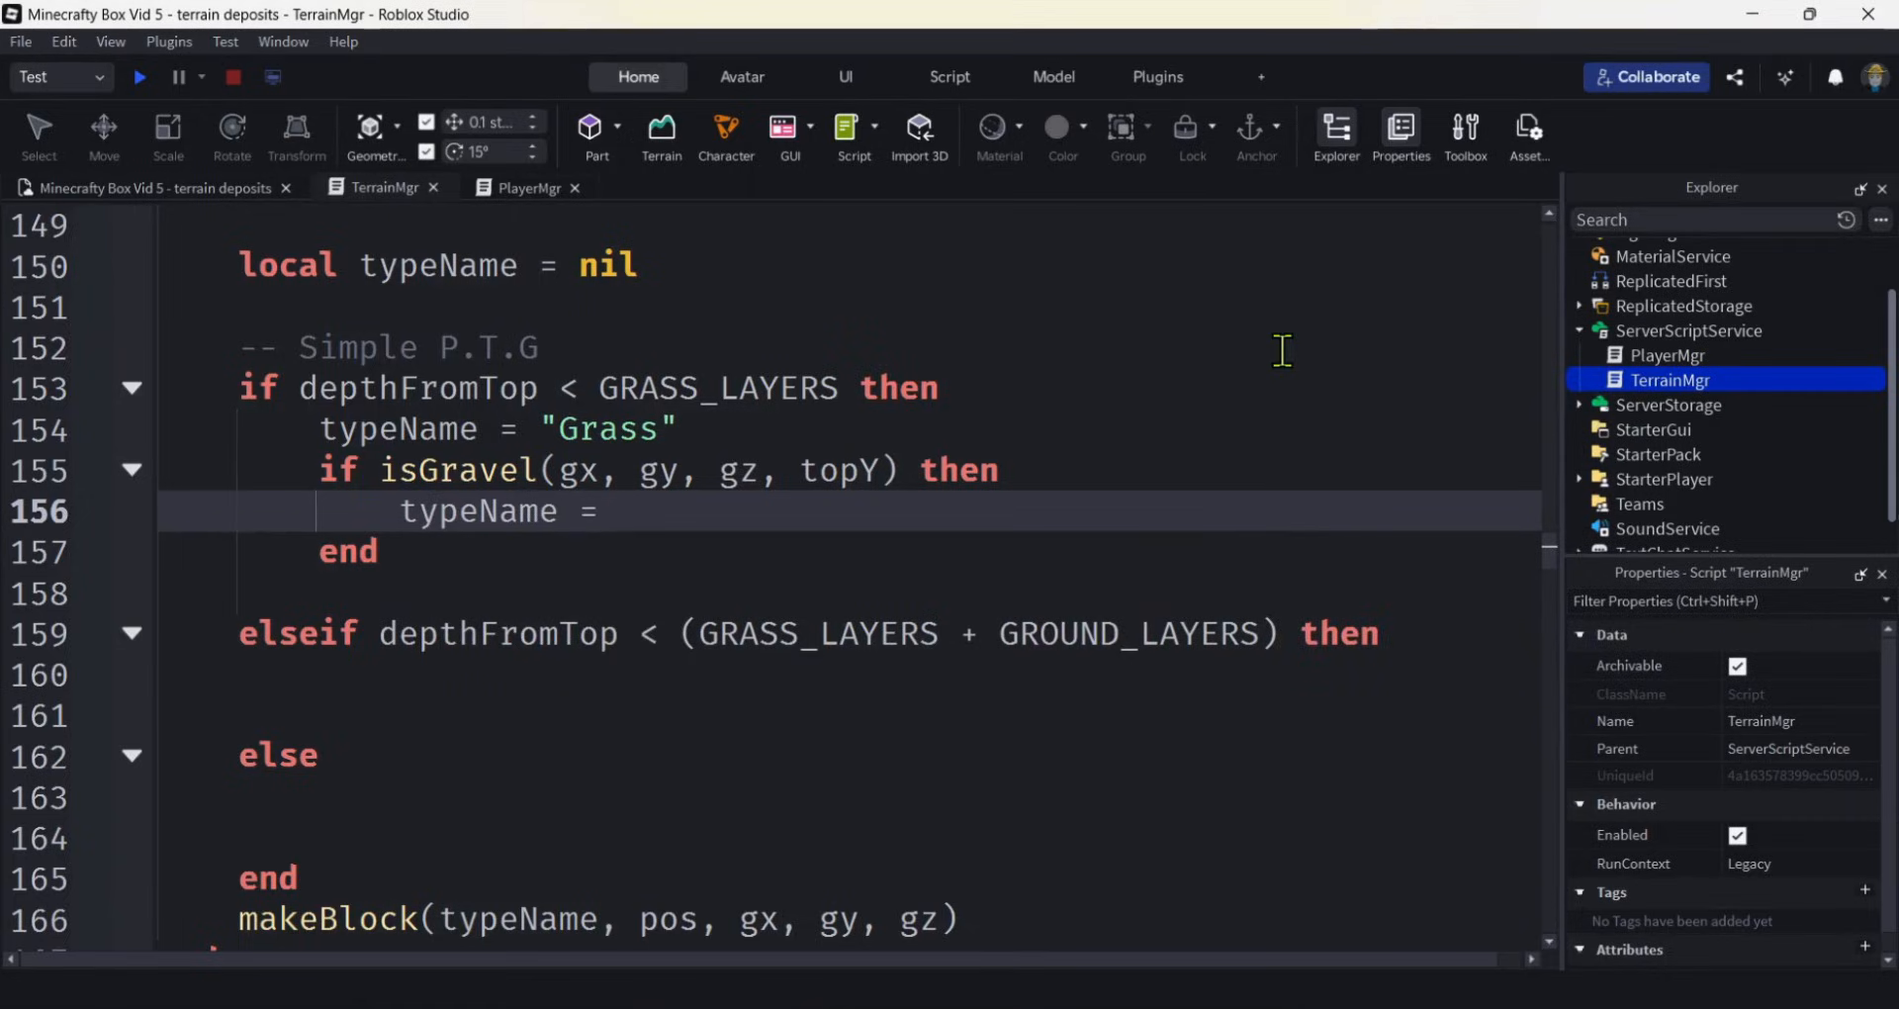
text("")
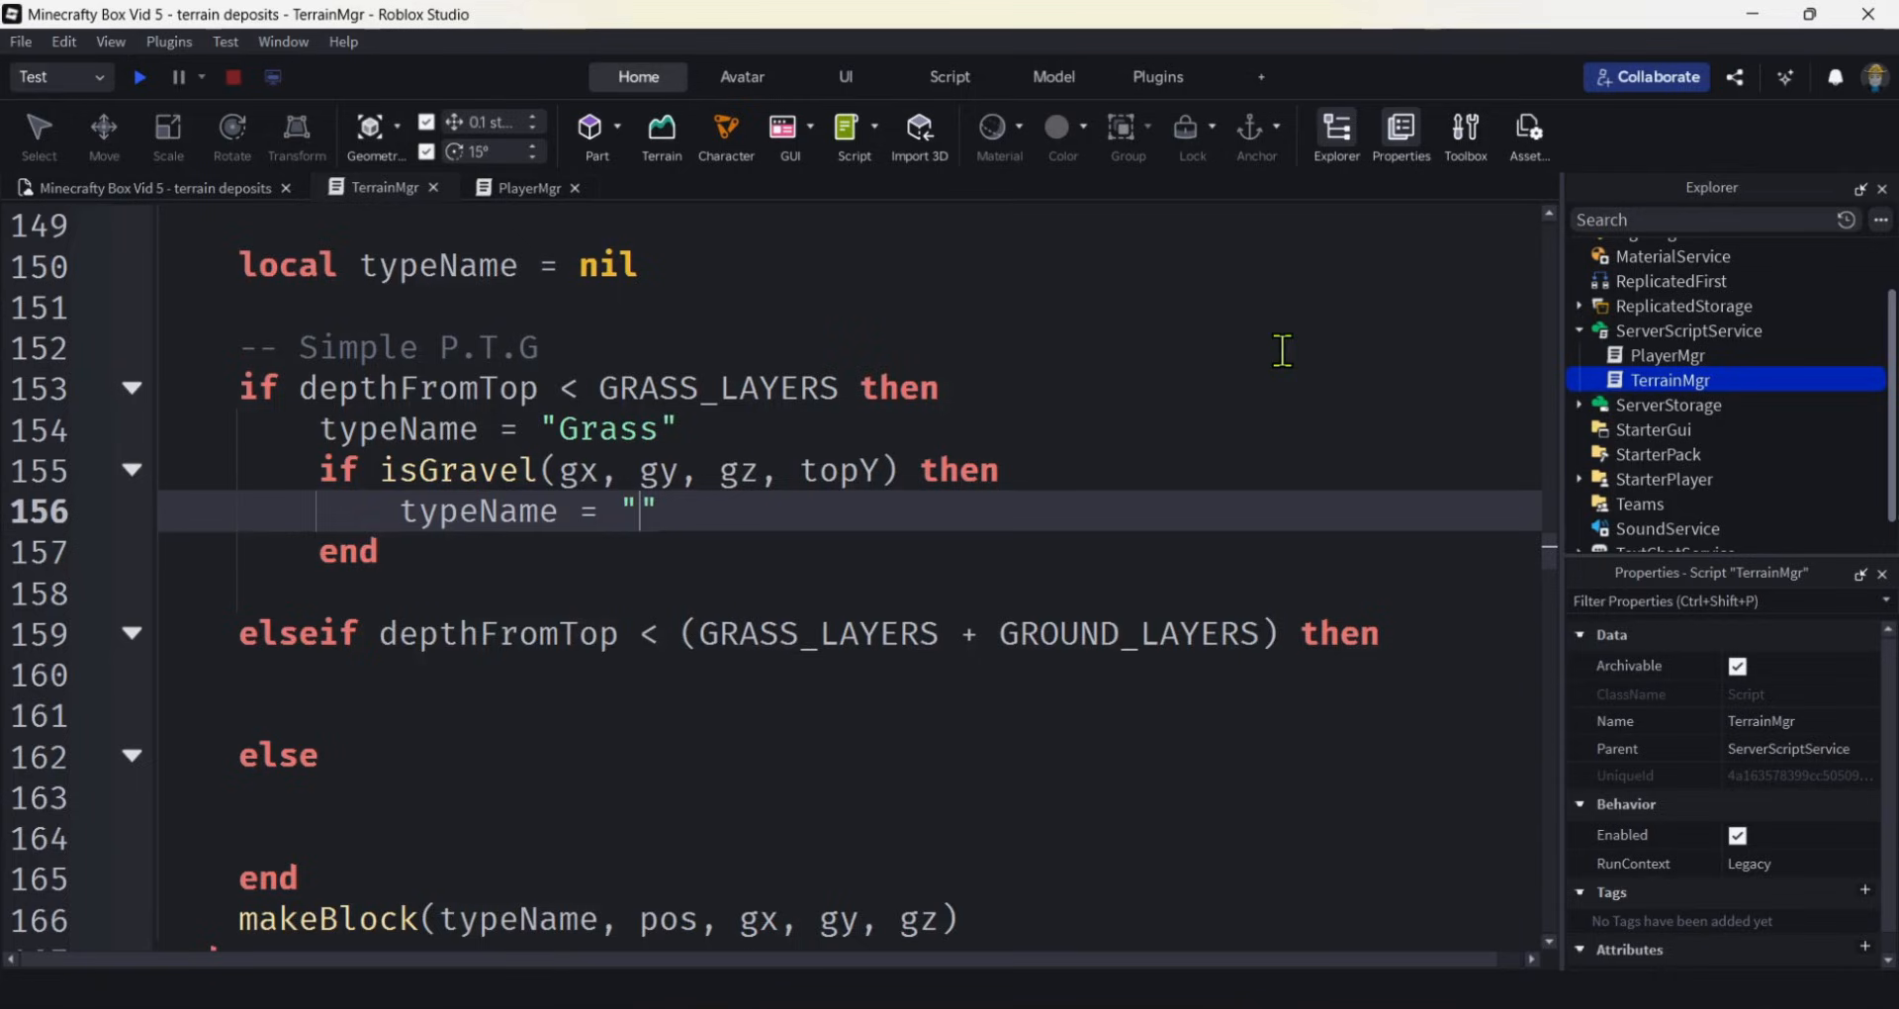
text(Gravel)
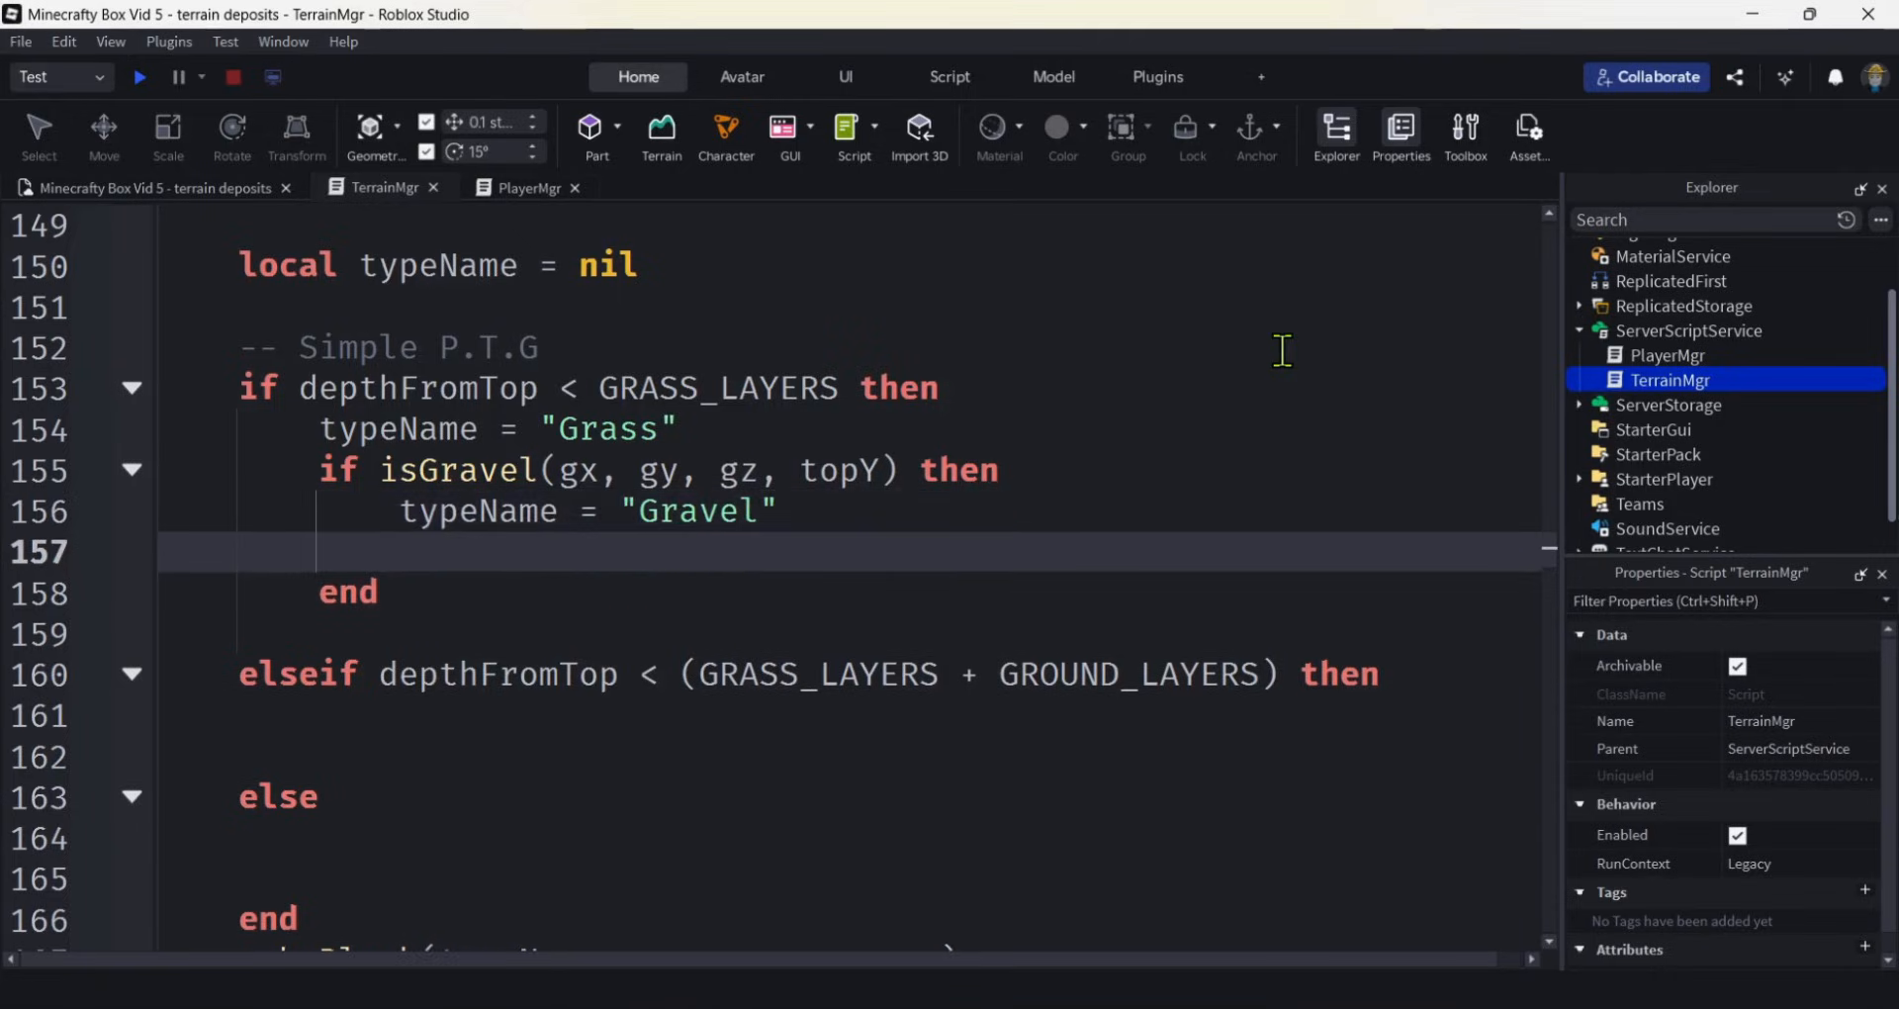
Add an elseif isSand(gx, gy, gz, topY) branch that sets typeName = "Sand".
text(elseif)
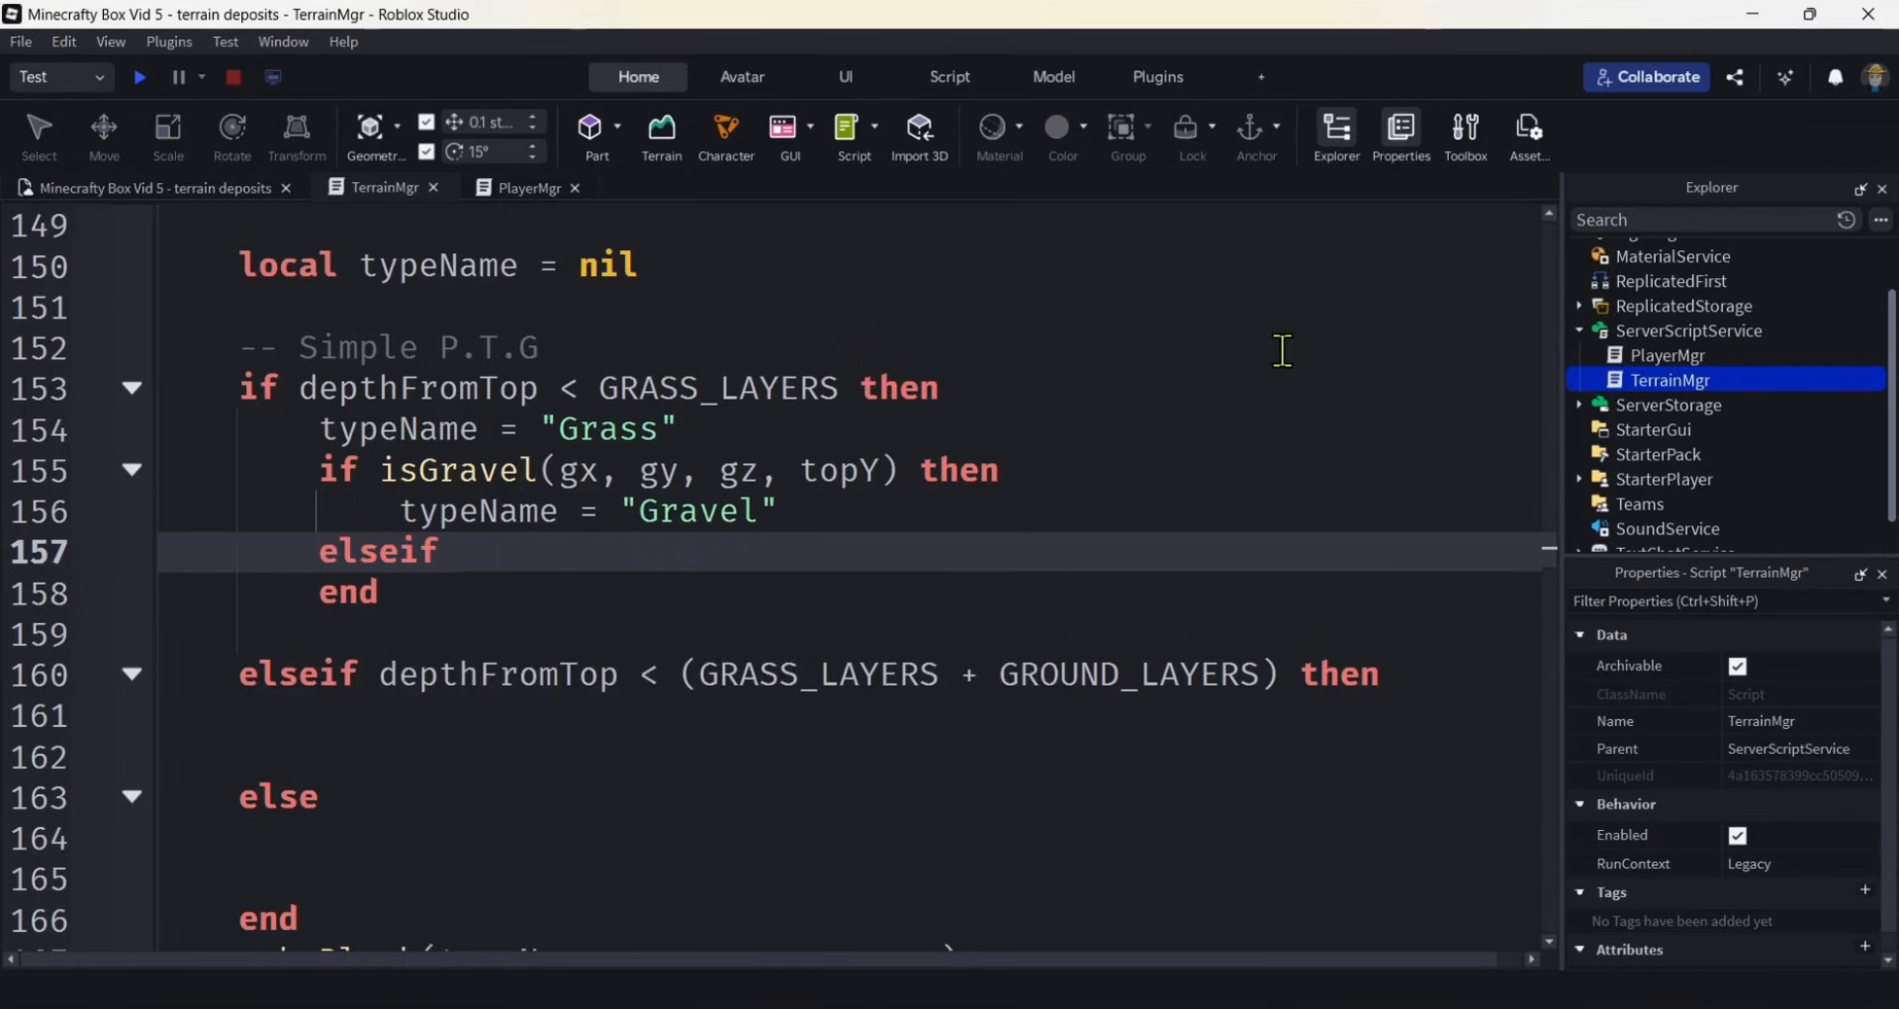
text(isSand()
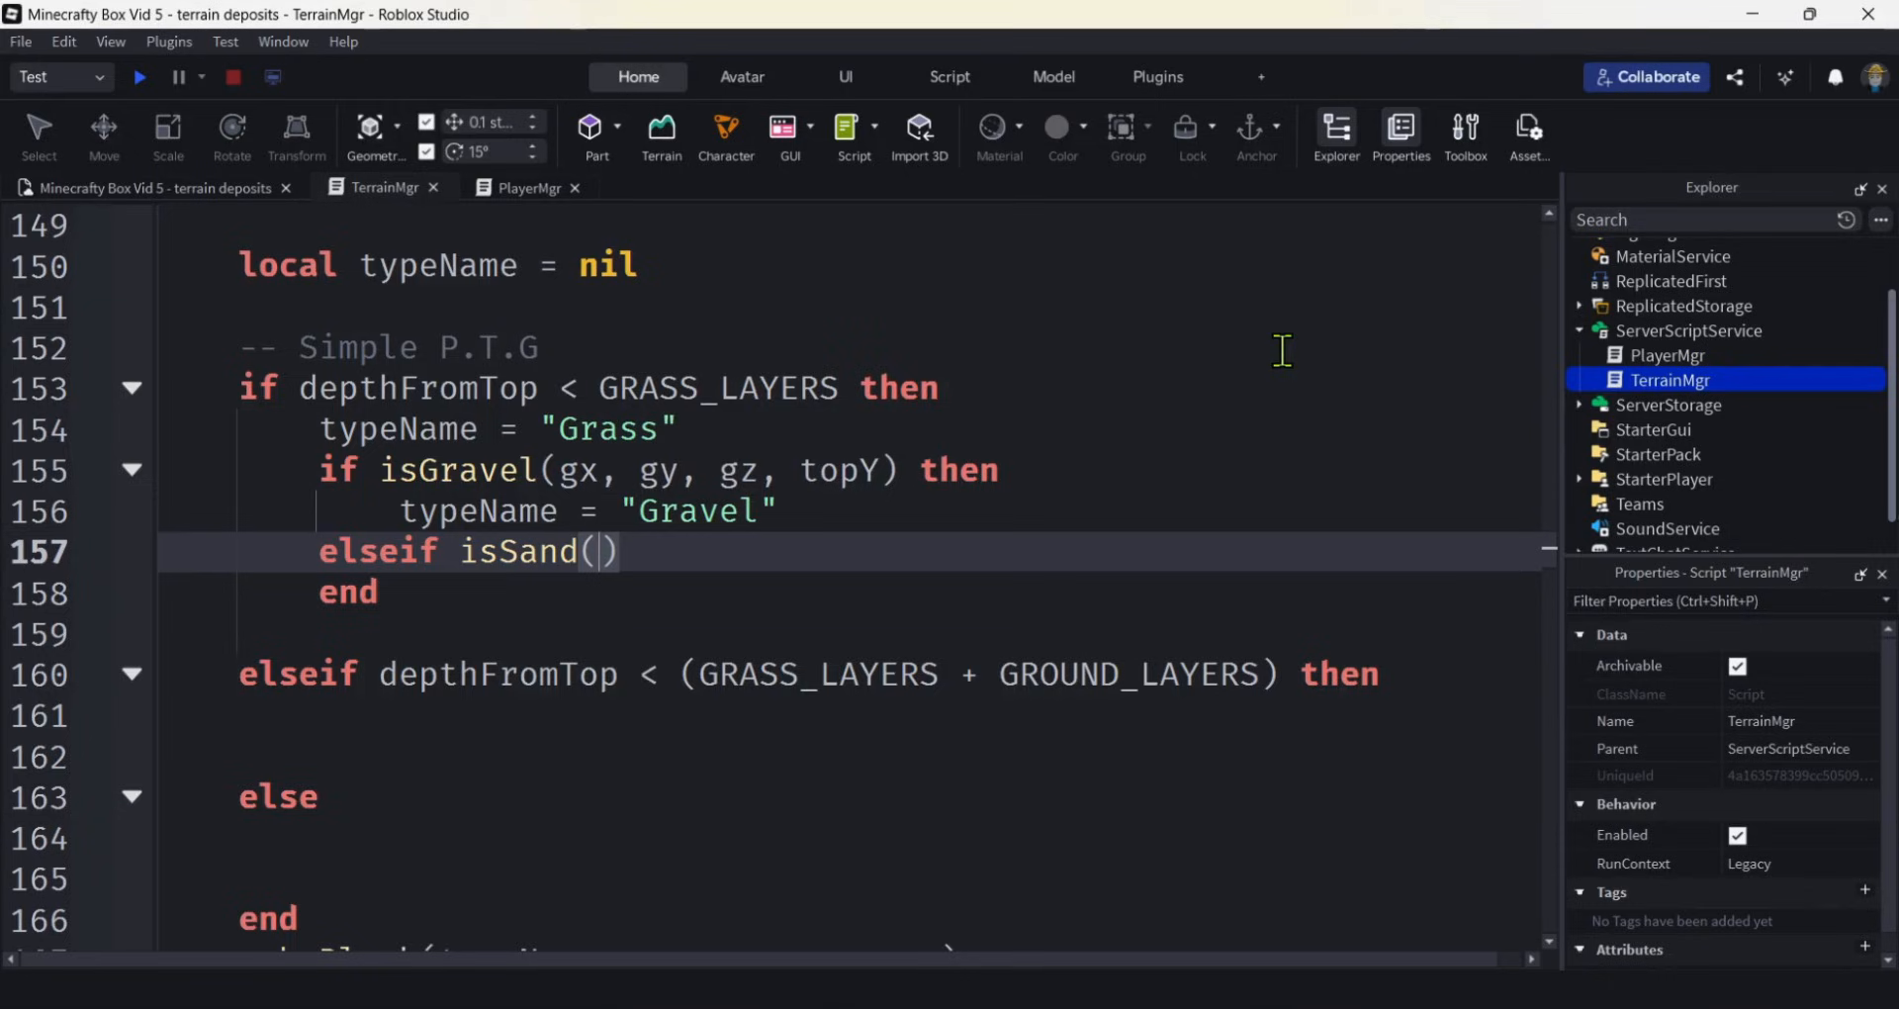
text(gx,)
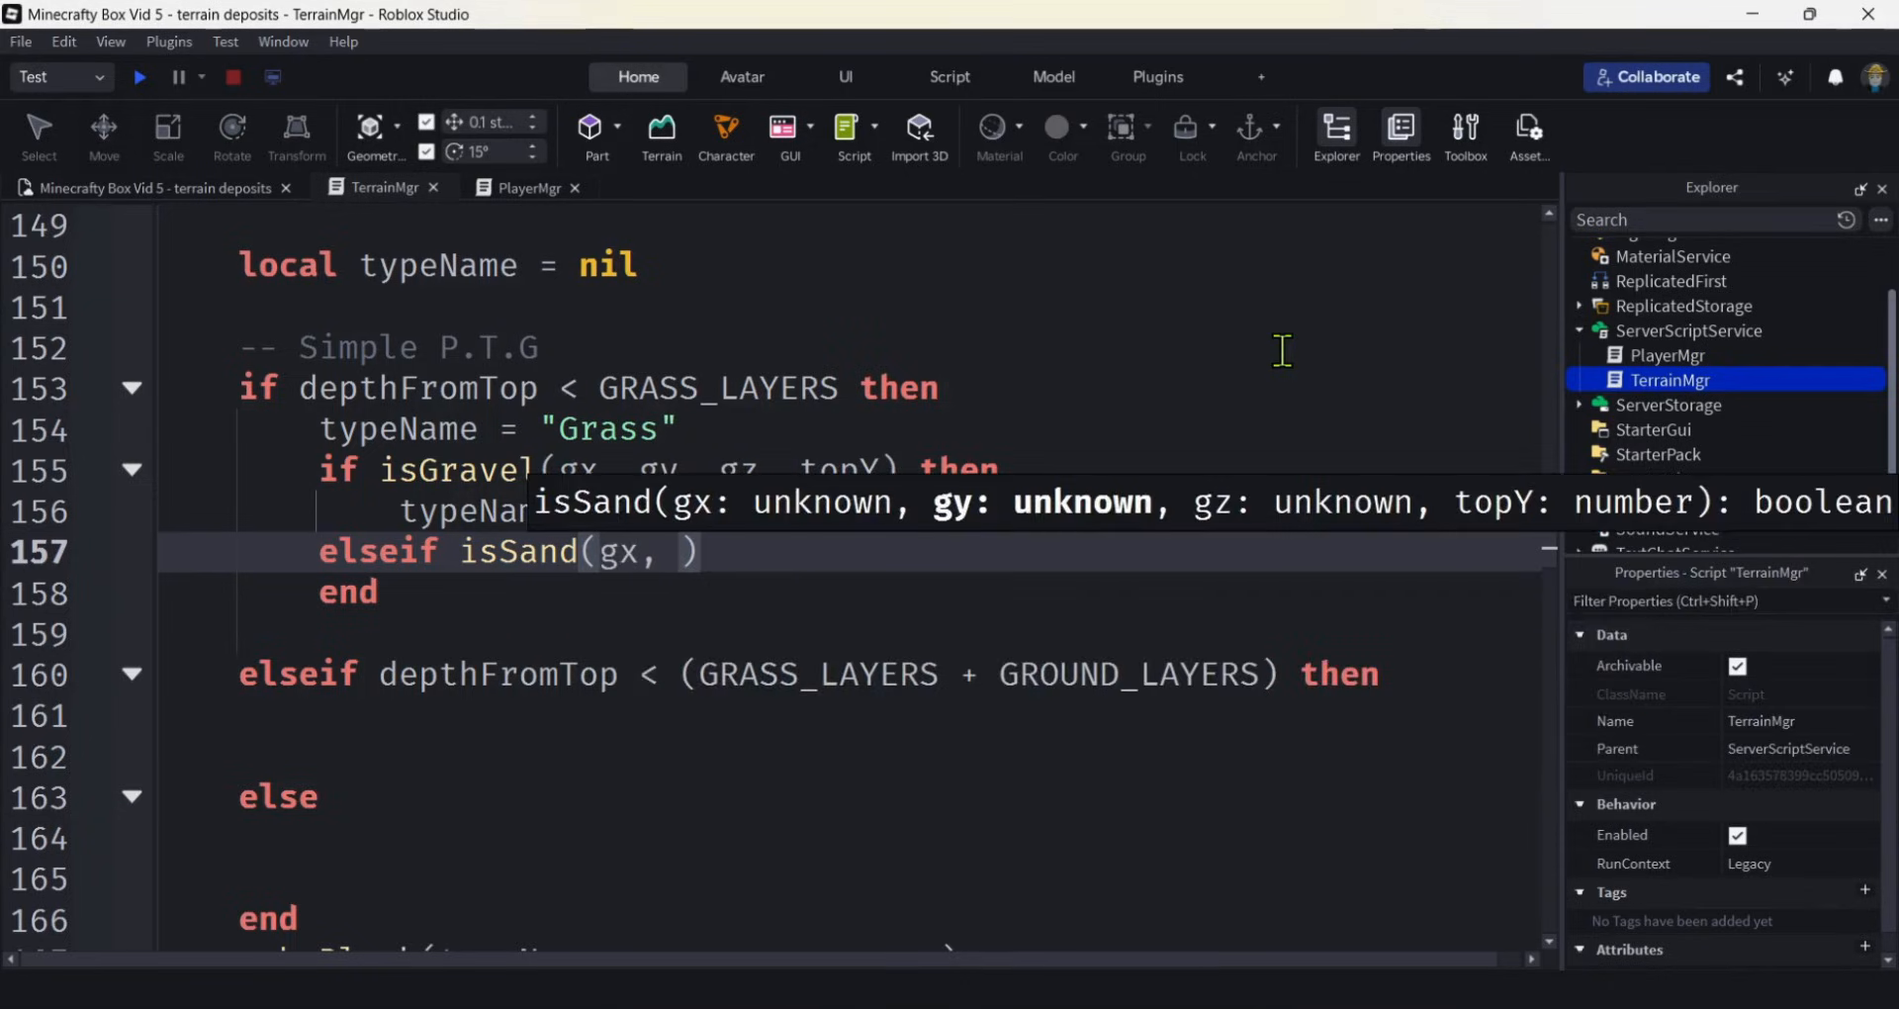
text(gy,)
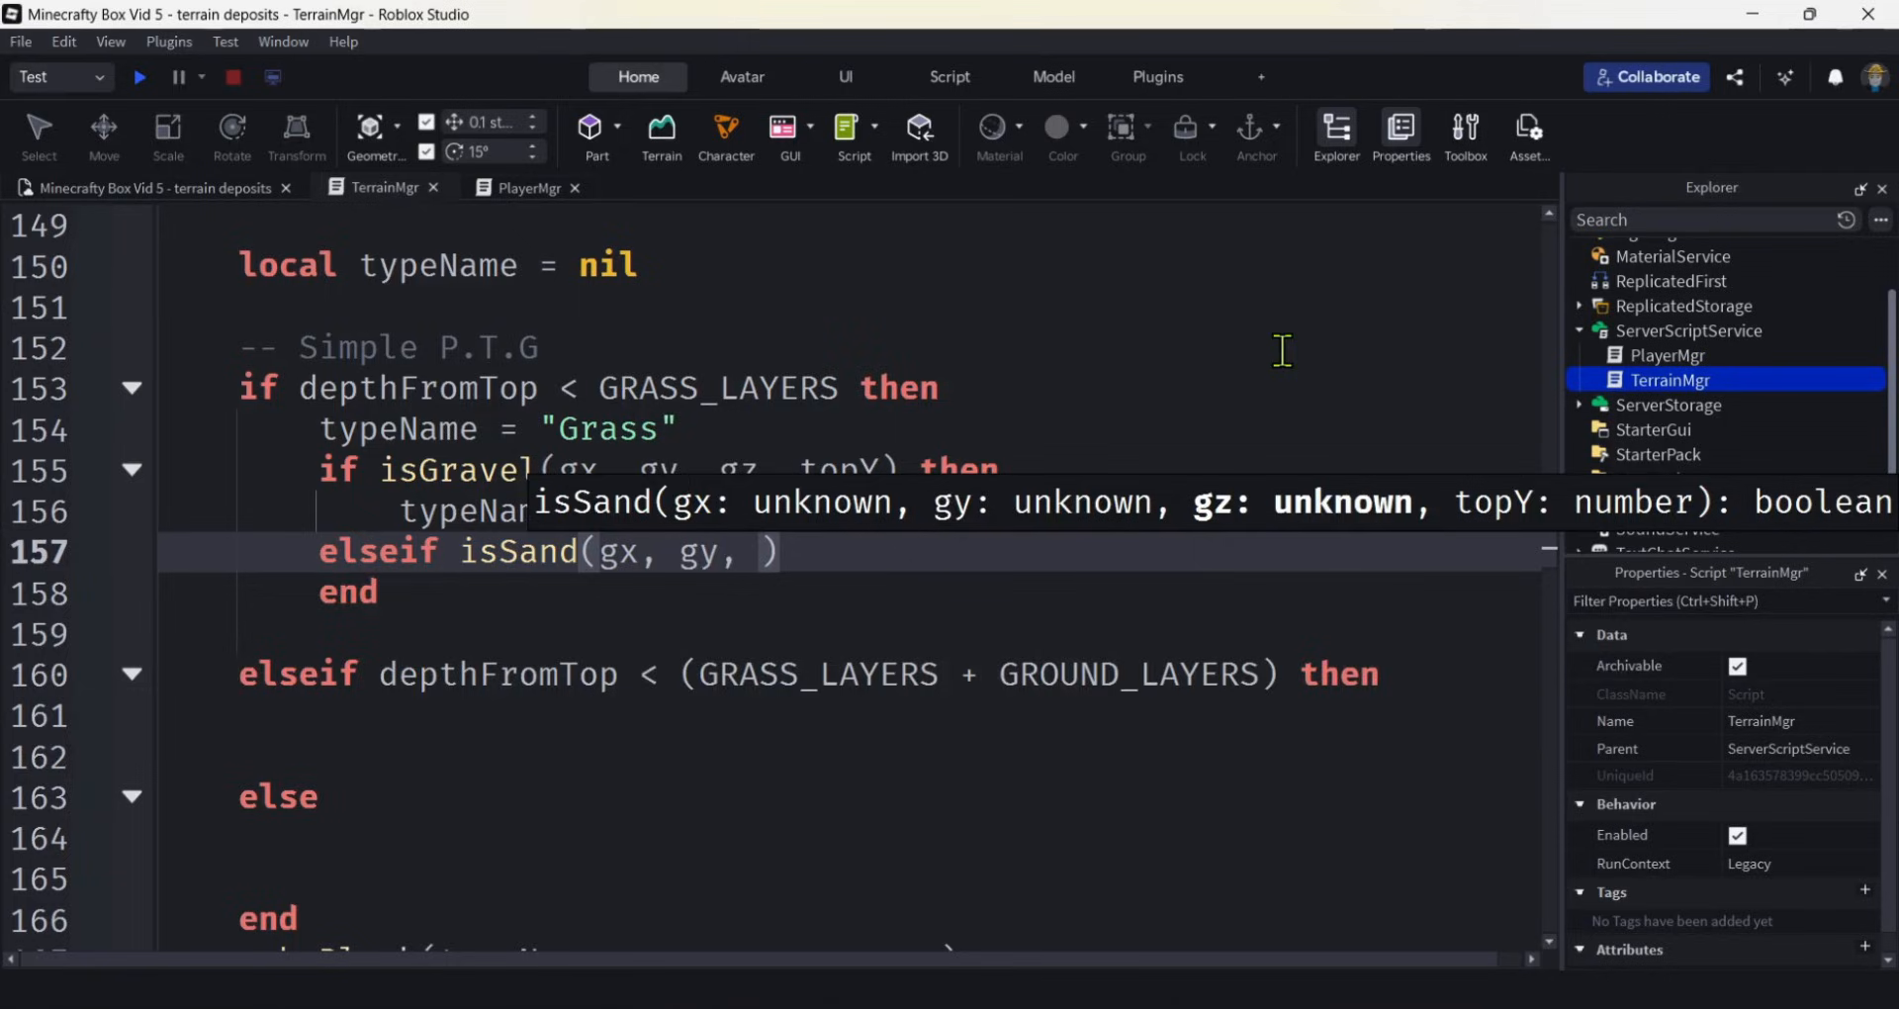
text(z, topY)
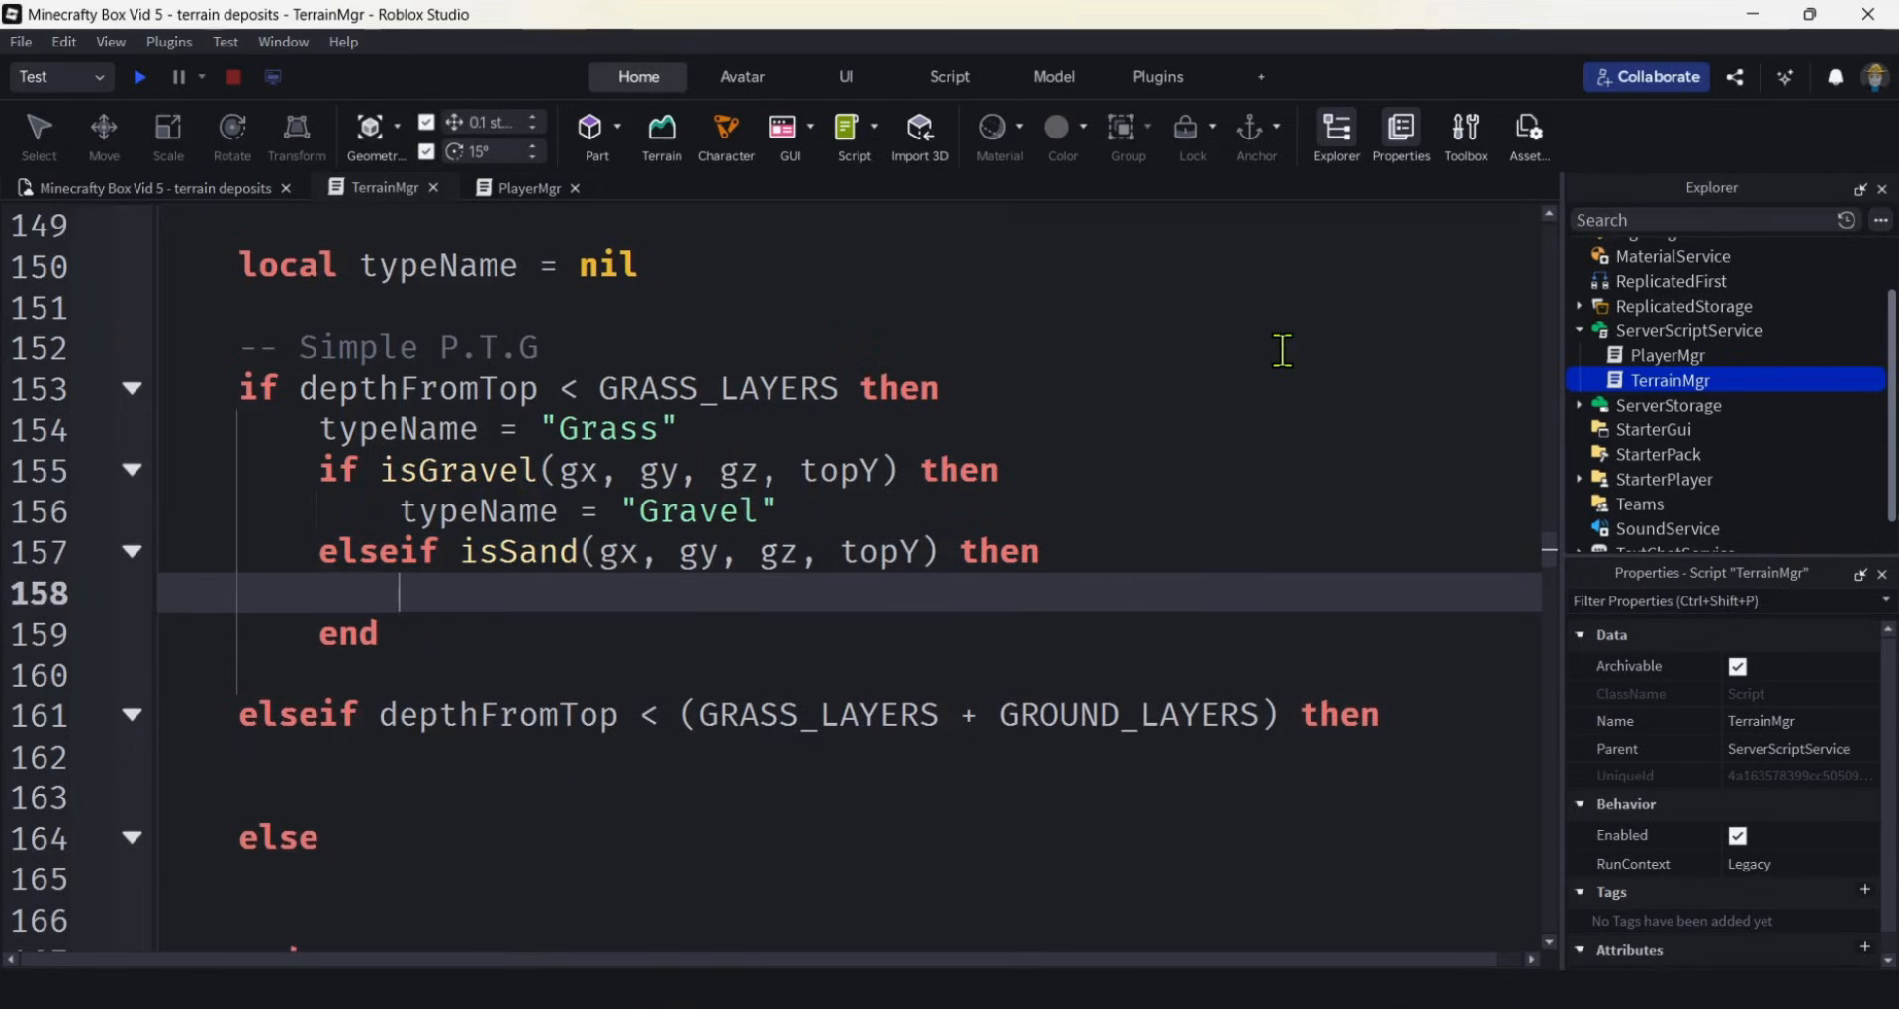
text(typeName = "S)
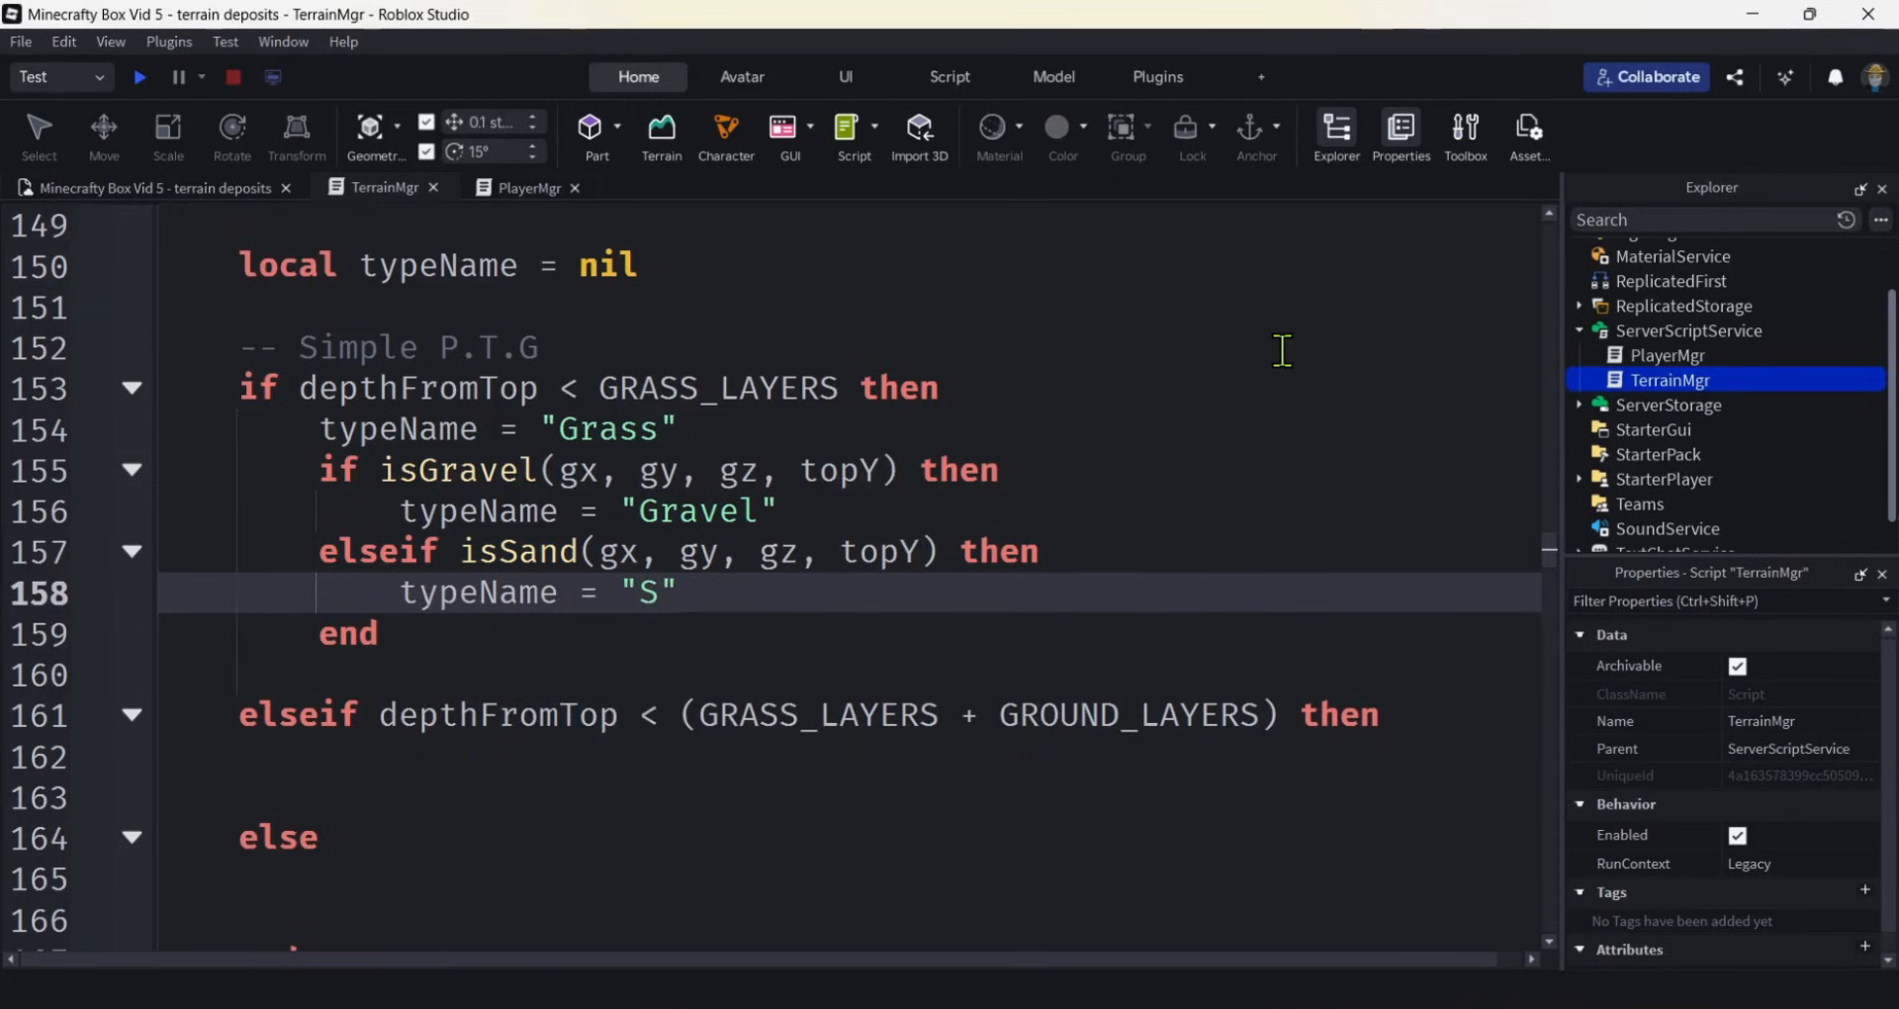
text(and)
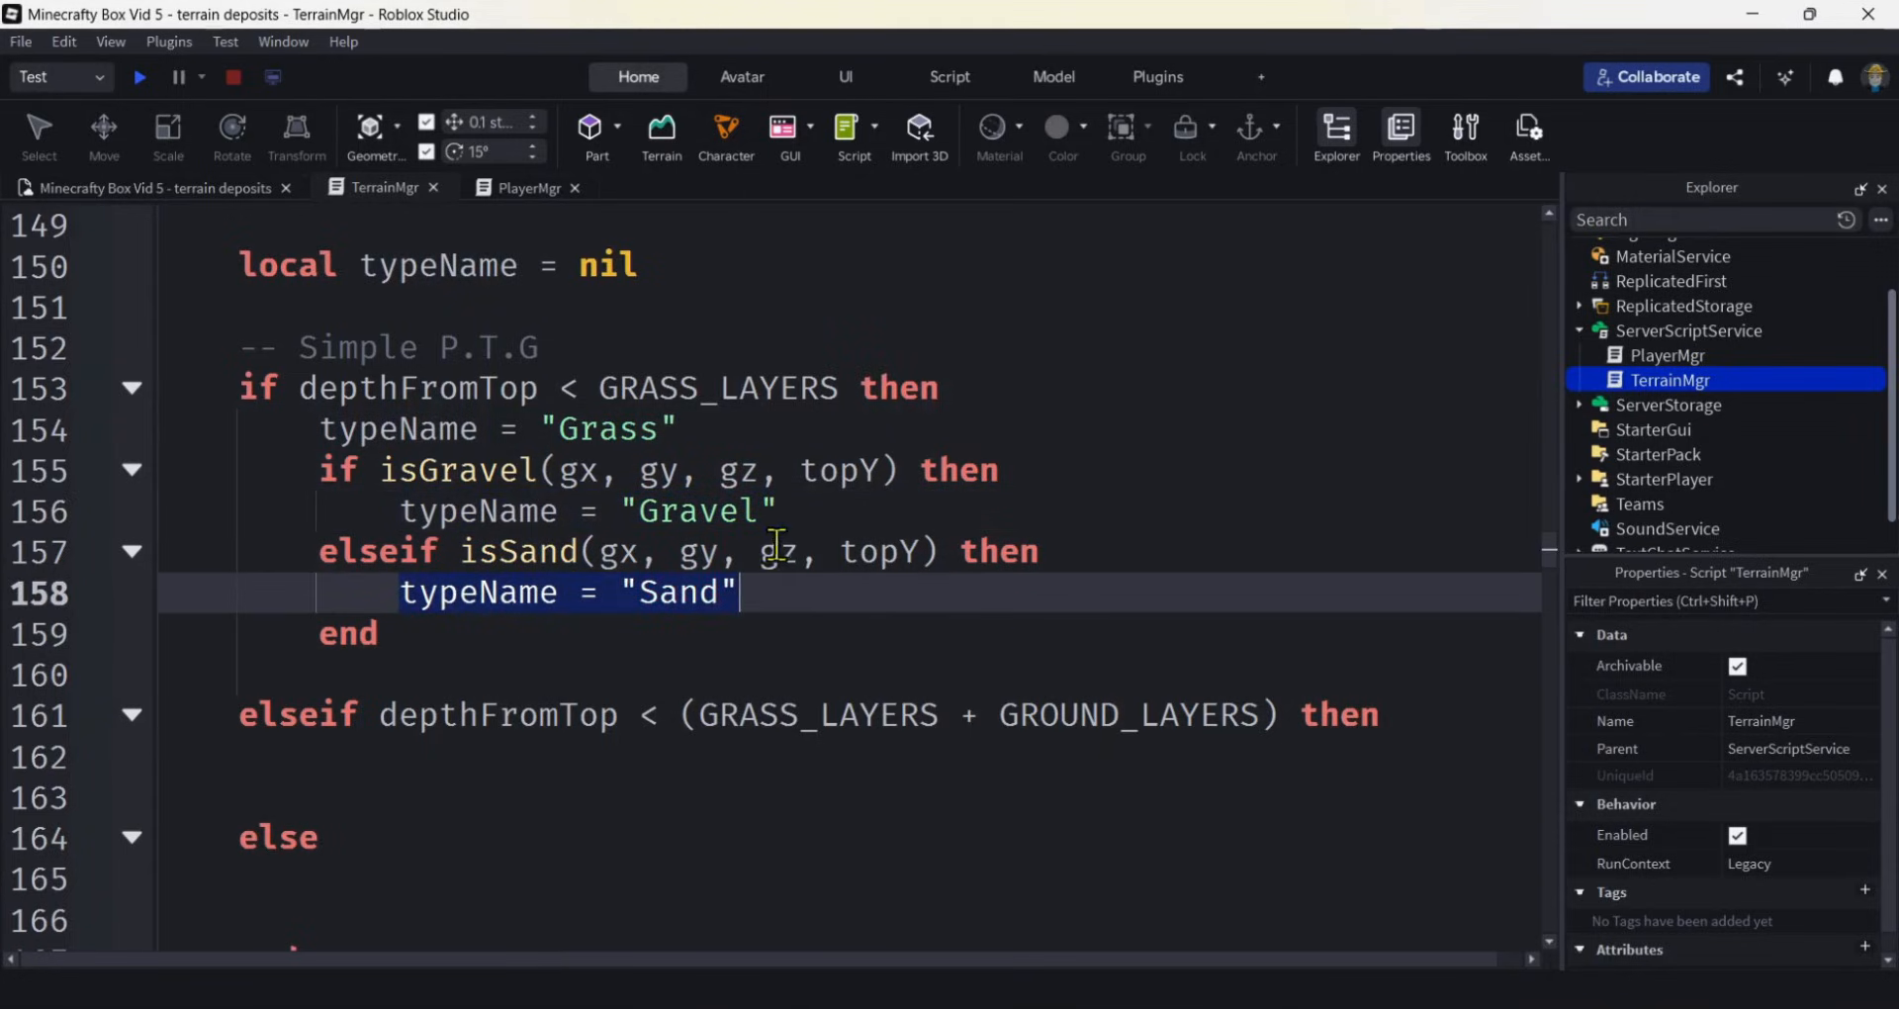
scroll(down, 3)
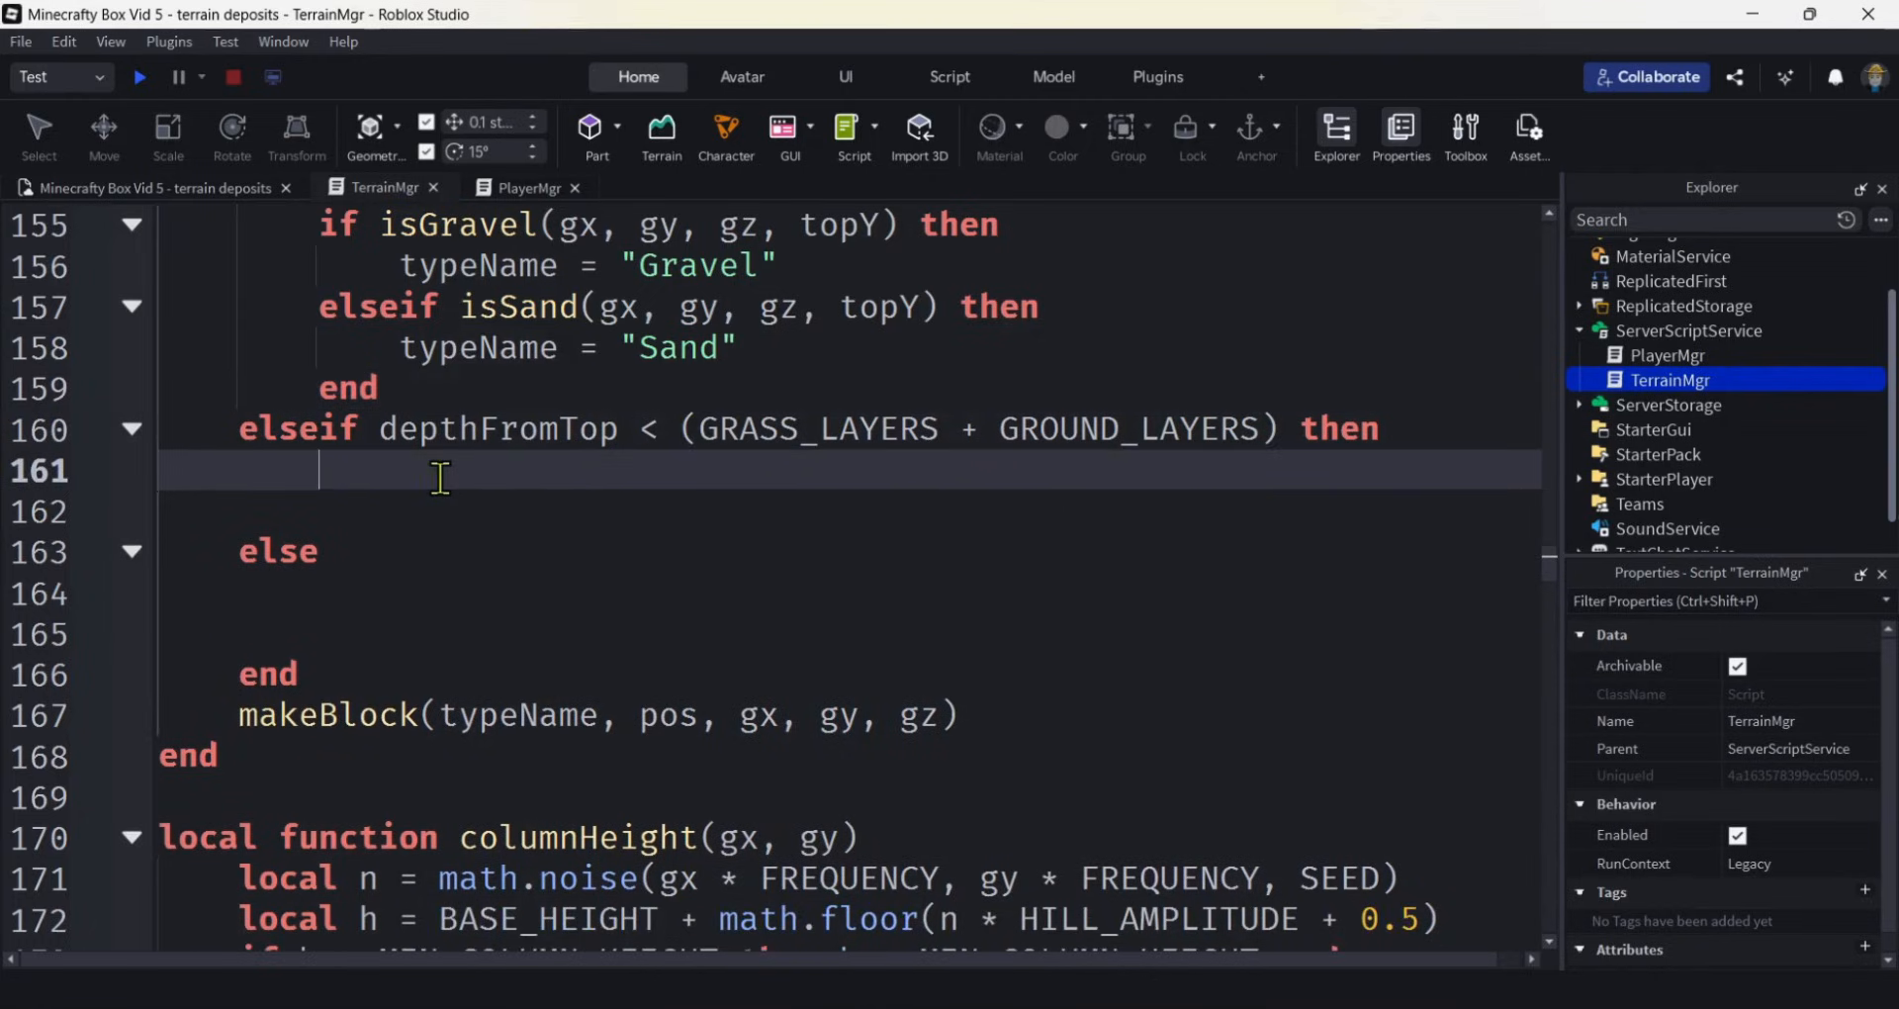
Set typeName = "Ground" in the ground-depth branch.
text(typeName = ')
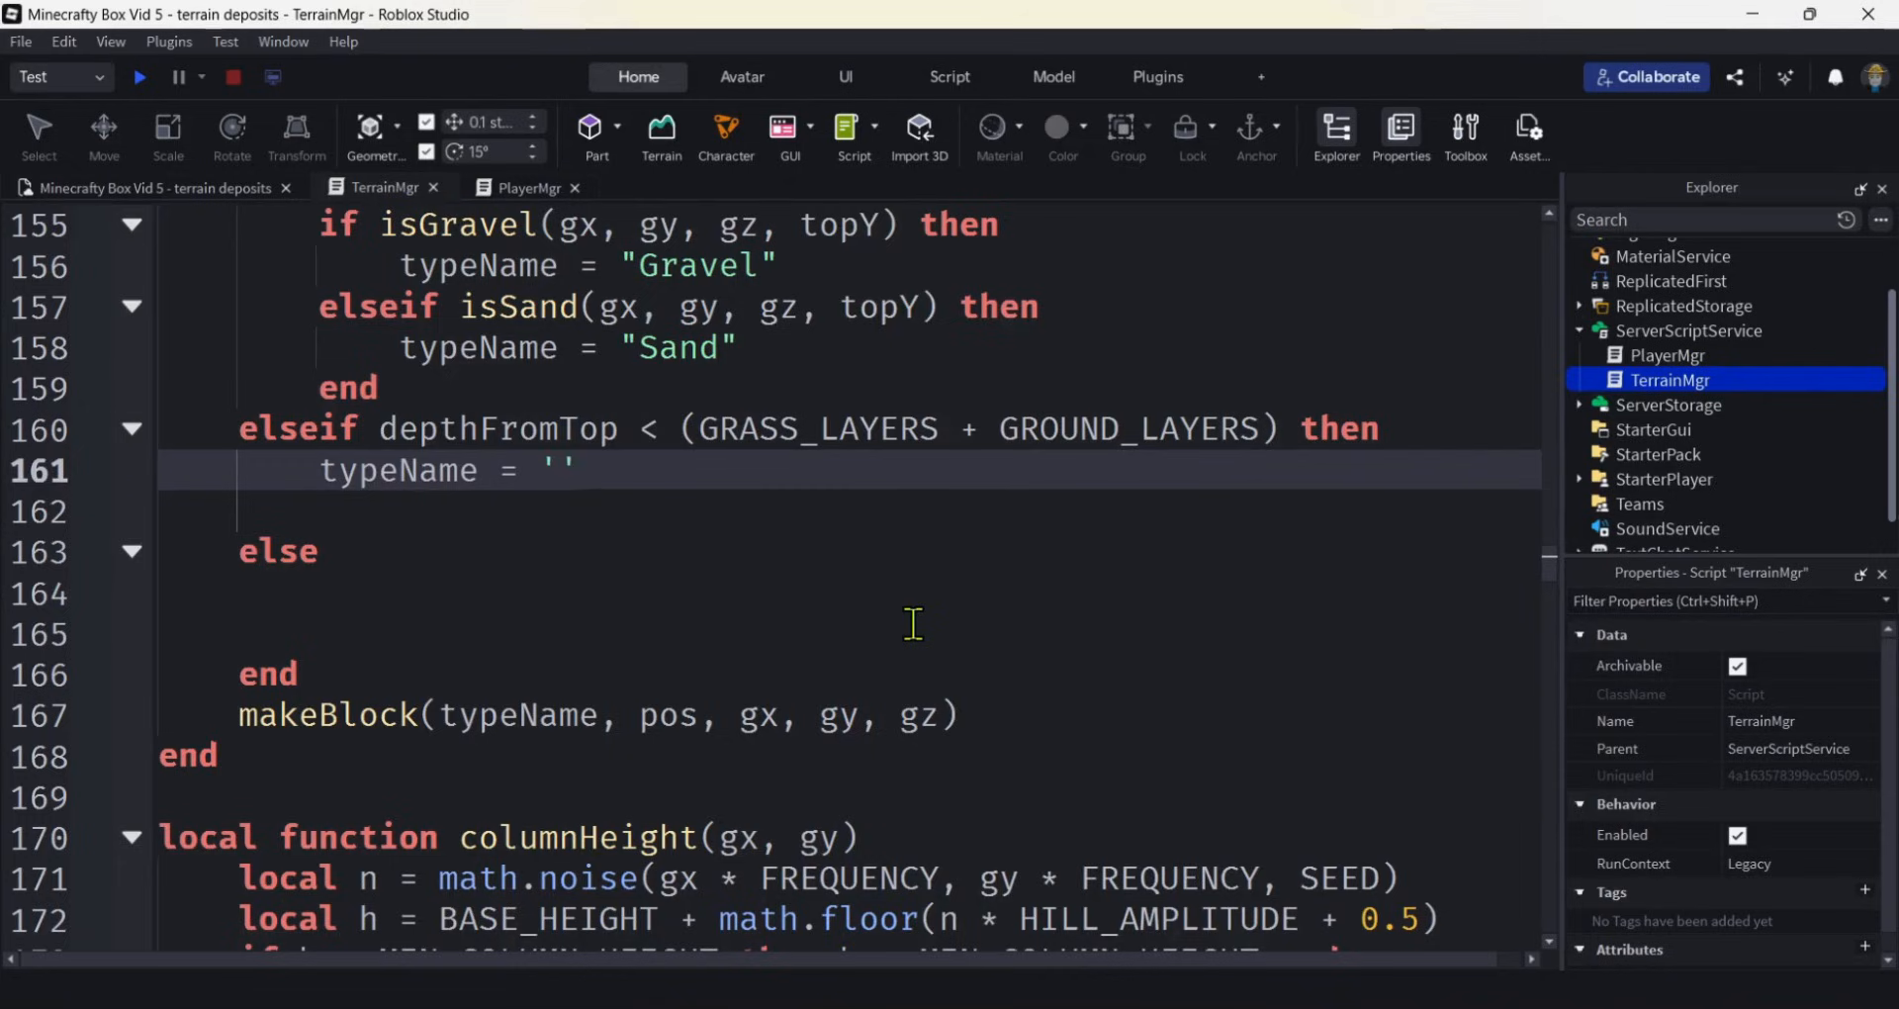
text(")
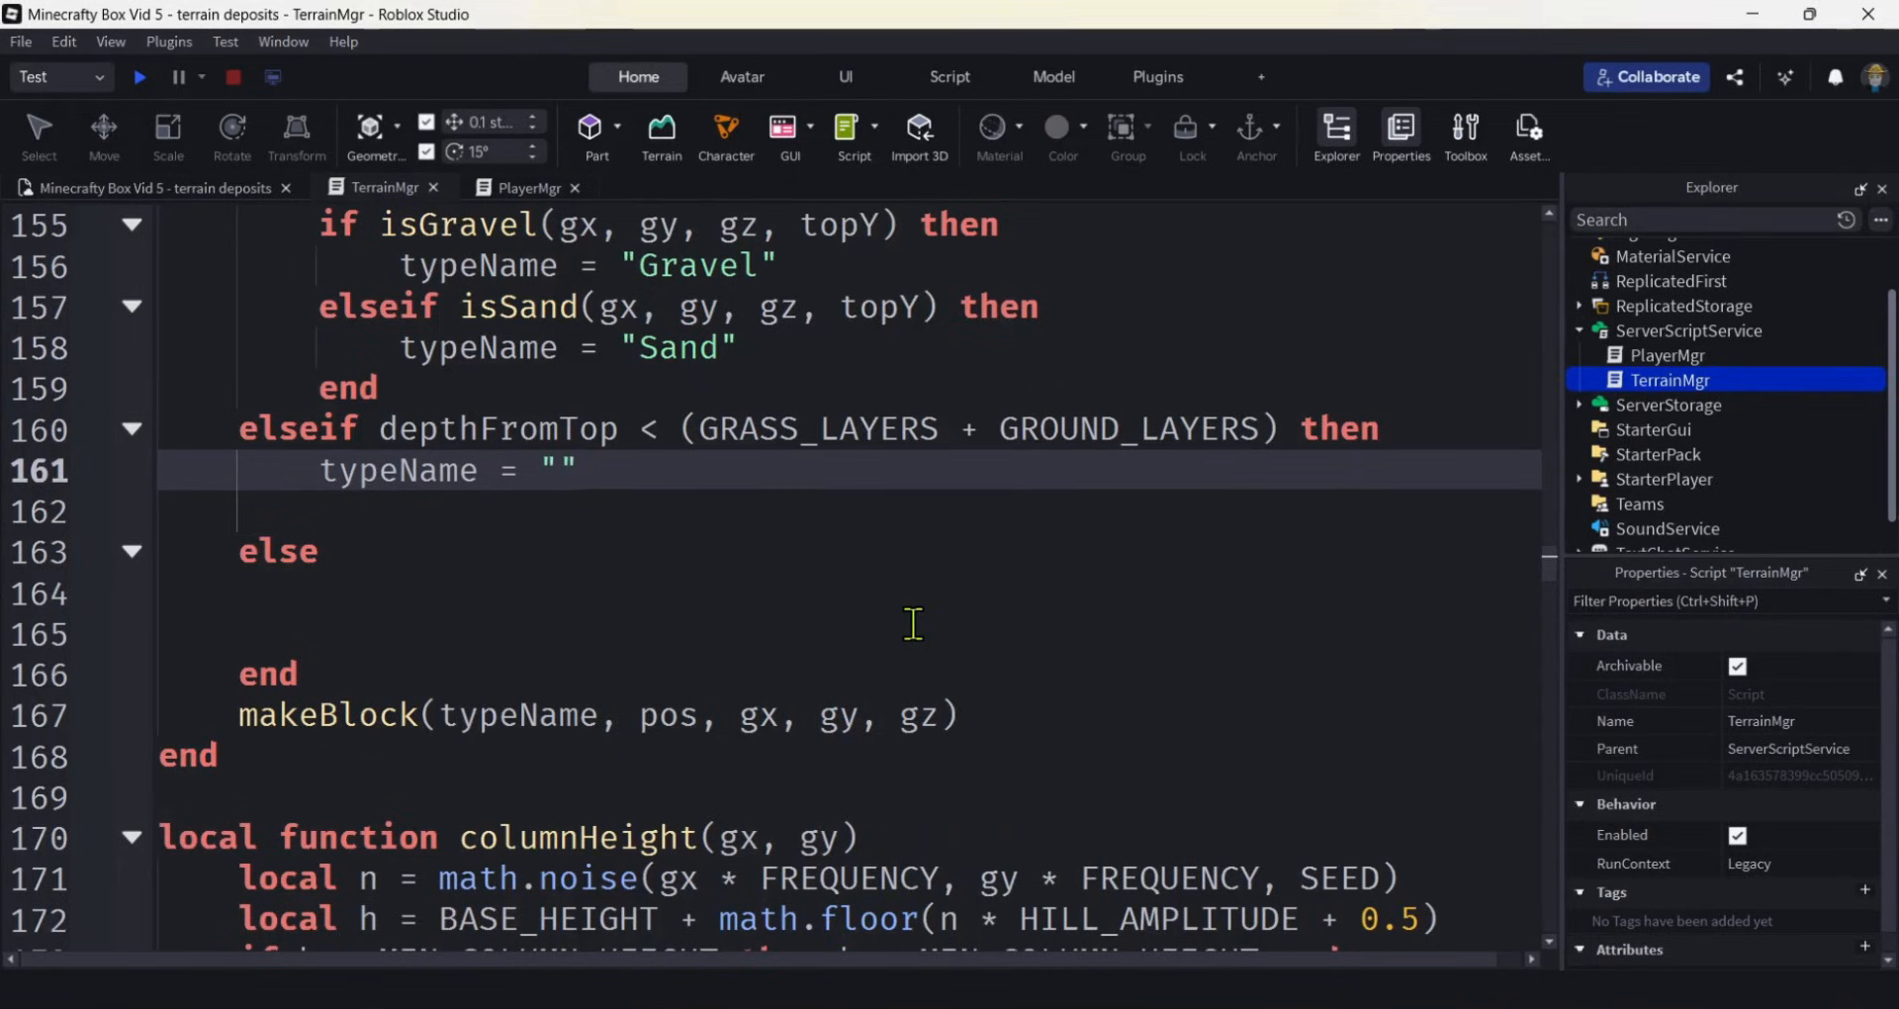
text(Ground)
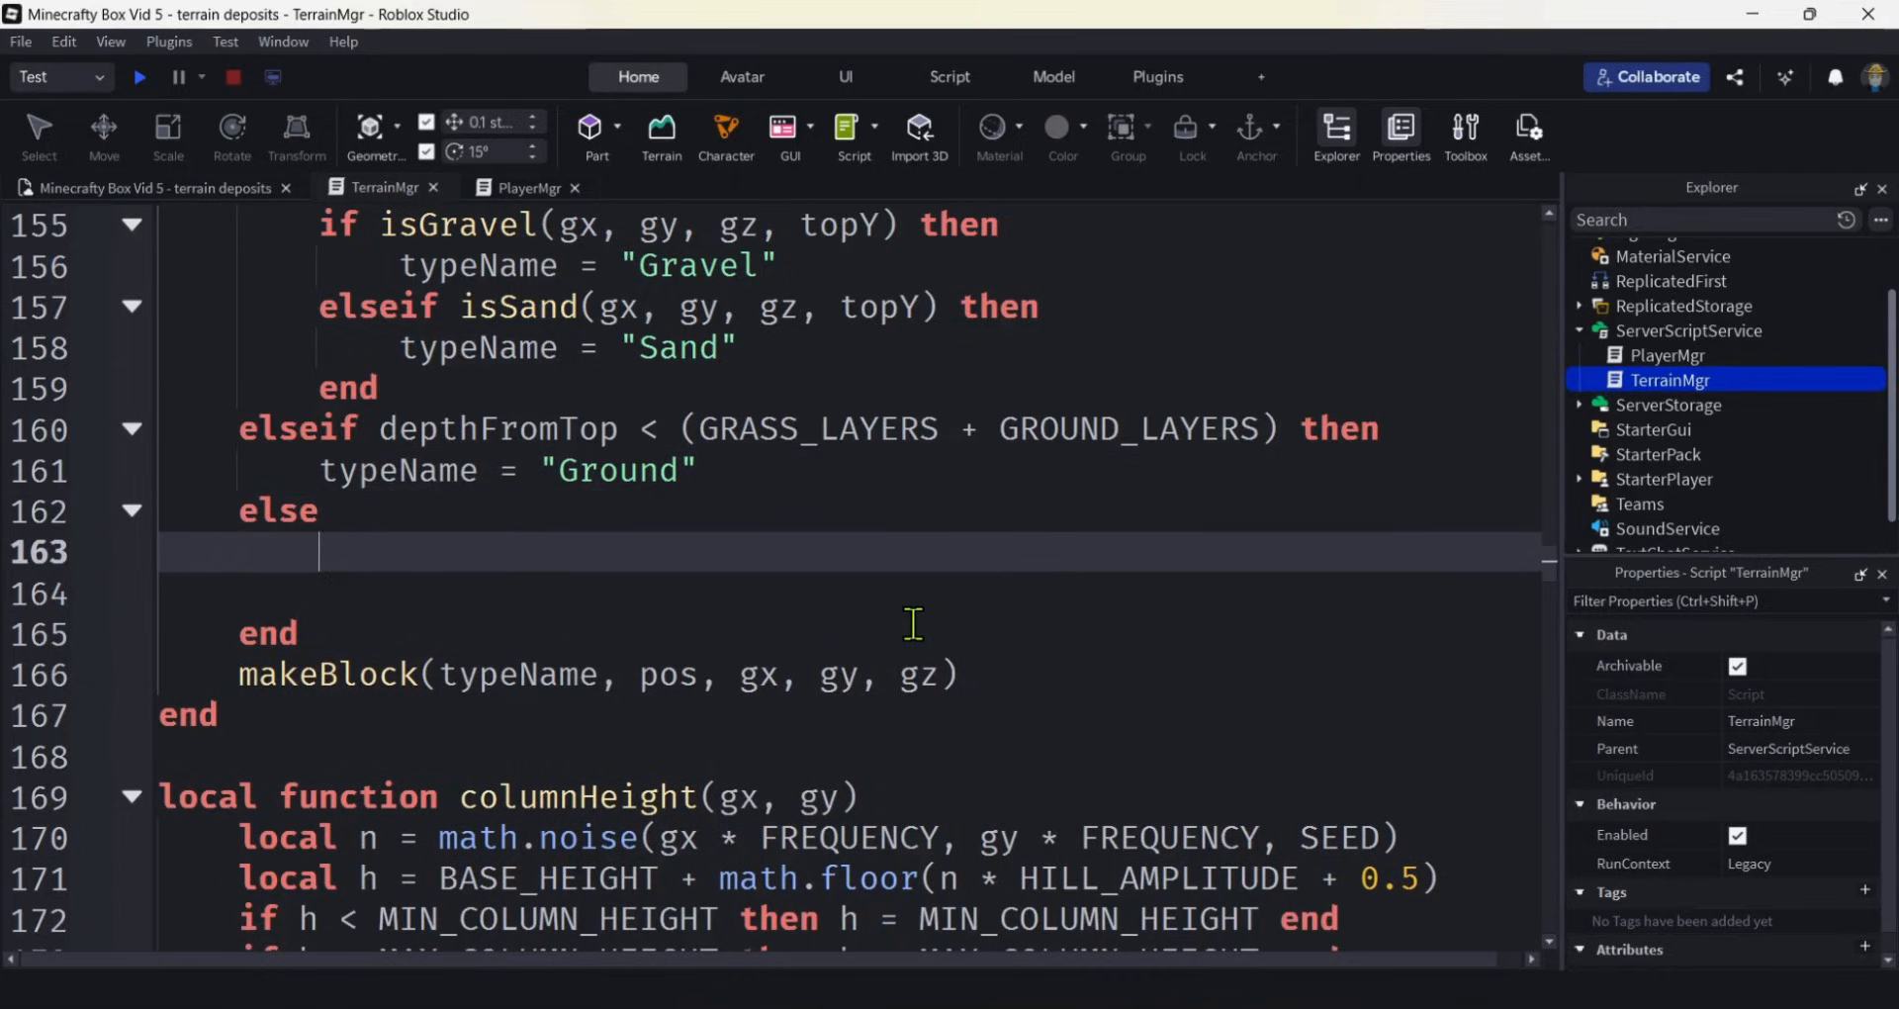
Set typeName = "Stone" in the else branch, becoming "Coal" when isCoal(gx, gy, gz) is true.
text(typeName)
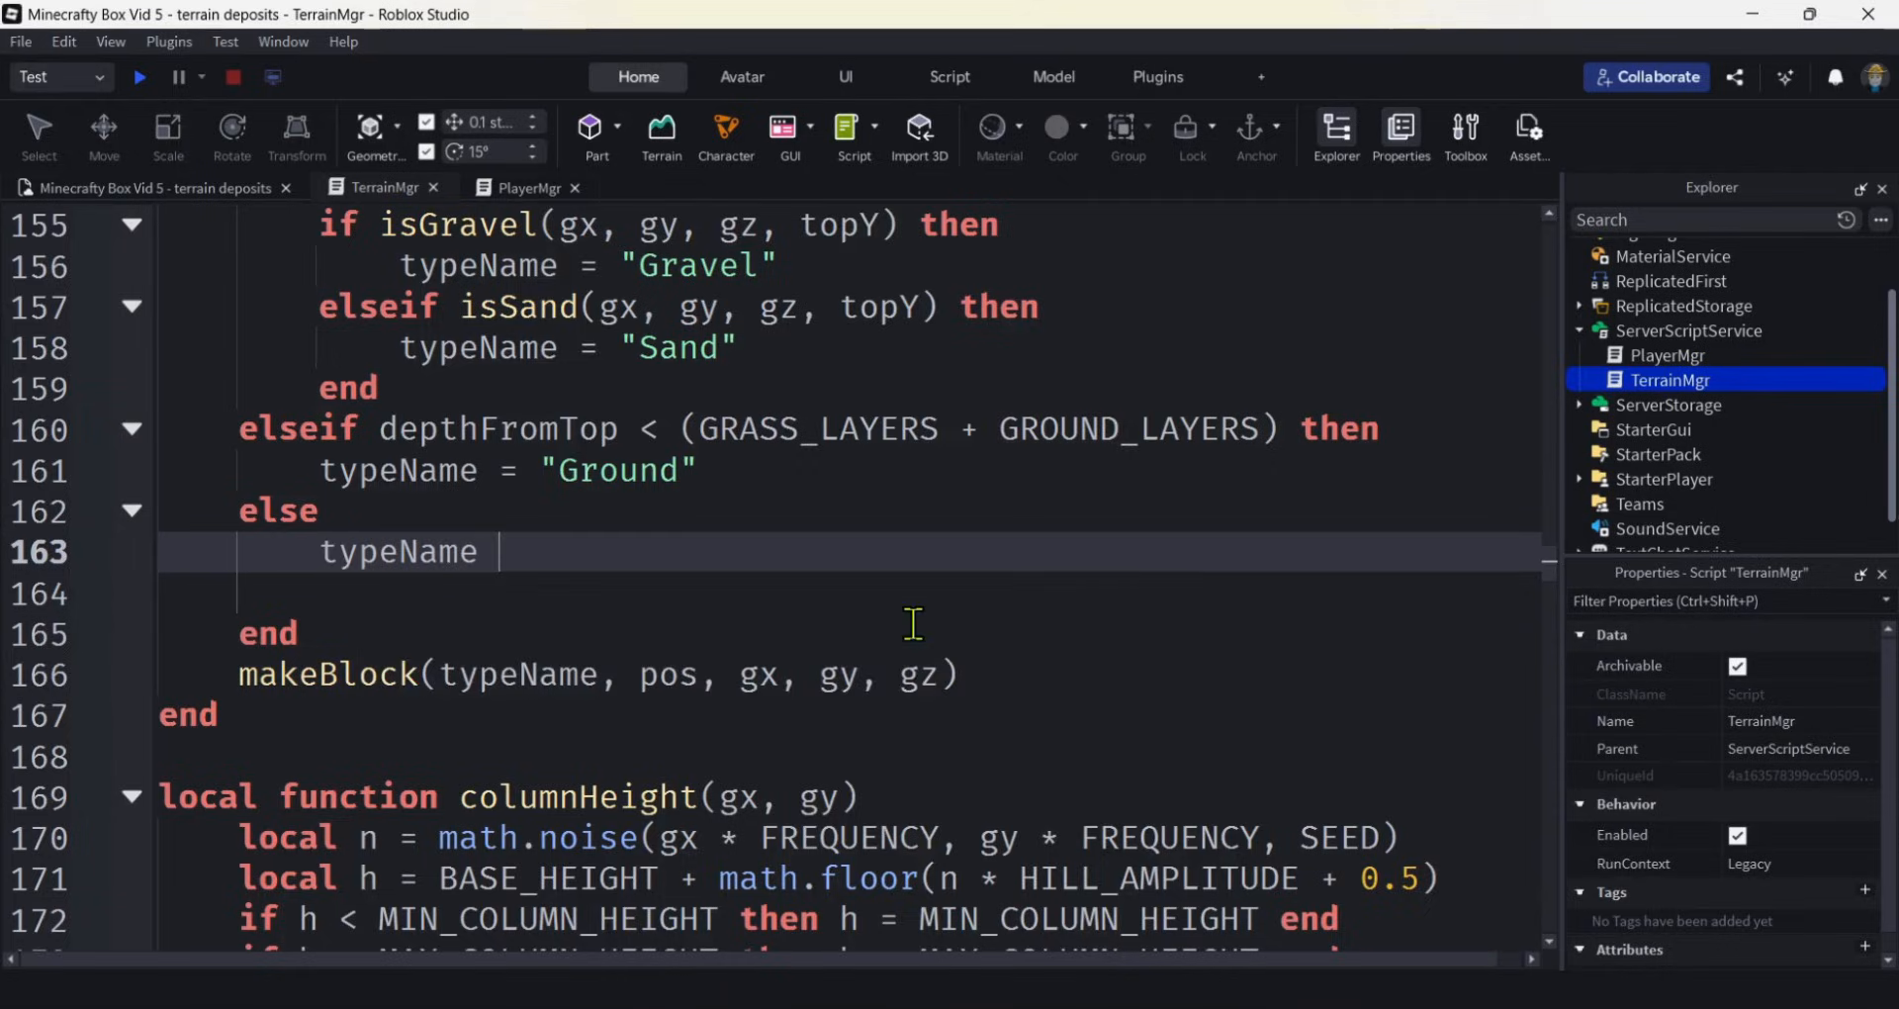
text(= "S")
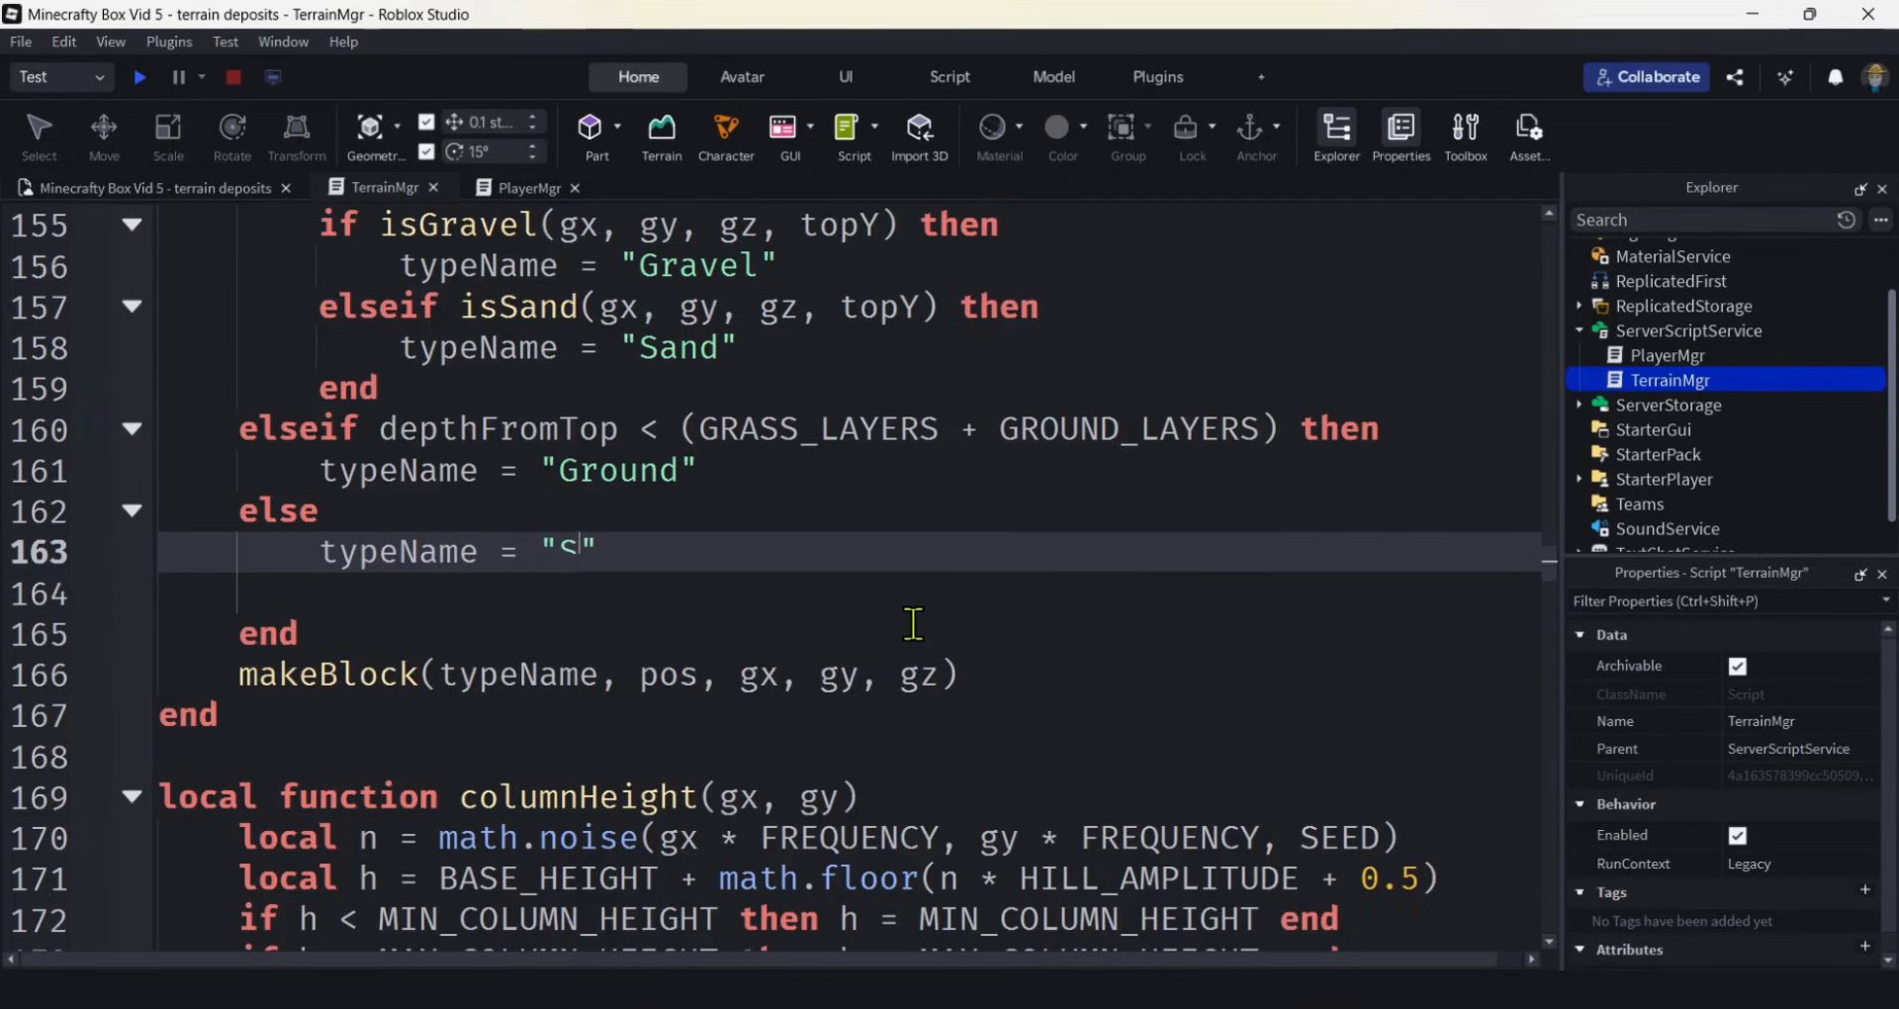
text(tone)
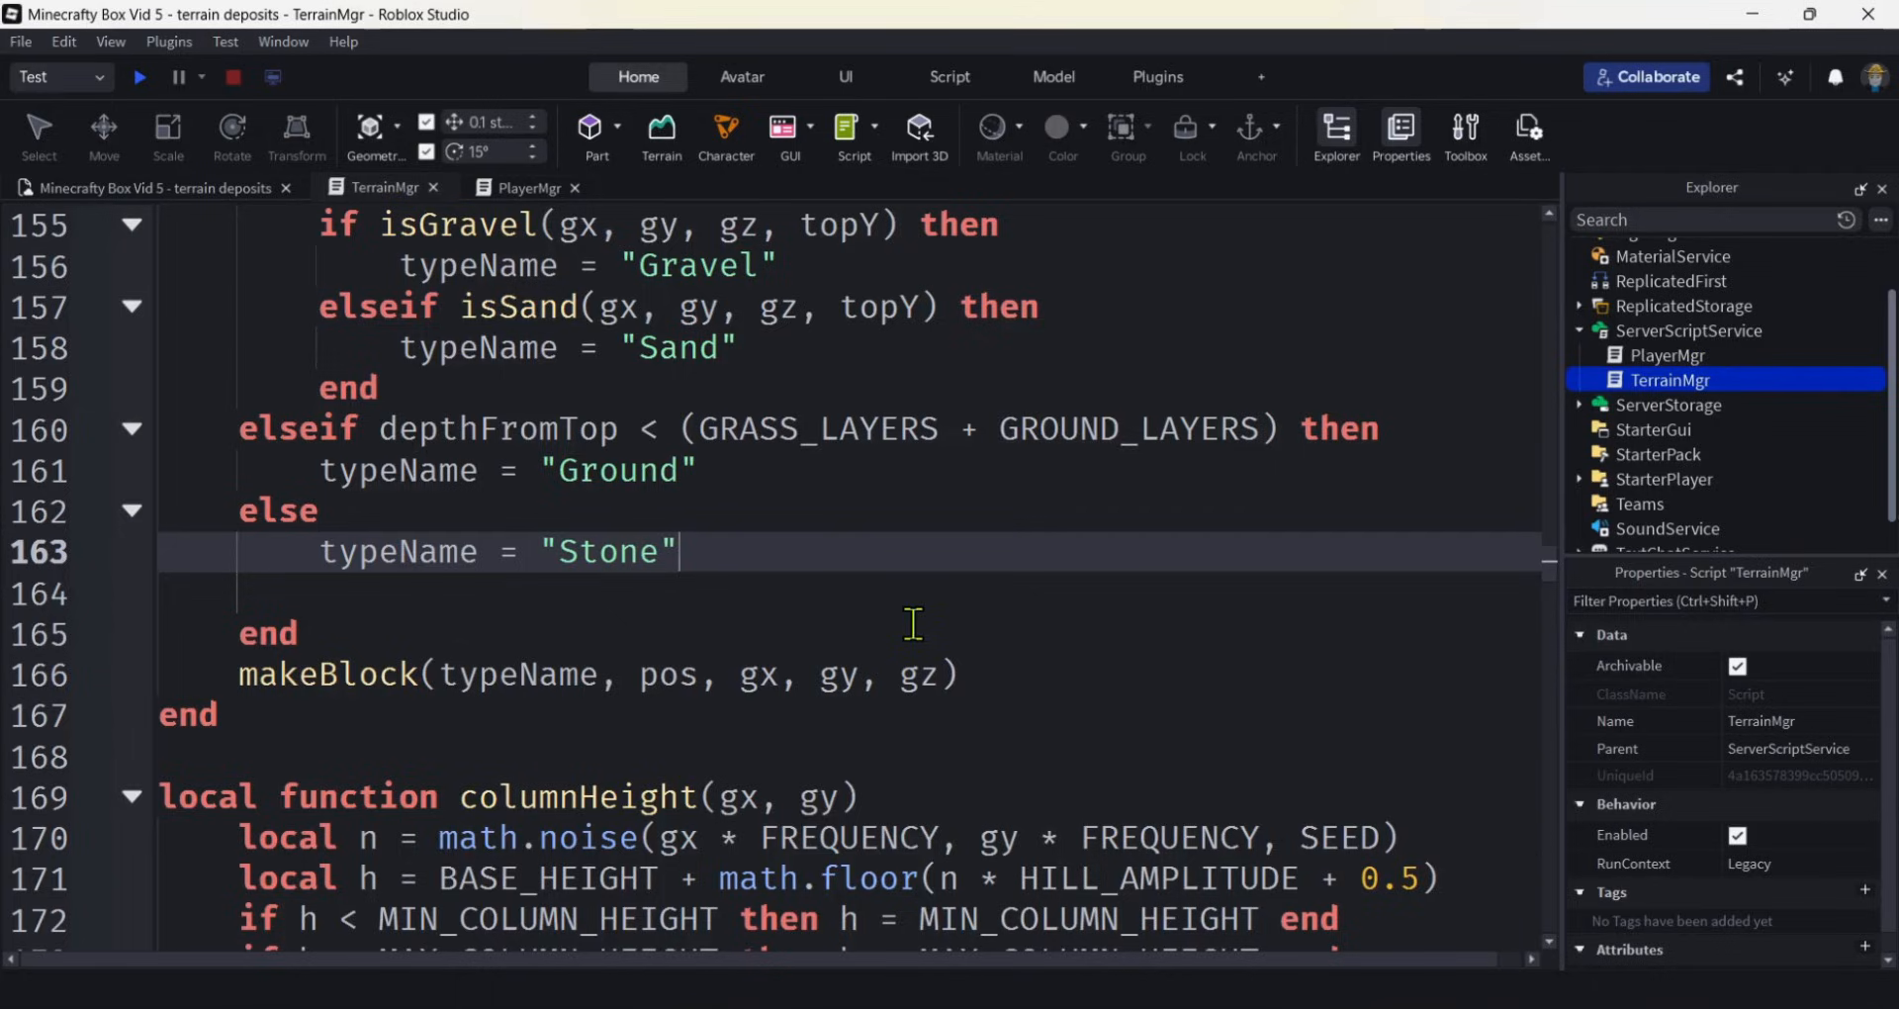
text(if isCoal(gx, gy, gz) then)
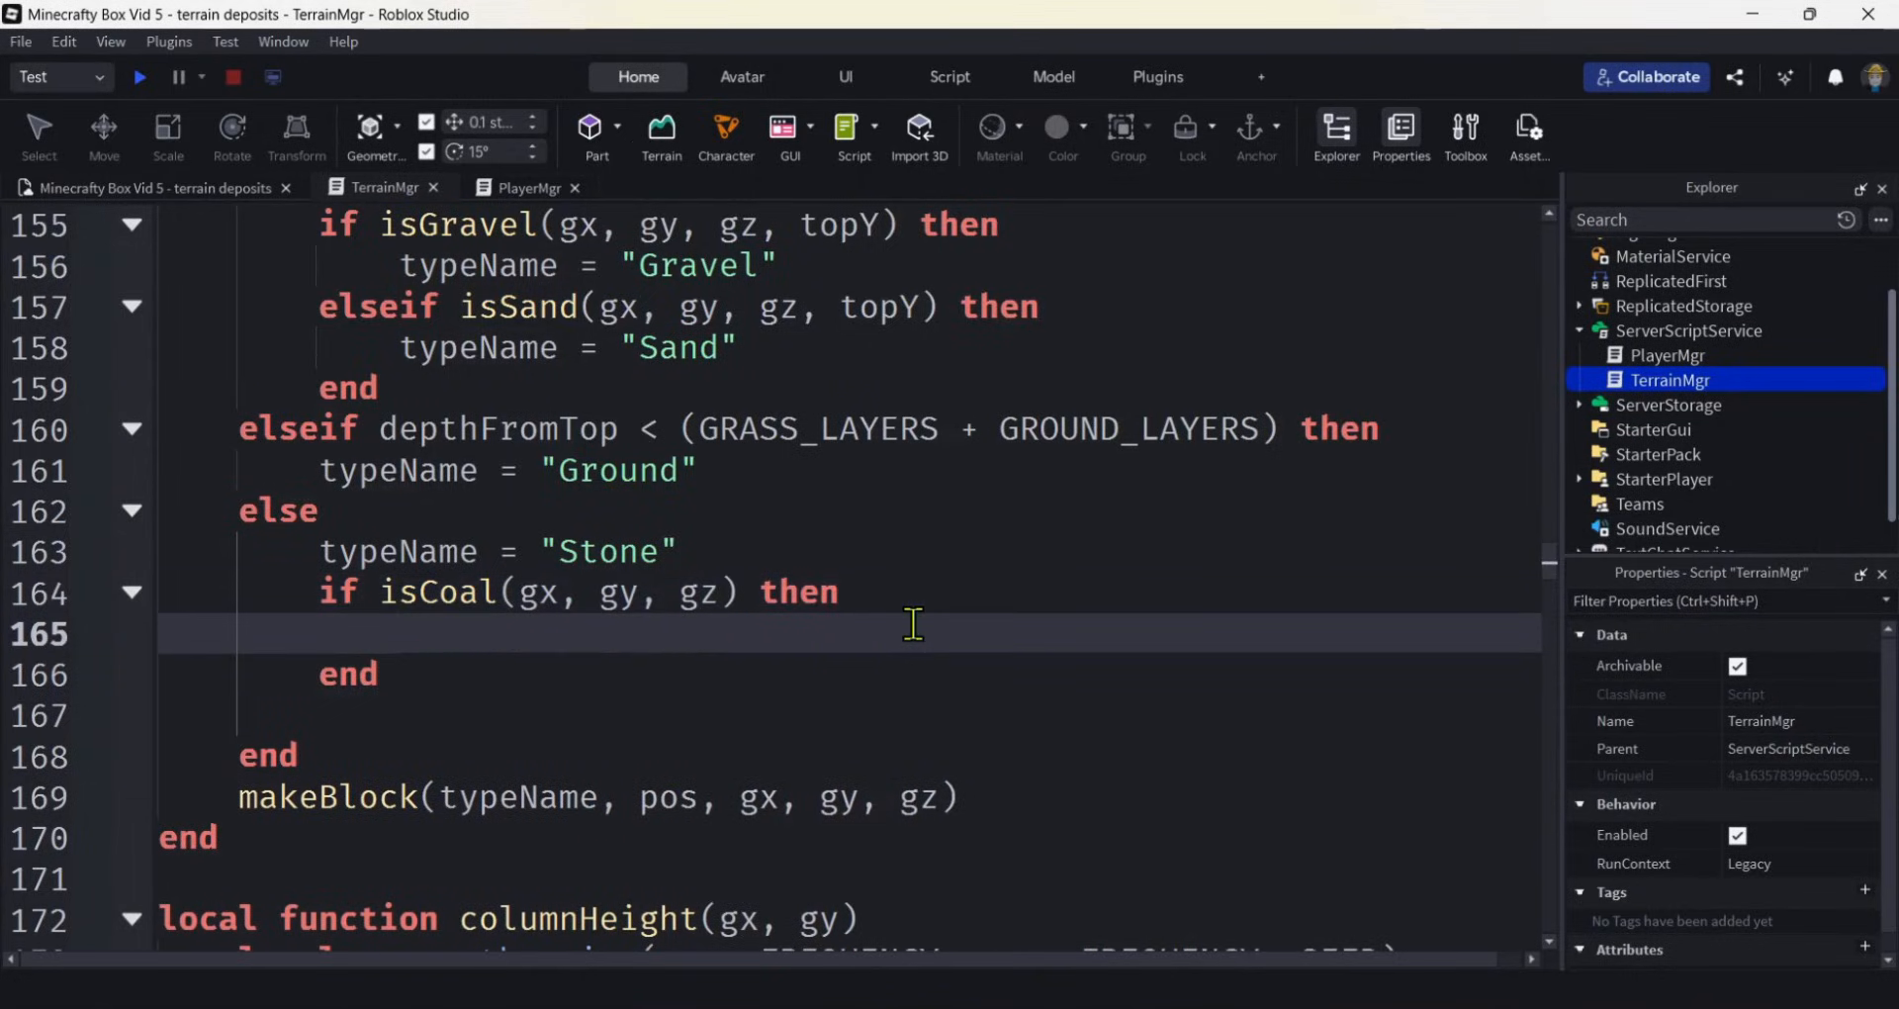
text(typeName)
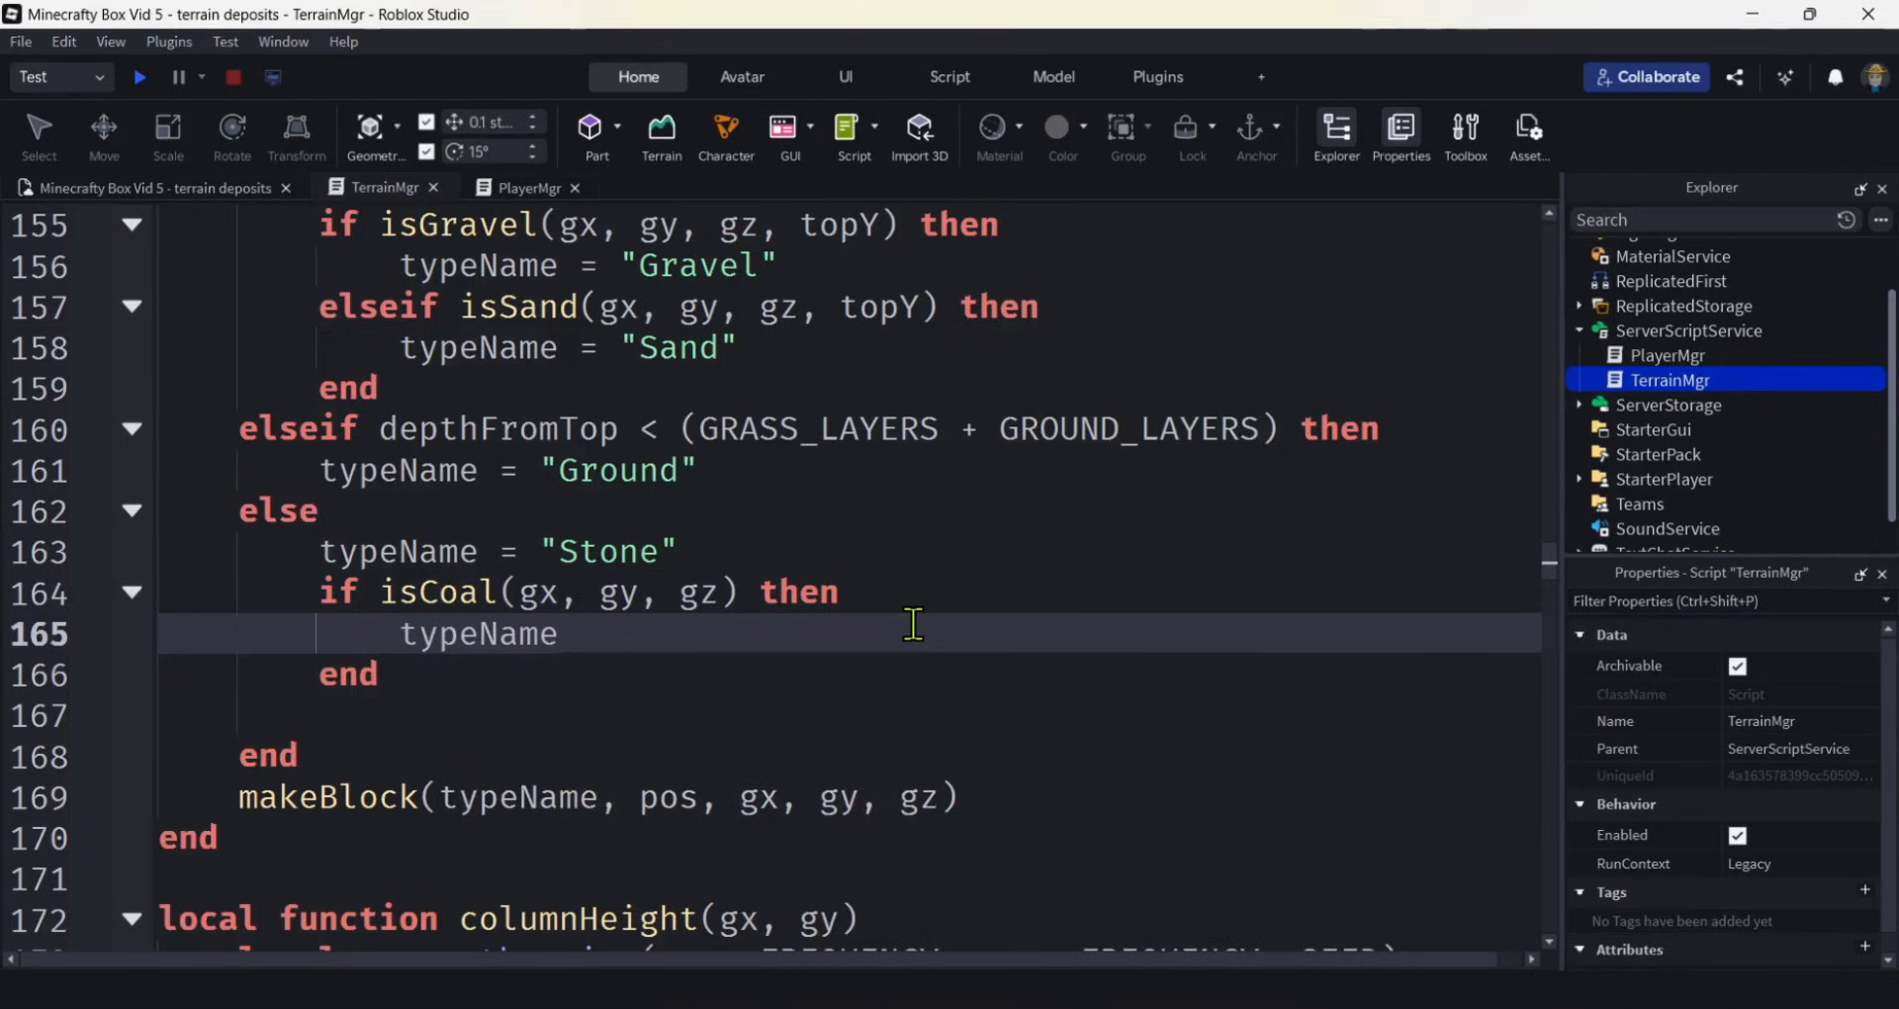
text(=)
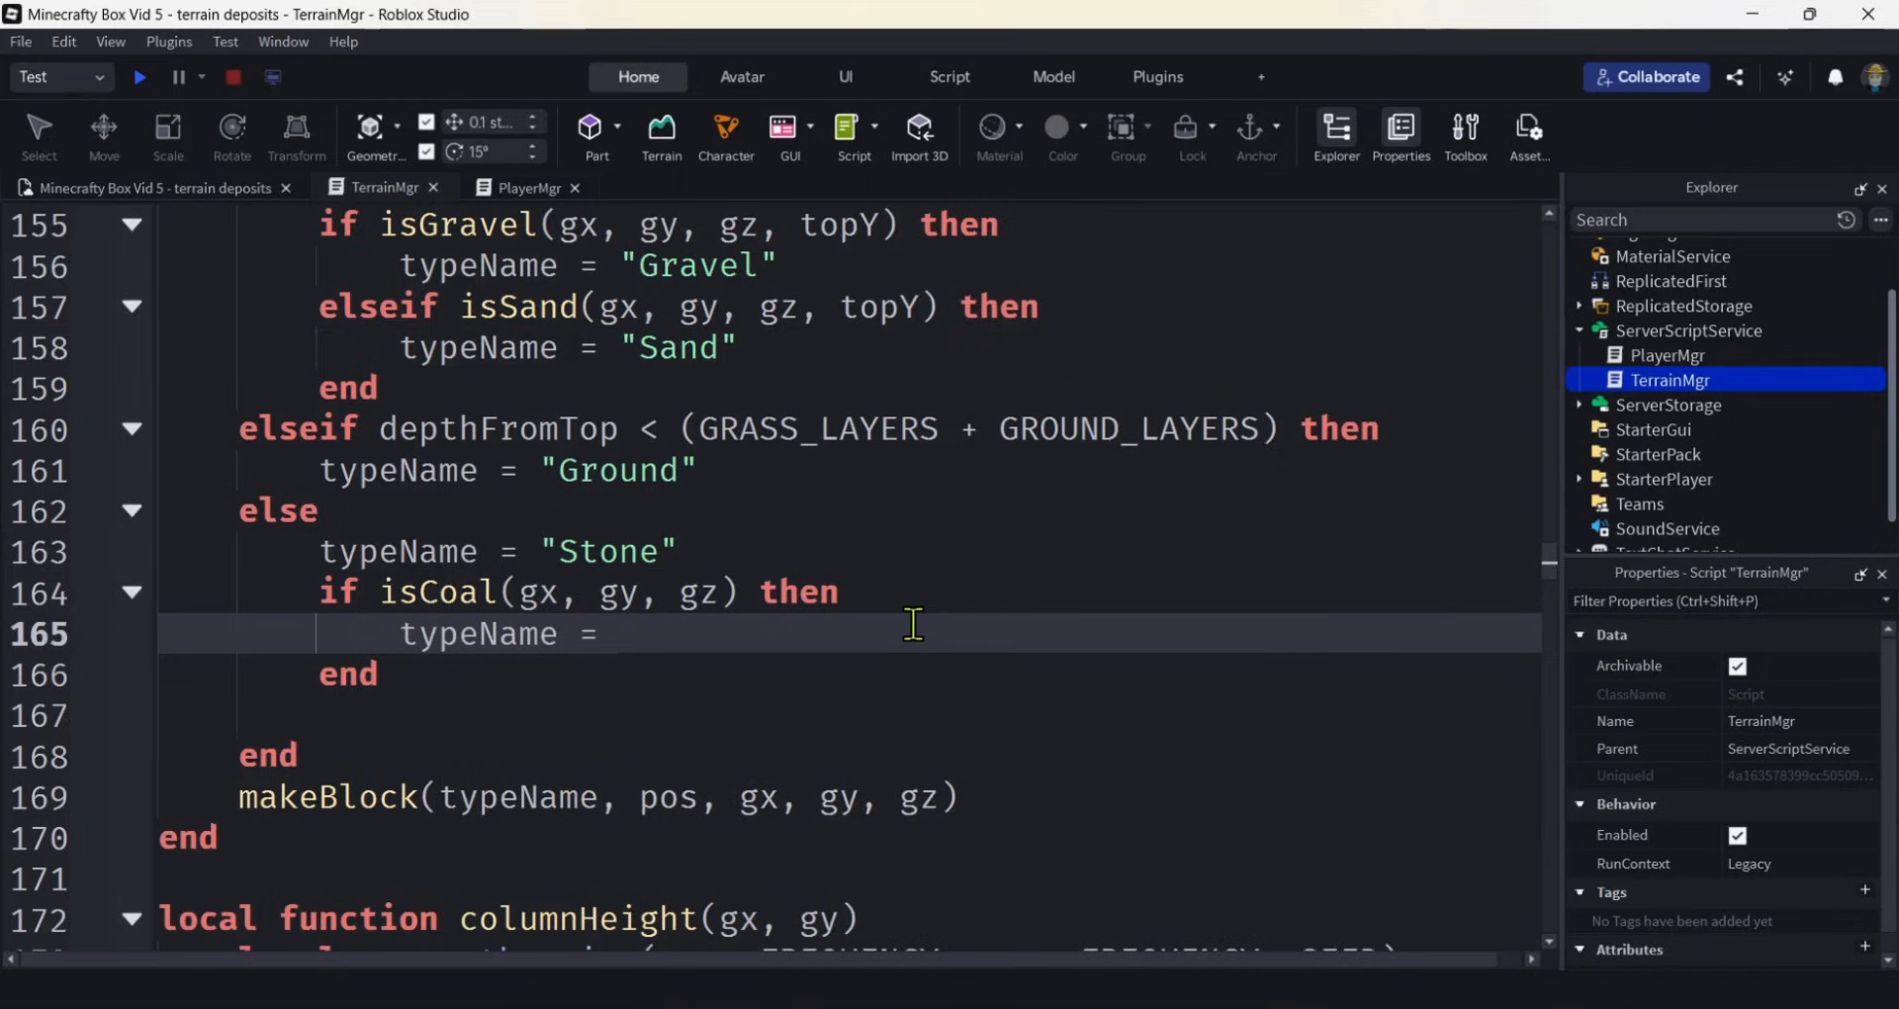
text("Co")
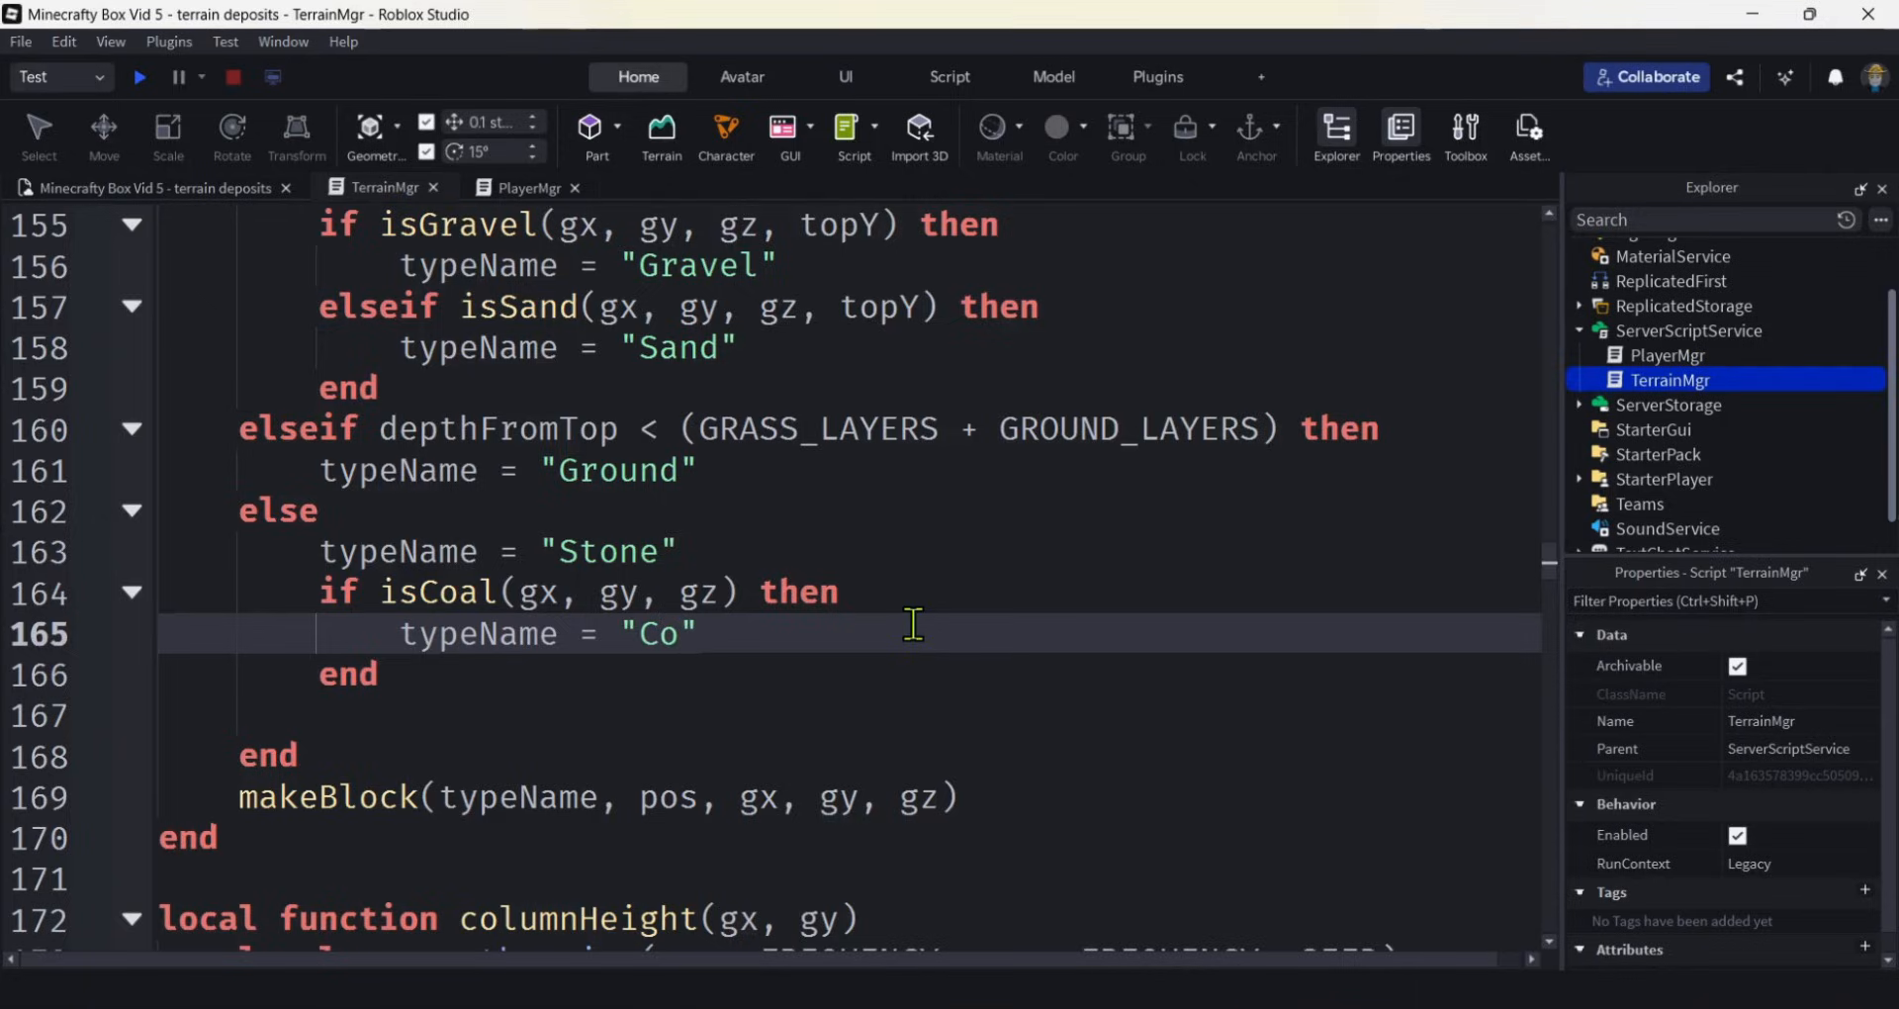
text(al)
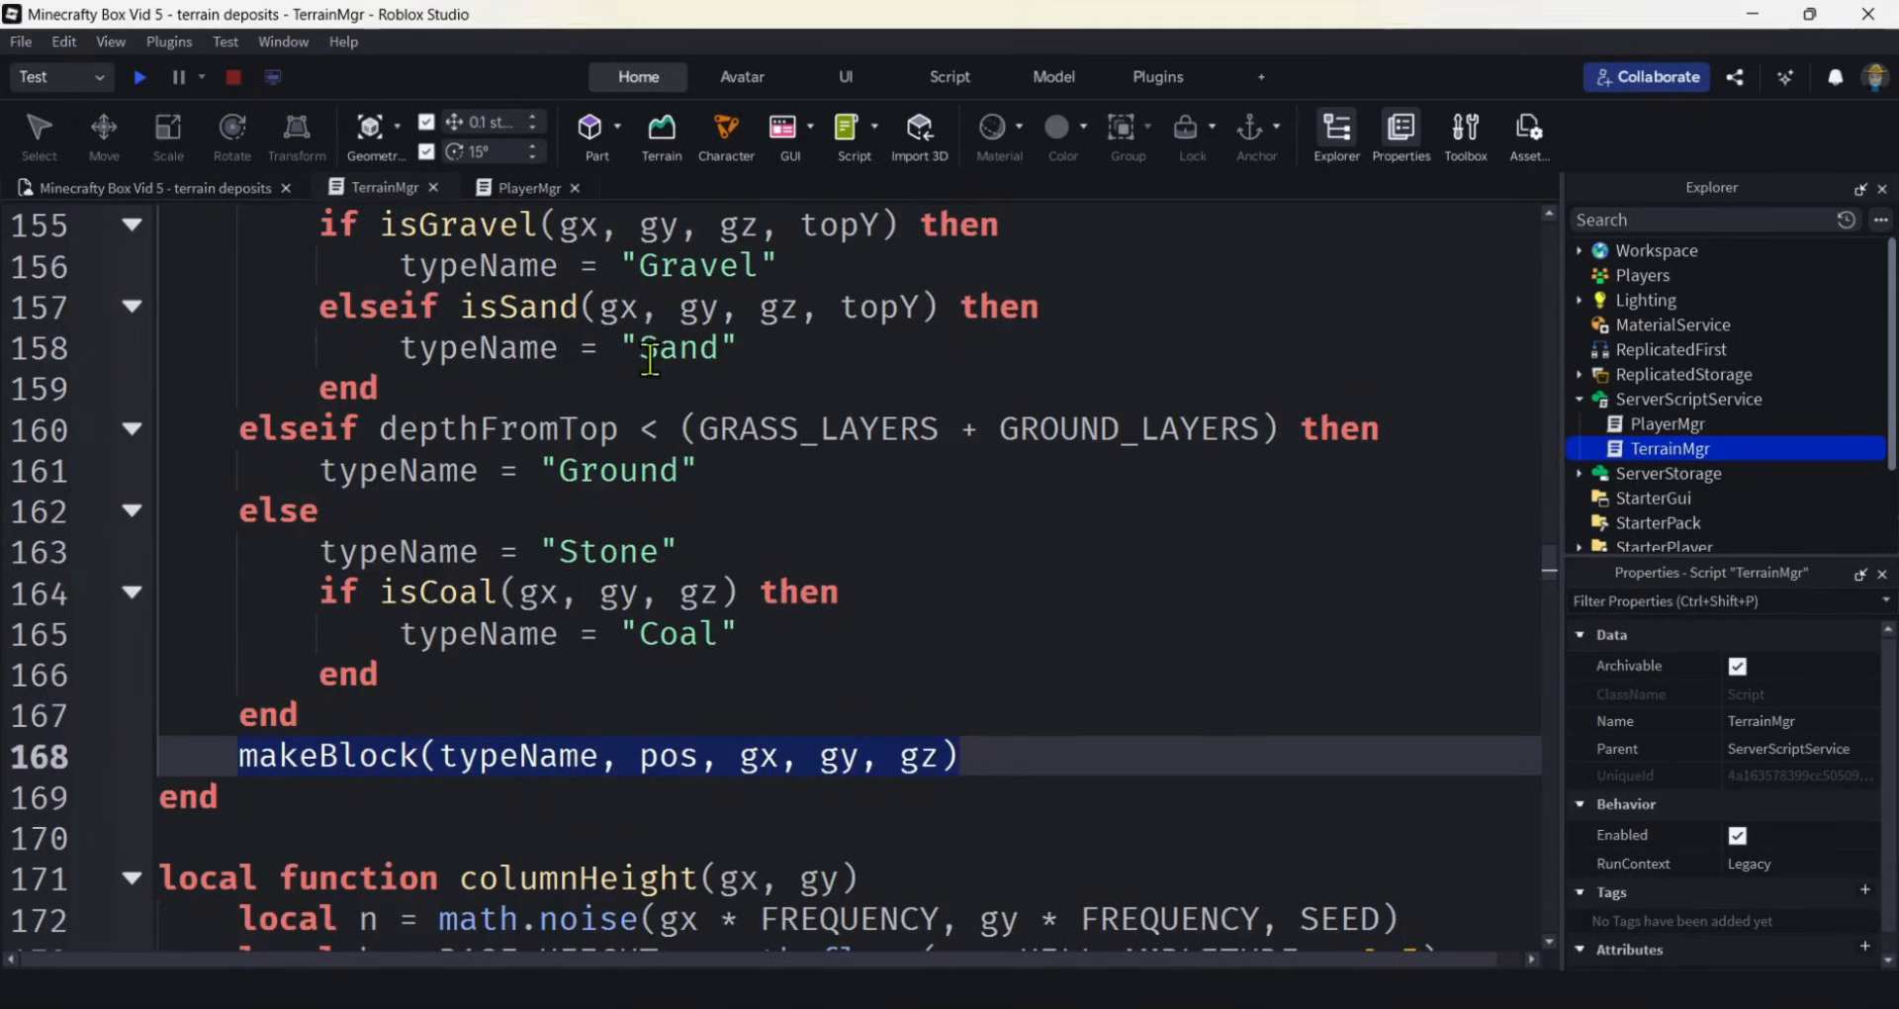
mouse_move(136, 77)
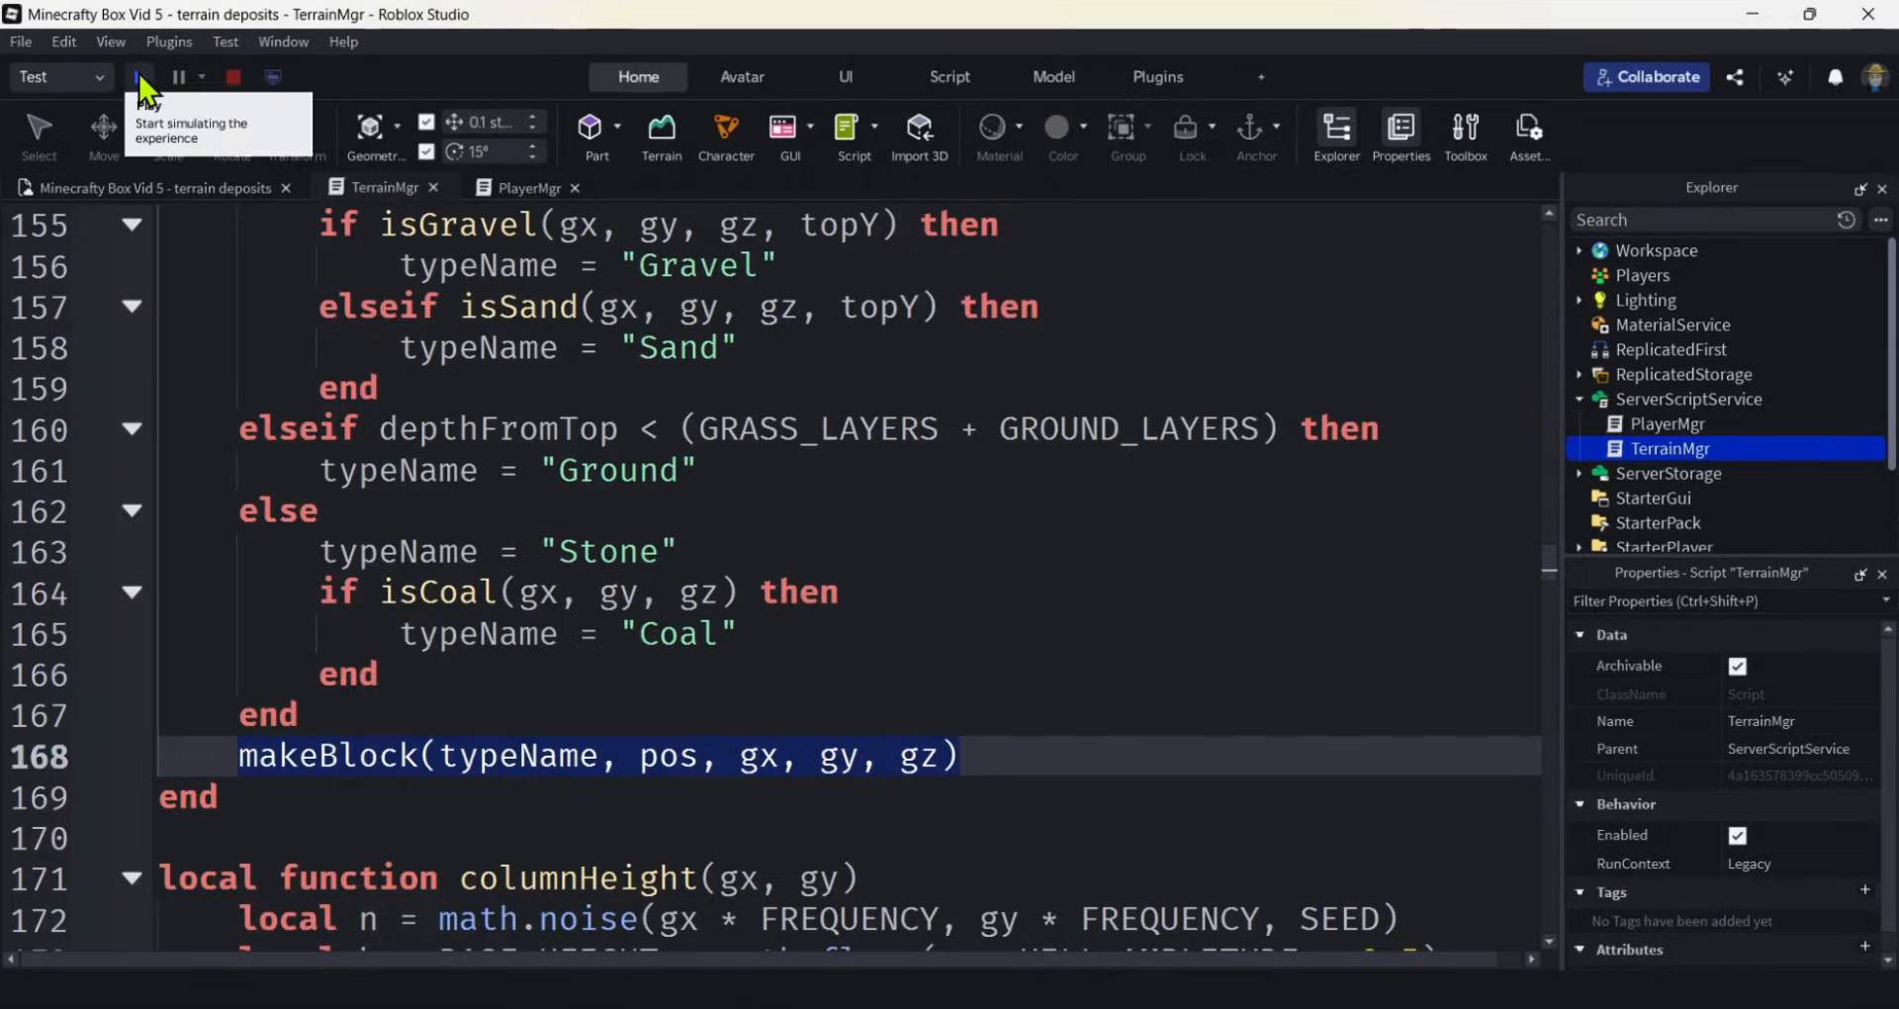
click(138, 77)
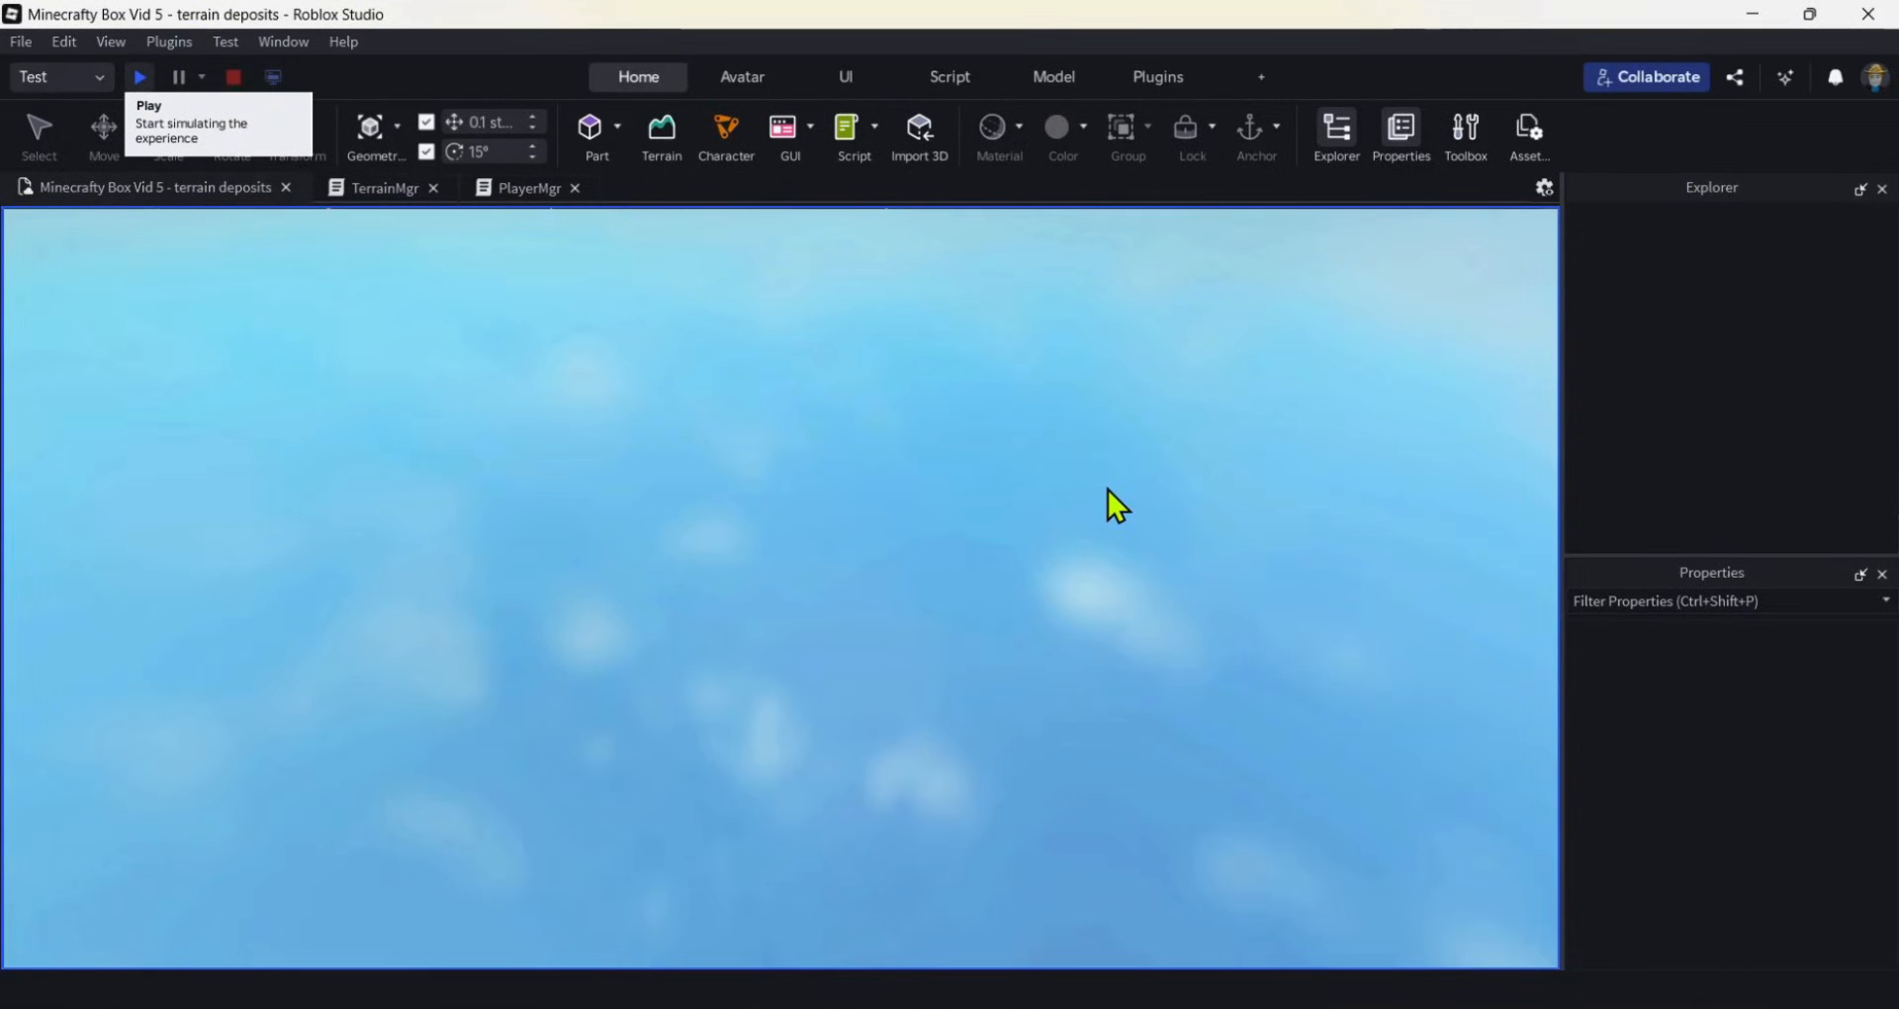
click(139, 78)
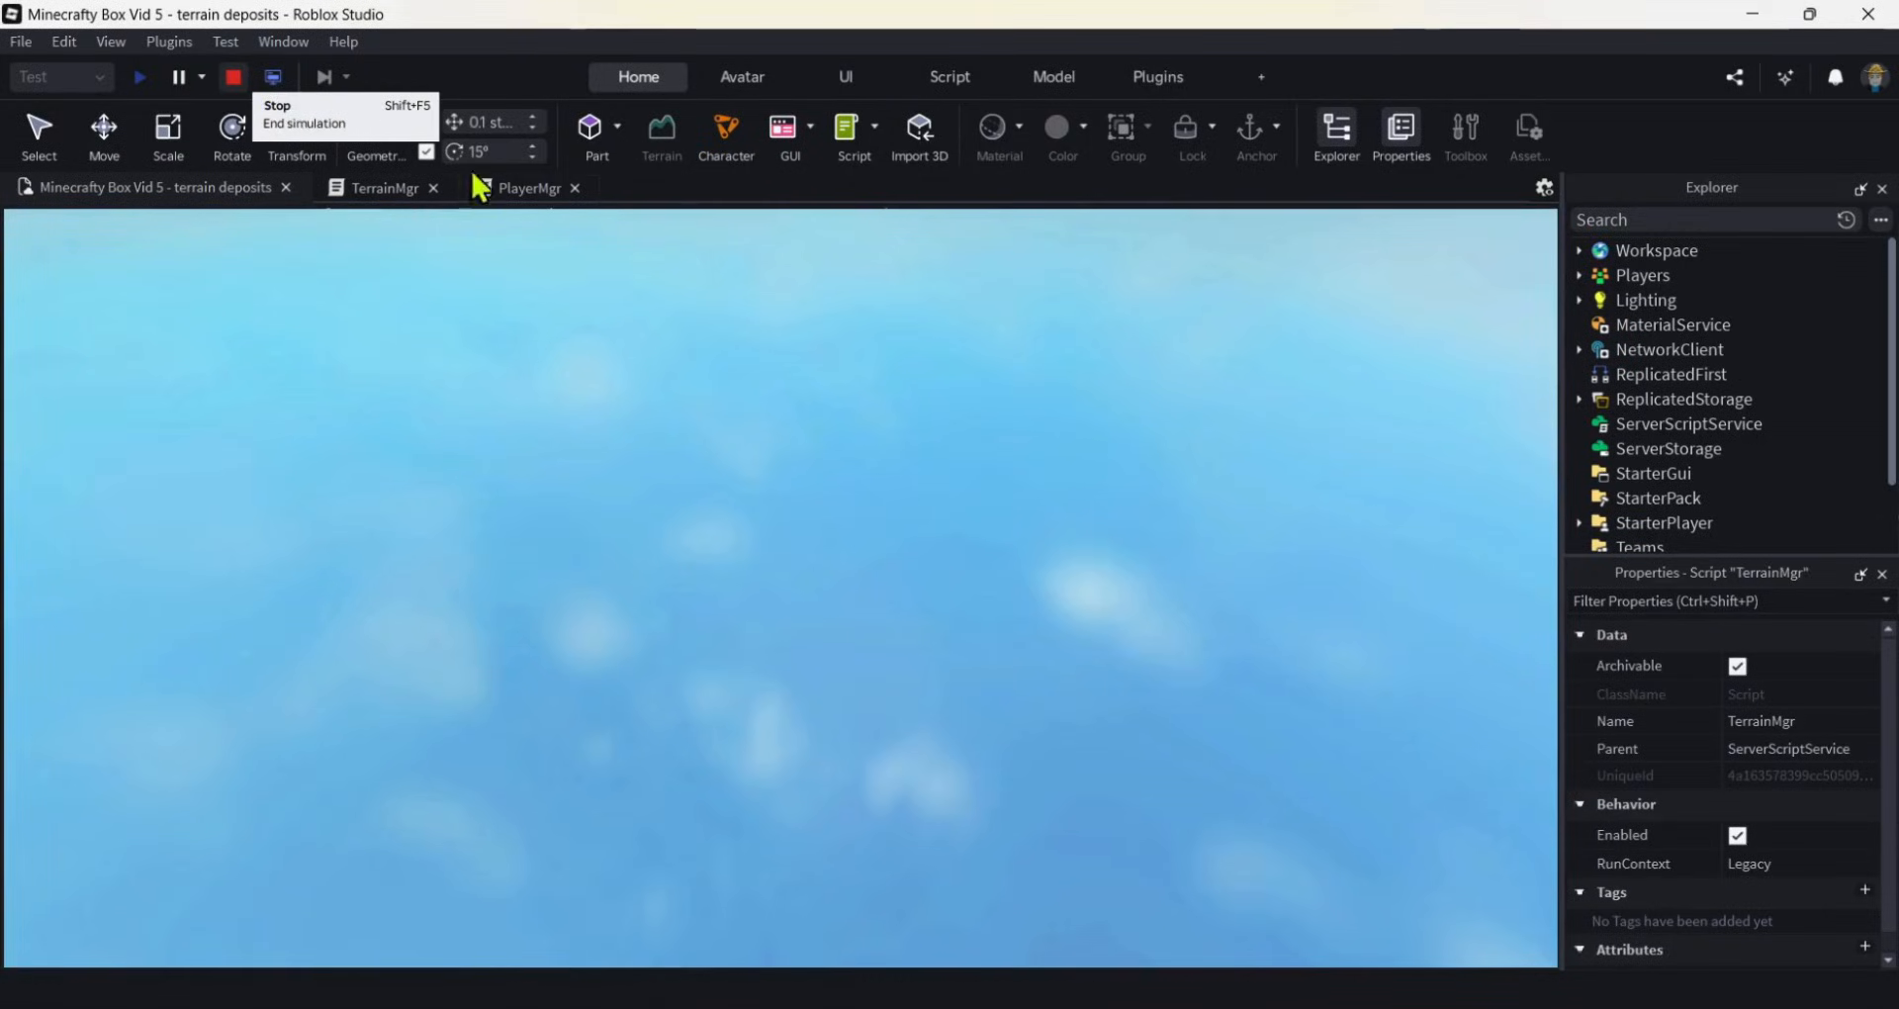
click(384, 186)
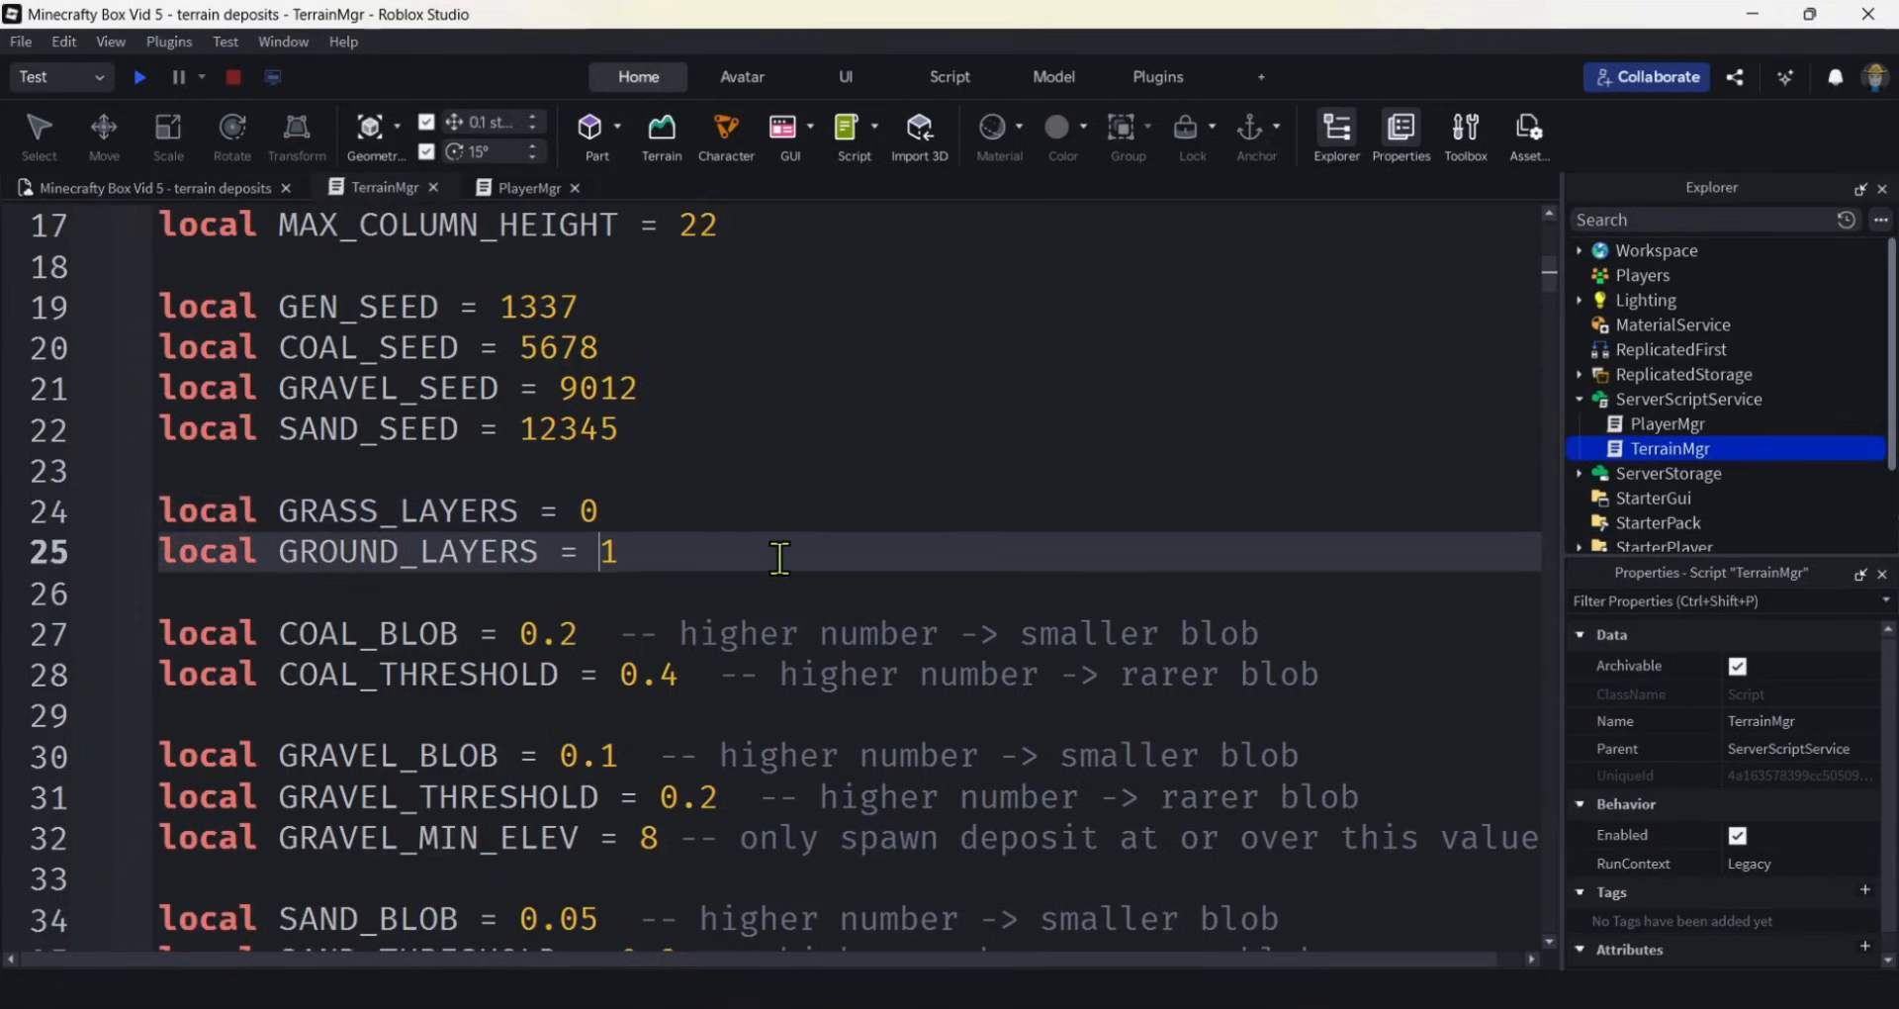
Set GROUND_LAYERS to 0 and run a playtest, which shows only empty sky.
text(0)
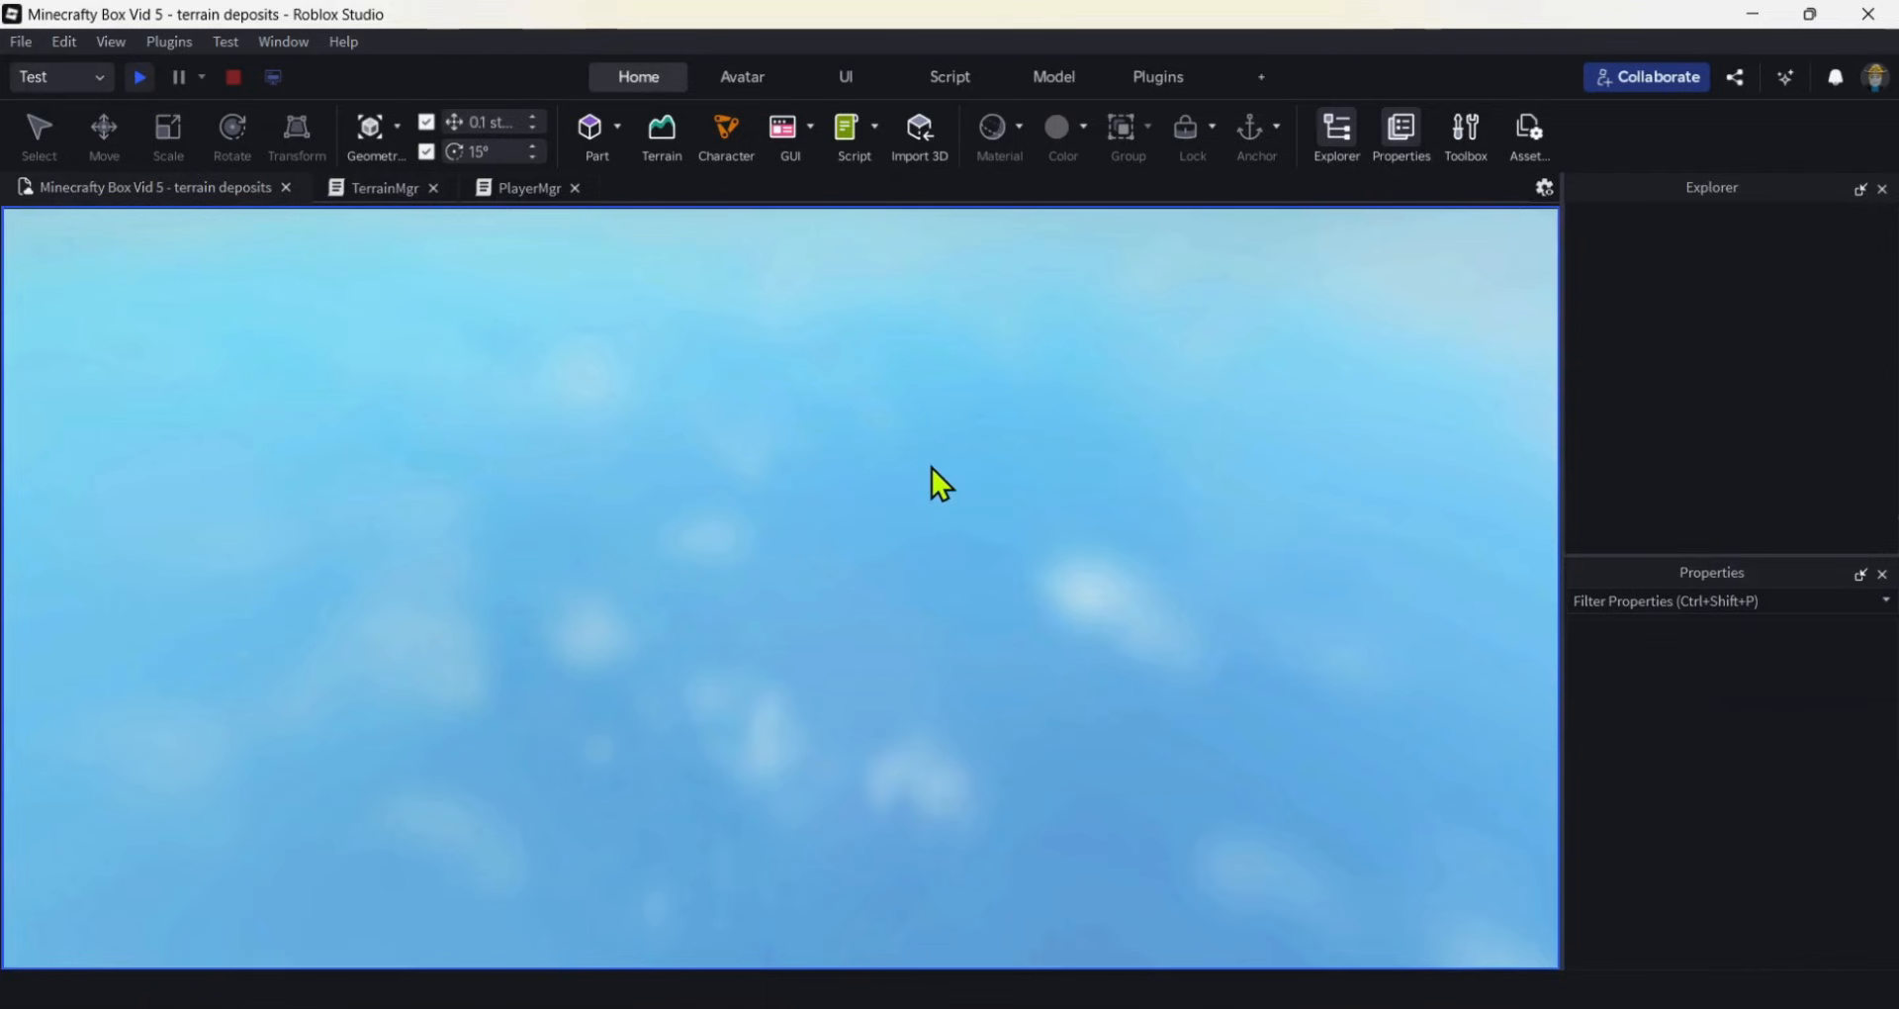
click(139, 77)
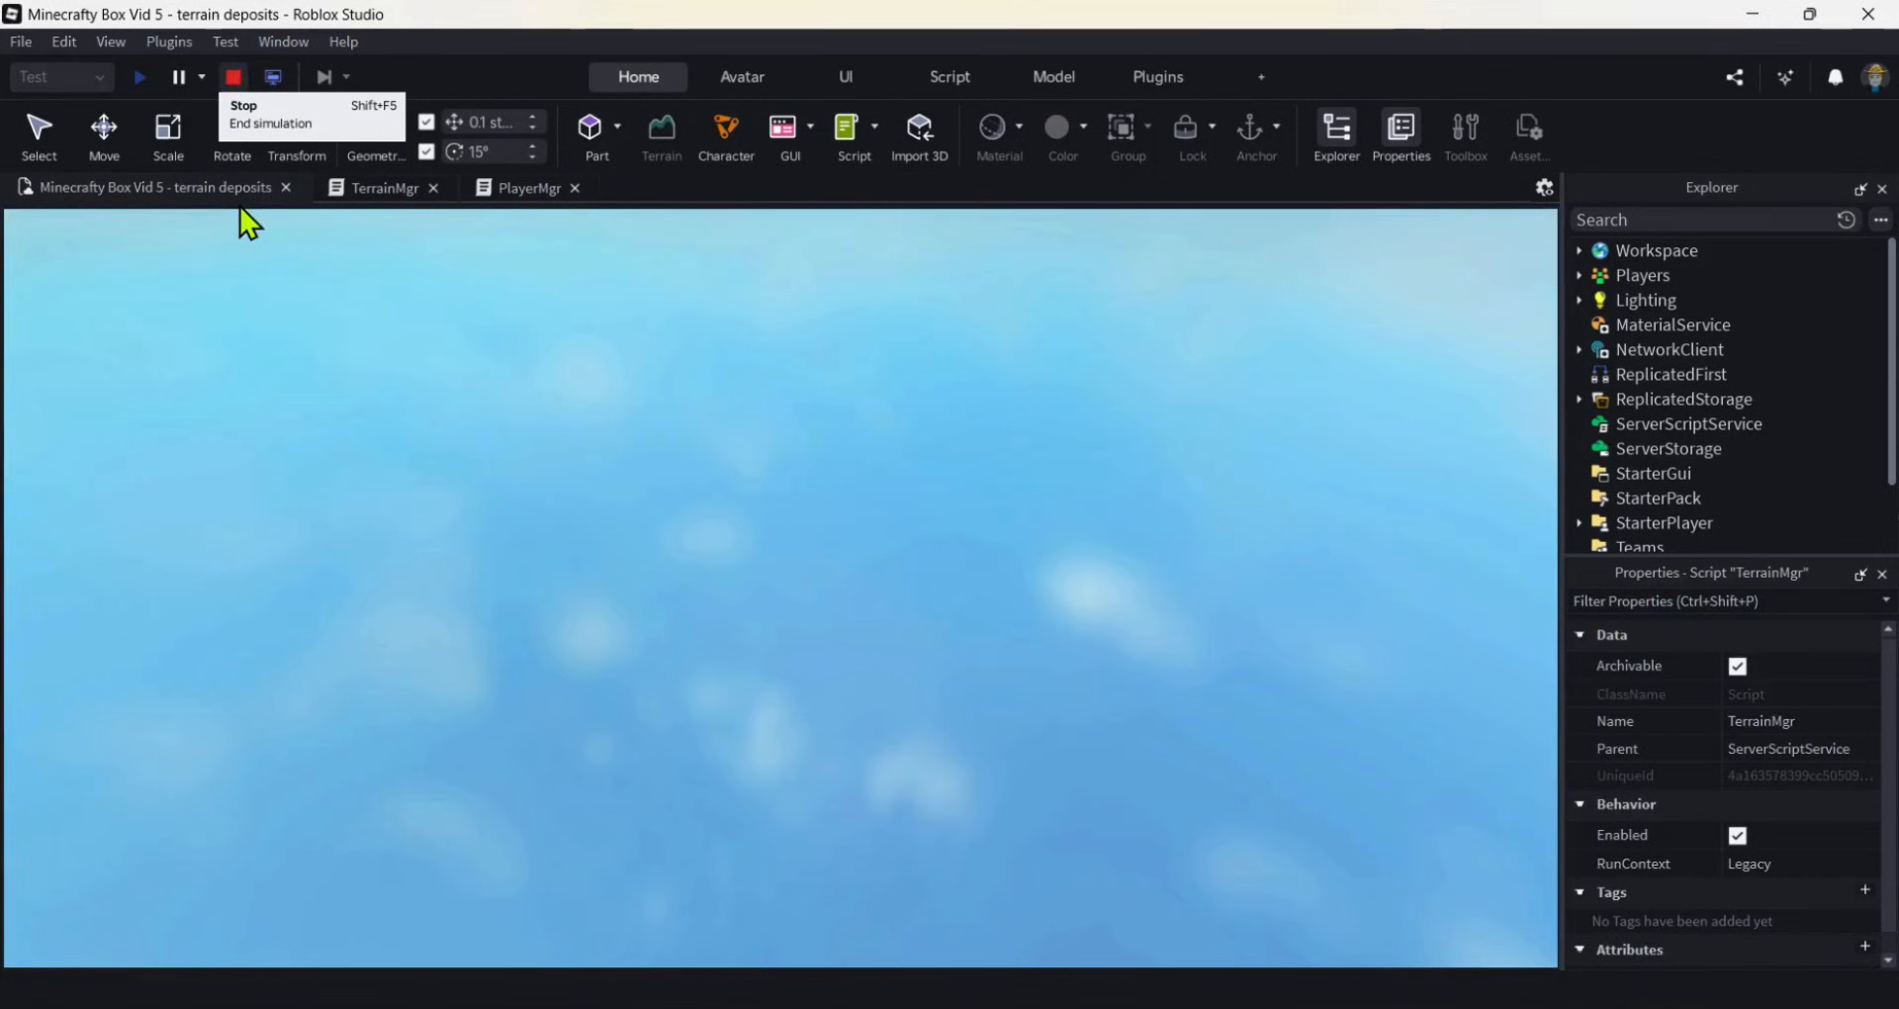
click(233, 77)
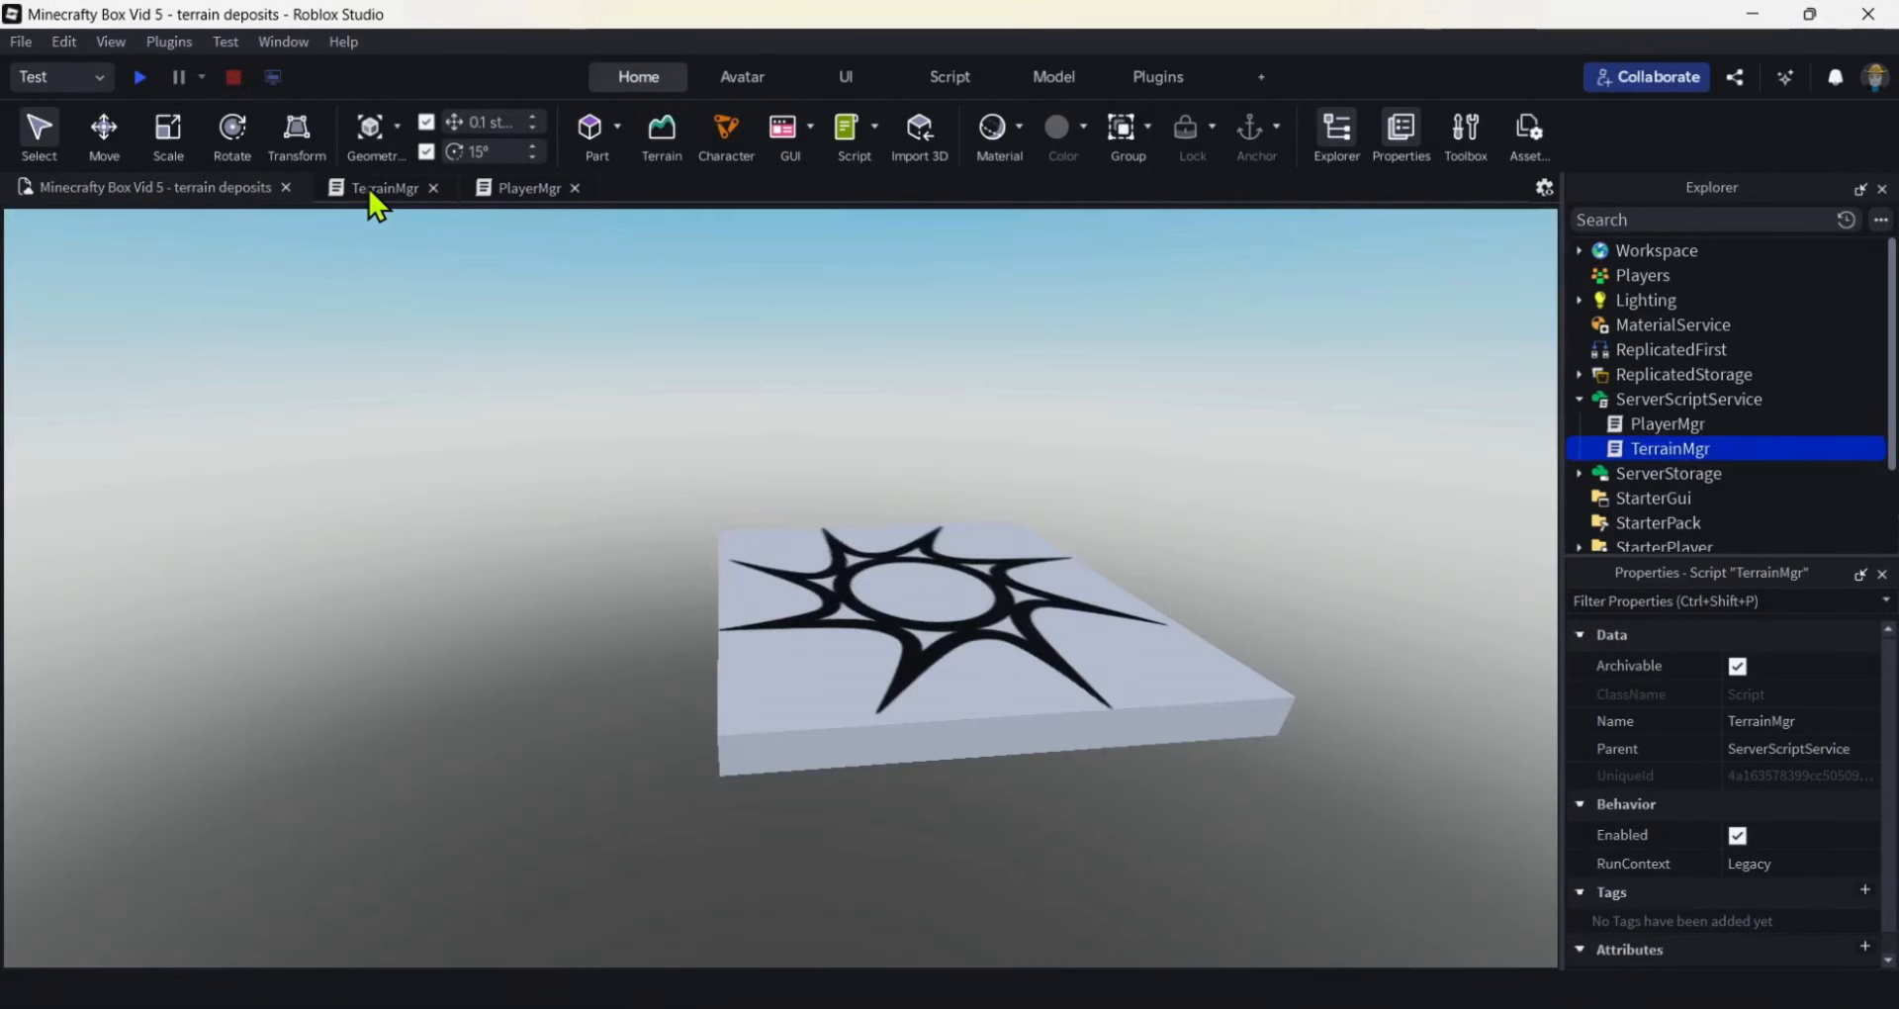
Back in TerrainMgr, set GRASS_LAYERS and GROUND_LAYERS both to 1.
click(385, 188)
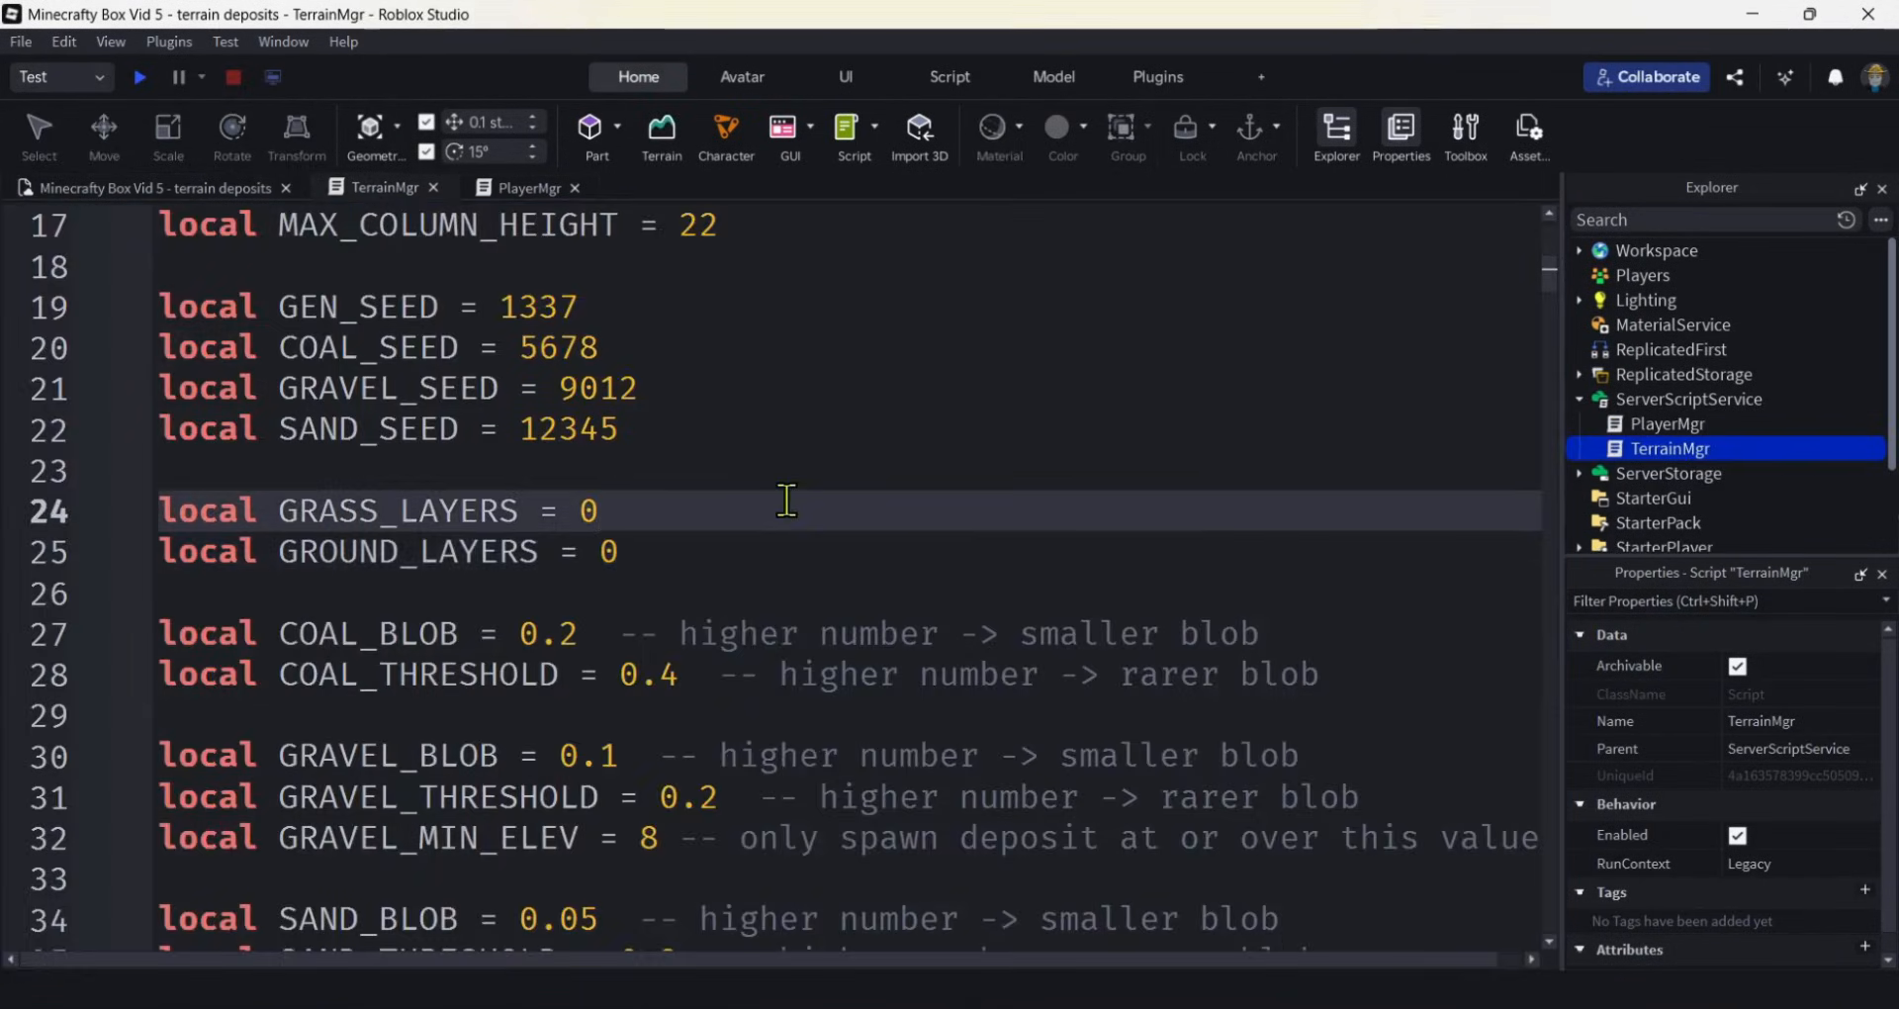
text(1)
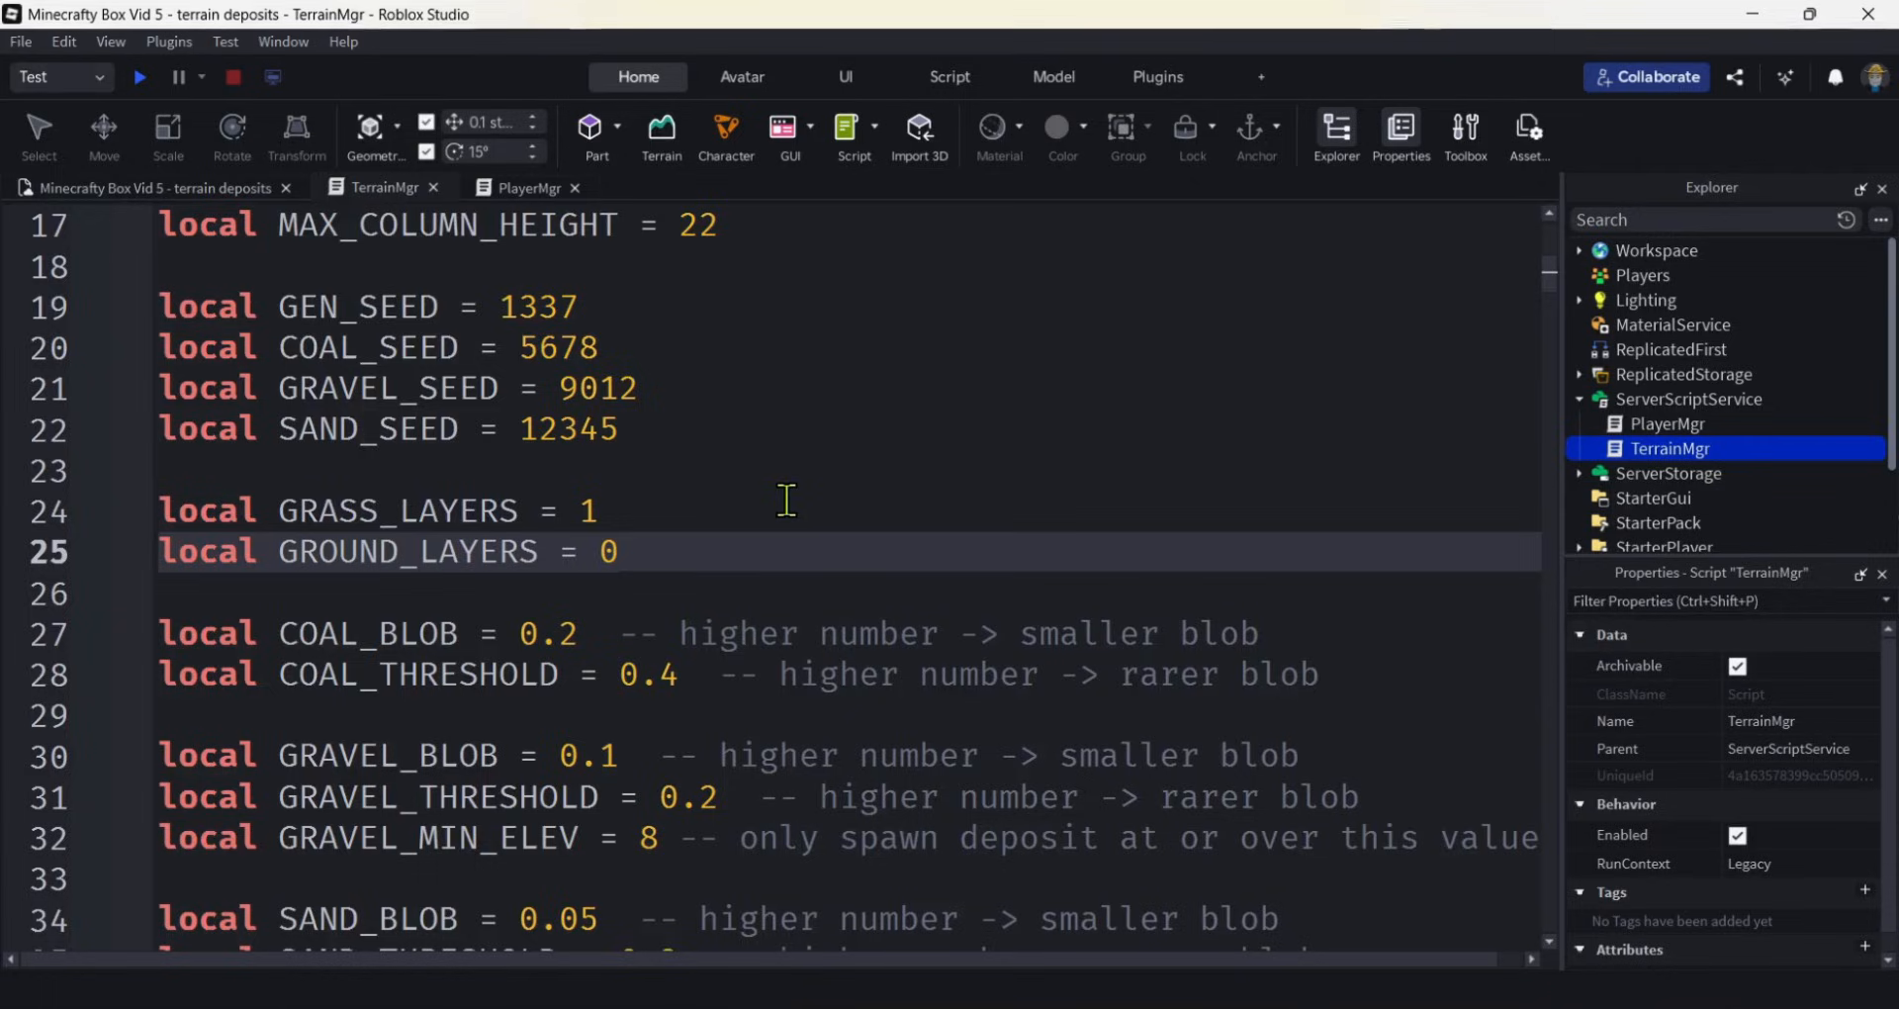
text(1)
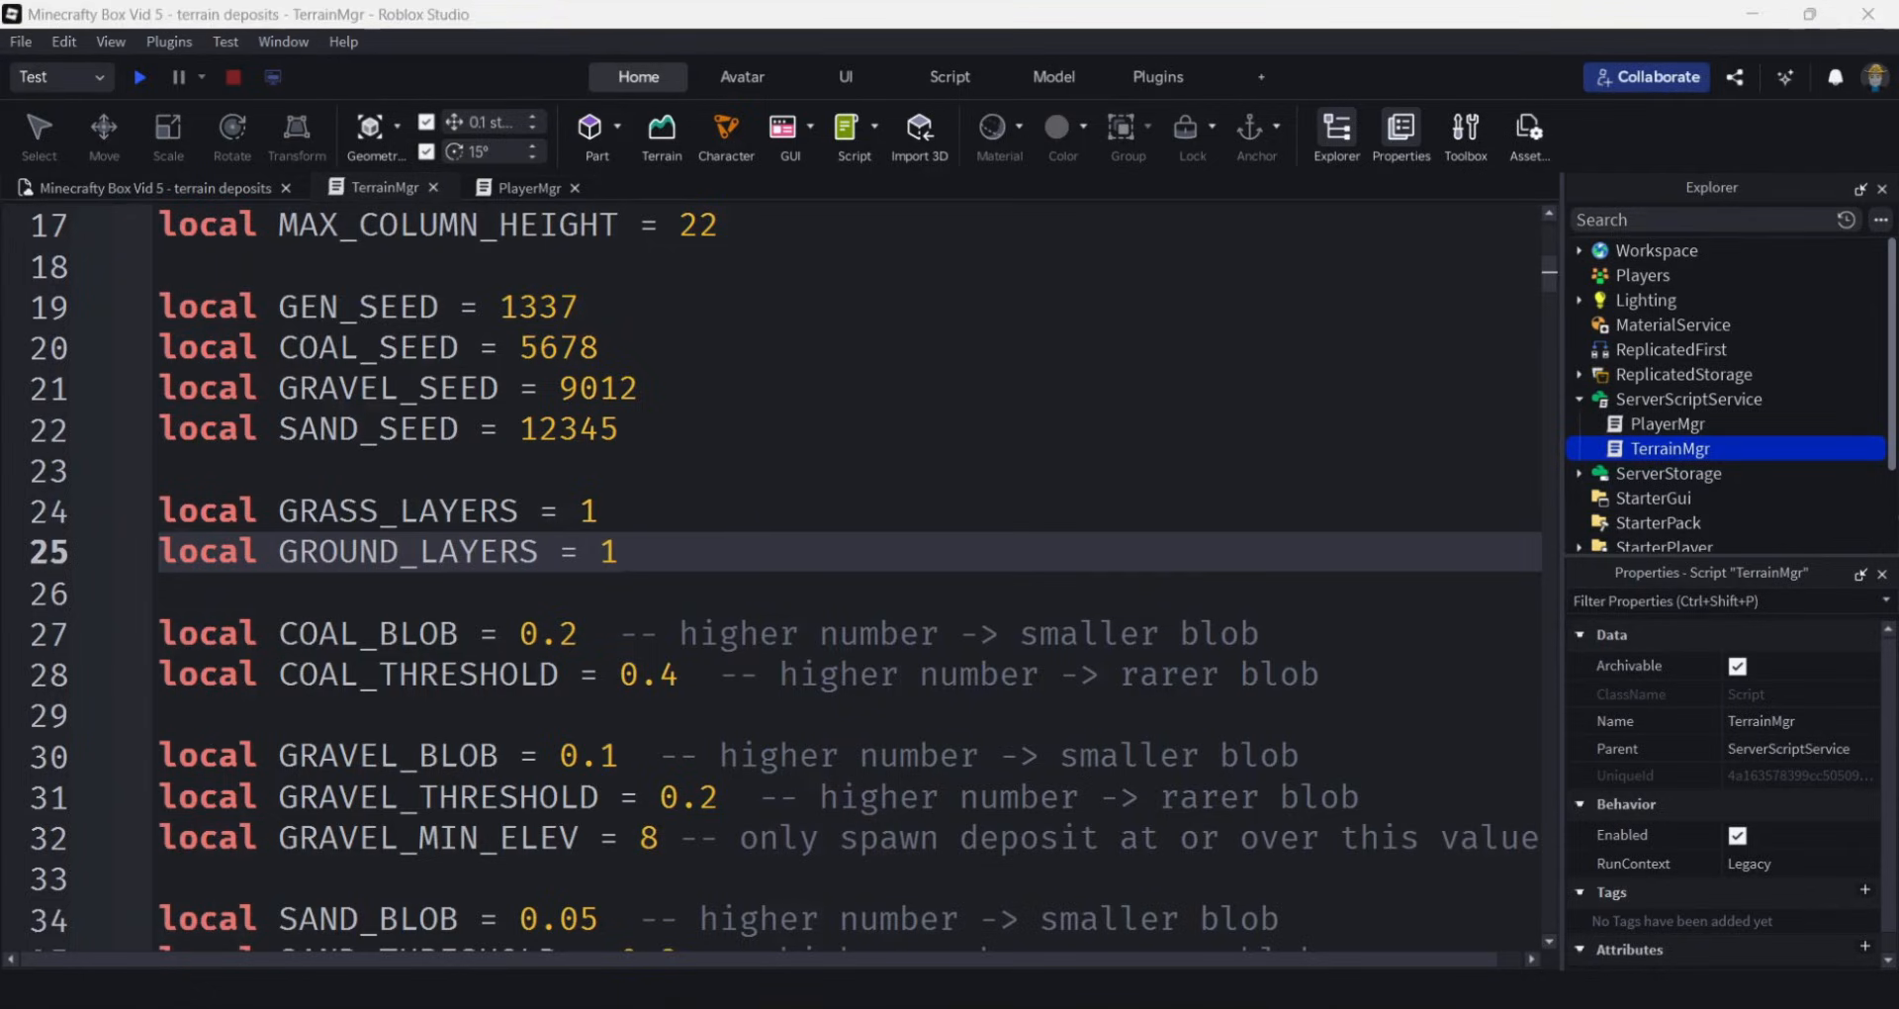
mouse_move(1707, 439)
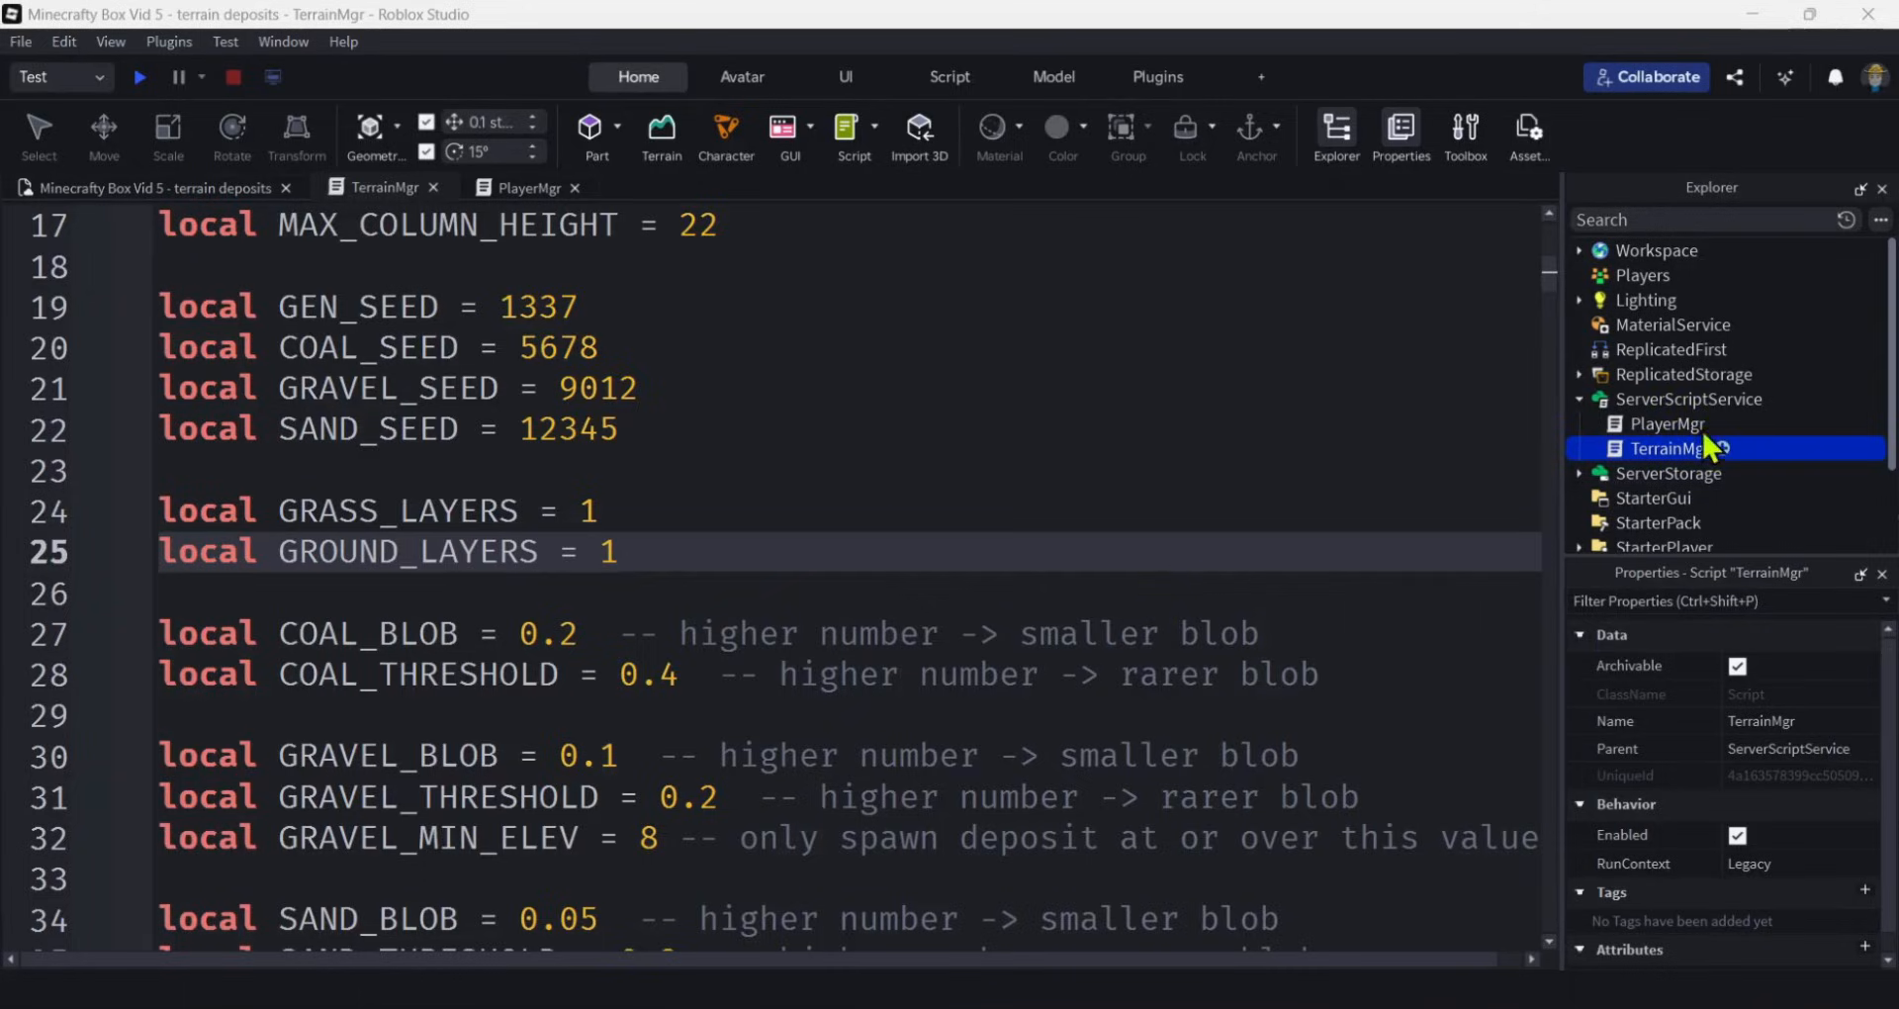
In PlayerMgr, duplicate the Stone IntValue lines and rename the first copy to coal/Coal.
click(1665, 424)
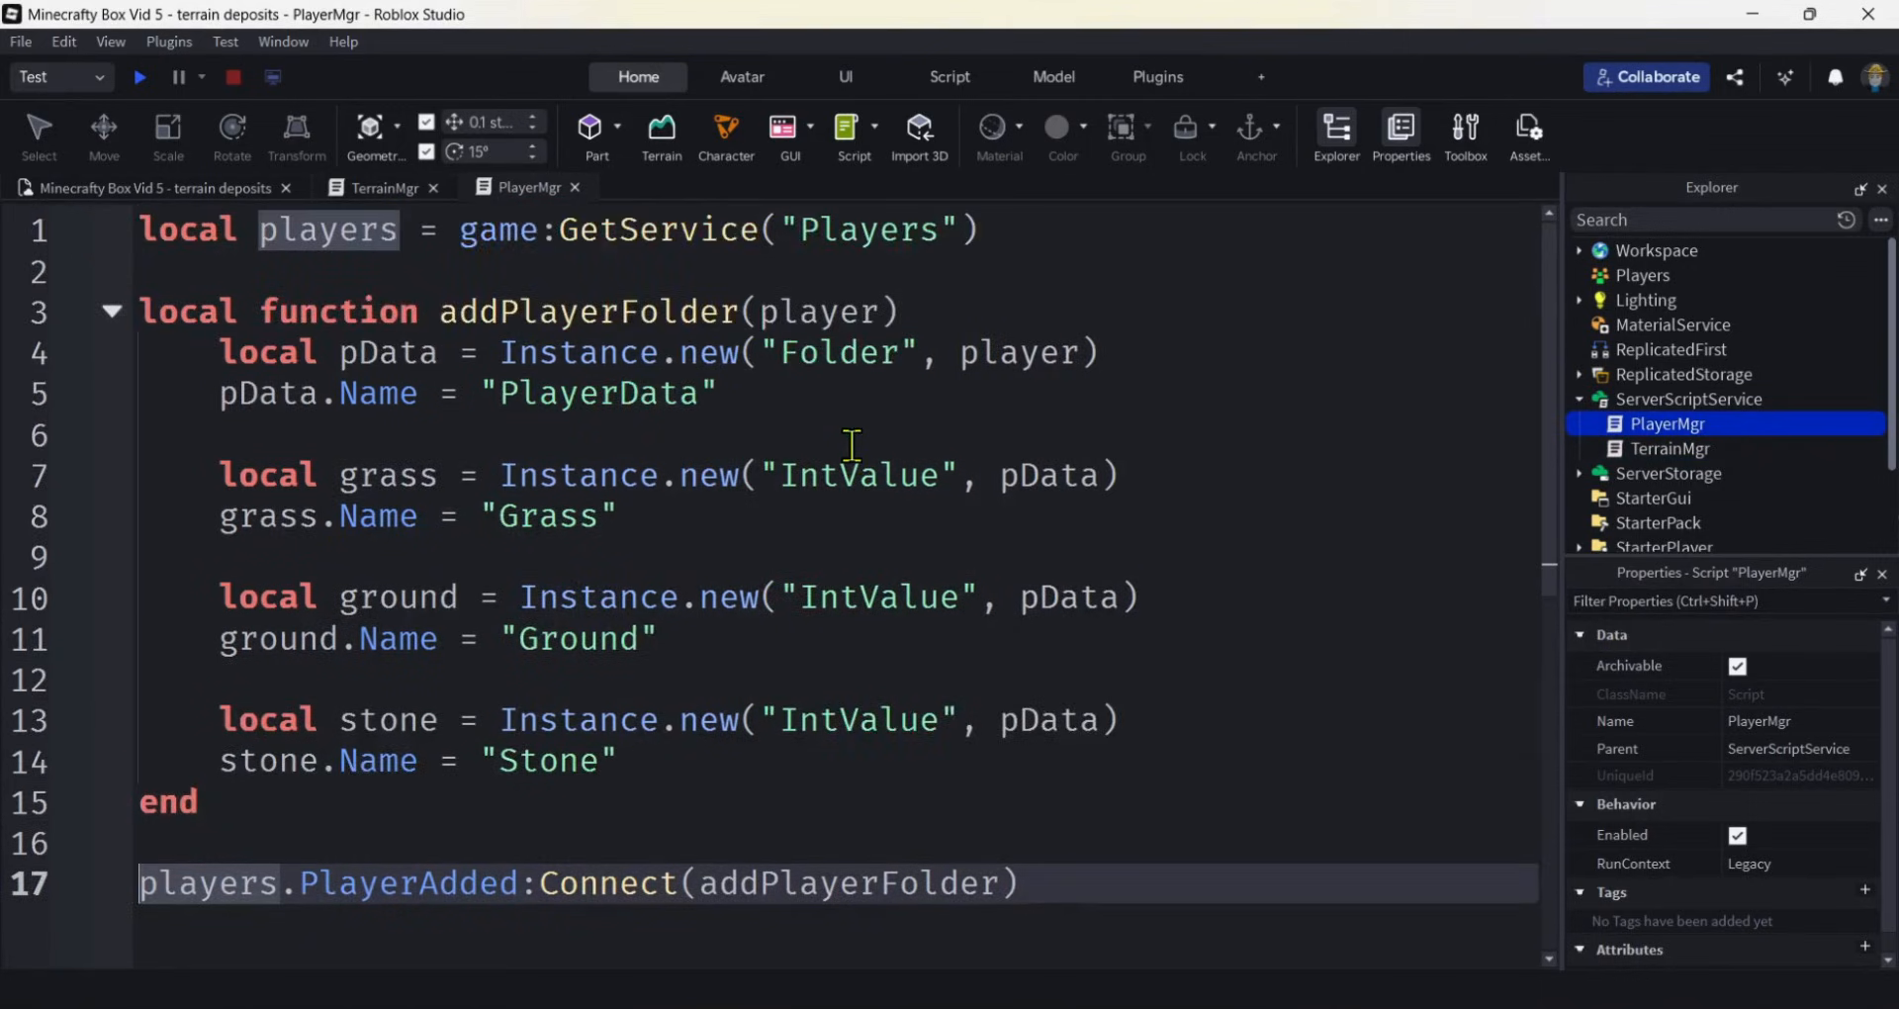
scroll(down, 3)
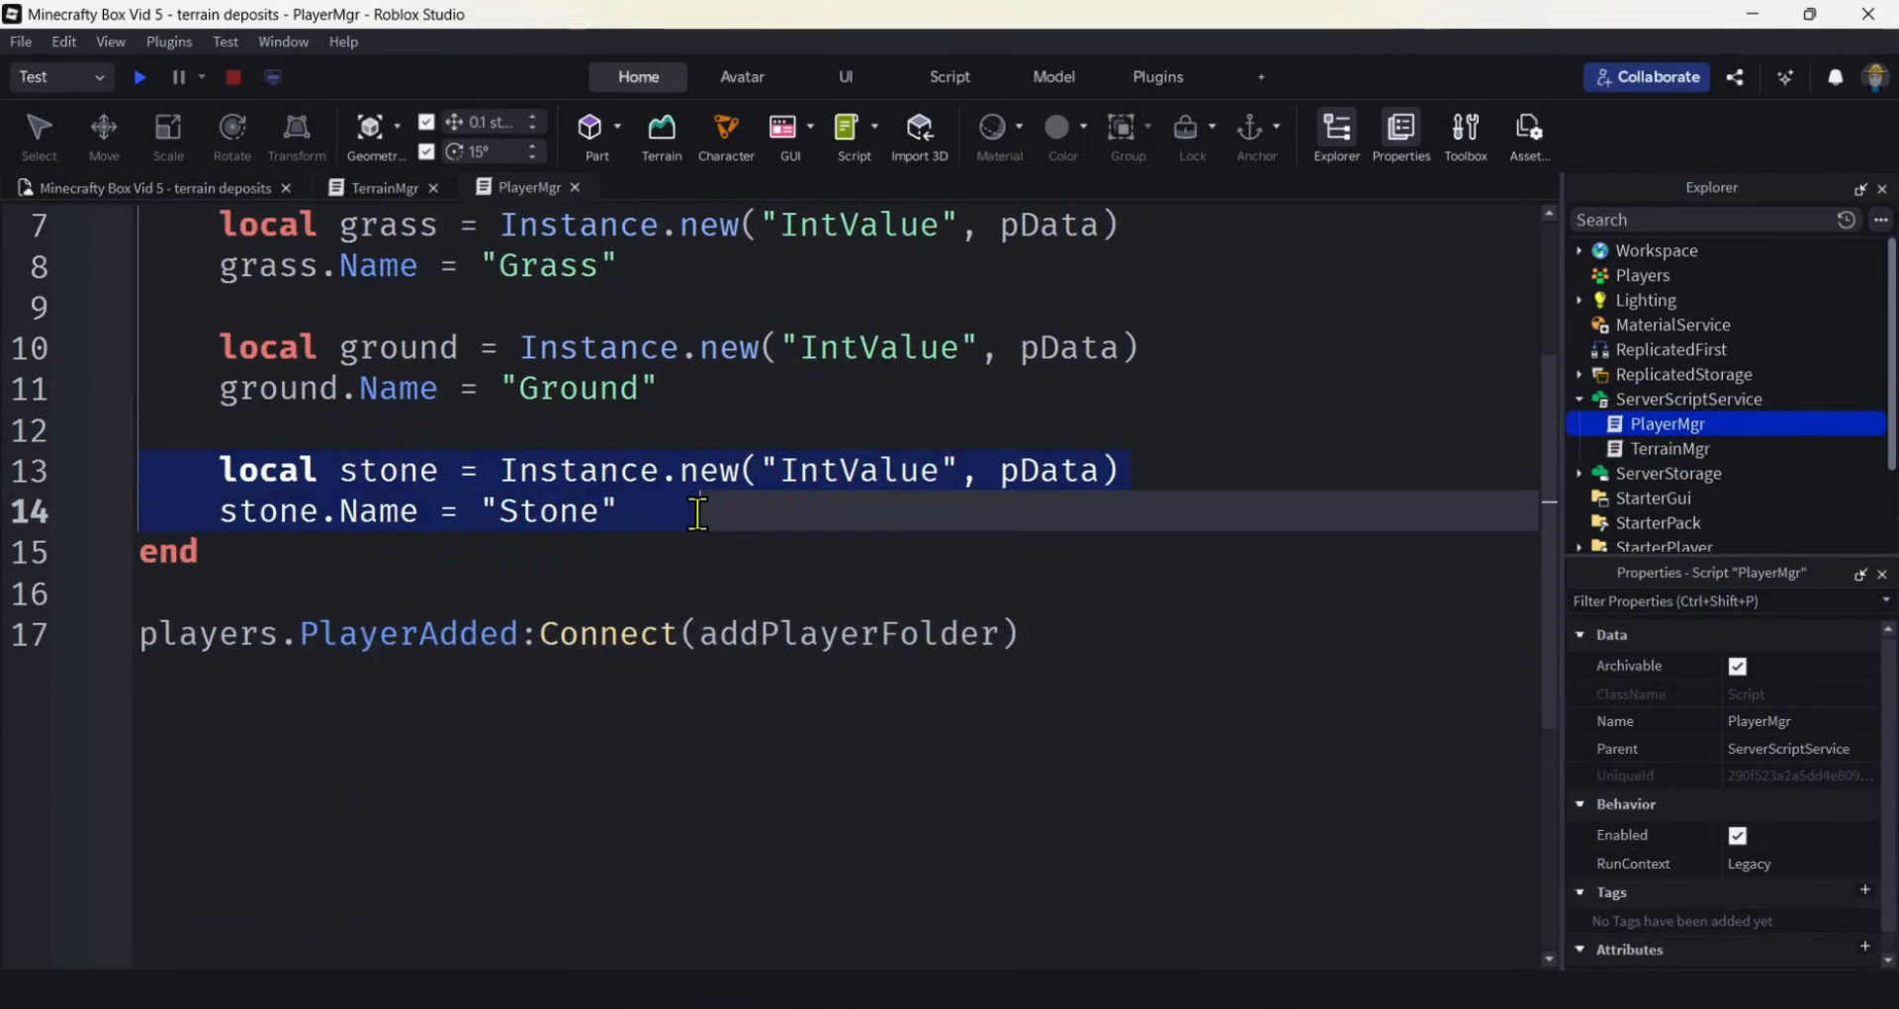
key(Enter)
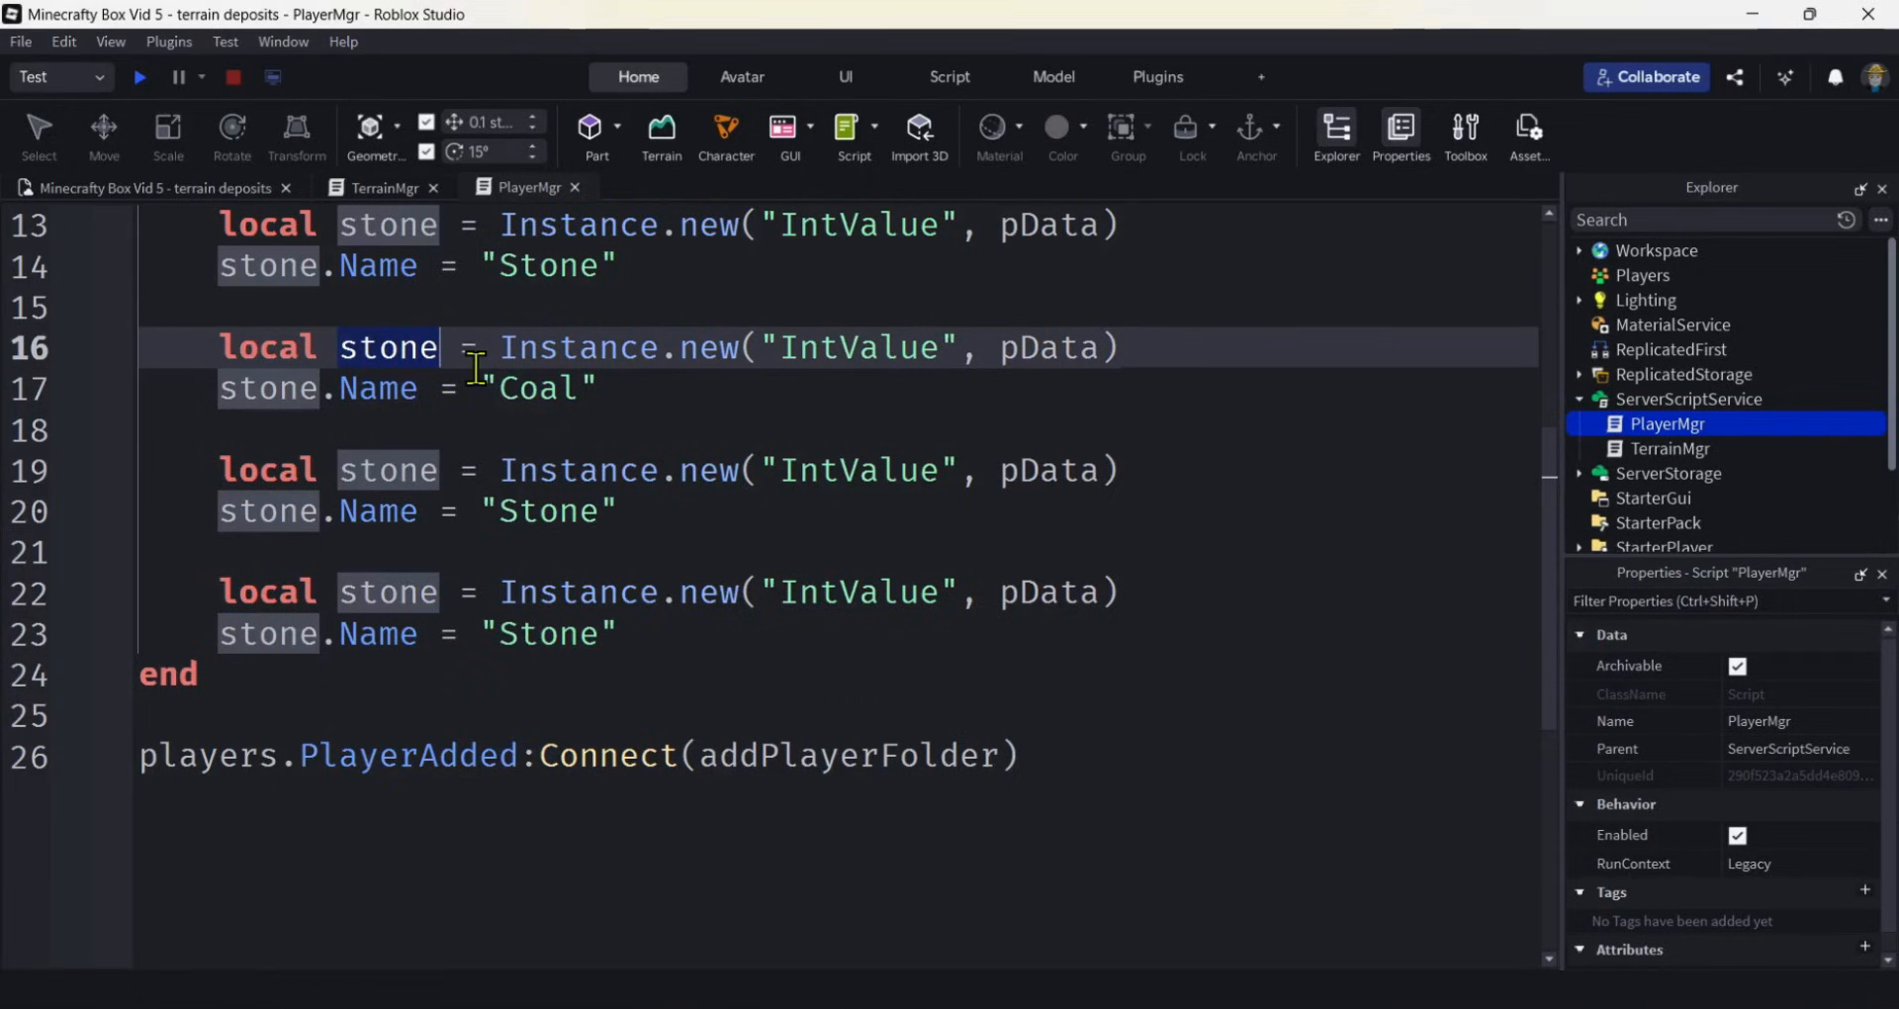
text(coal)
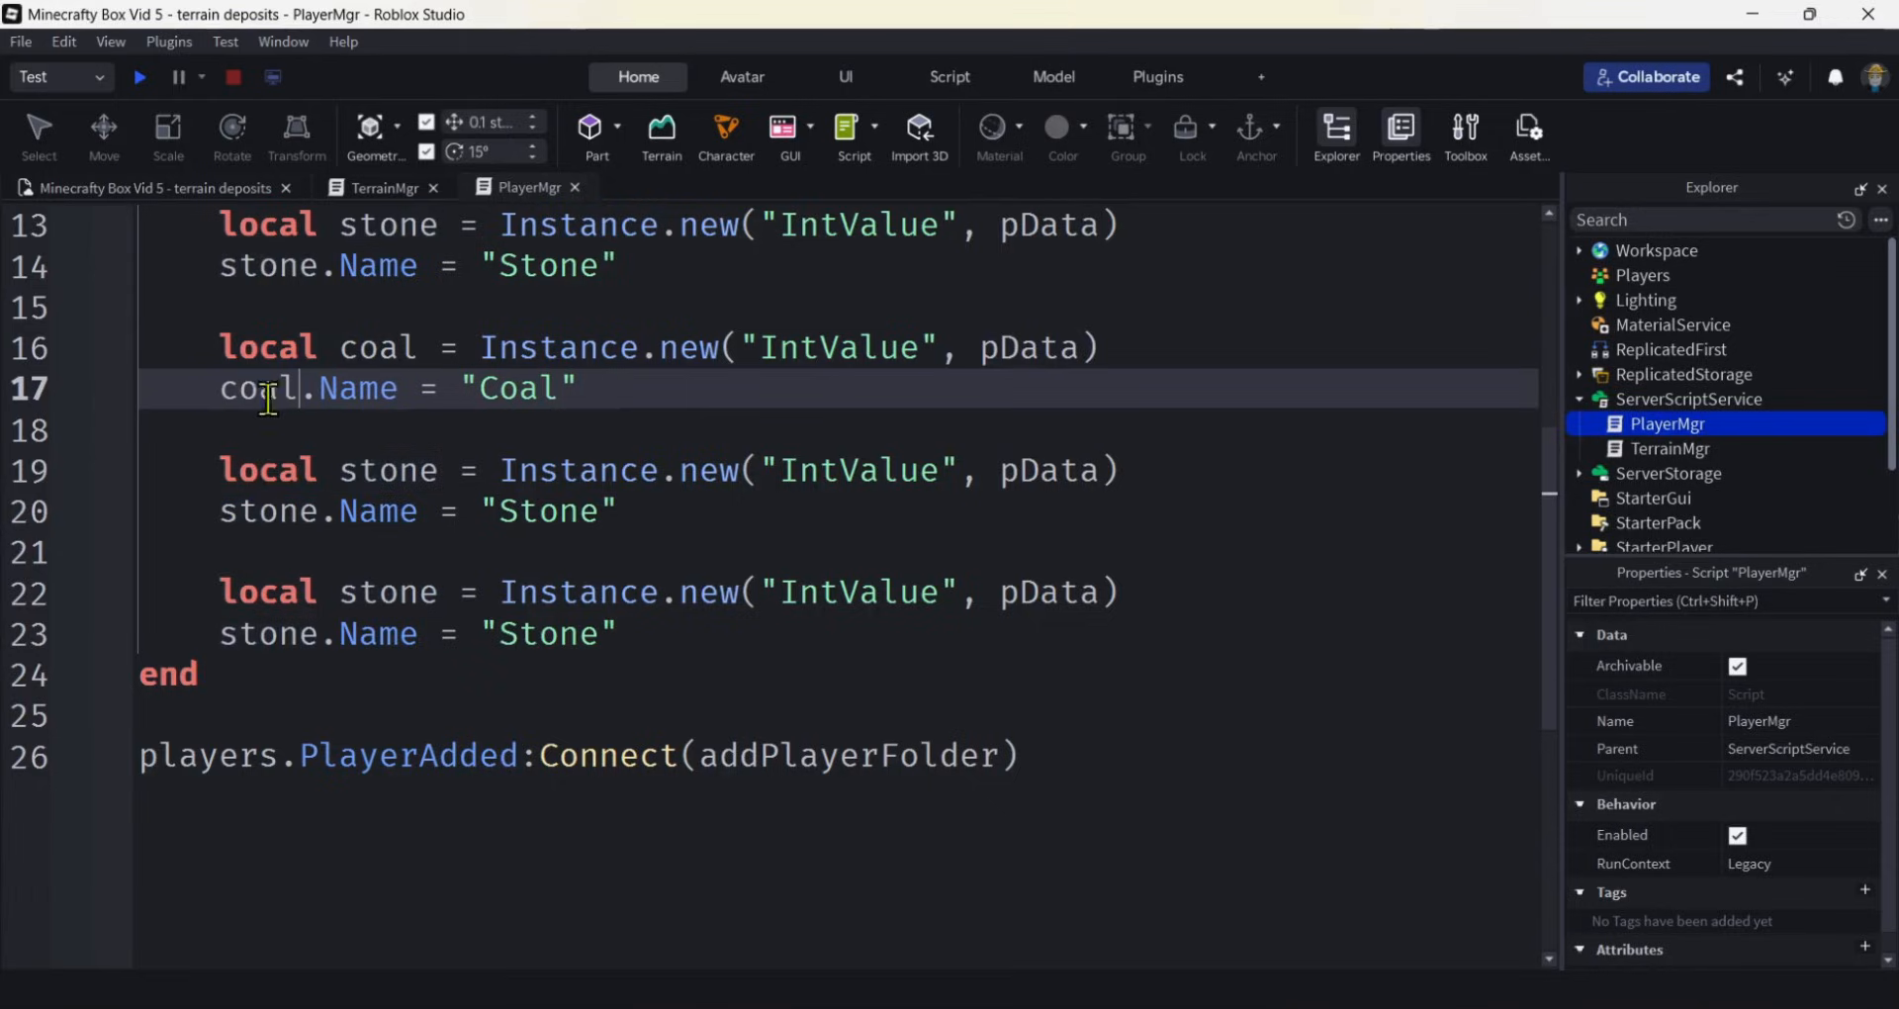
Rename the second copy's variable to gravel and its name string to Gravel.
double_click(387, 471)
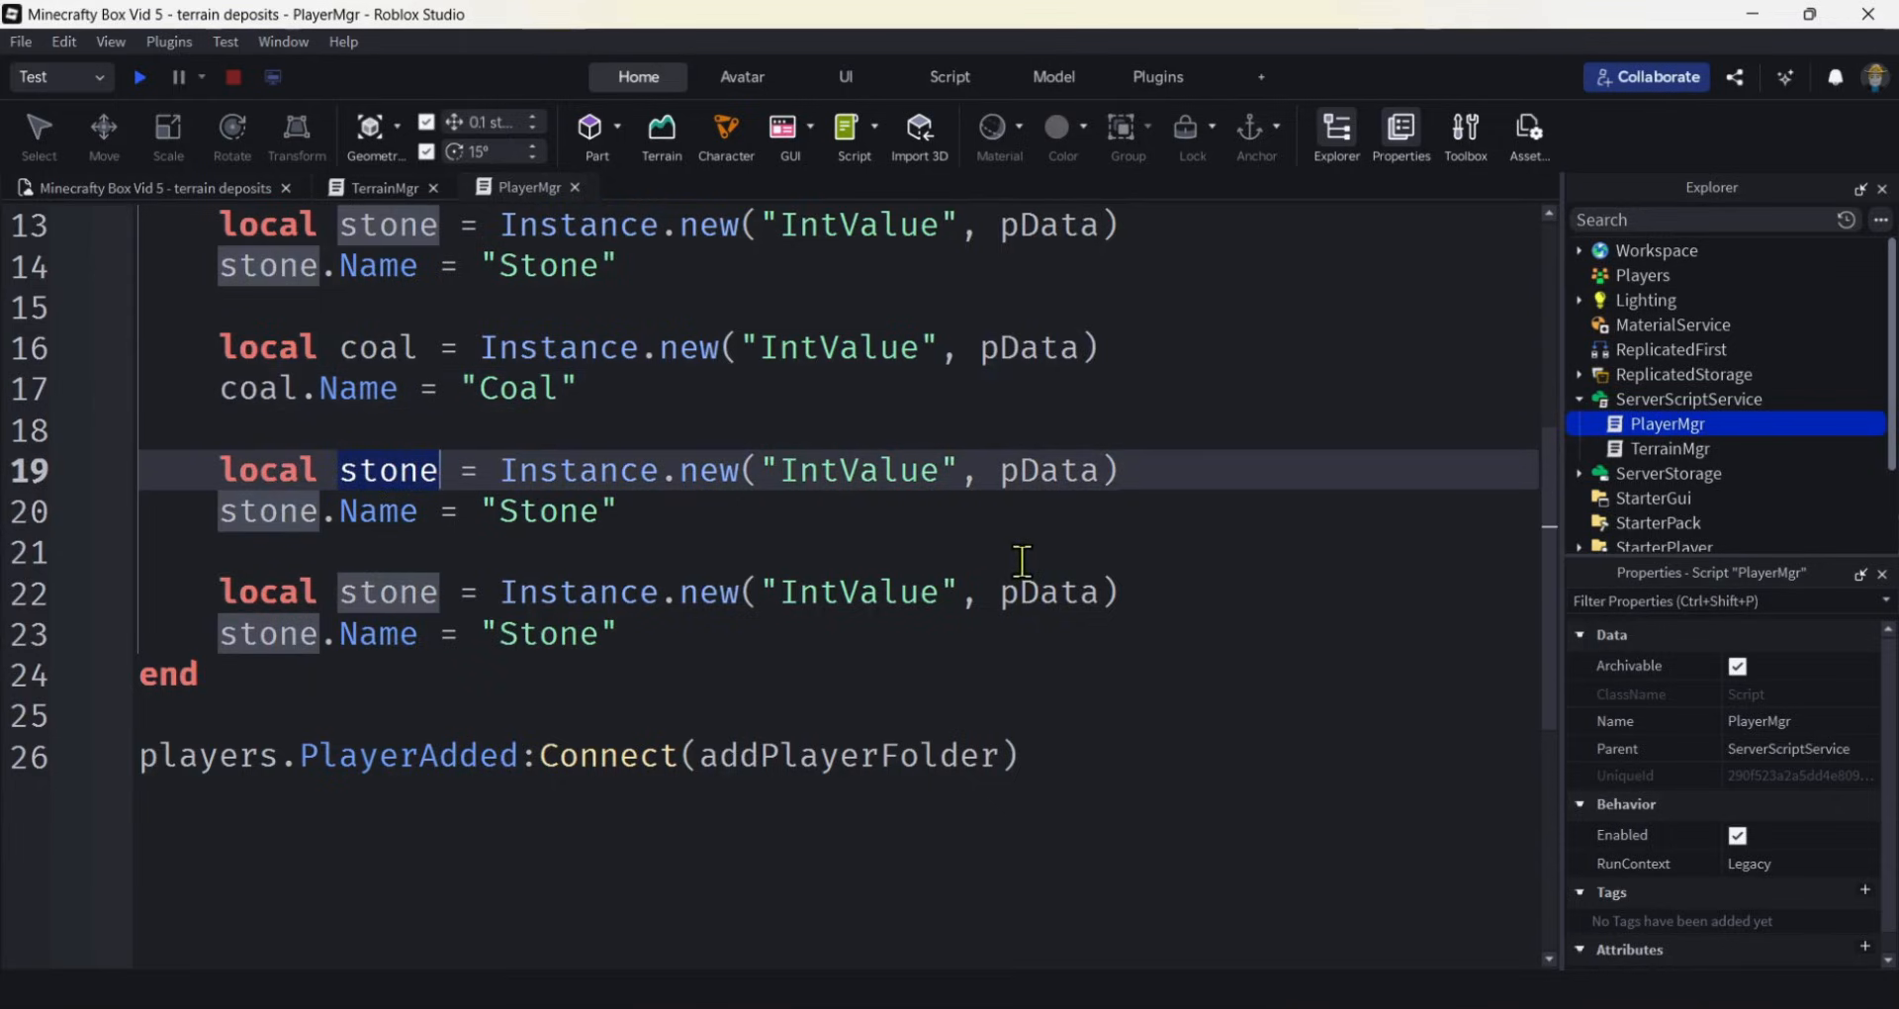
text(gravel)
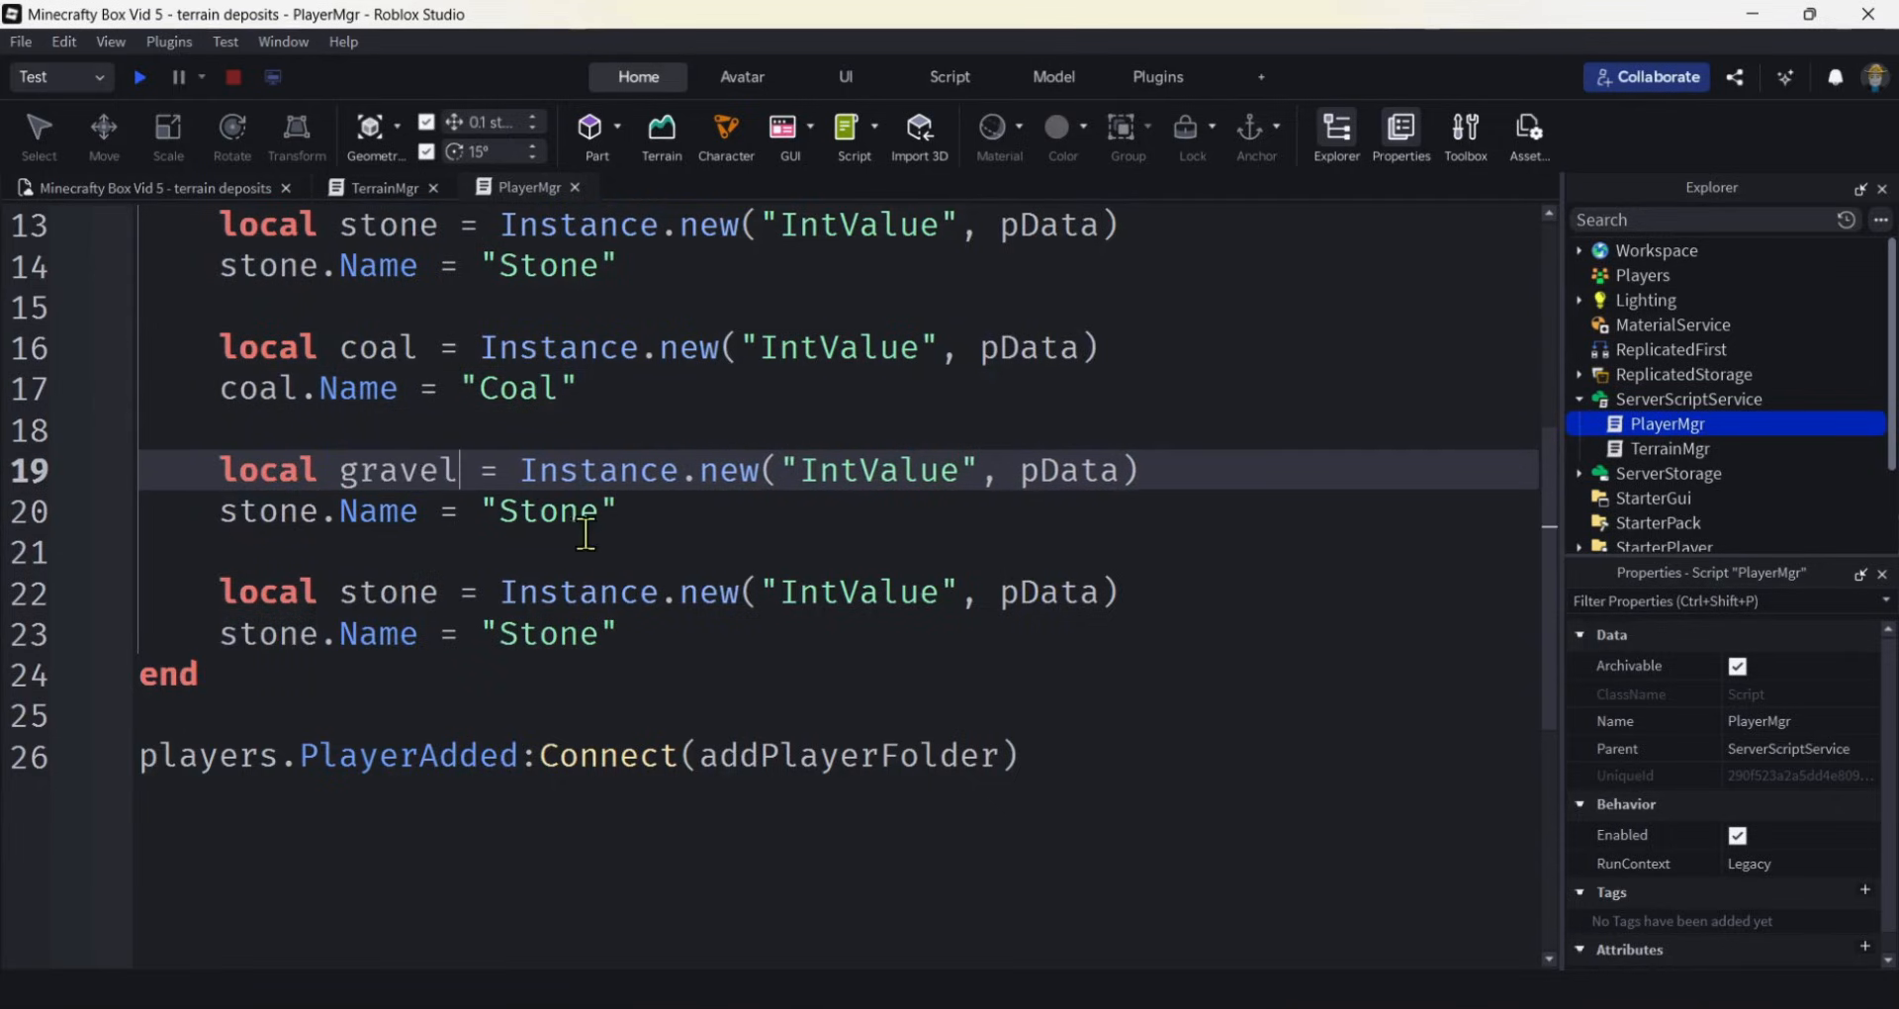
double_click(399, 470)
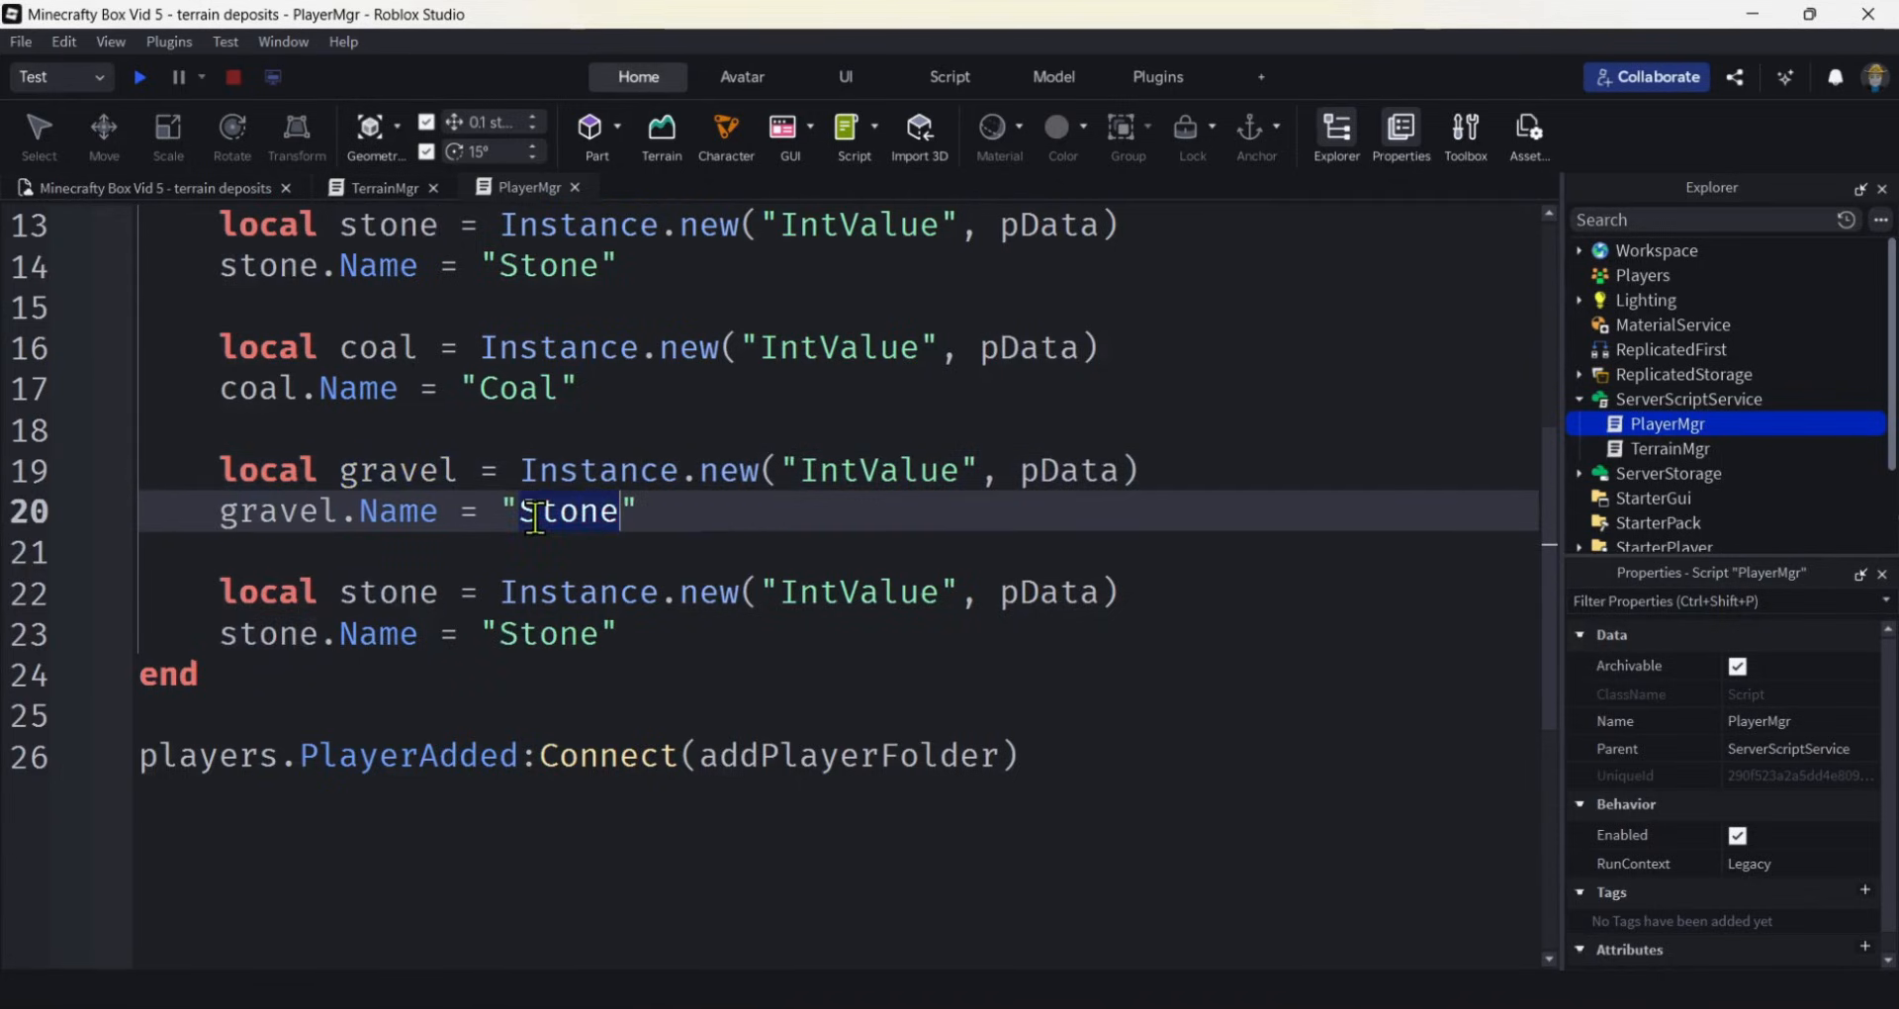
text(Gravel)
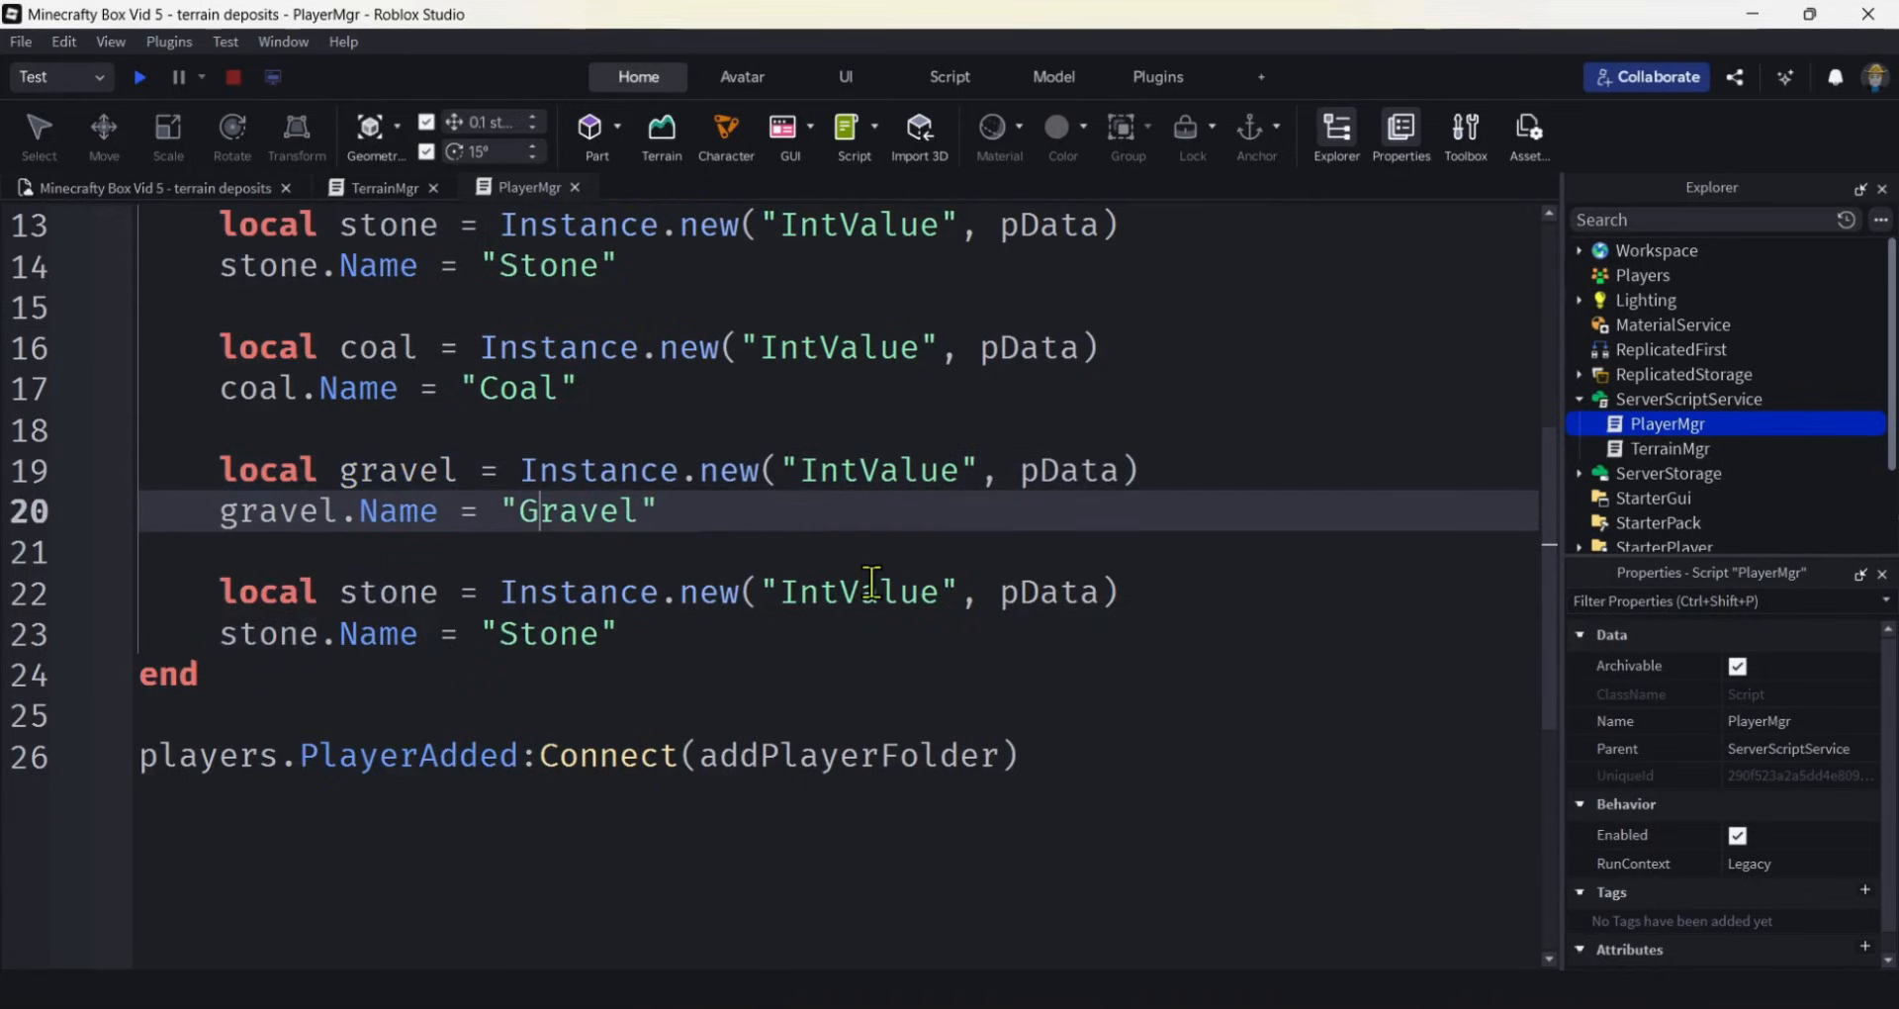
Rename the third copy's variable to sand and fix its name string to Sand.
double_click(386, 591)
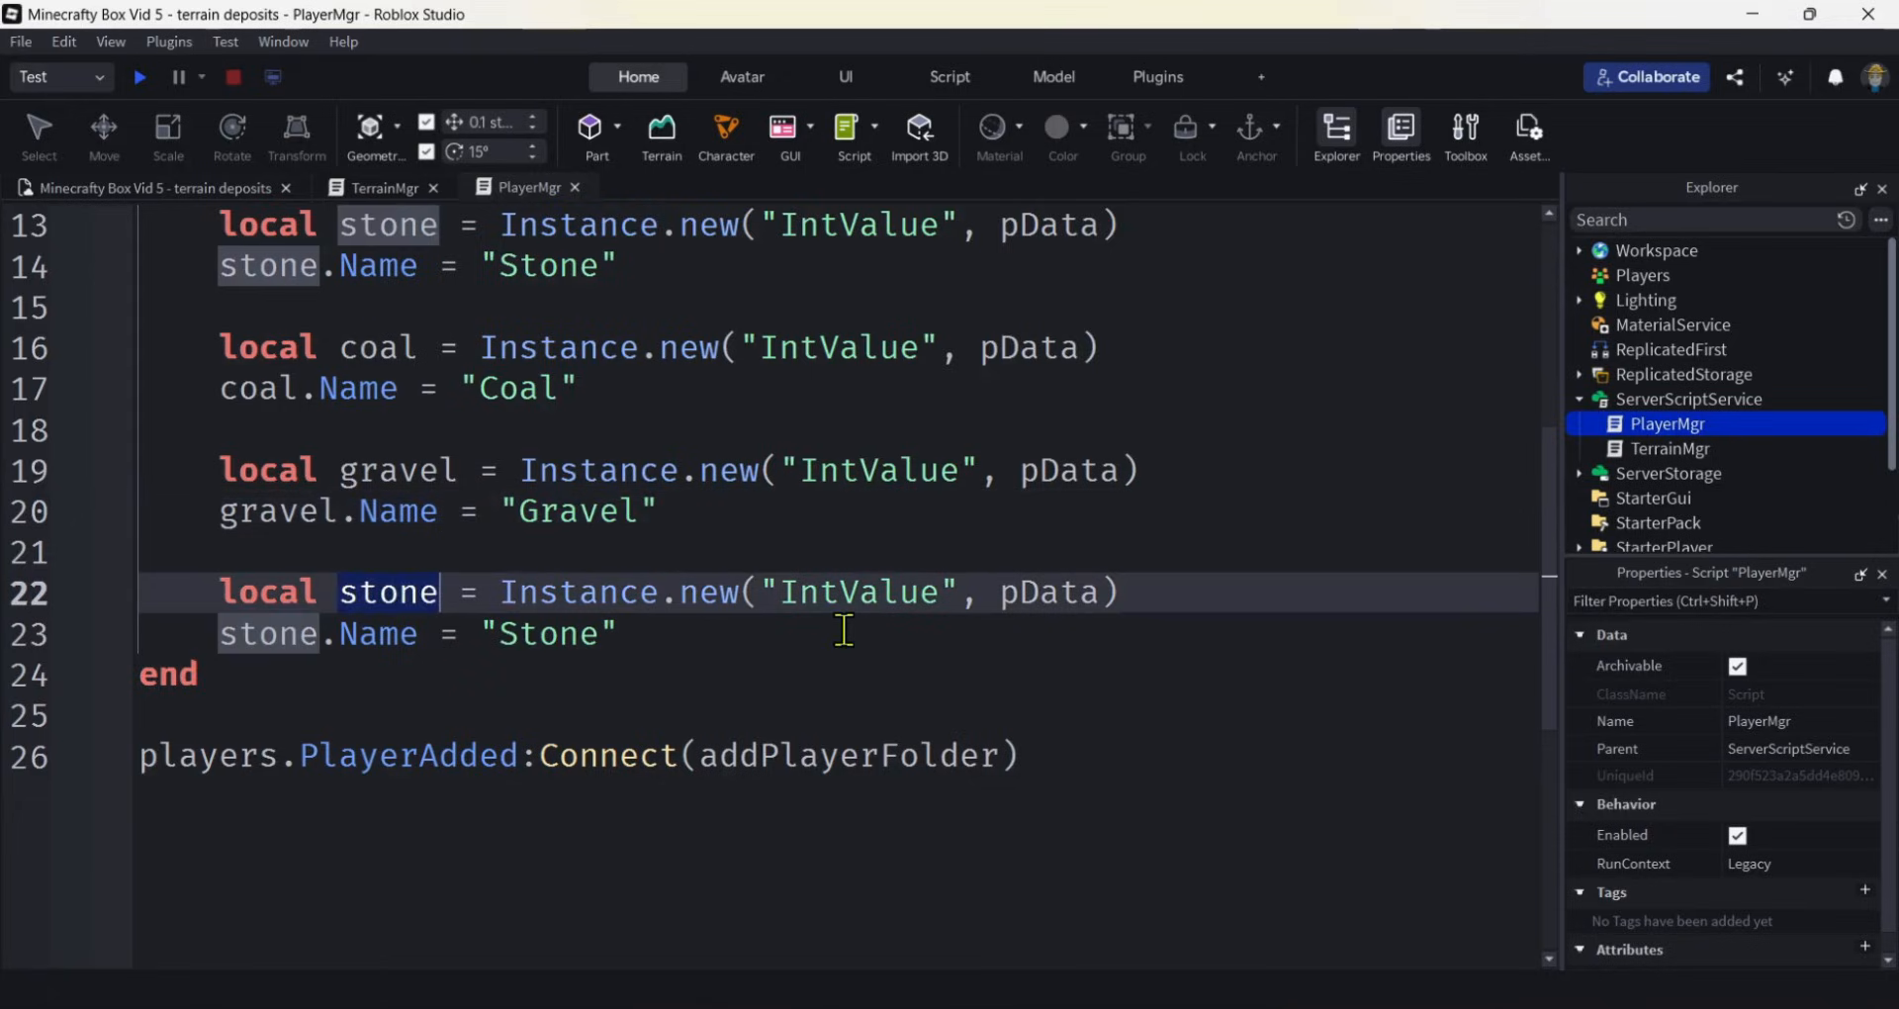
text(sand)
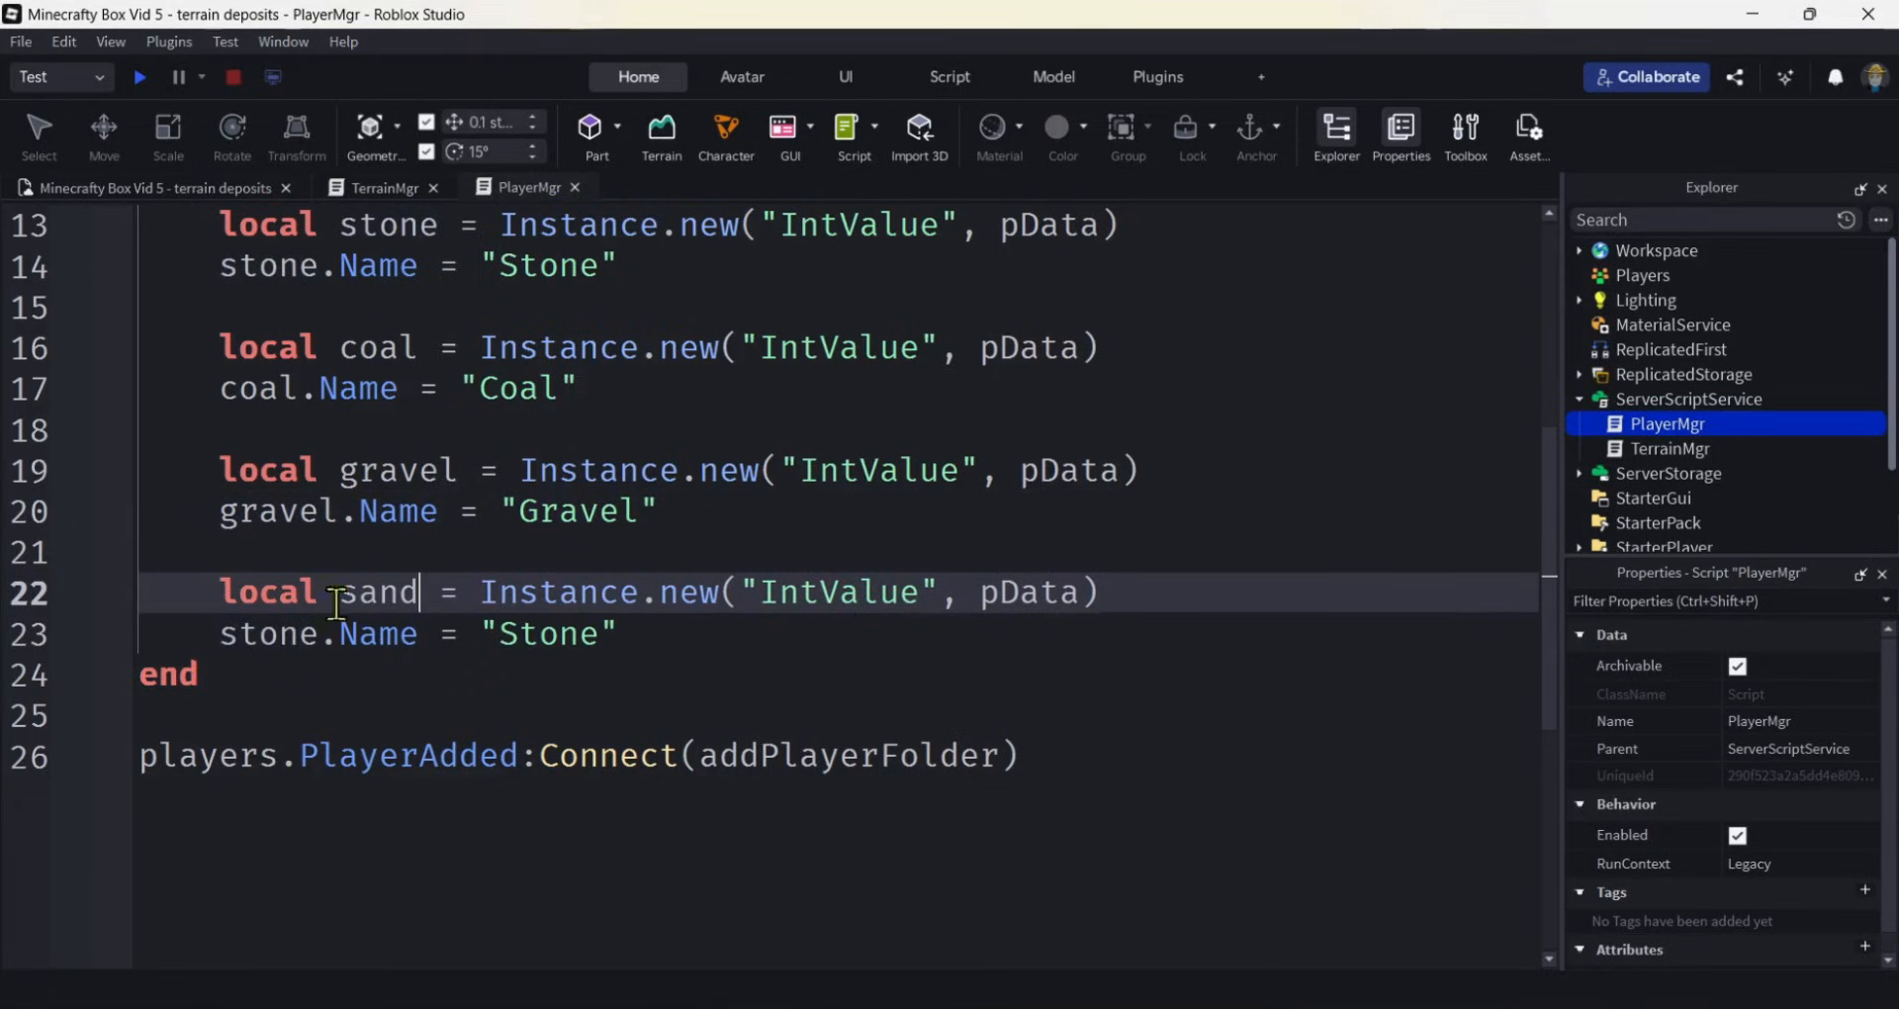
click(257, 633)
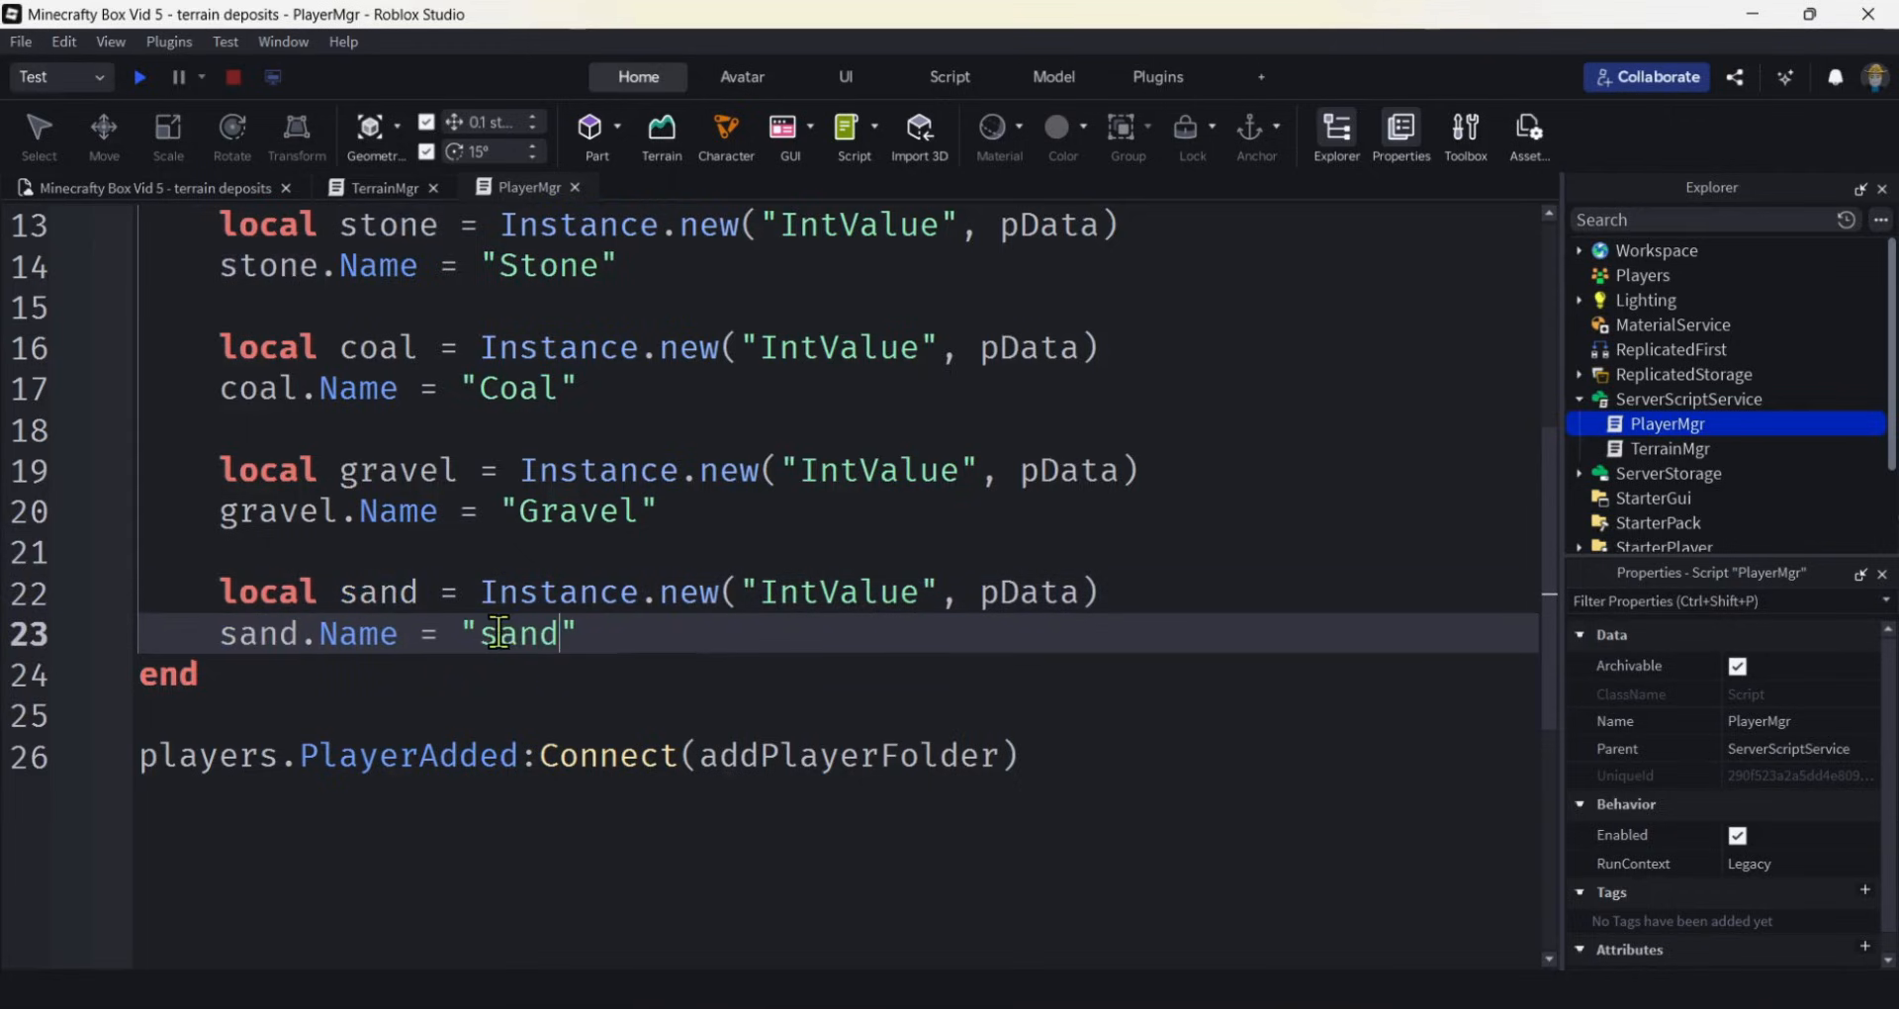
key(Backspace)
text(S)
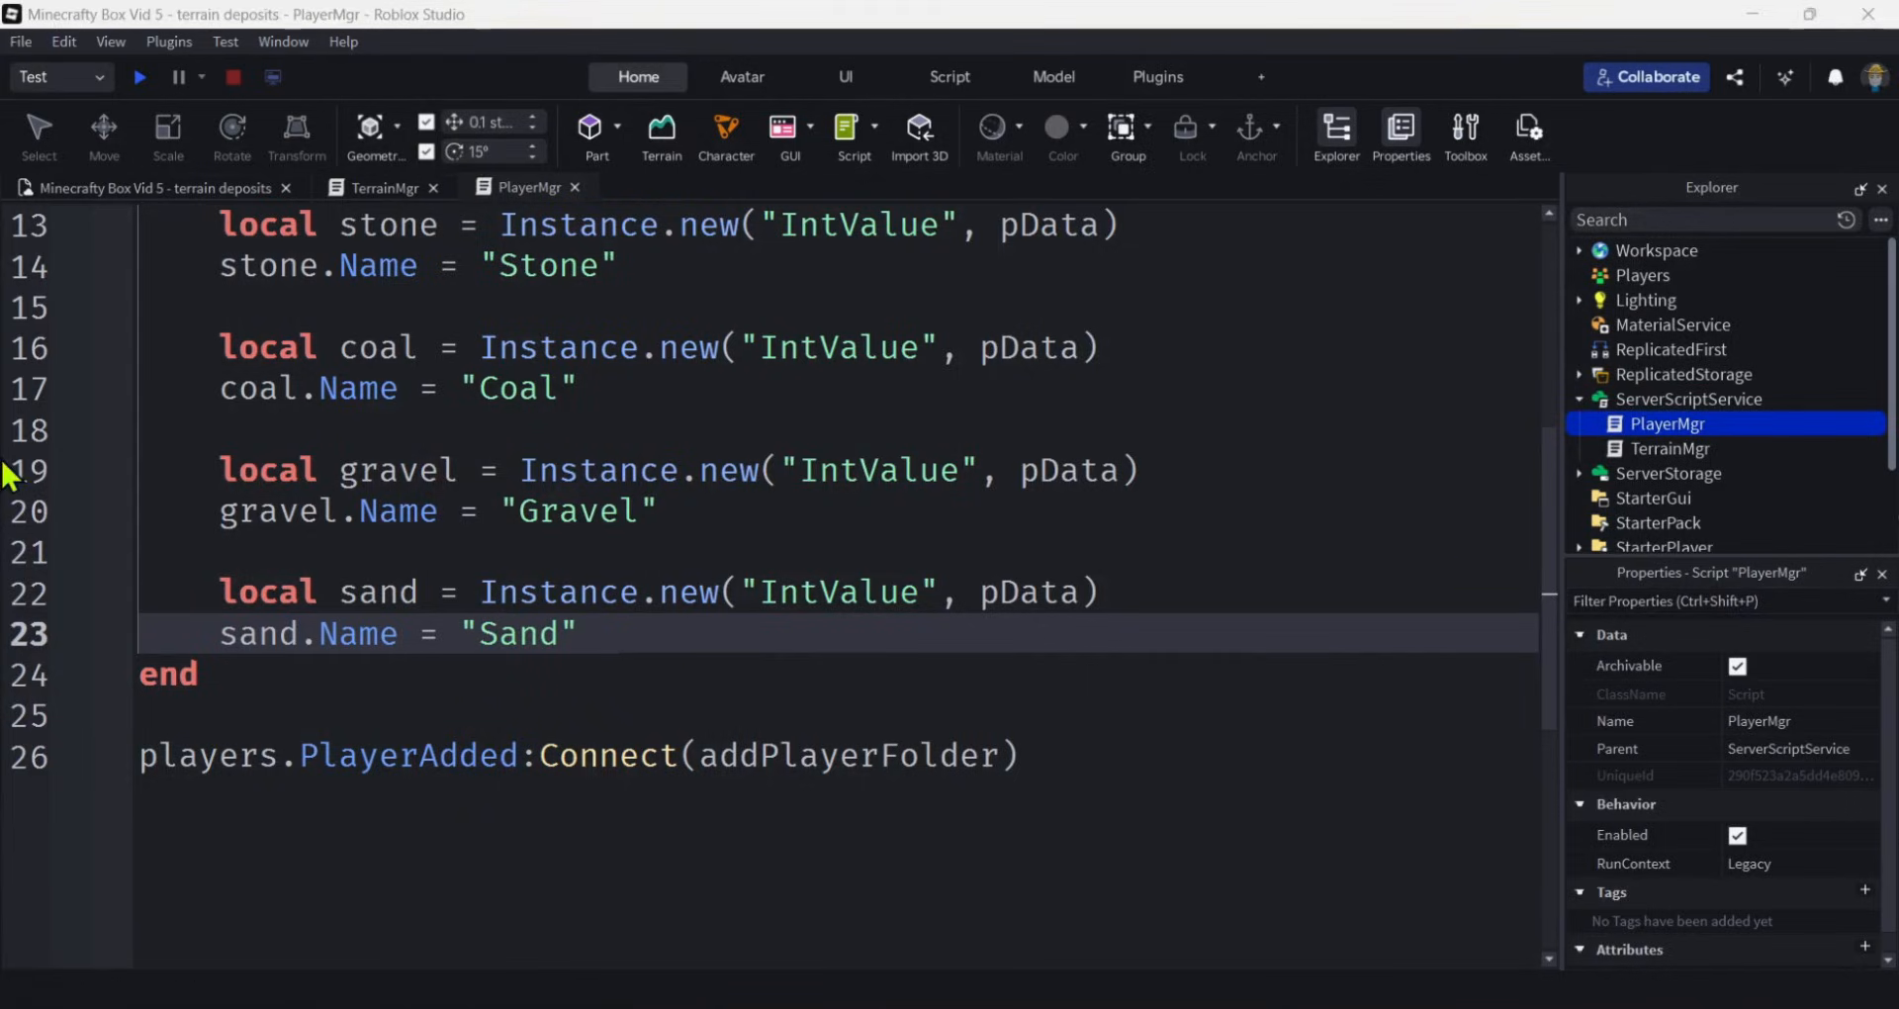
mouse_move(1561, 465)
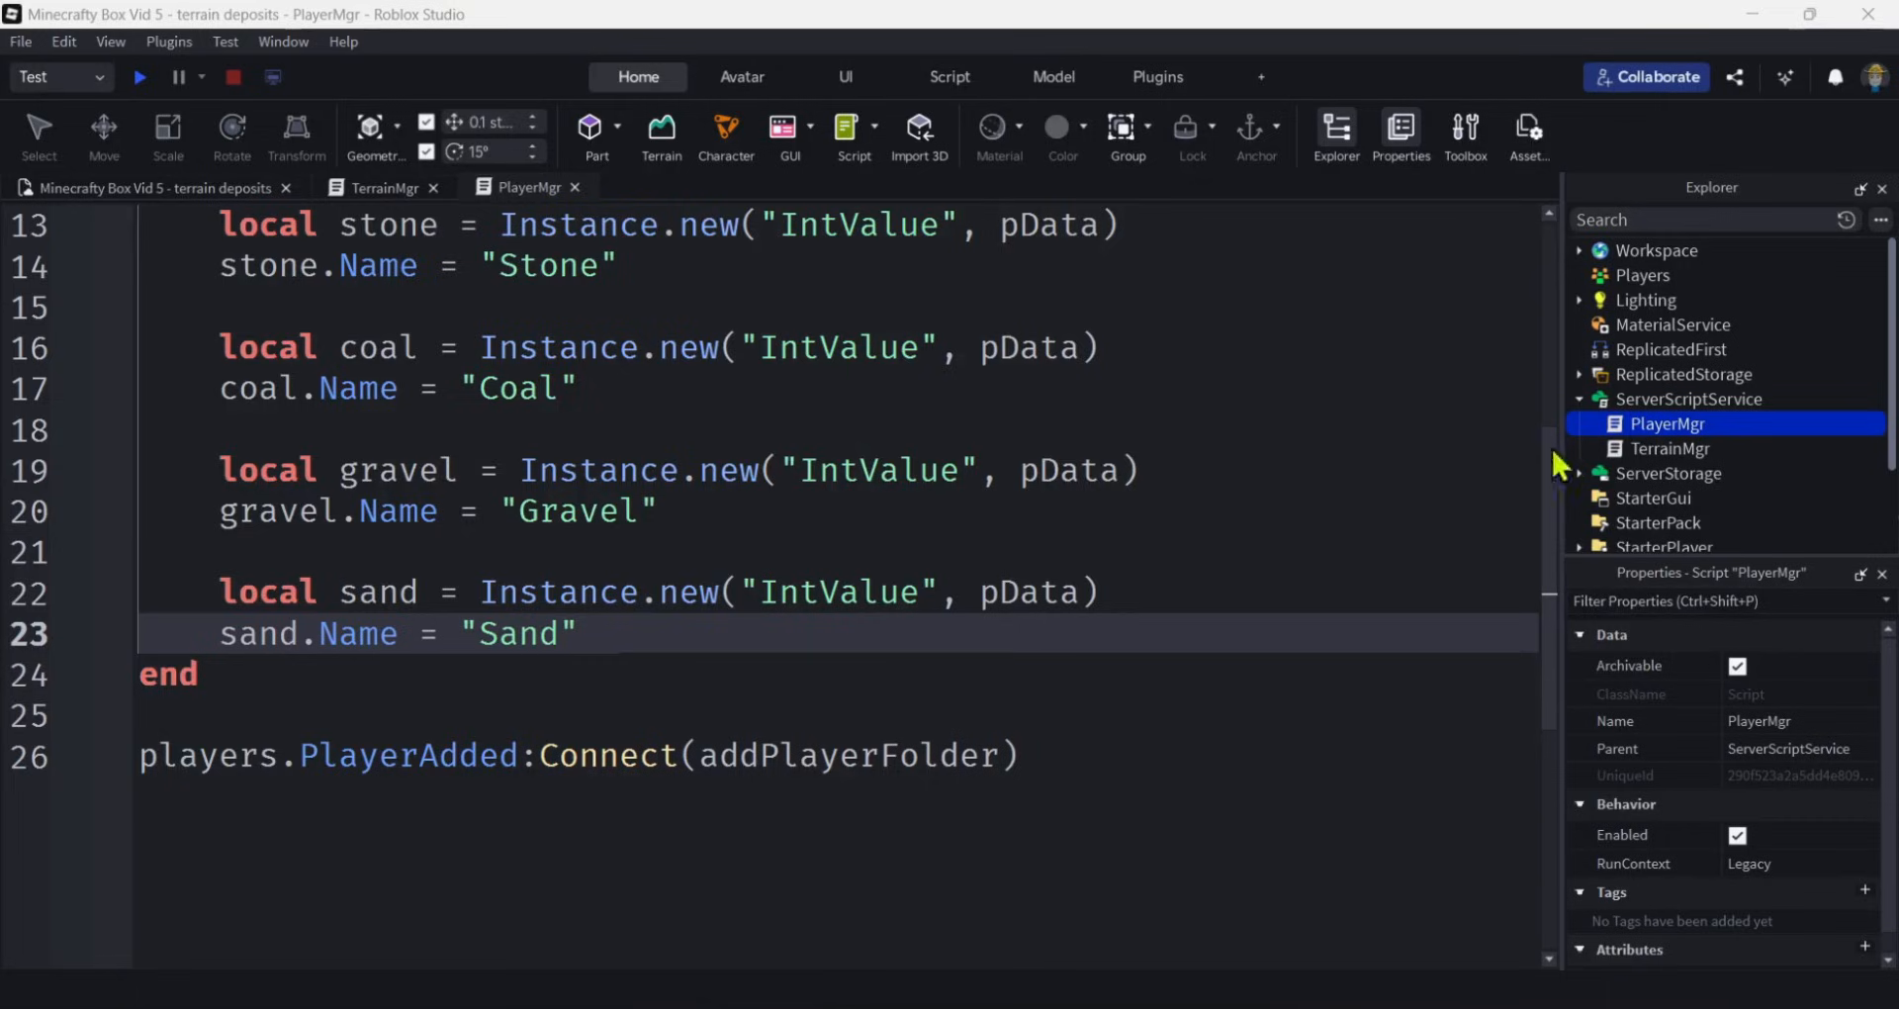
scroll(down, 3)
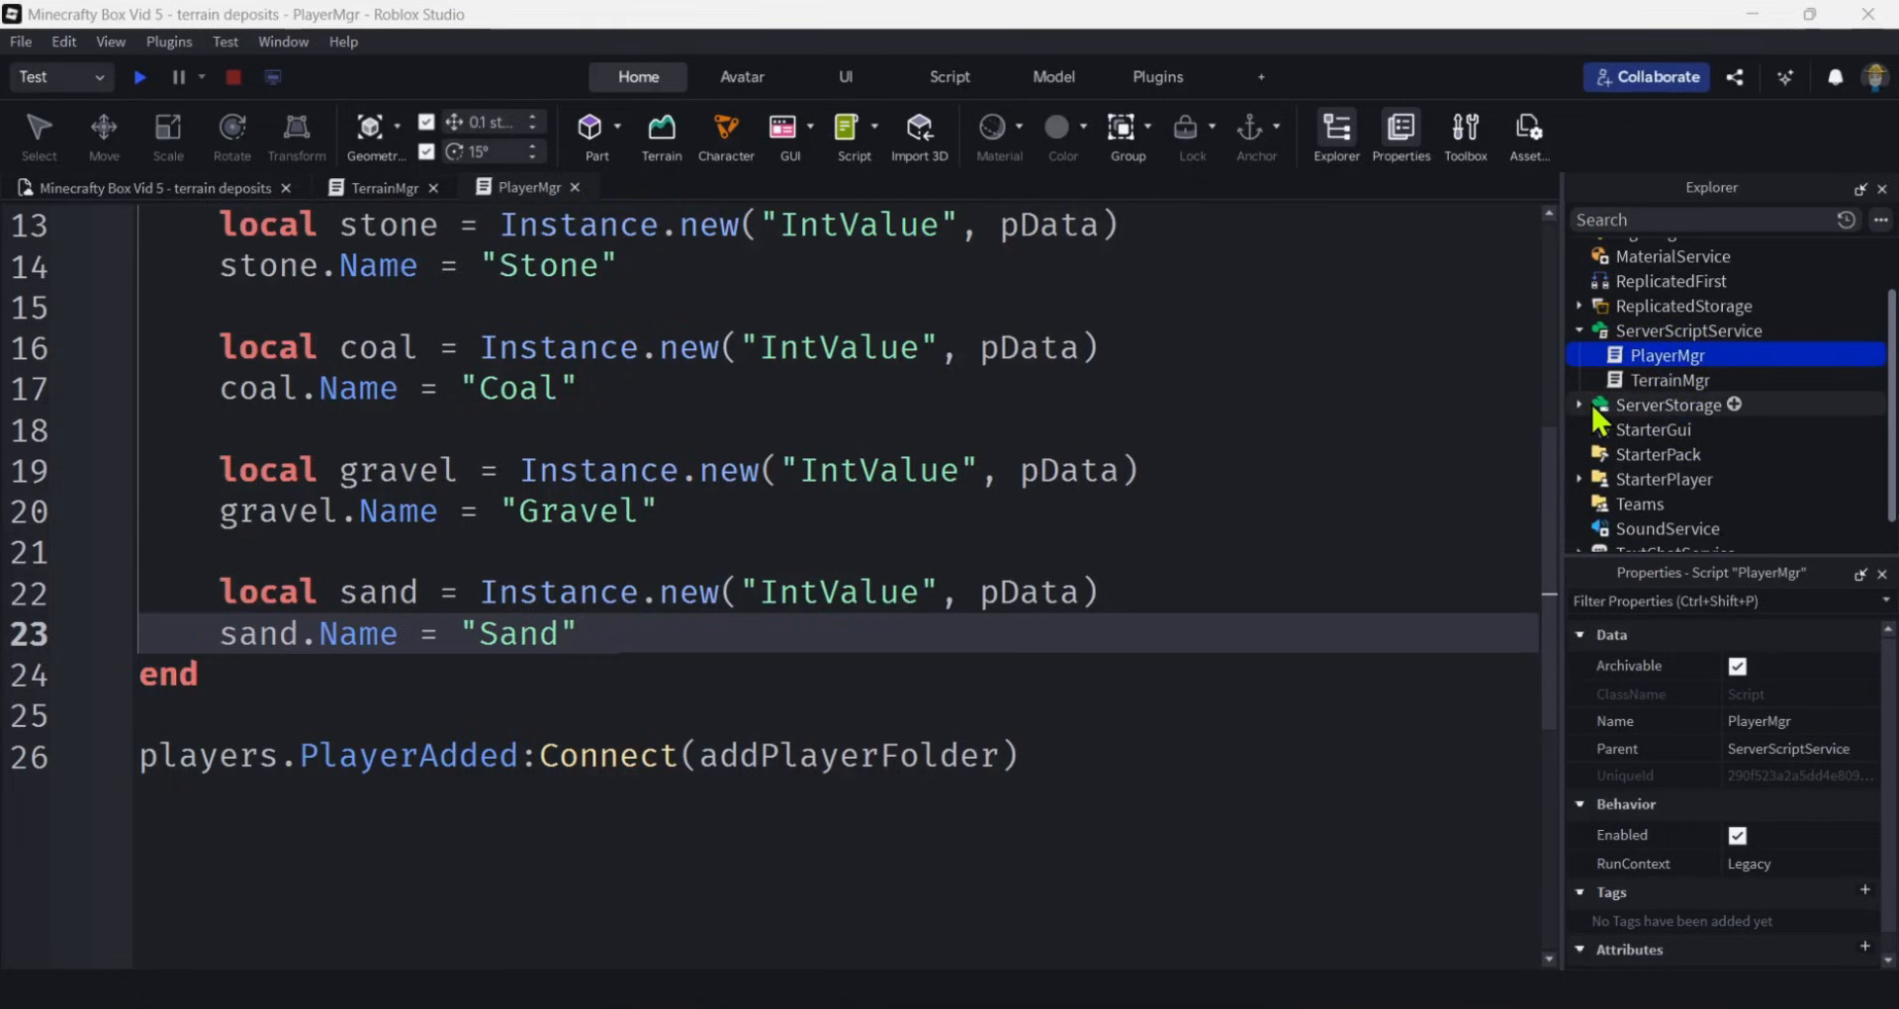
Duplicate the Stone tool in ServerStorage and rename the first copy Coal.
click(1578, 403)
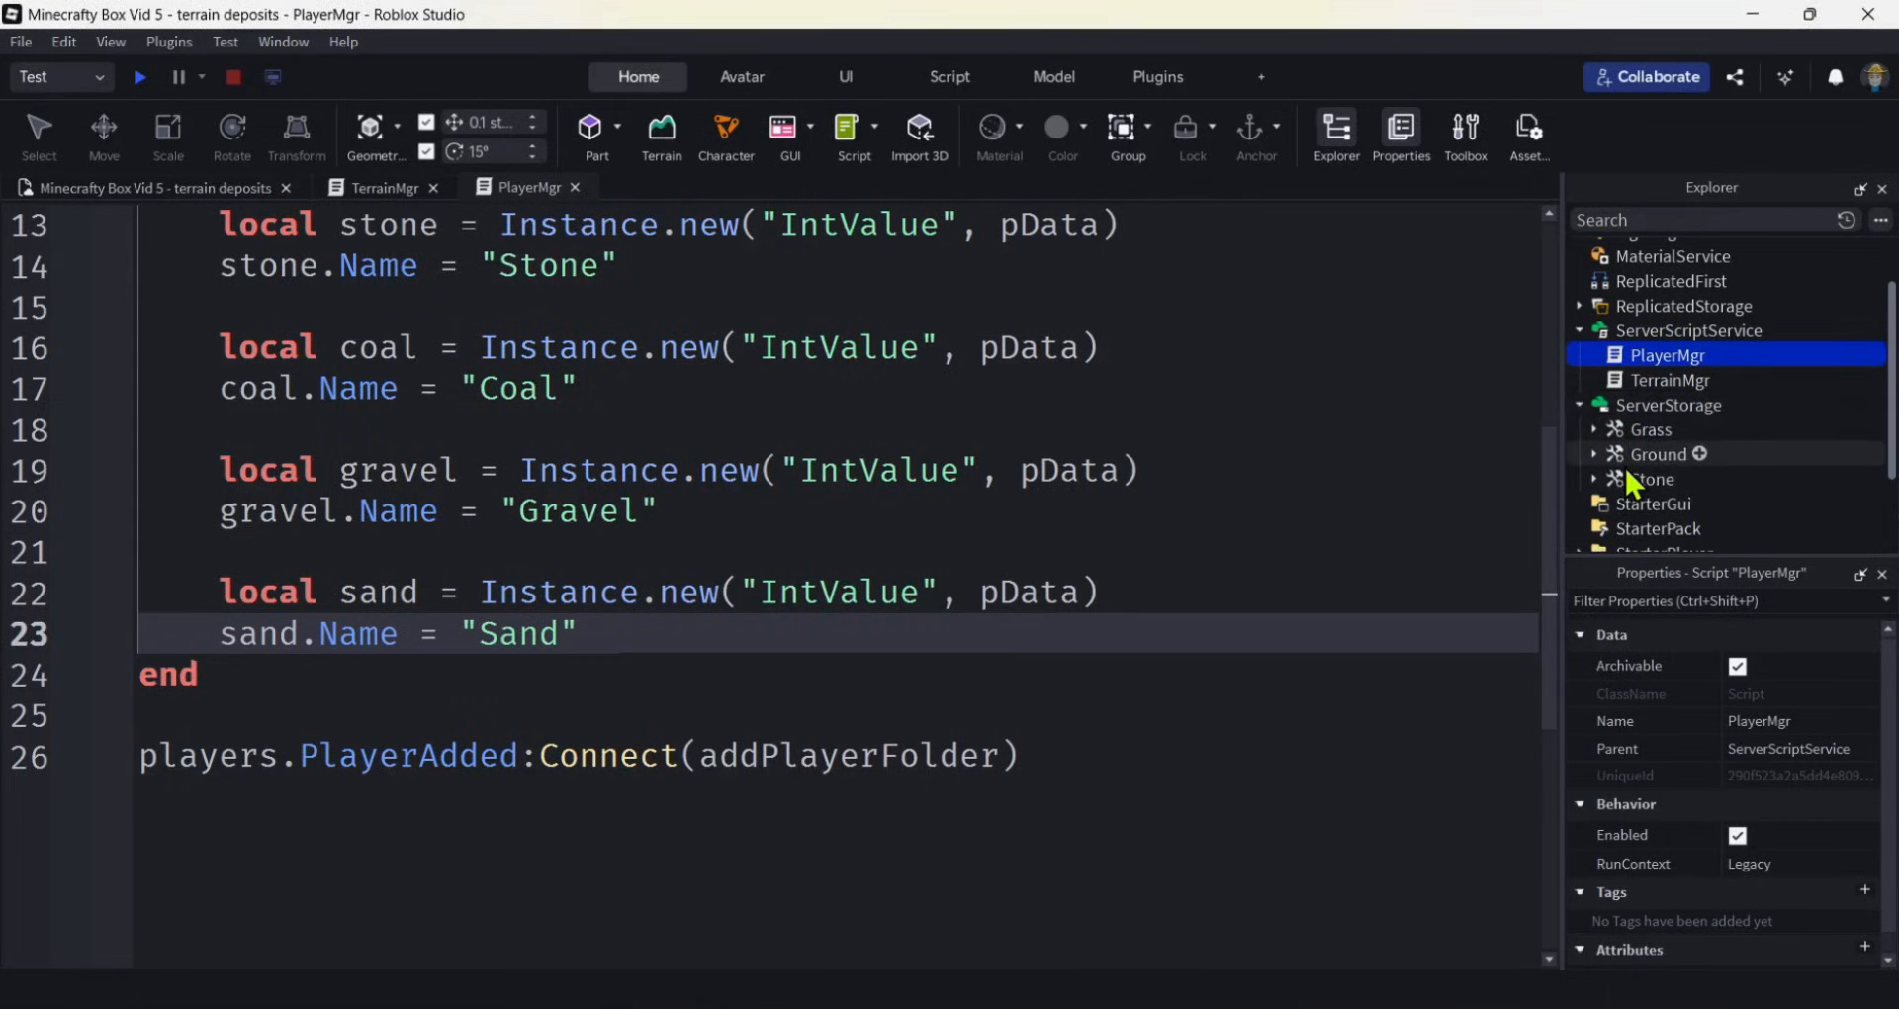
click(1650, 479)
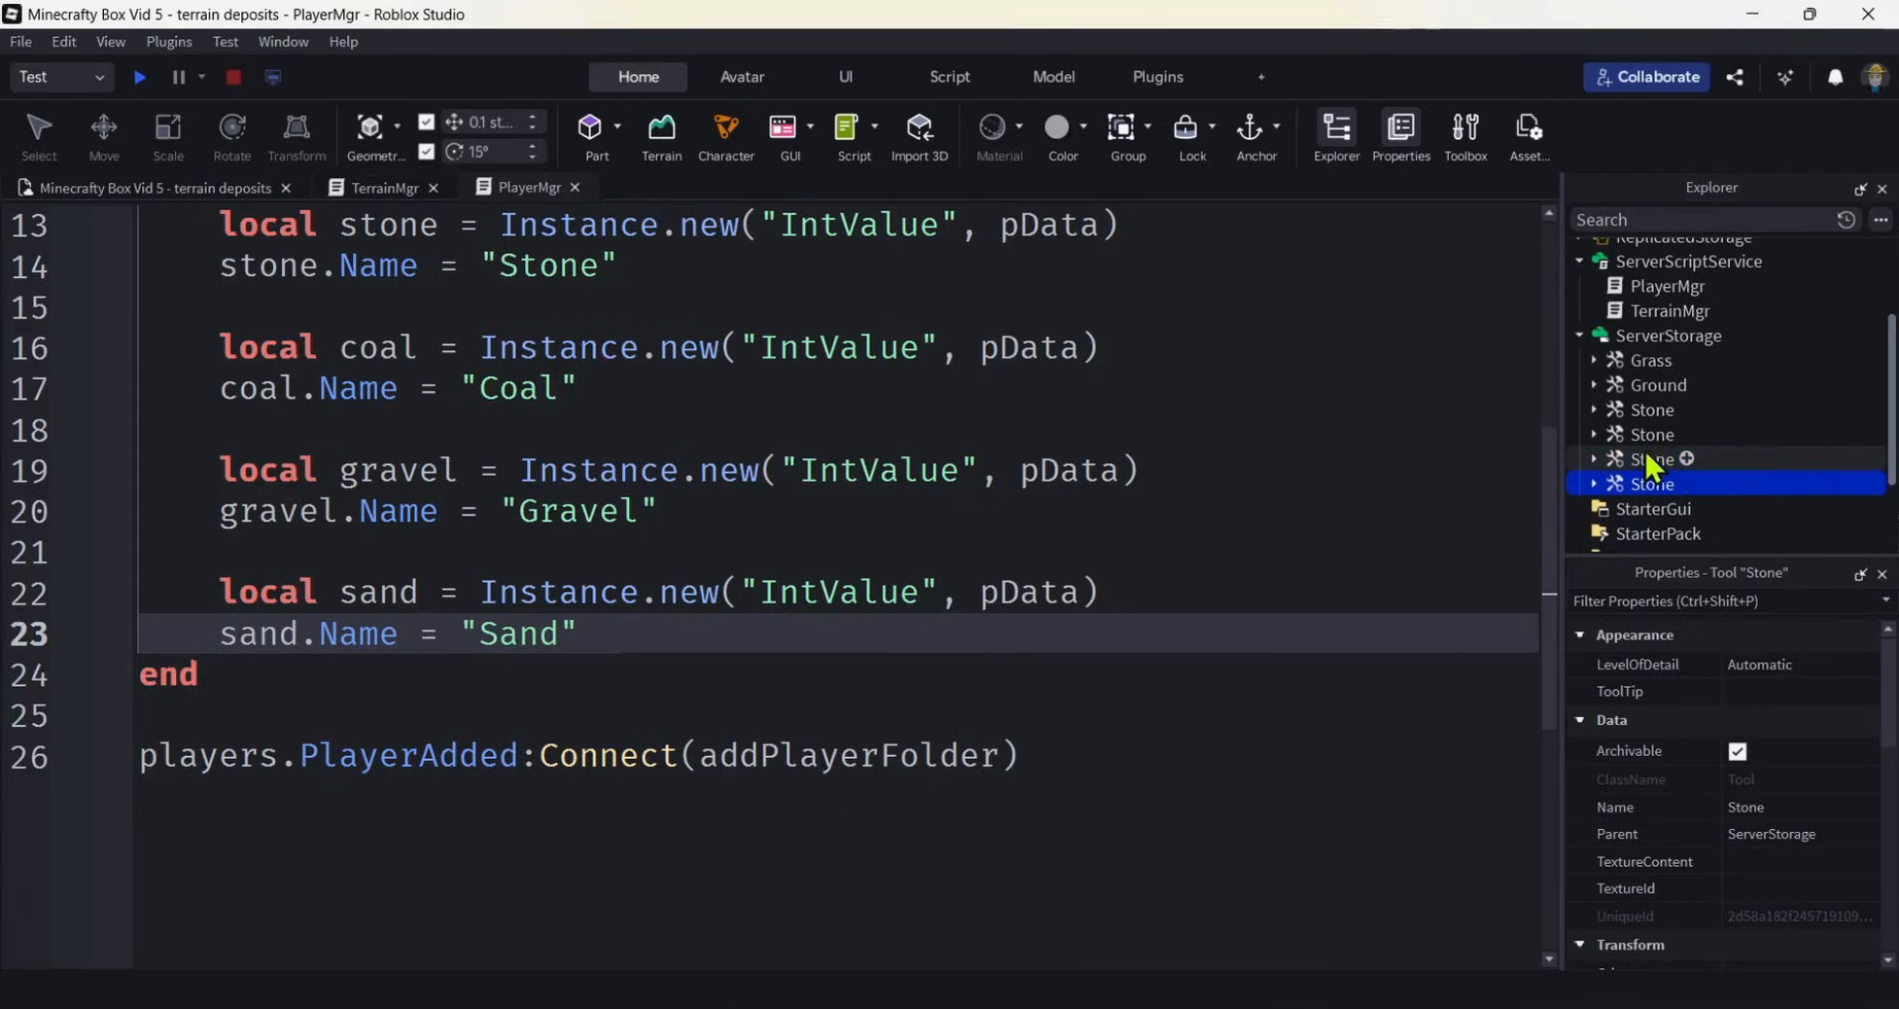
click(1650, 434)
text(C)
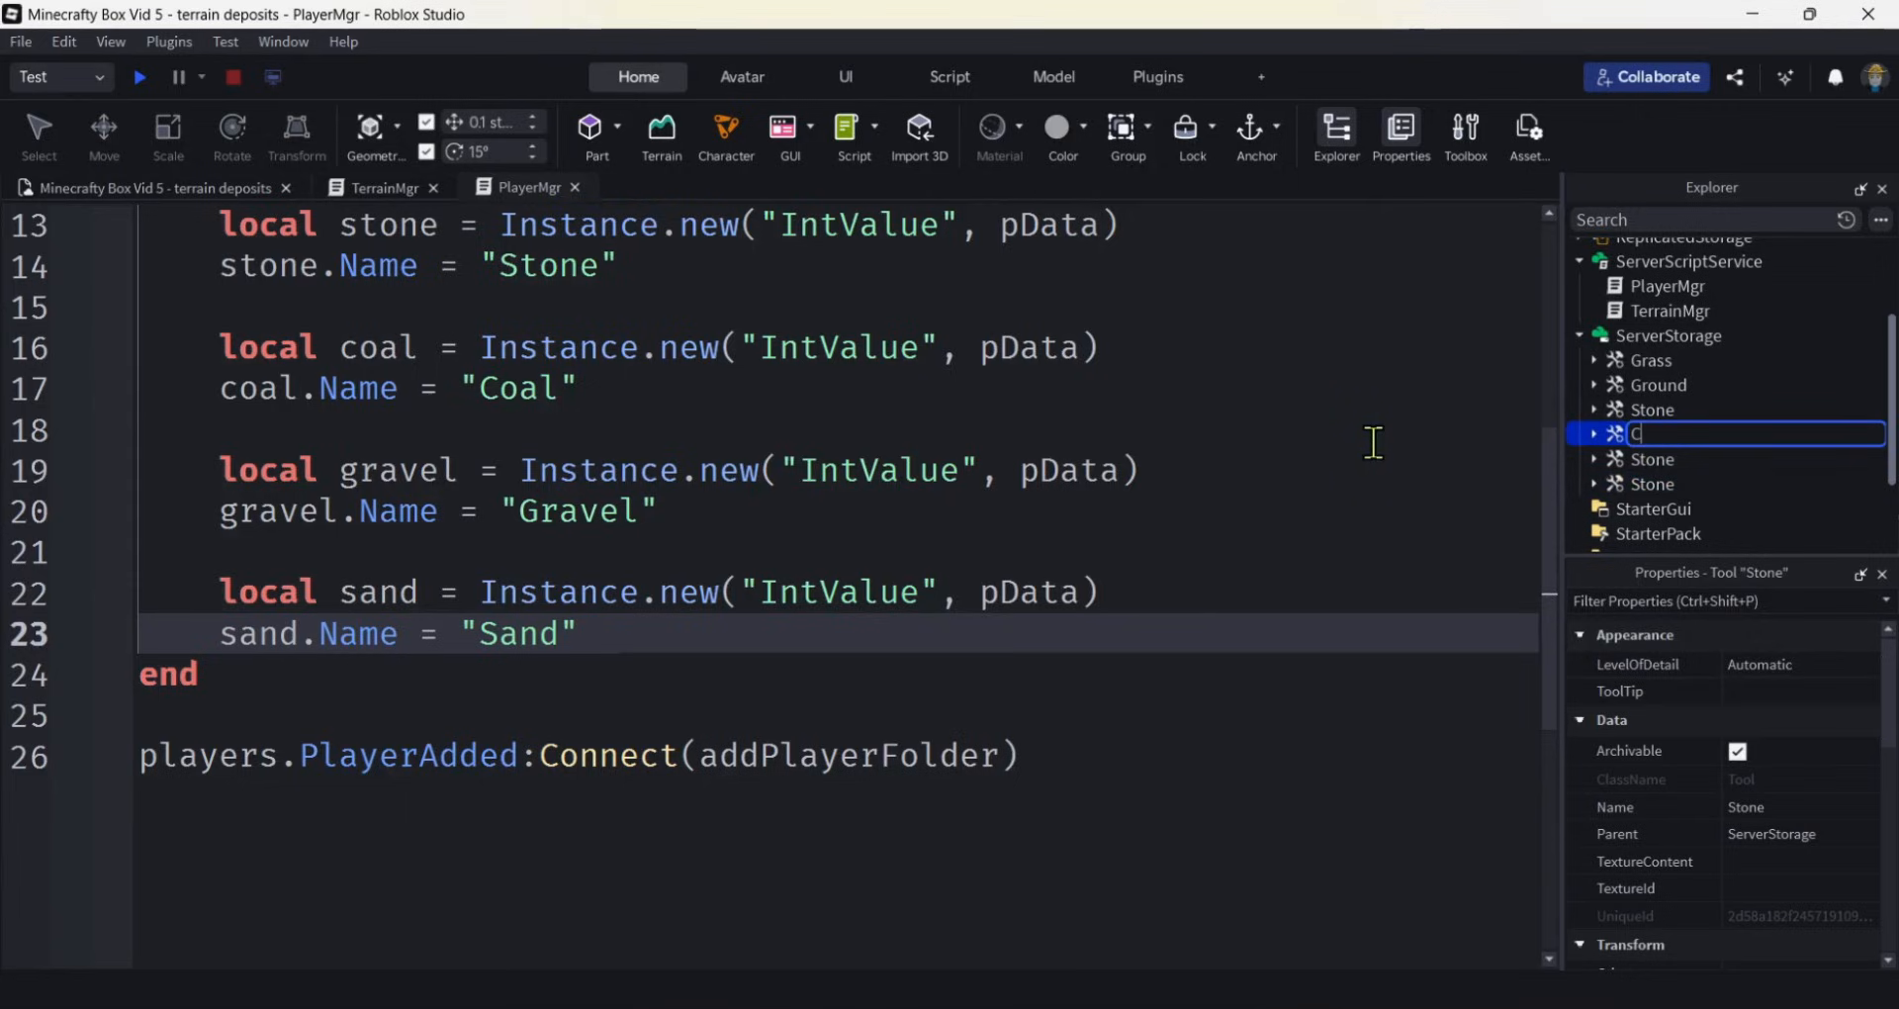
text(oal)
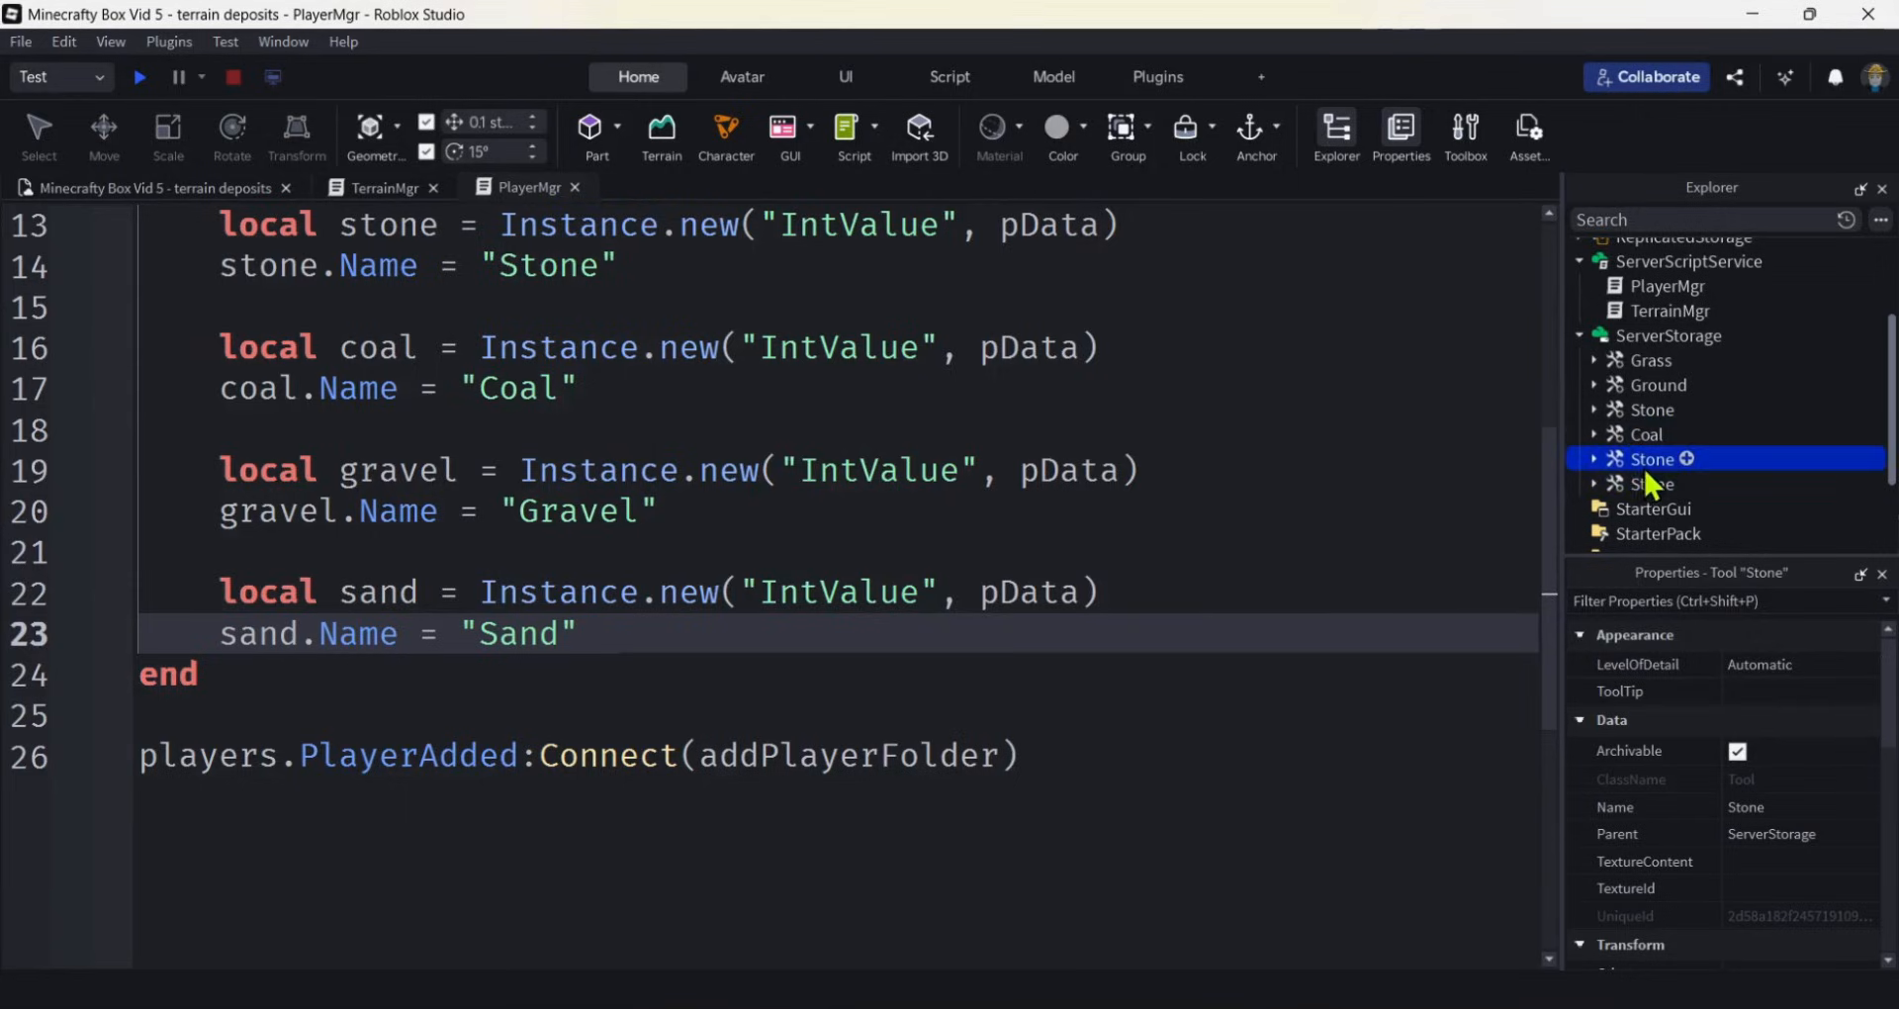
Rename the remaining Stone copies to Gravel and Sand.
double_click(1654, 457)
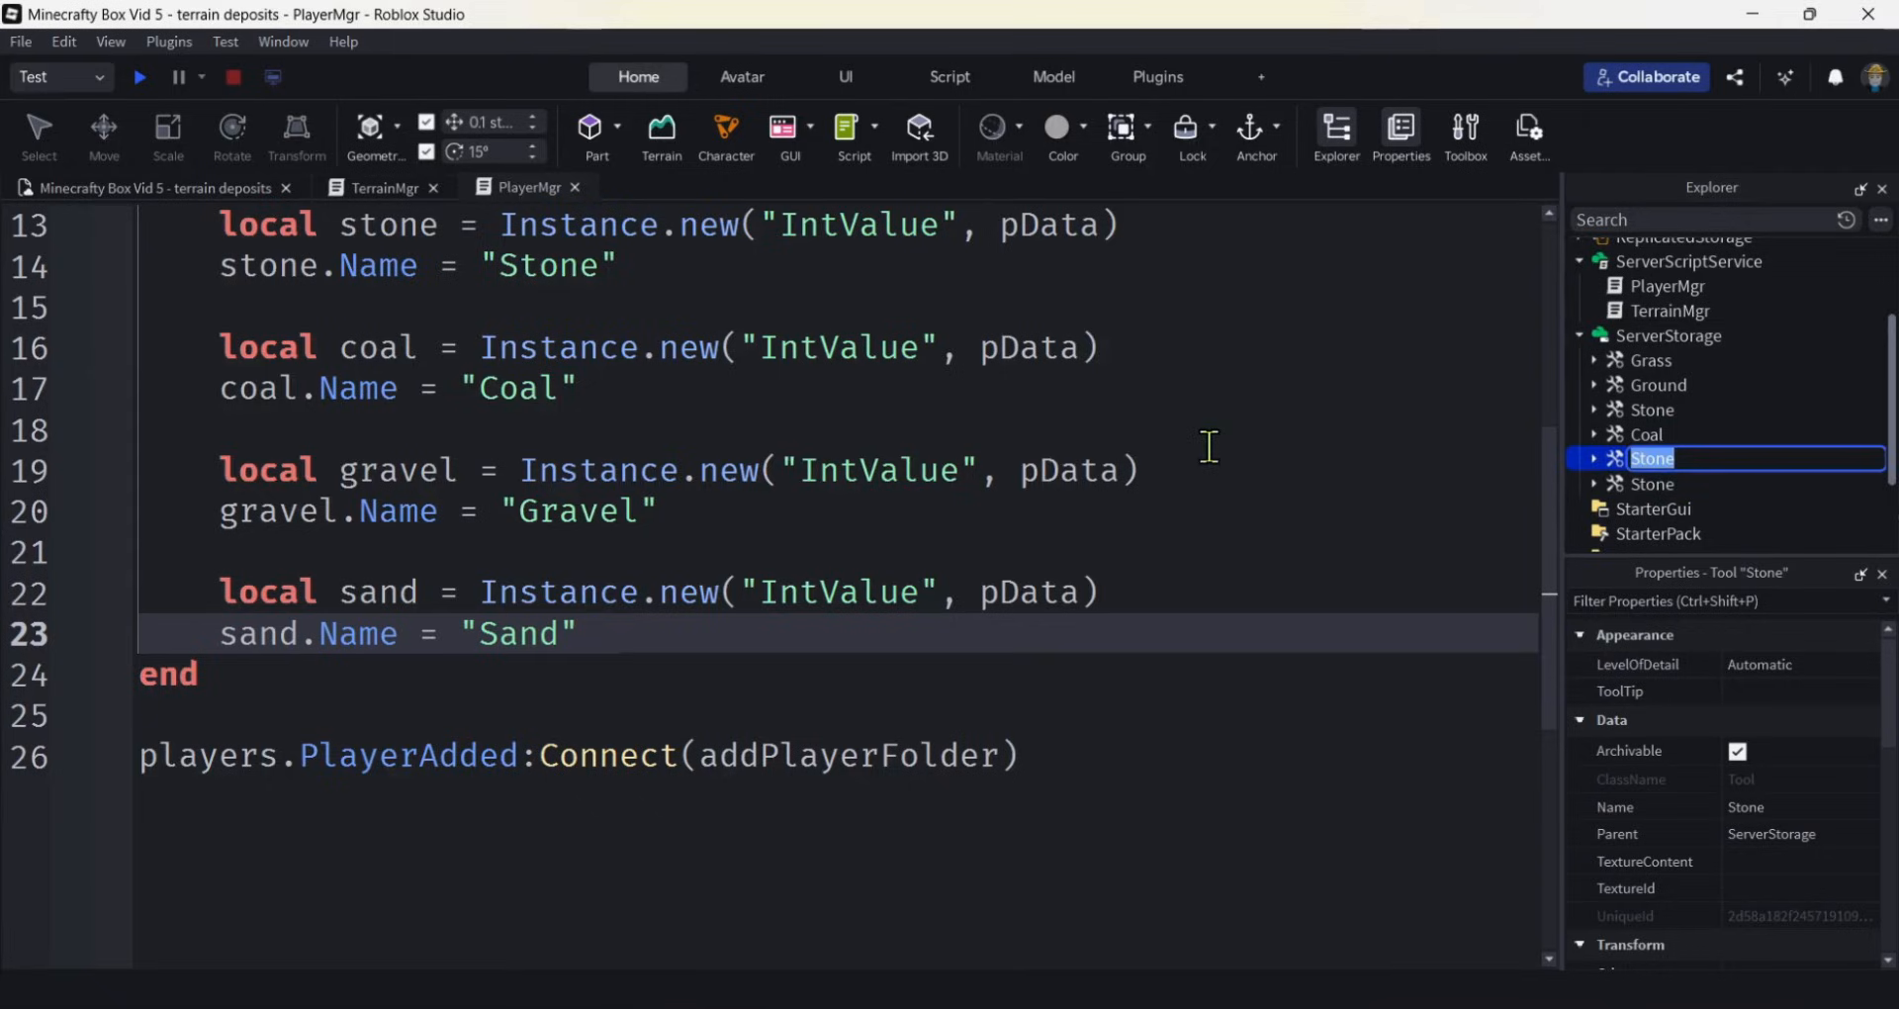
text(G)
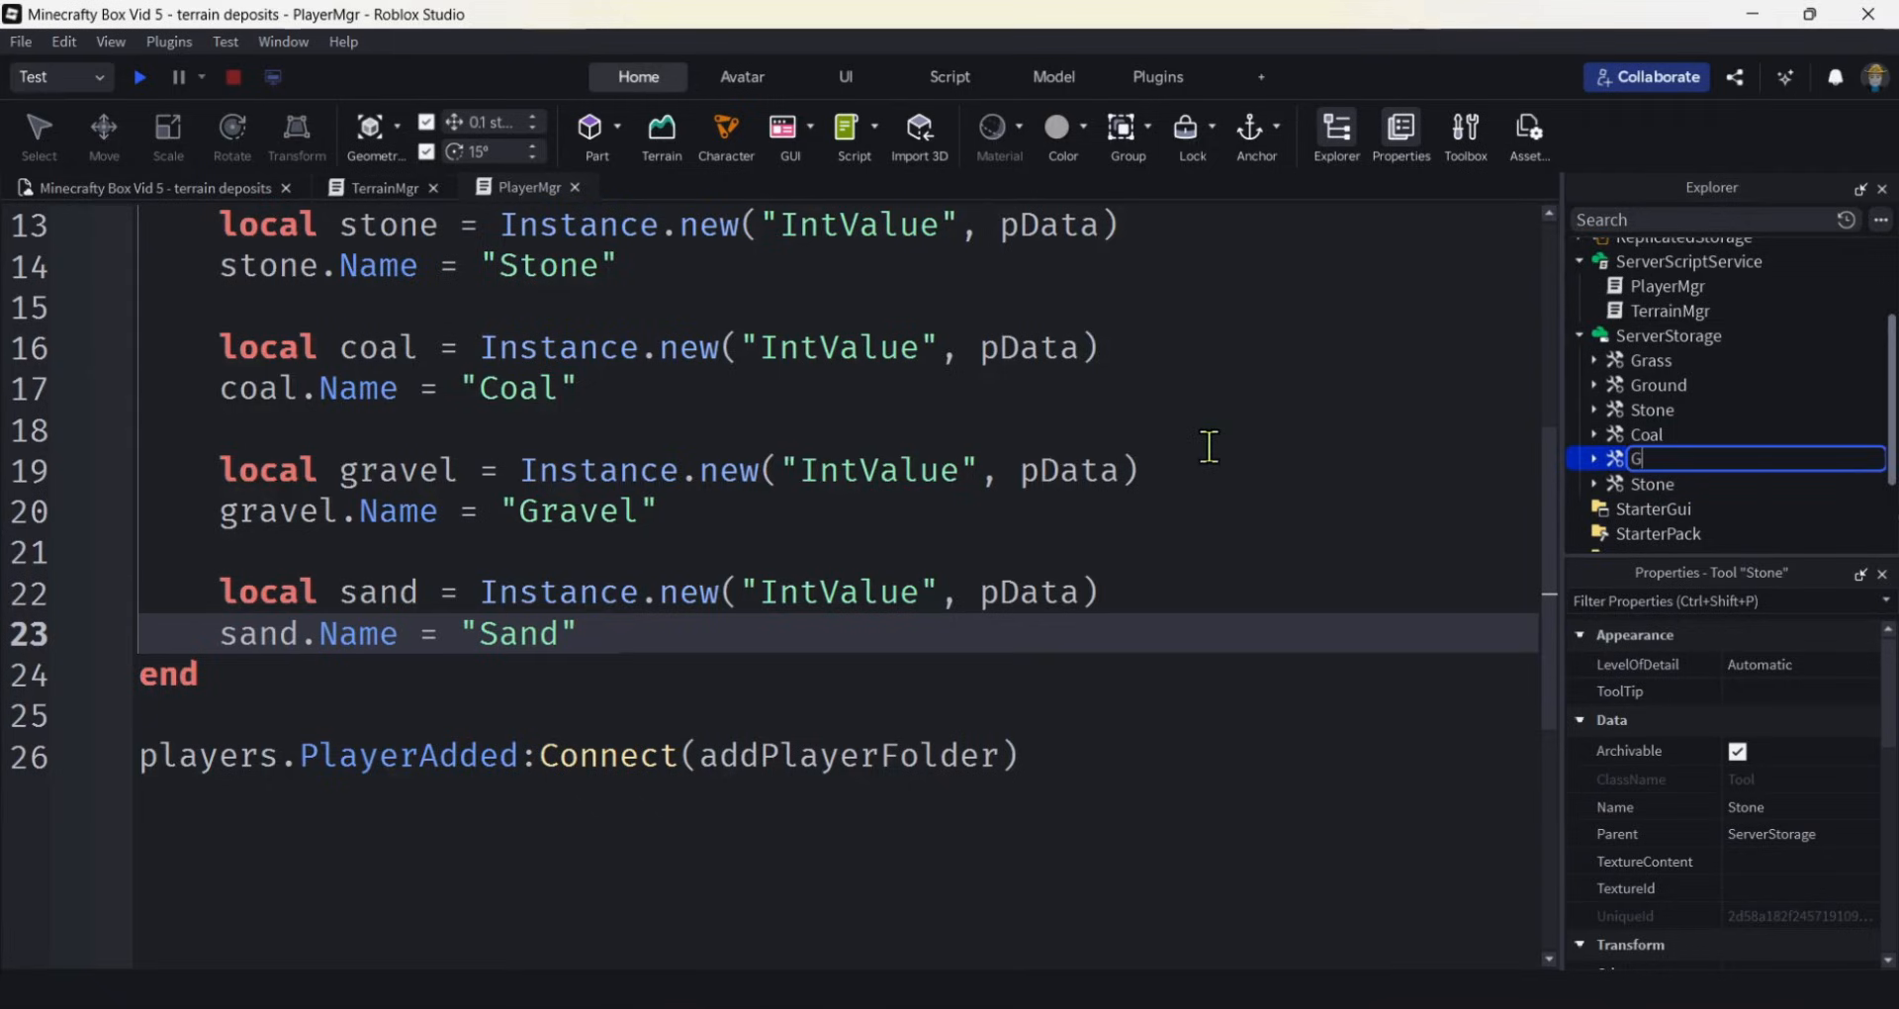
text(ravel)
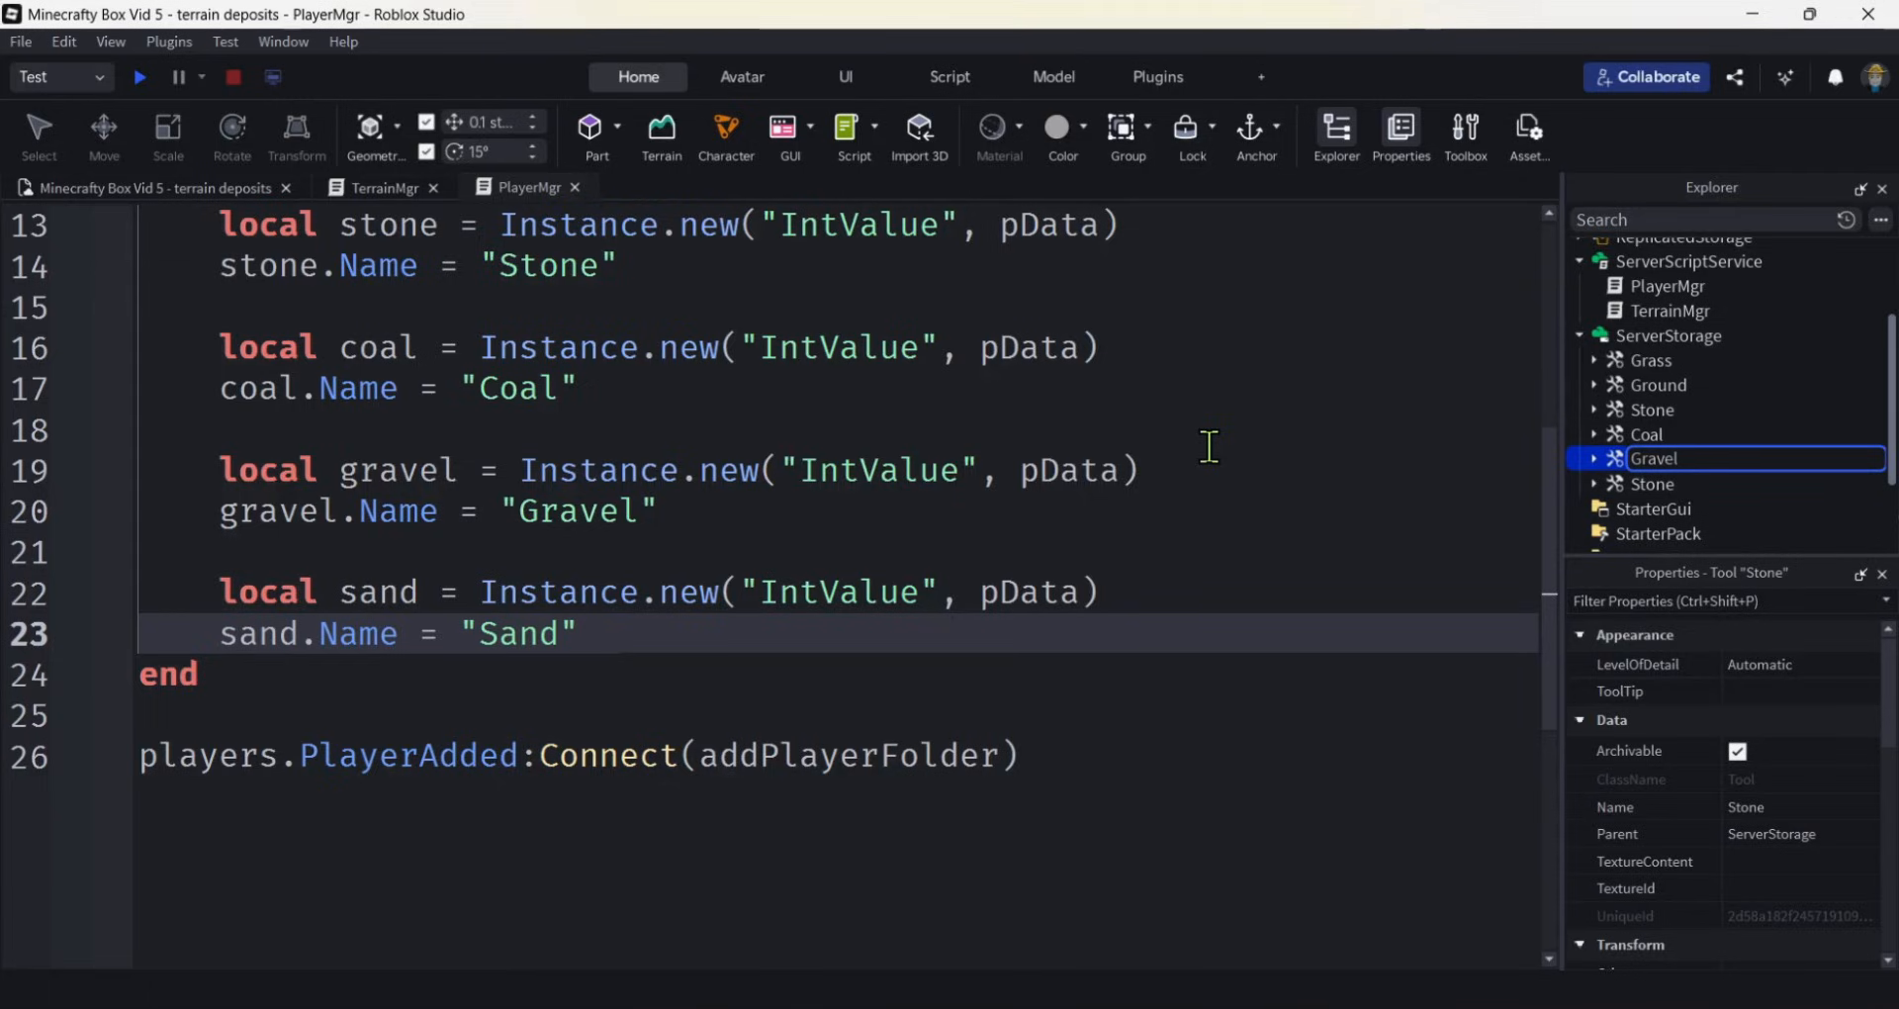
click(1649, 482)
text(Sand)
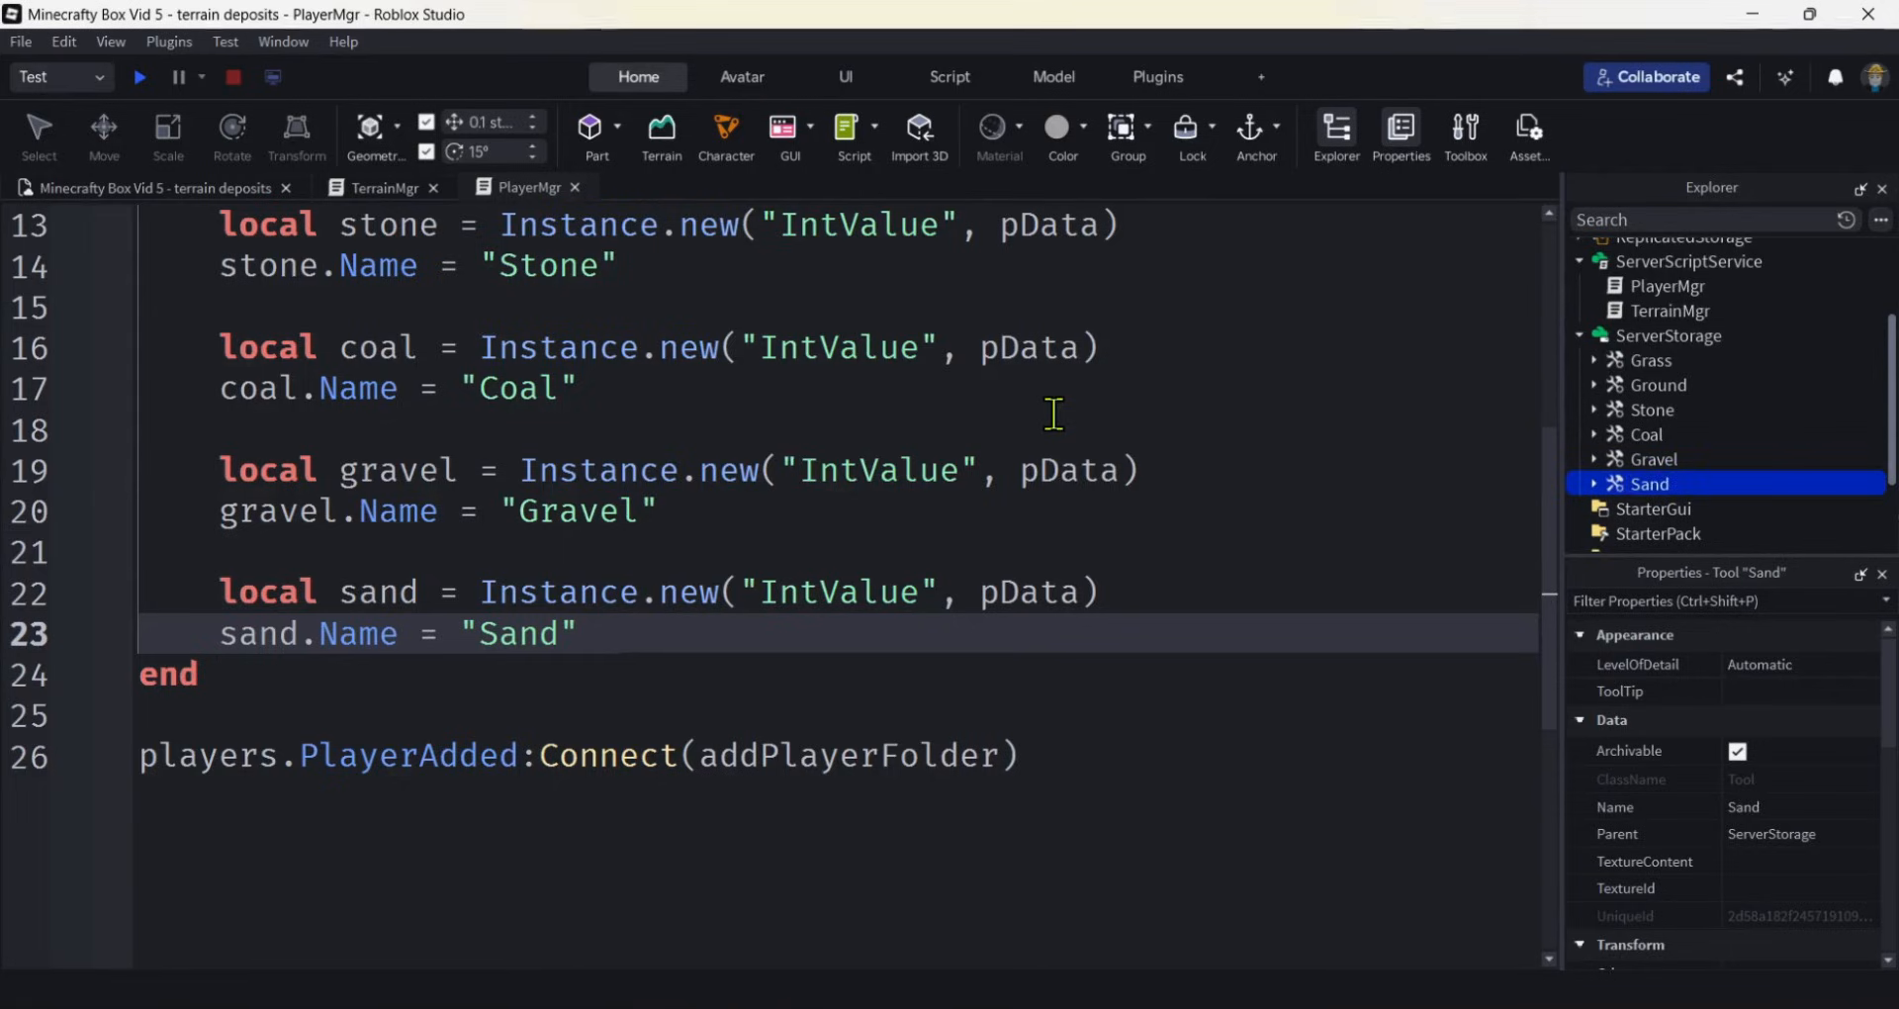
Look up the Coal entry in TerrainMgr's BLOCK_PROPS table for reference.
click(380, 188)
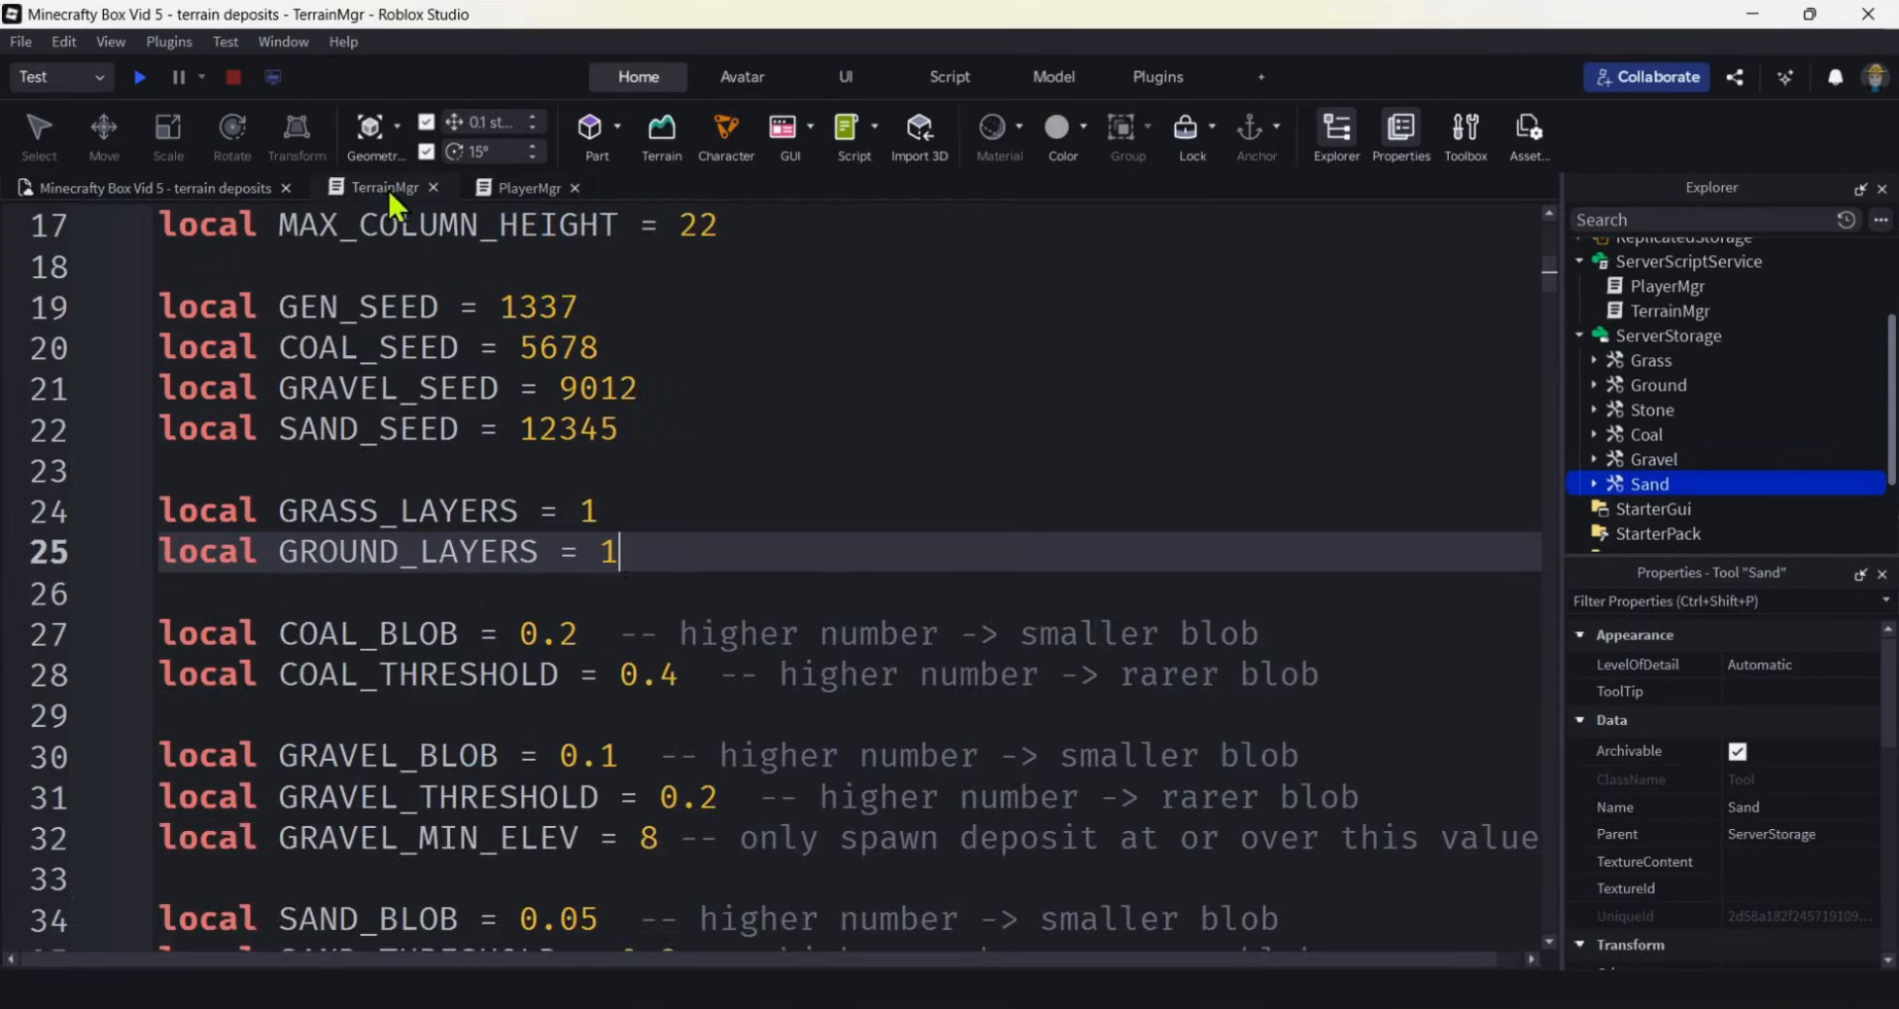
scroll(down, 3)
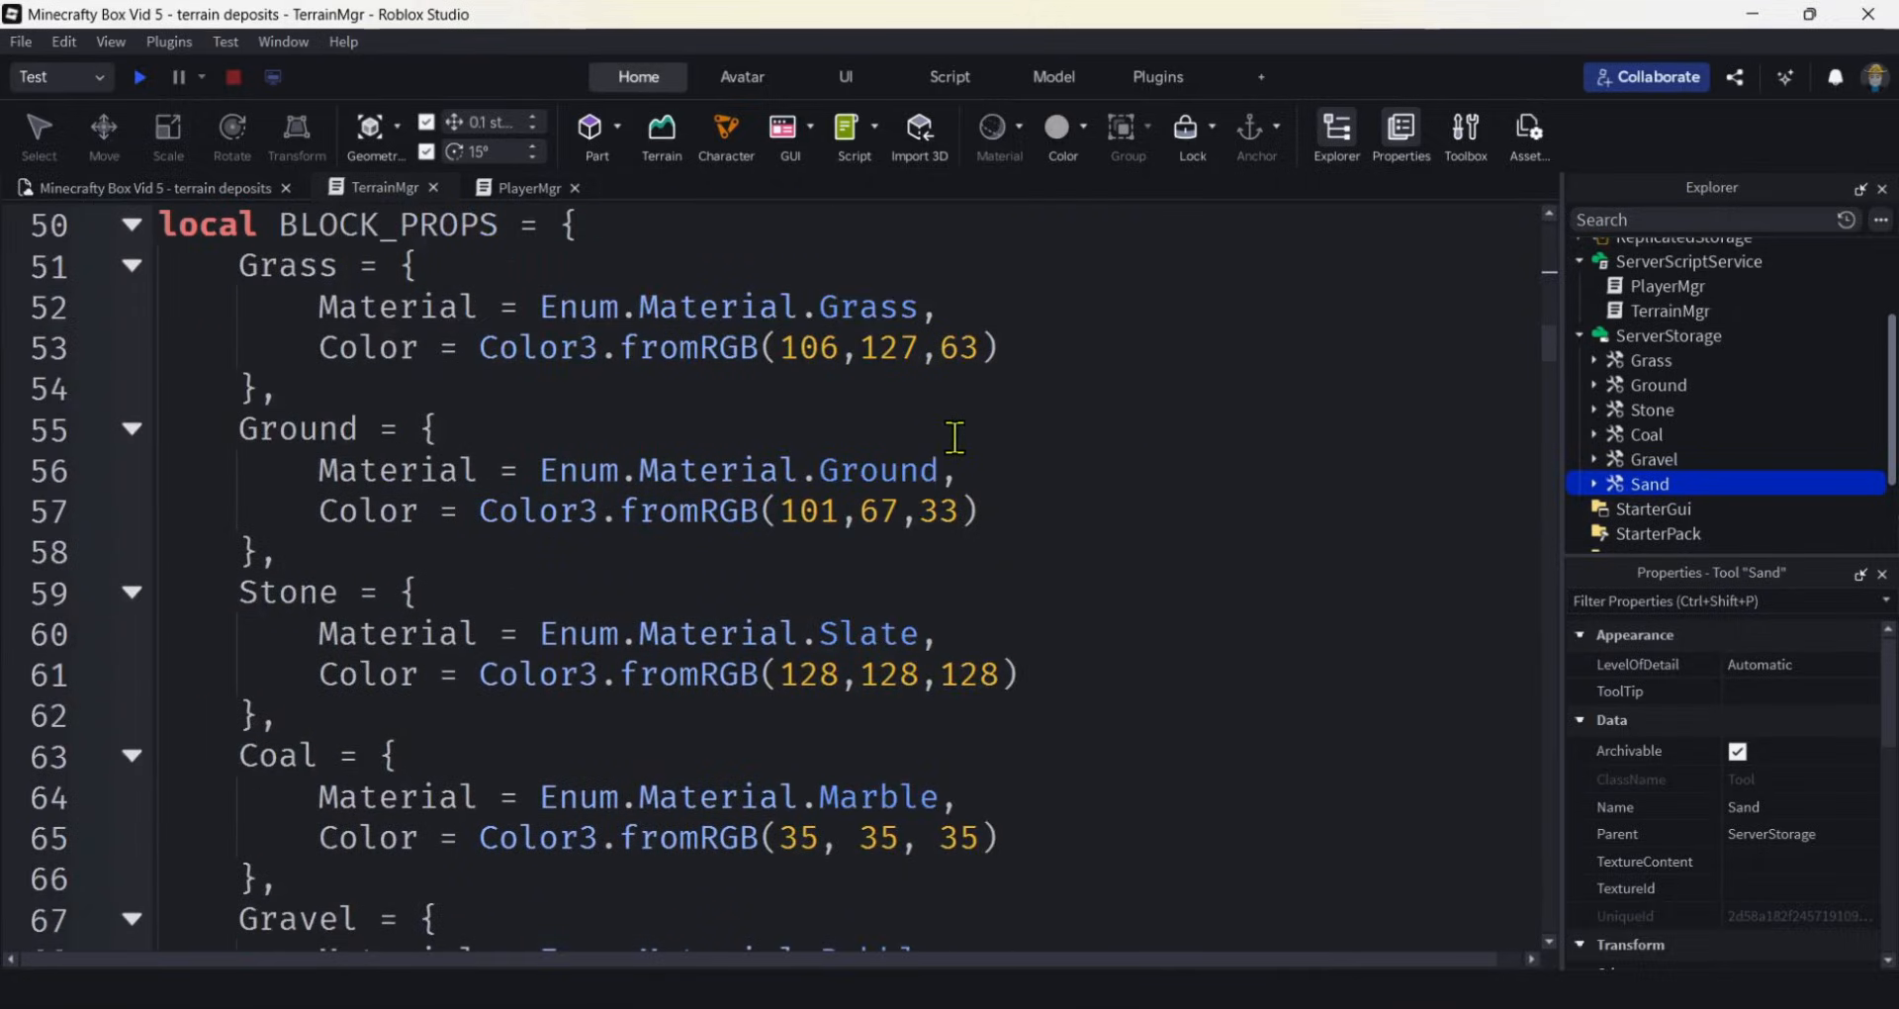
double_click(386, 224)
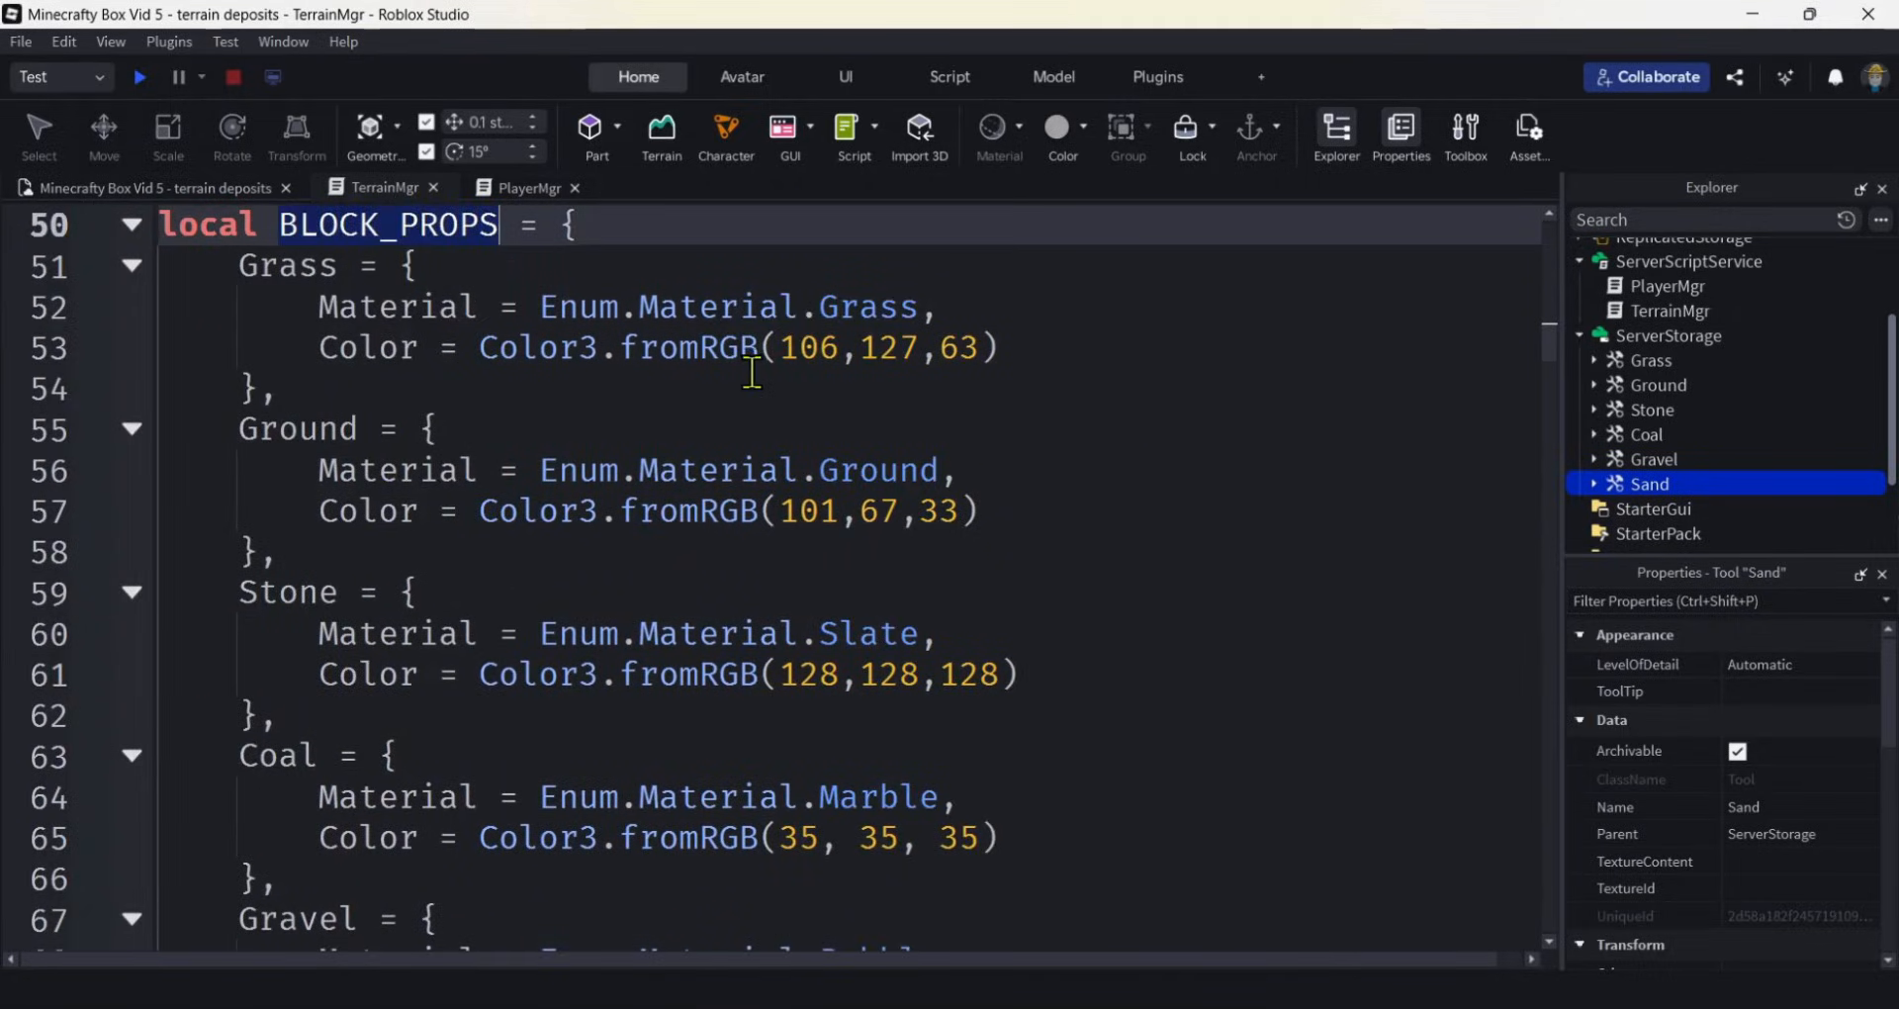
scroll(down, 3)
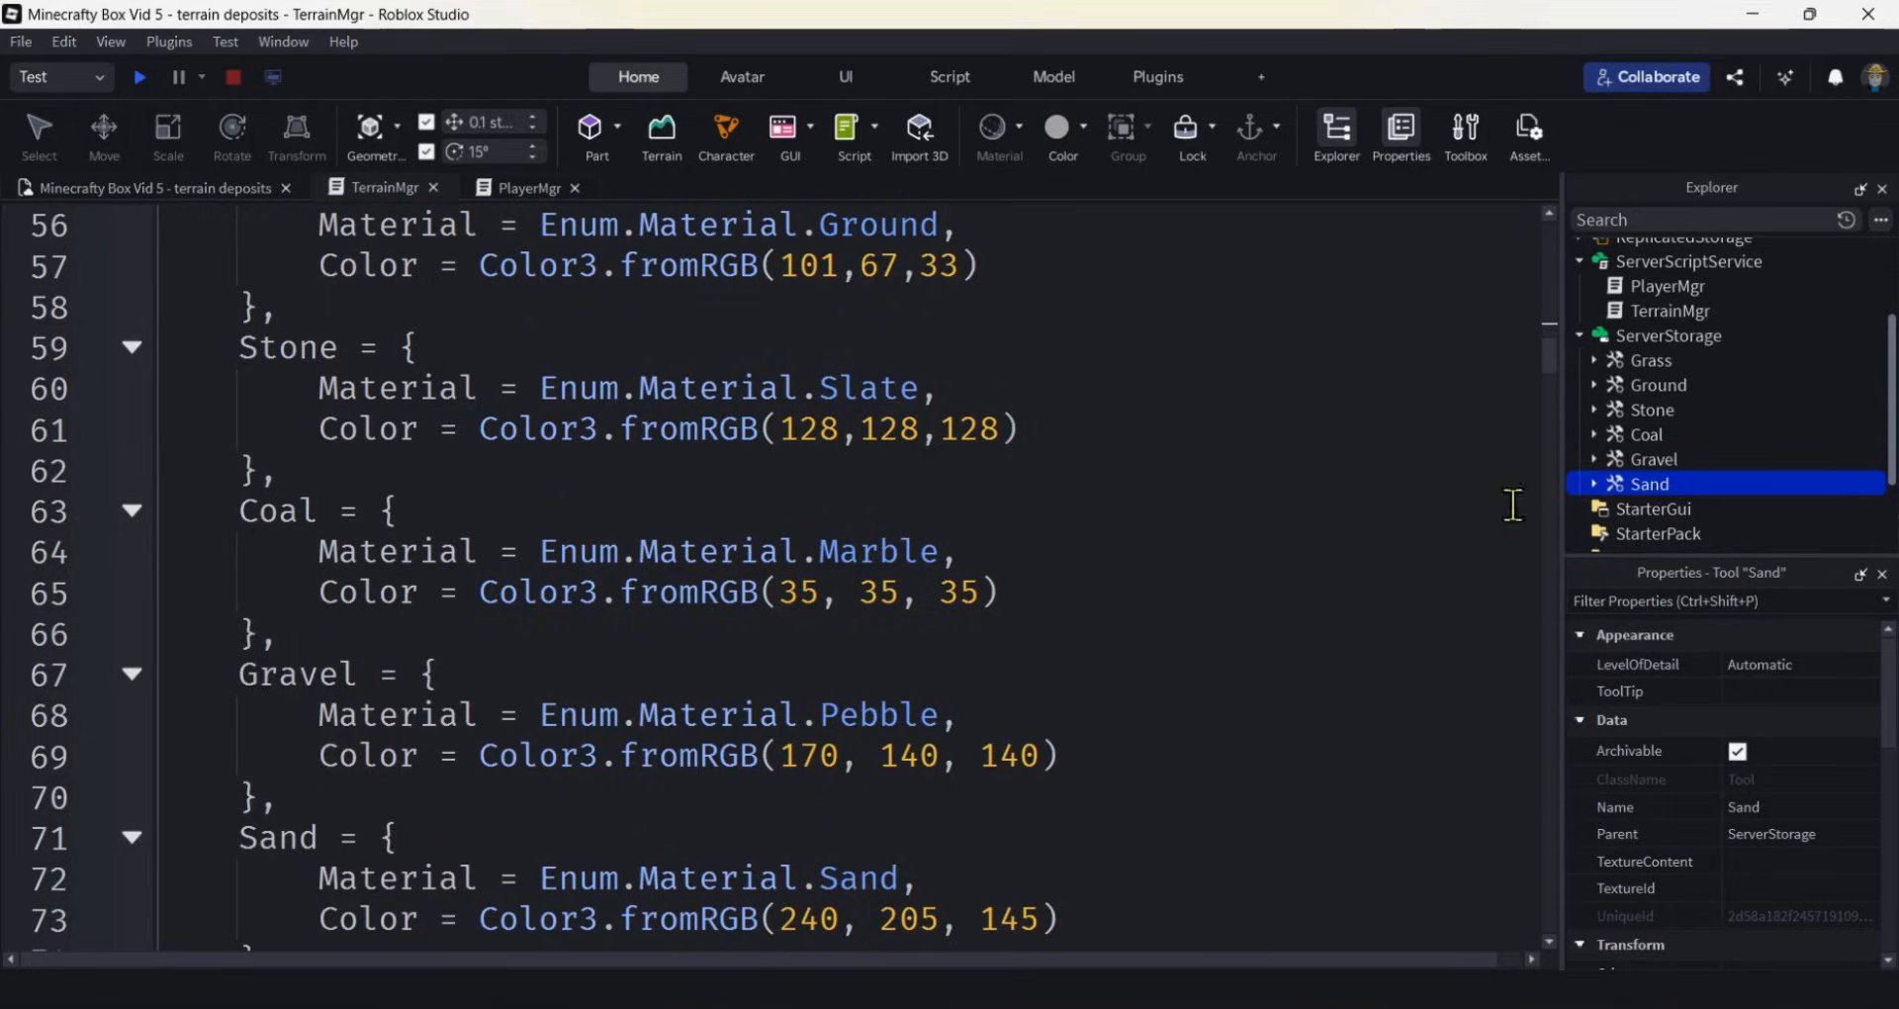
Give the Coal tool's Handle colour 35, 35, 35 and Marble material.
click(1648, 433)
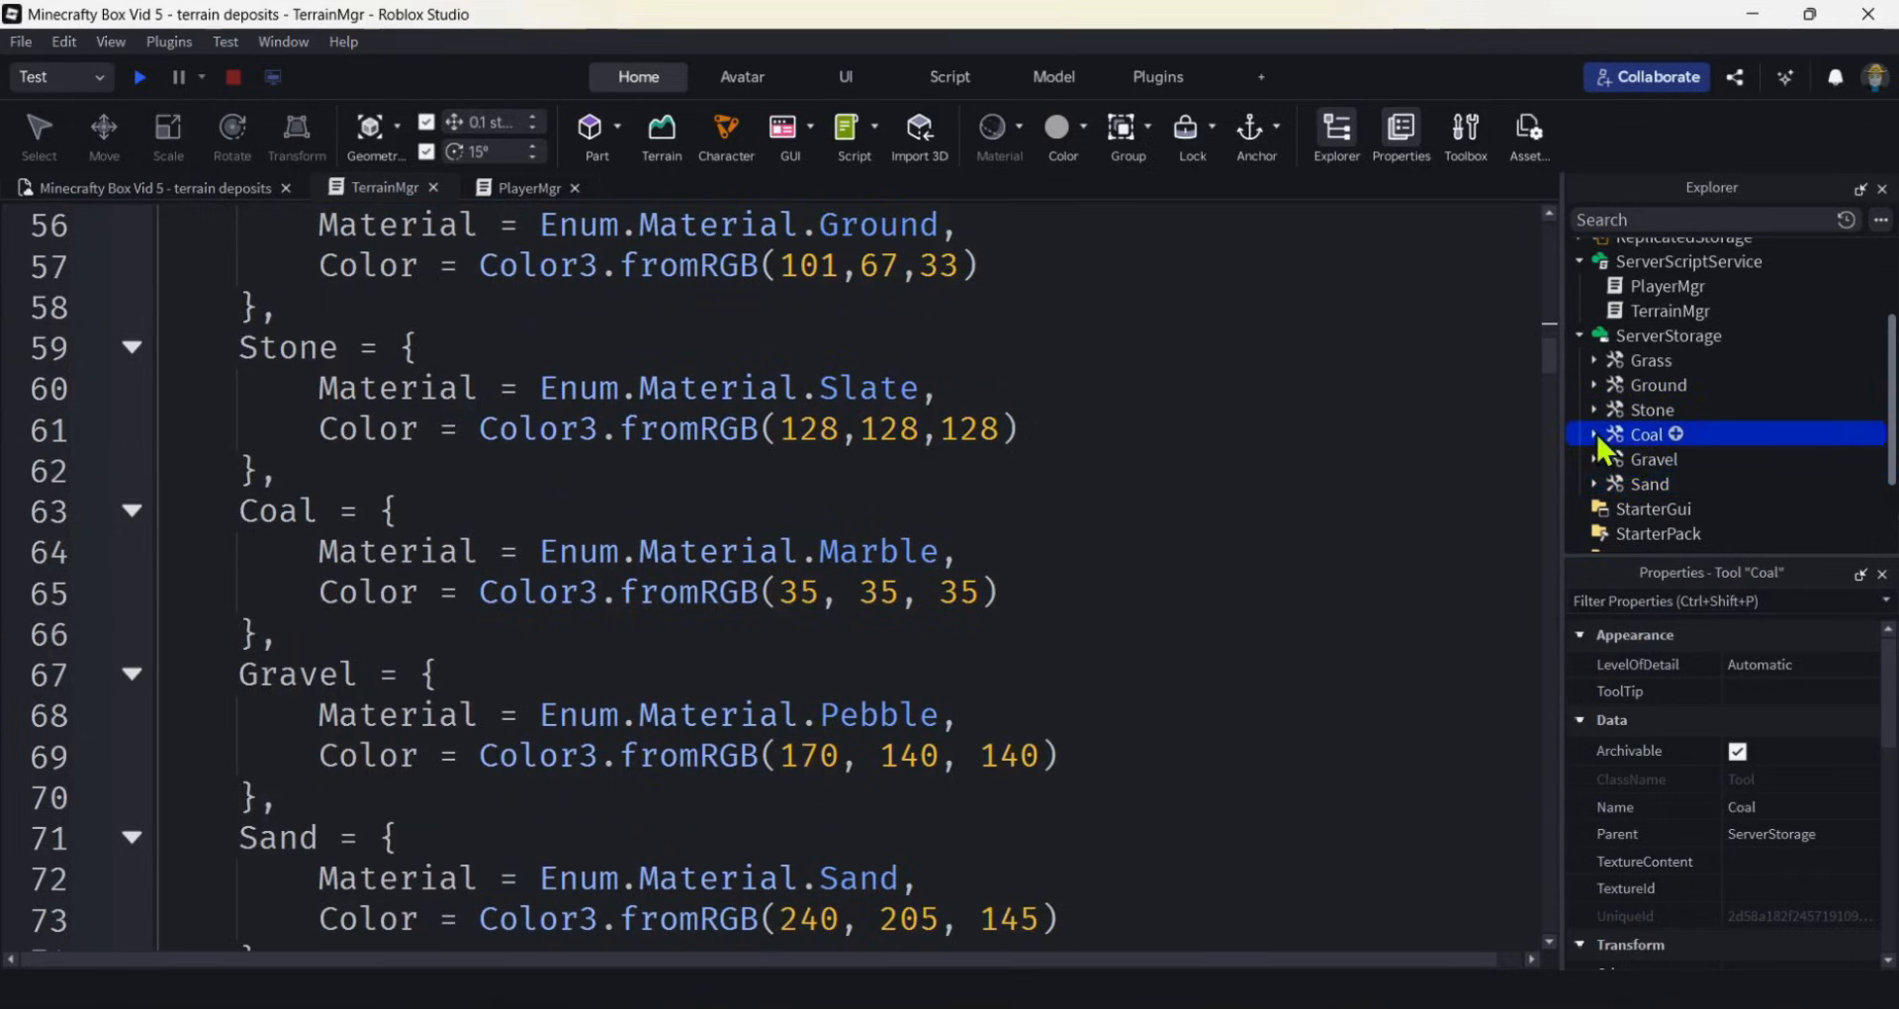
click(1594, 434)
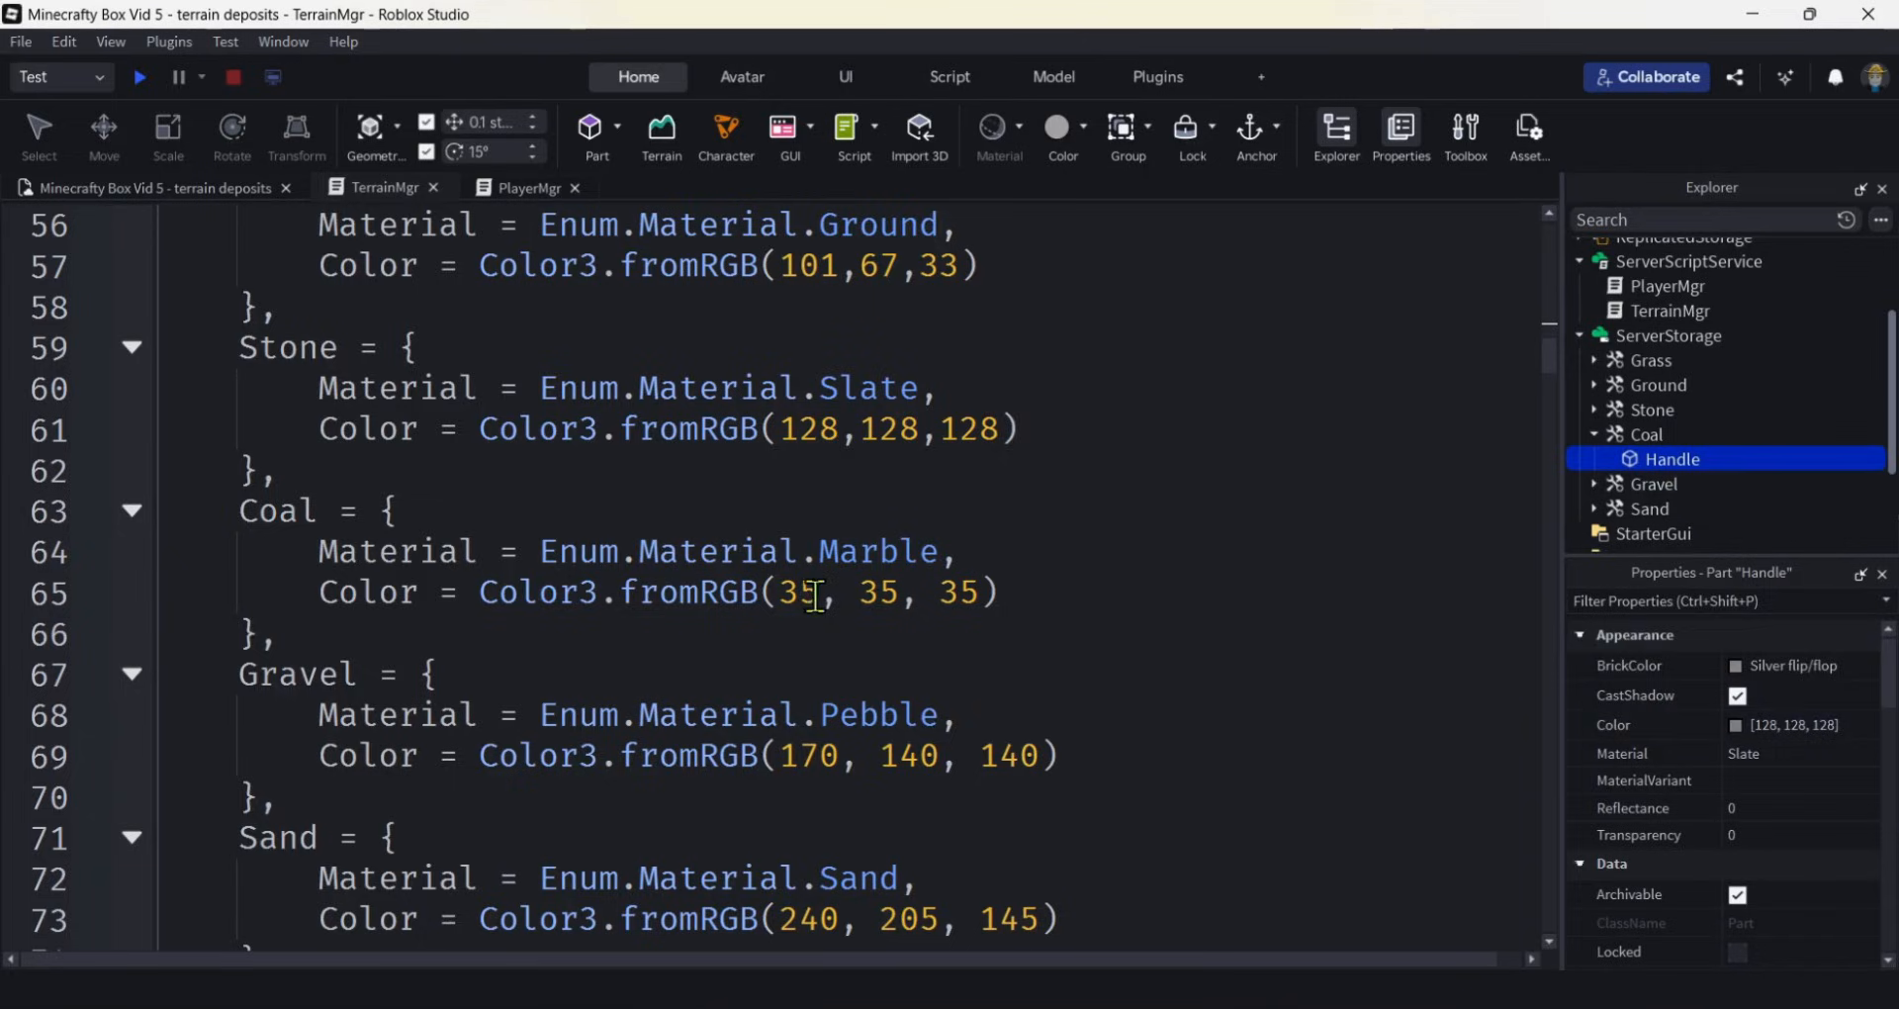
drag(780, 591, 987, 592)
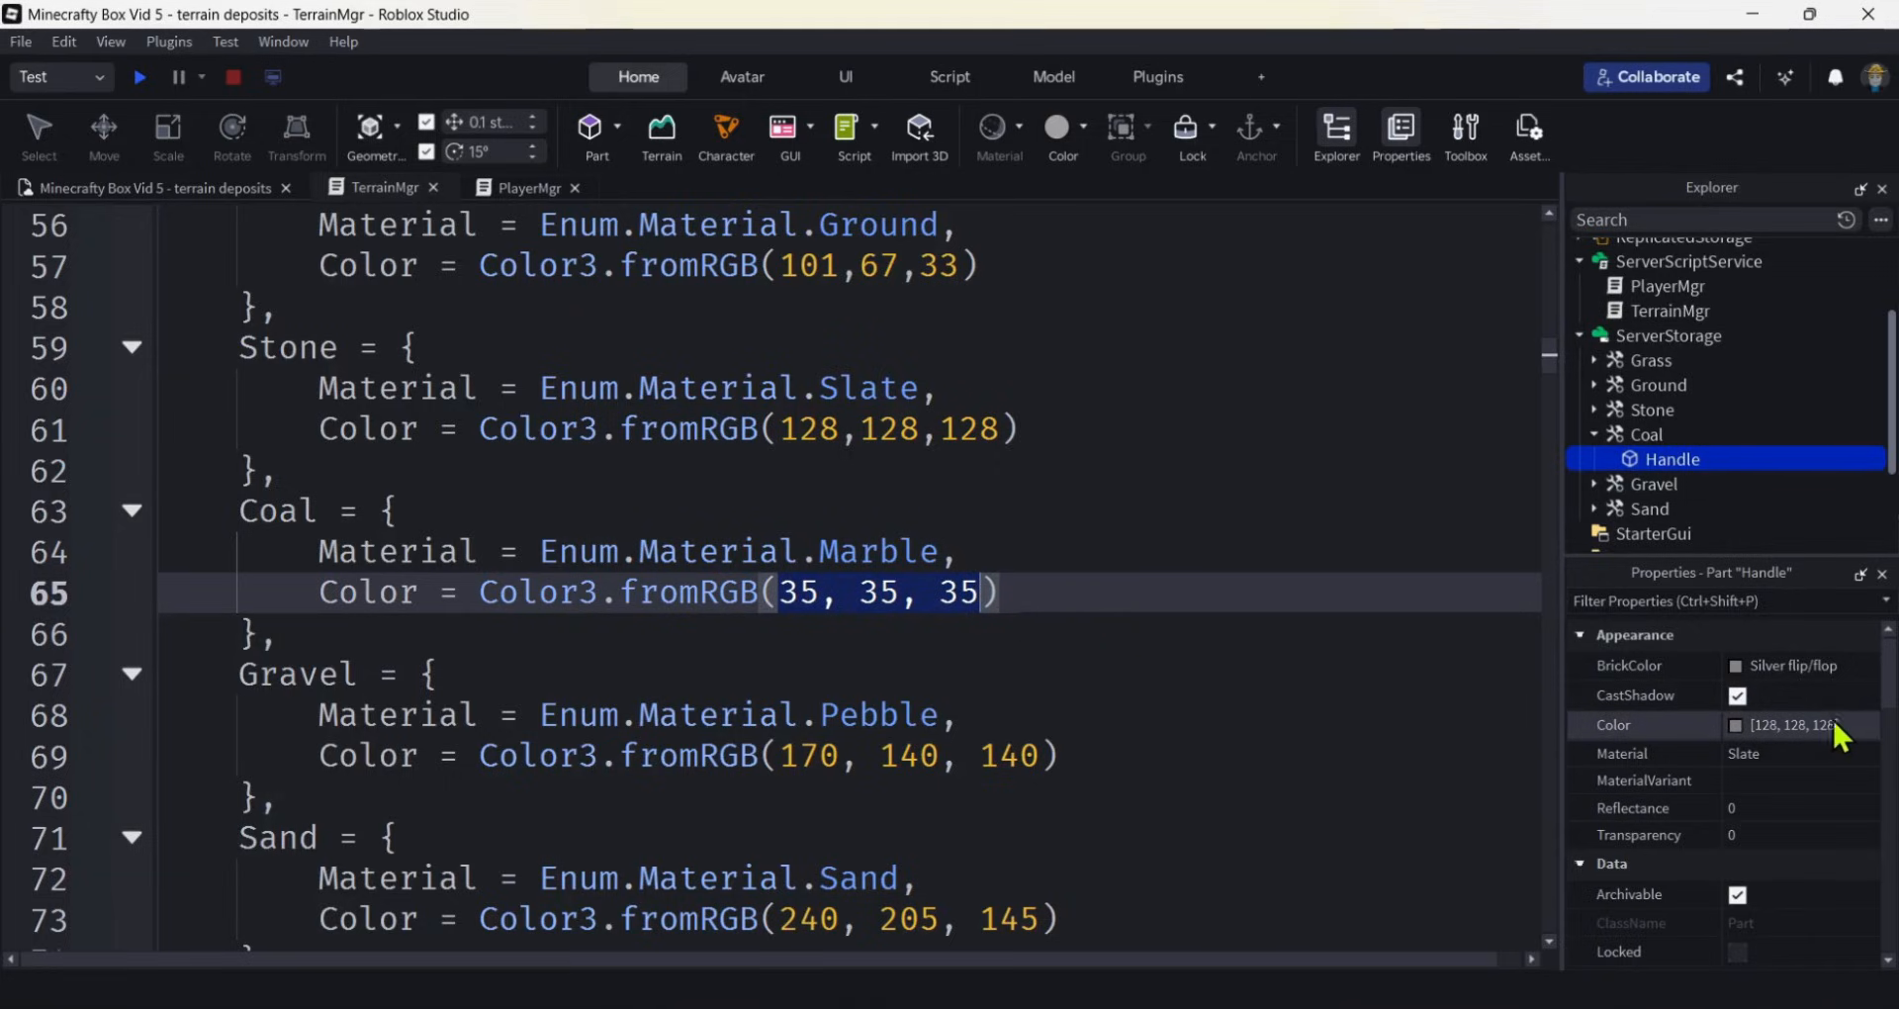
click(1798, 724)
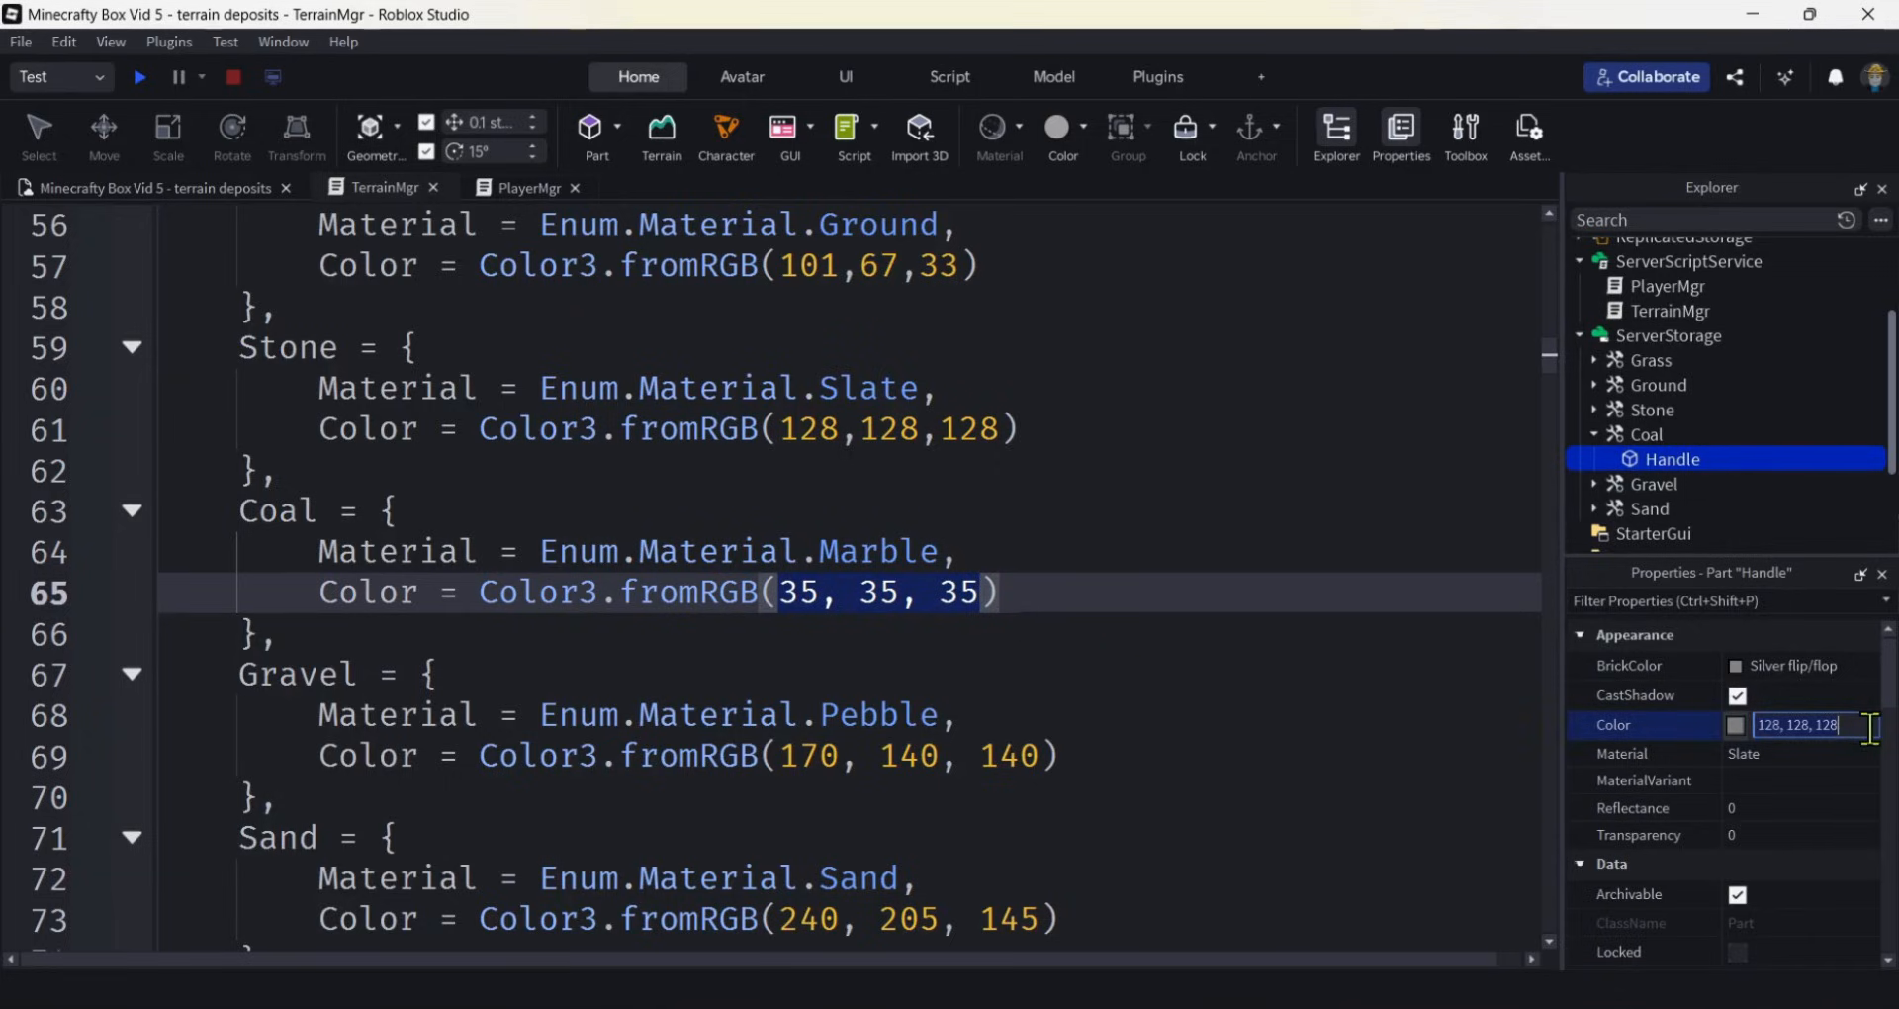
text(35, 35, 35])
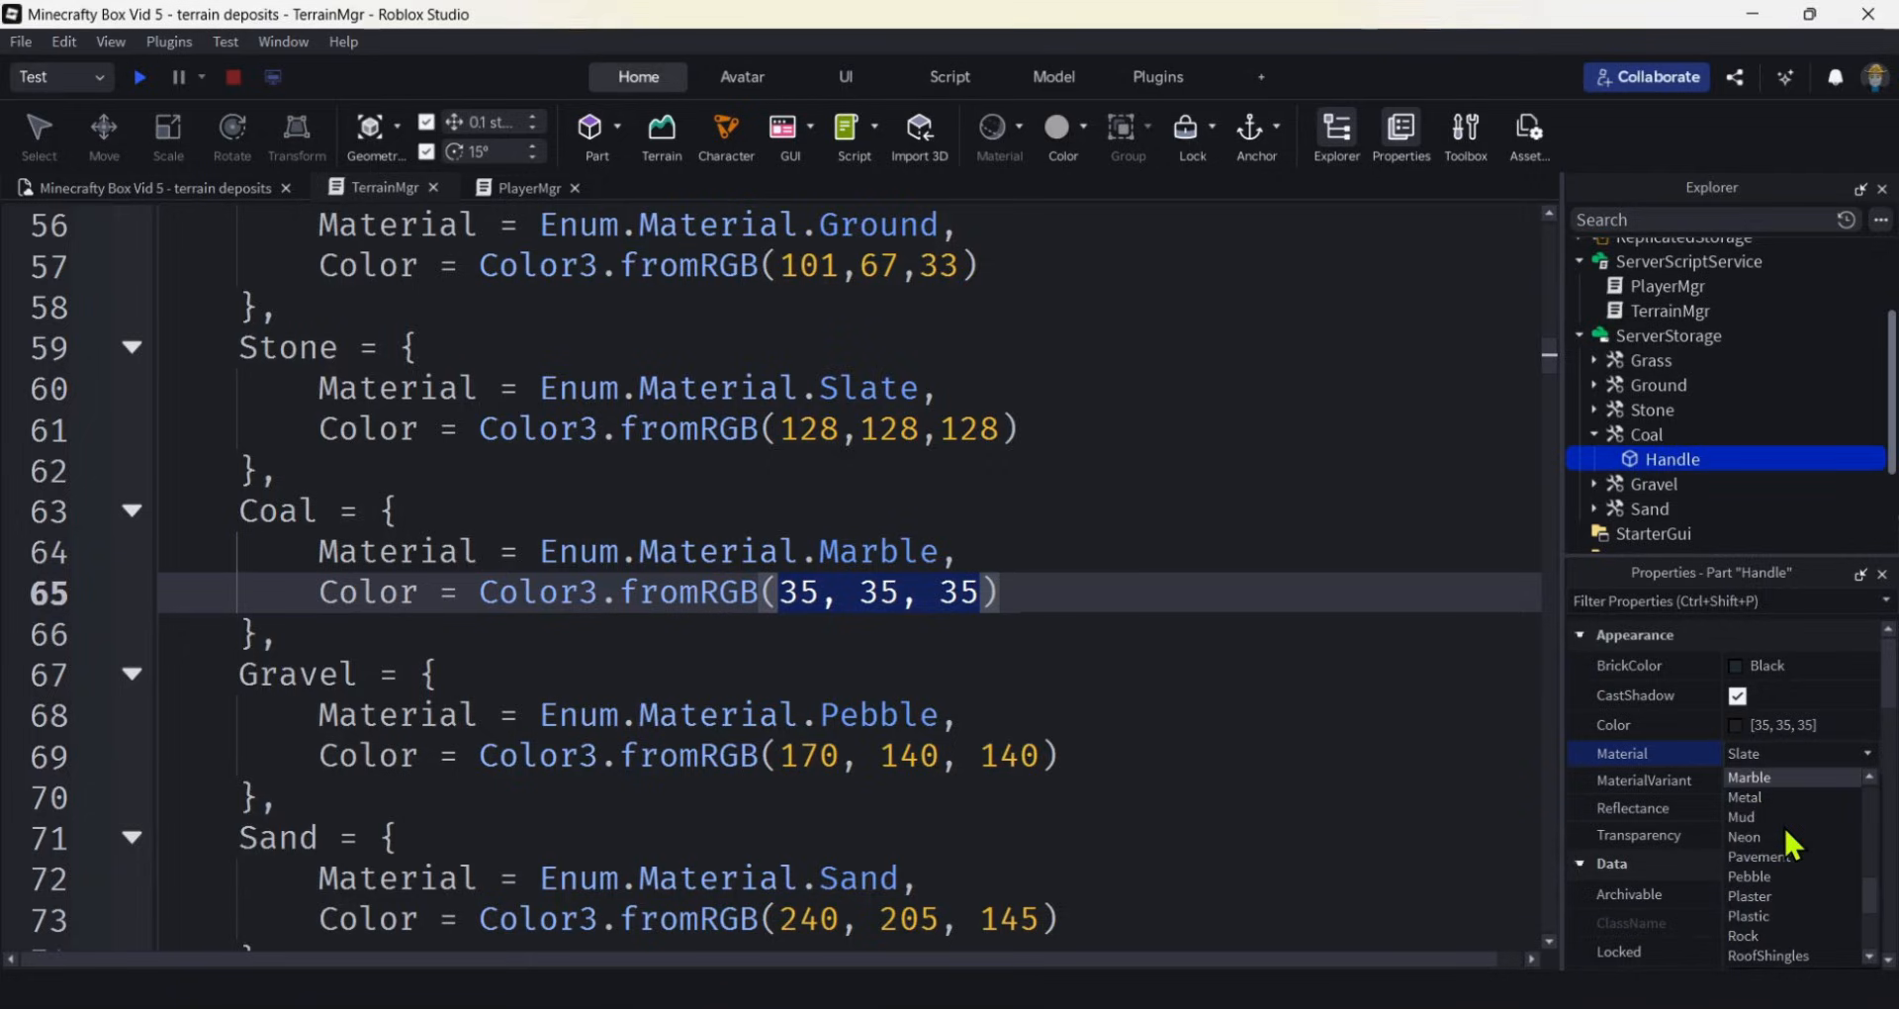
click(1751, 777)
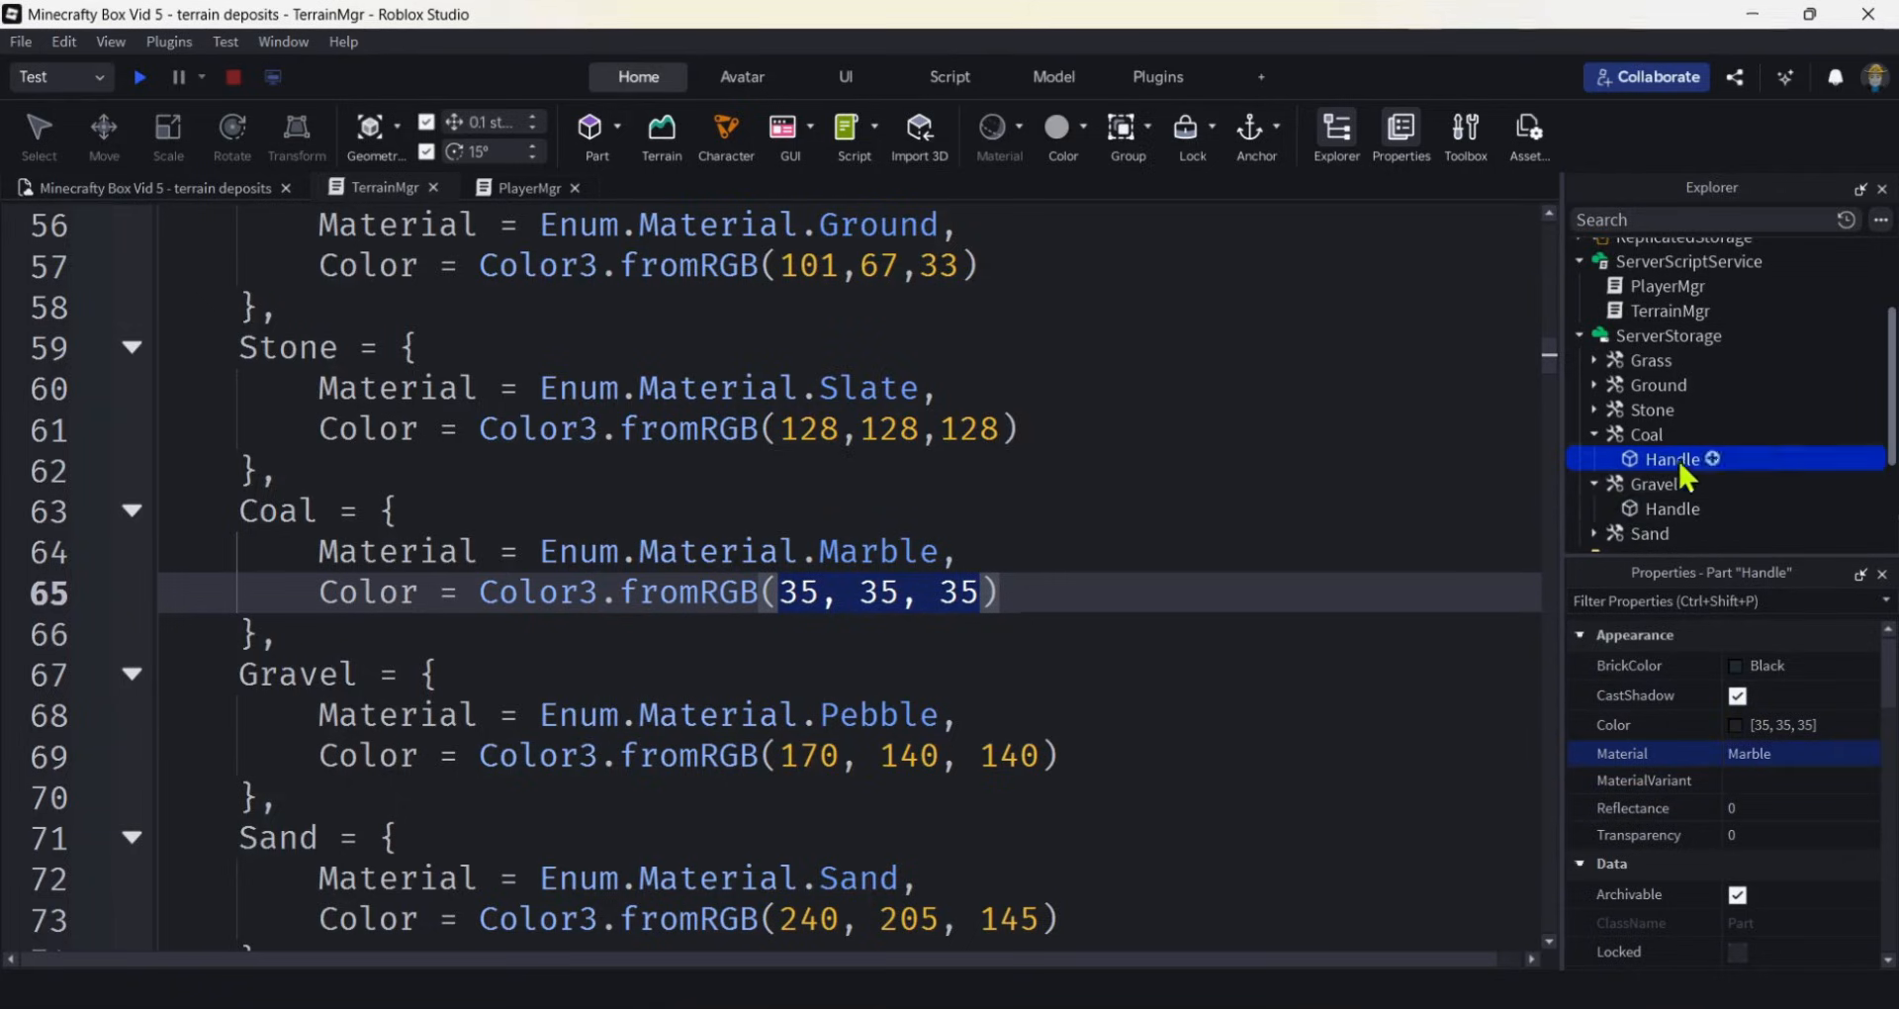
Give the Gravel tool's Handle colour 170, 140, 140 and Pebble material.
scroll(down, 3)
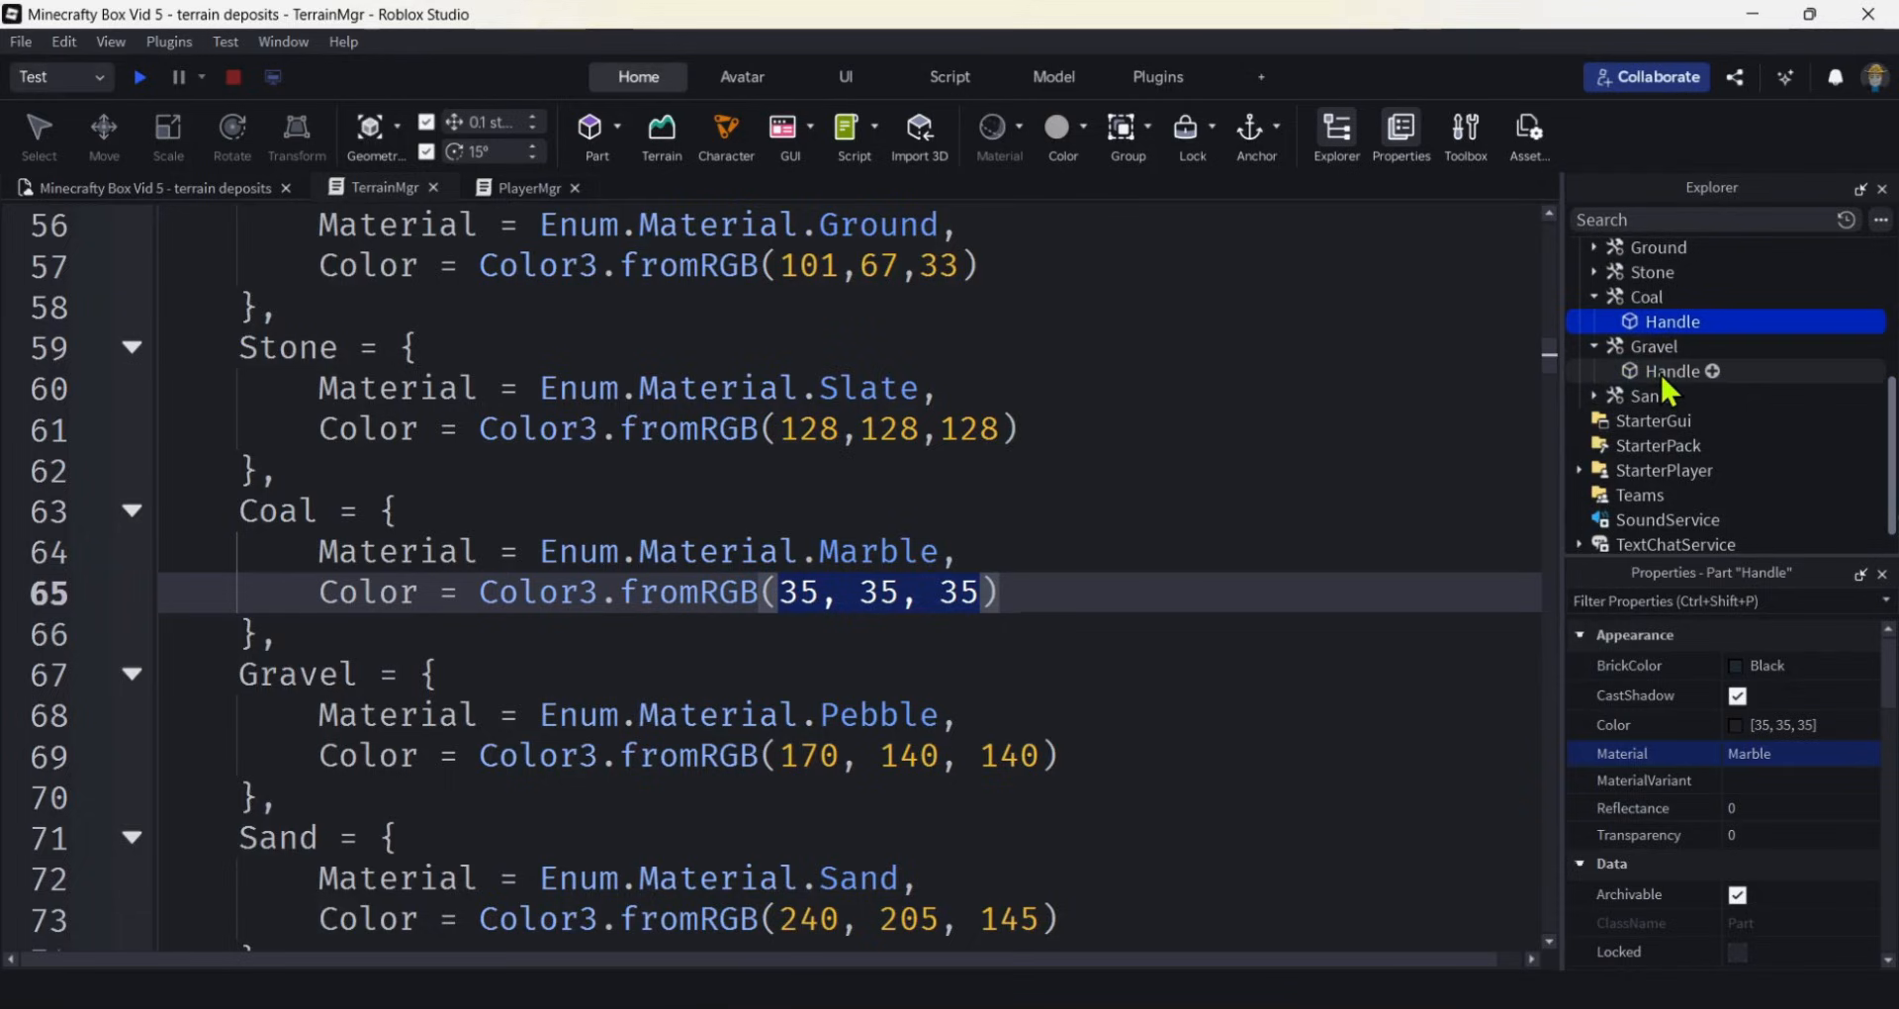
click(1672, 370)
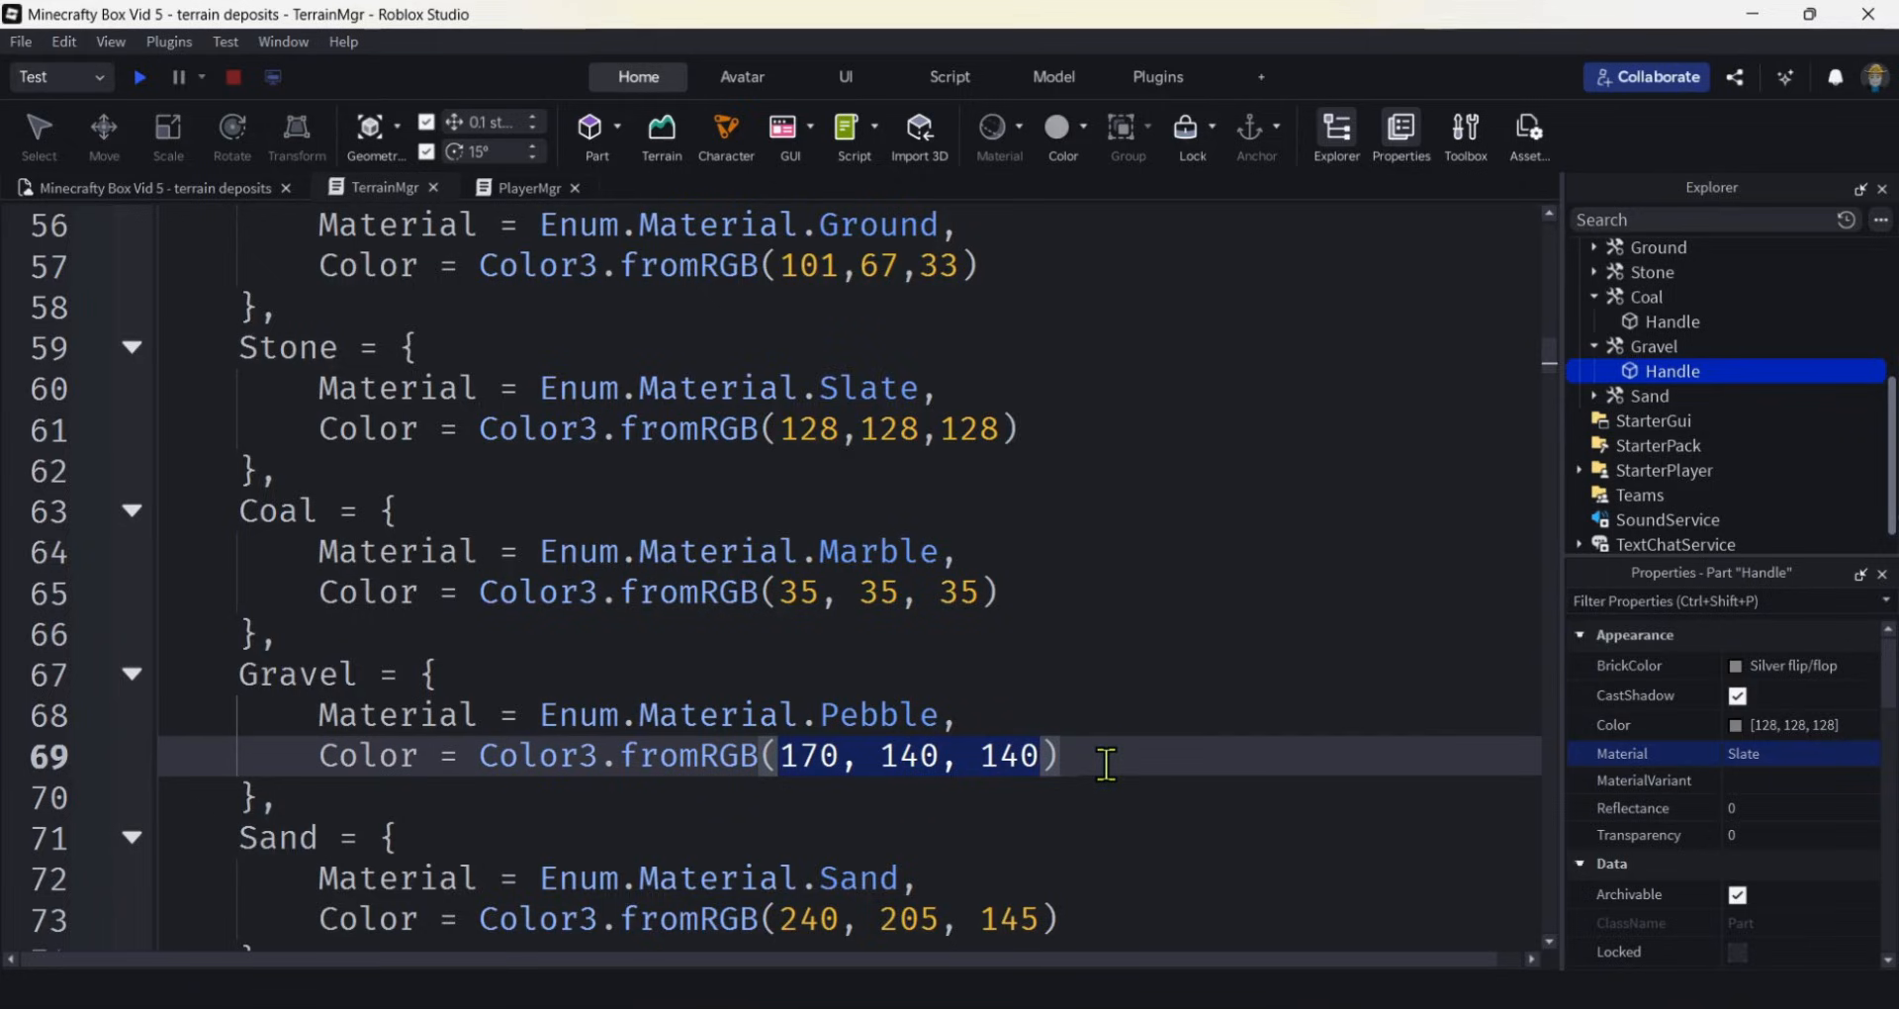
mouse_move(1804, 738)
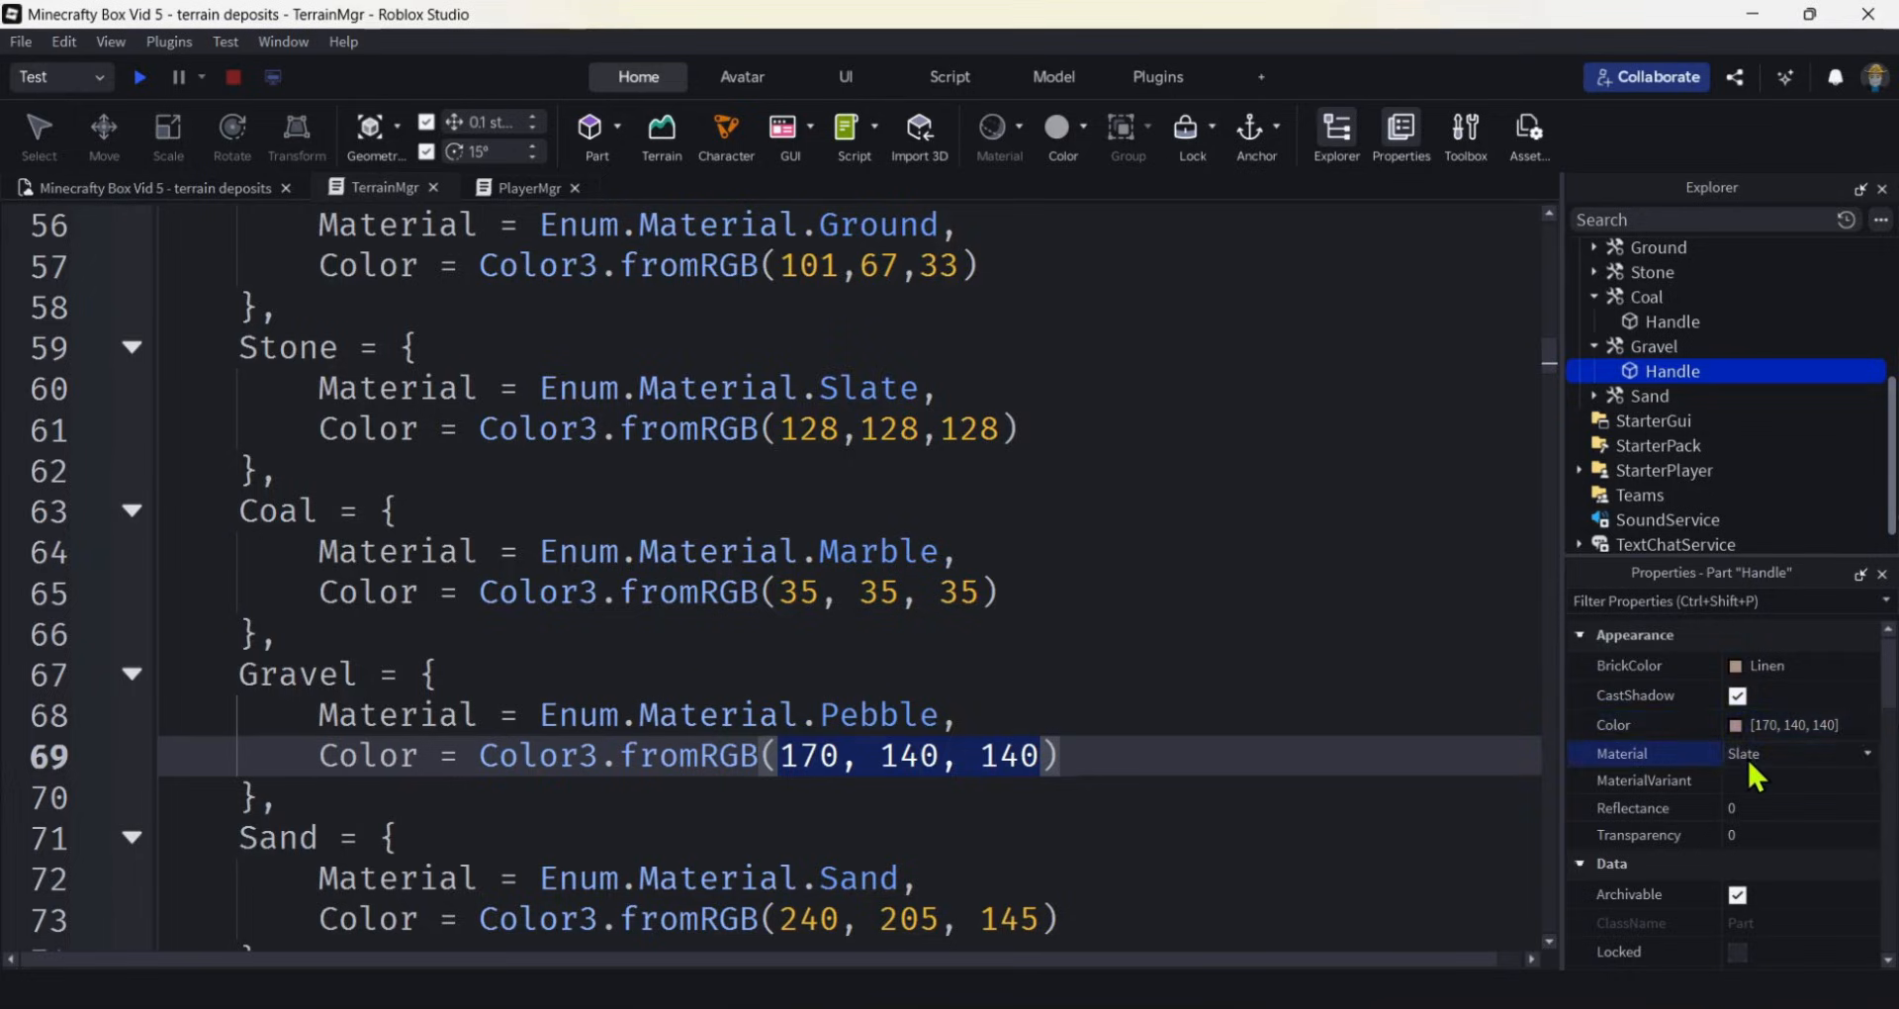
click(1798, 752)
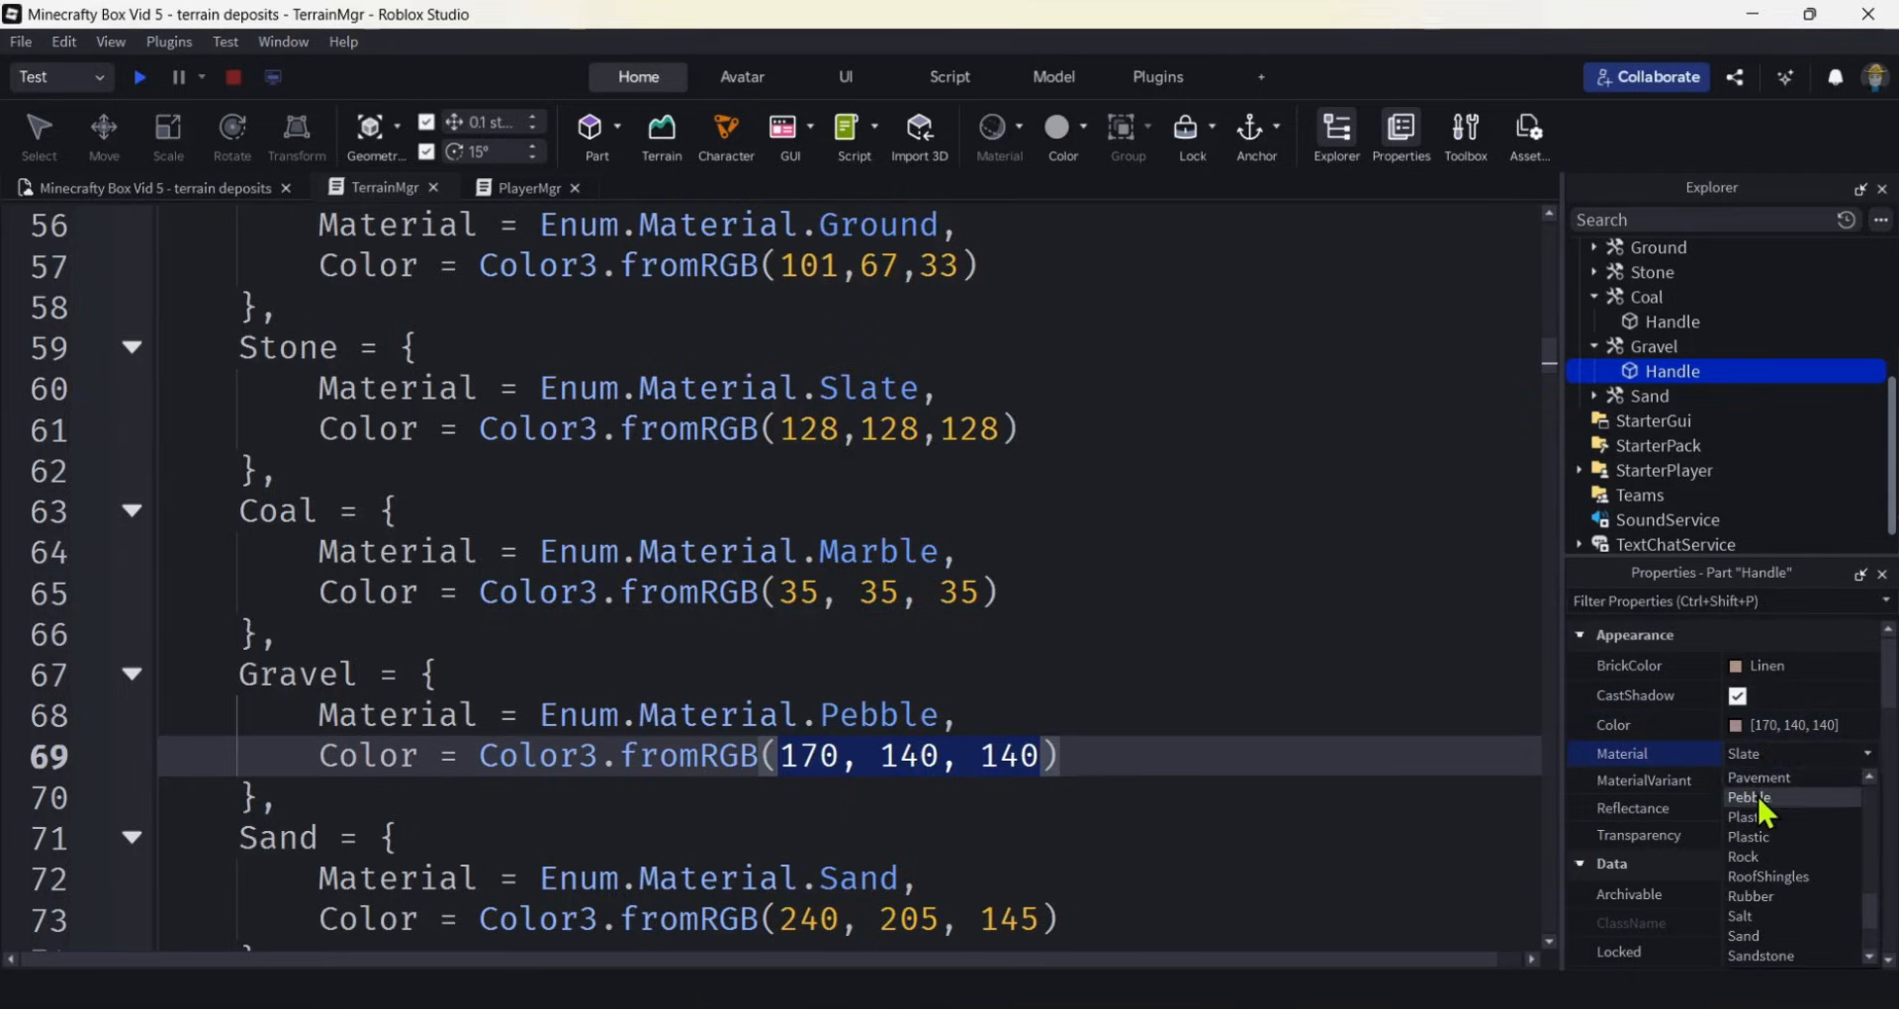
click(1749, 797)
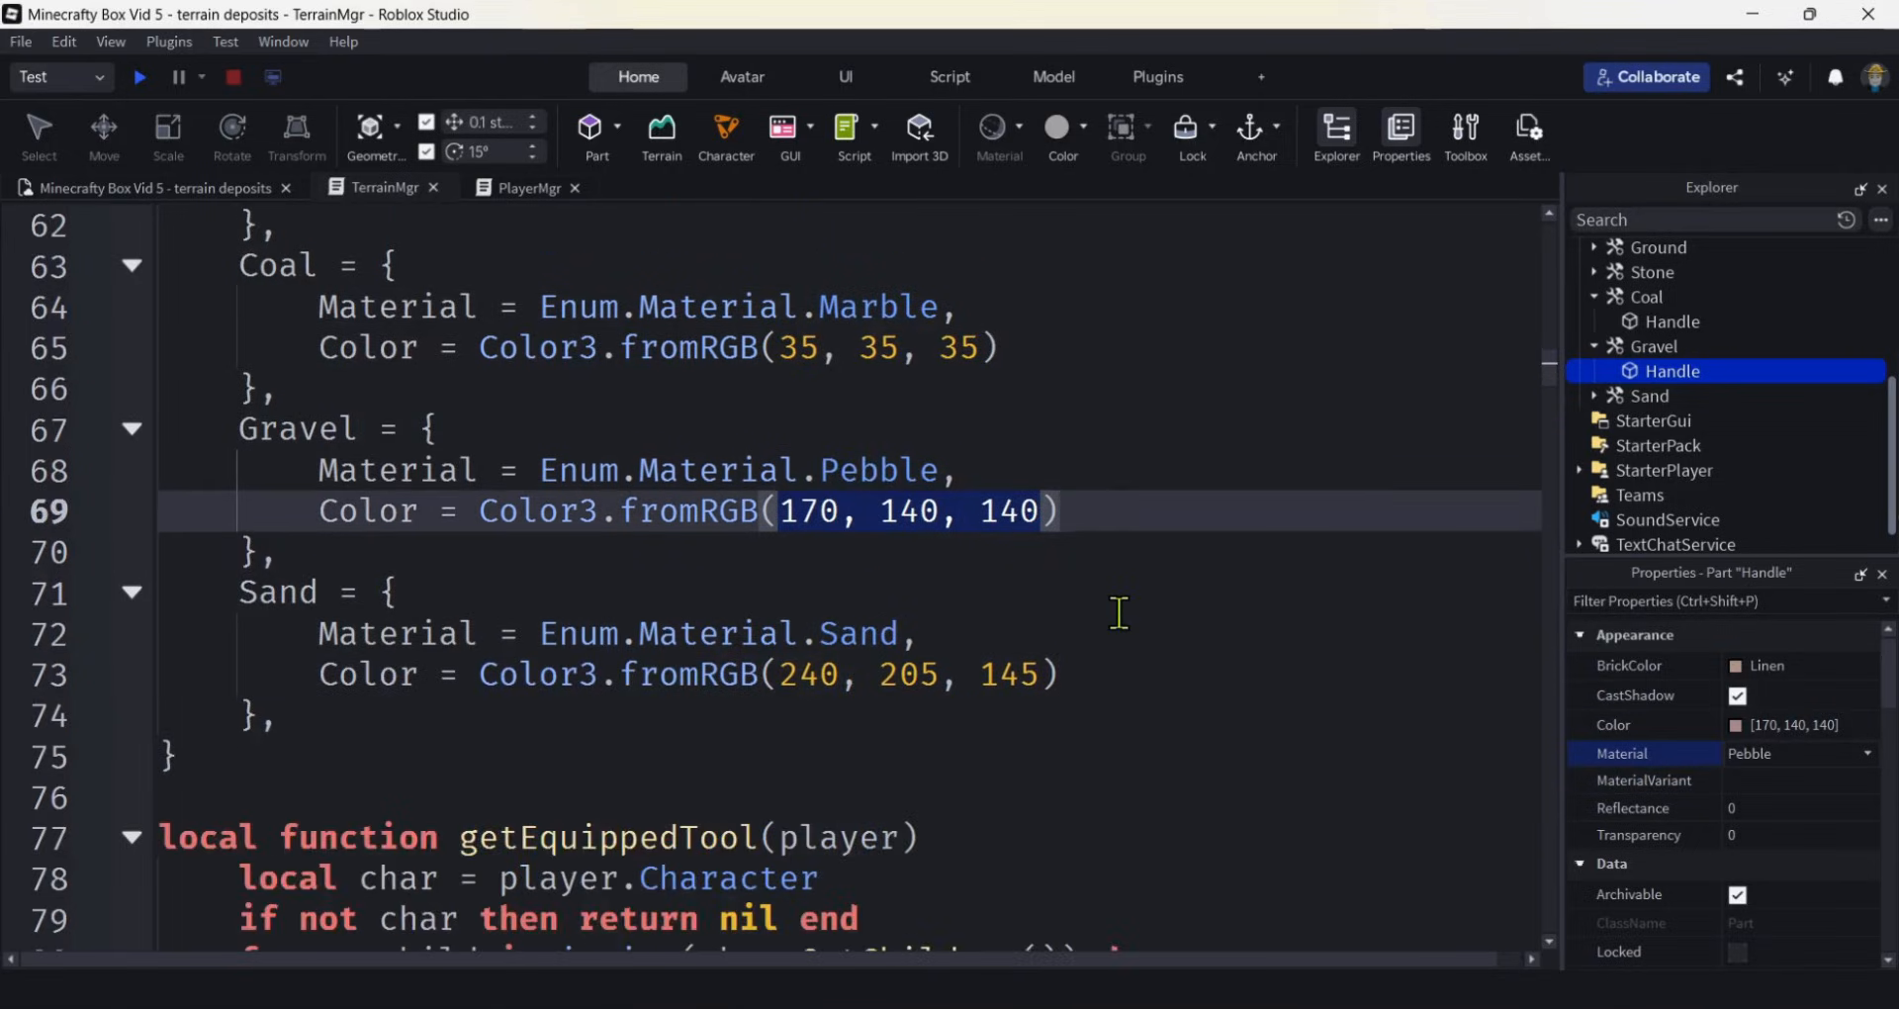
Give the Sand tool's Handle colour 240, 205, 145 and Sand material.
click(1022, 675)
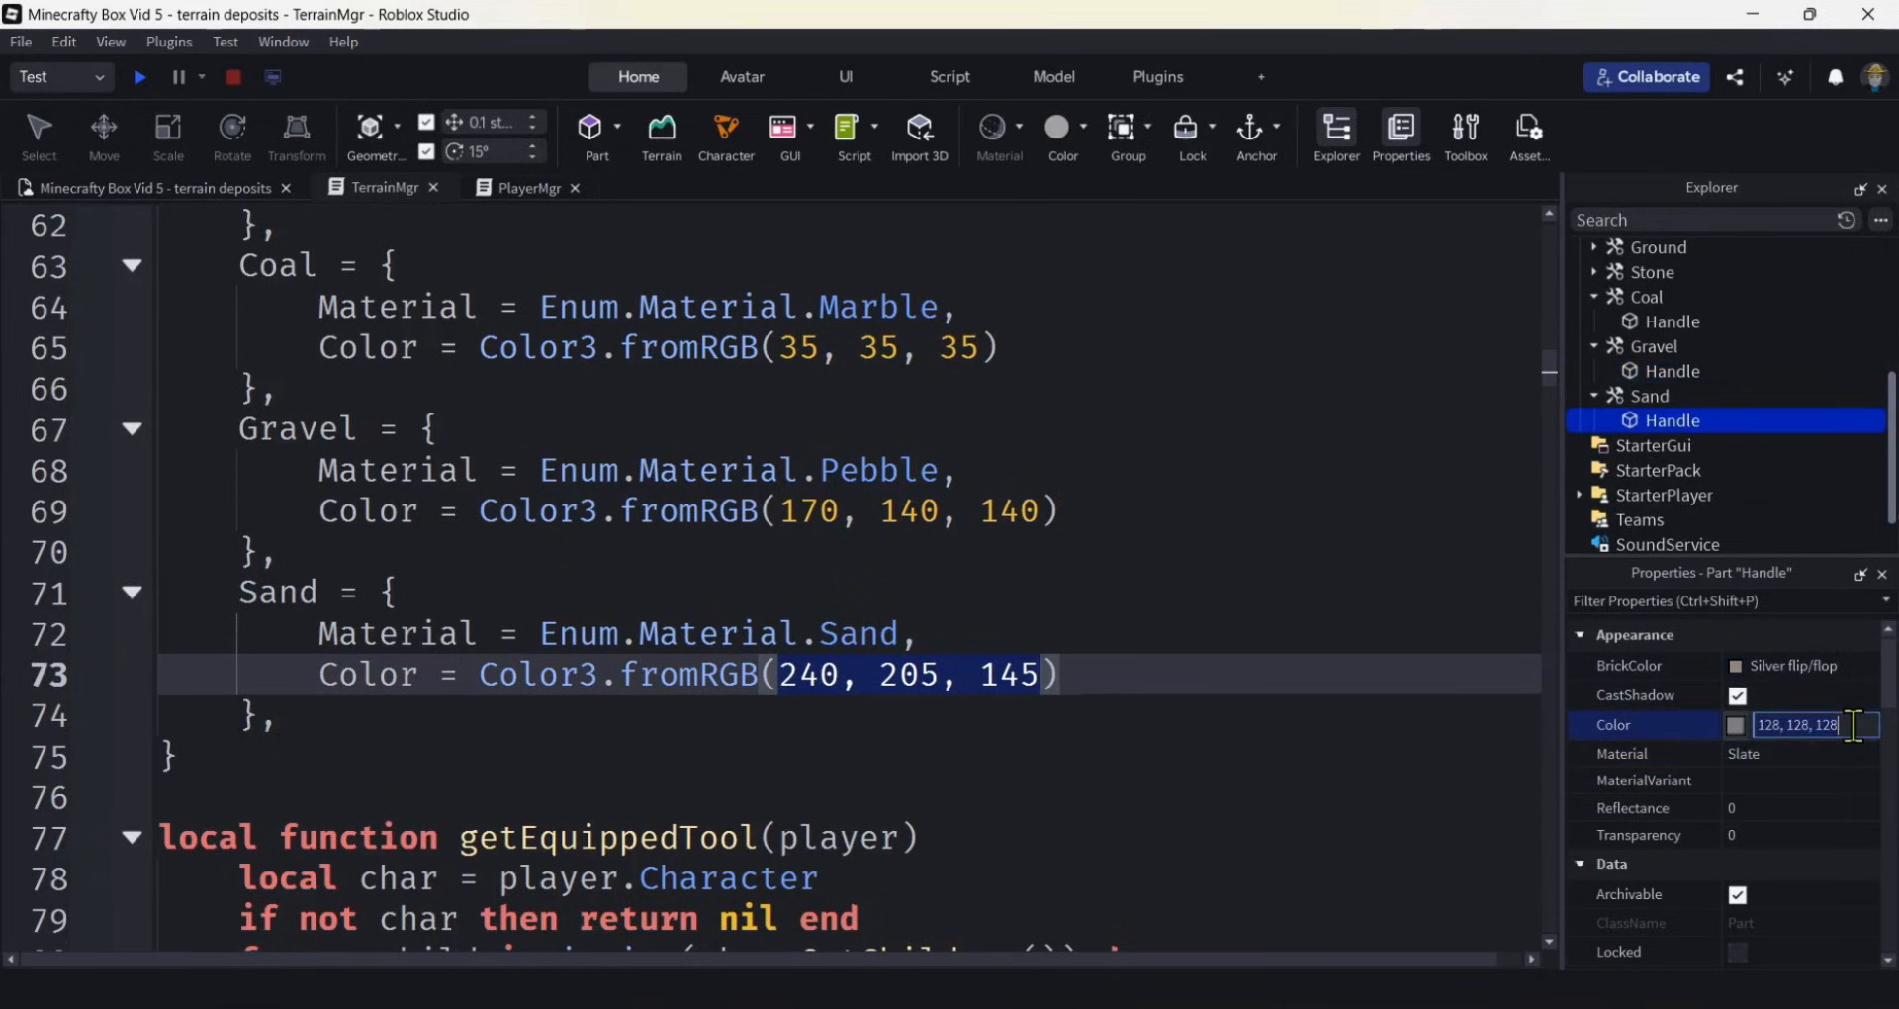
text(240, 205, 145])
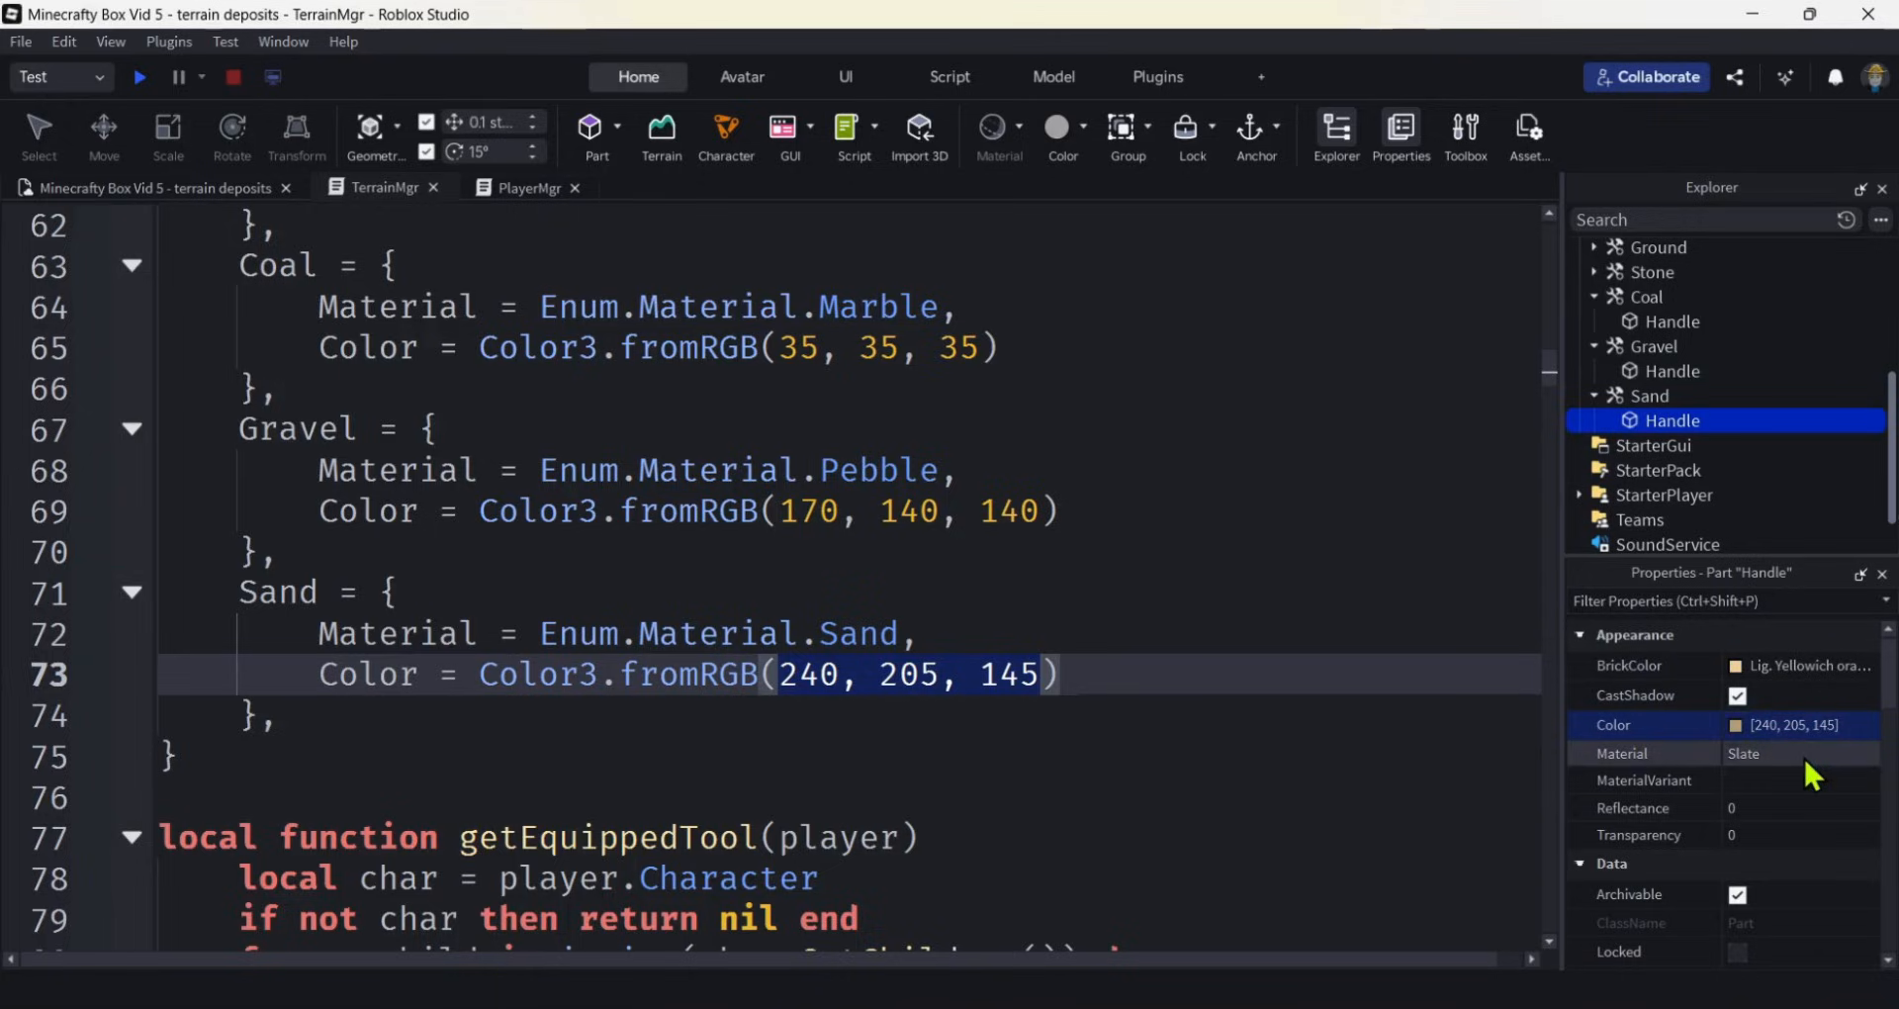
click(1798, 752)
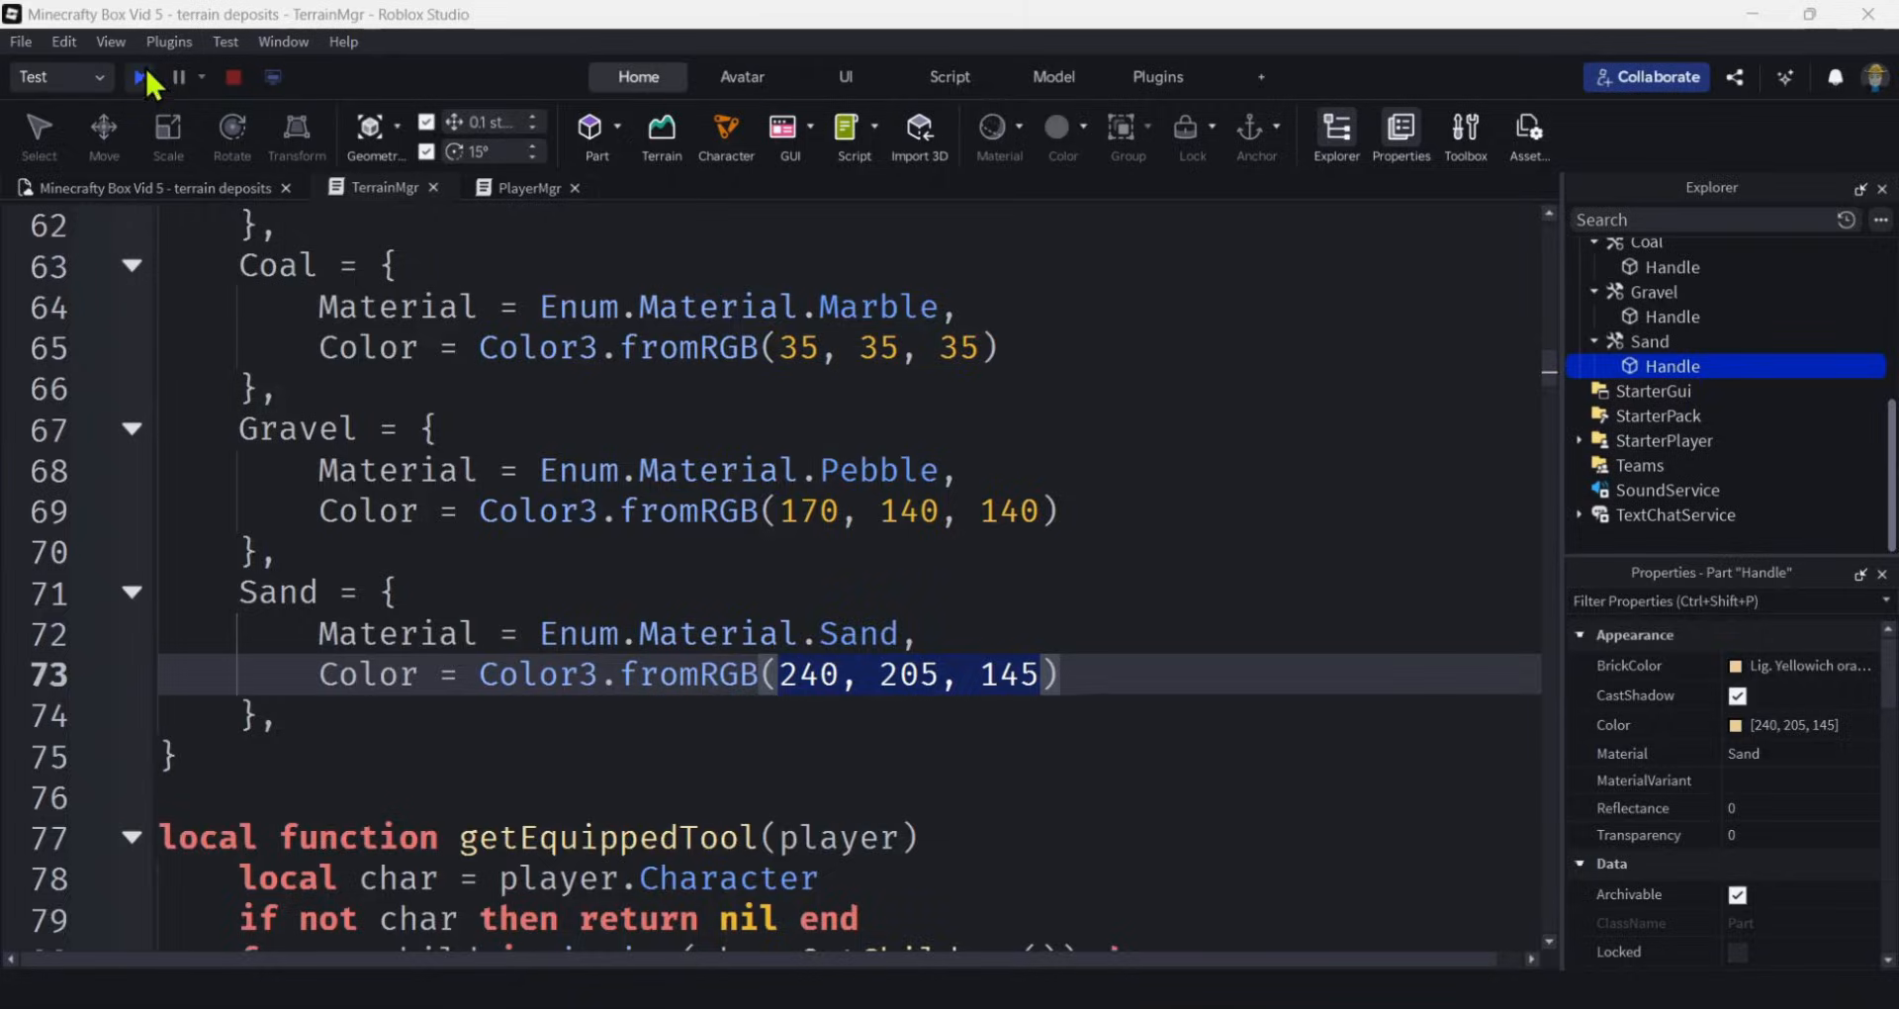
Start a playtest and show the Output panel via the Window menu.
click(138, 77)
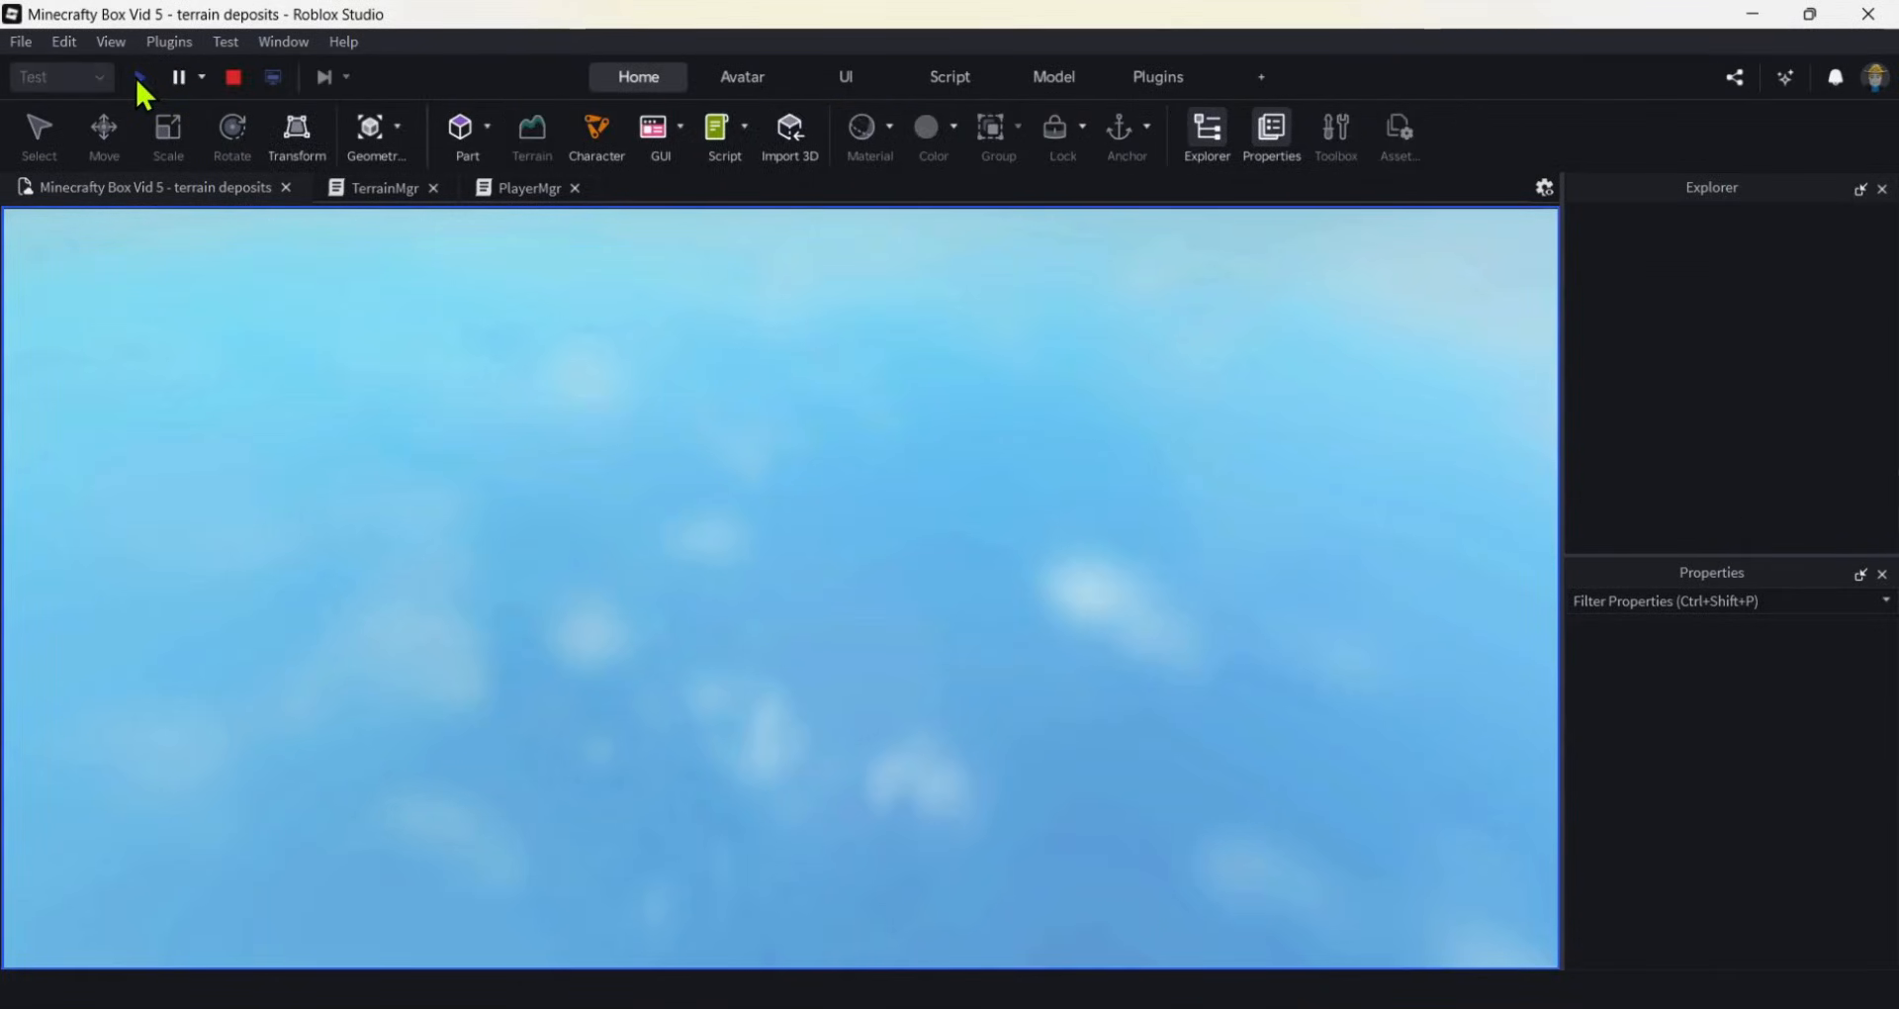
click(283, 39)
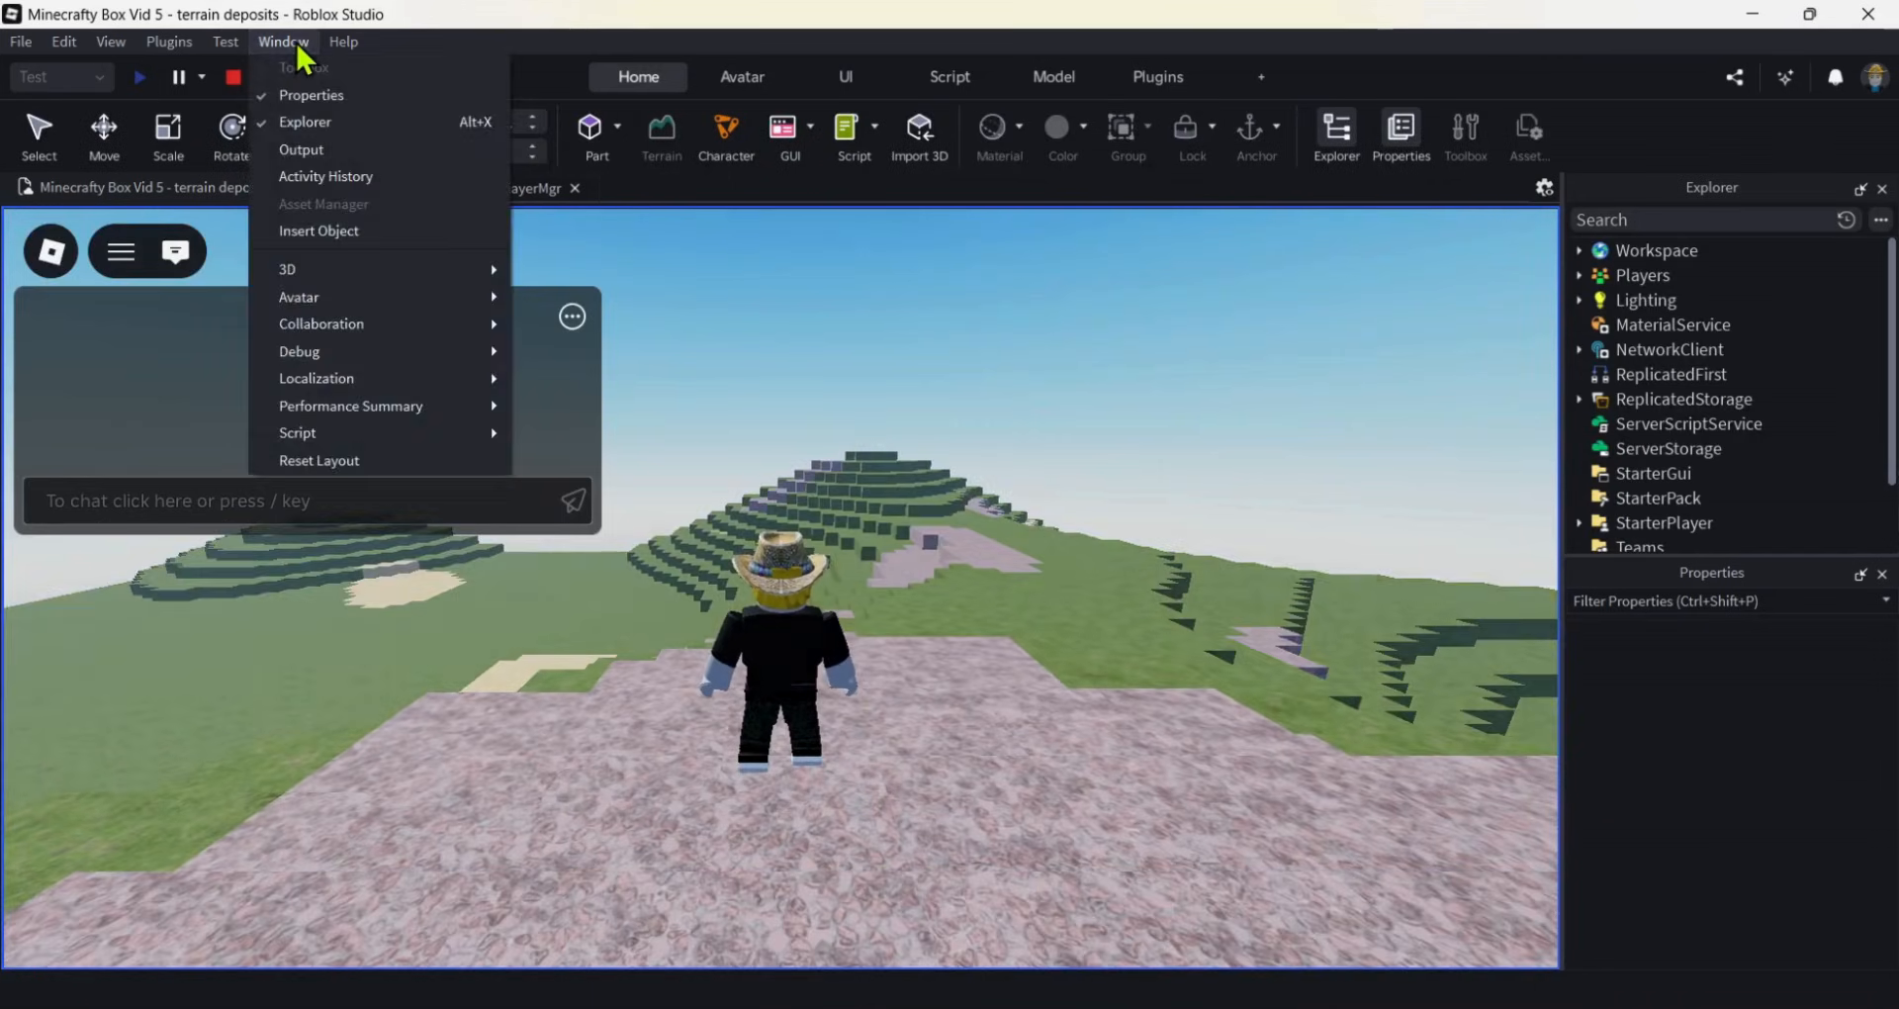
click(301, 148)
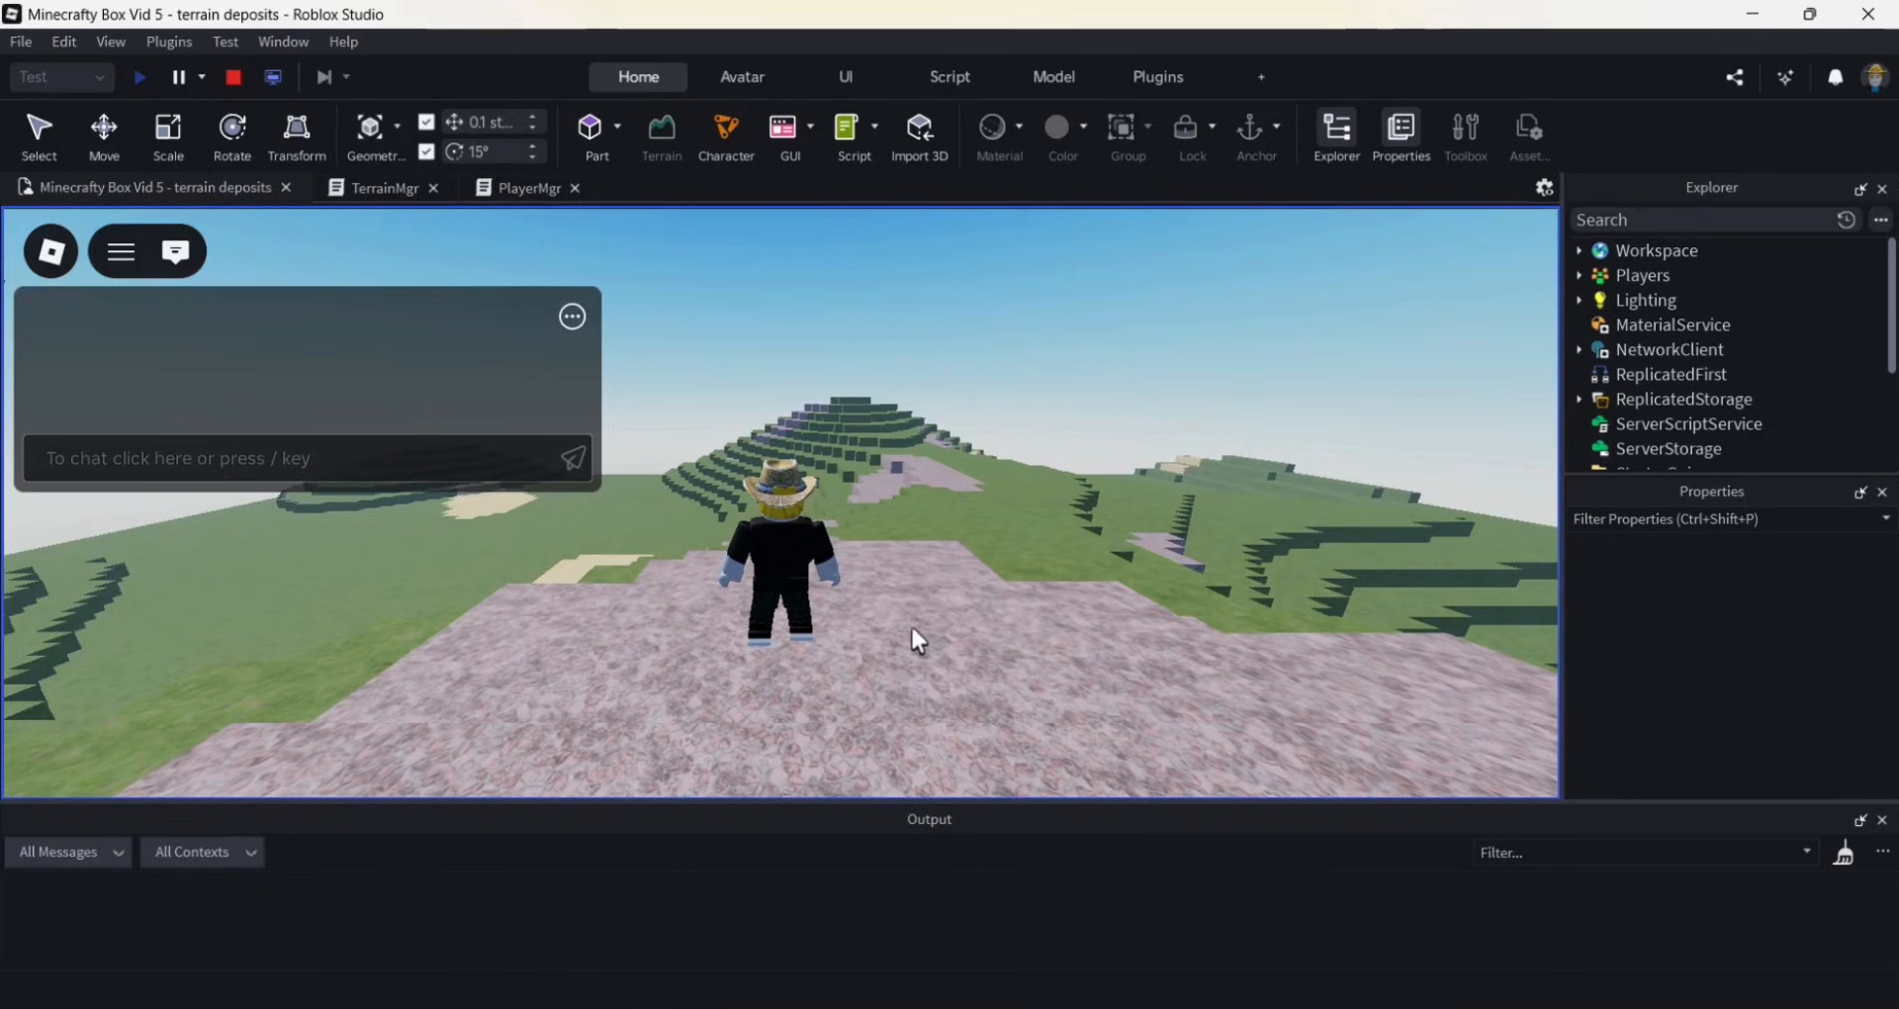
mouse_move(886, 631)
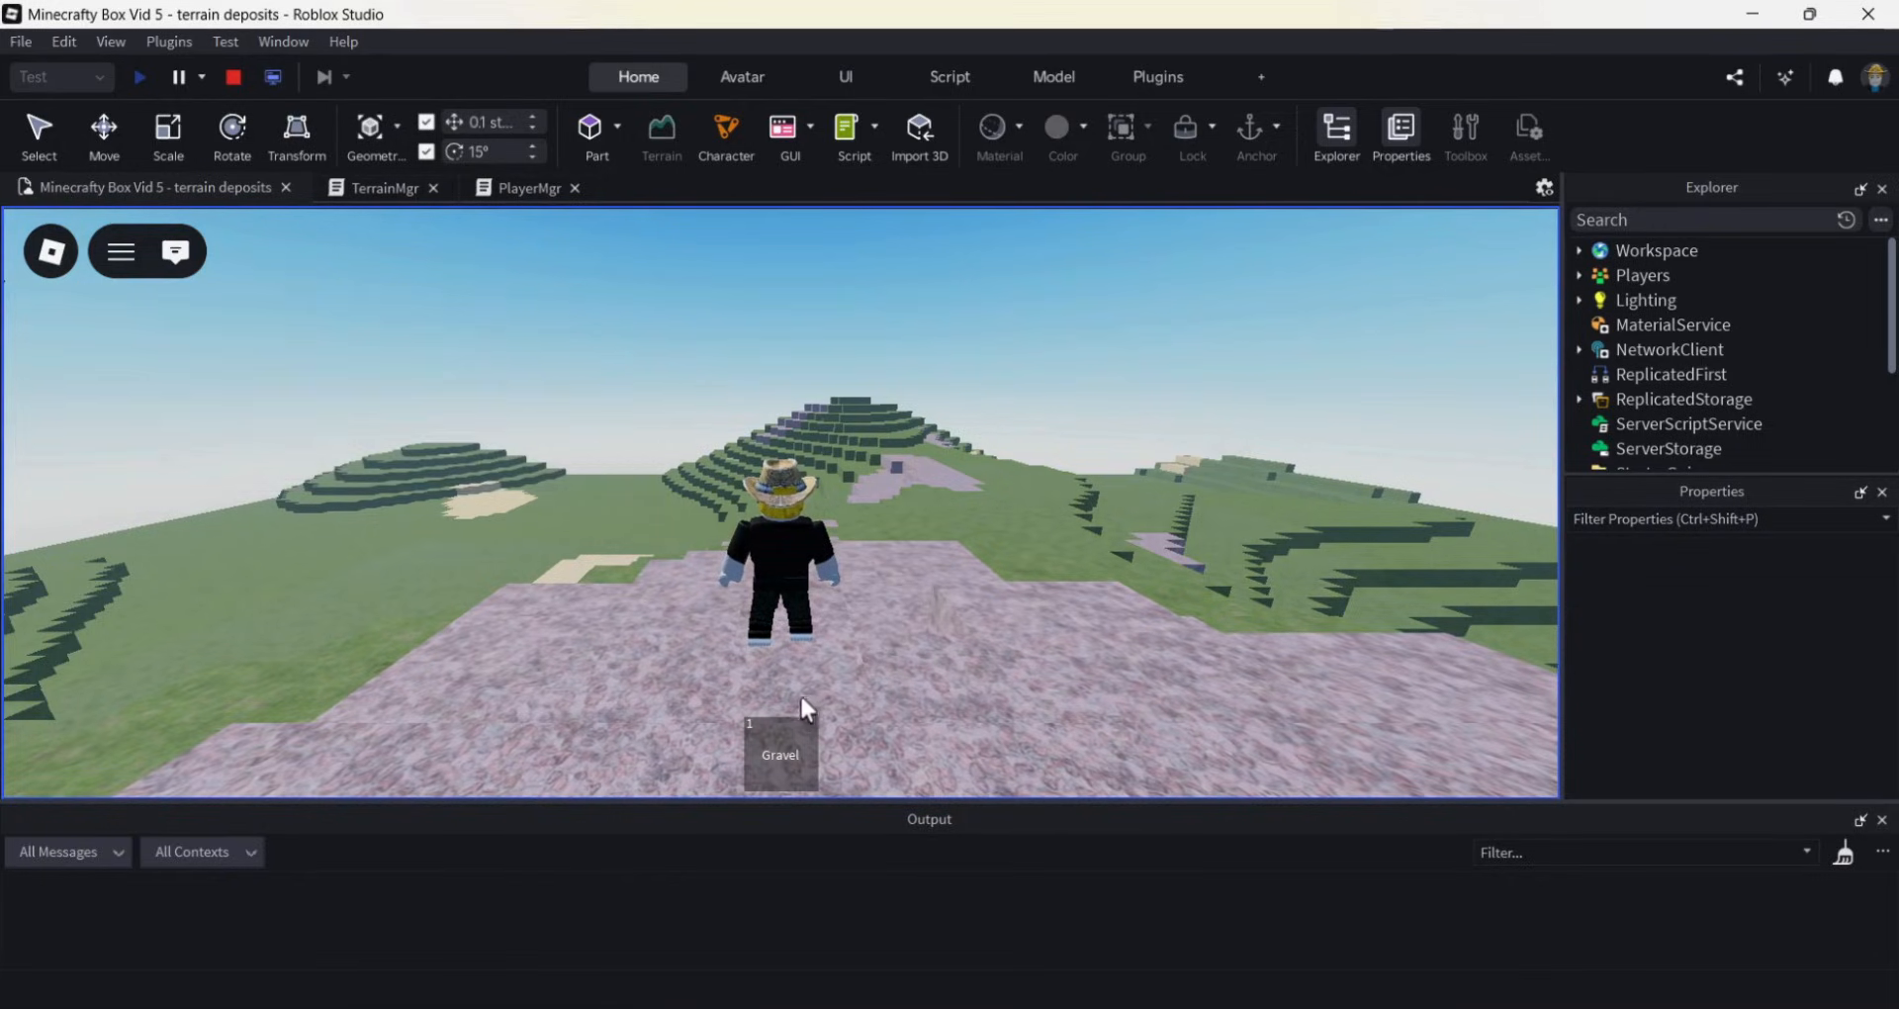
Mine gravel and sand, place them as blocks near the character, then stop the playtest.
click(807, 710)
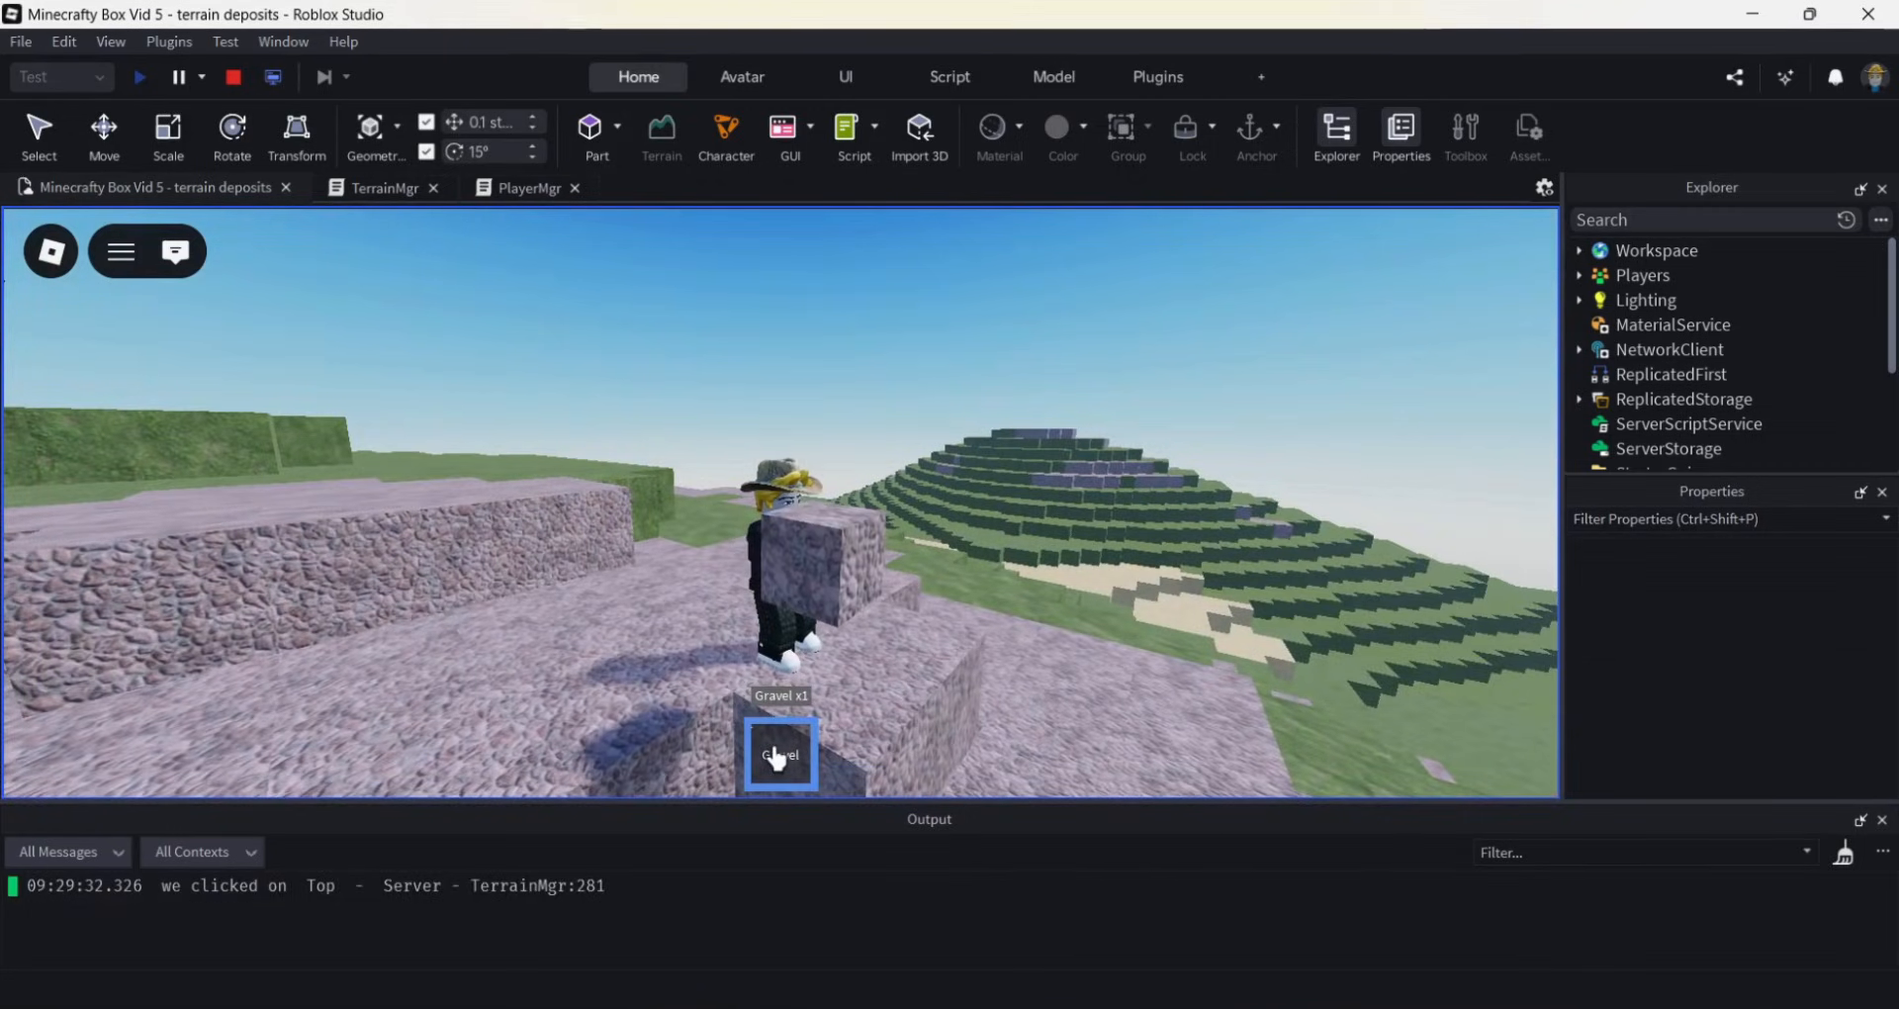
click(779, 754)
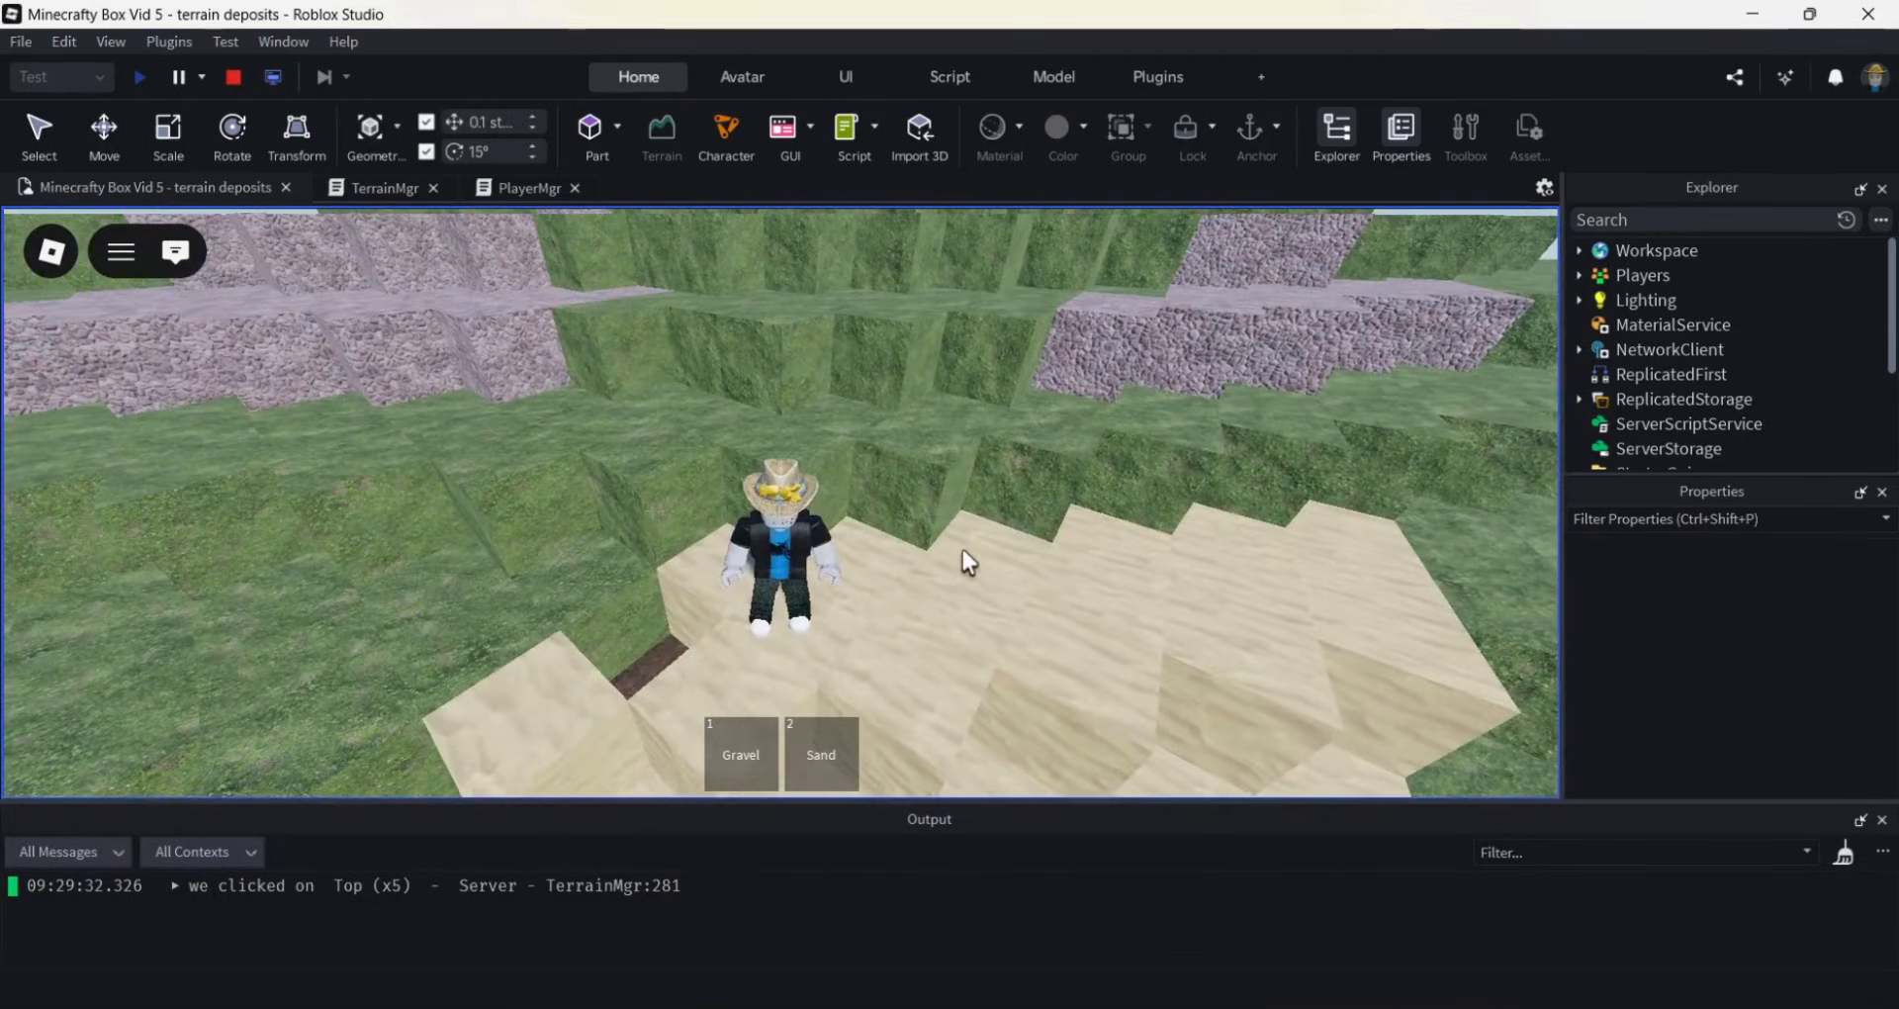
click(819, 753)
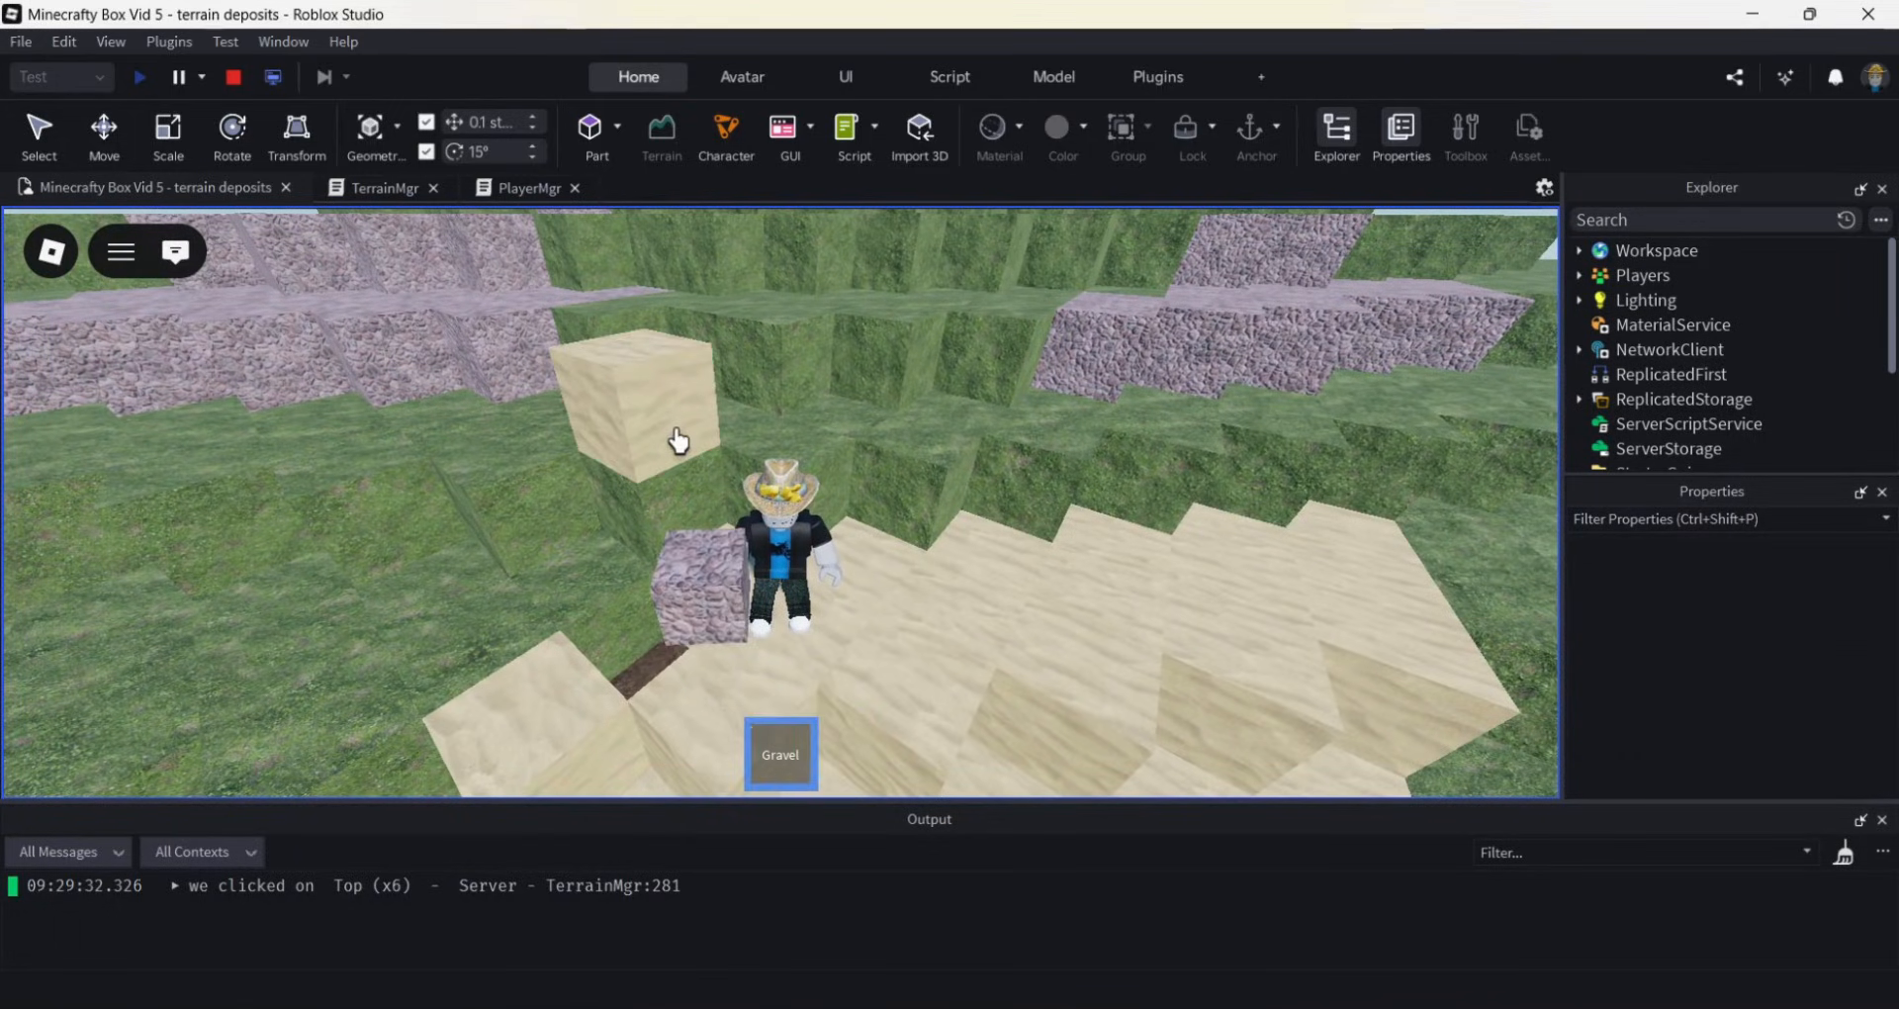
click(678, 439)
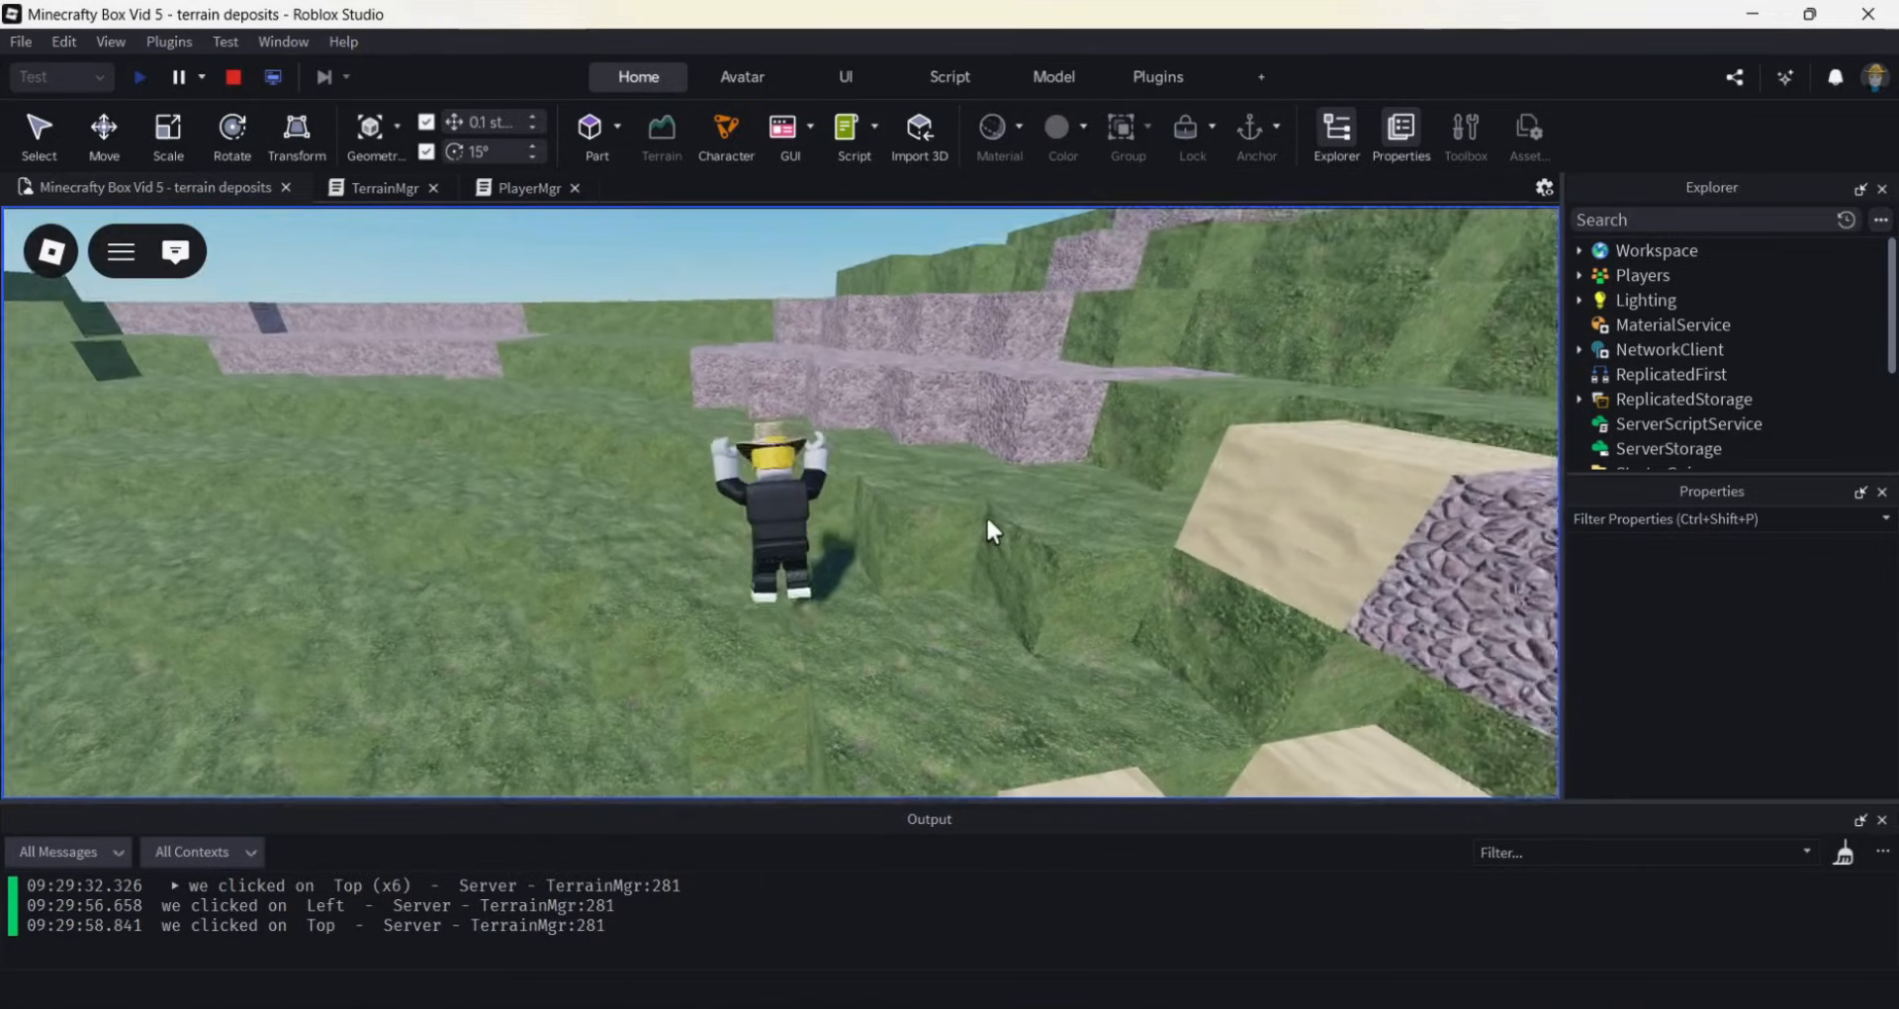
click(233, 78)
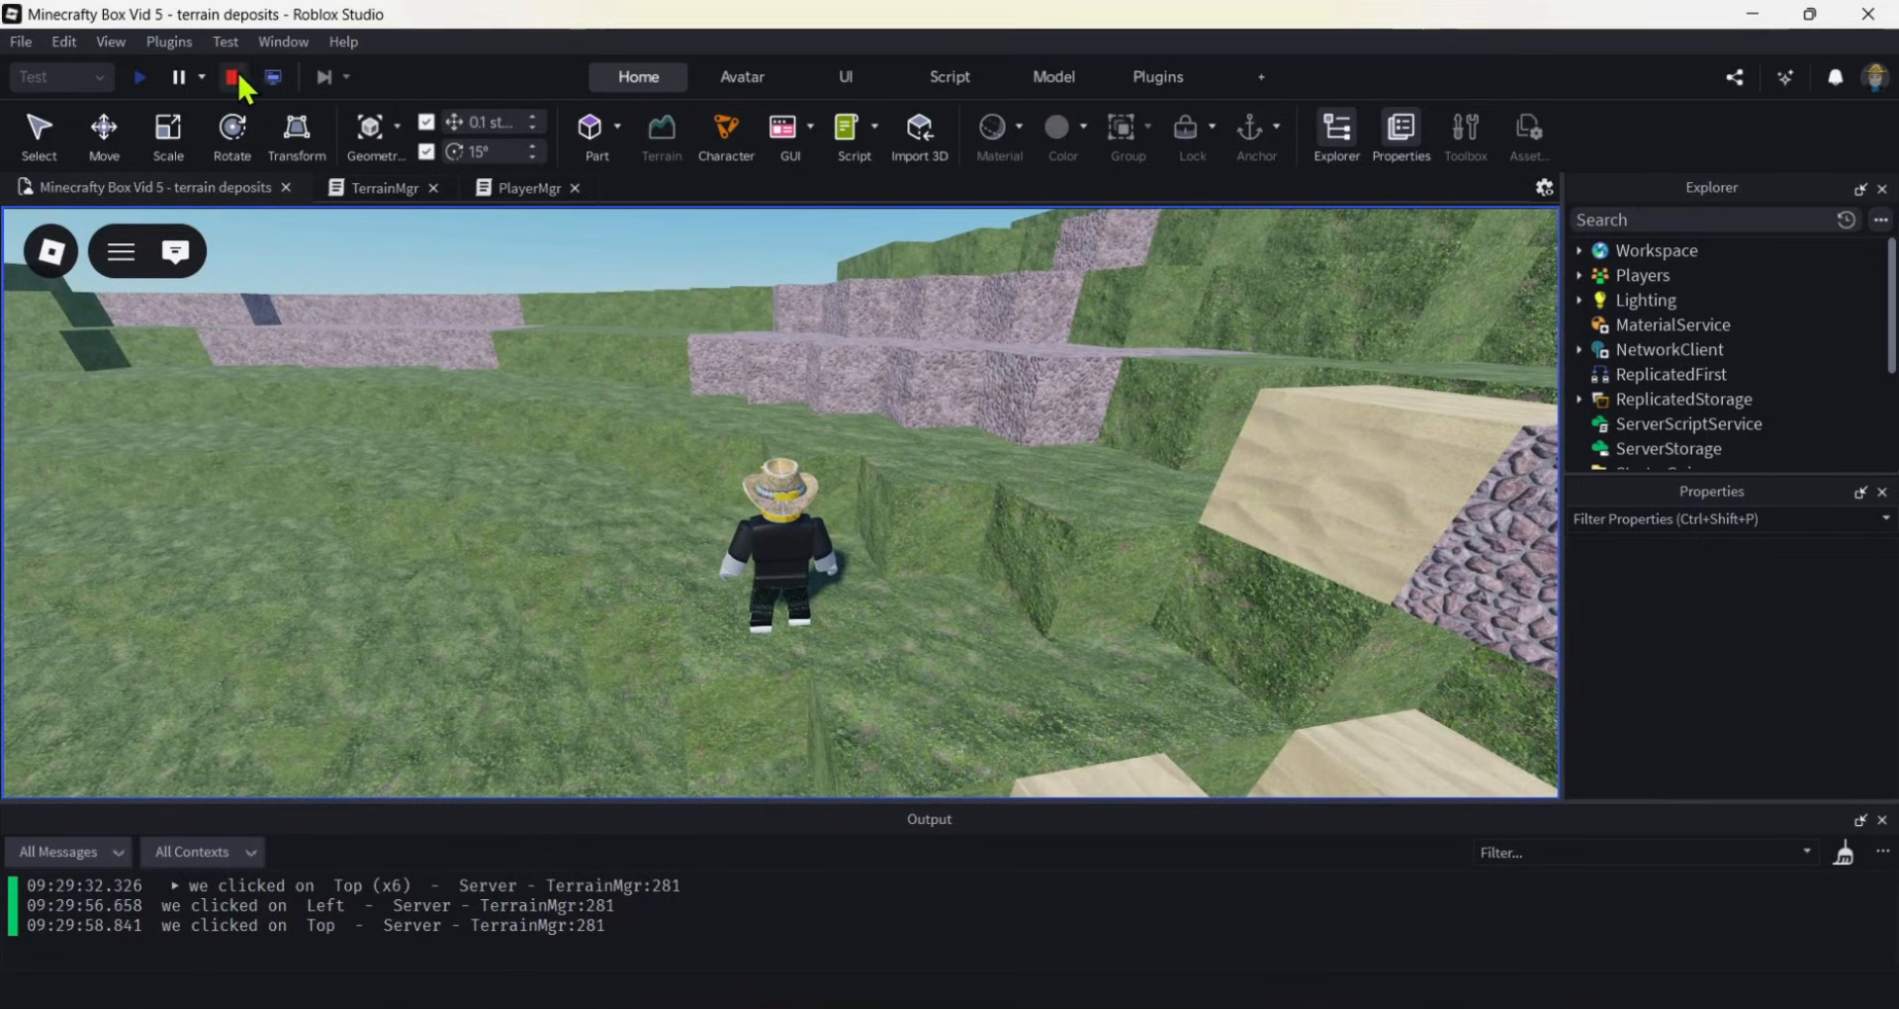
click(233, 77)
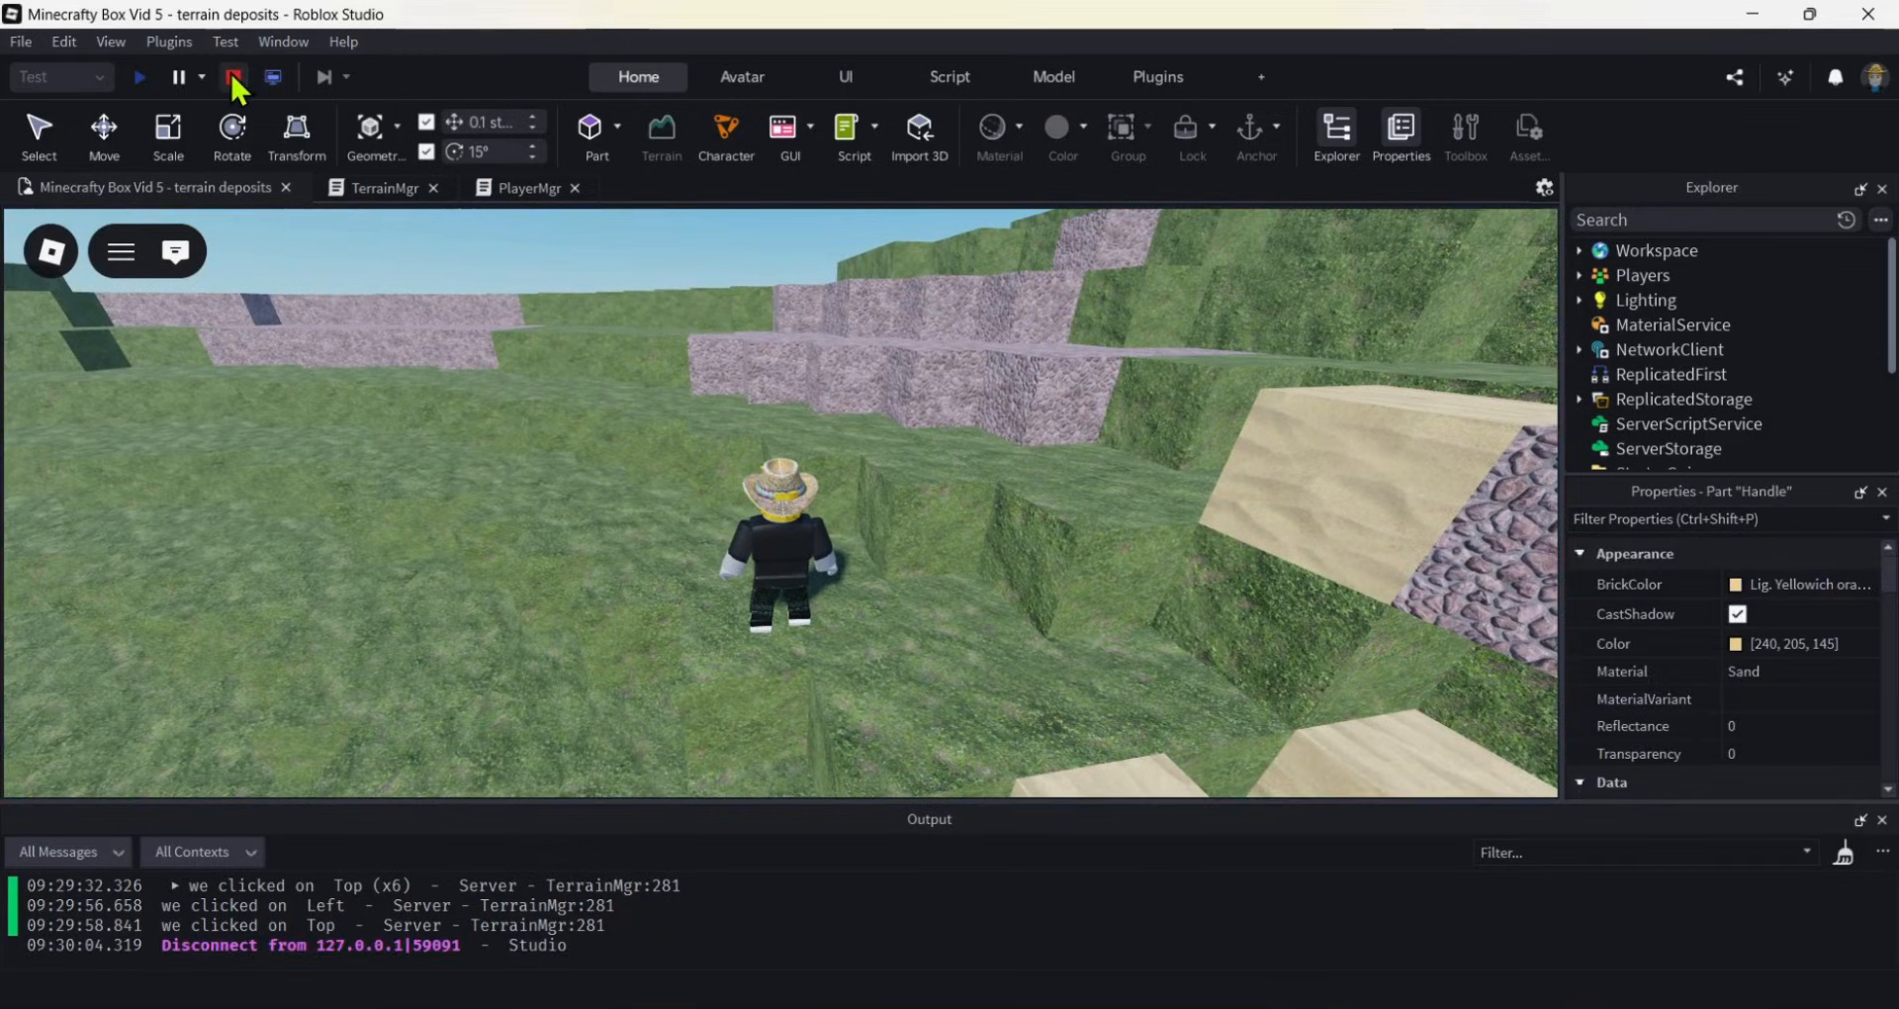
In TerrainMgr, set GRASS_LAYERS and GROUND_LAYERS both to 0.
click(234, 77)
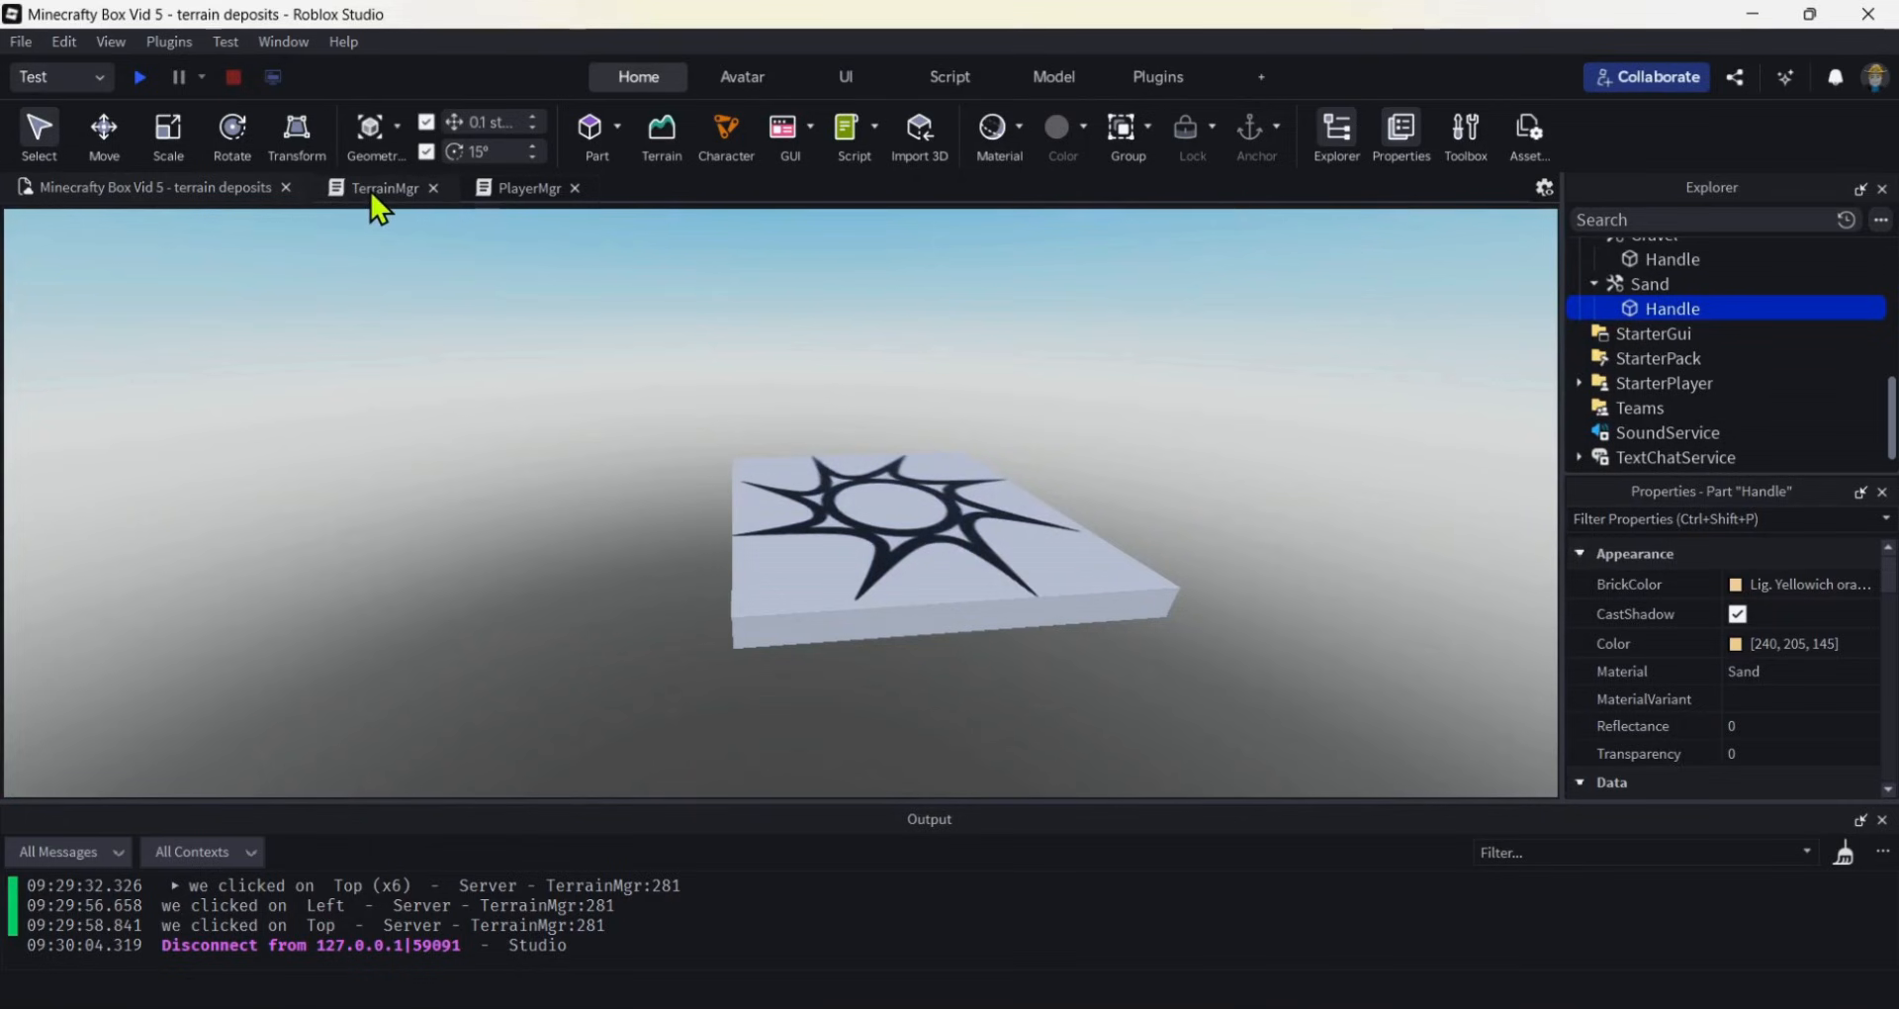
click(384, 188)
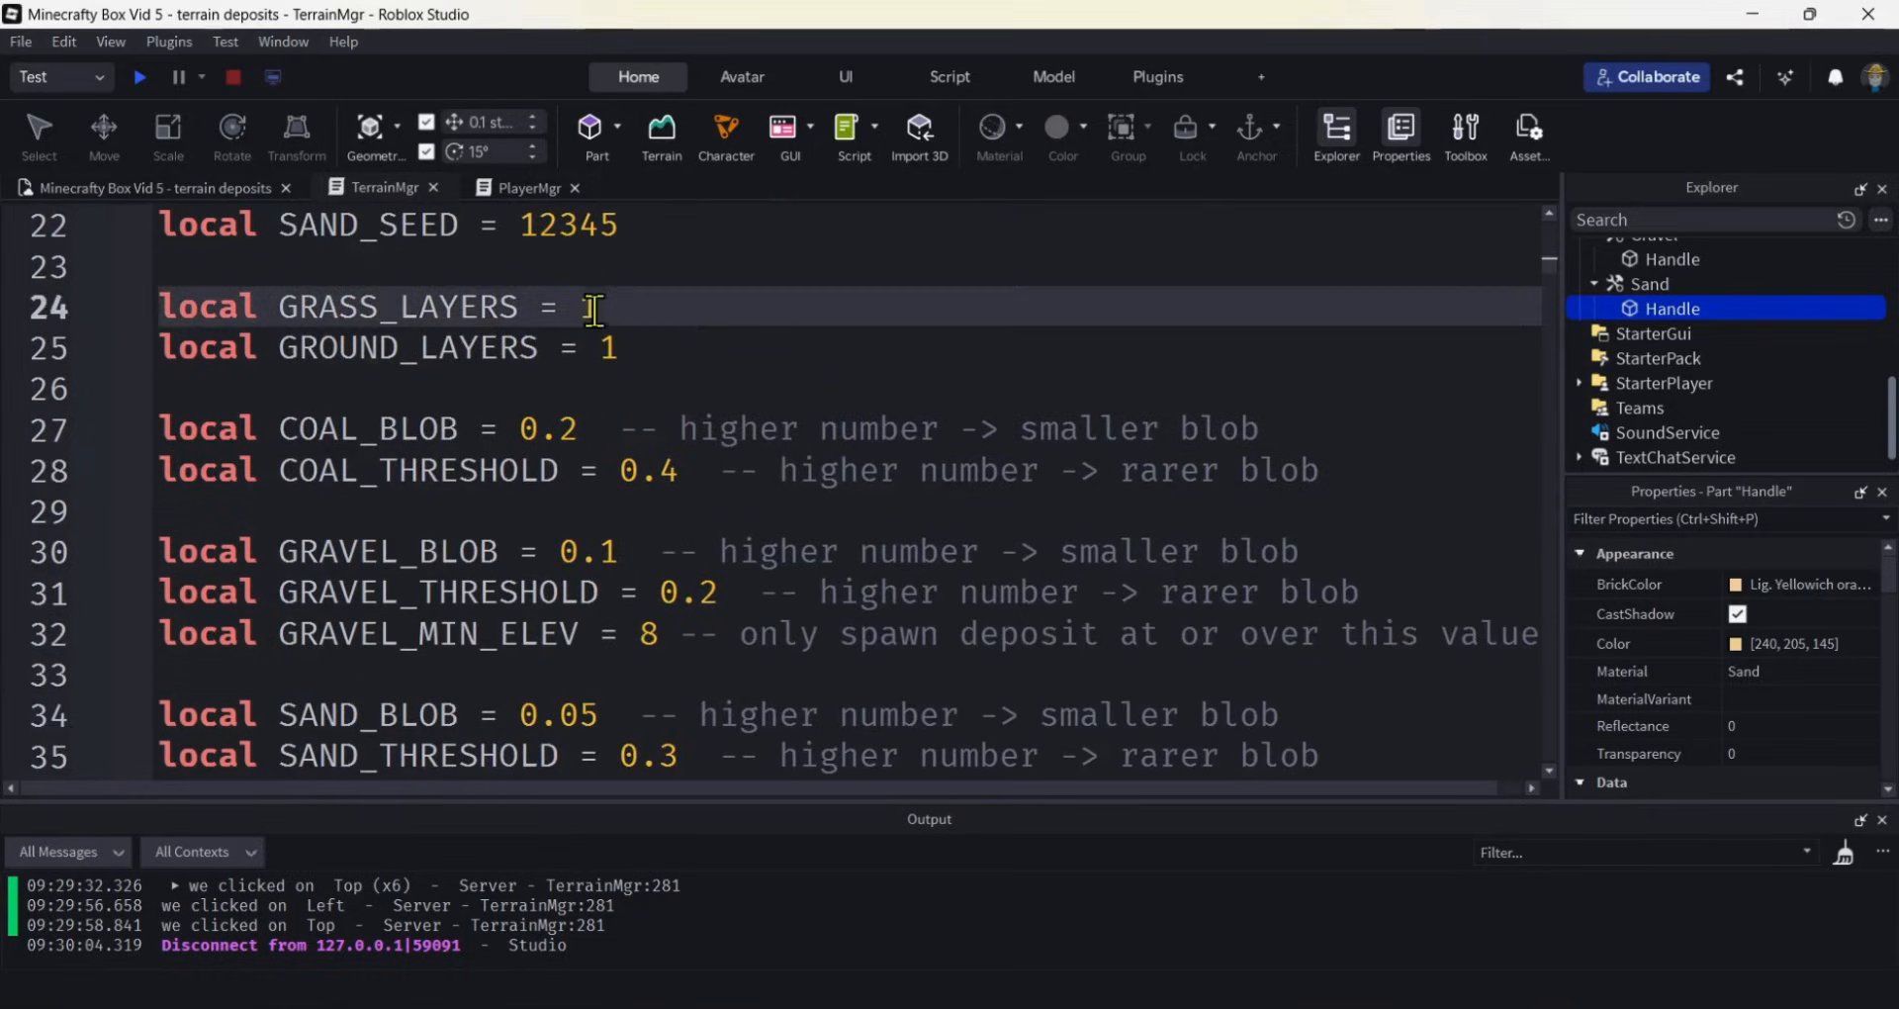
text(0)
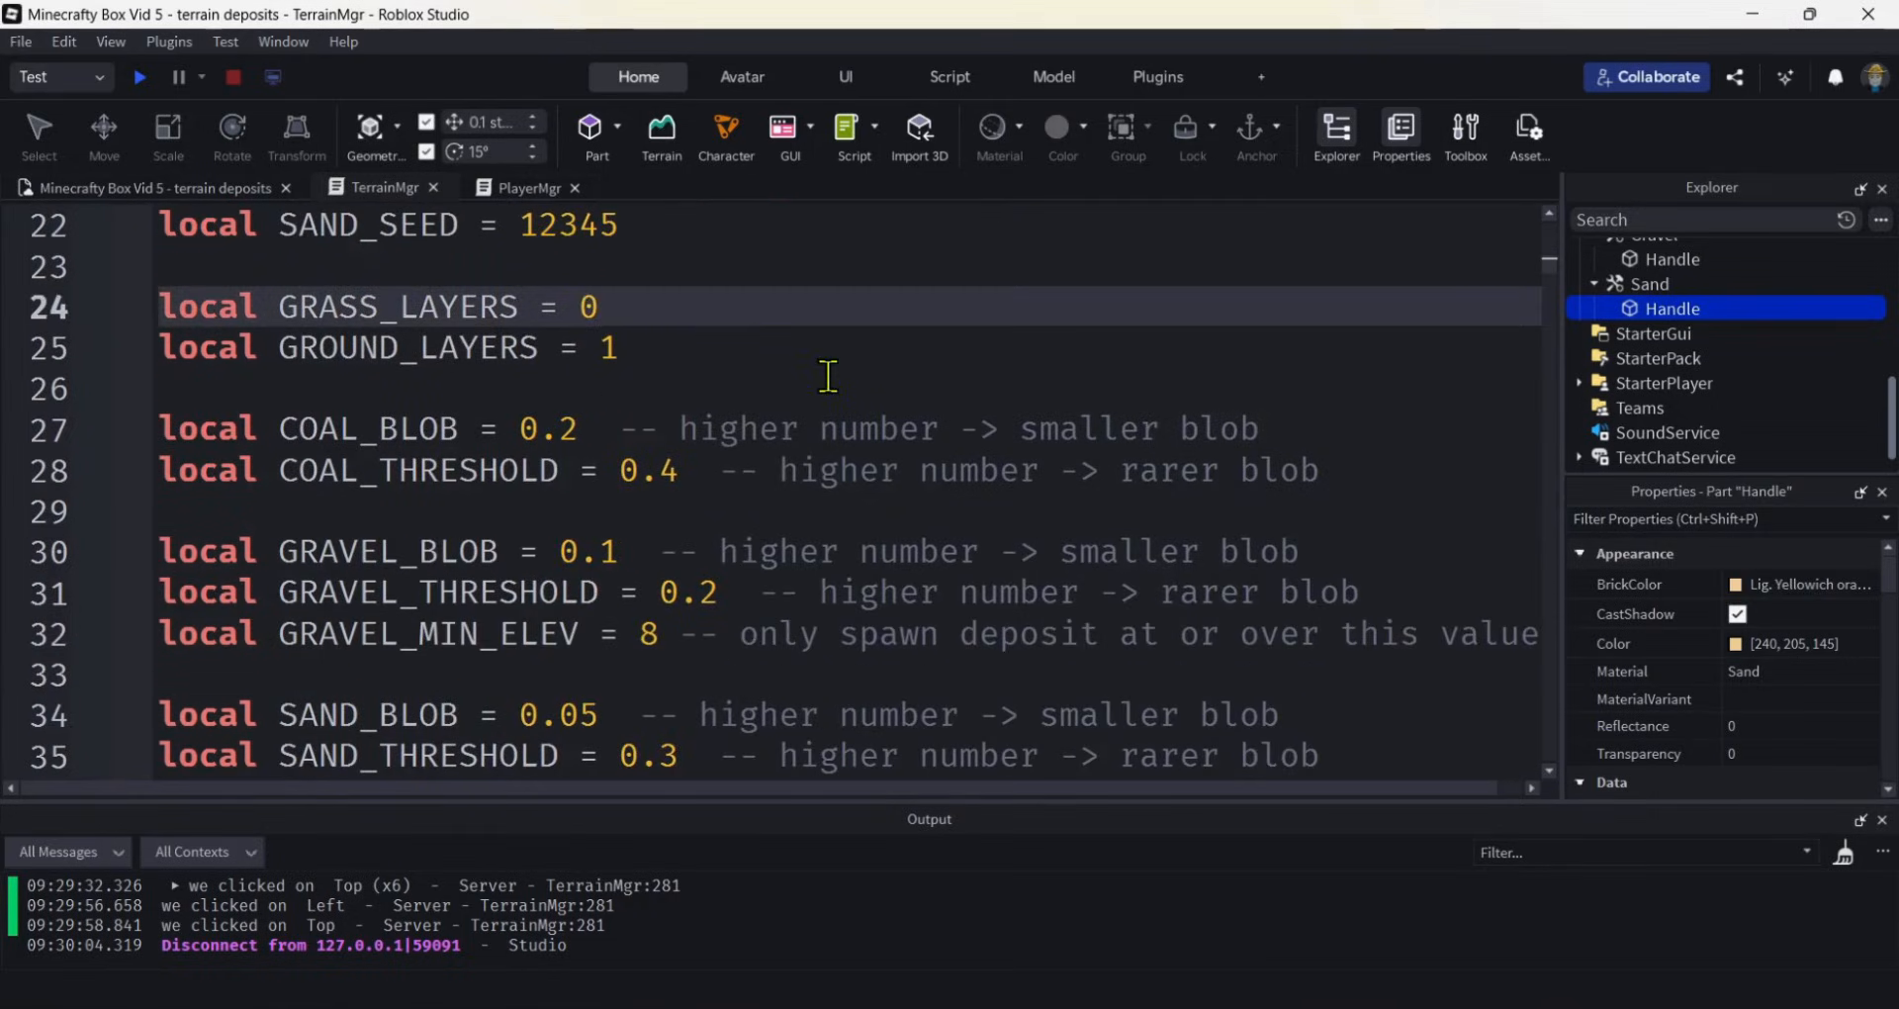
text(0)
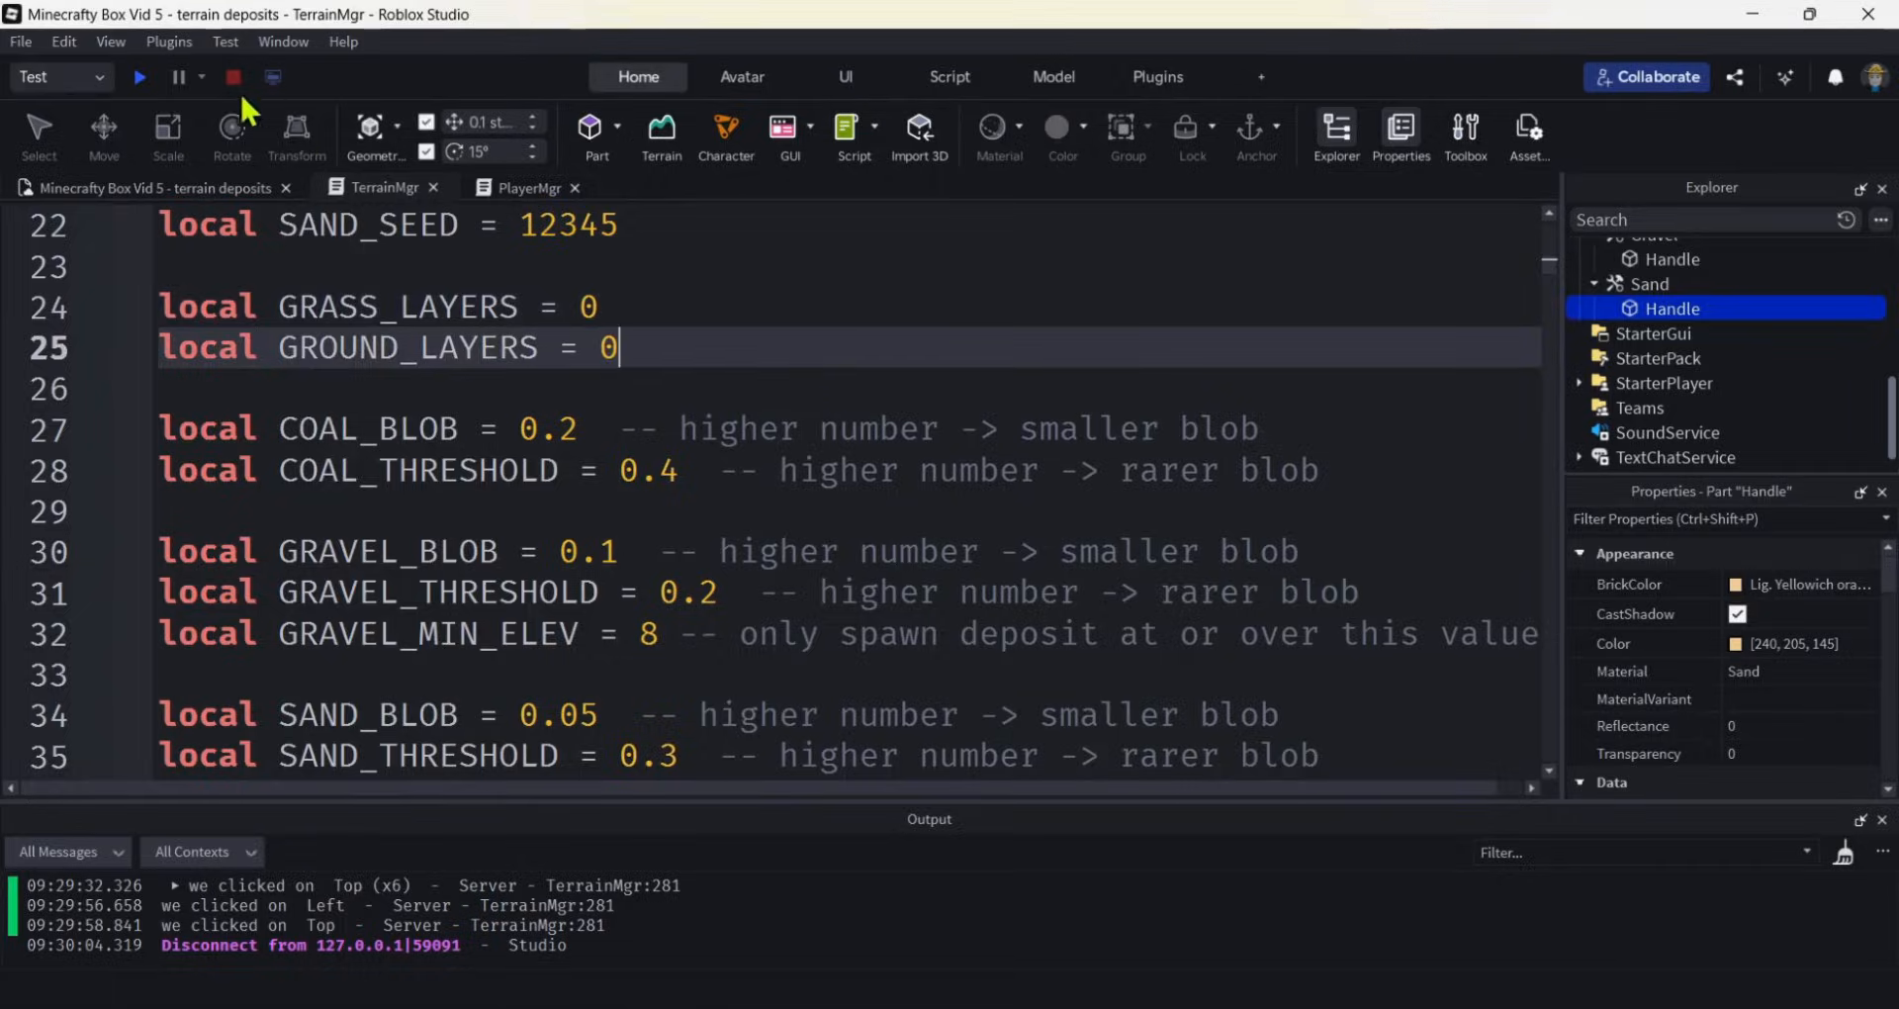
Playtest the bare-stone terrain and collect a coal block with the Coal tool.
click(139, 78)
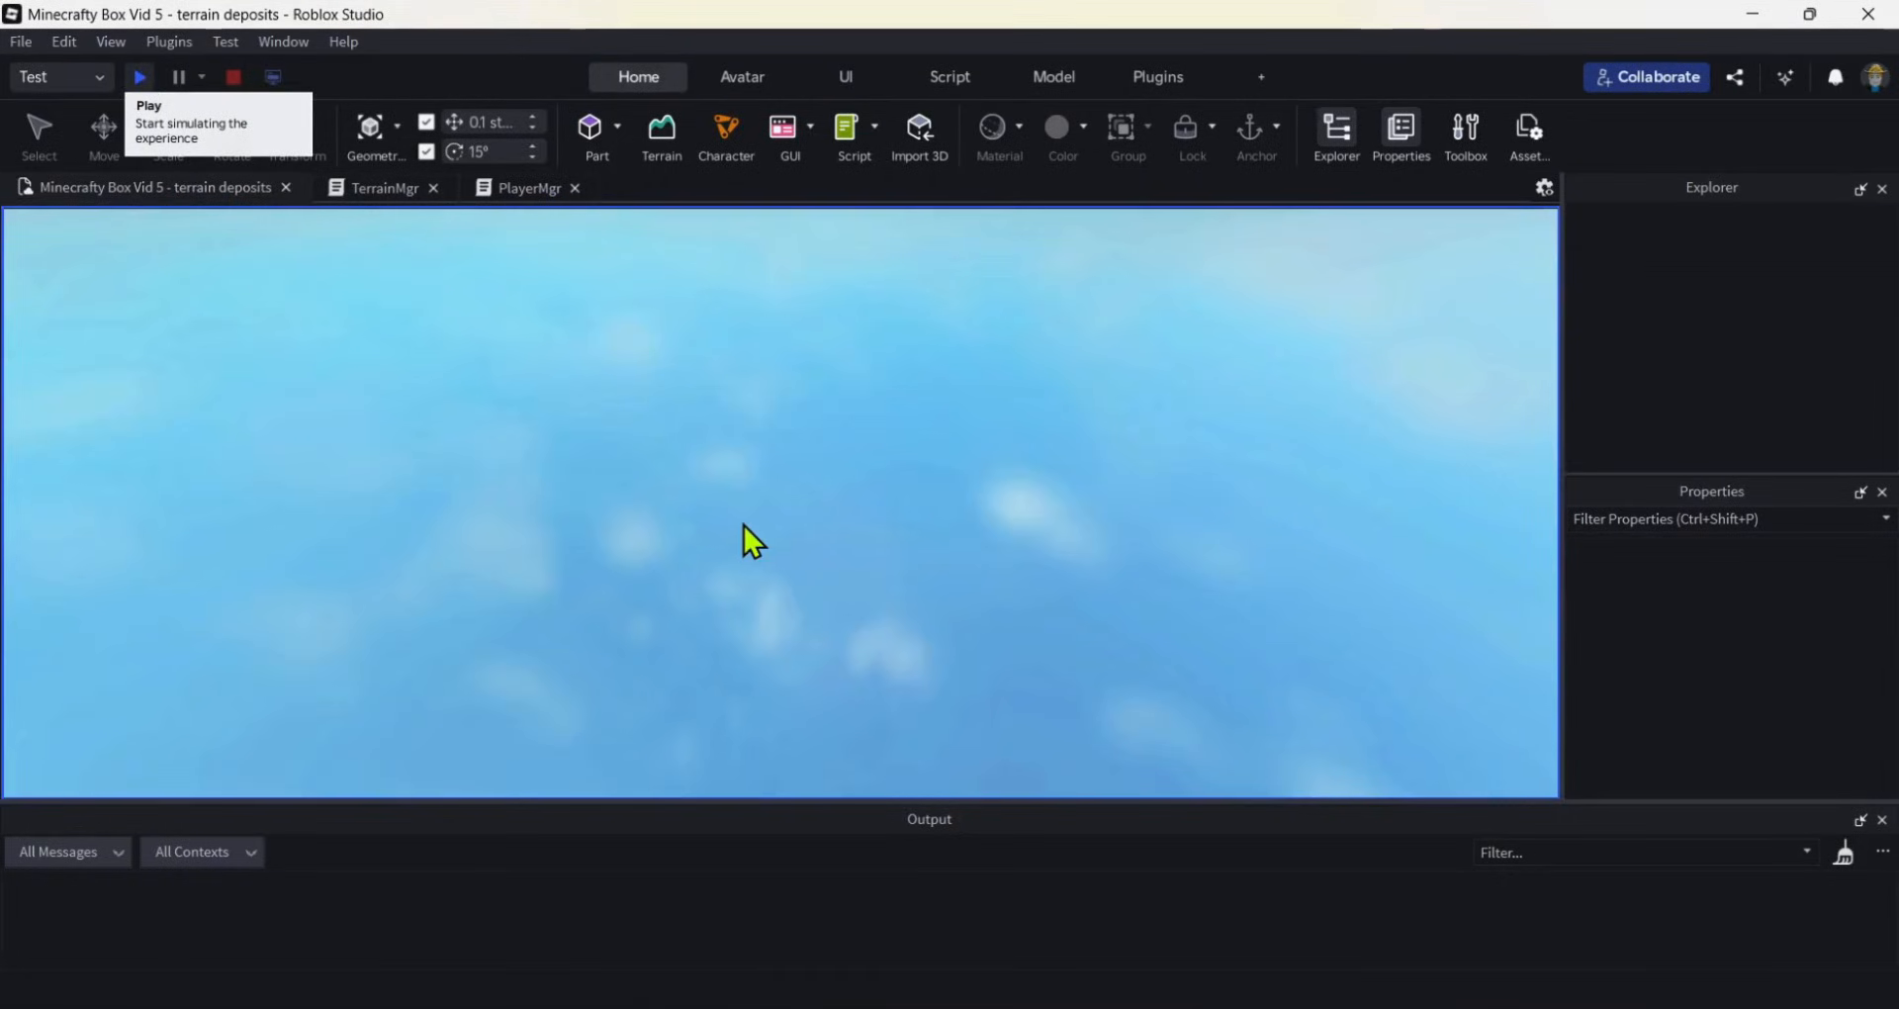
click(139, 77)
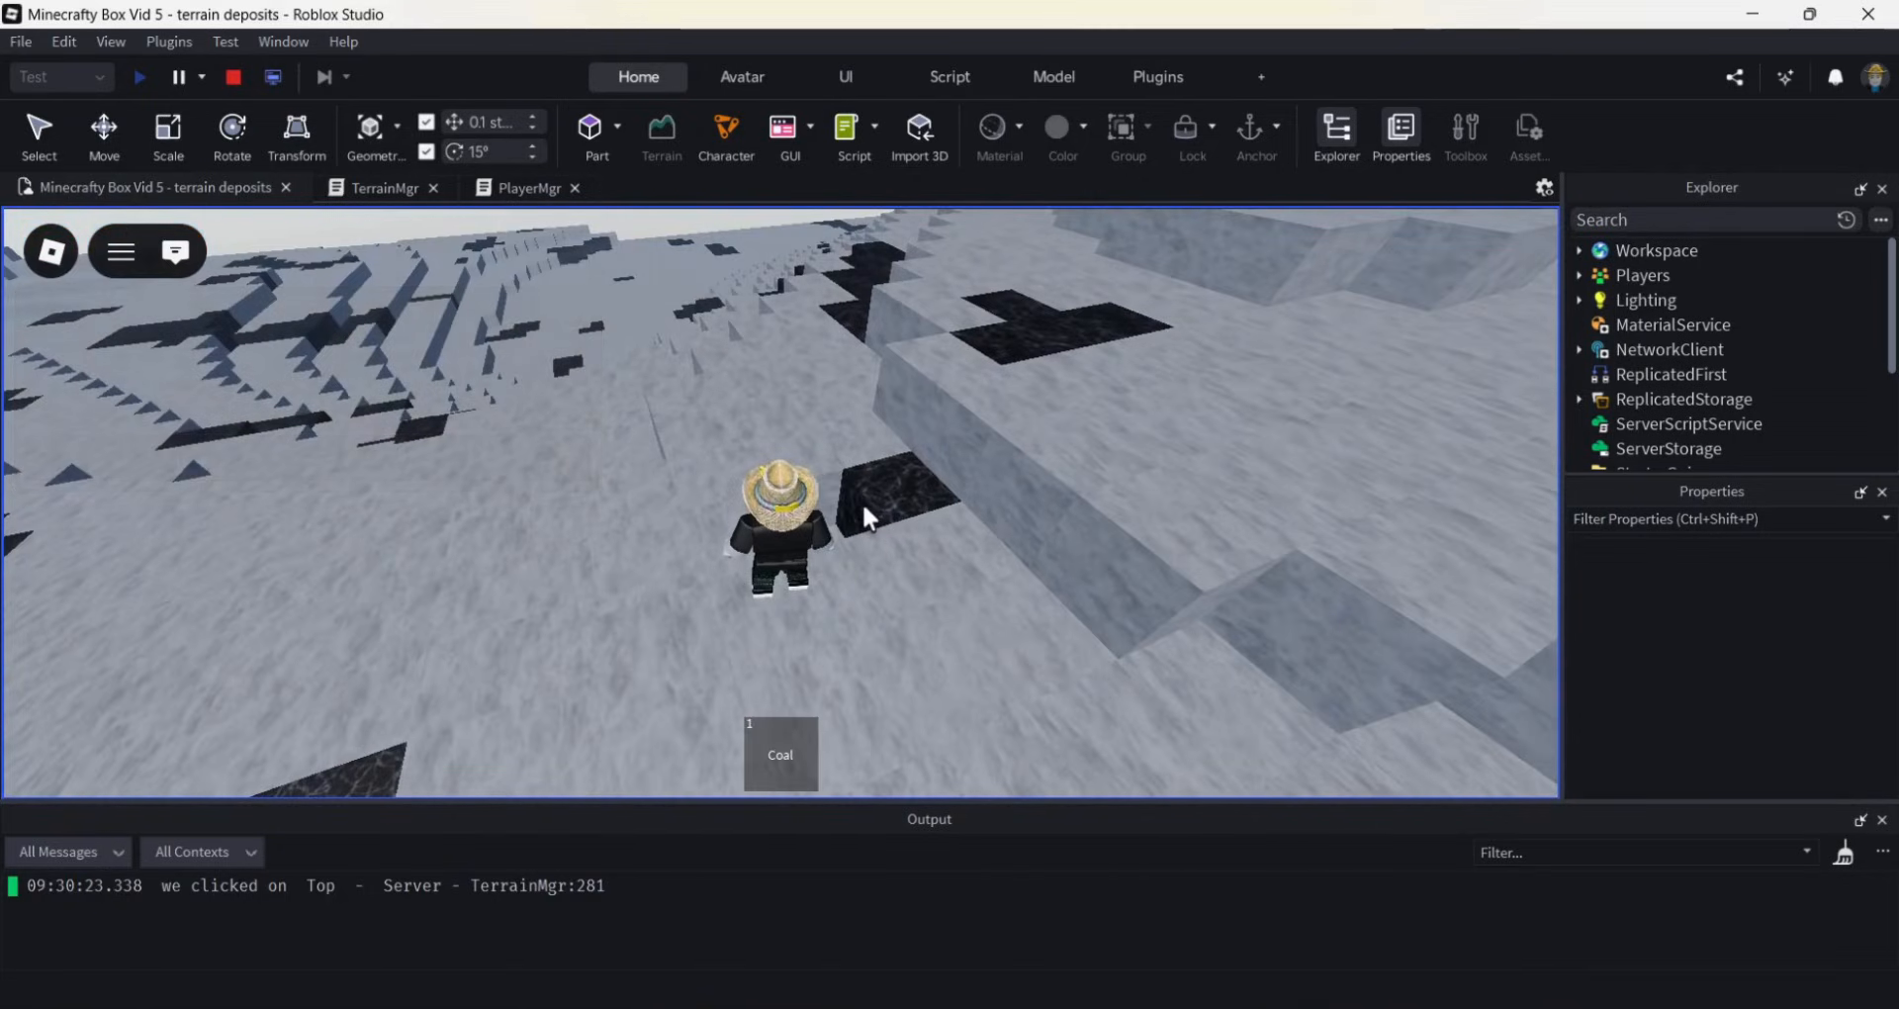
click(779, 754)
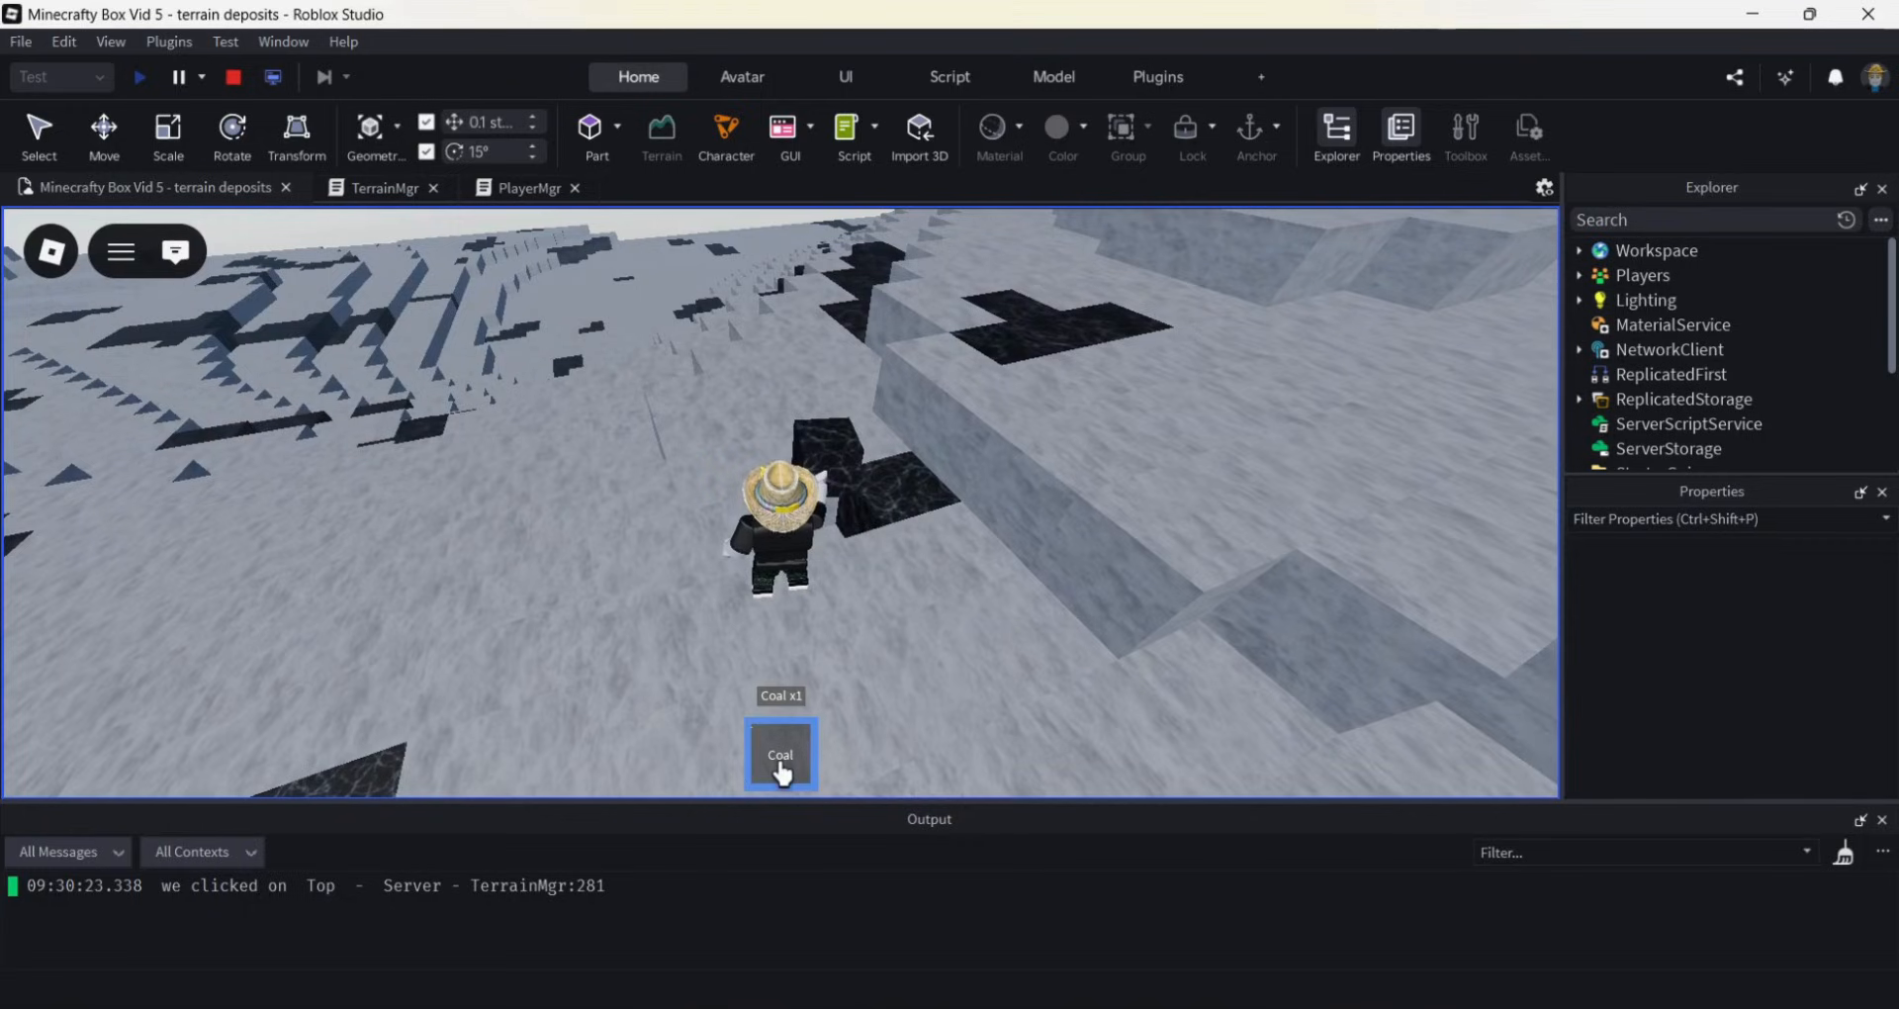